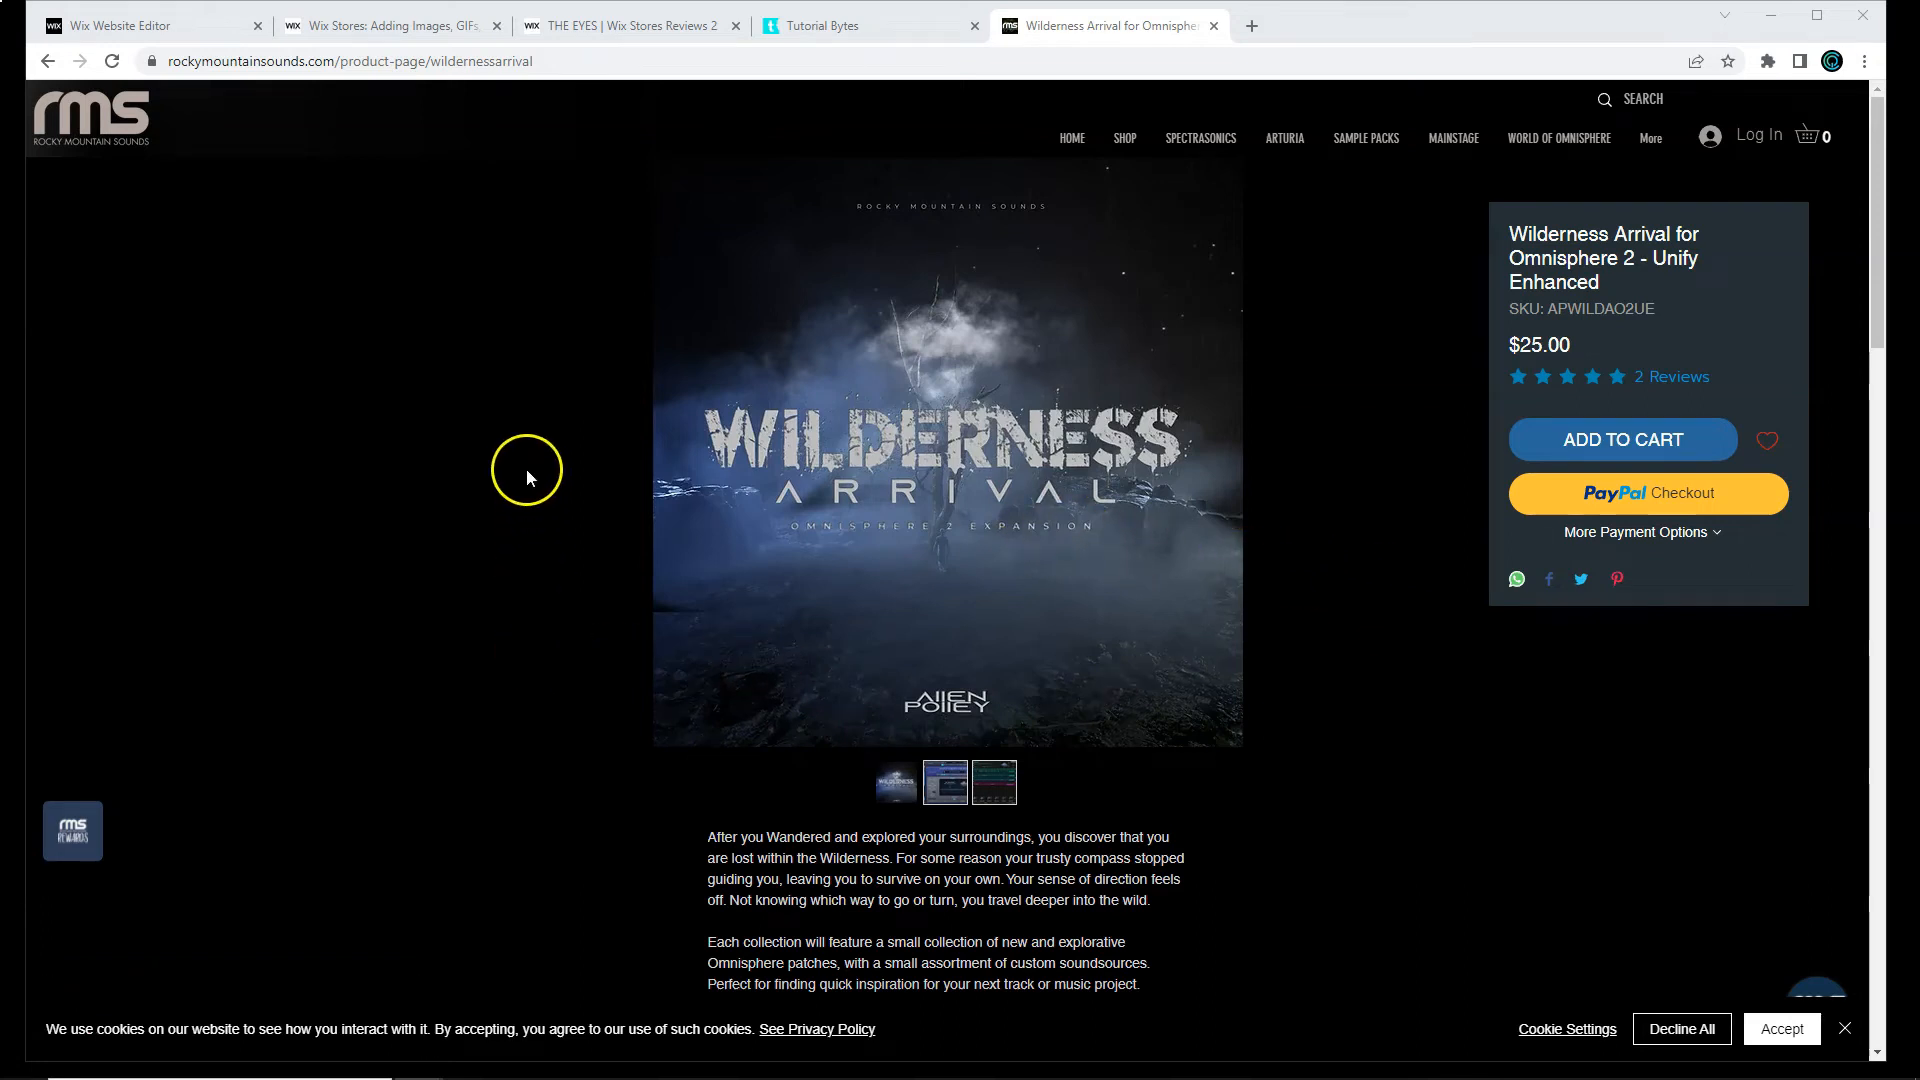
pyautogui.moveTo(860, 438)
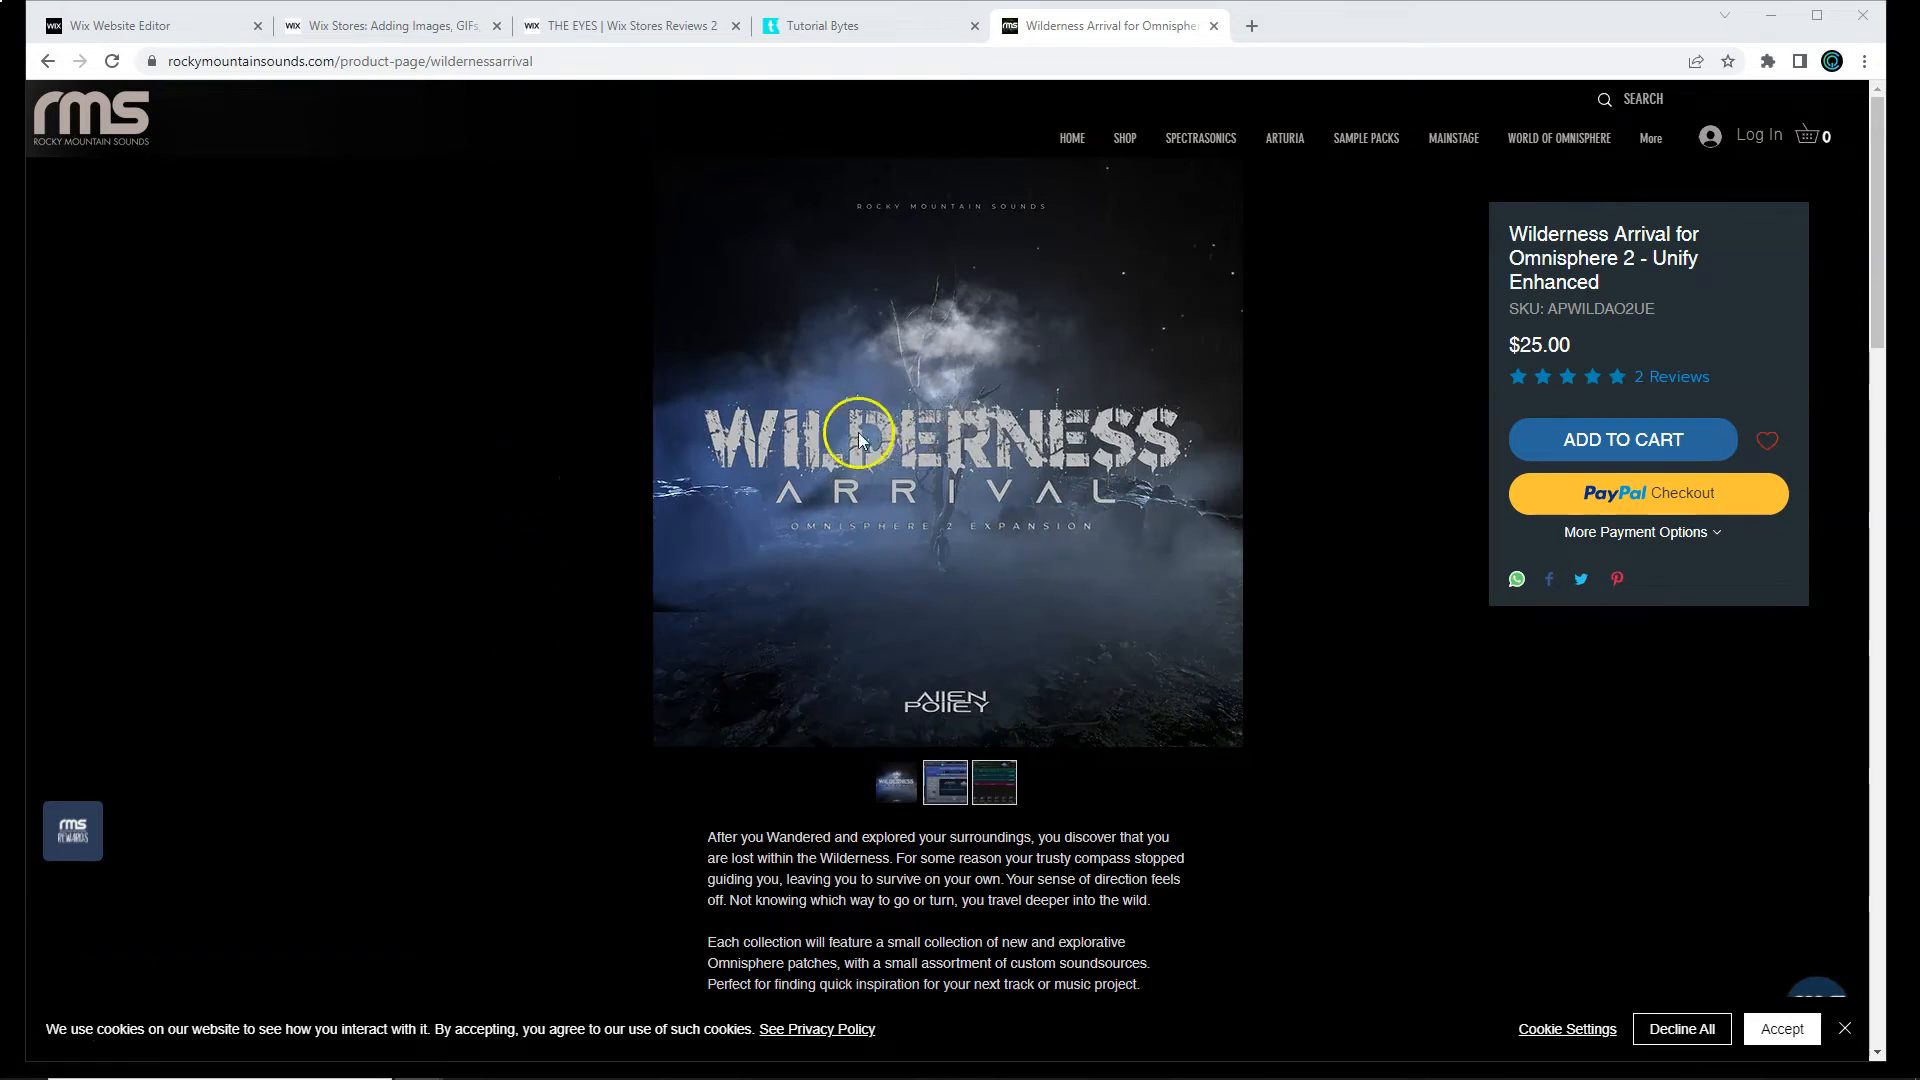
pyautogui.moveTo(908, 496)
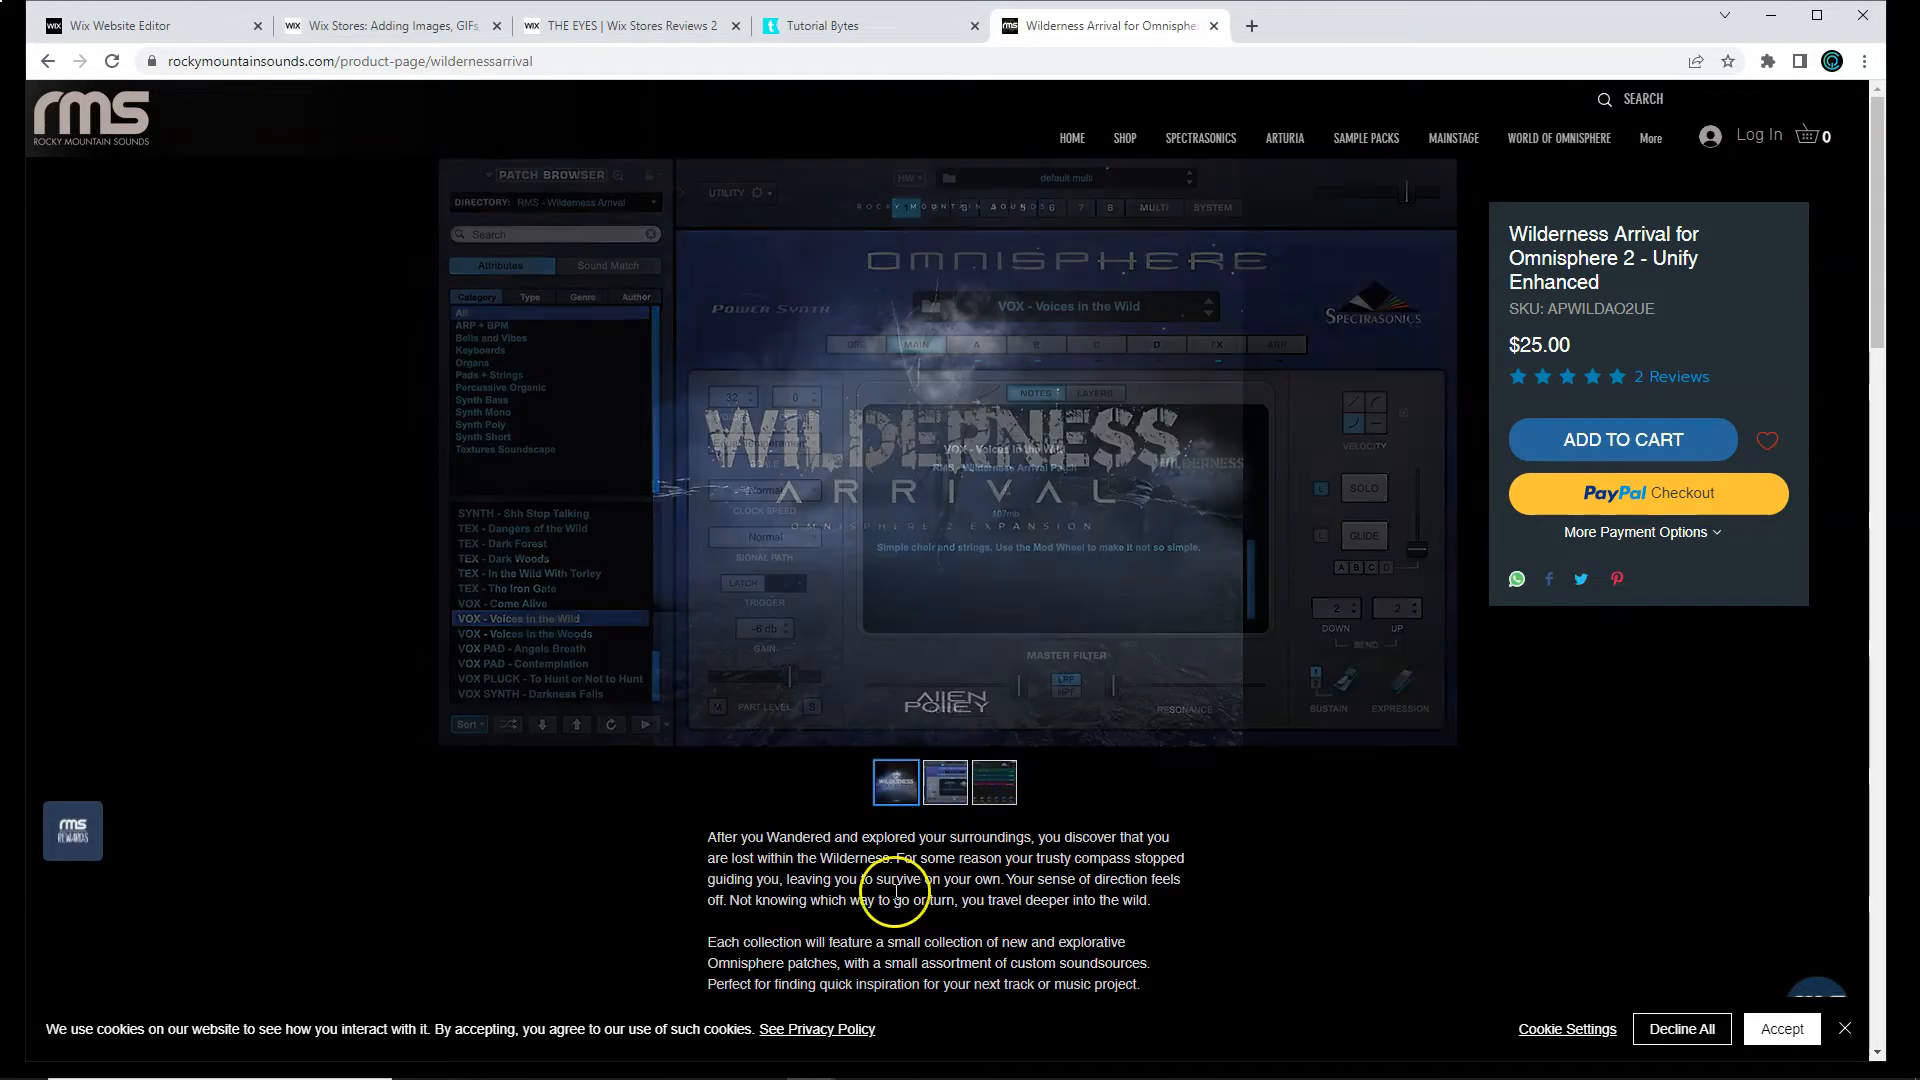
# Step: Show the Wilderness Arrival licensing agreement and review its Videos, Audio Examples and Additional Info sections
pyautogui.scroll(-3)
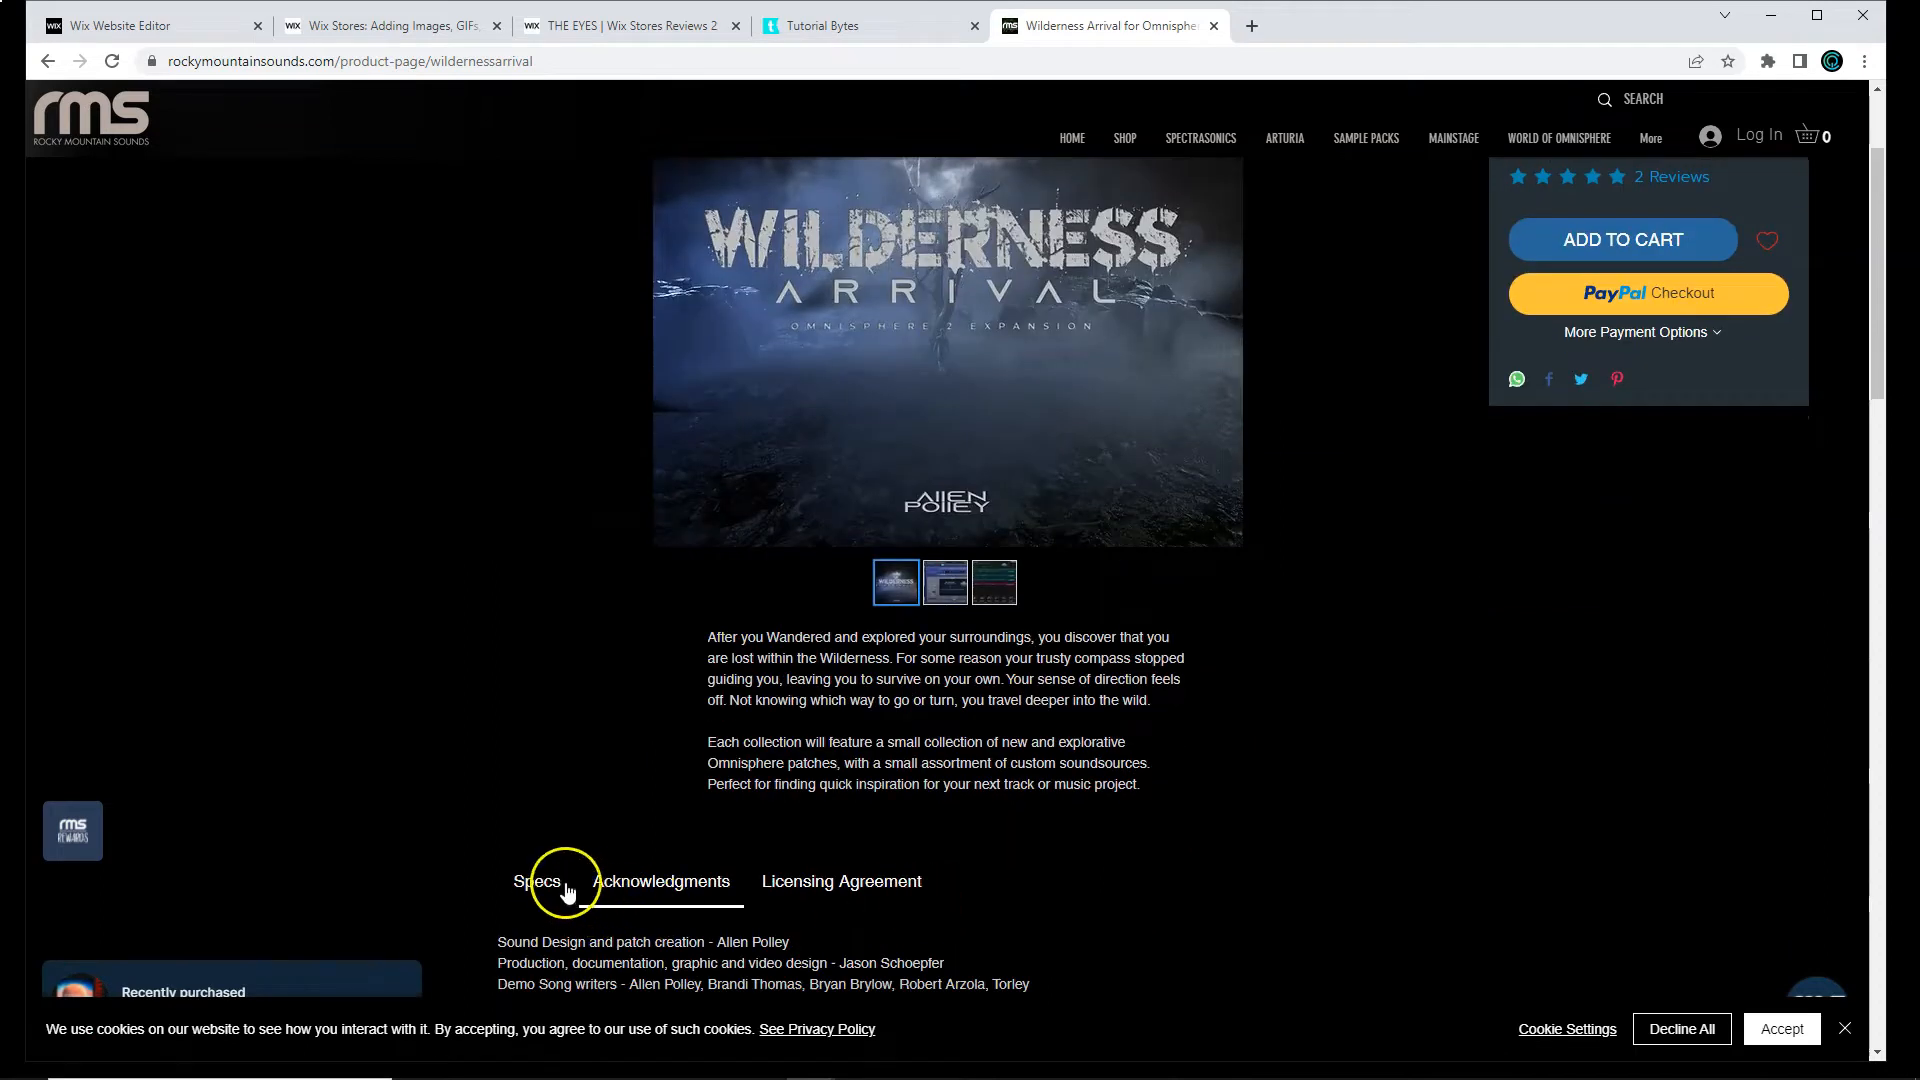
pyautogui.click(841, 879)
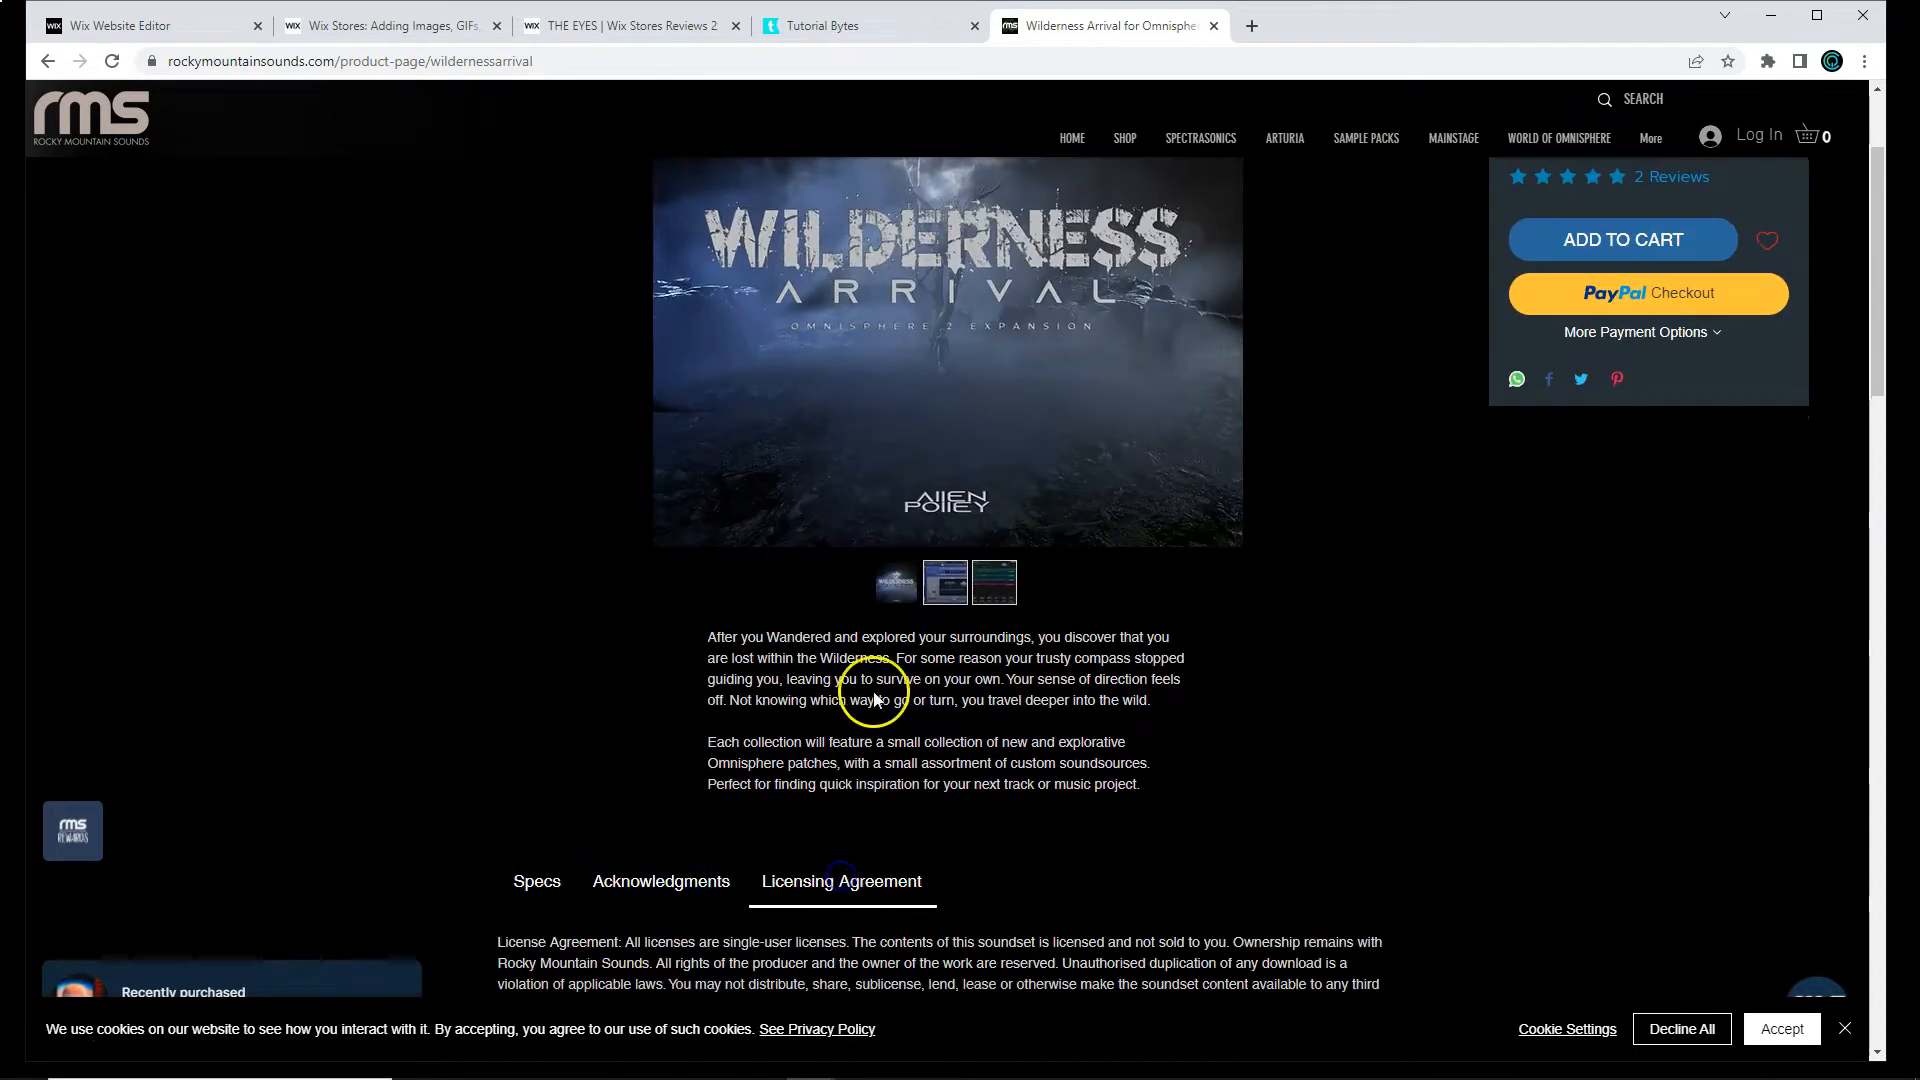
pyautogui.scroll(-3)
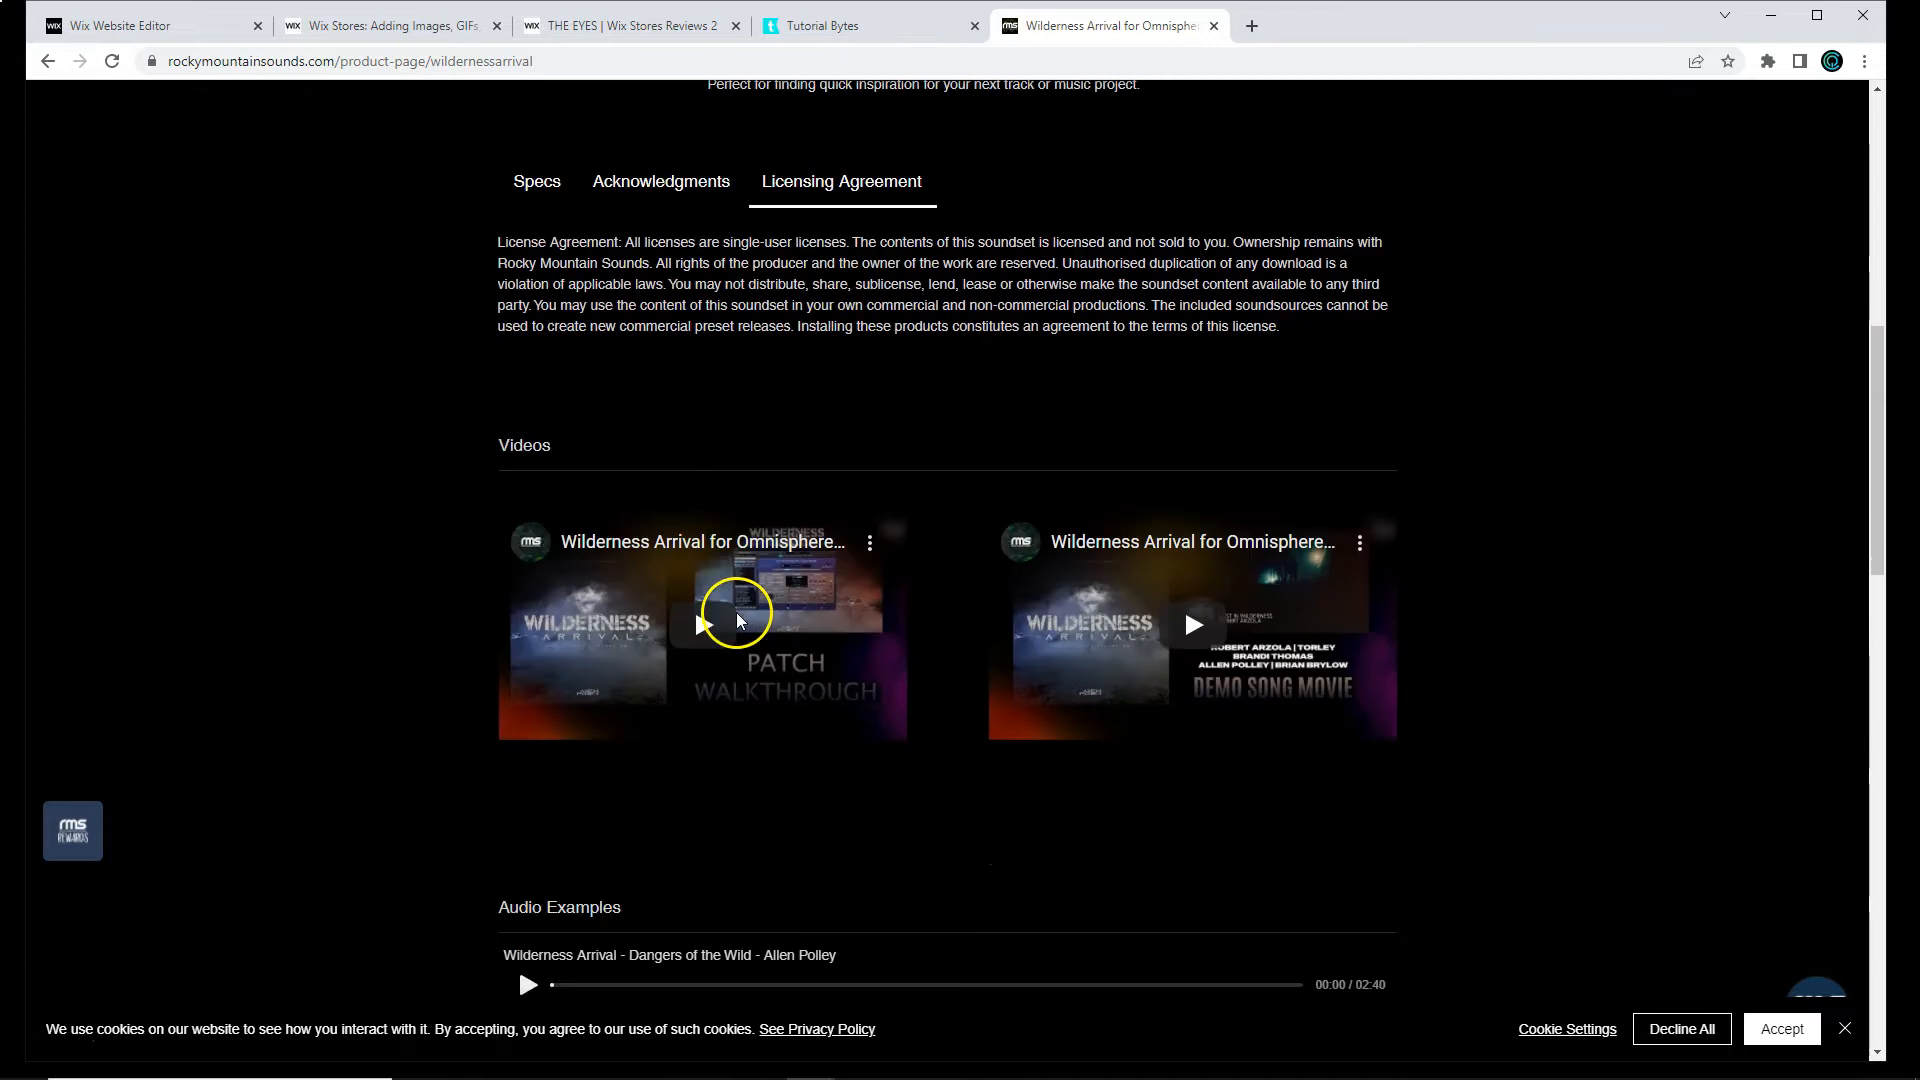
pyautogui.moveTo(478, 456)
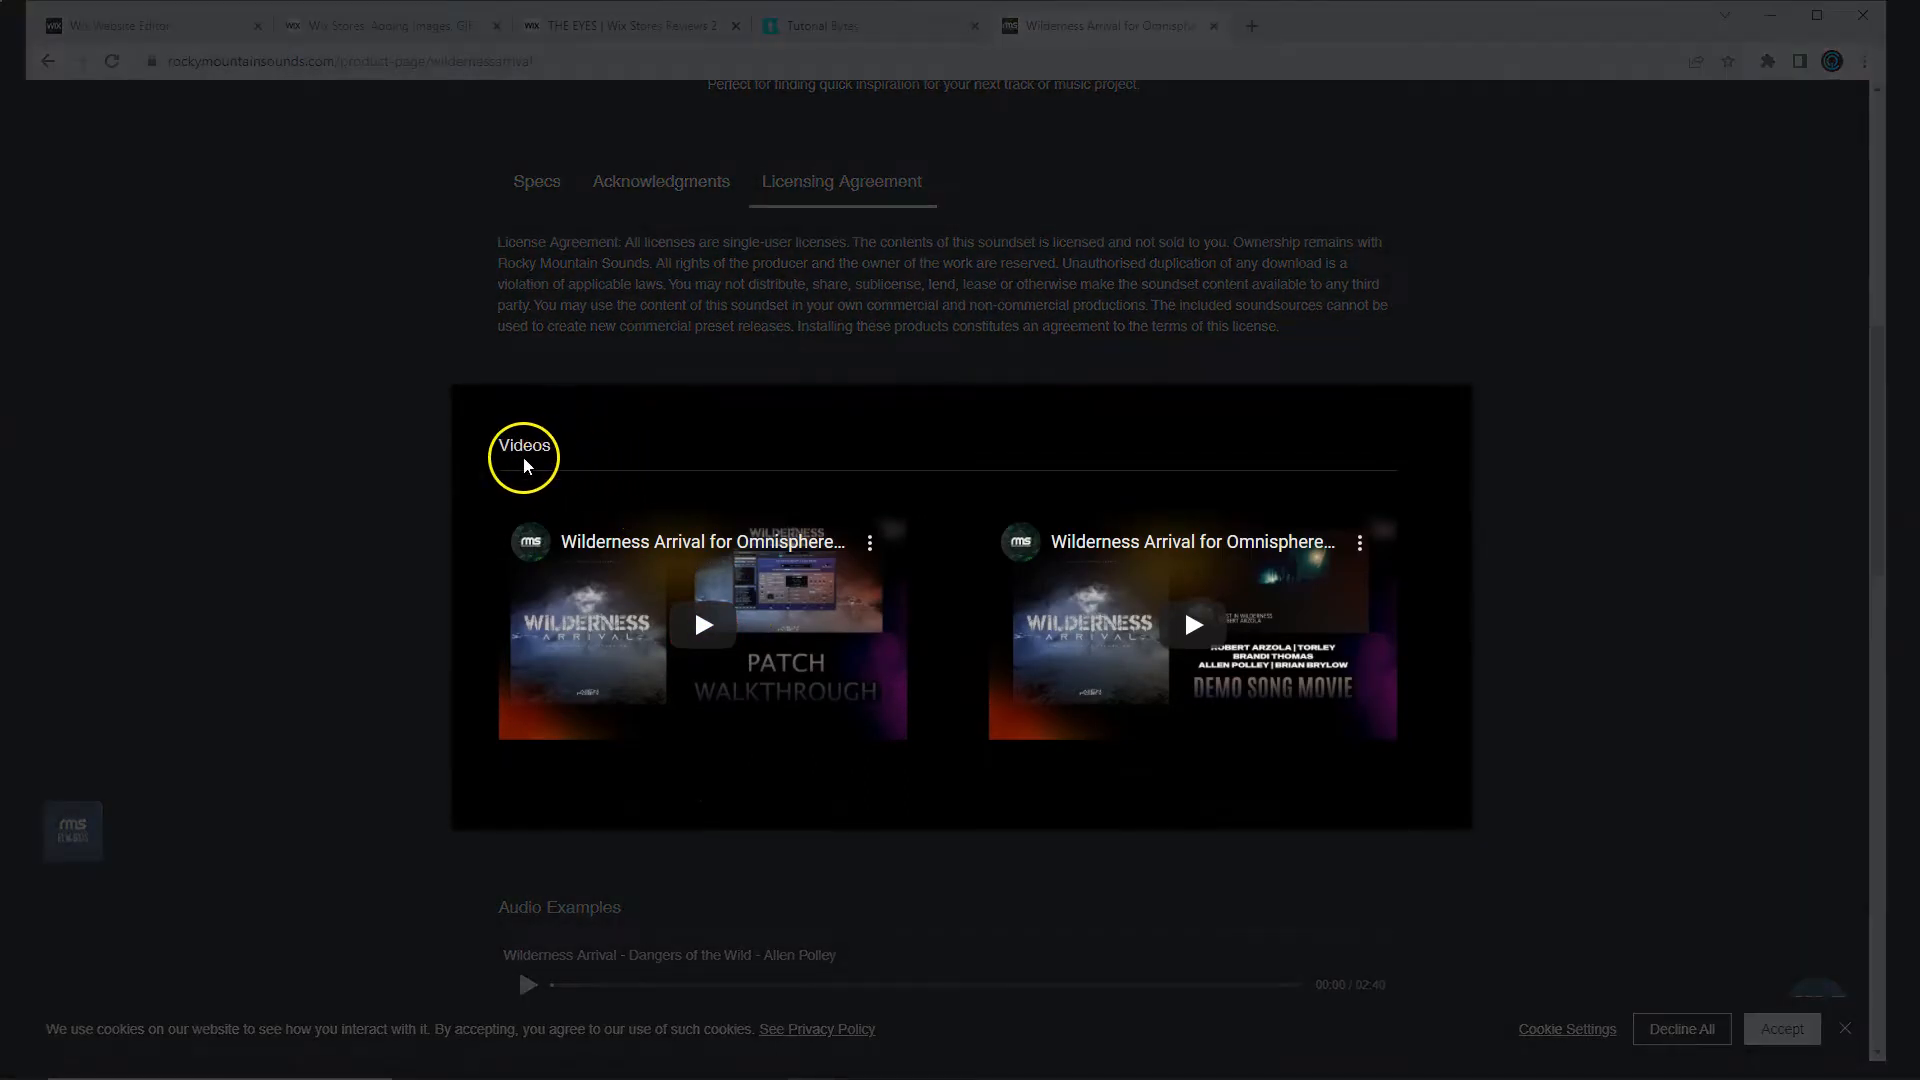
pyautogui.moveTo(587, 478)
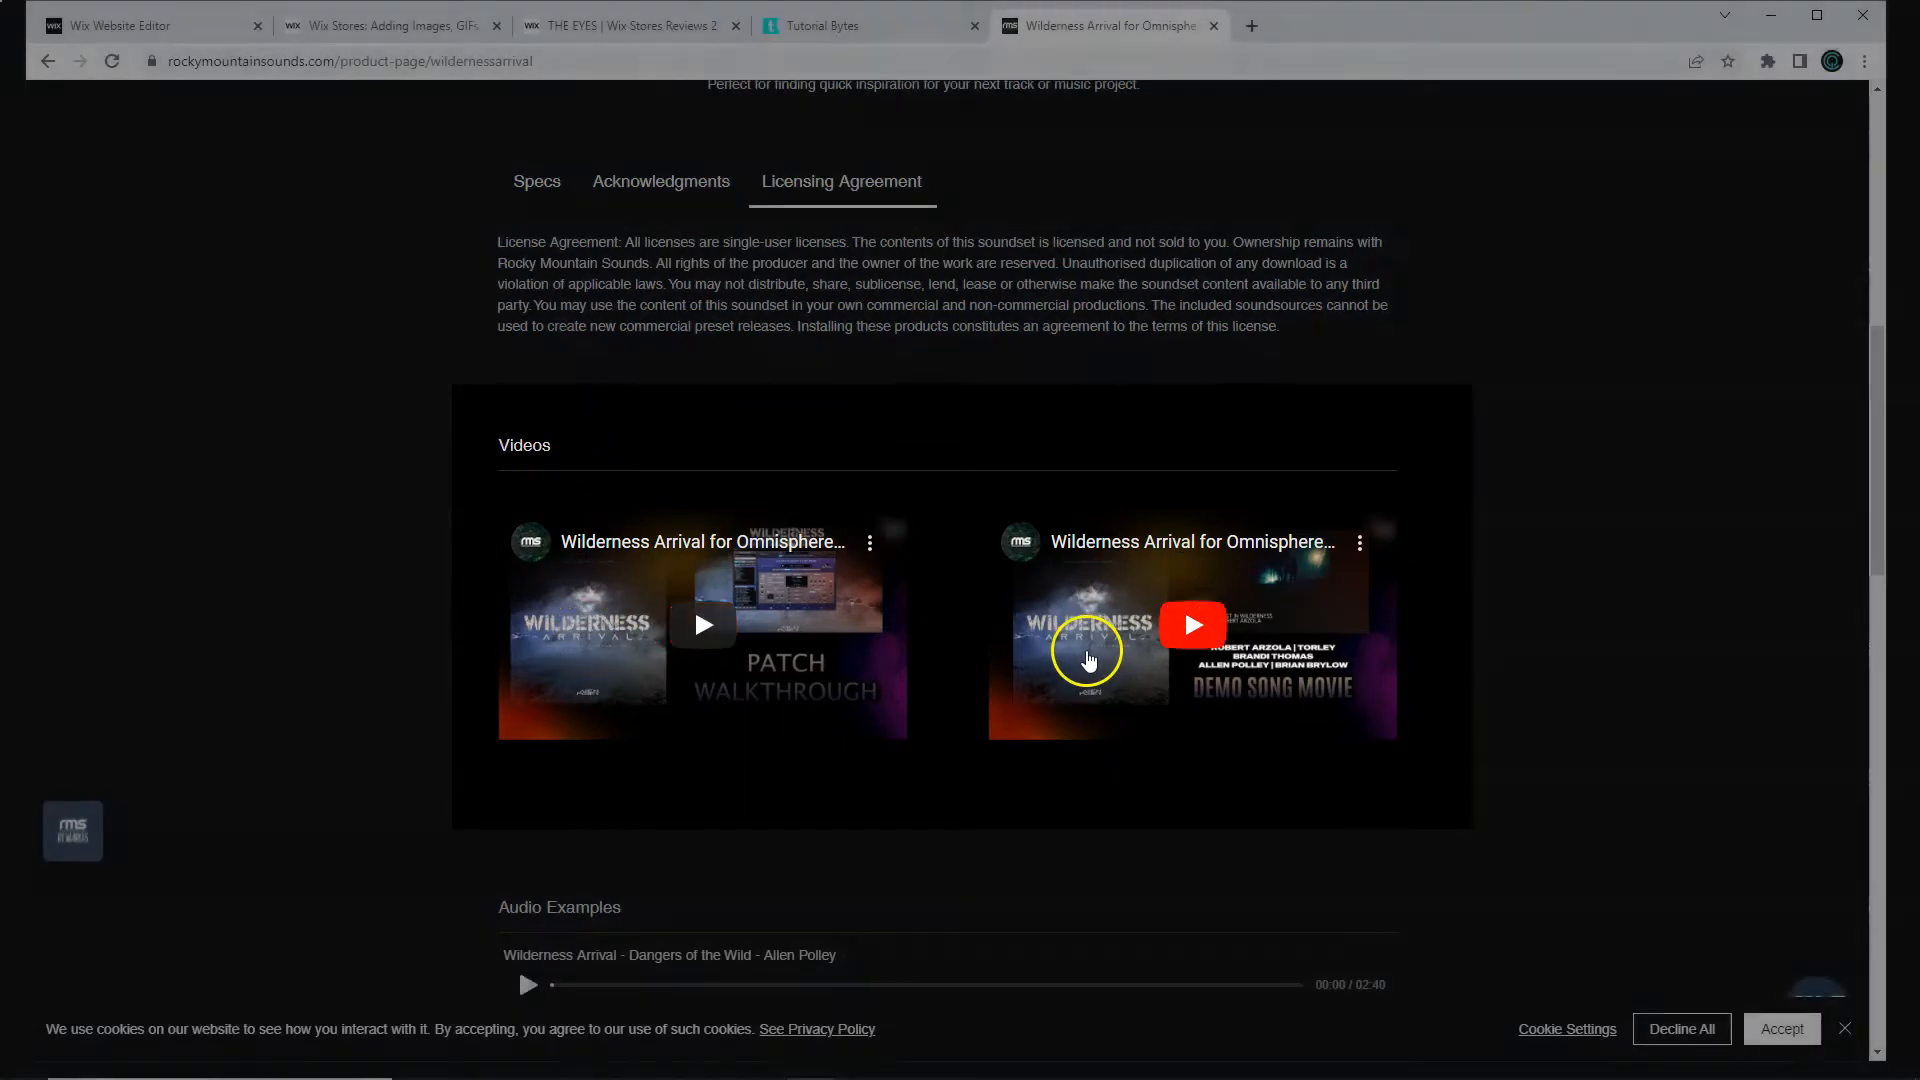
pyautogui.scroll(-3)
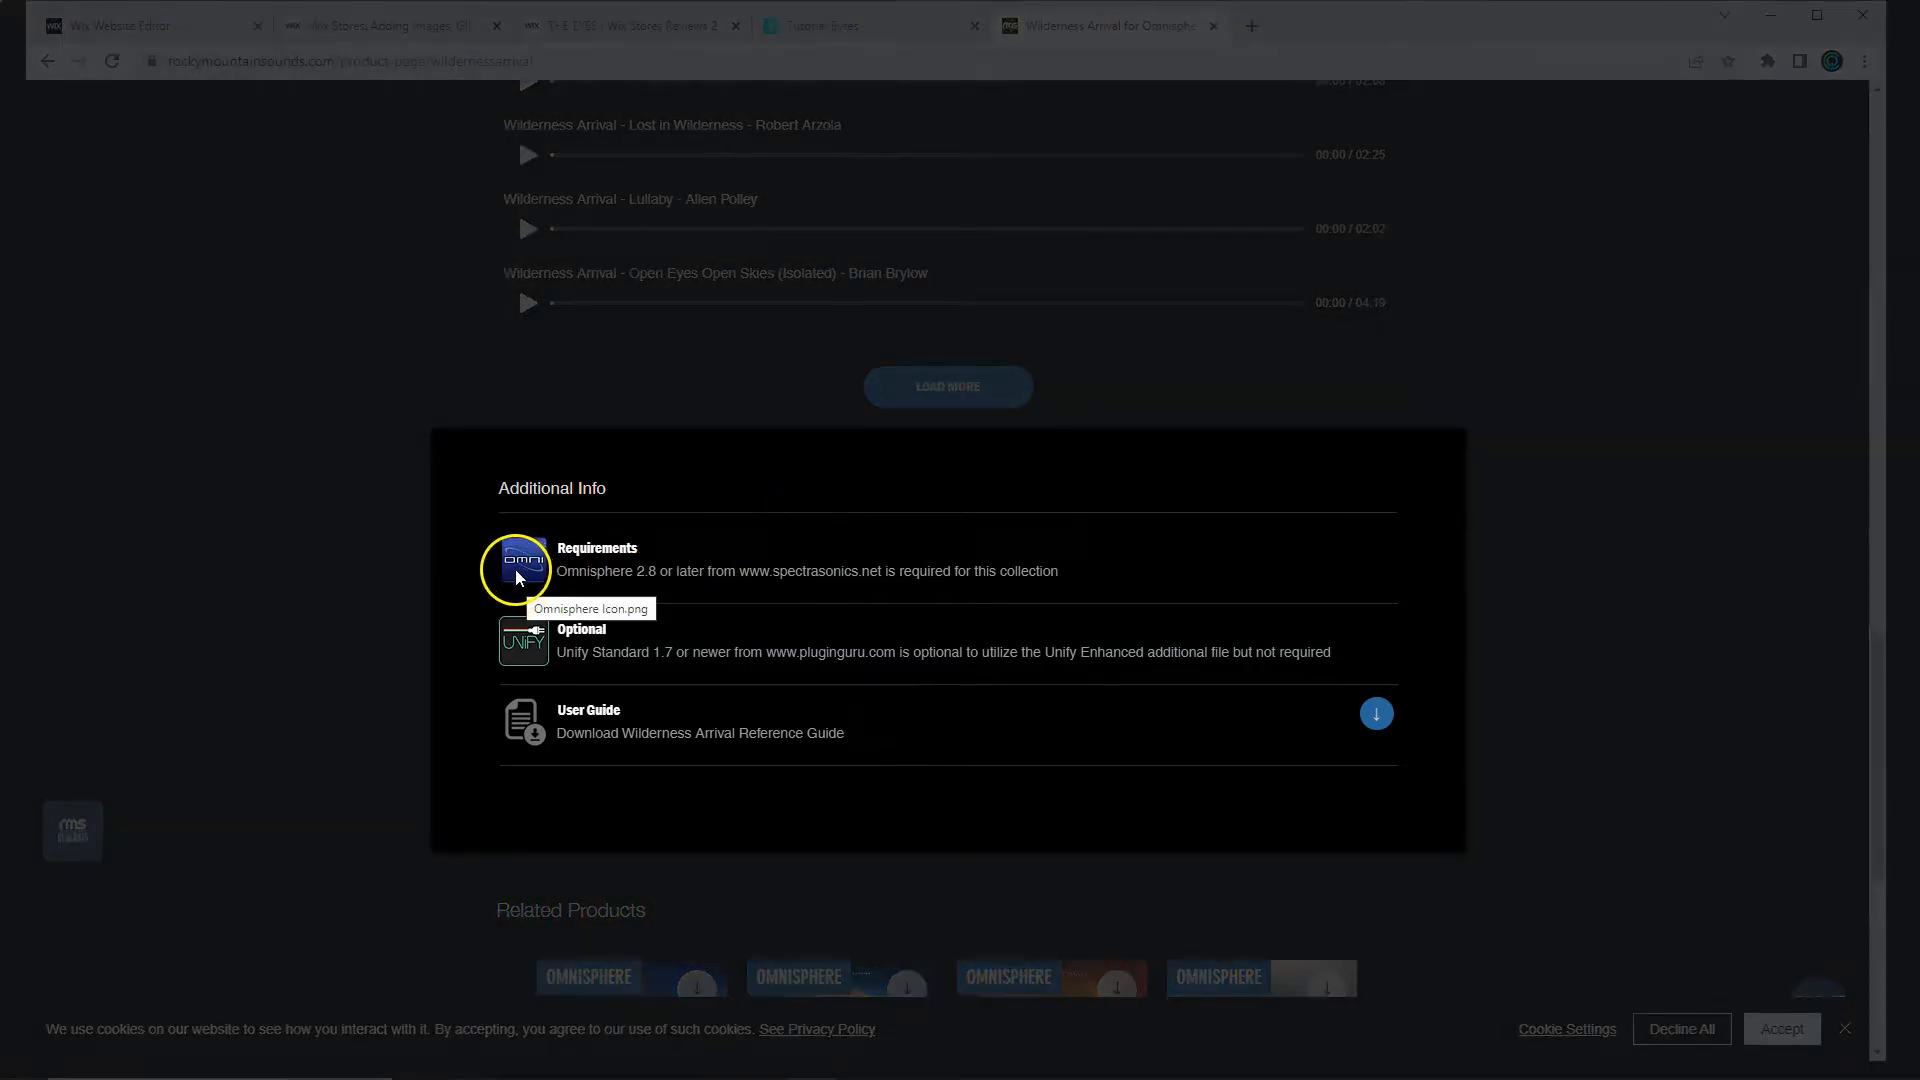
pyautogui.moveTo(569, 594)
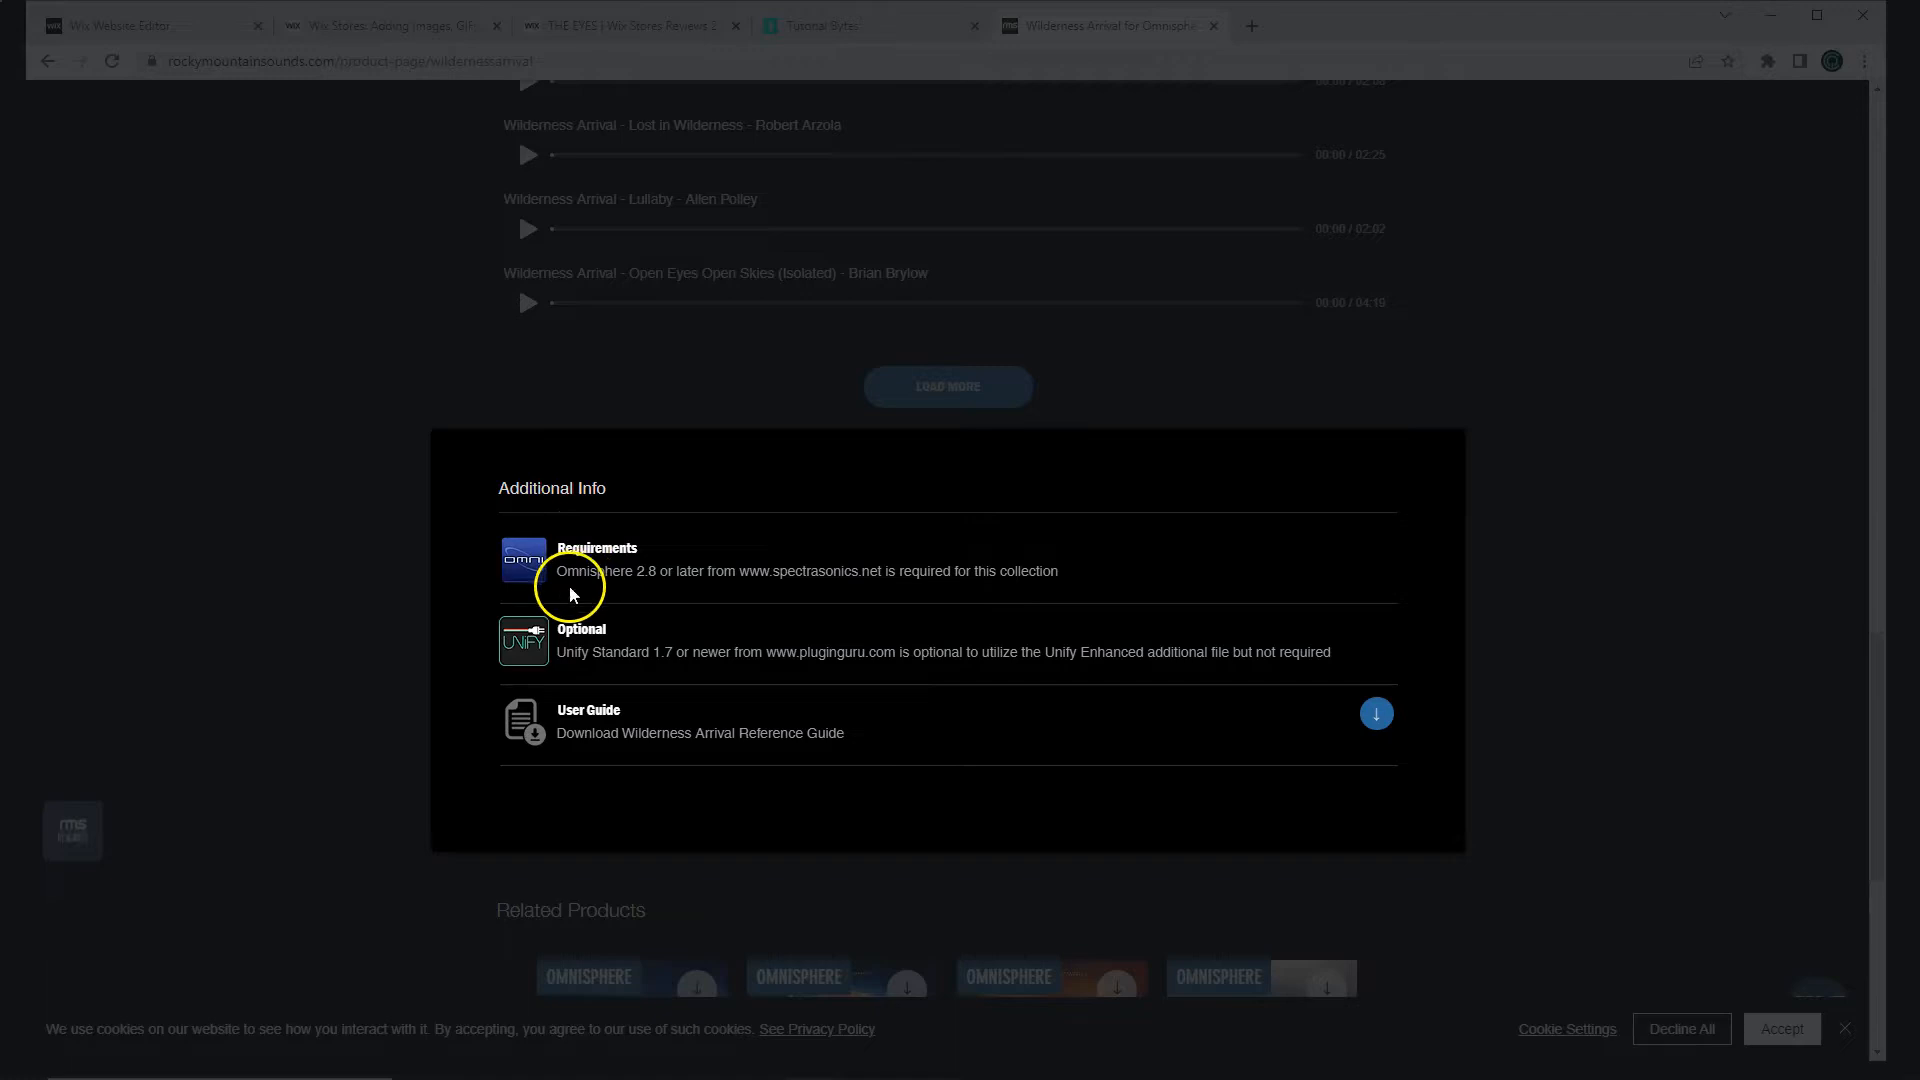
pyautogui.moveTo(582, 728)
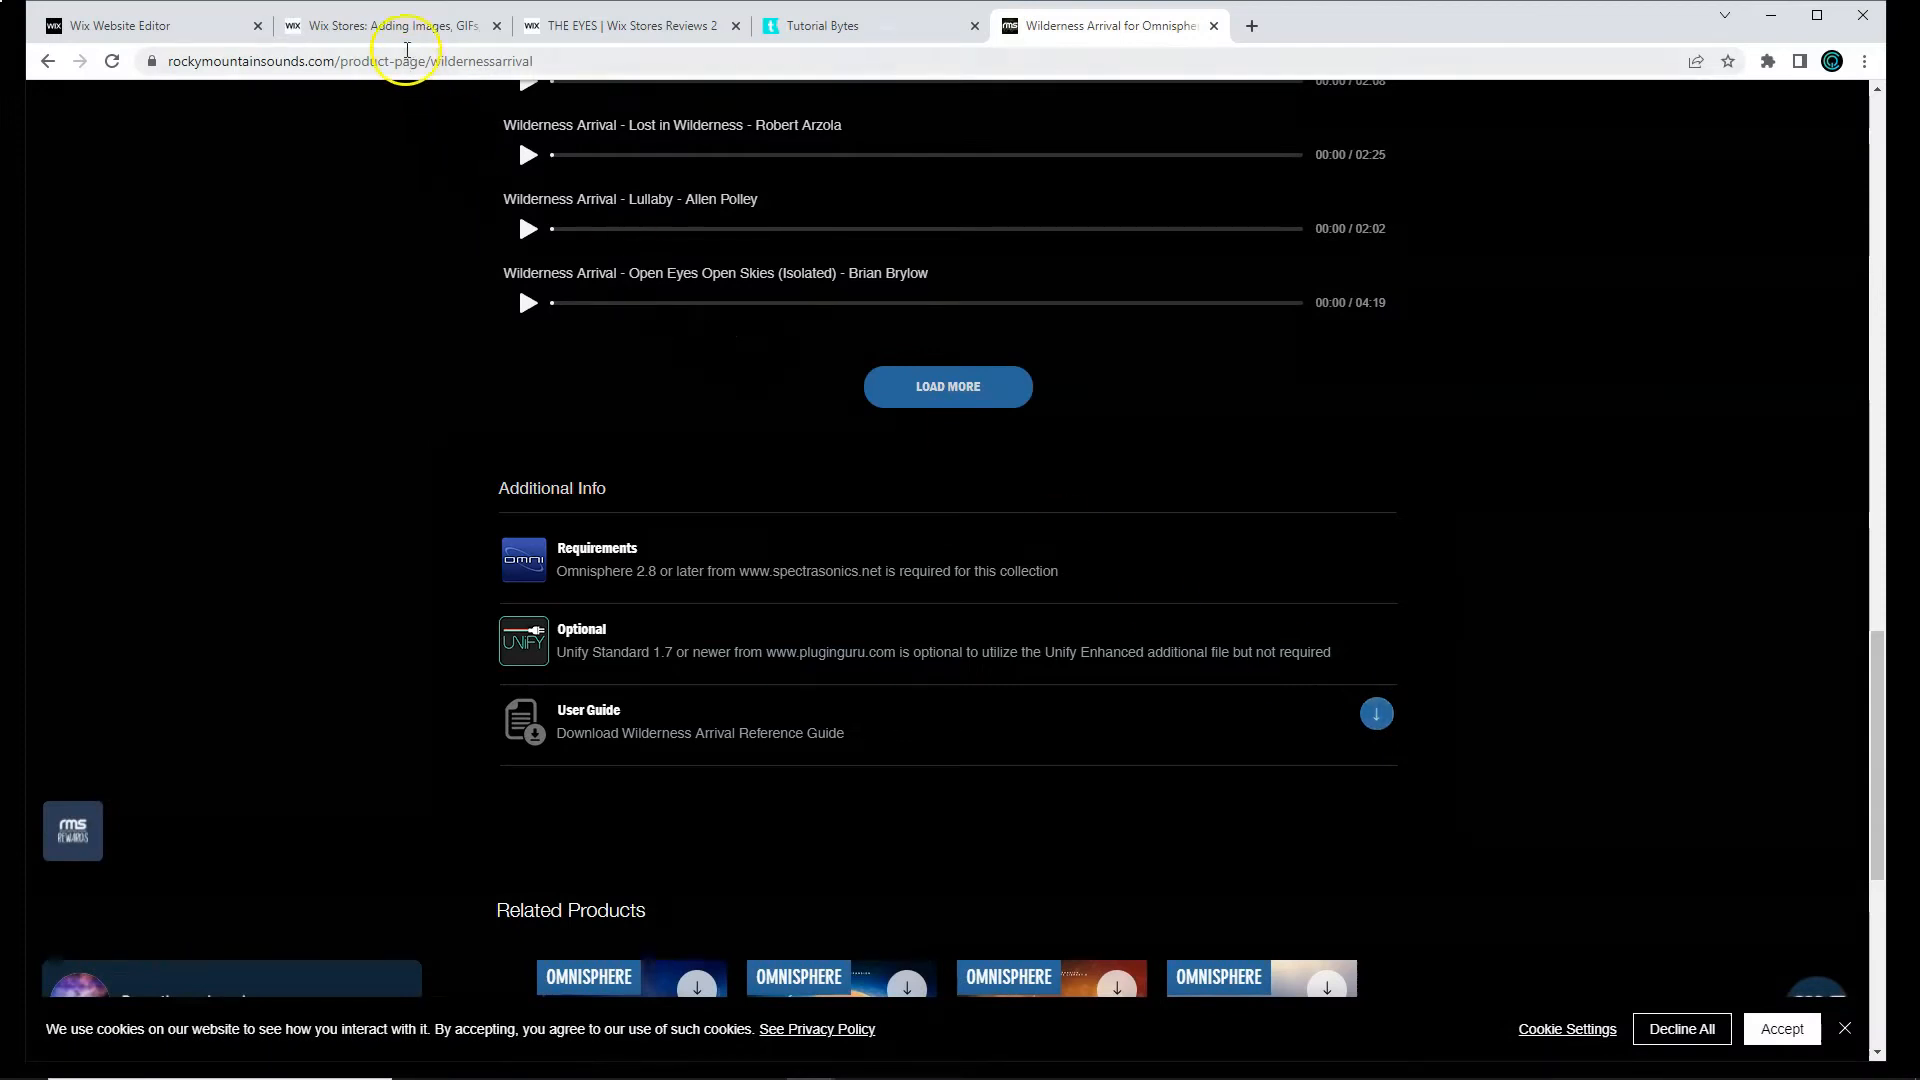
# Step: In the Wix Stores product media help article, jump to and read the Adding product videos section
pyautogui.click(386, 24)
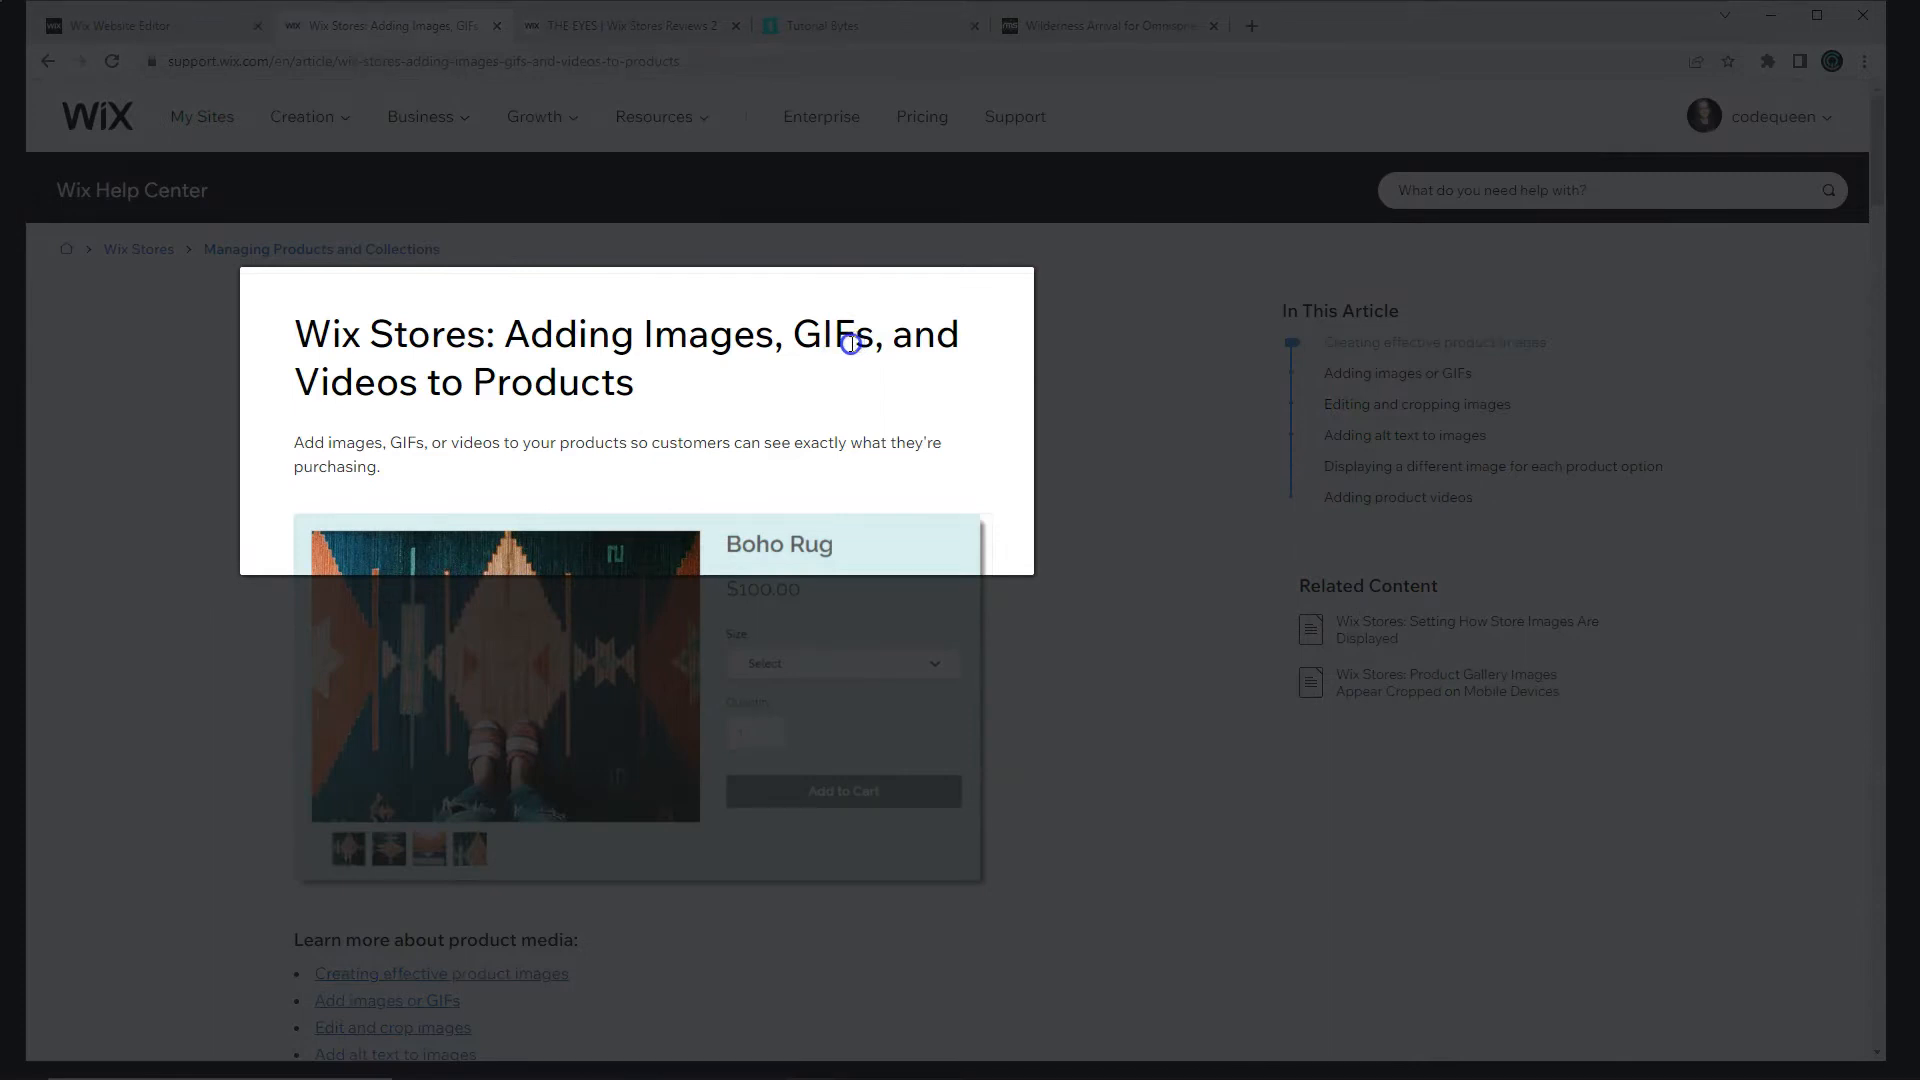
pyautogui.moveTo(404, 408)
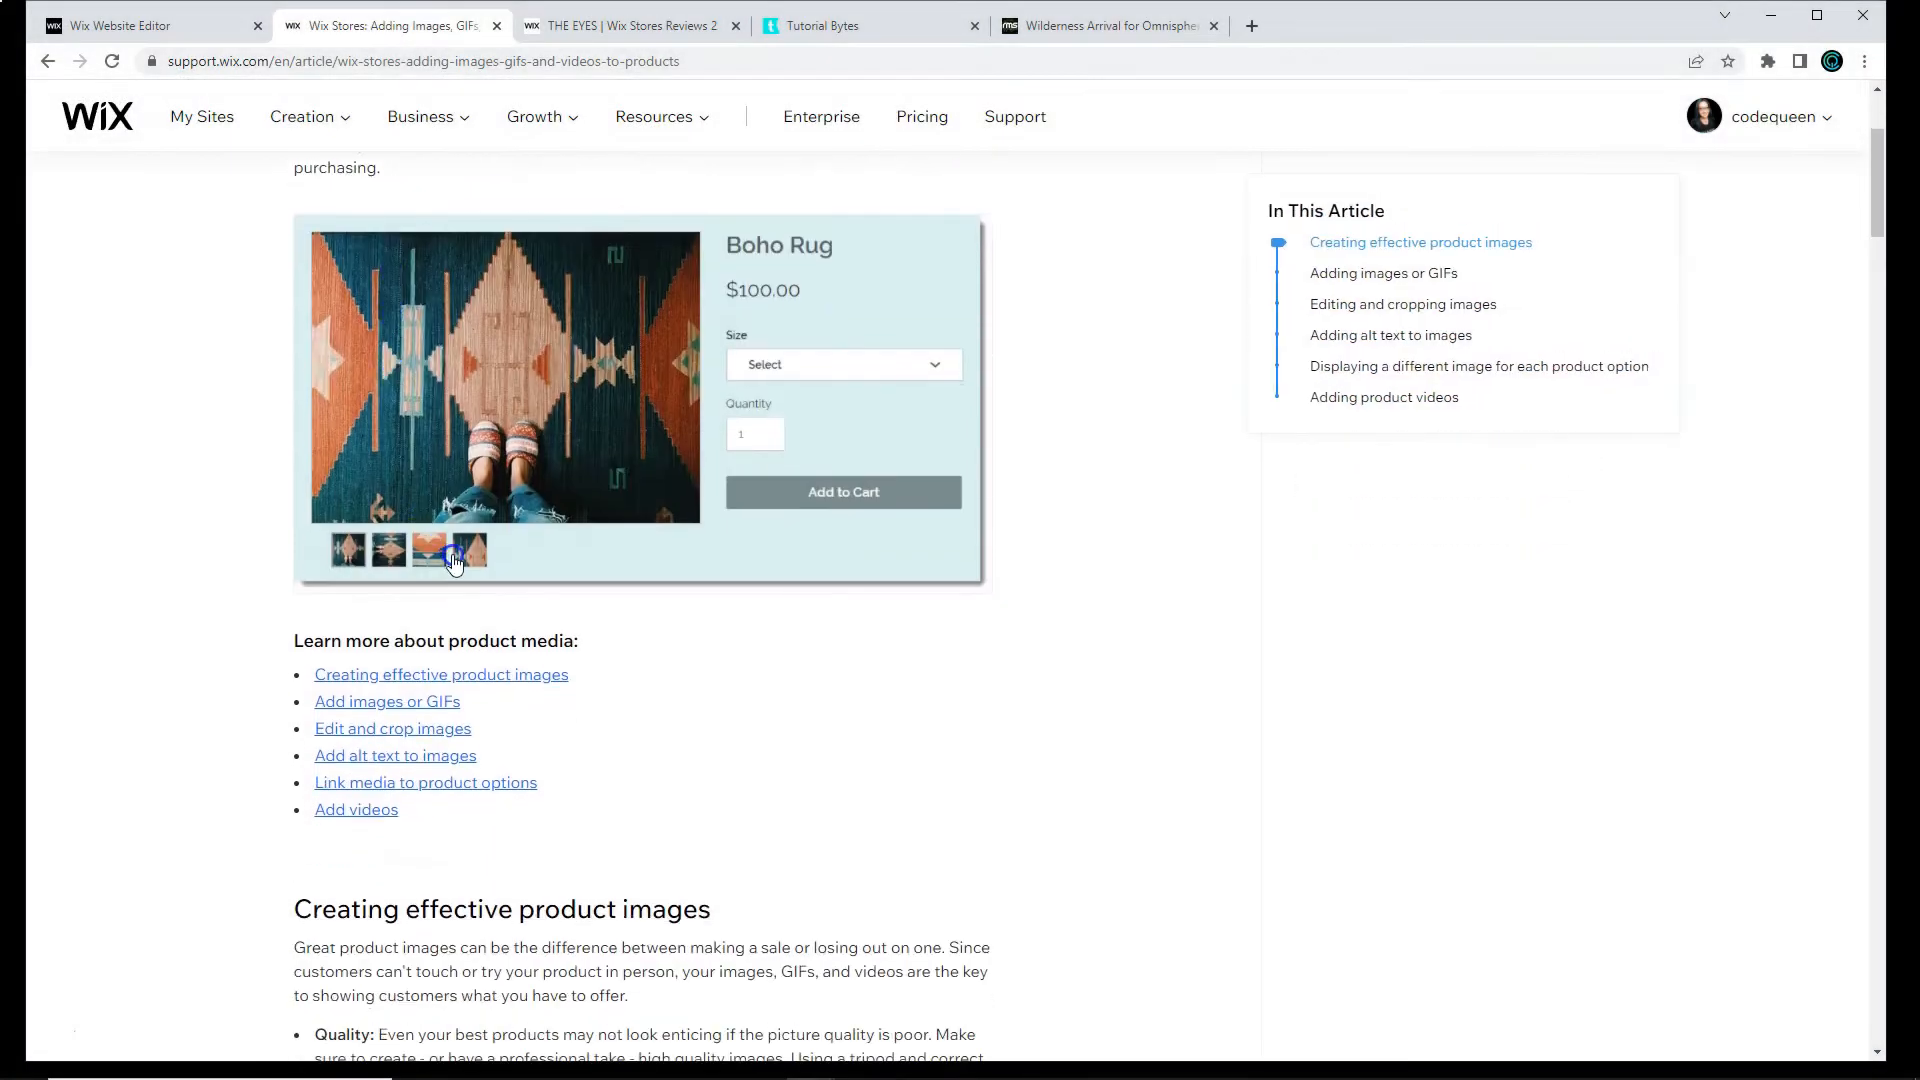
pyautogui.scroll(-3)
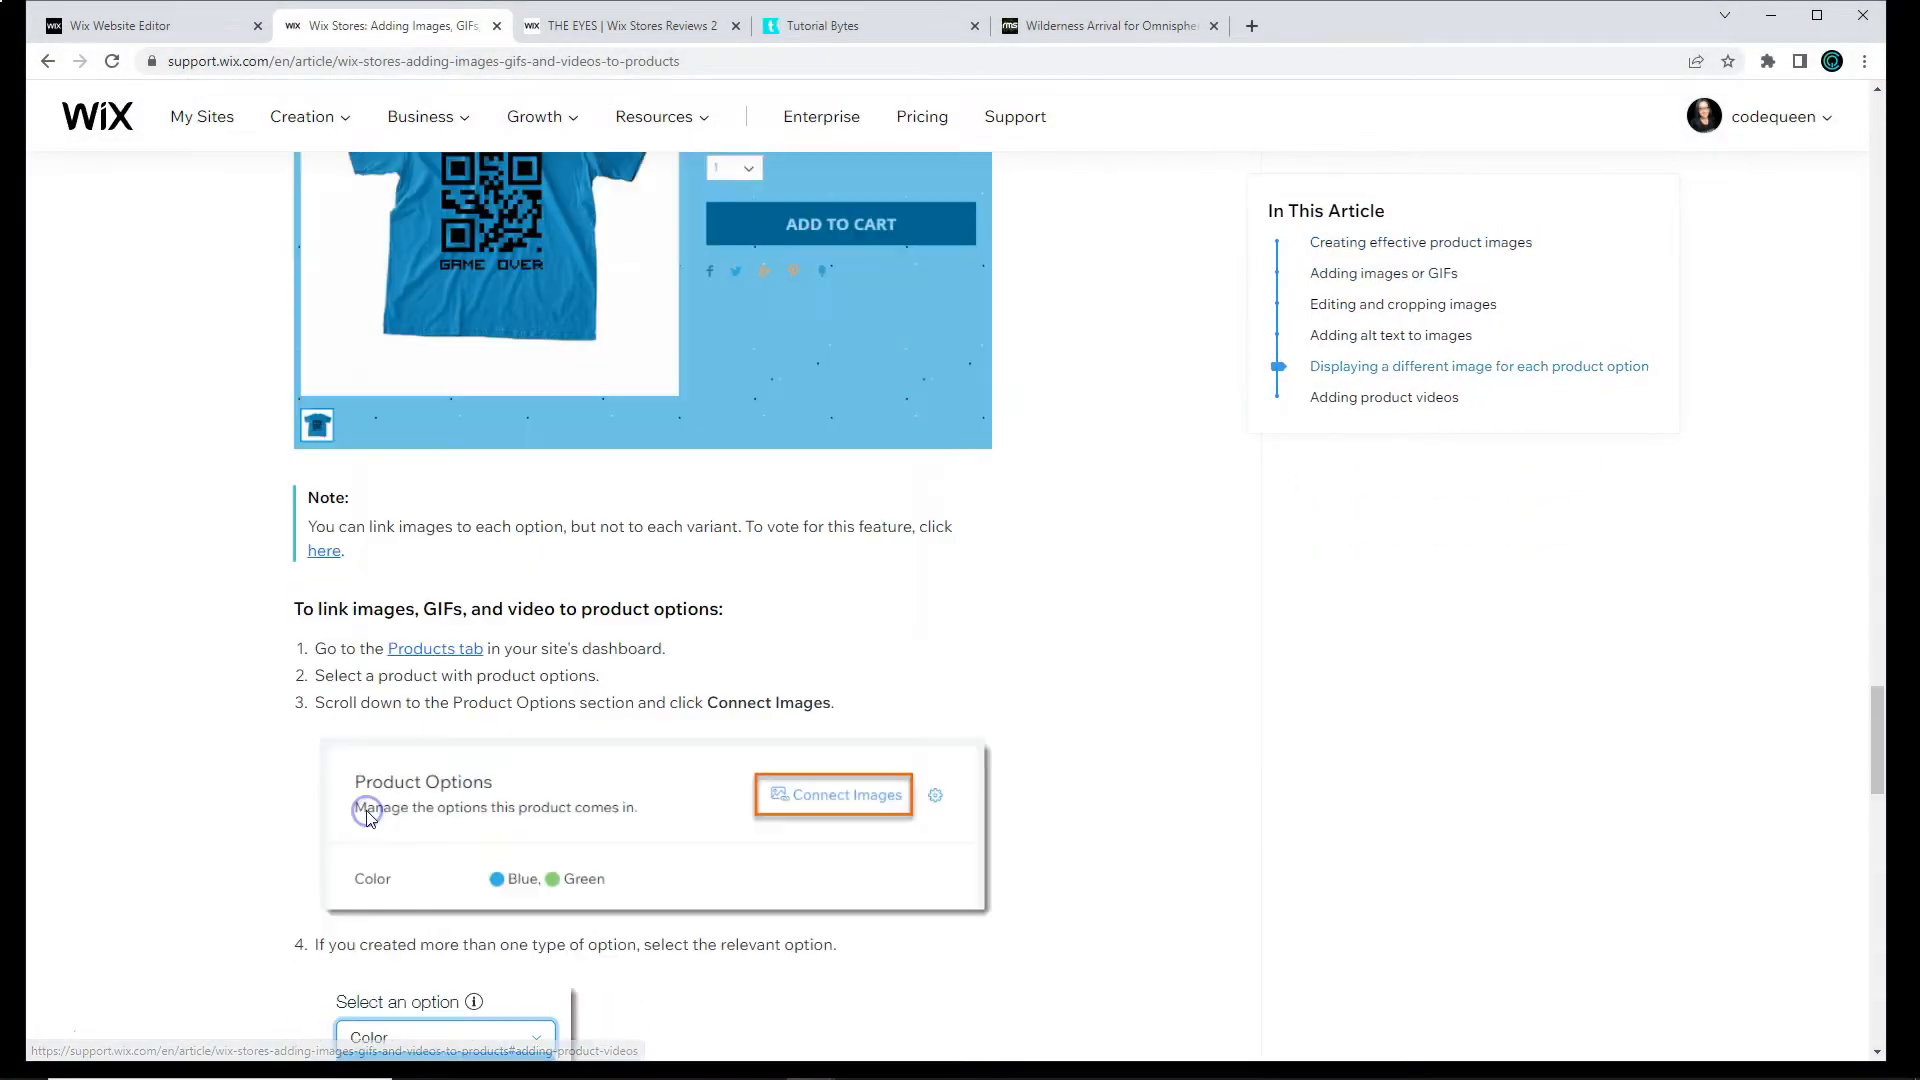
pyautogui.click(1384, 396)
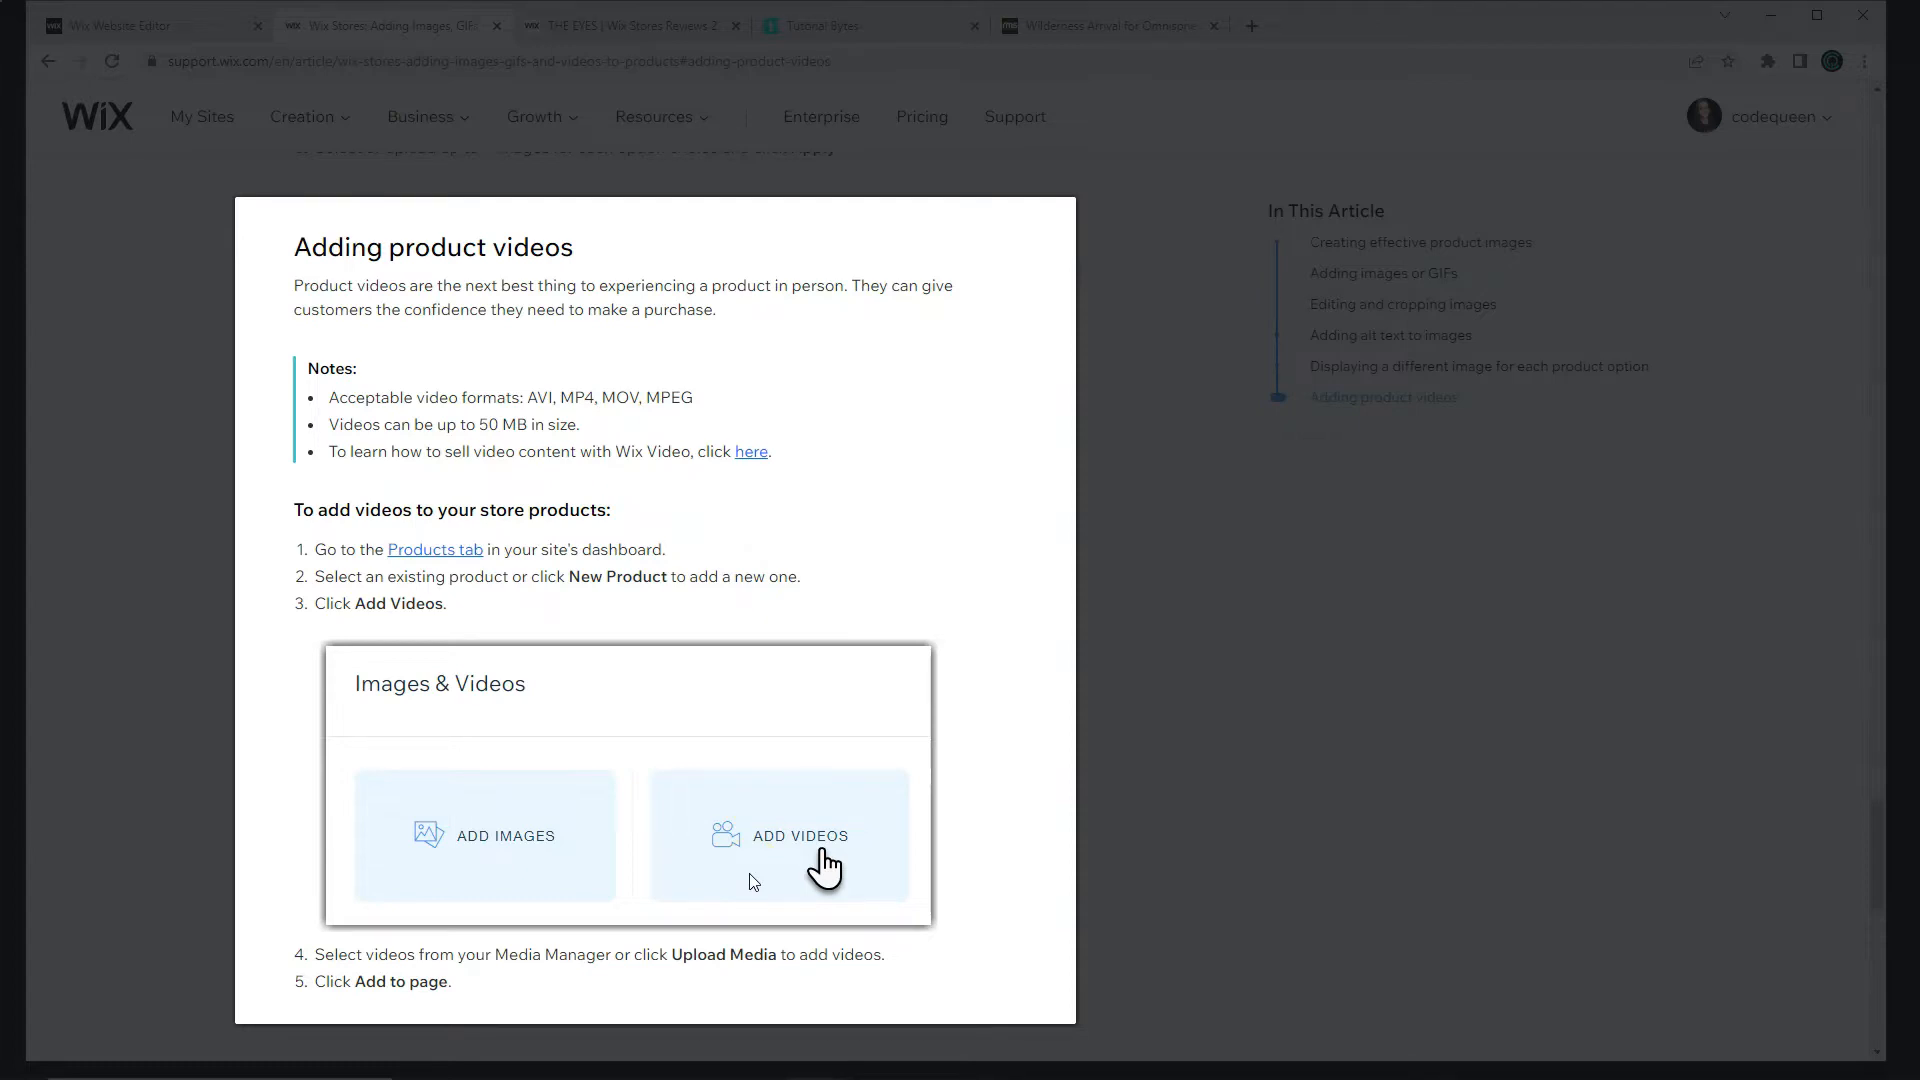
pyautogui.scroll(-3)
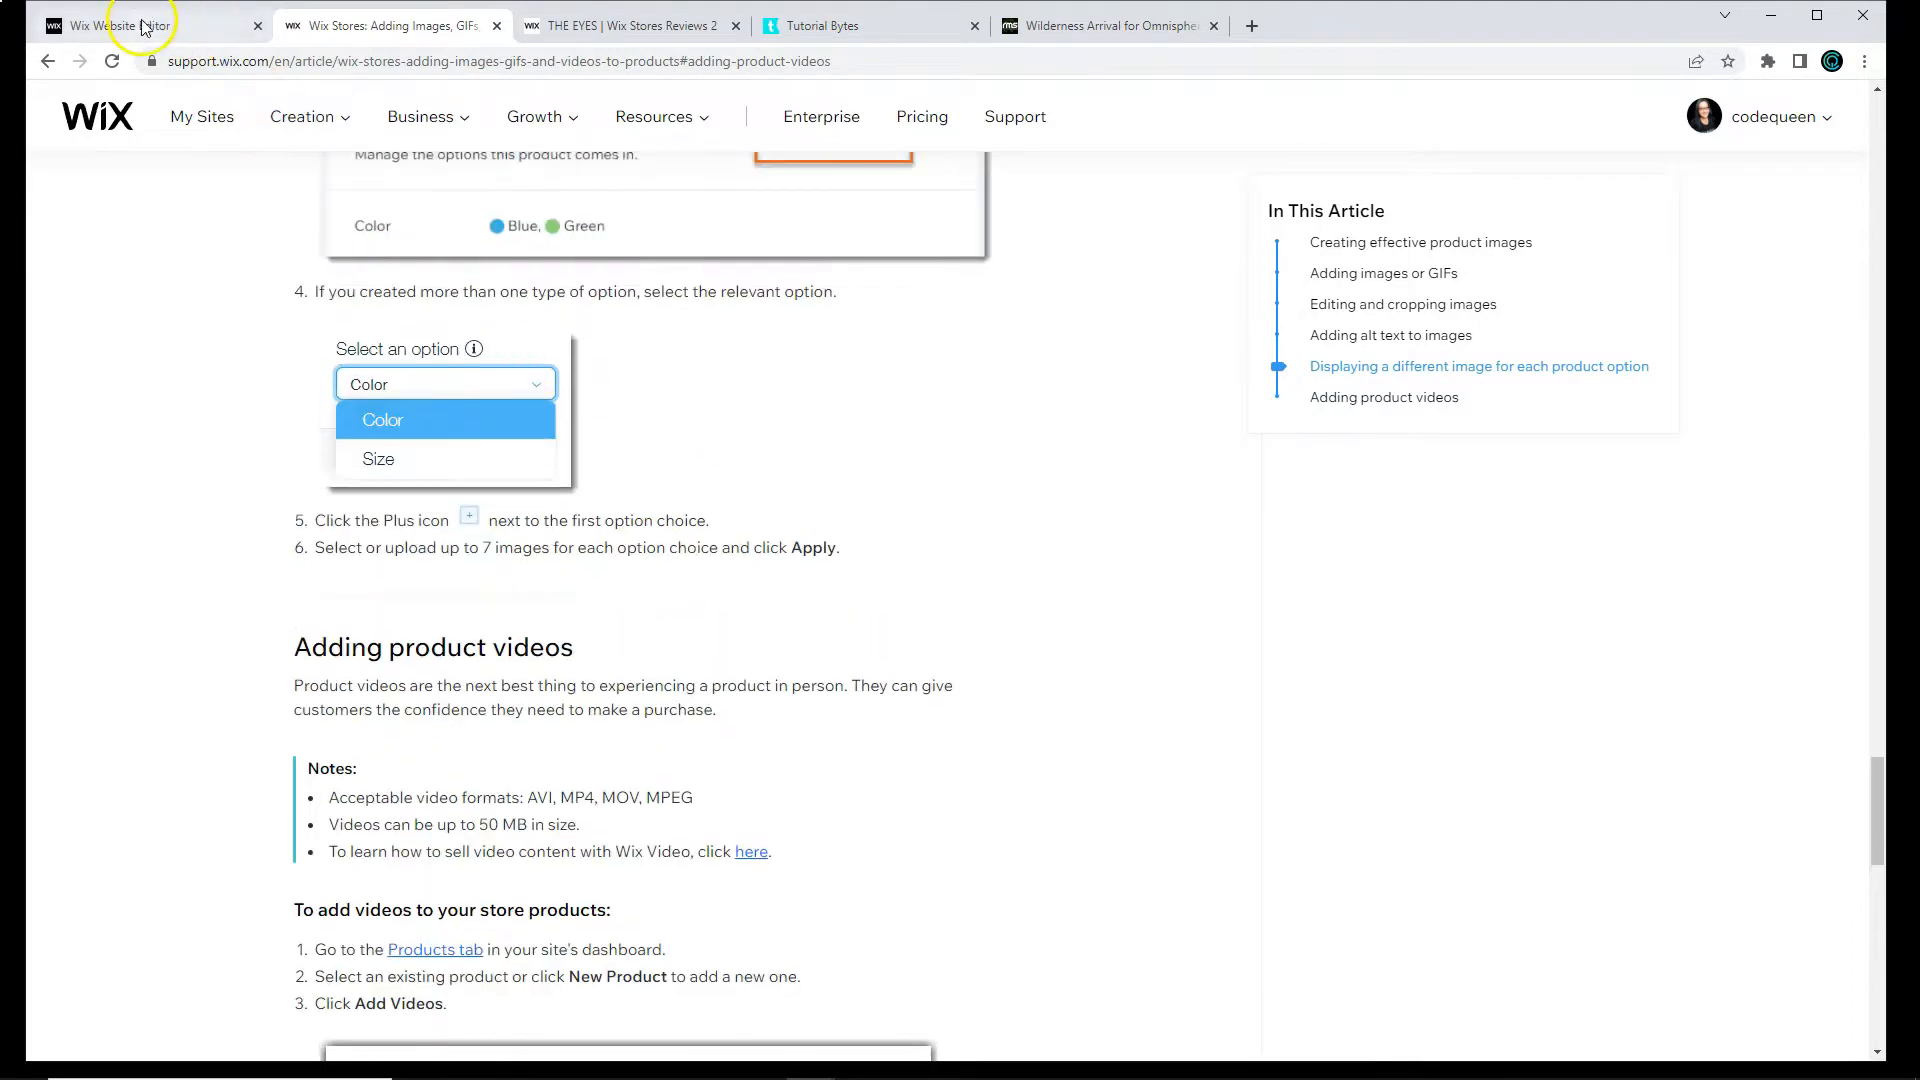
pyautogui.click(122, 24)
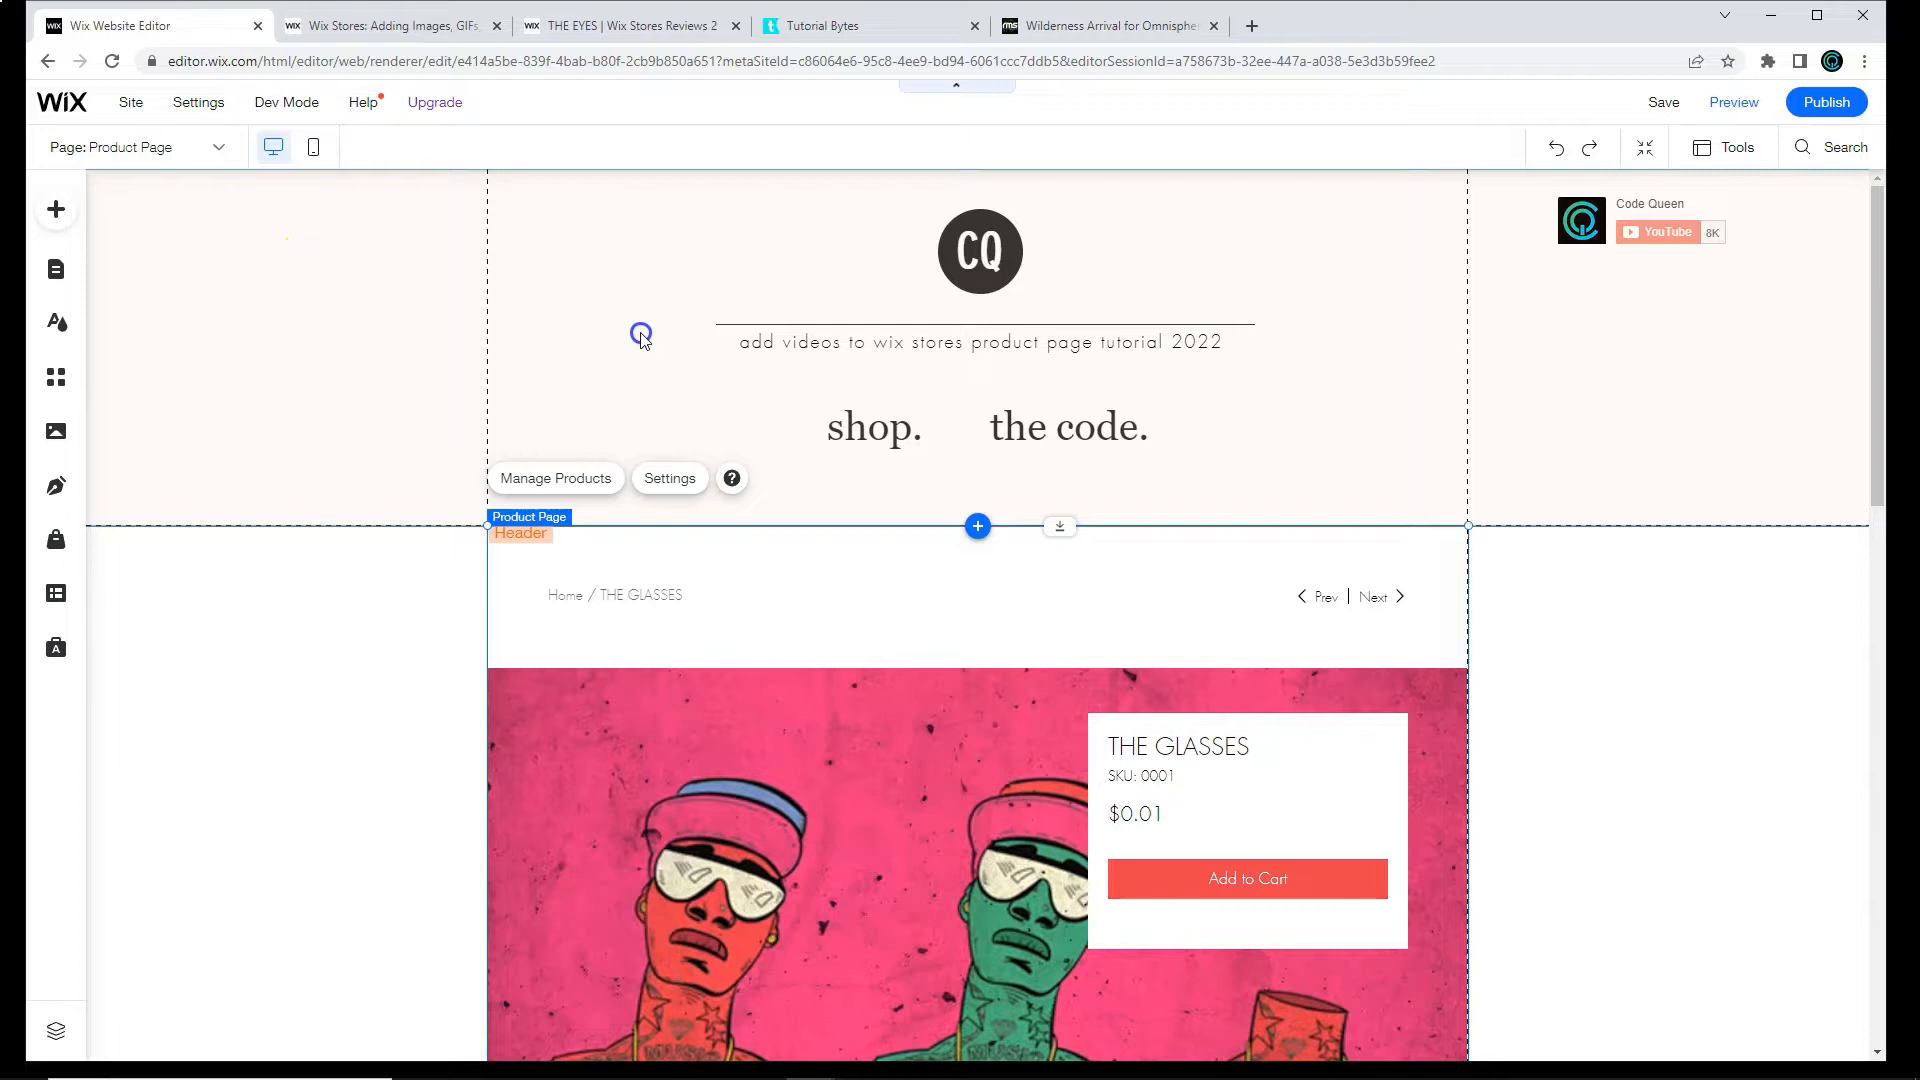
pyautogui.scroll(-3)
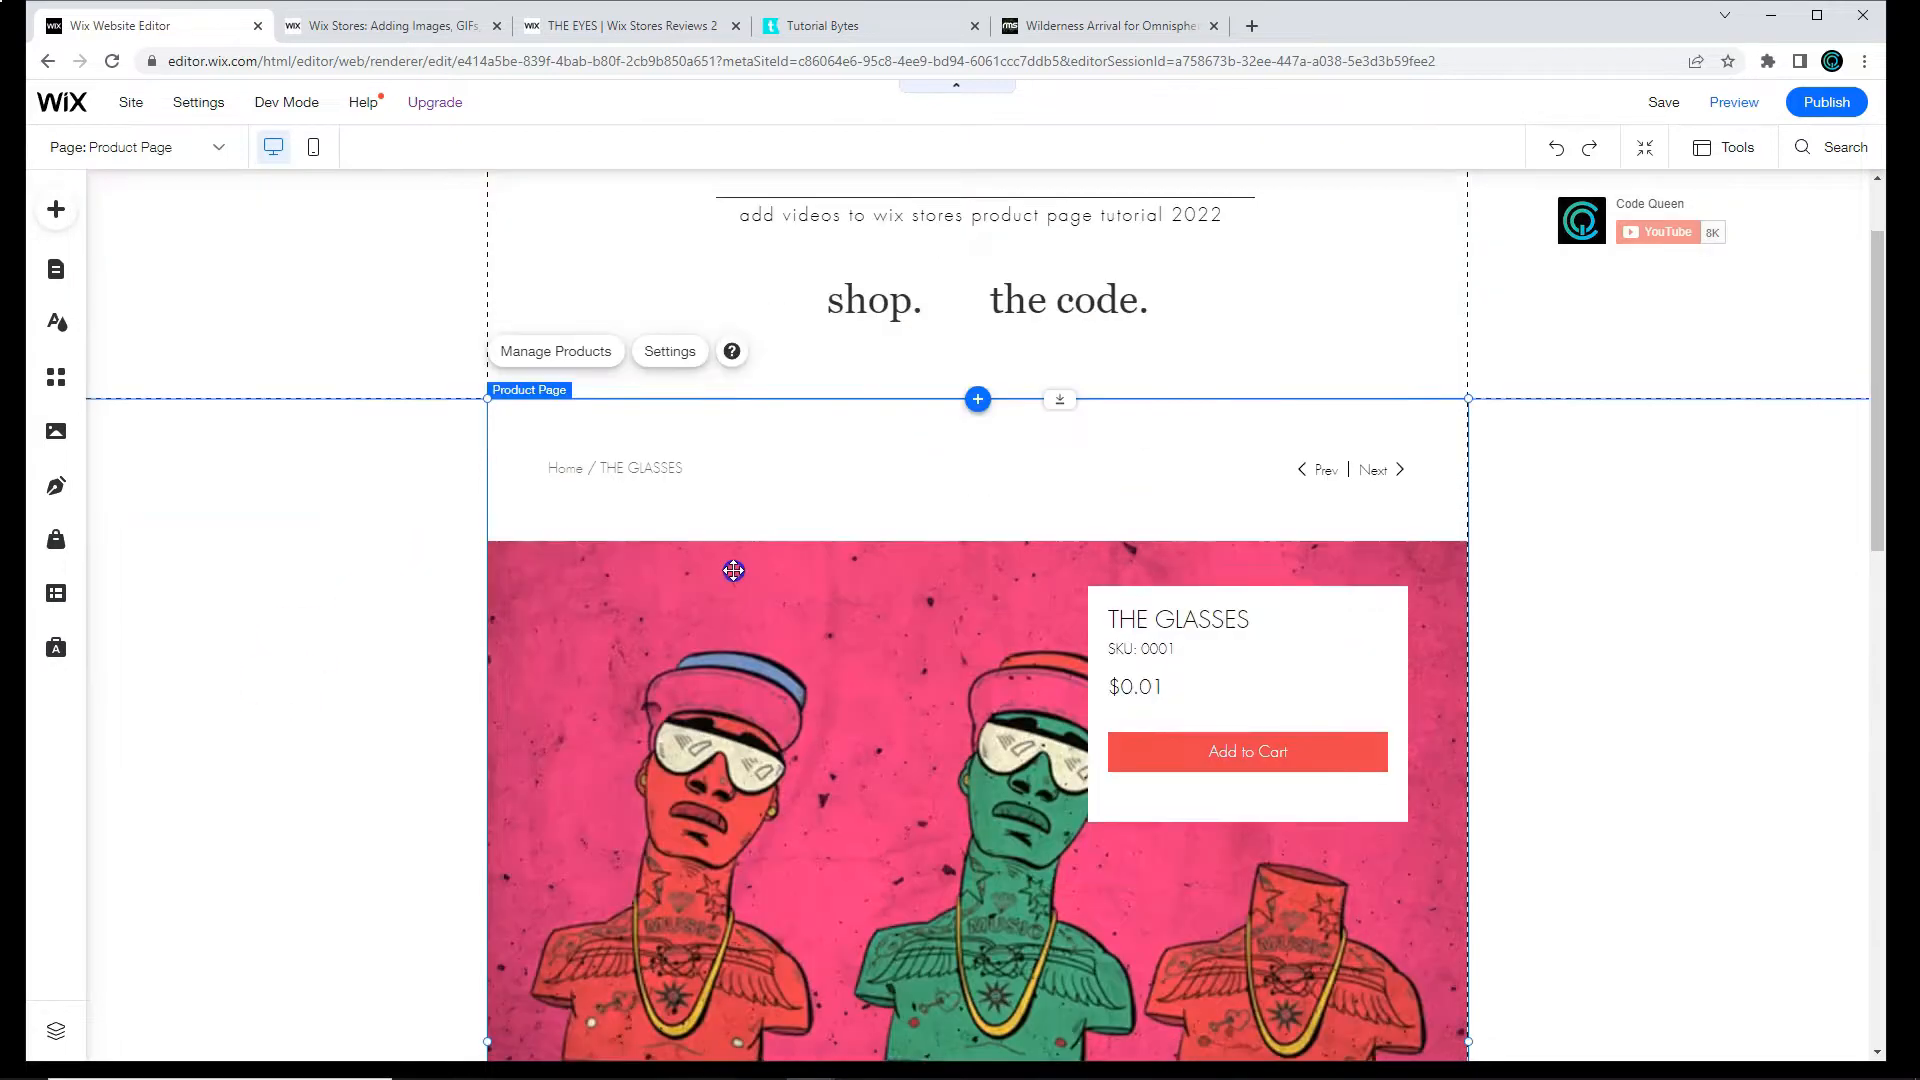
pyautogui.scroll(-3)
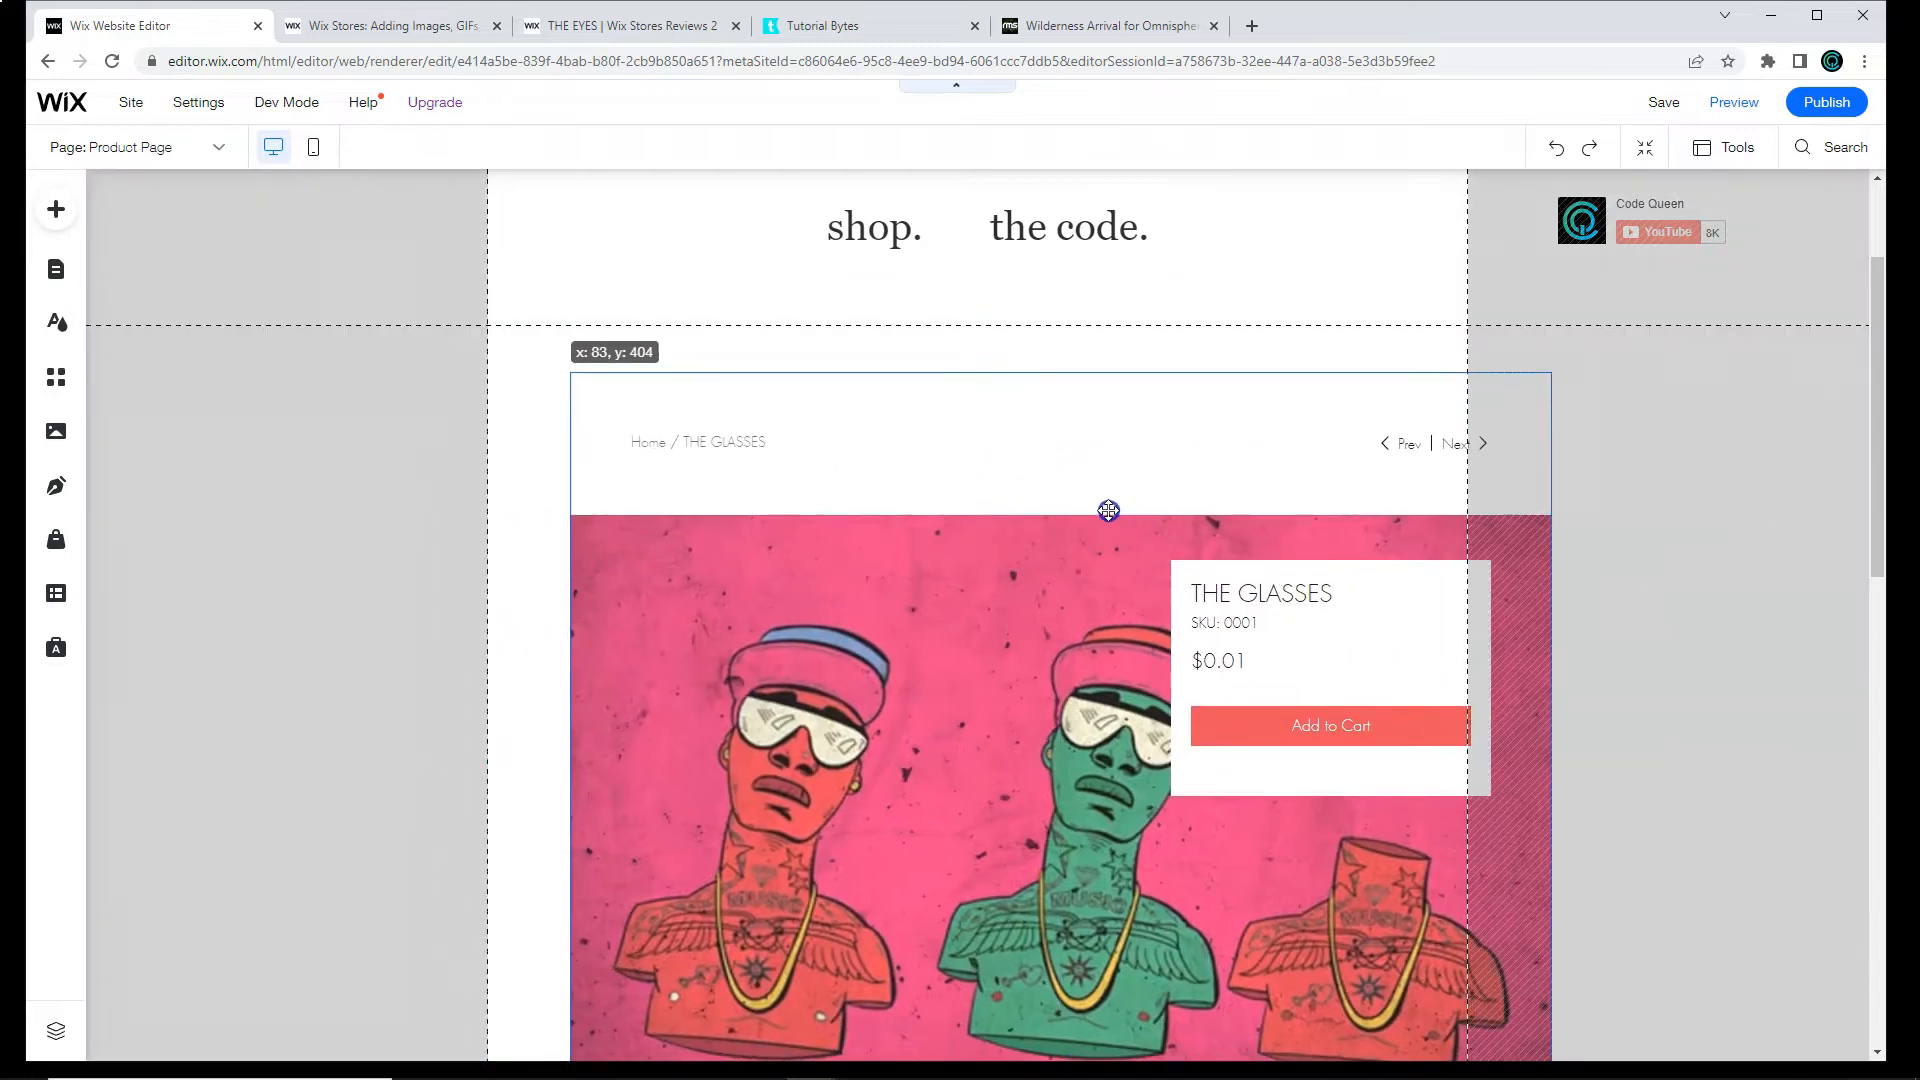
pyautogui.moveTo(1107, 510); pyautogui.dragTo(846, 482)
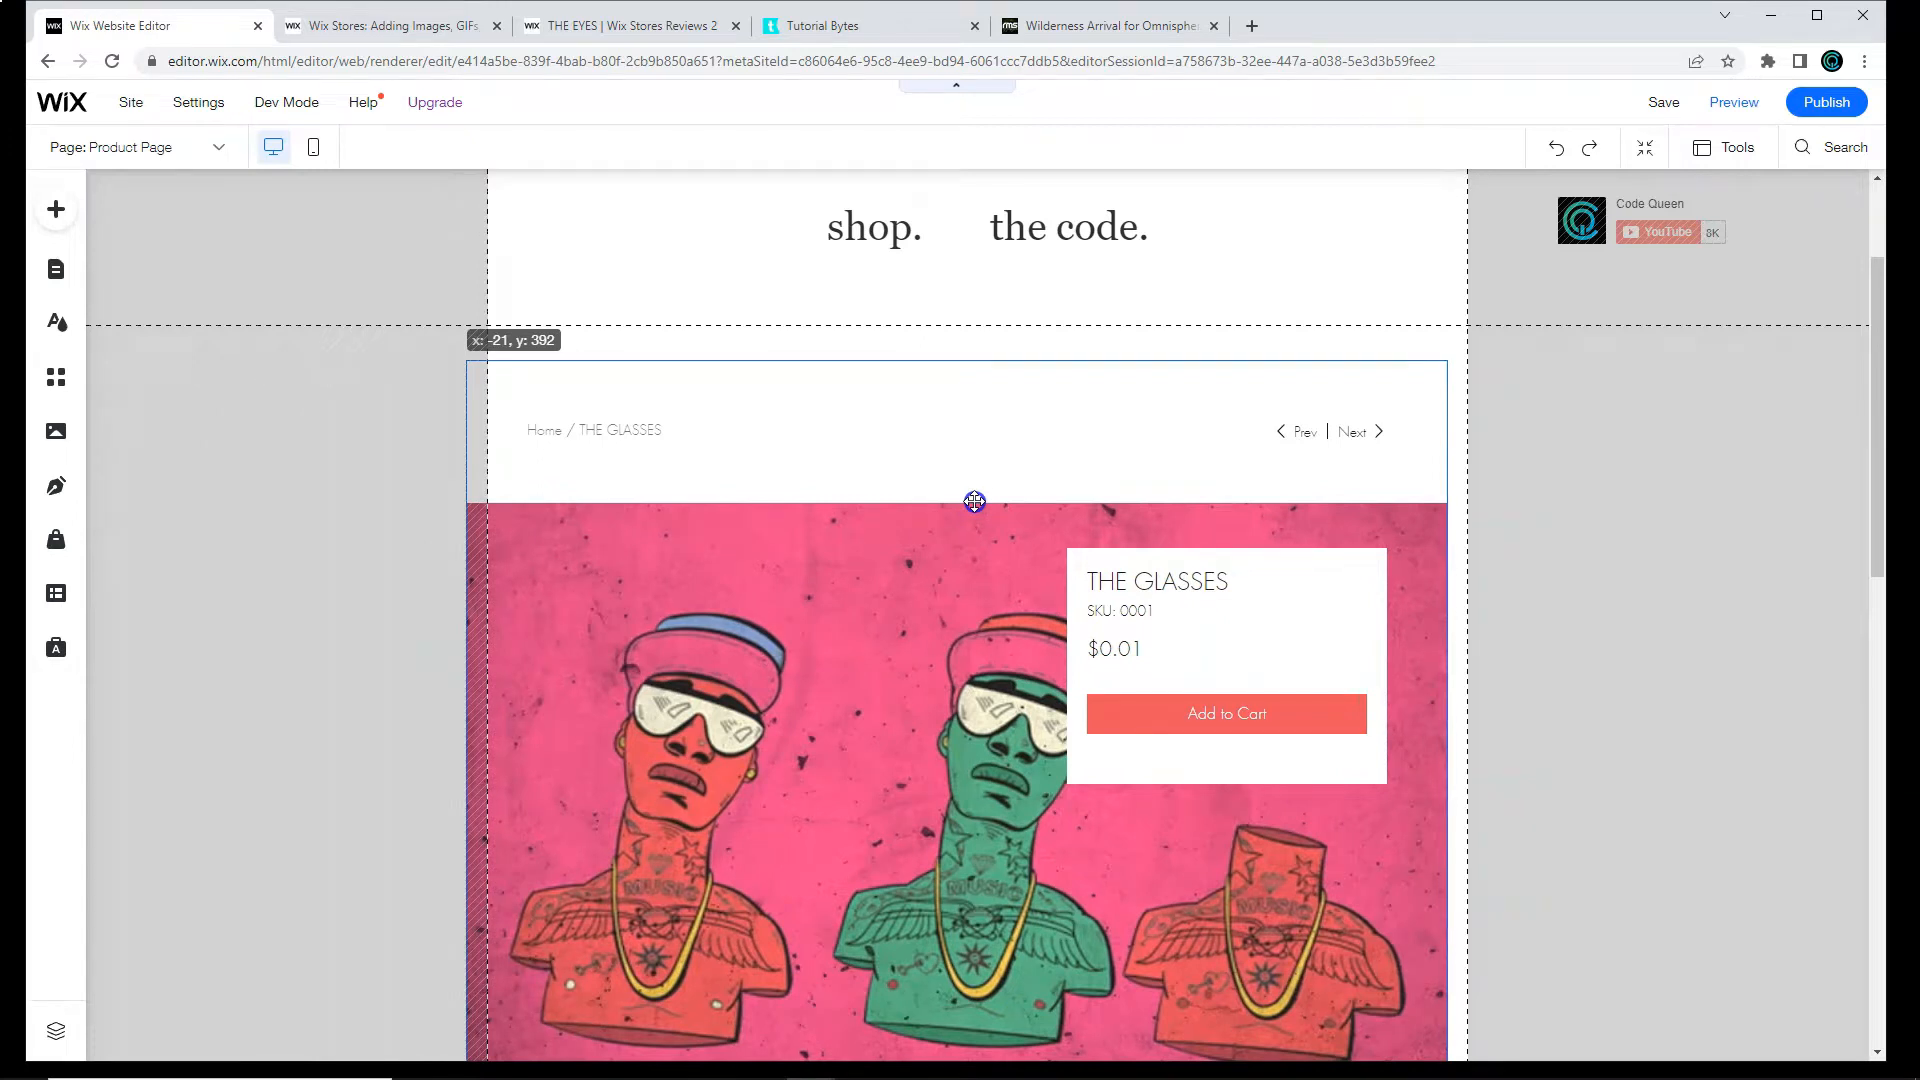
pyautogui.click(974, 502)
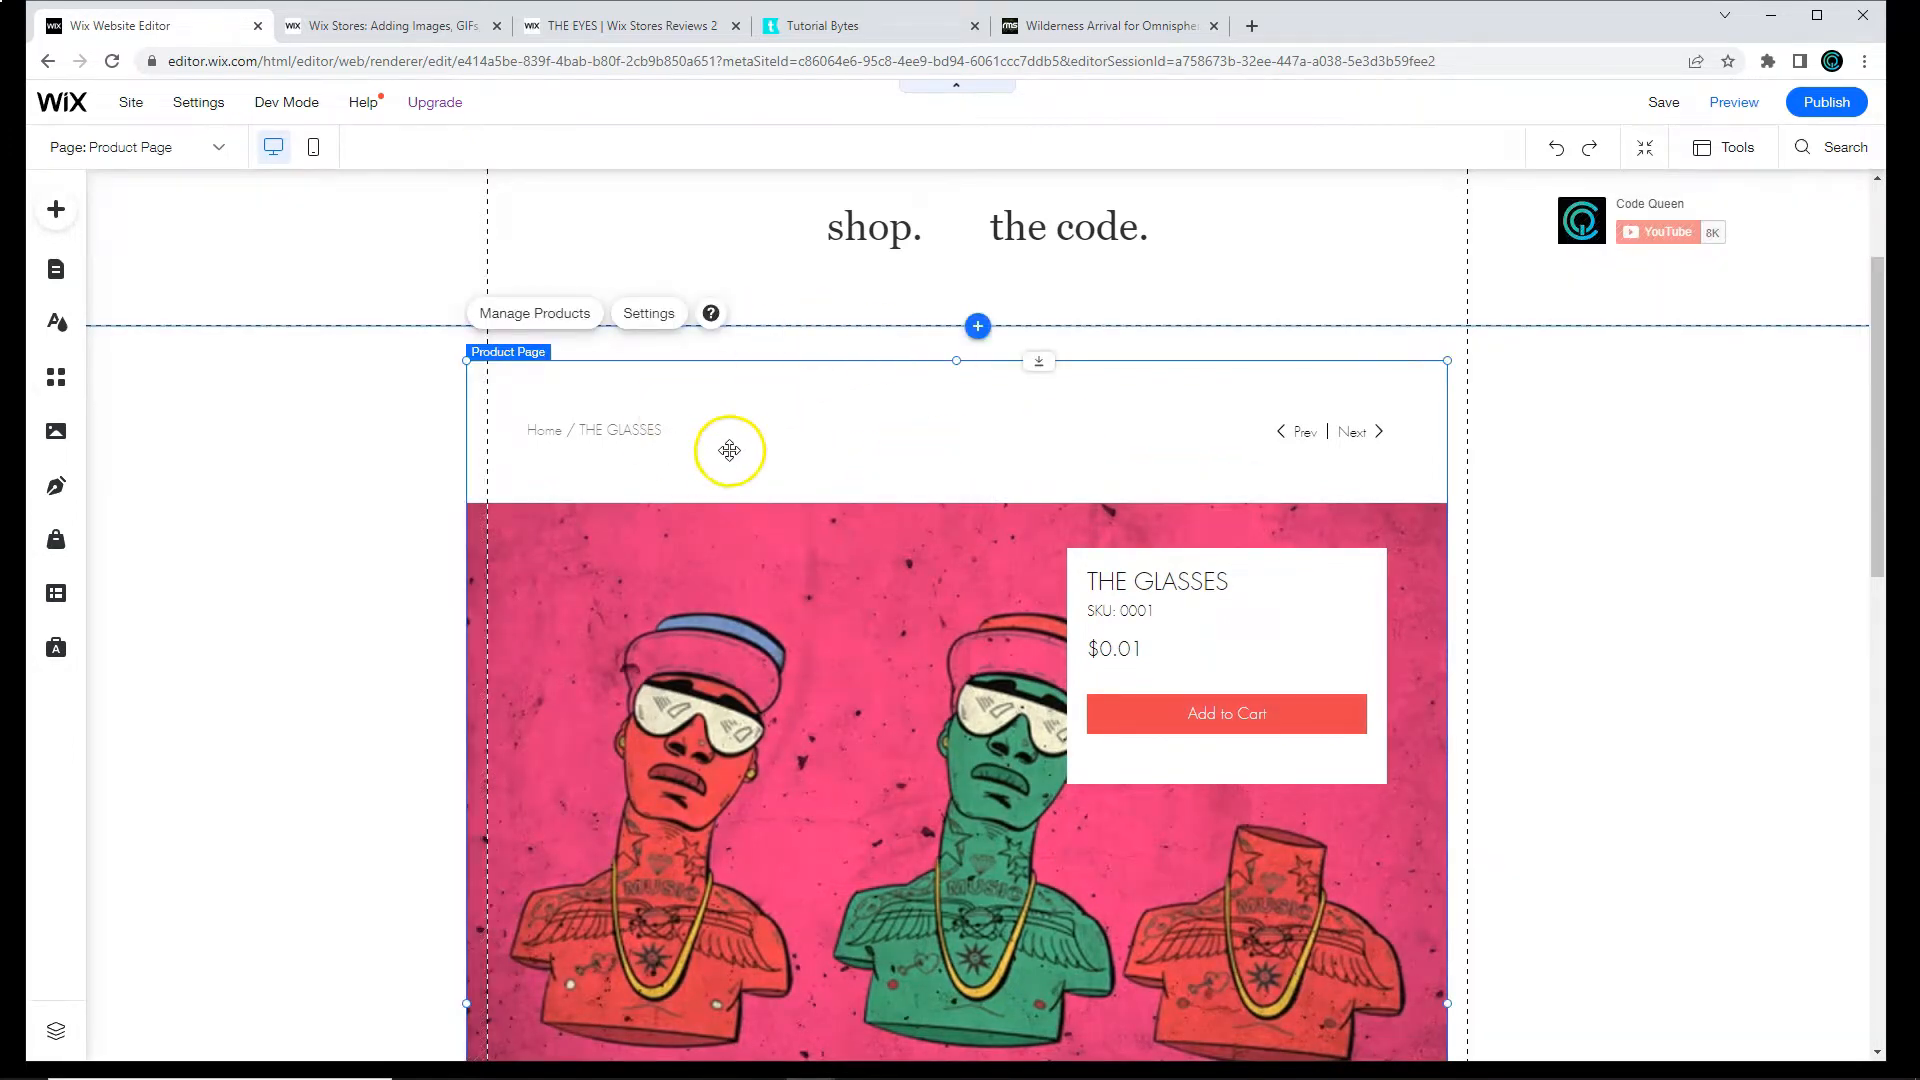
pyautogui.moveTo(875, 530)
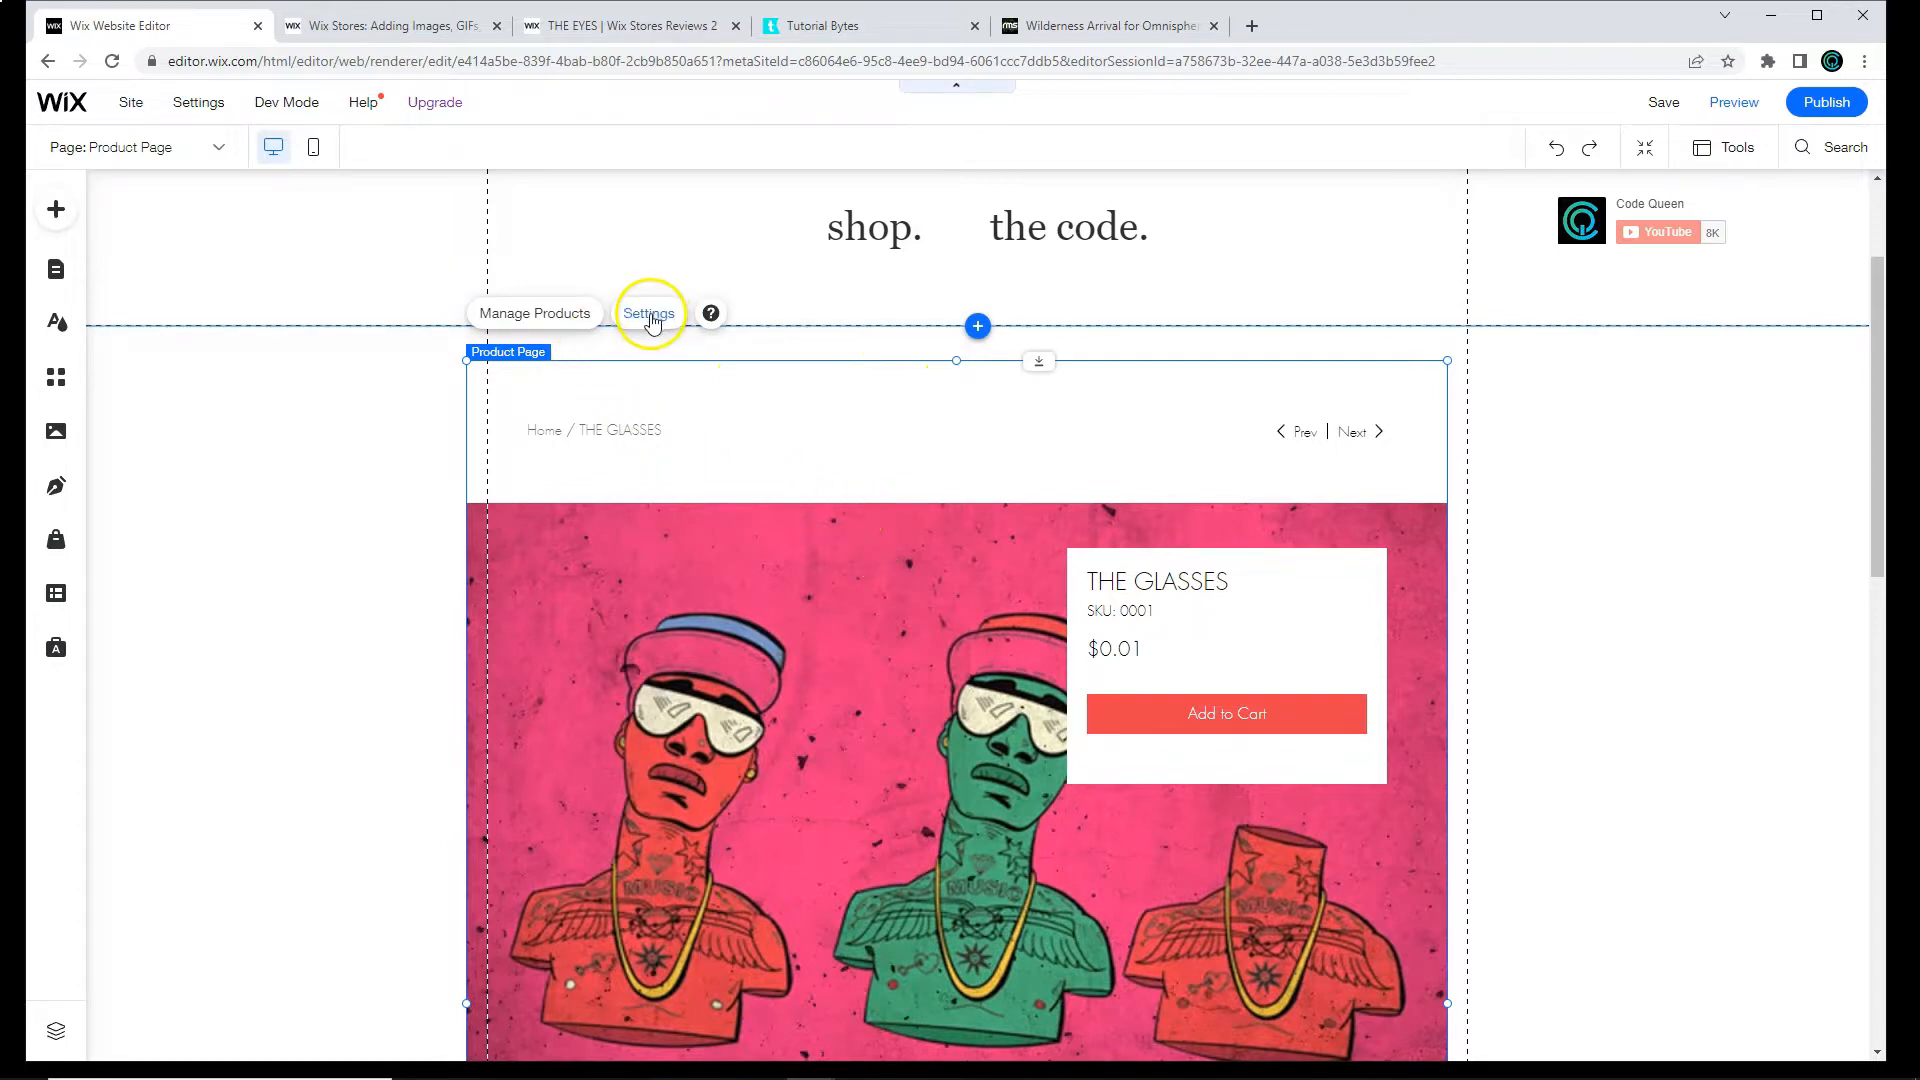
pyautogui.click(648, 312)
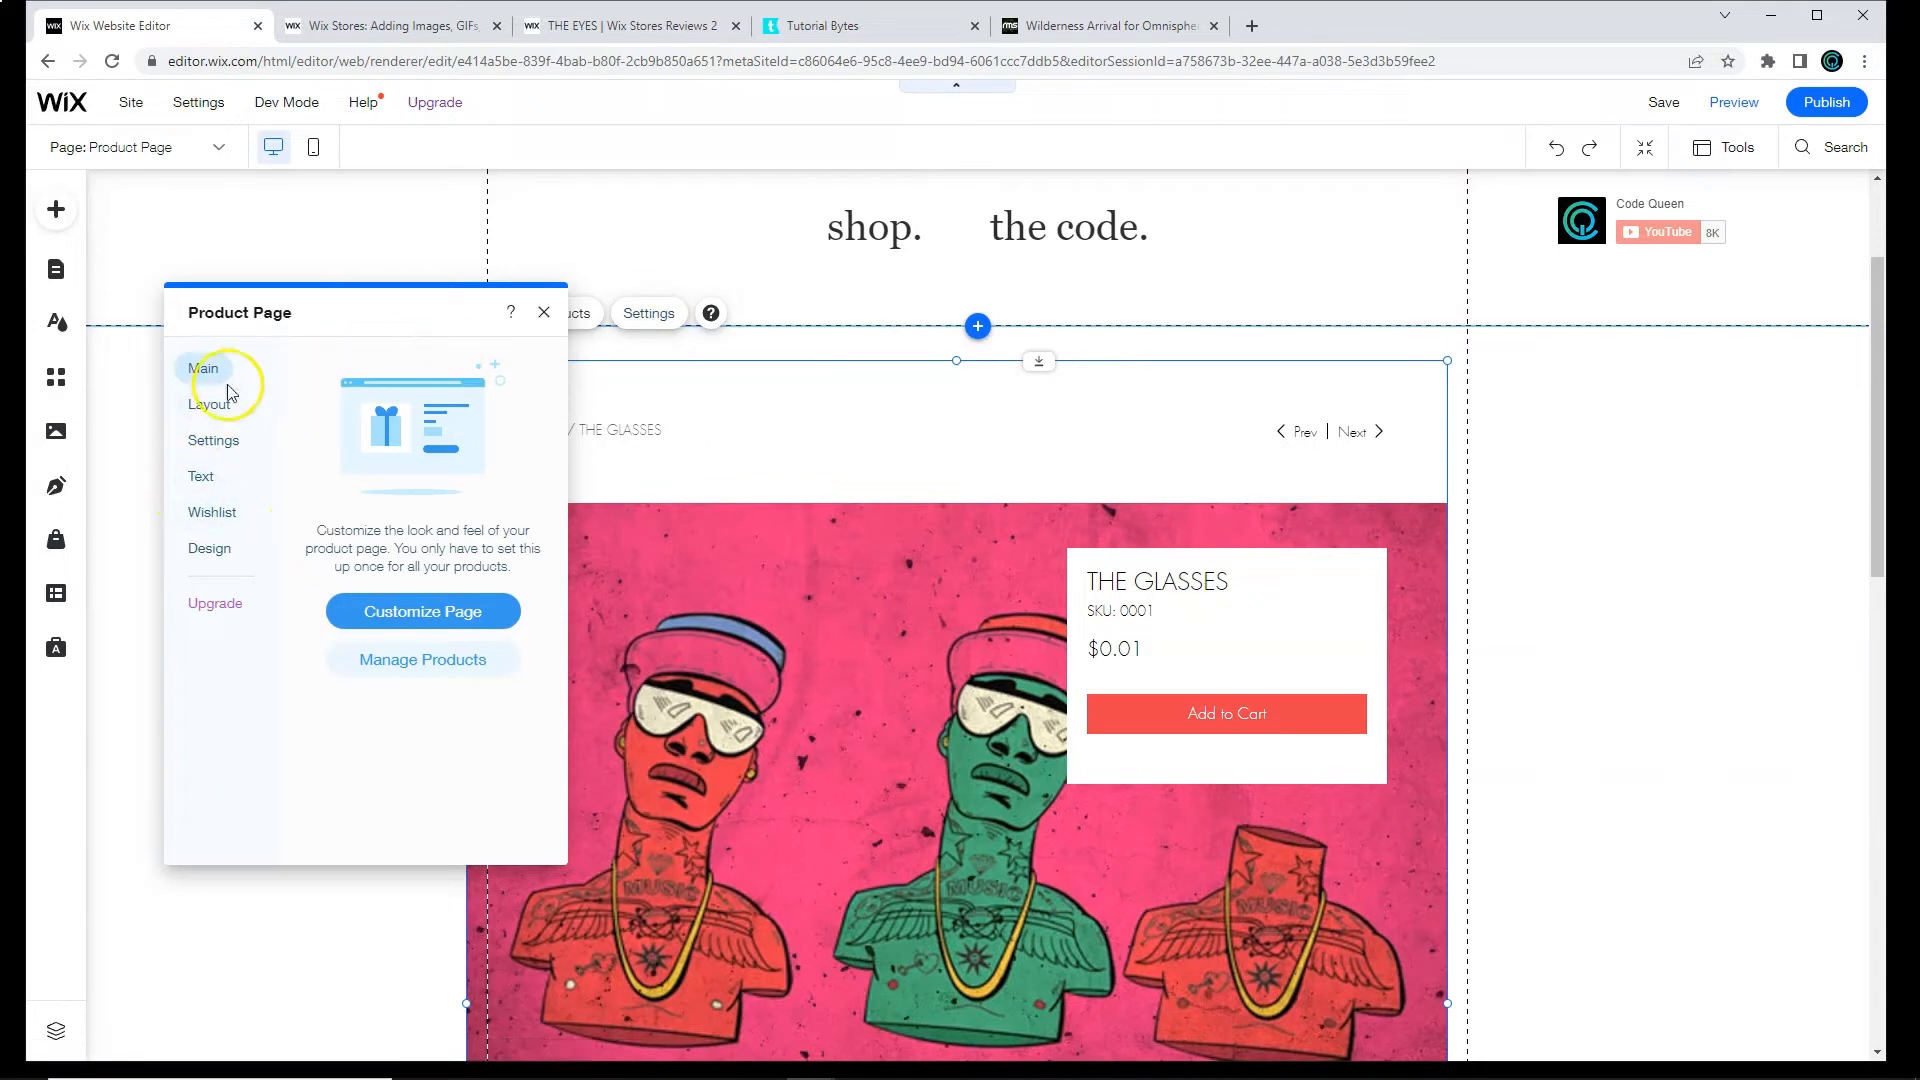
pyautogui.moveTo(536, 362)
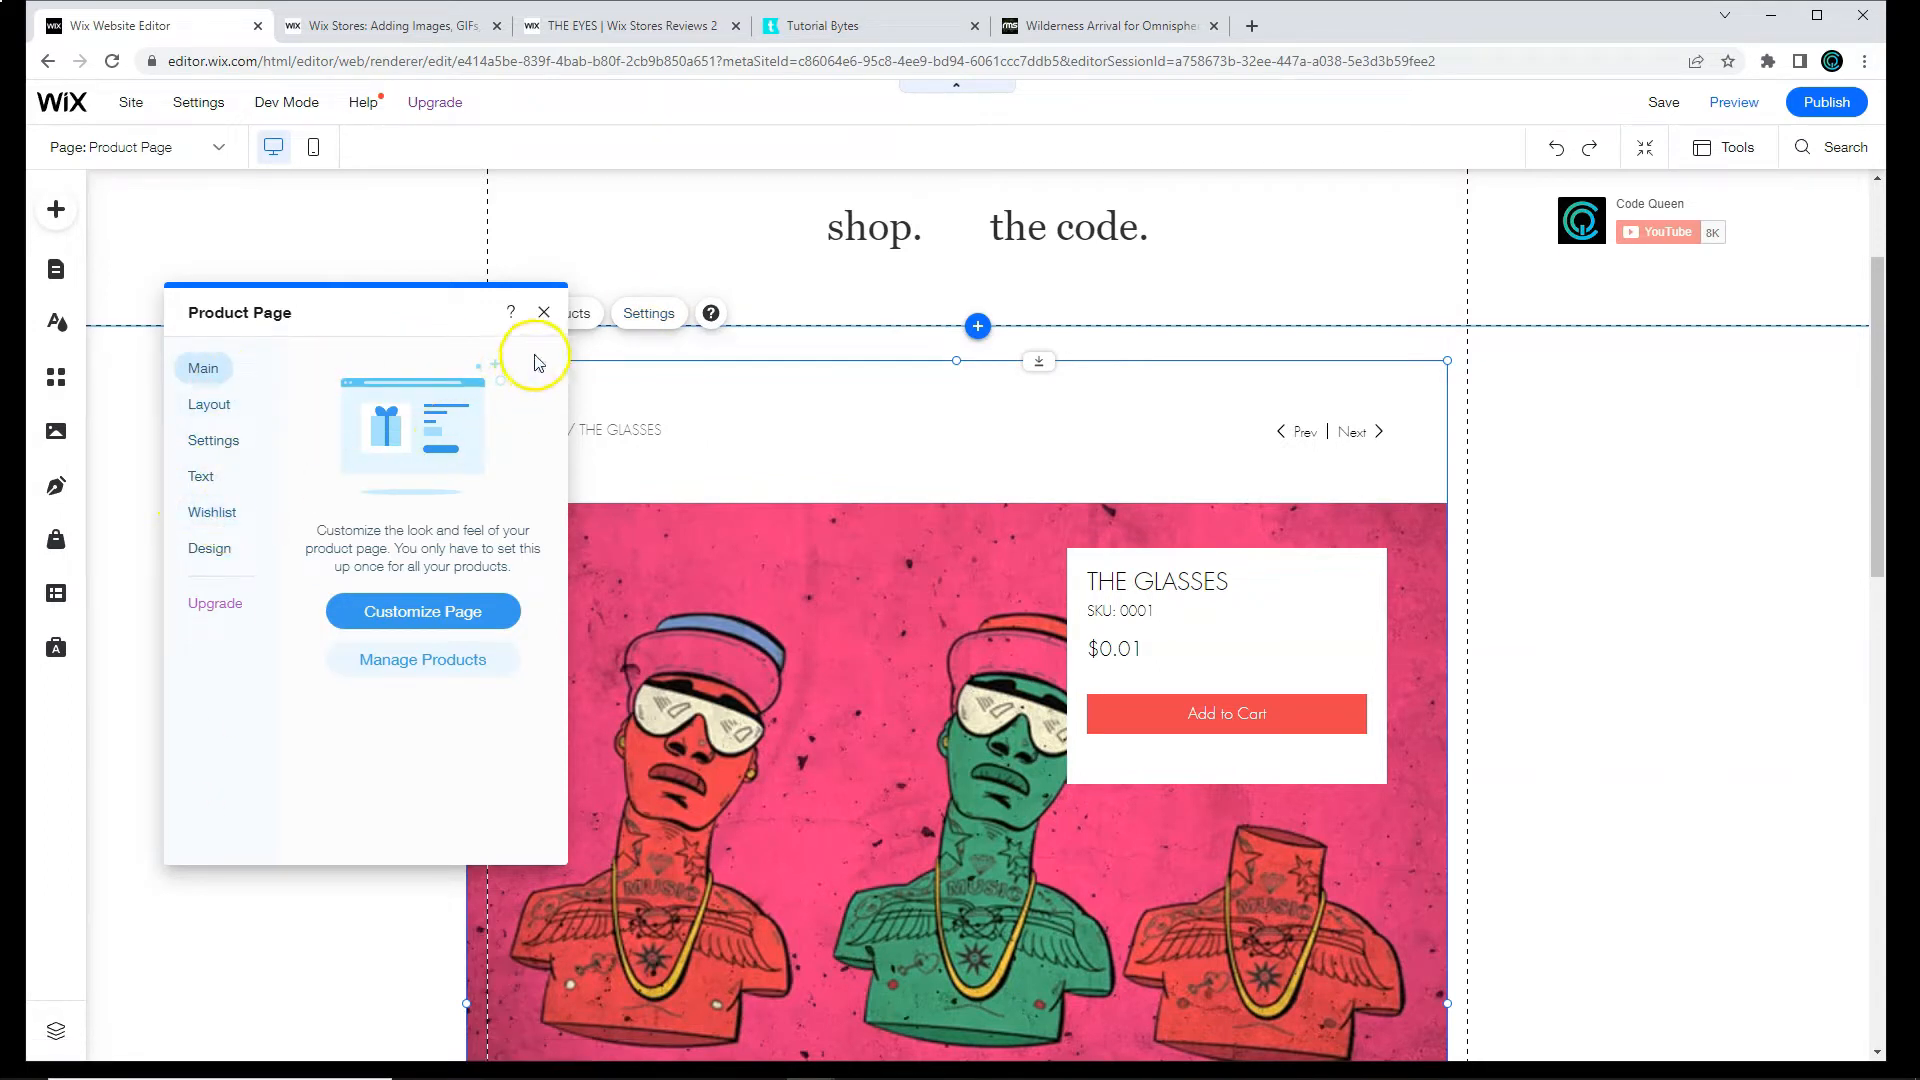
pyautogui.click(544, 312)
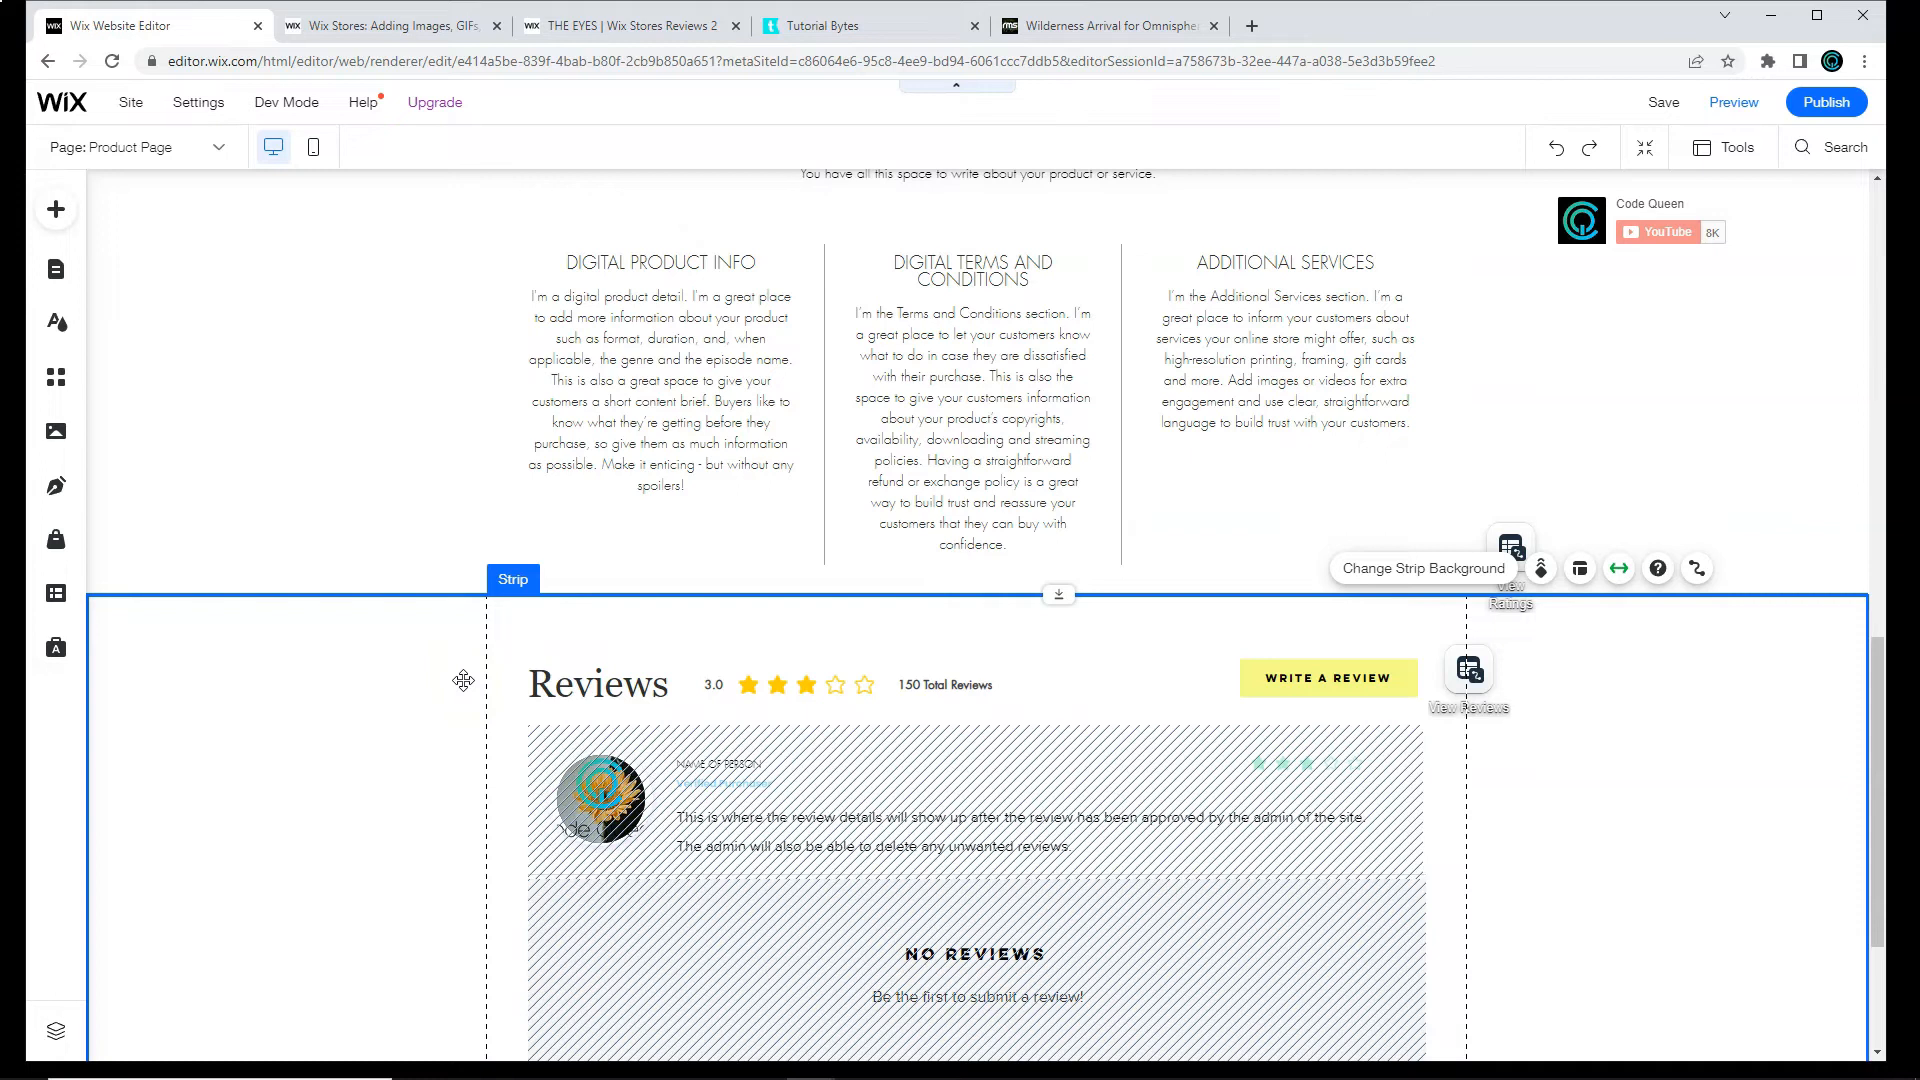
pyautogui.moveTo(437, 684)
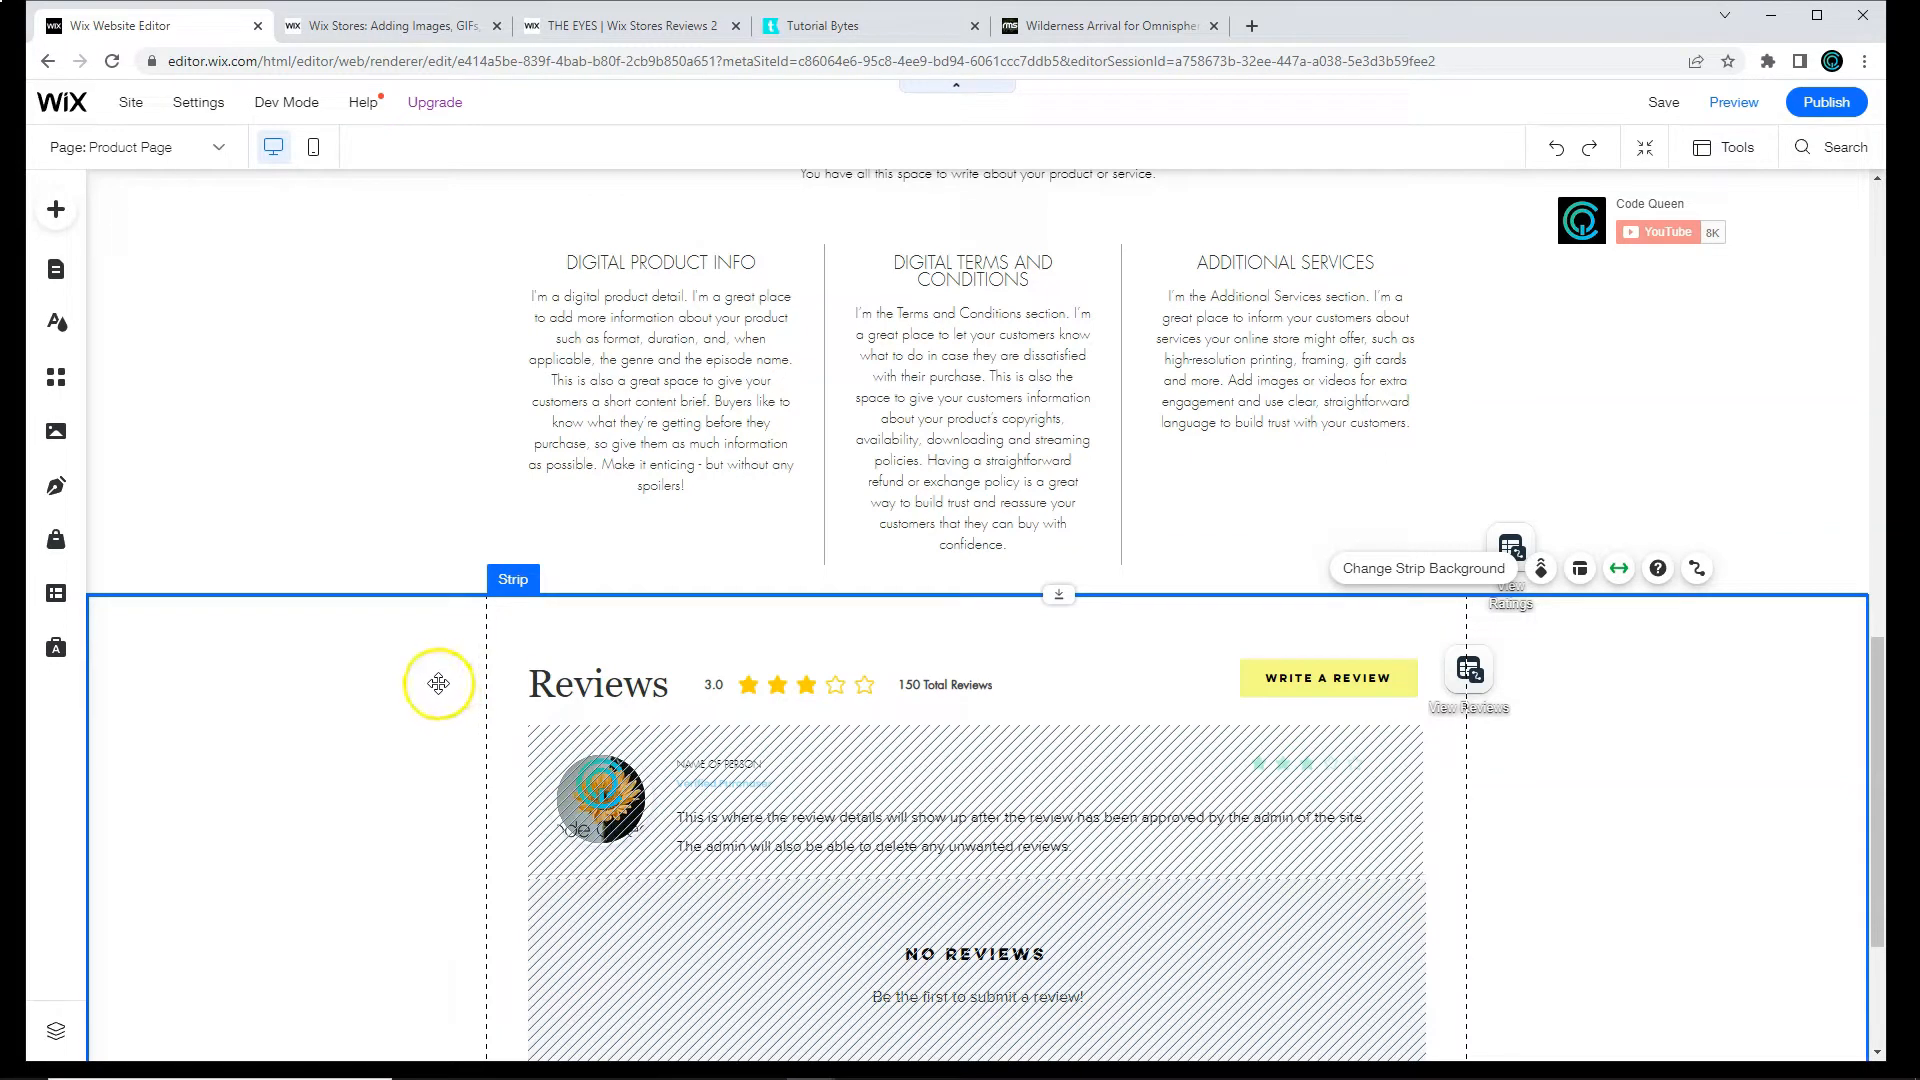
pyautogui.scroll(-3)
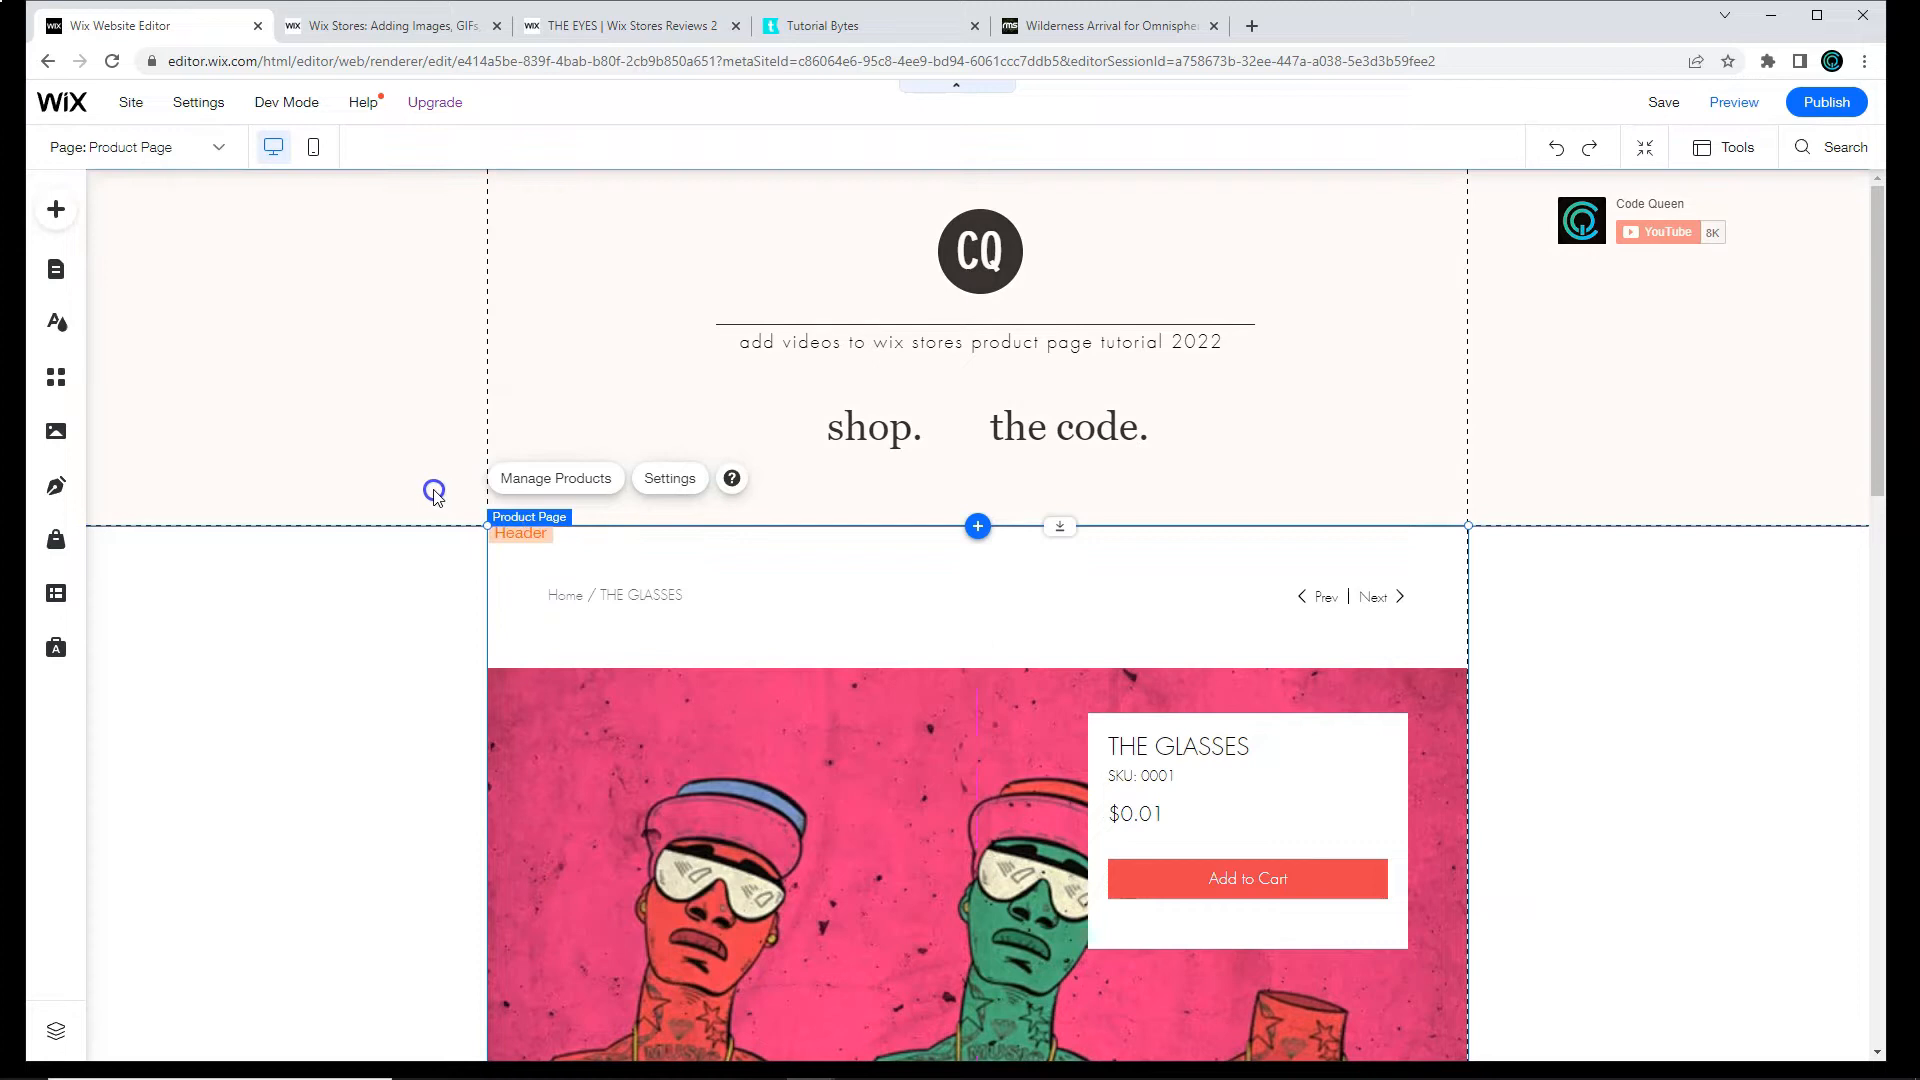
# Step: Turn on developer mode and start creating a new content collection
pyautogui.click(286, 101)
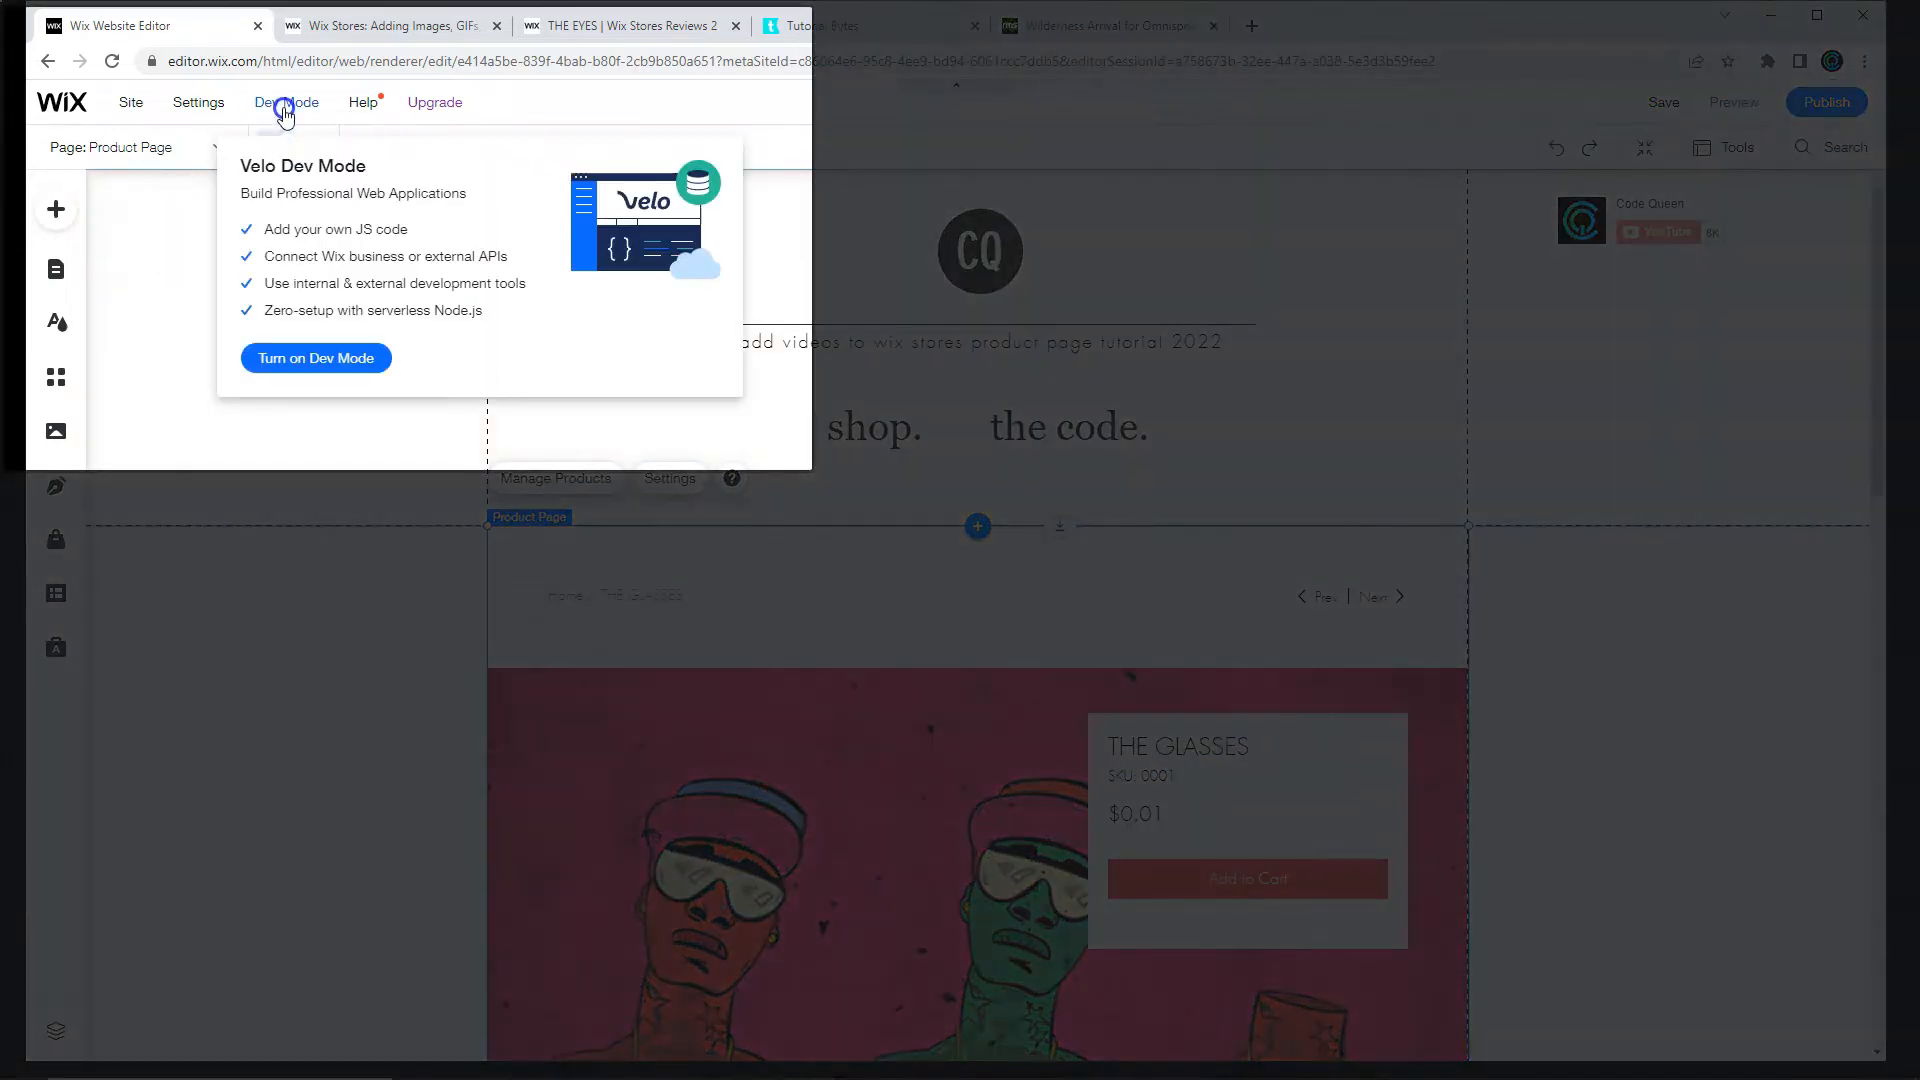
pyautogui.click(314, 358)
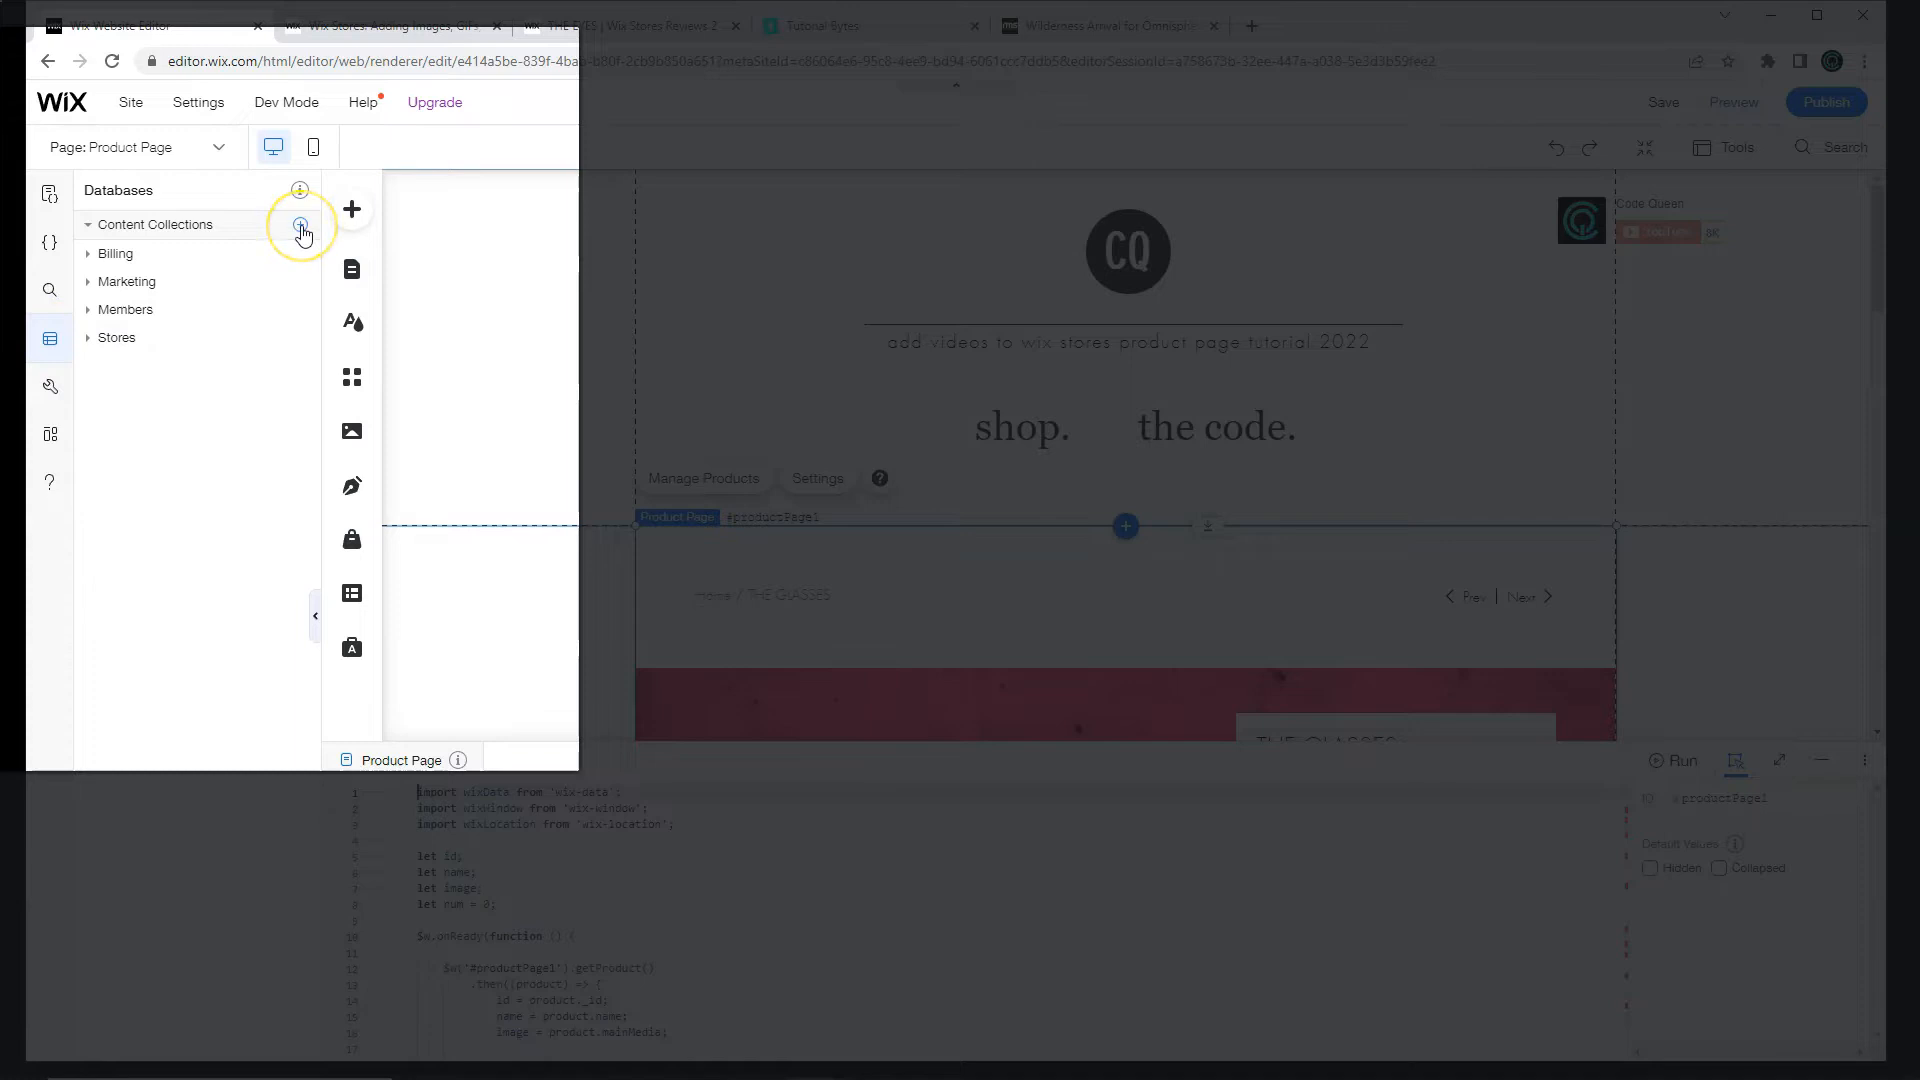
pyautogui.click(302, 232)
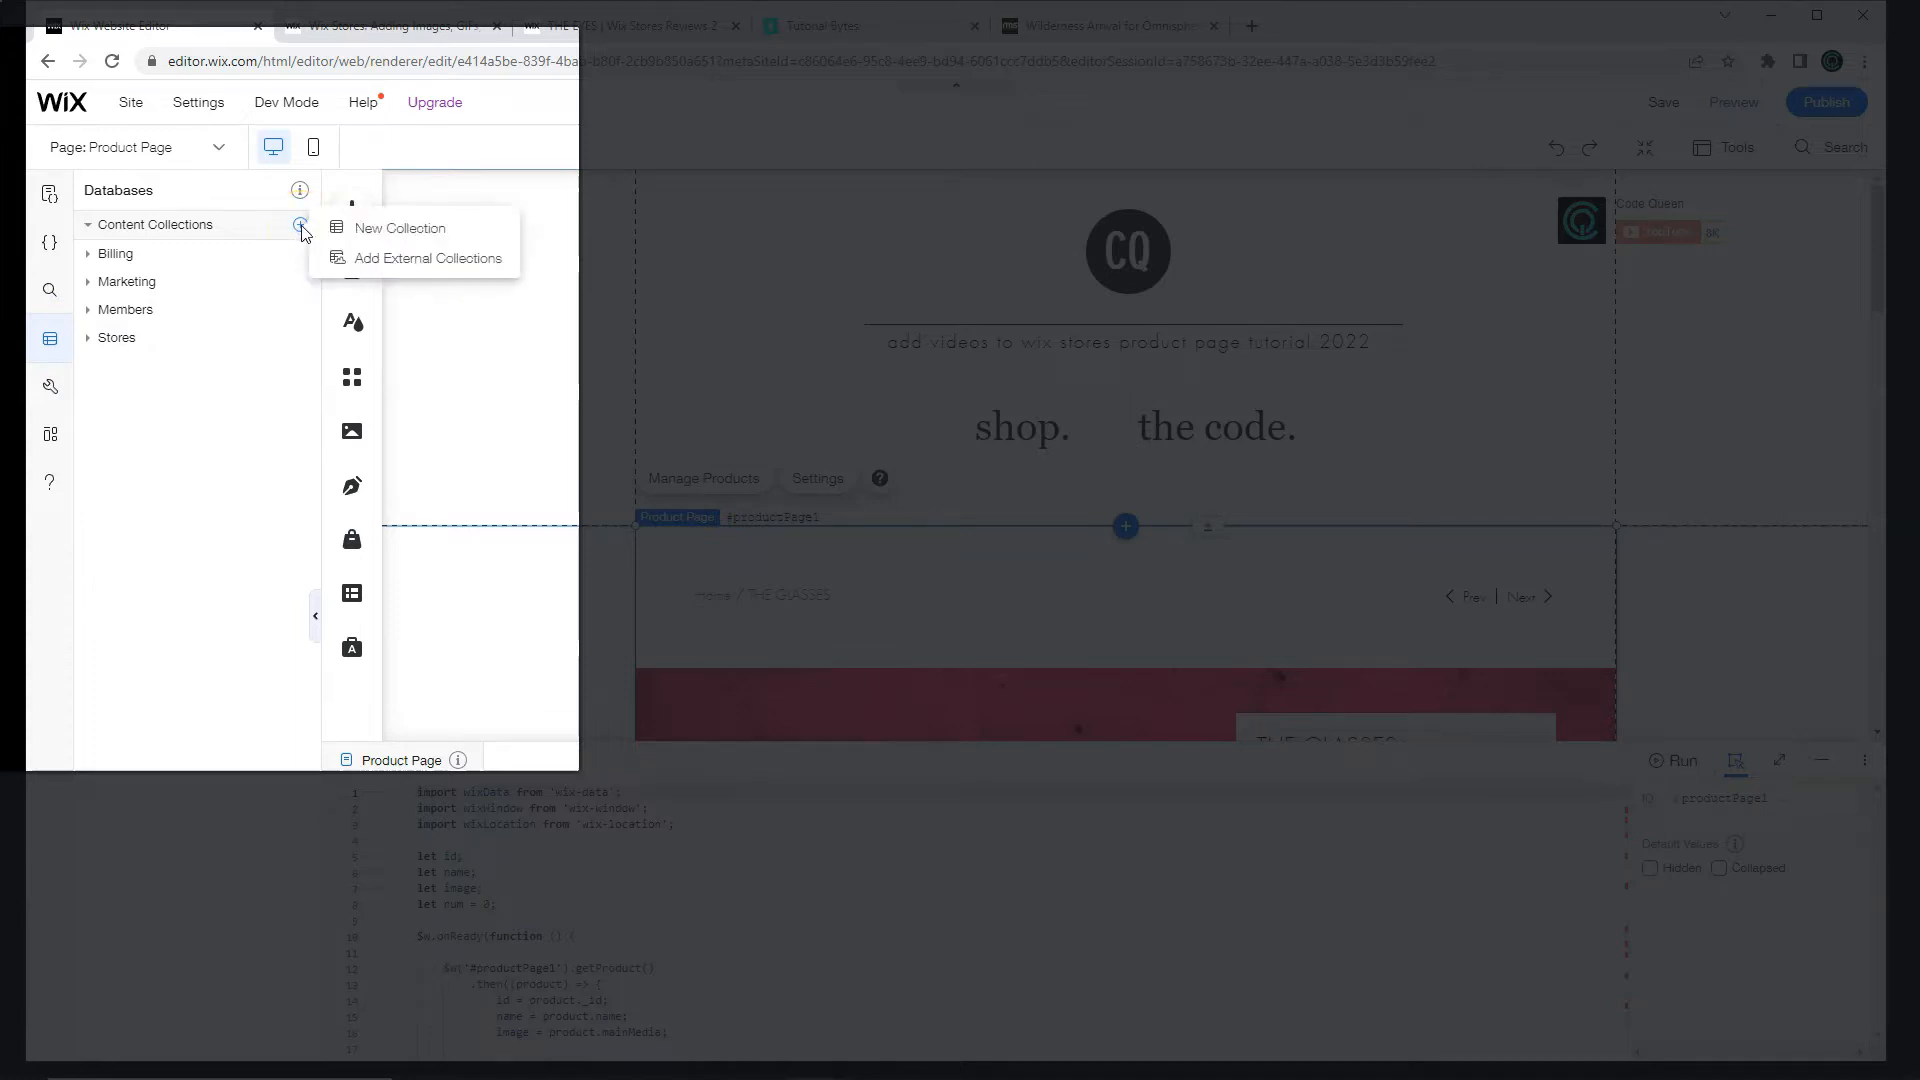
pyautogui.click(398, 228)
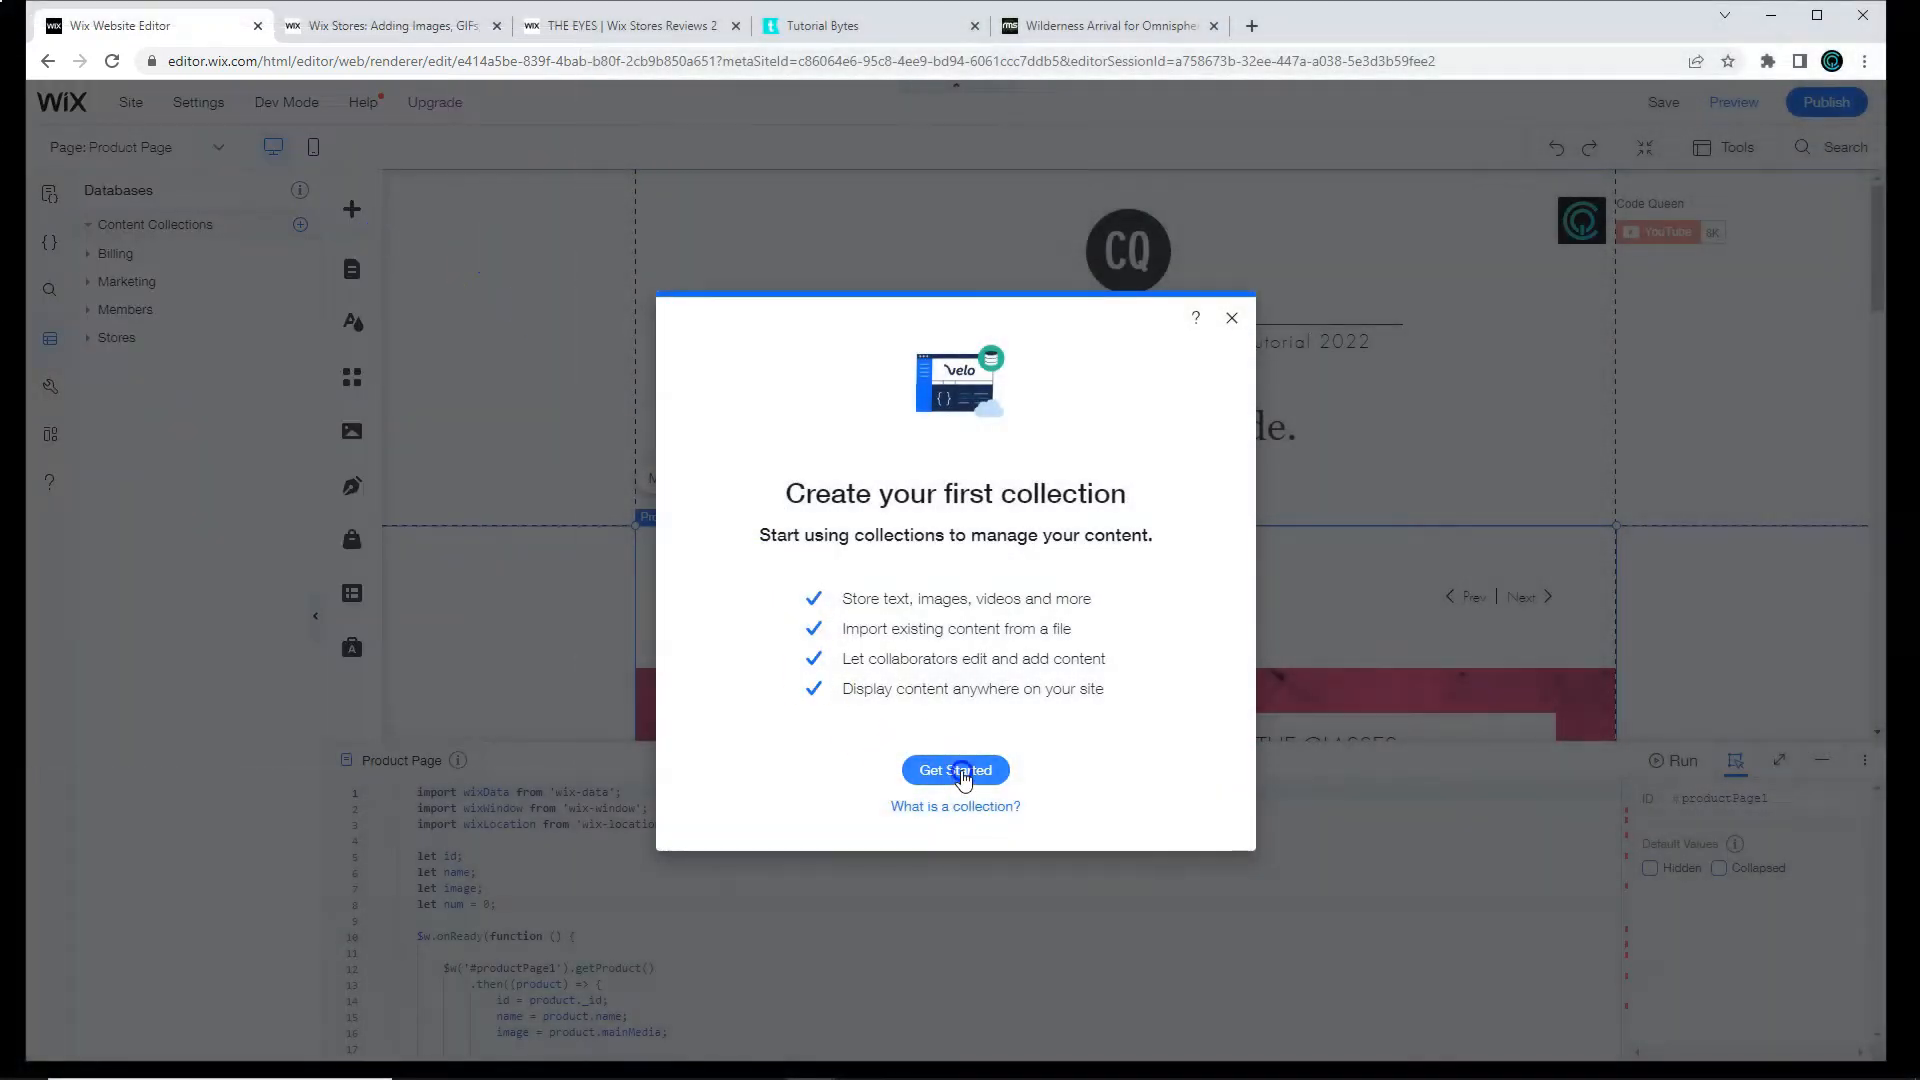
# Step: Name the collection Extra Info and set its code ID to extraDetails
pyautogui.click(954, 770)
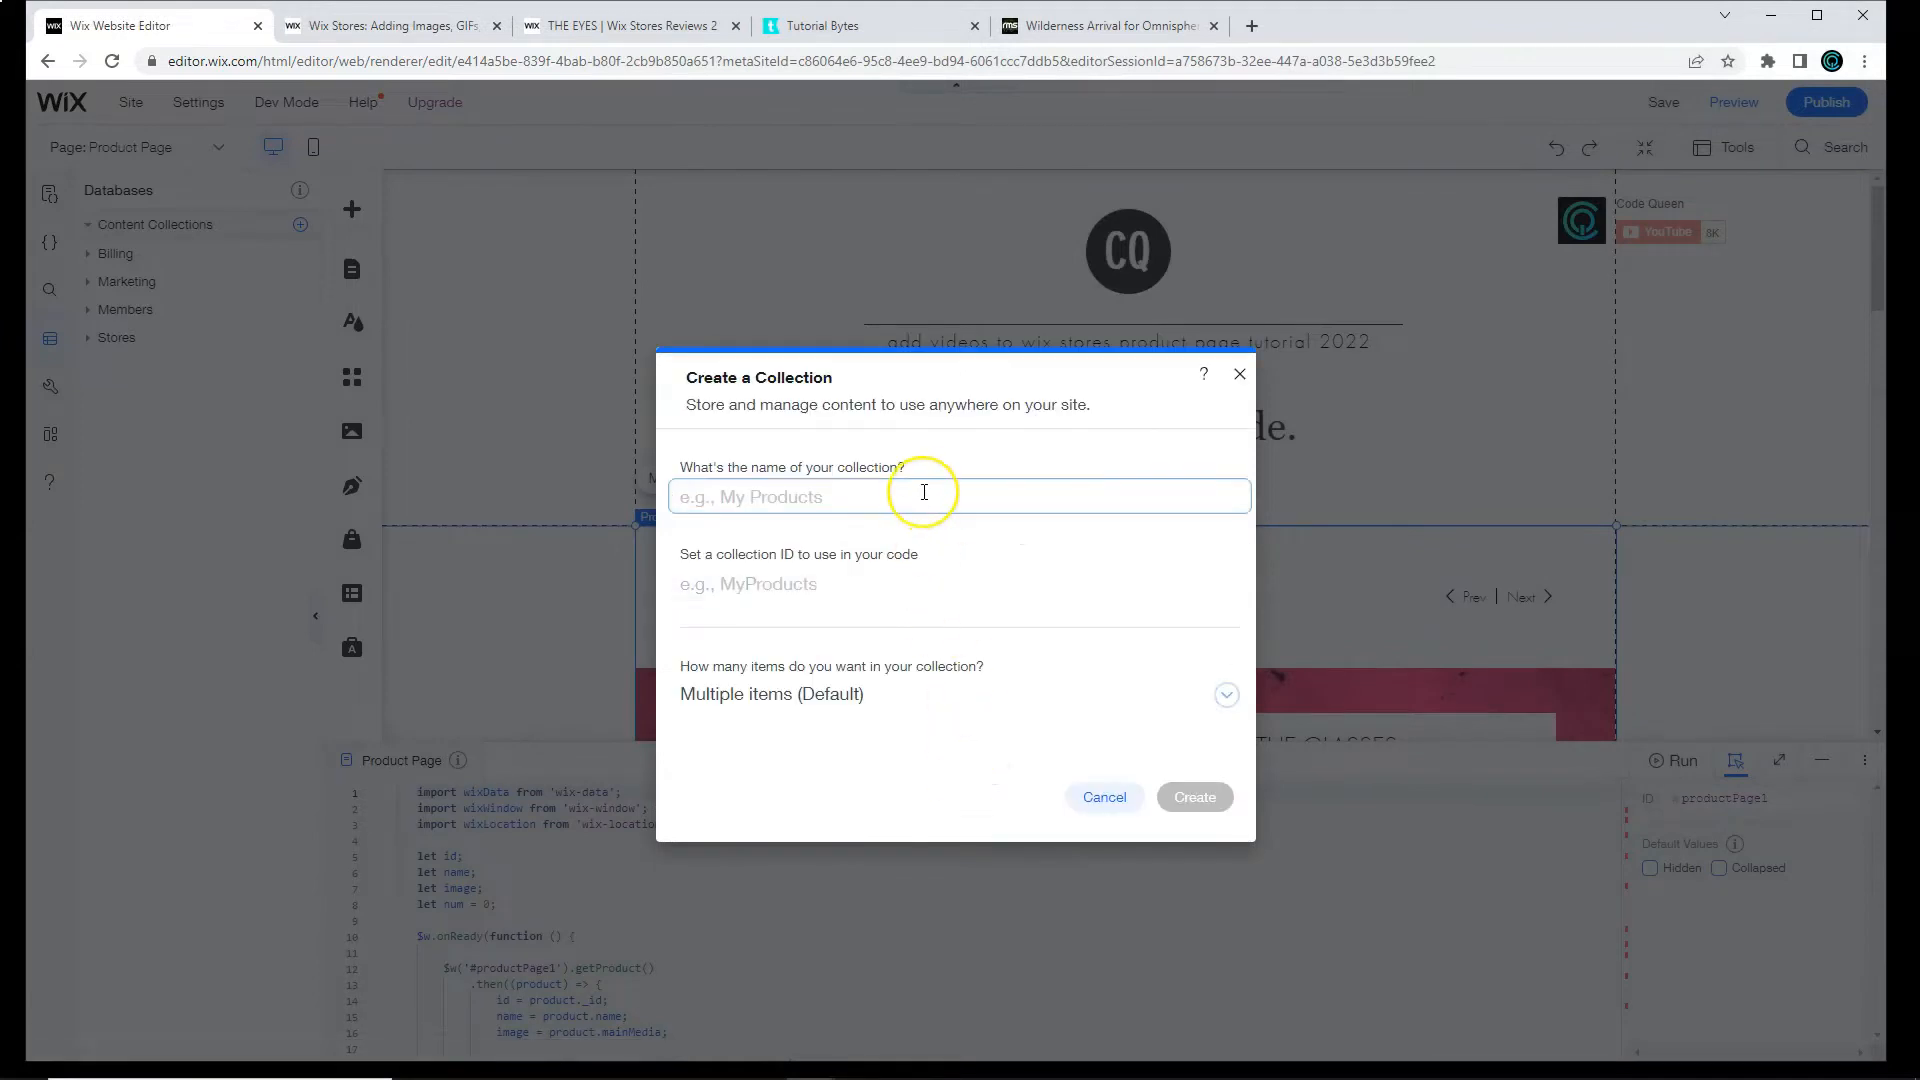
pyautogui.write('Extra Info')
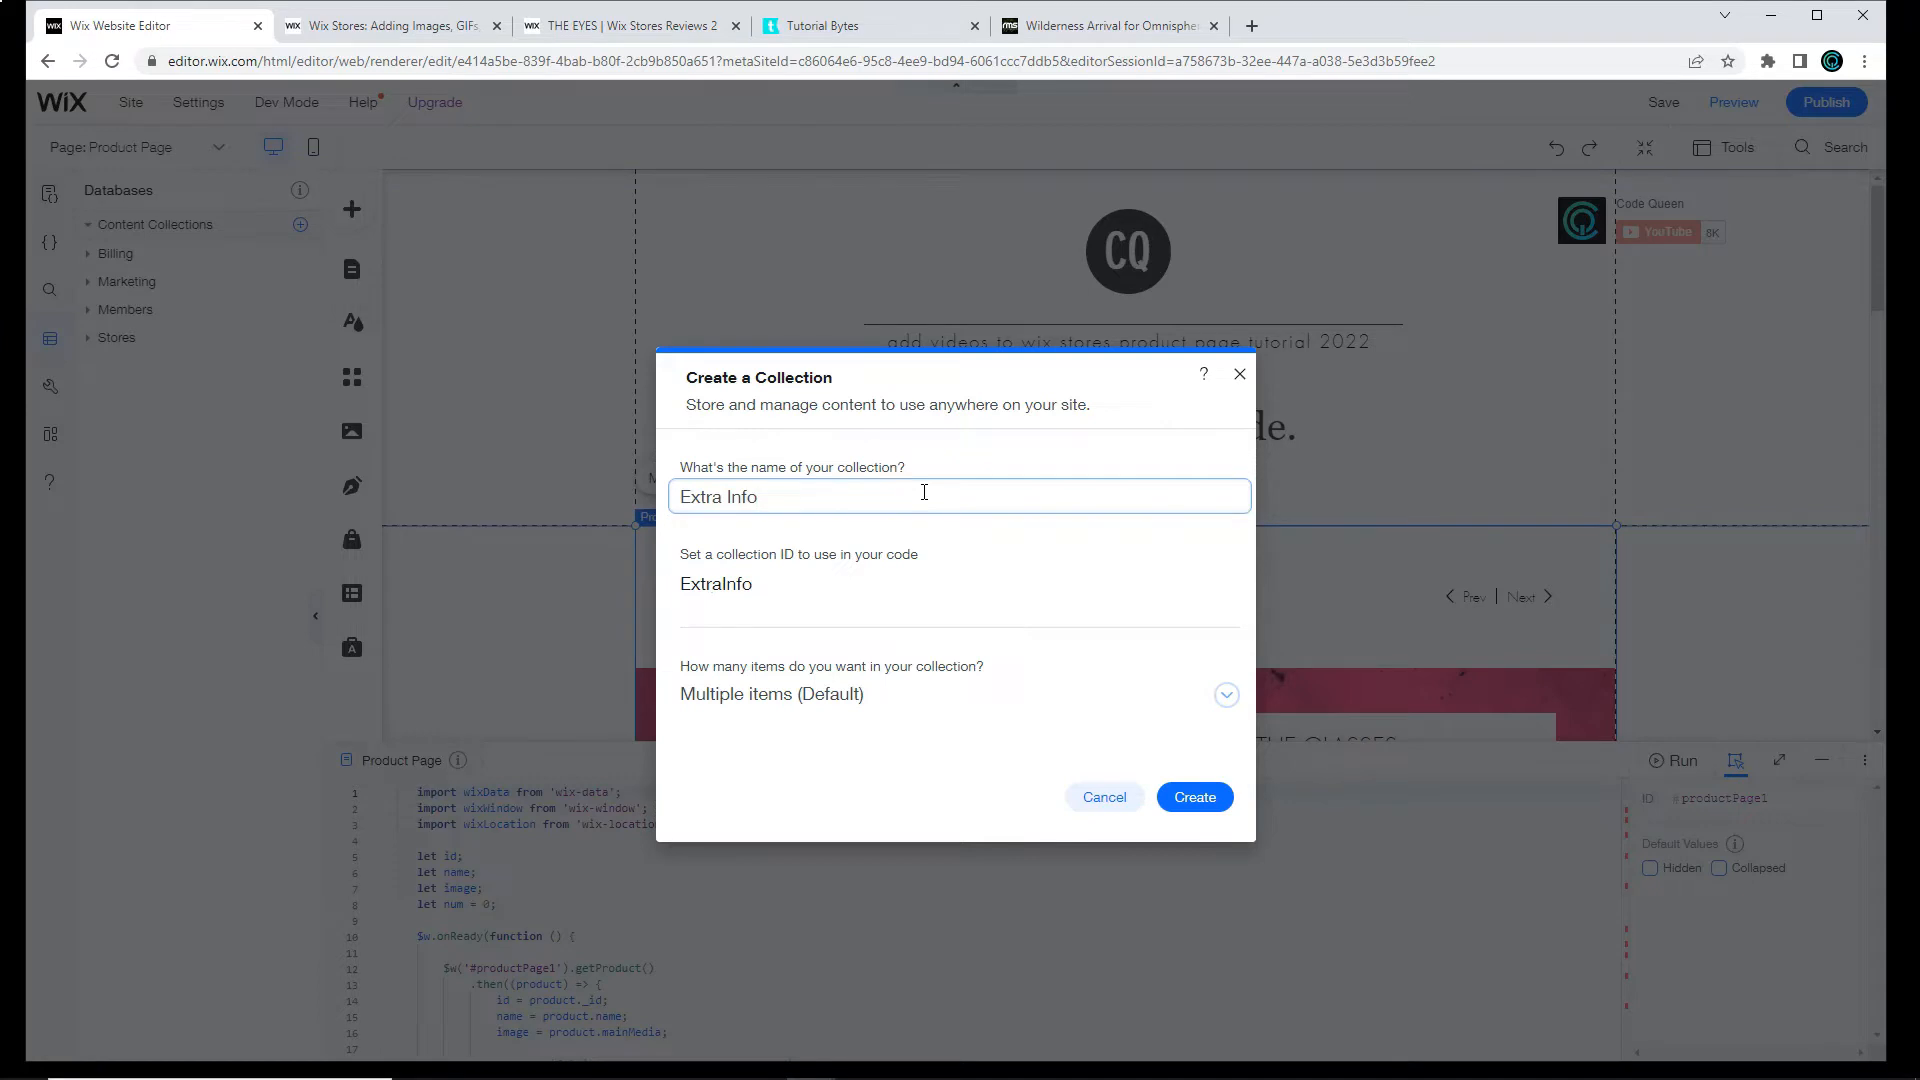
pyautogui.click(872, 582)
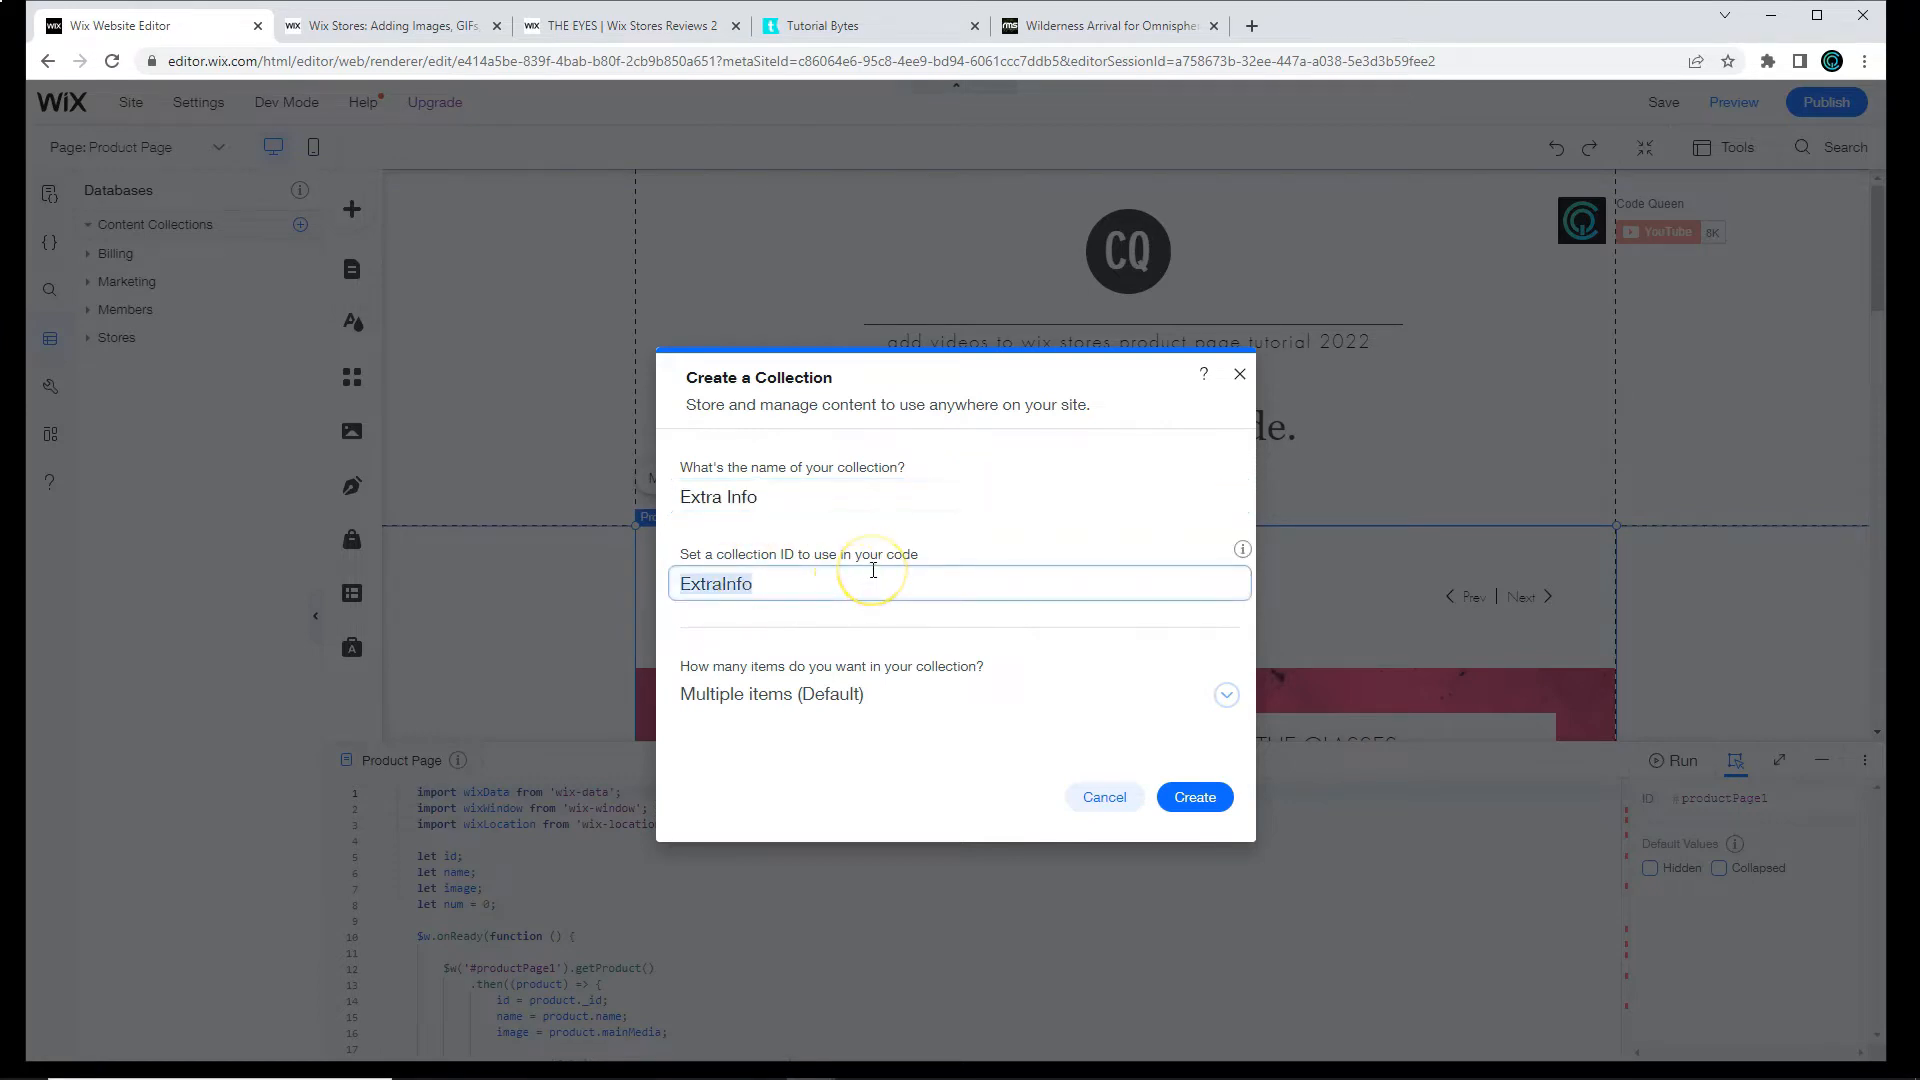
pyautogui.write('extra')
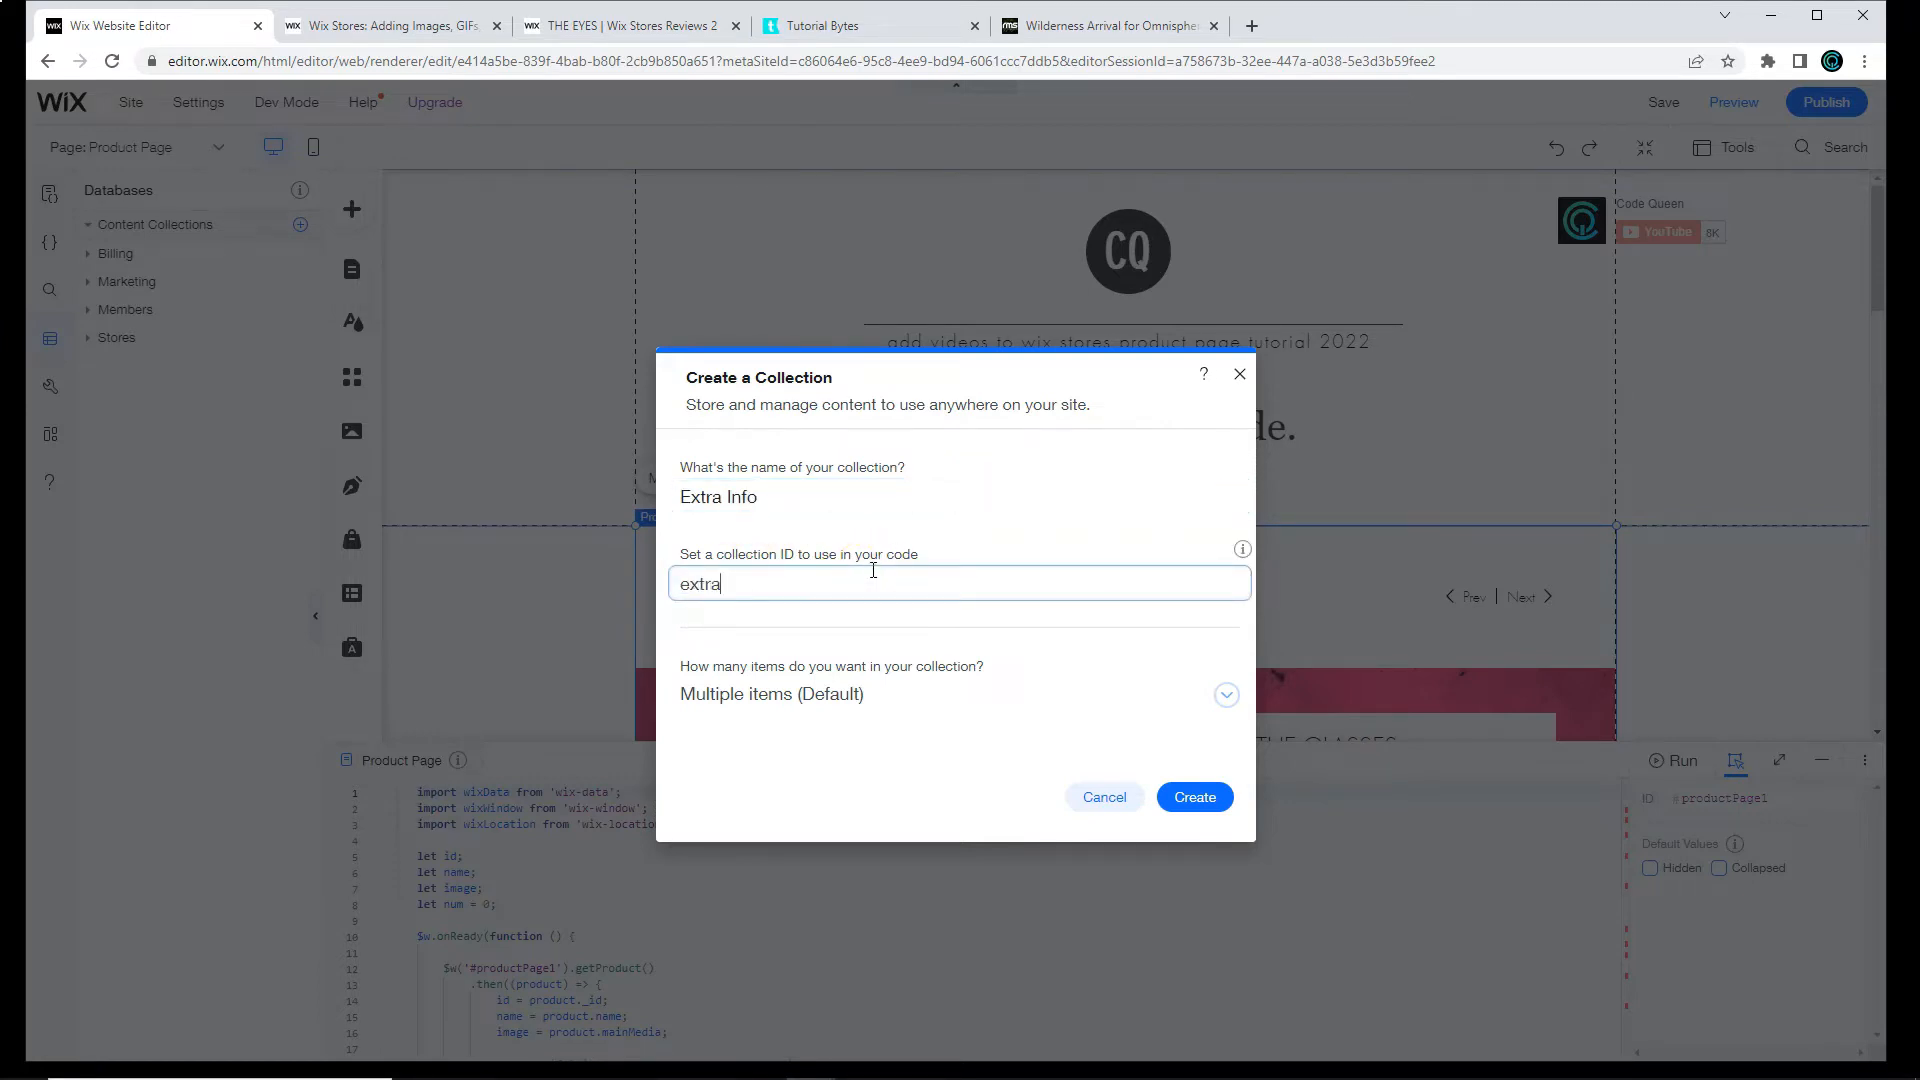
pyautogui.write('Details')
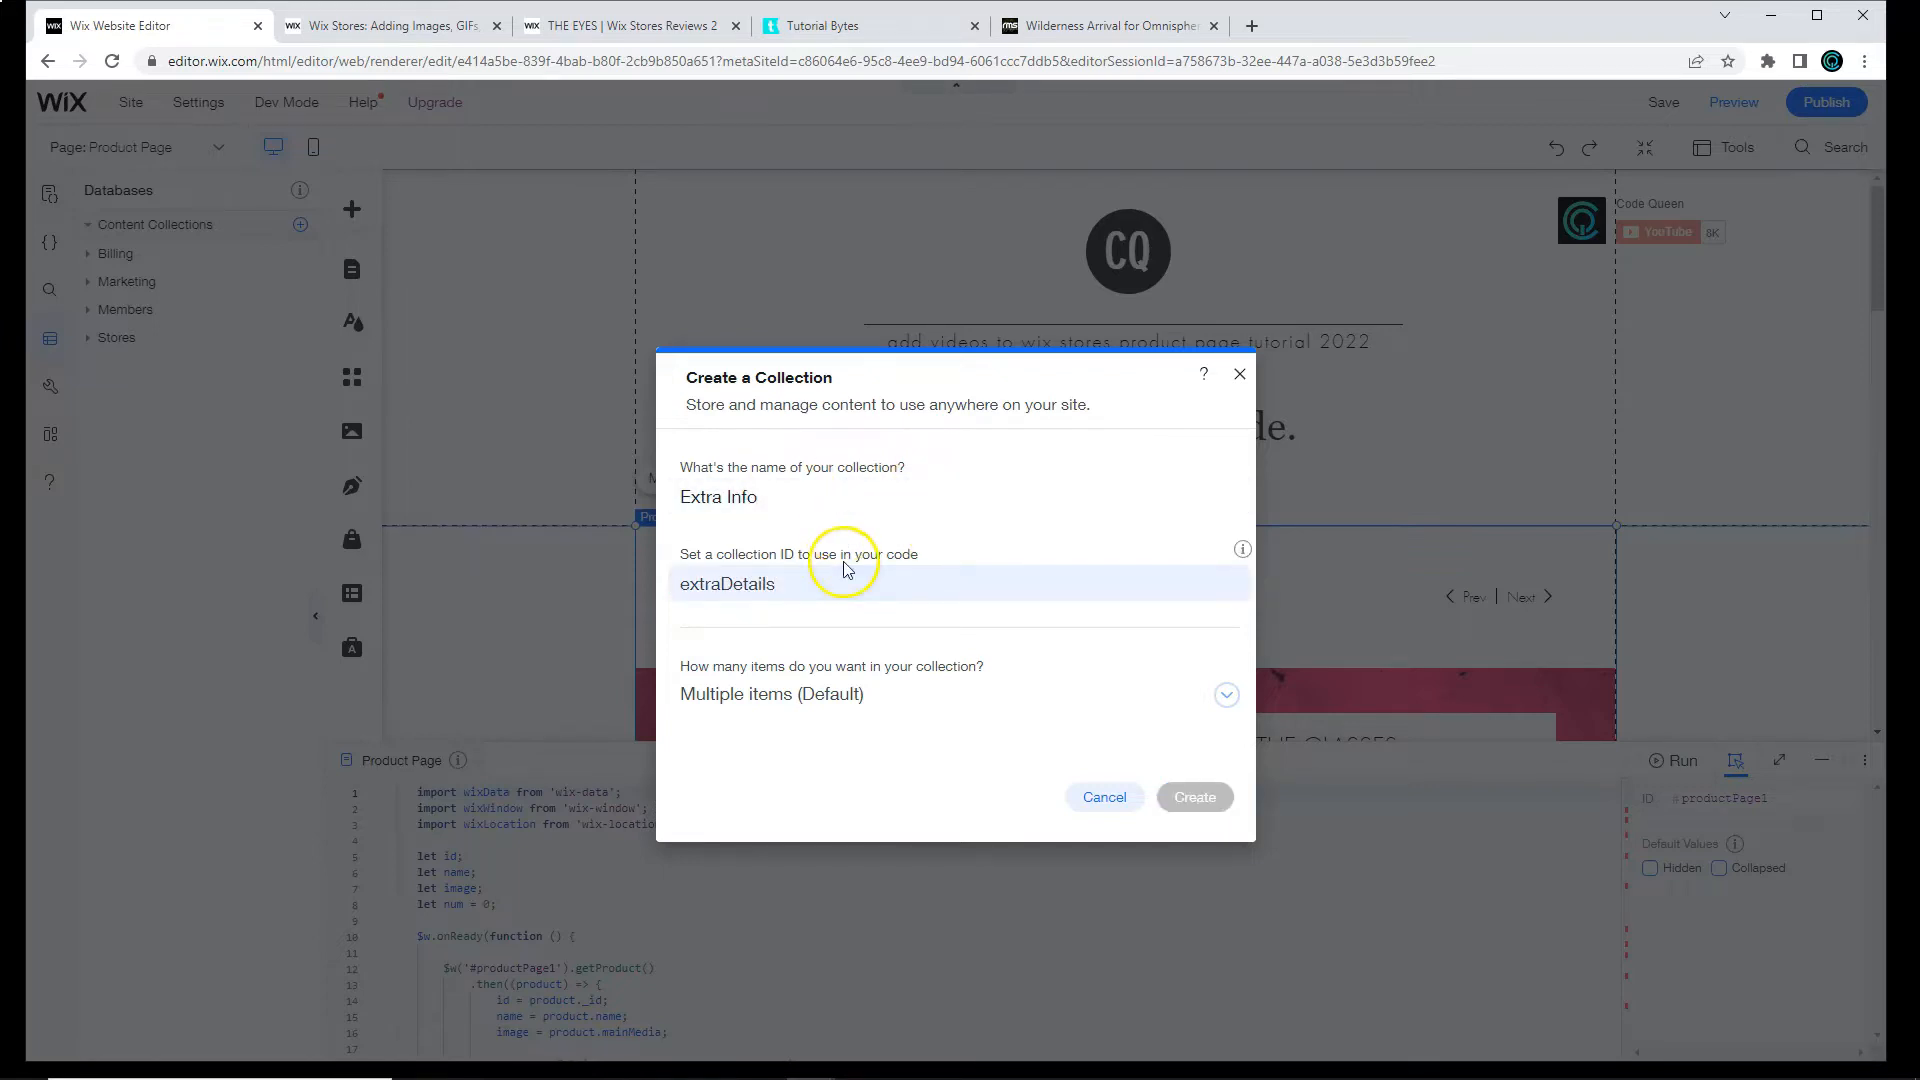
# Step: Create the Extra Info collection and add a text field named Info Type
pyautogui.click(1192, 796)
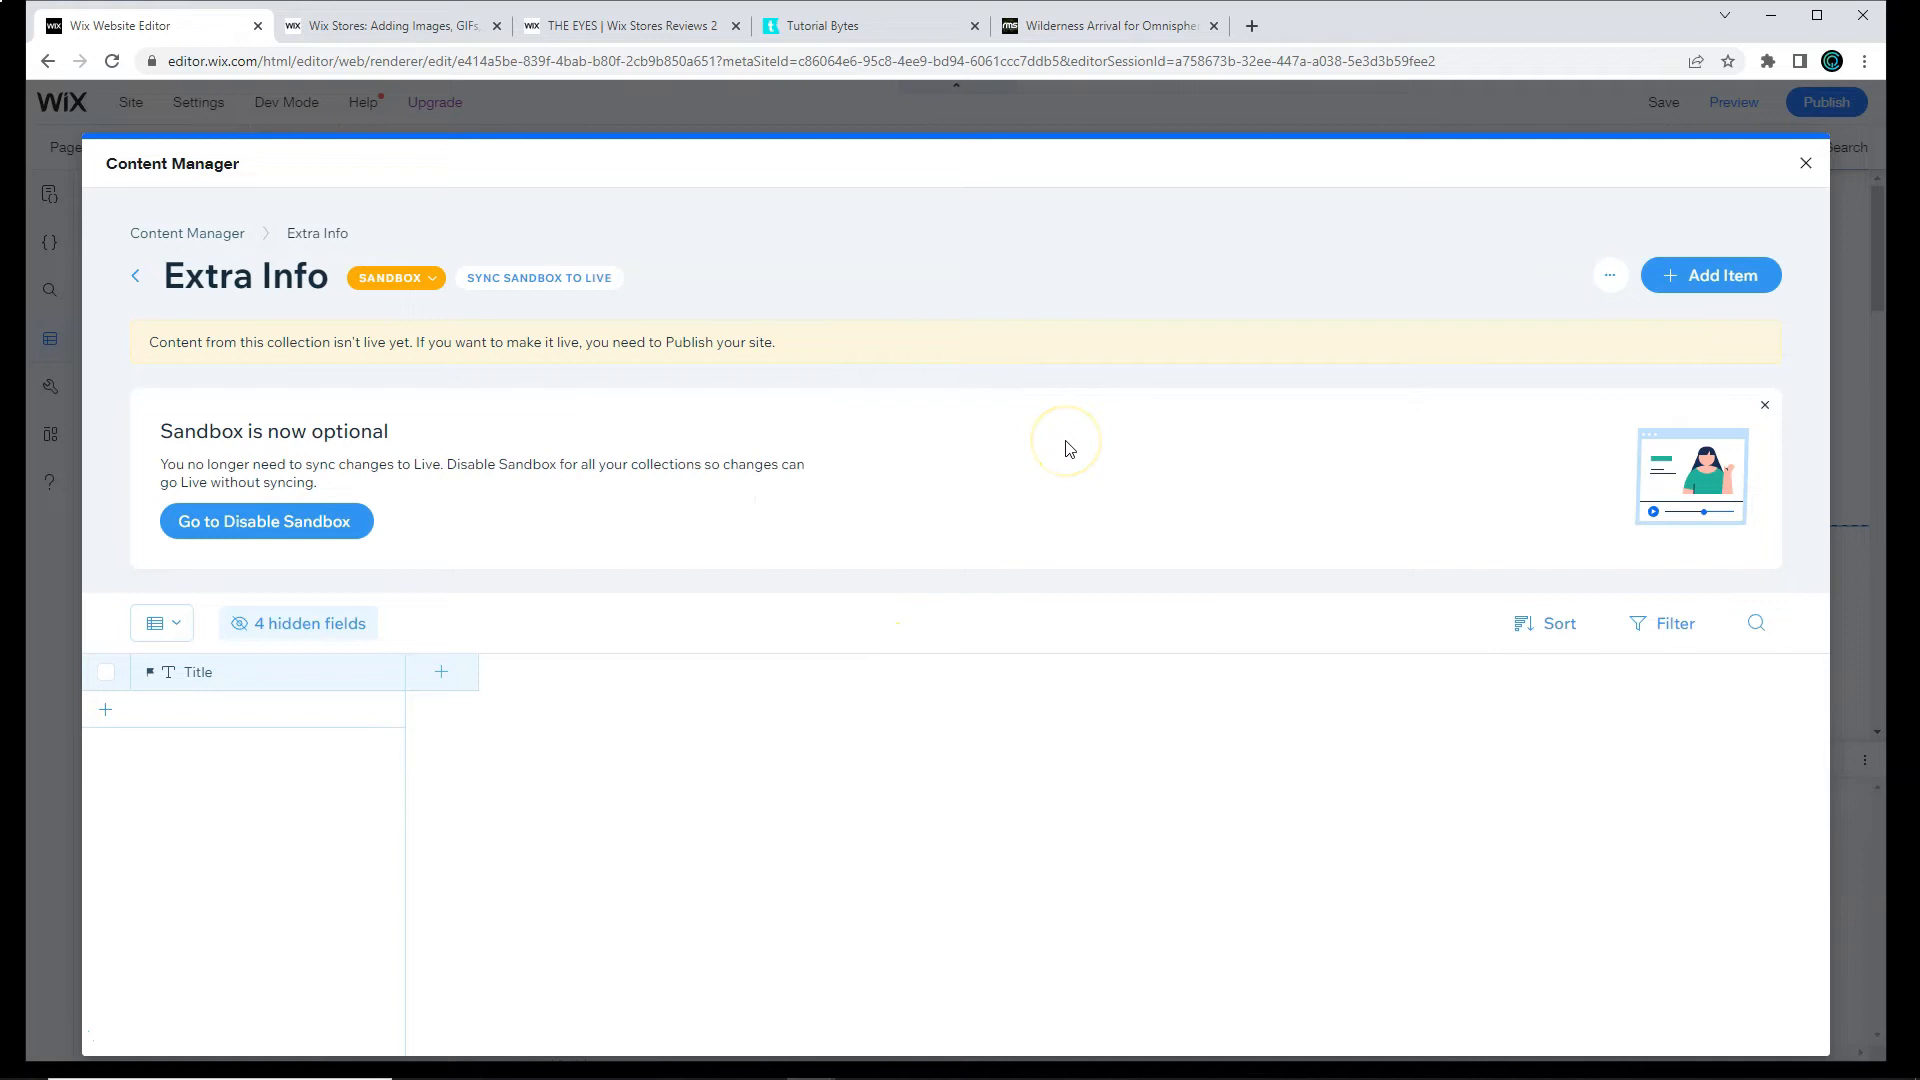
pyautogui.moveTo(1562, 395)
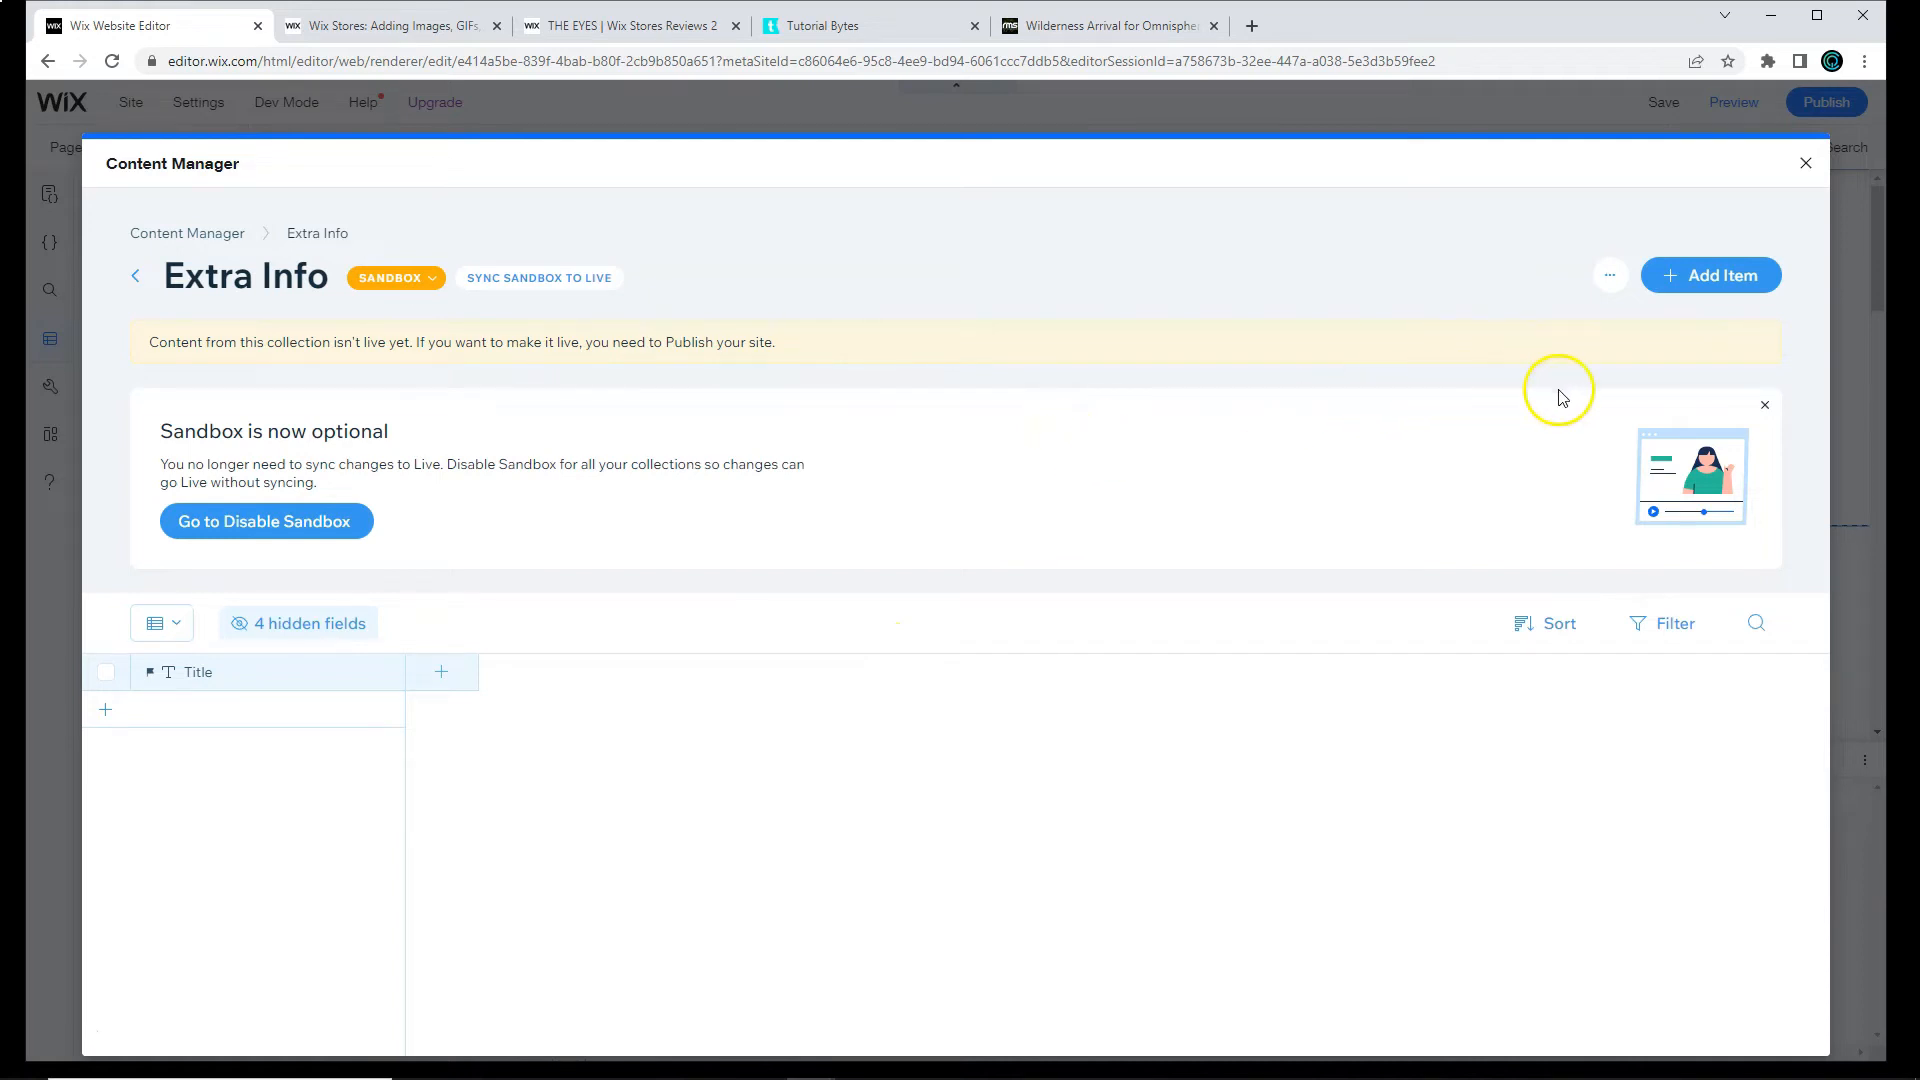
pyautogui.click(1764, 406)
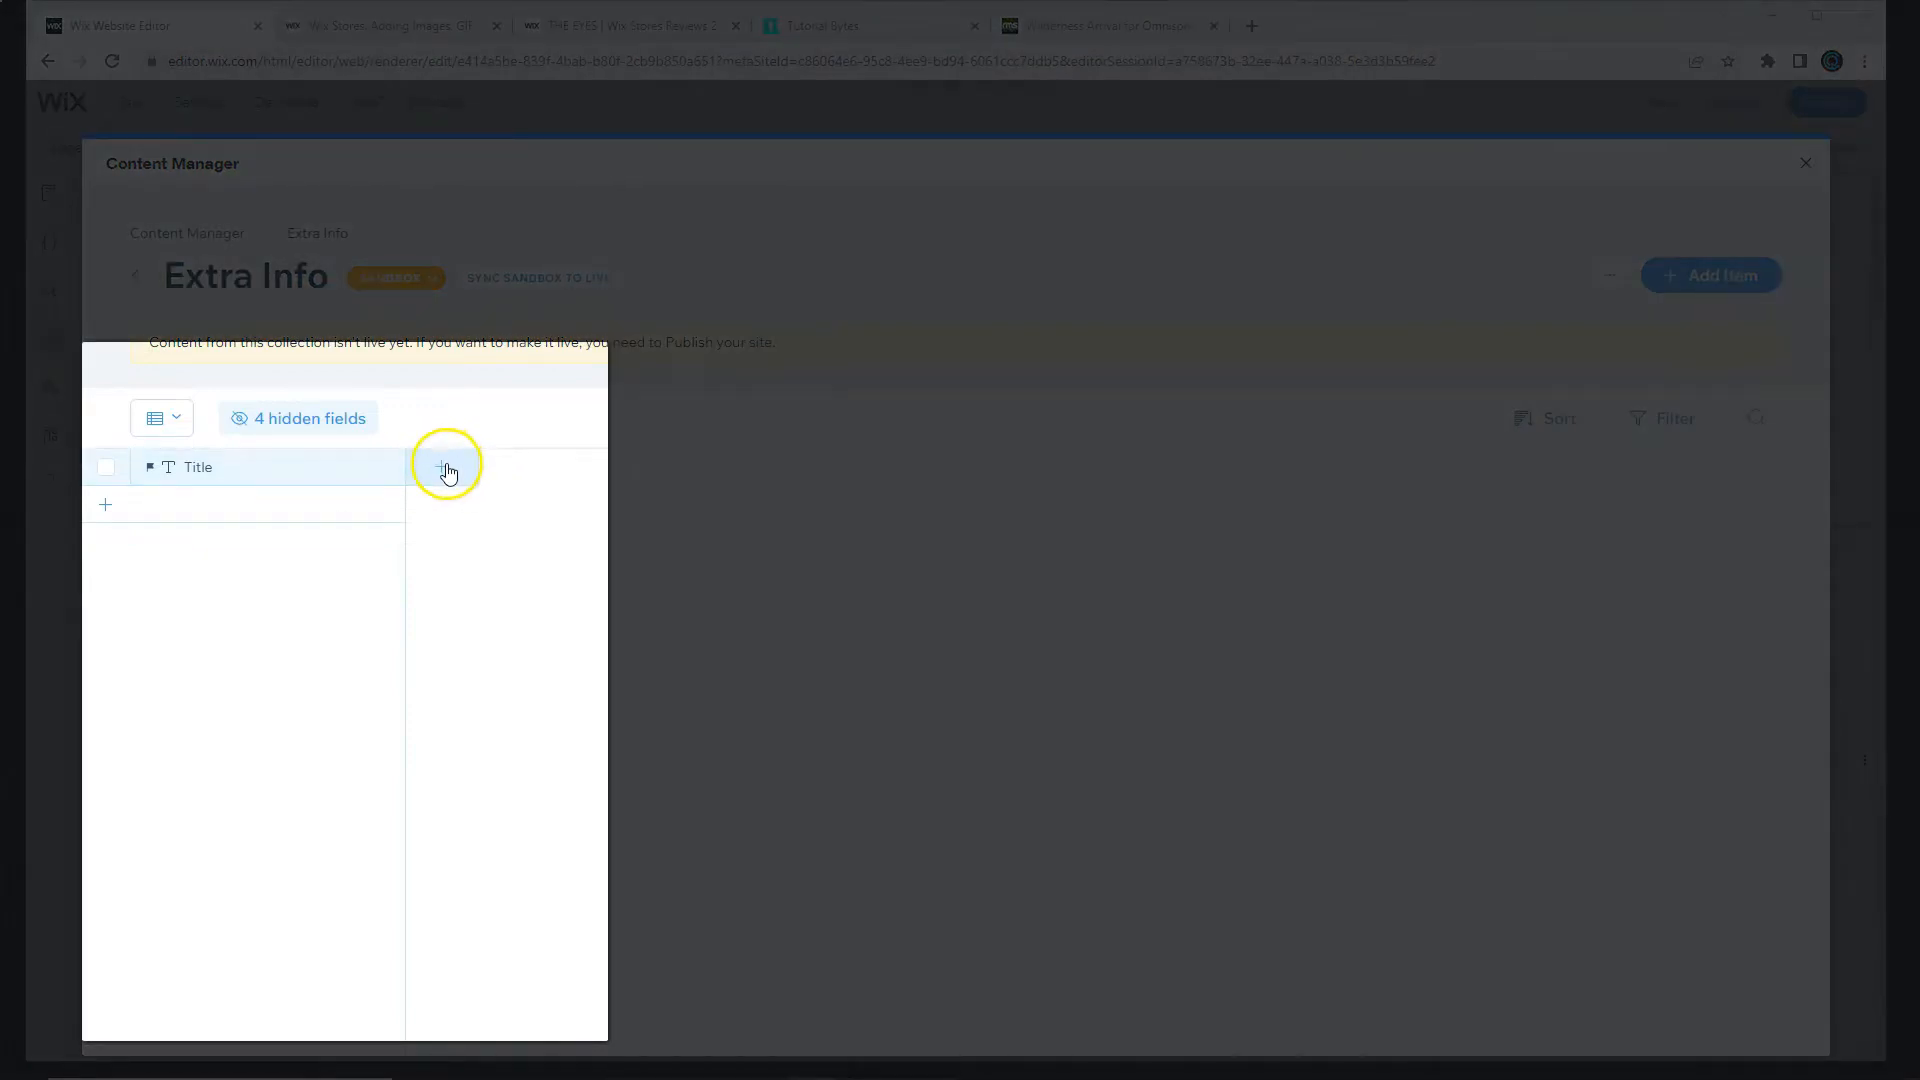
pyautogui.click(448, 472)
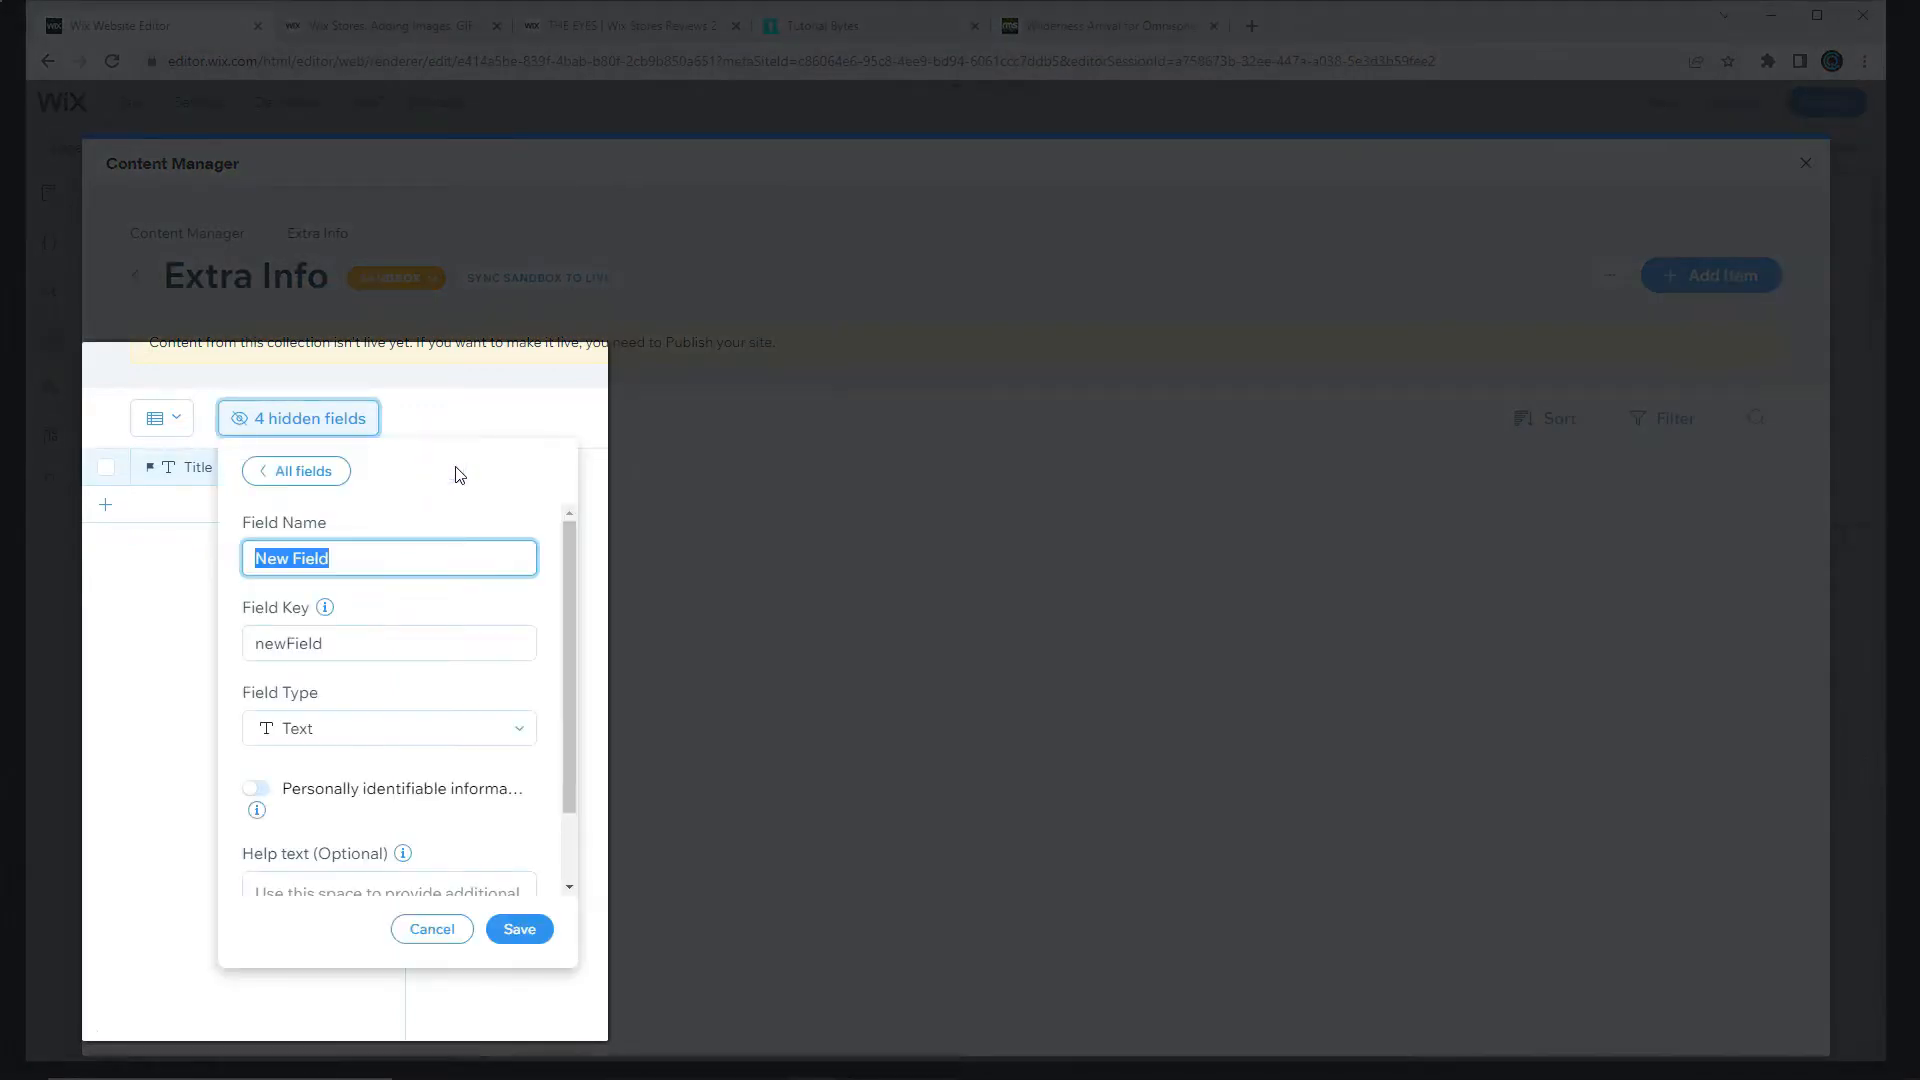
pyautogui.write('Info Typ')
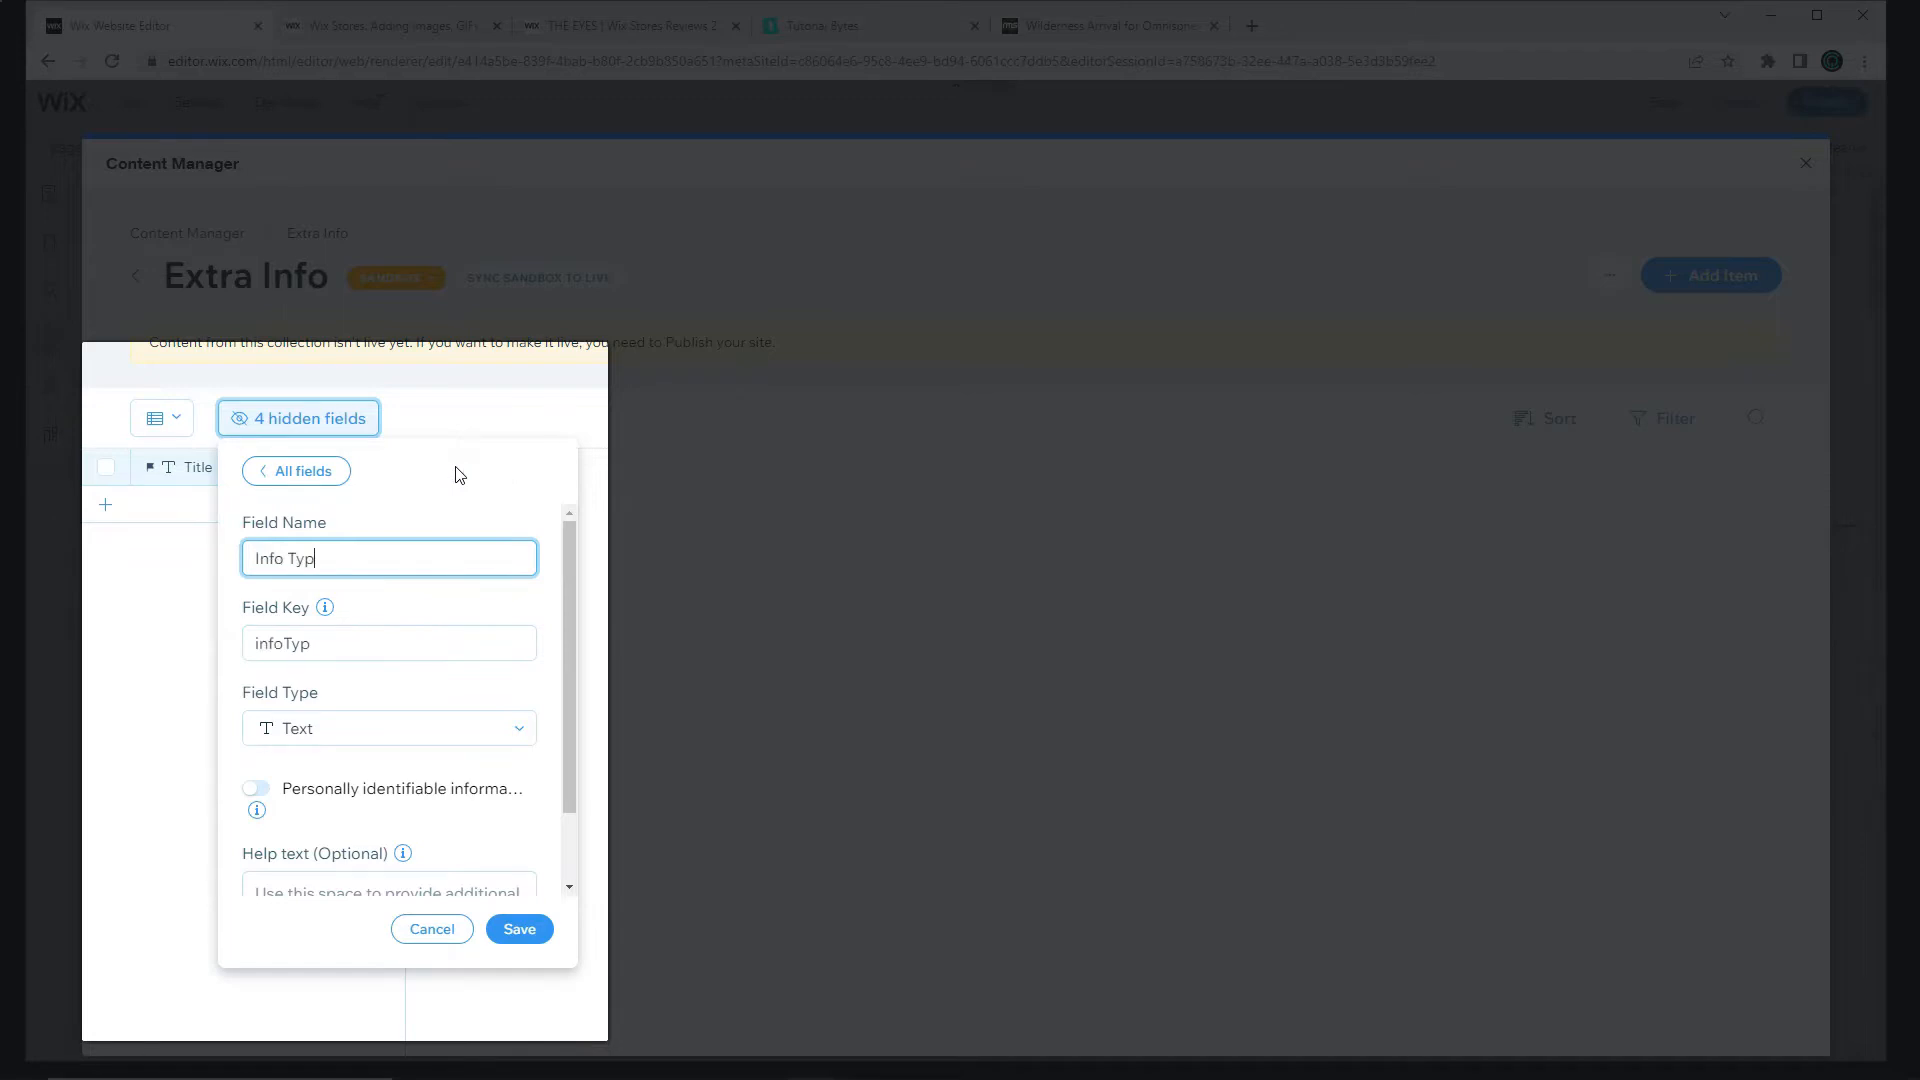
pyautogui.write('e')
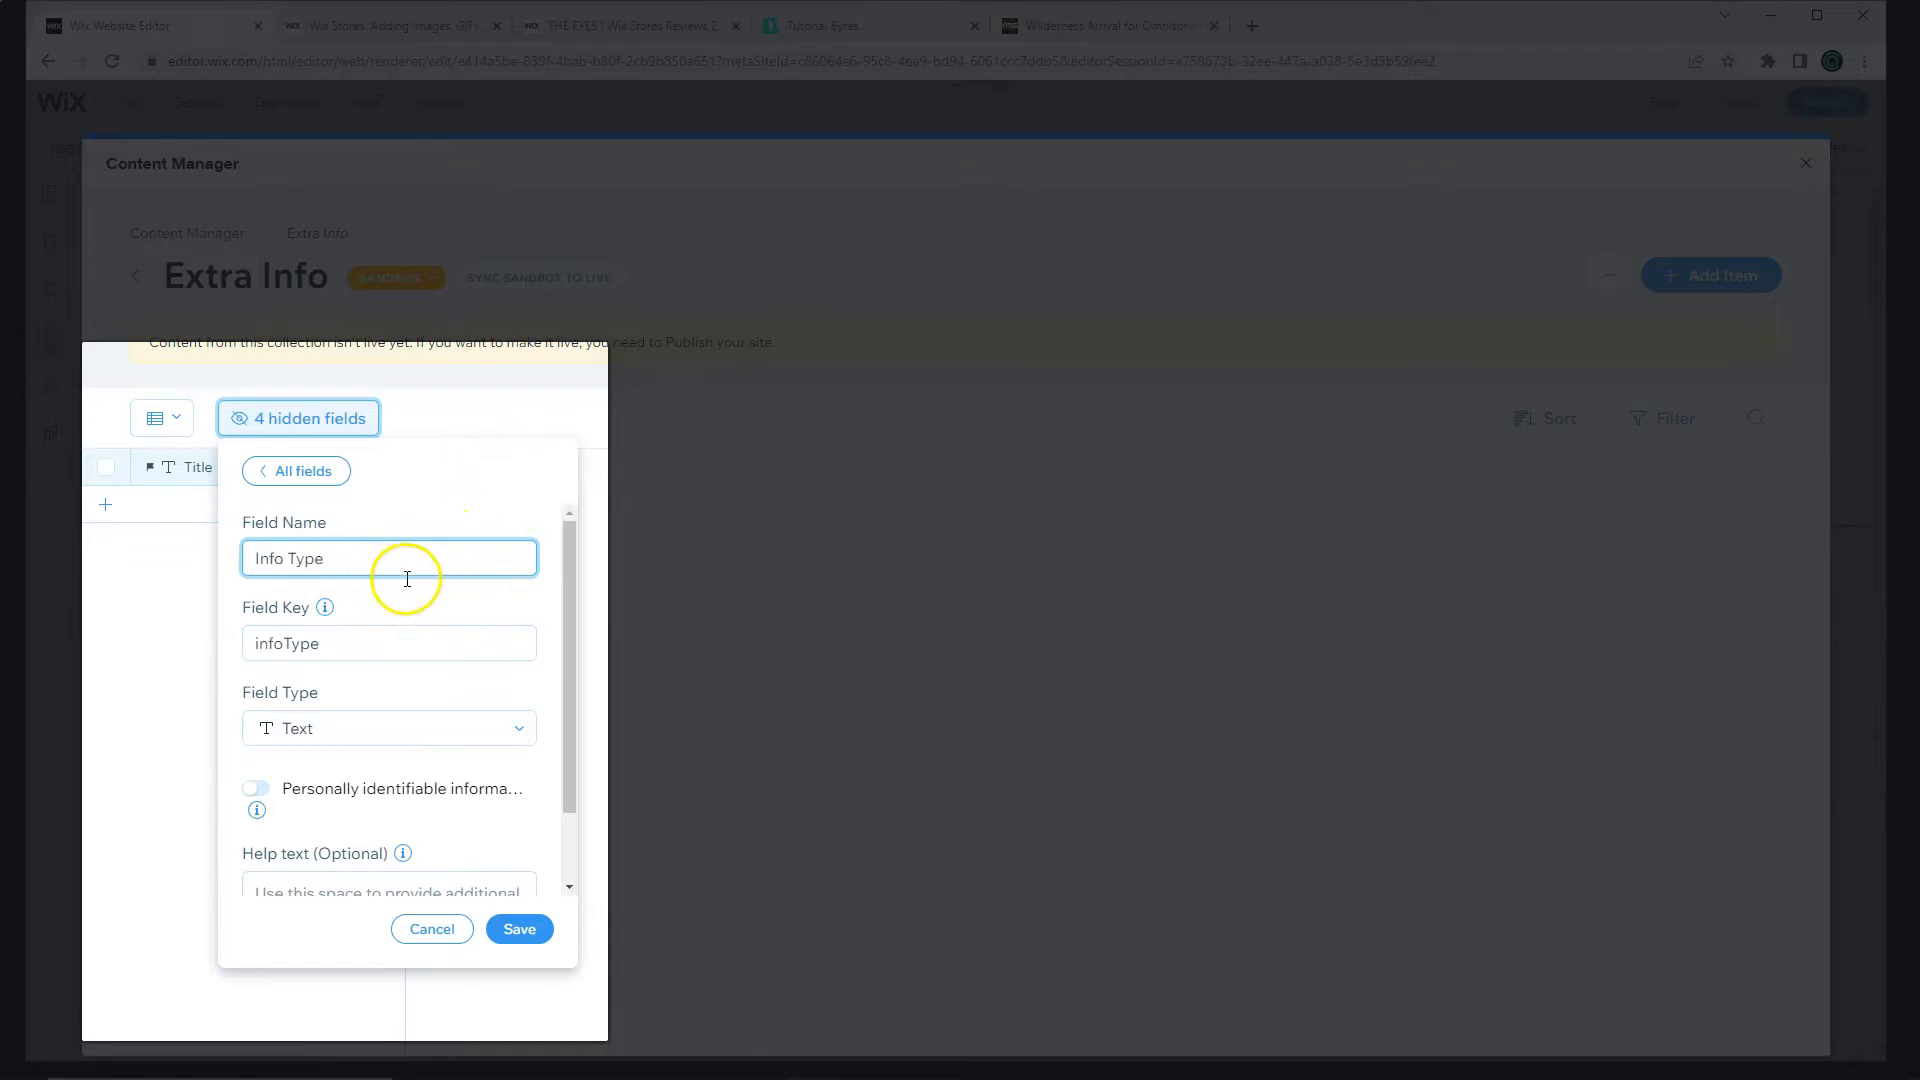
pyautogui.moveTo(260, 768)
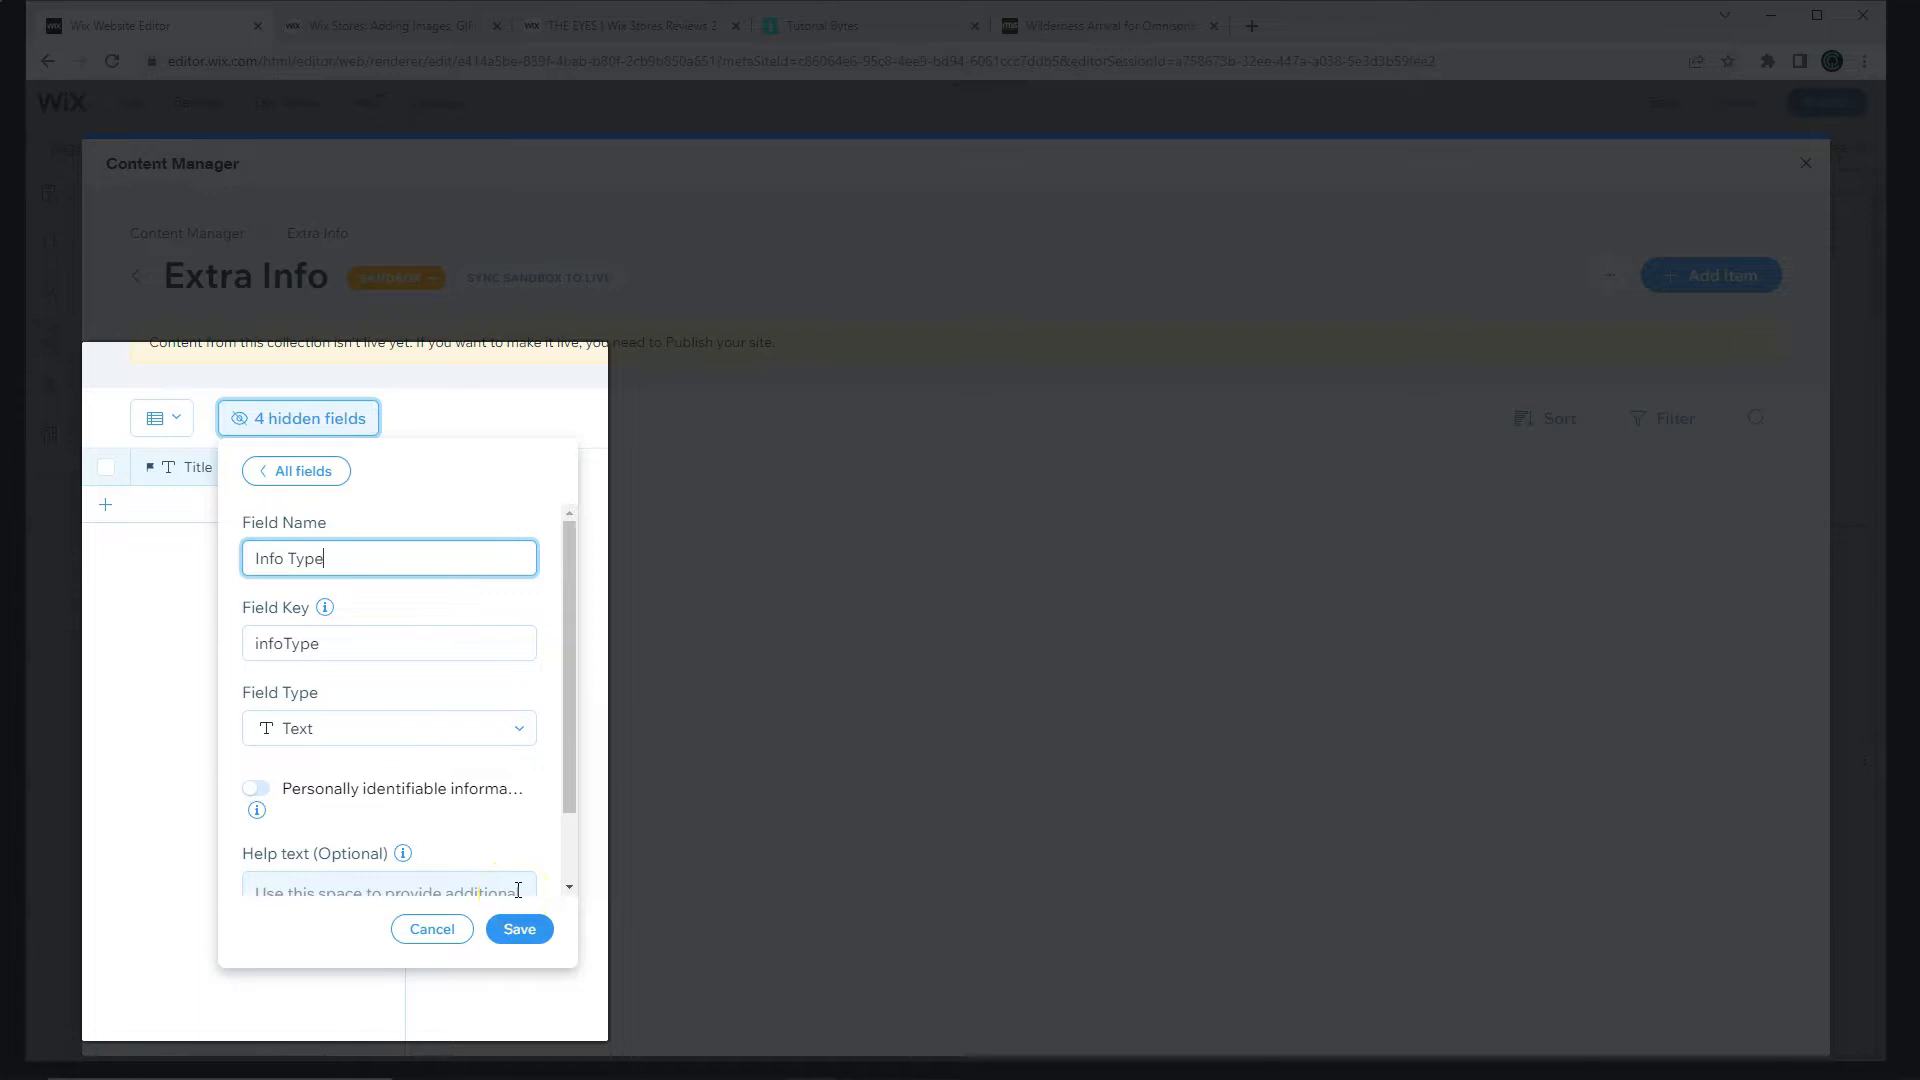
pyautogui.click(518, 928)
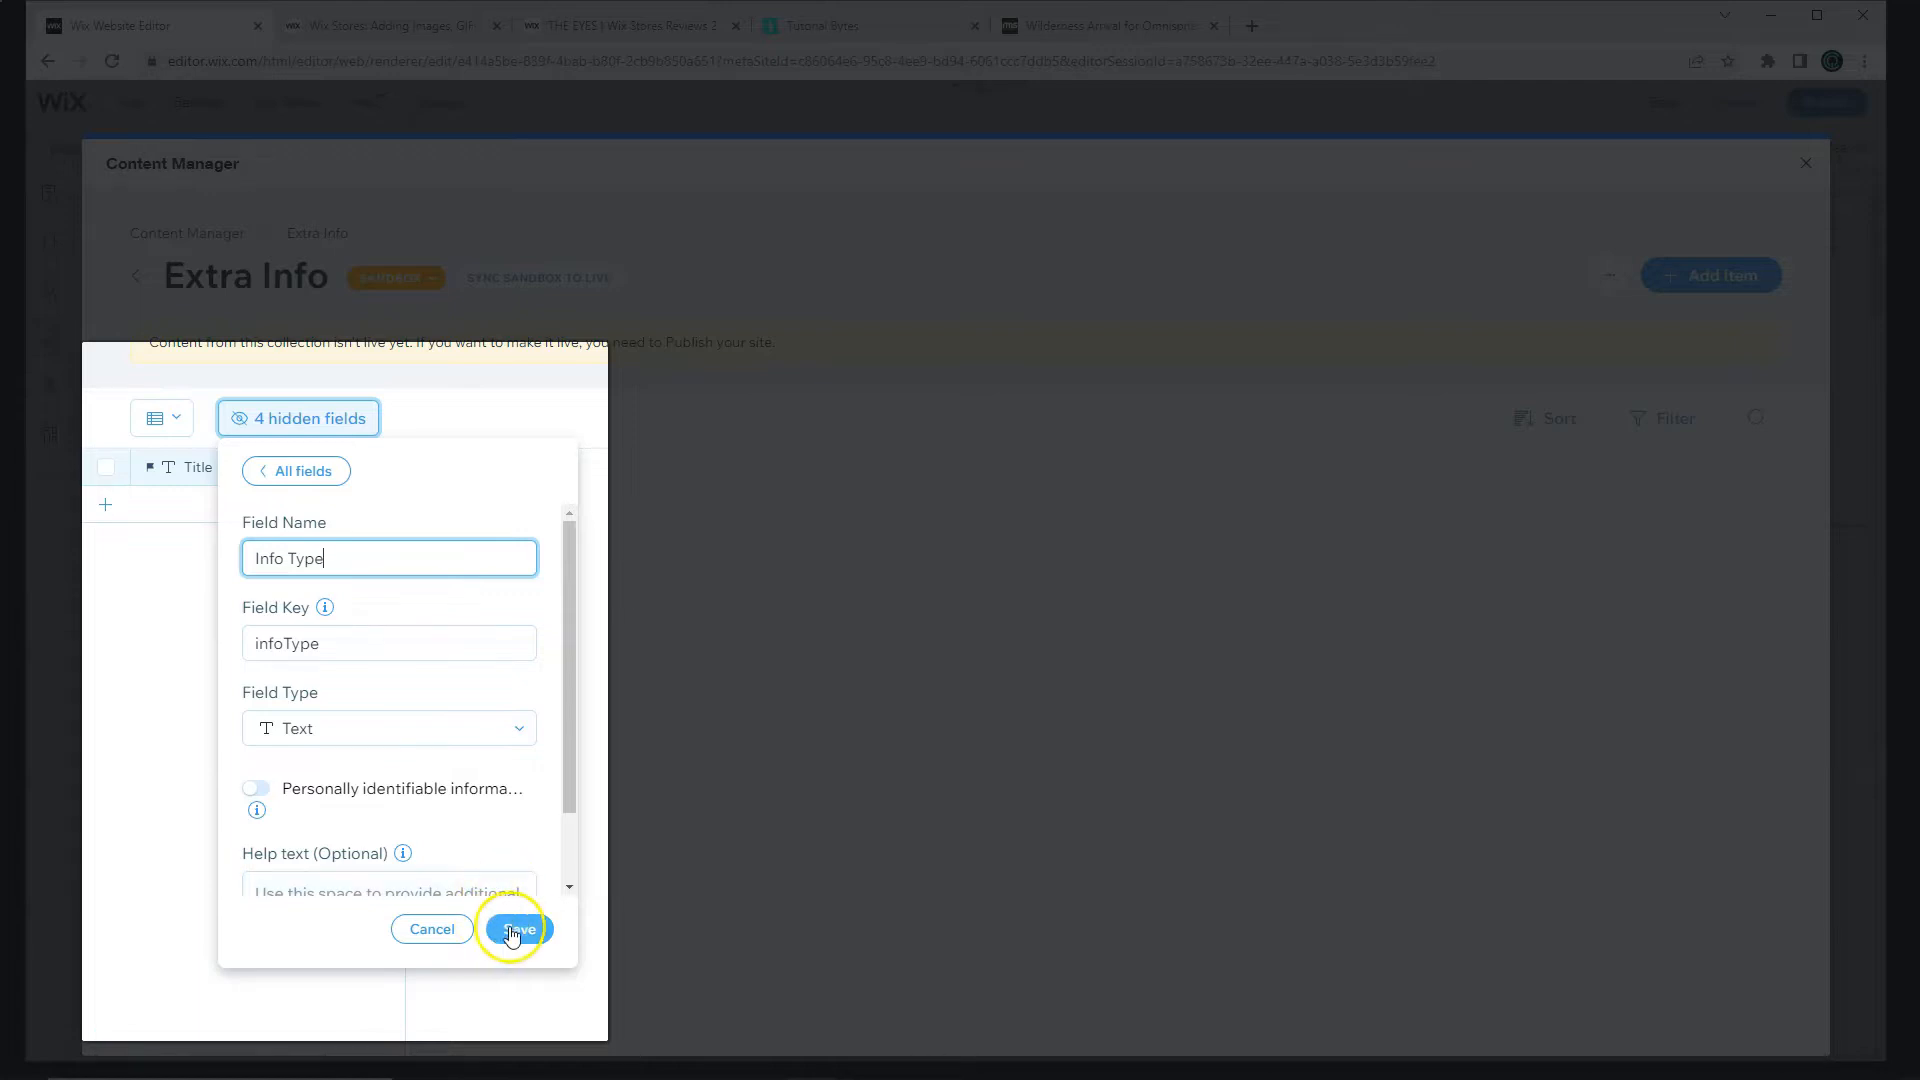
pyautogui.click(516, 929)
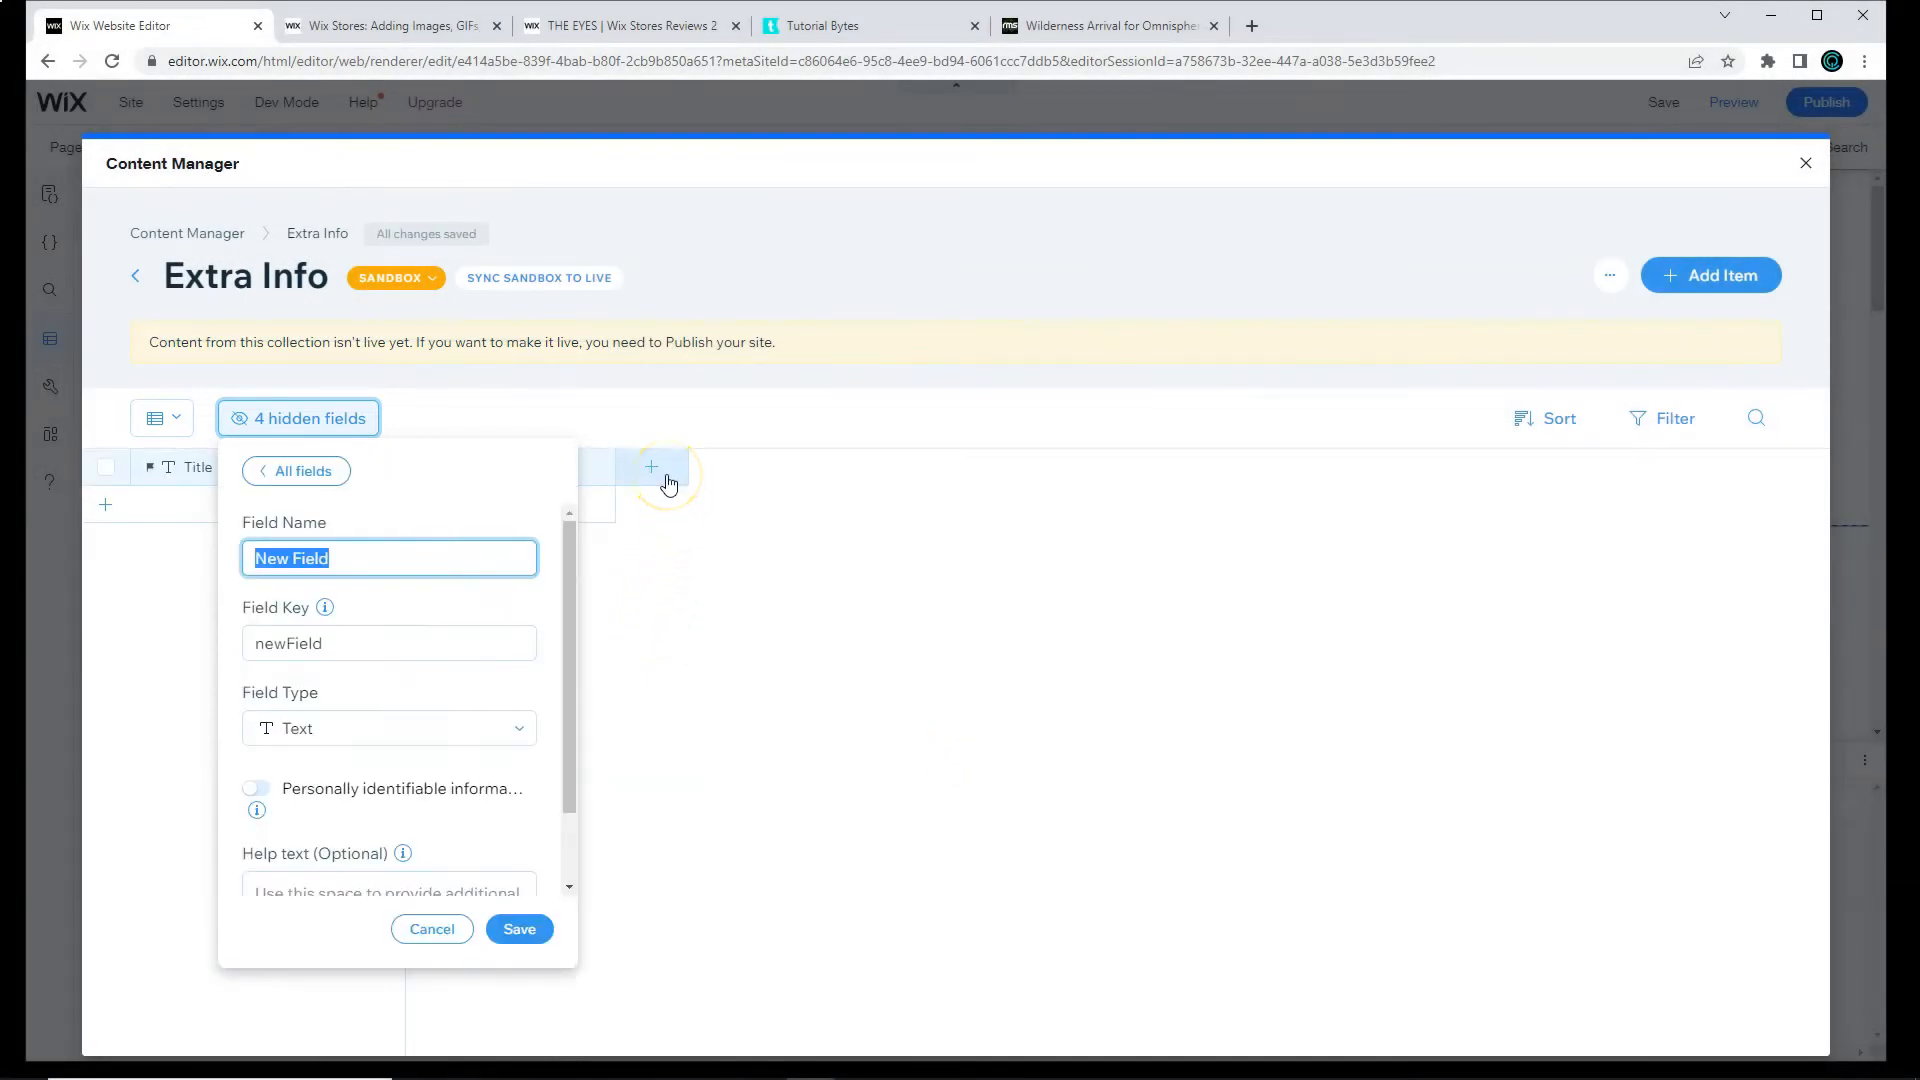
# Step: Add an Icon image field, a Description field and a Doc File document field
pyautogui.write('Icon')
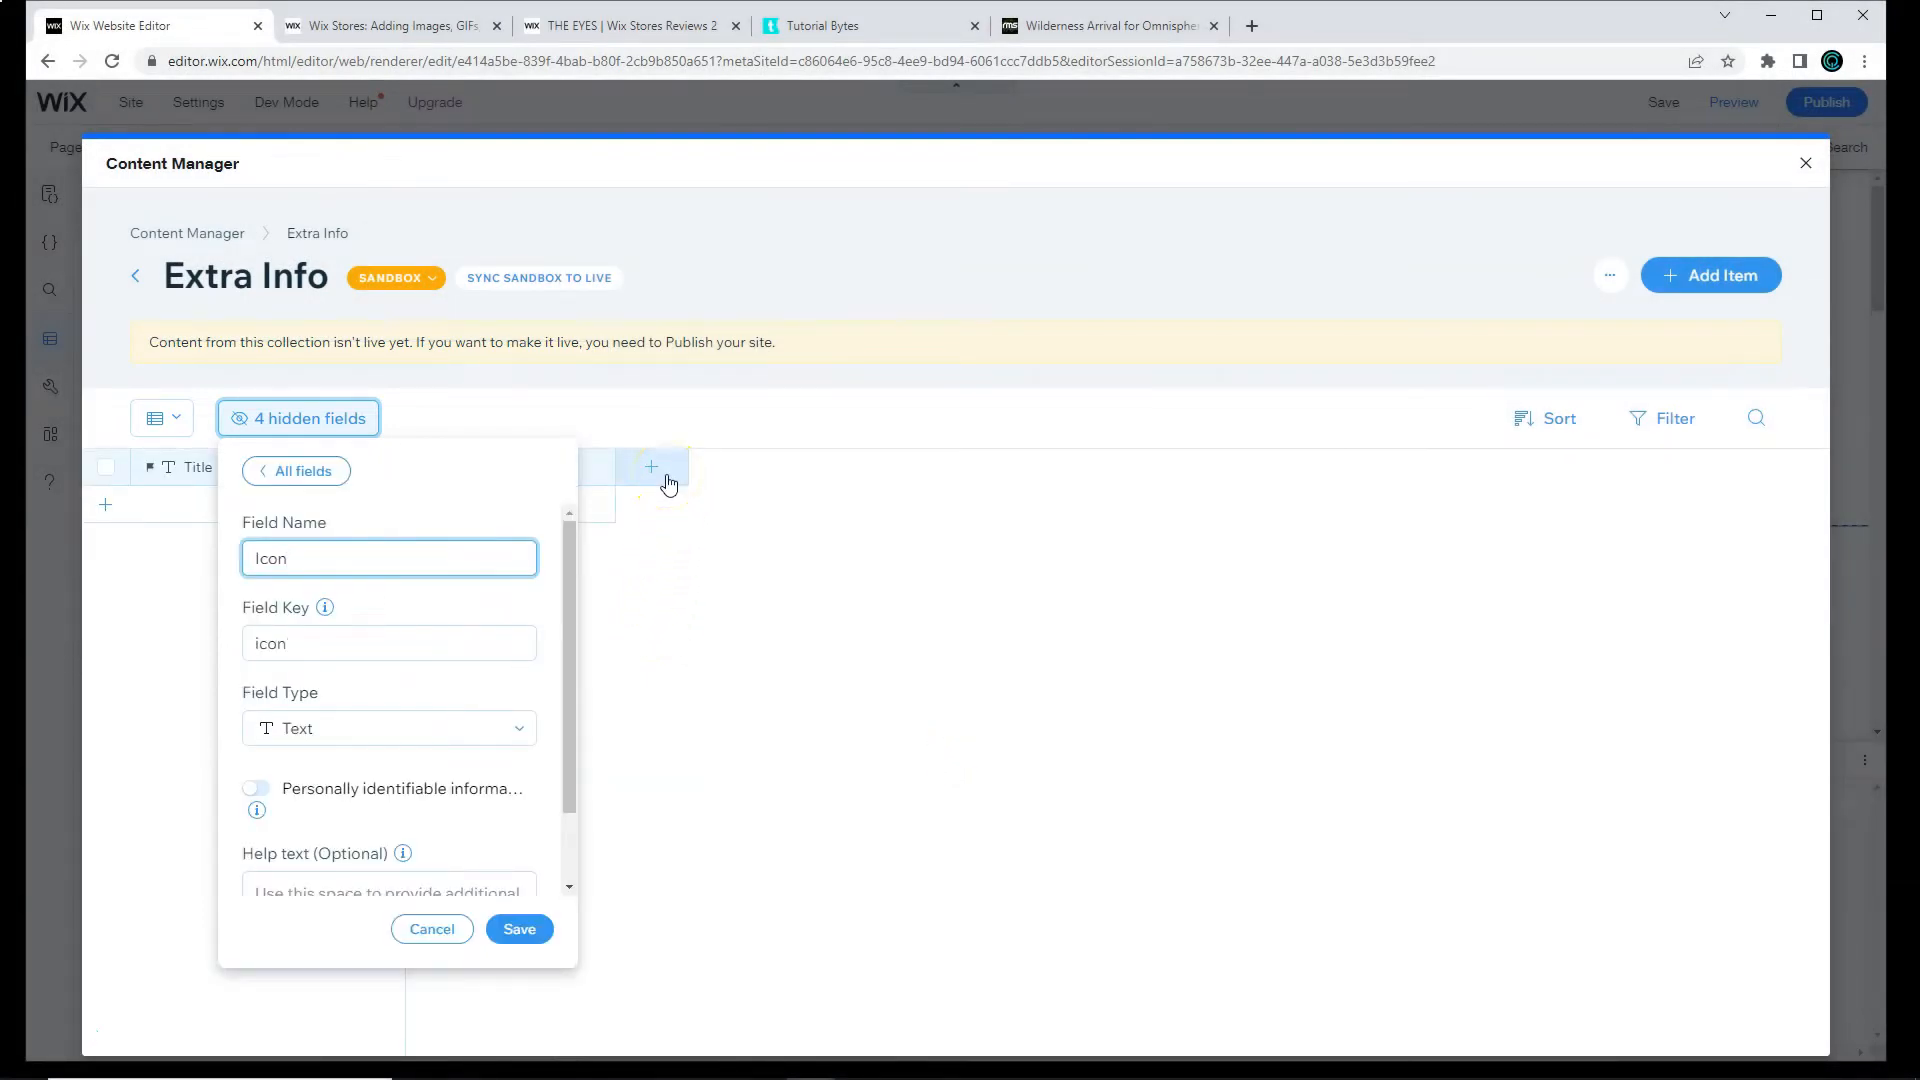
pyautogui.click(388, 728)
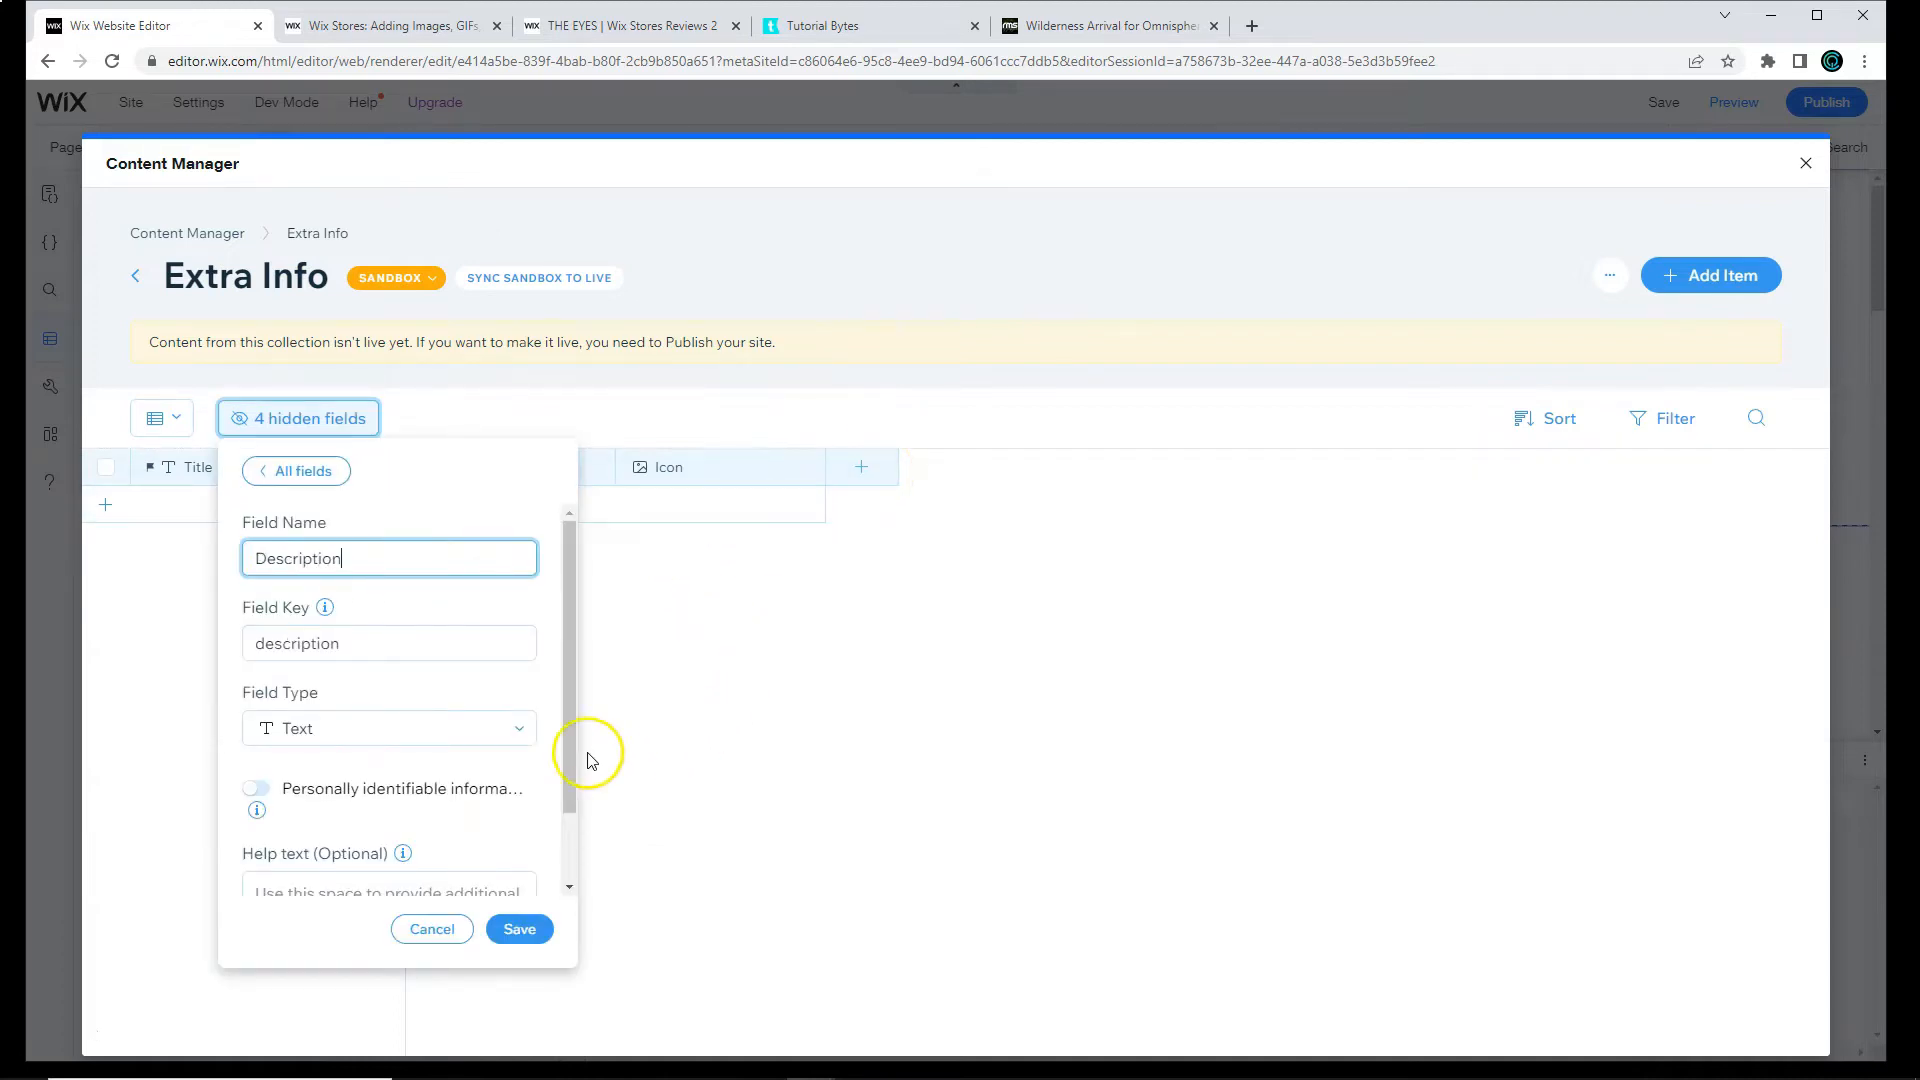
pyautogui.click(520, 928)
pyautogui.write('D')
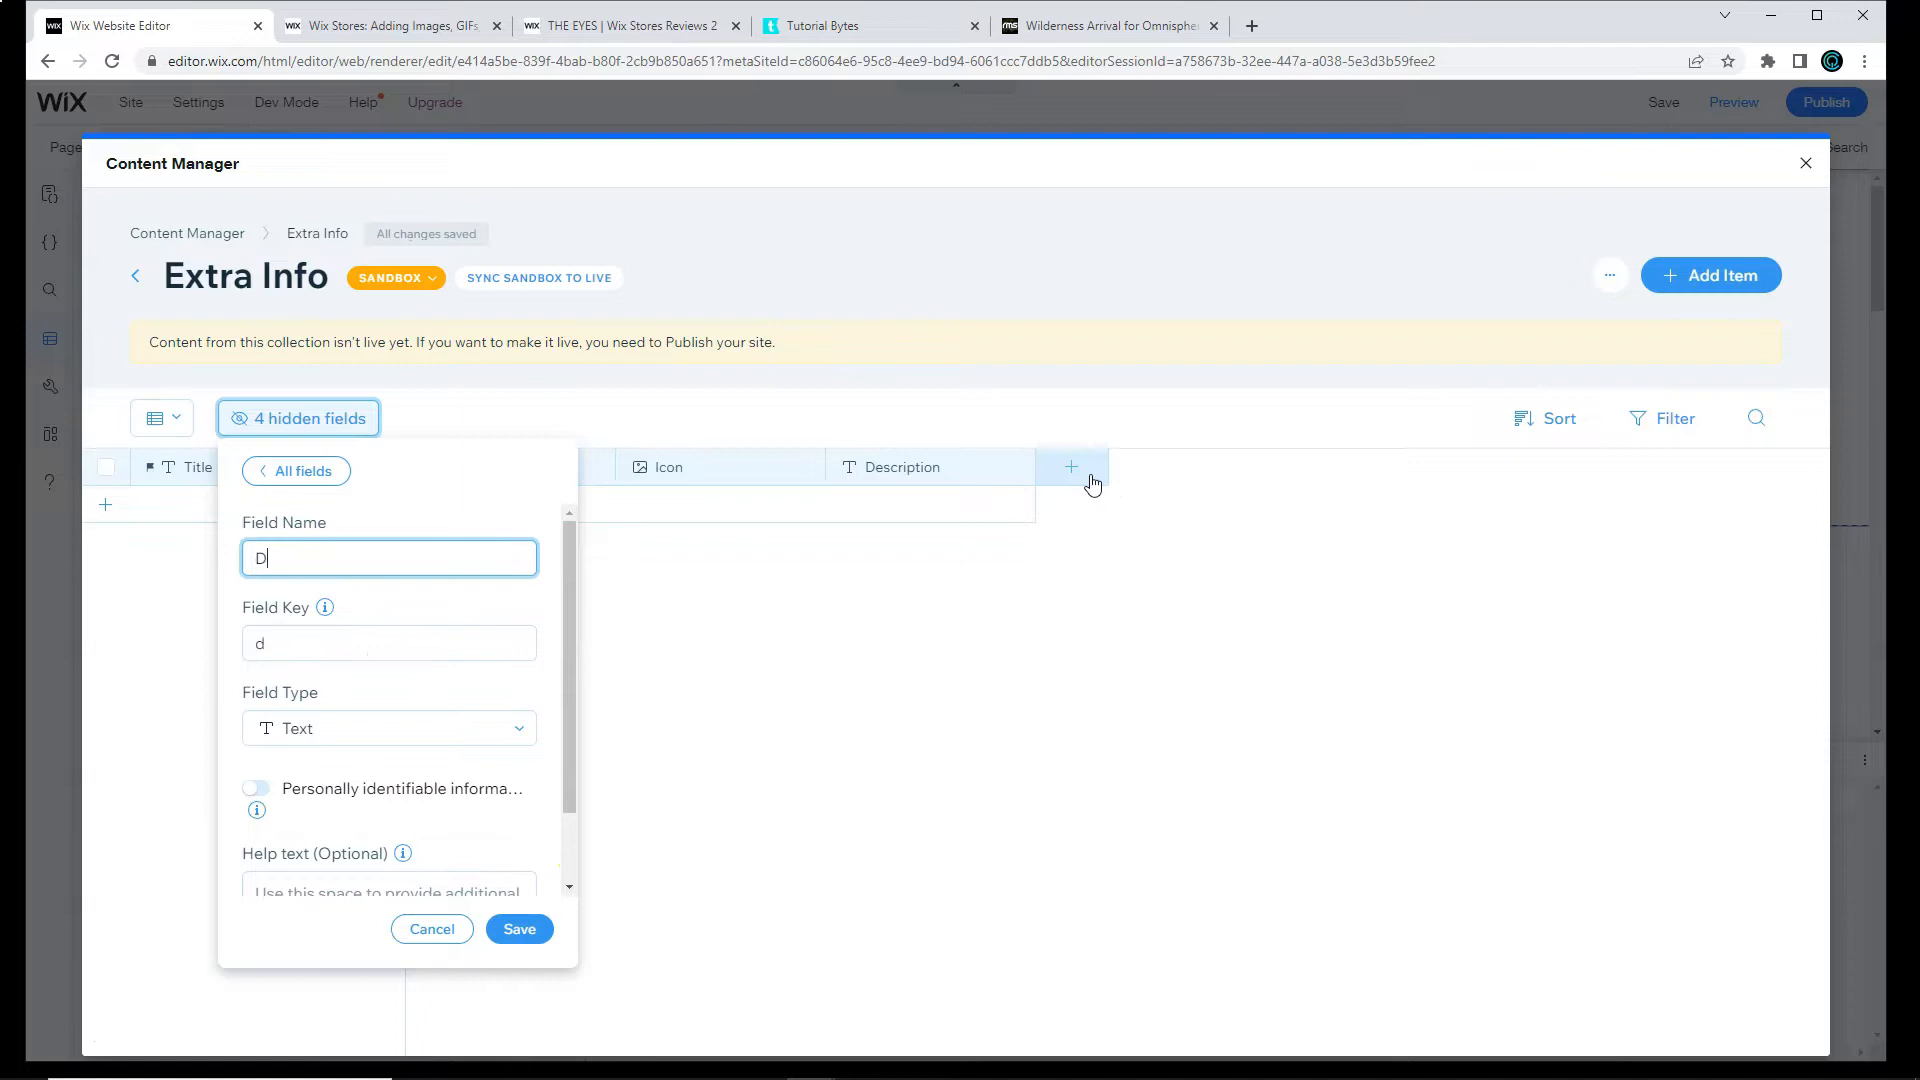
pyautogui.write('oc File')
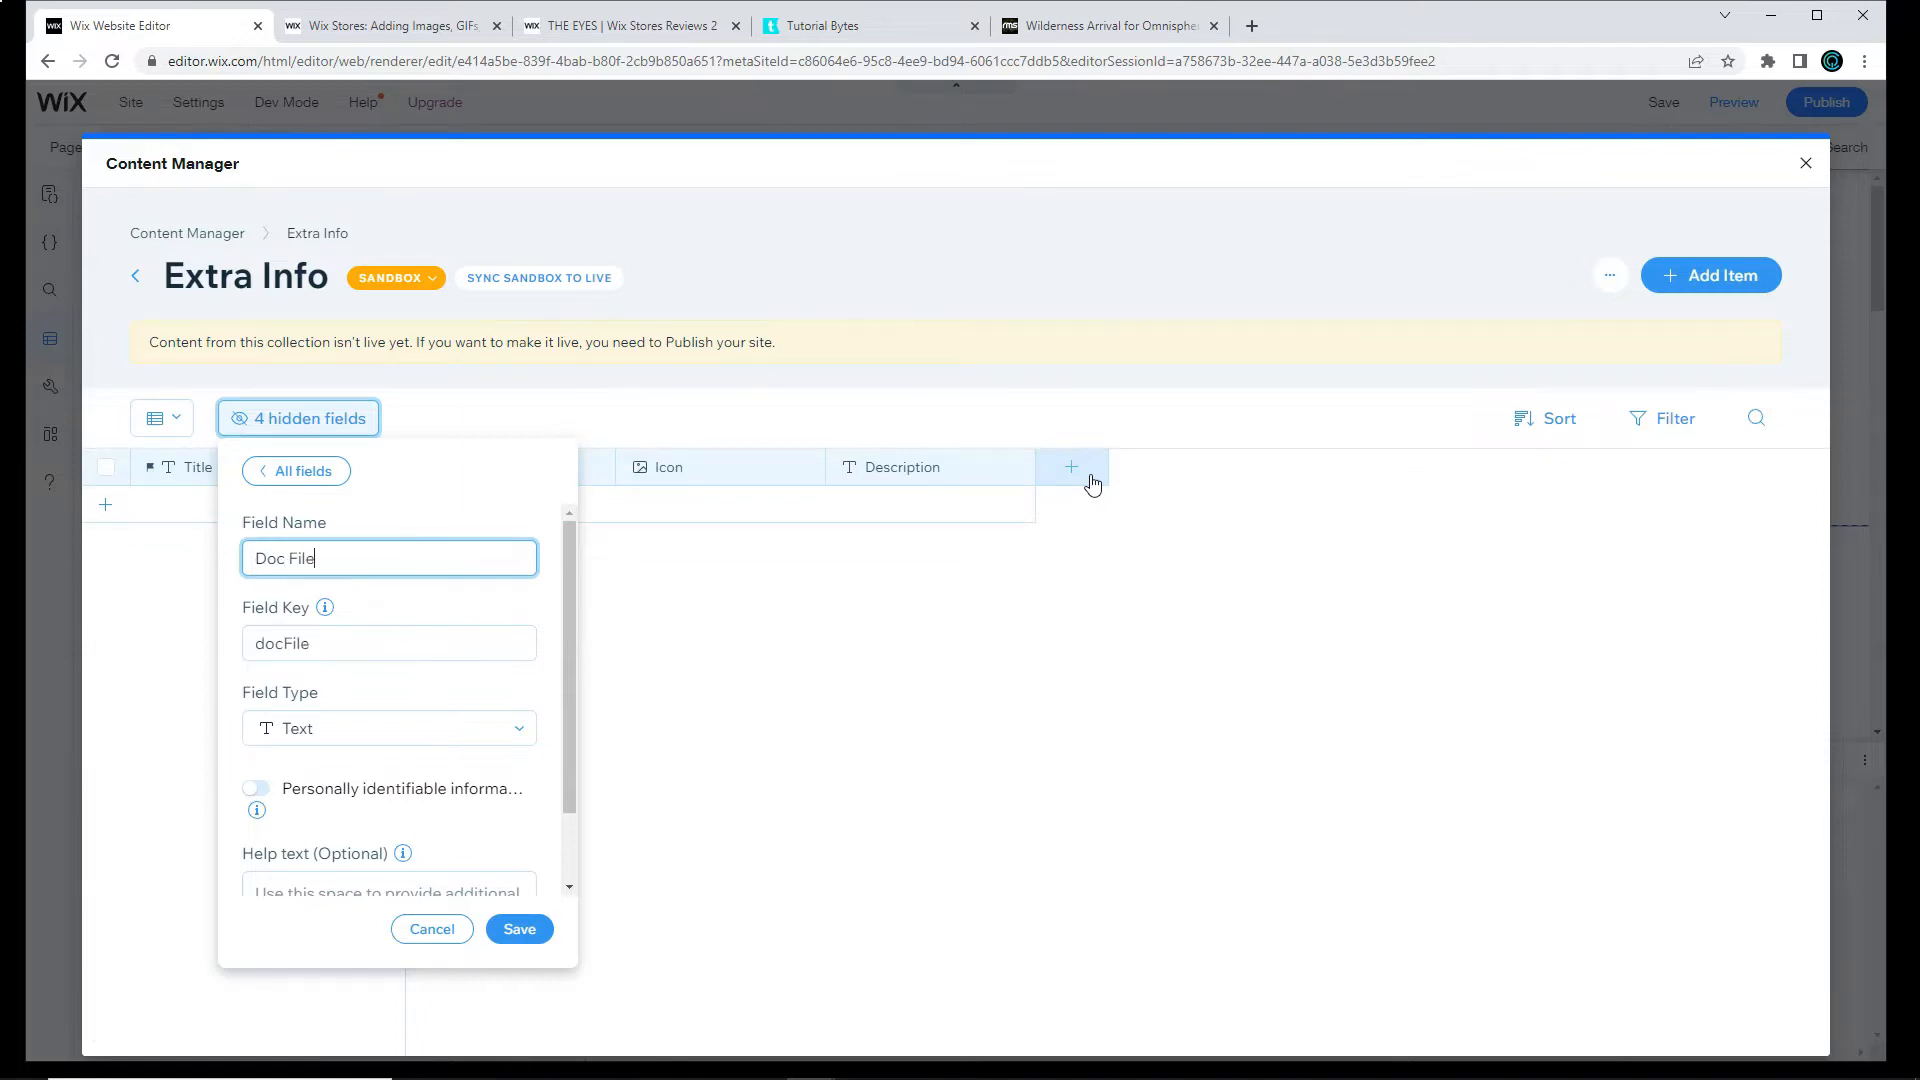
pyautogui.click(388, 728)
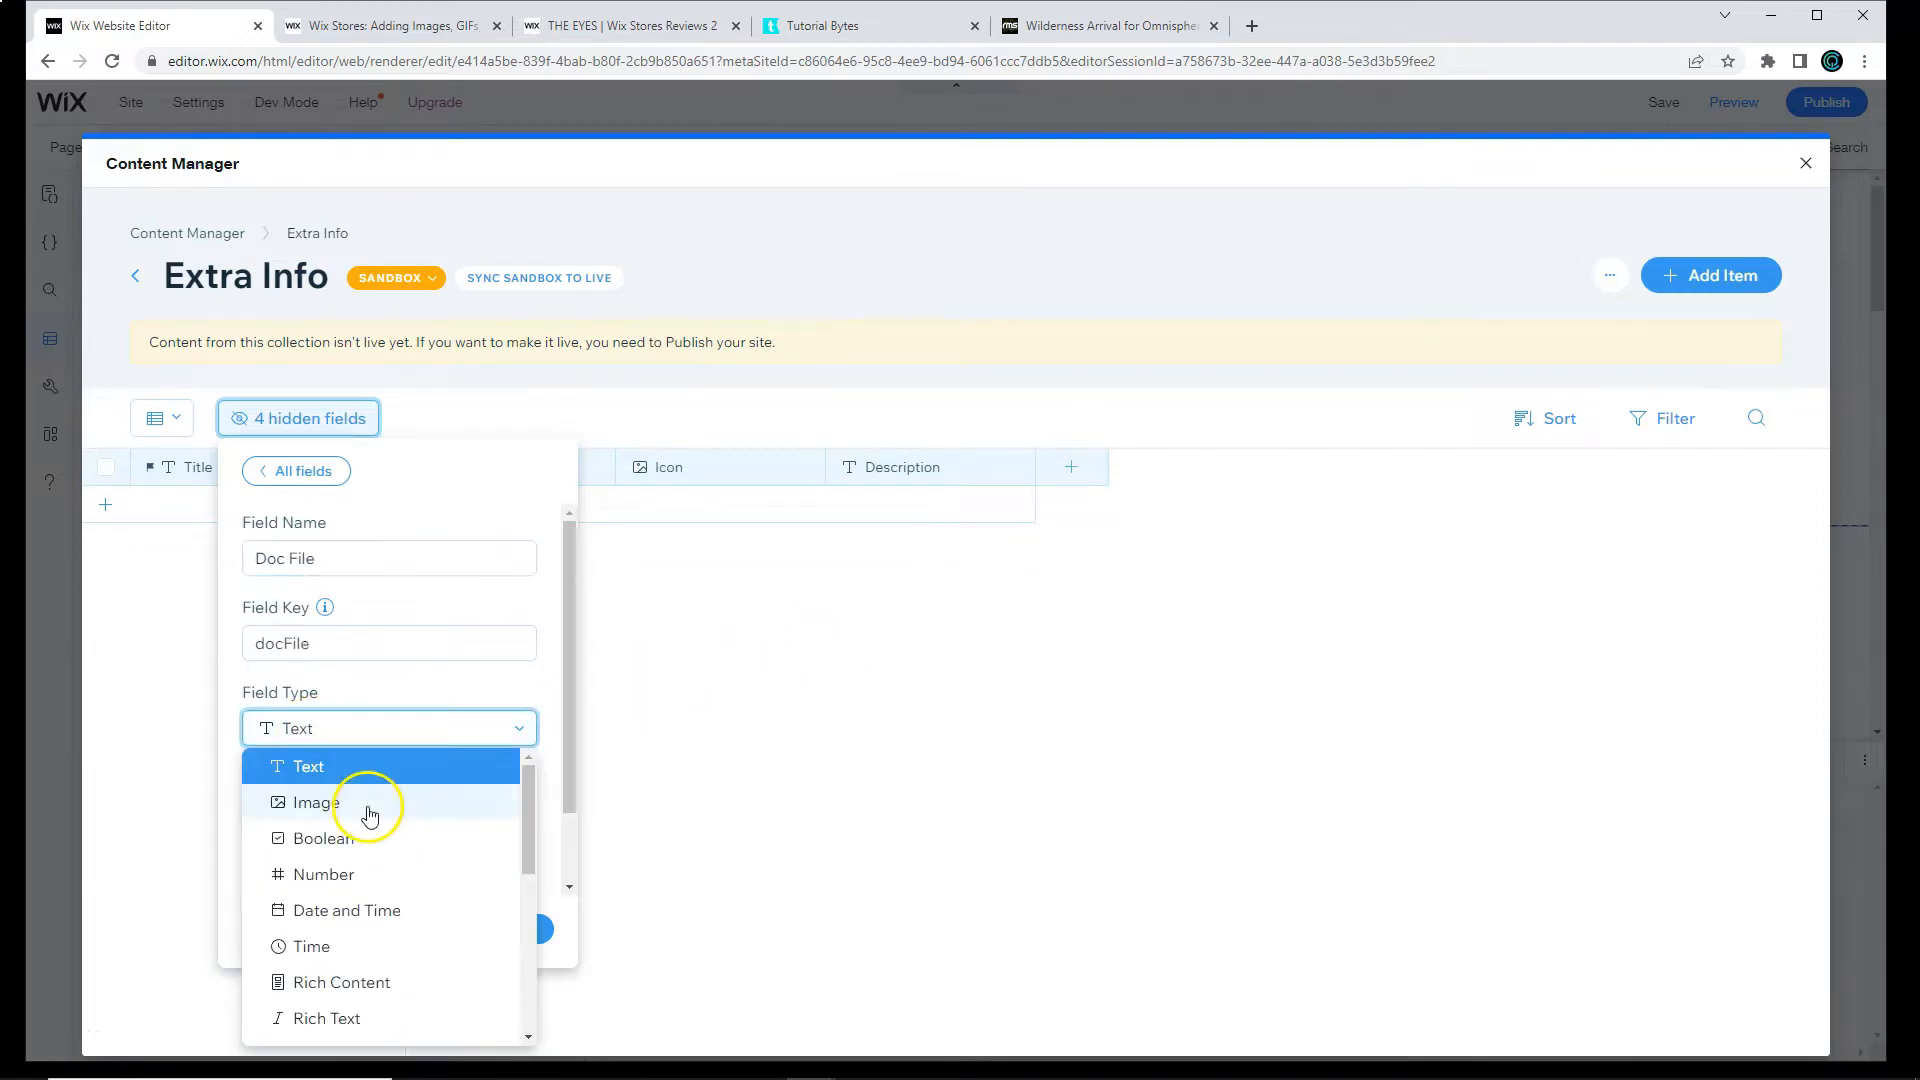
pyautogui.scroll(-3)
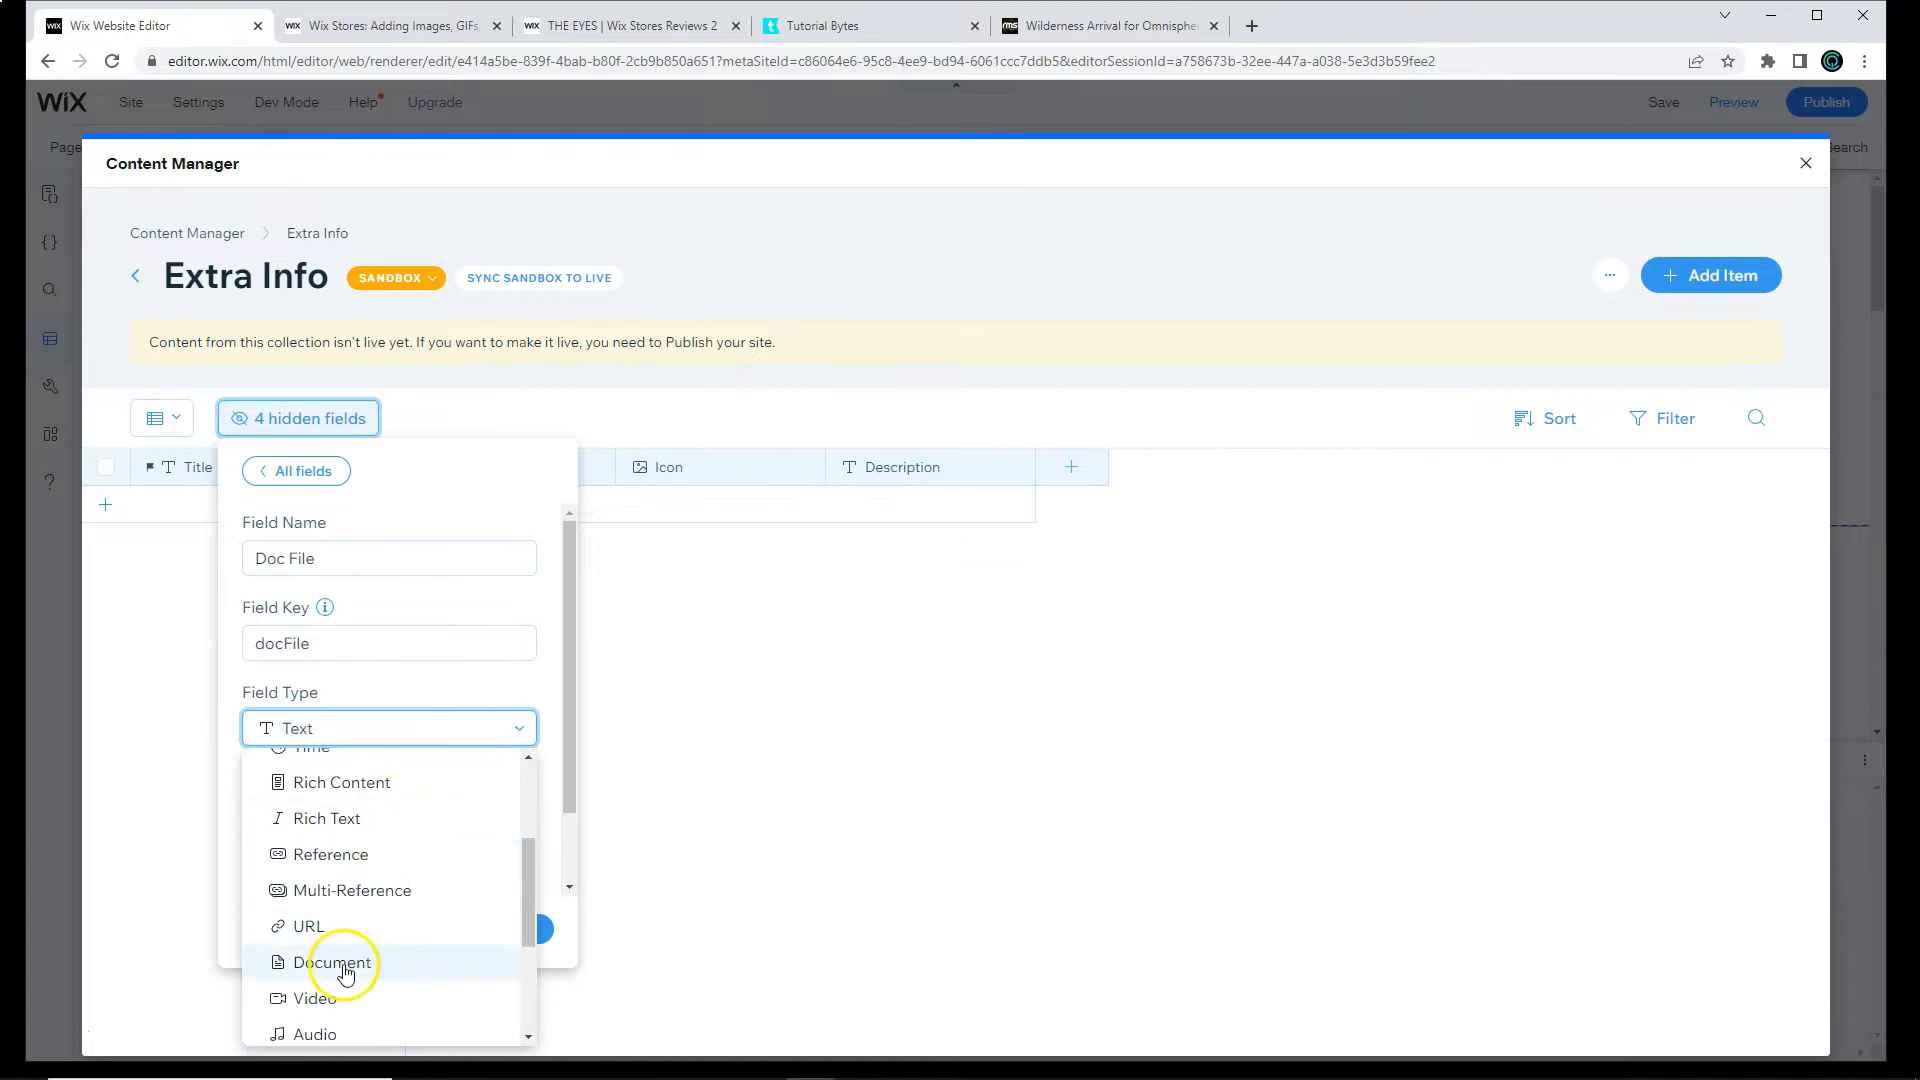
pyautogui.click(336, 962)
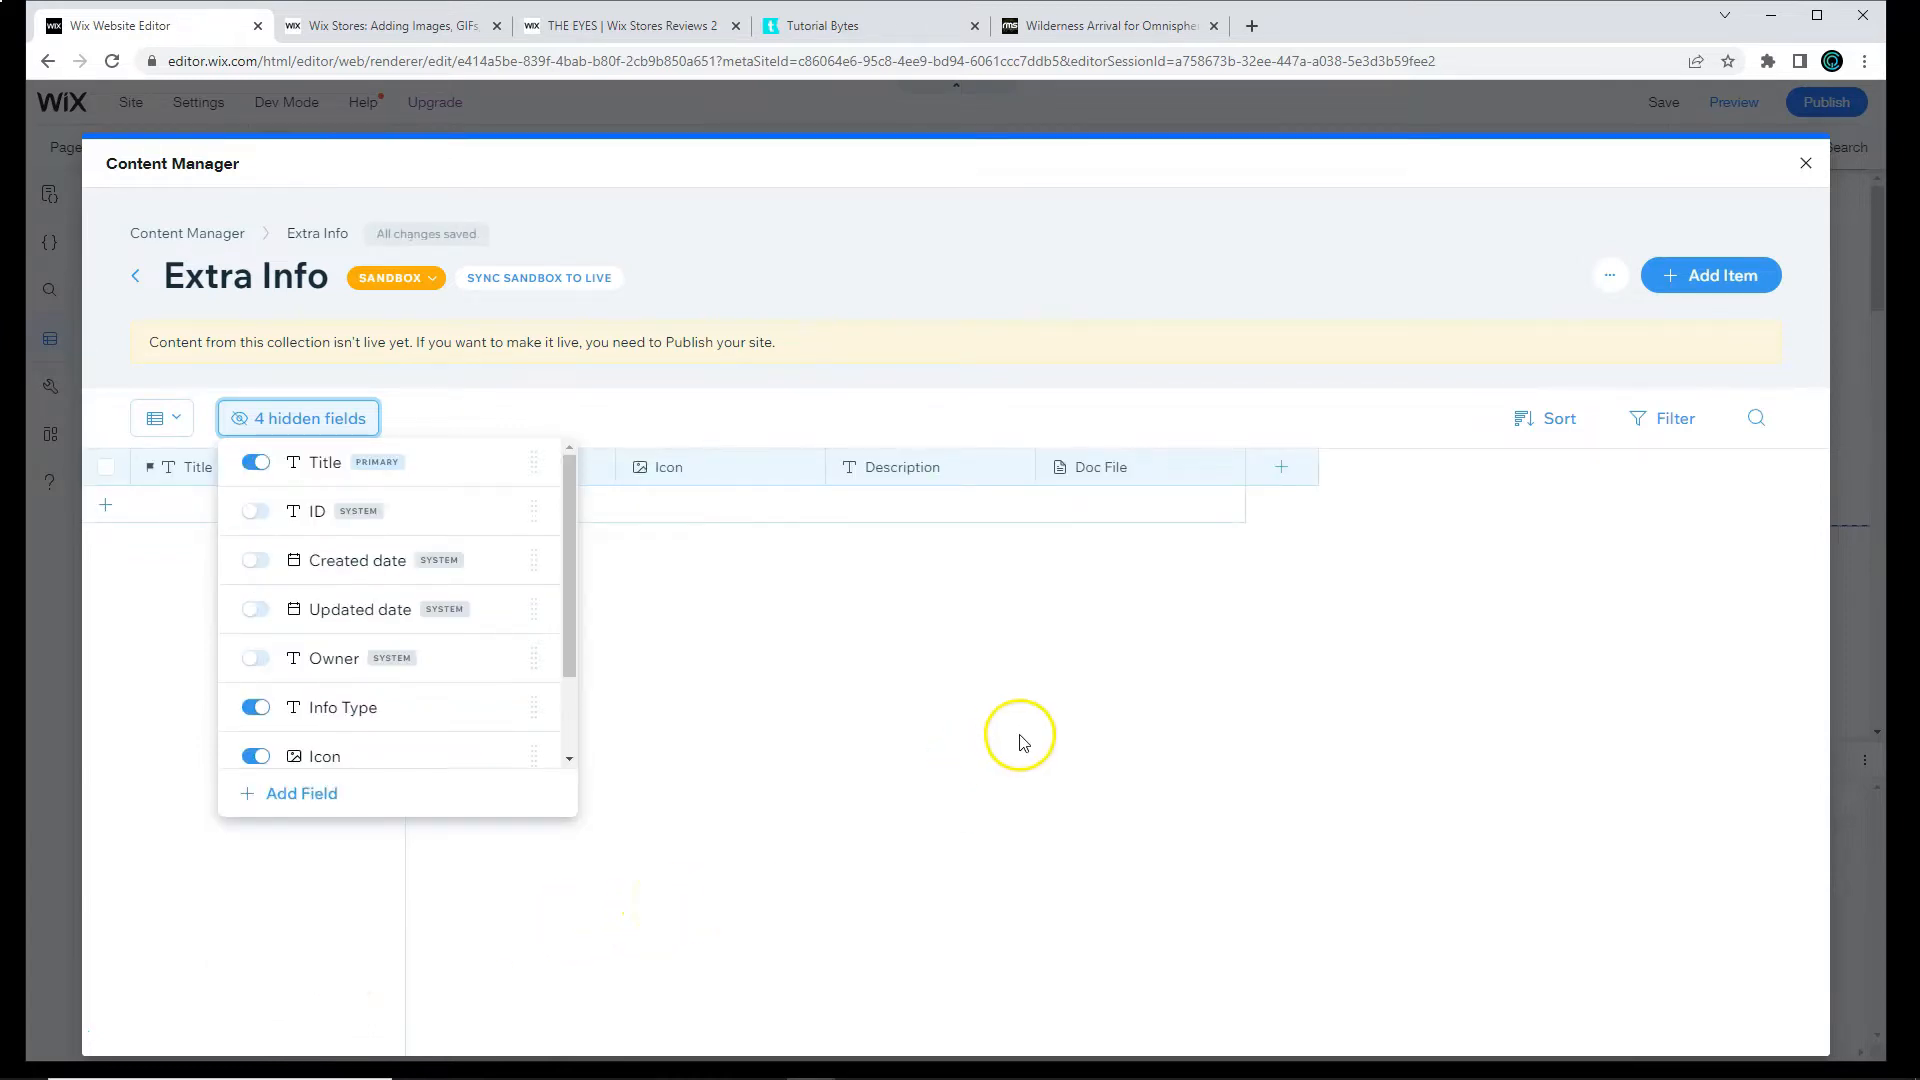
# Step: Add a Video URL field of type URL and an Audio File field of type Audio
pyautogui.click(302, 792)
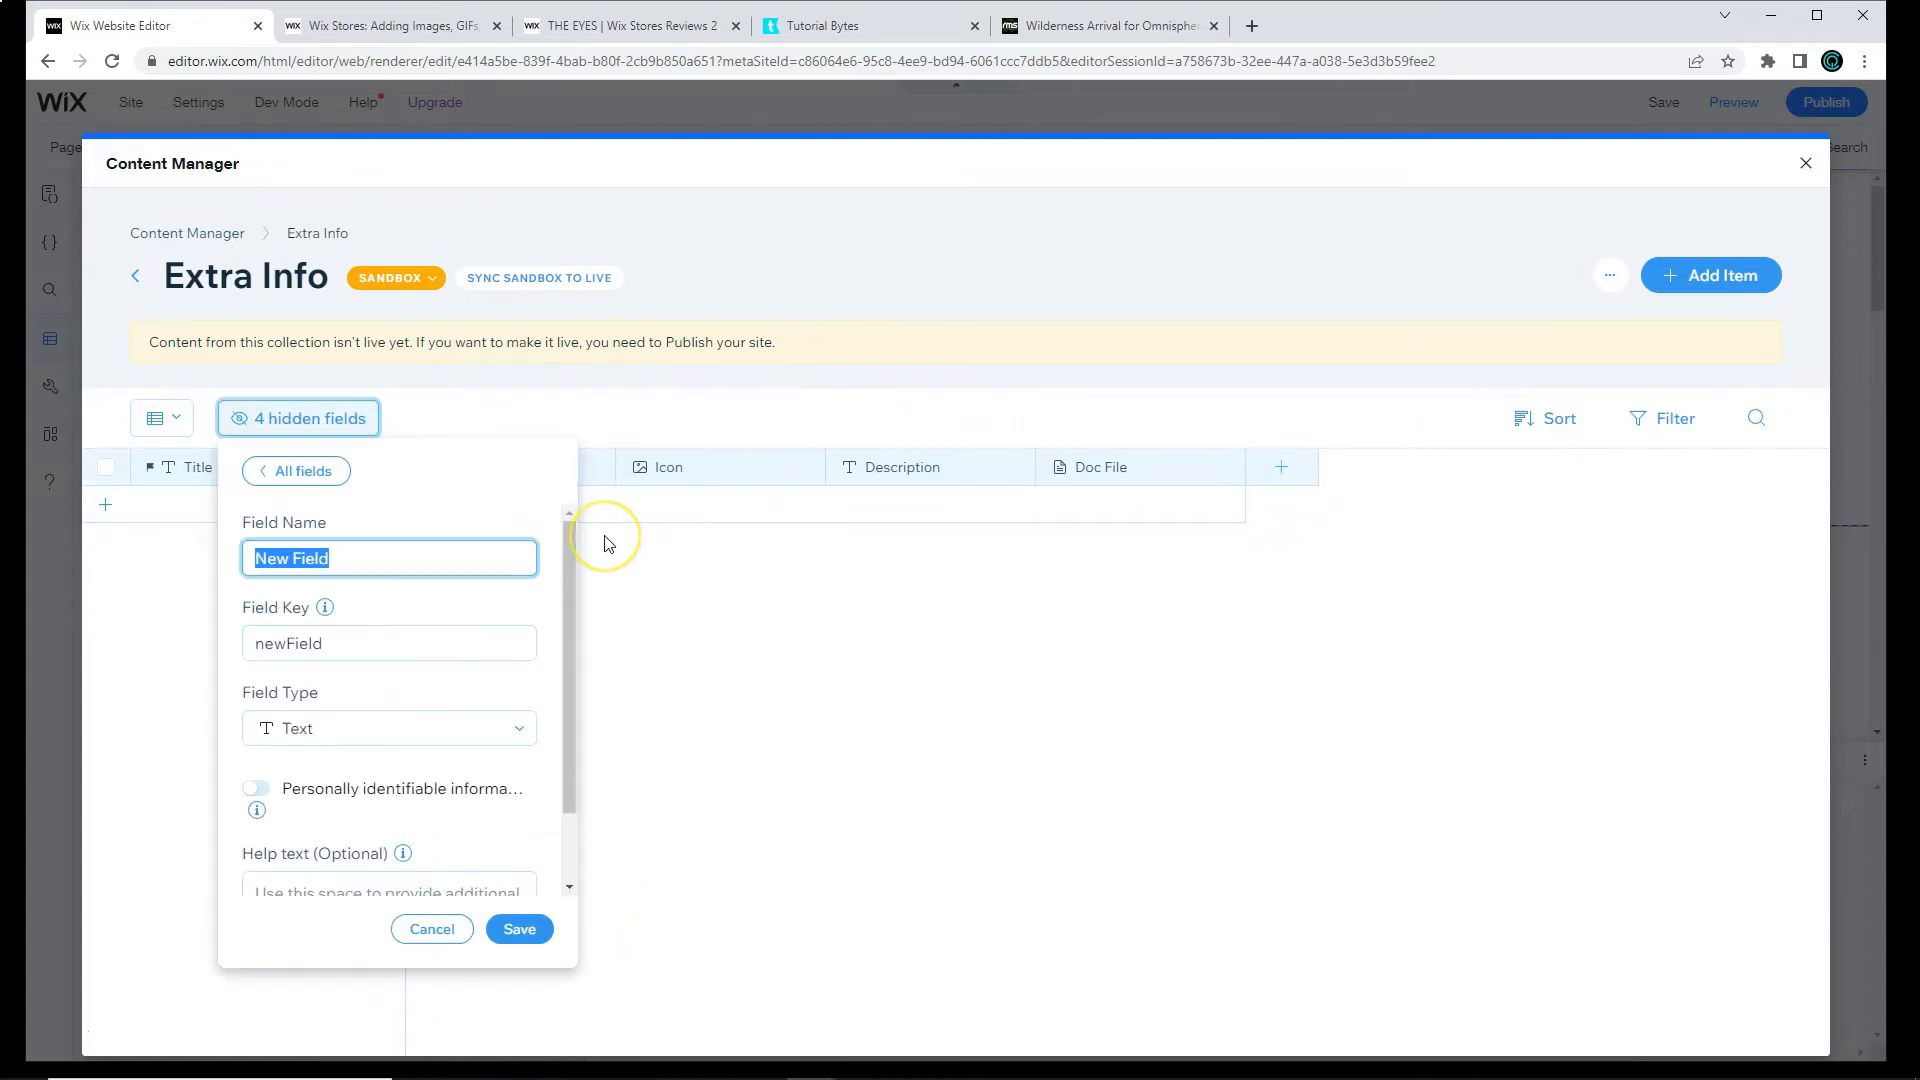
pyautogui.write('Video URL')
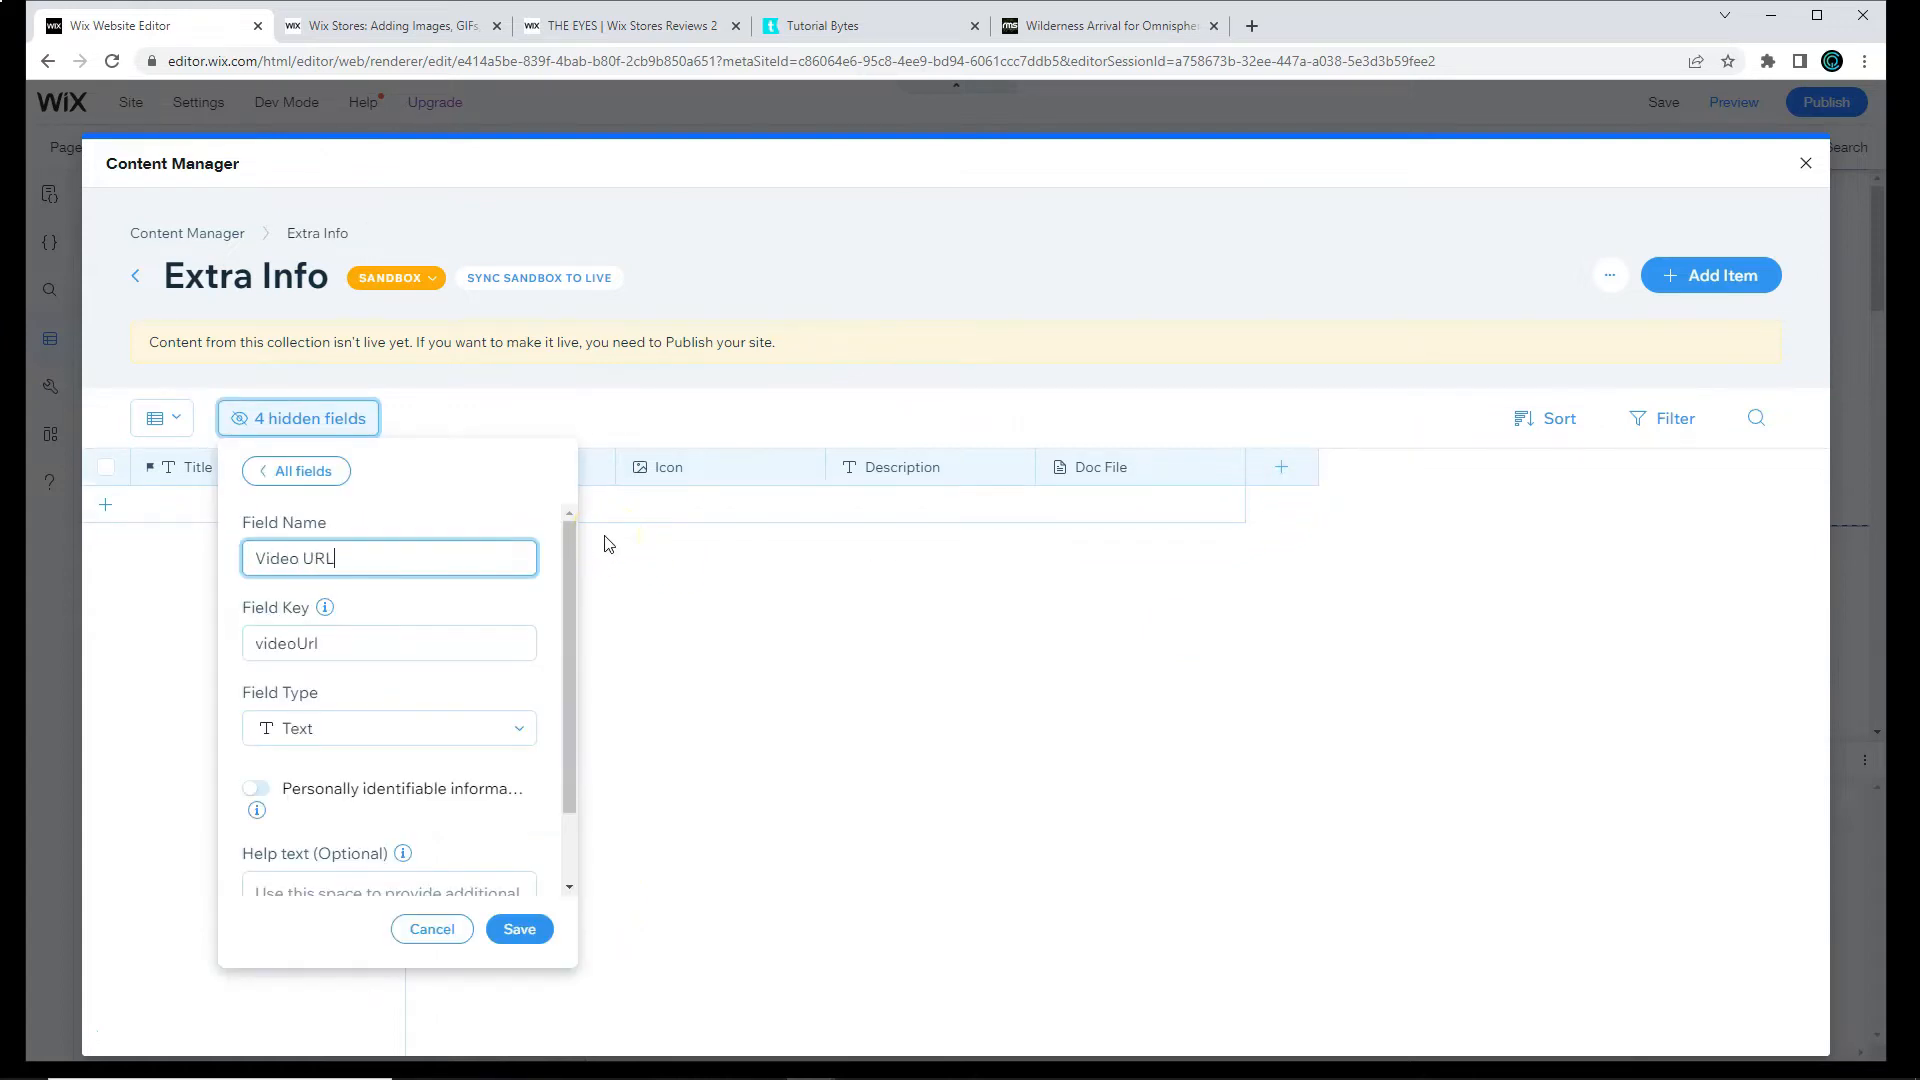
pyautogui.click(388, 728)
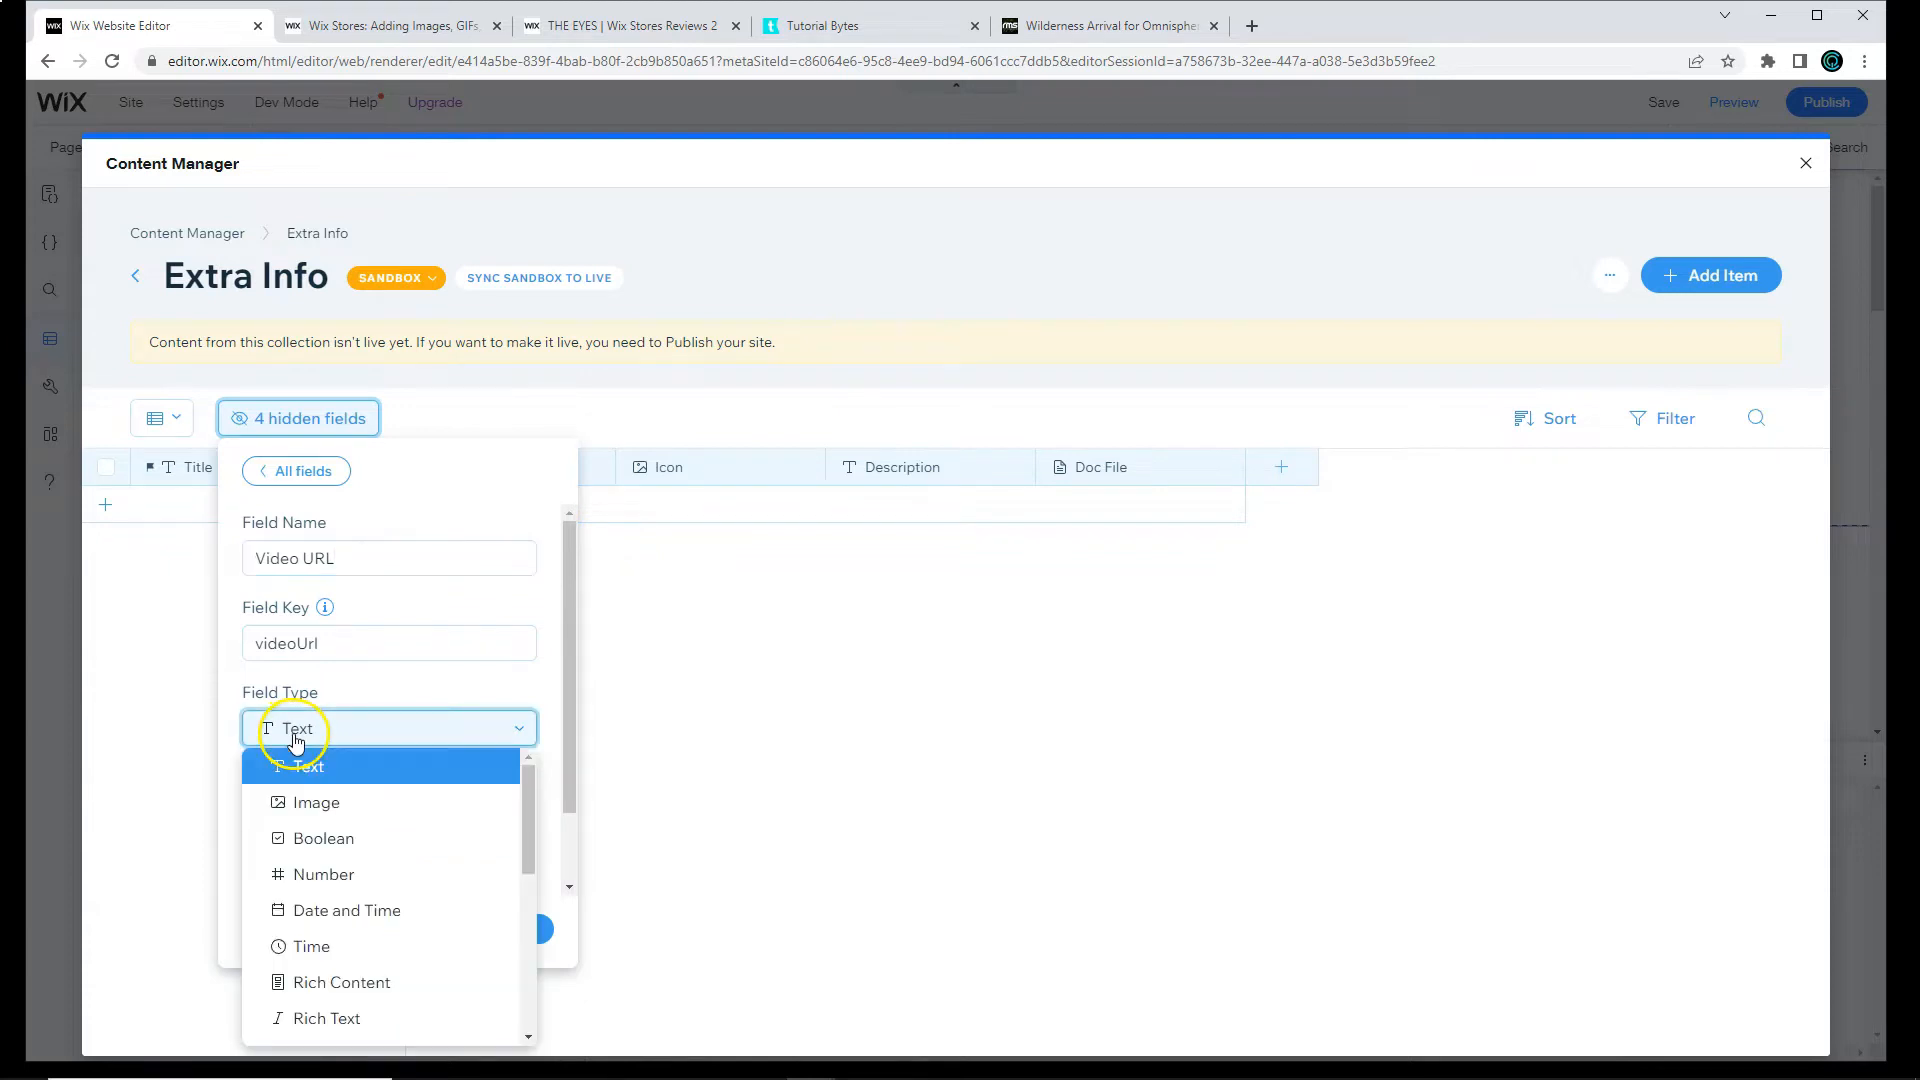
pyautogui.scroll(-3)
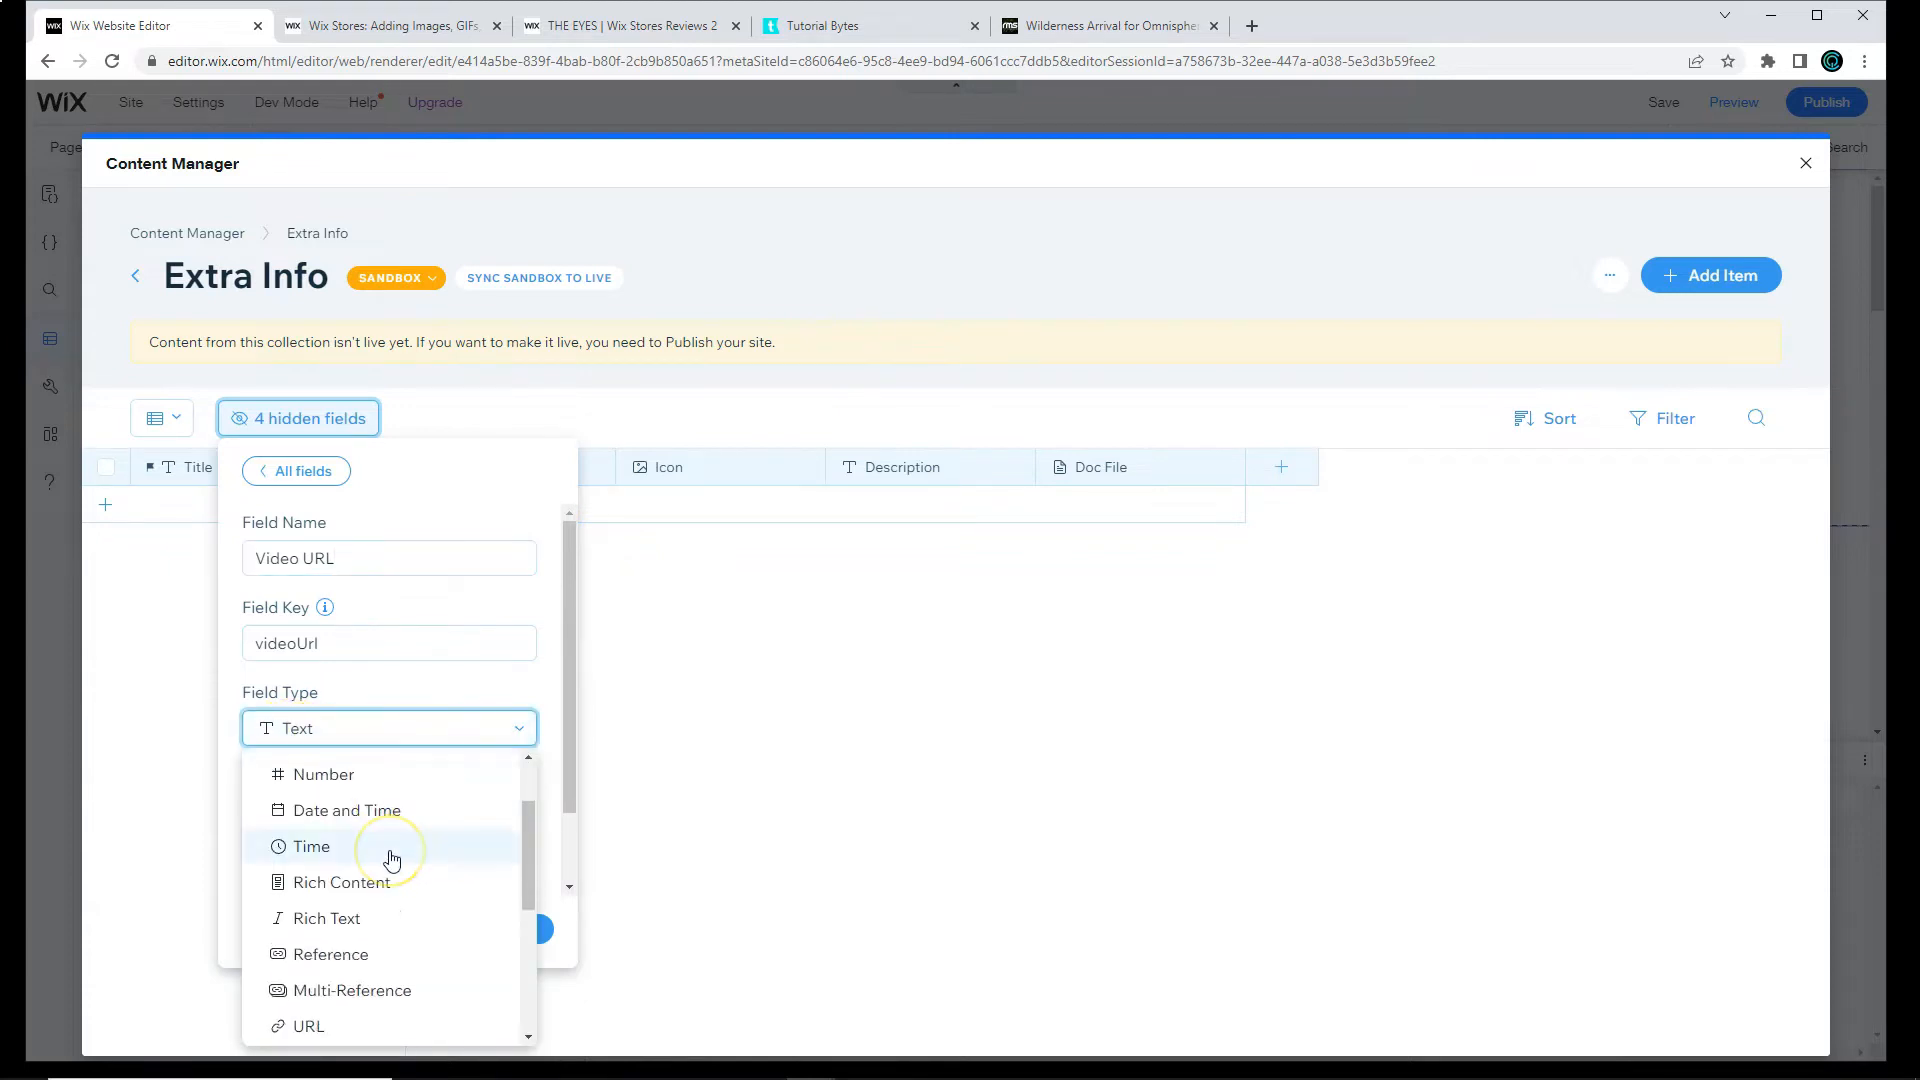
pyautogui.click(308, 1025)
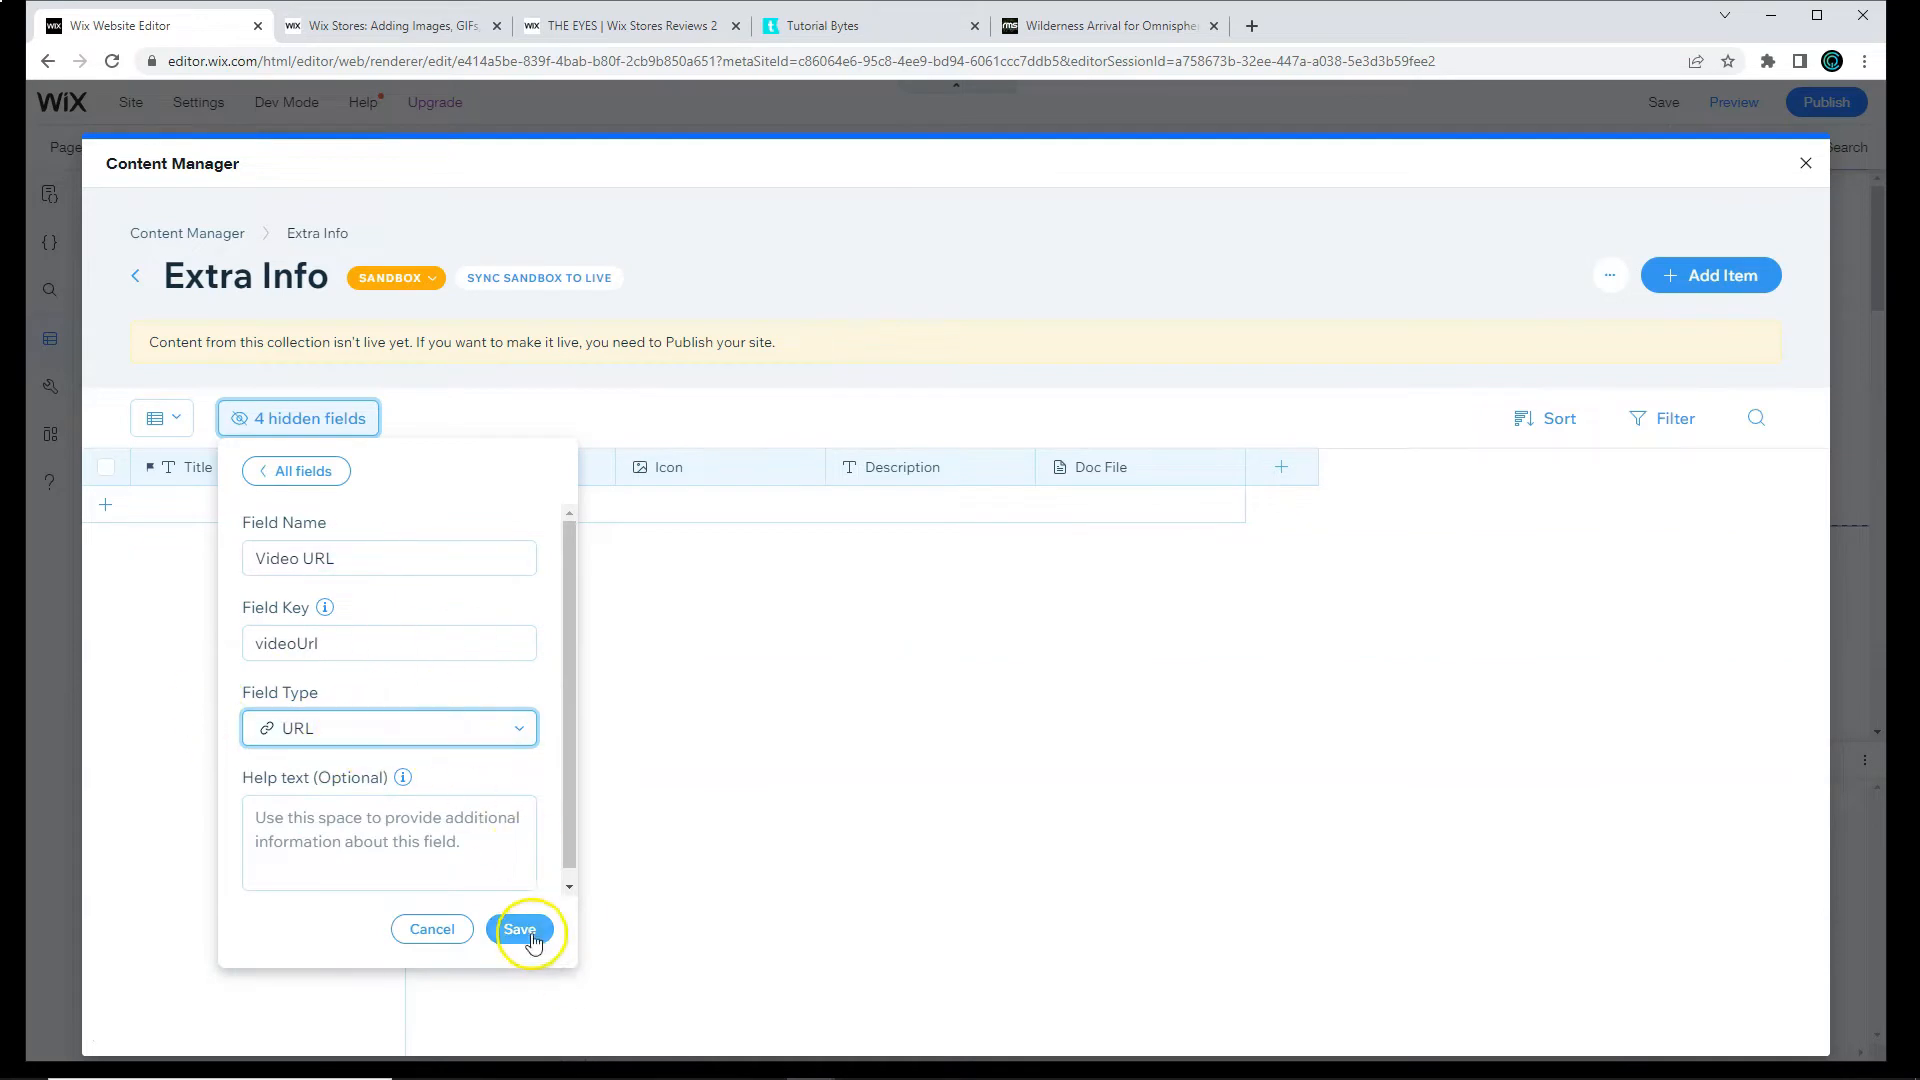
pyautogui.click(520, 928)
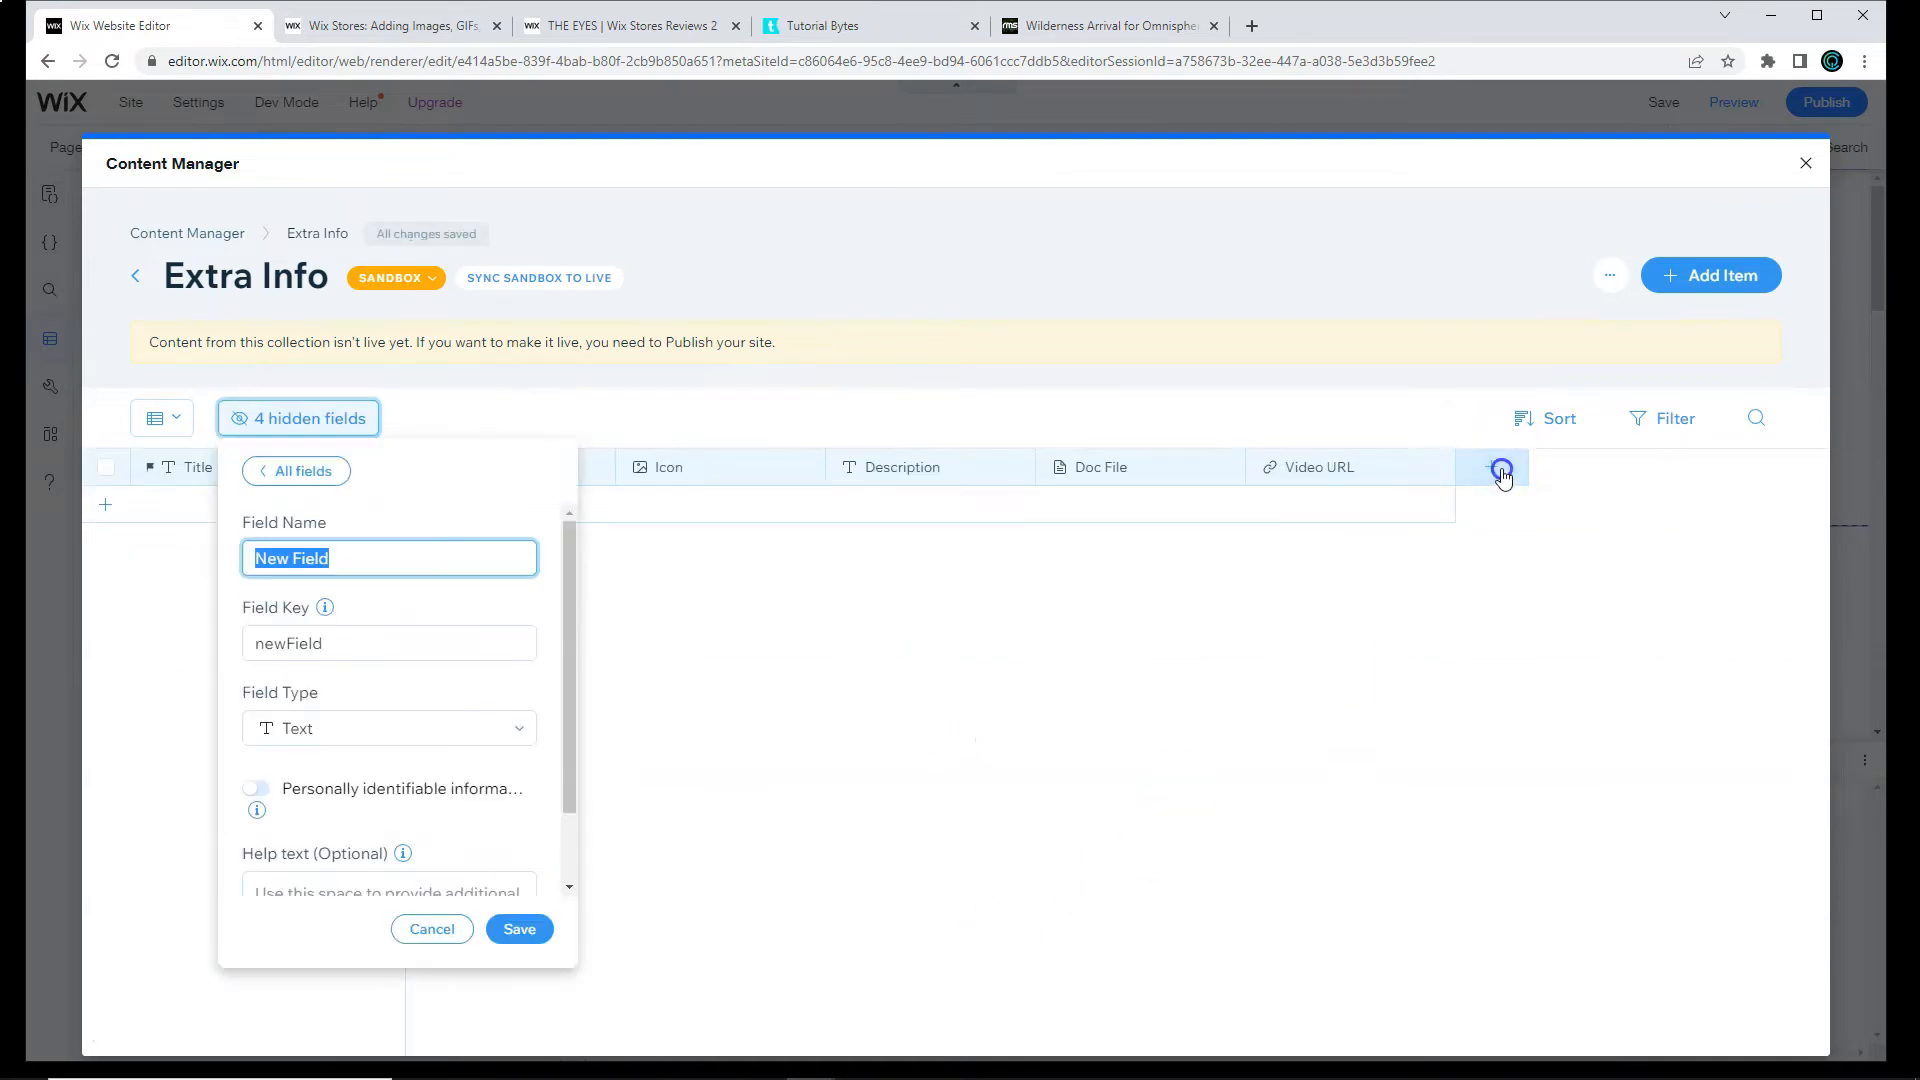
pyautogui.write('Audio F')
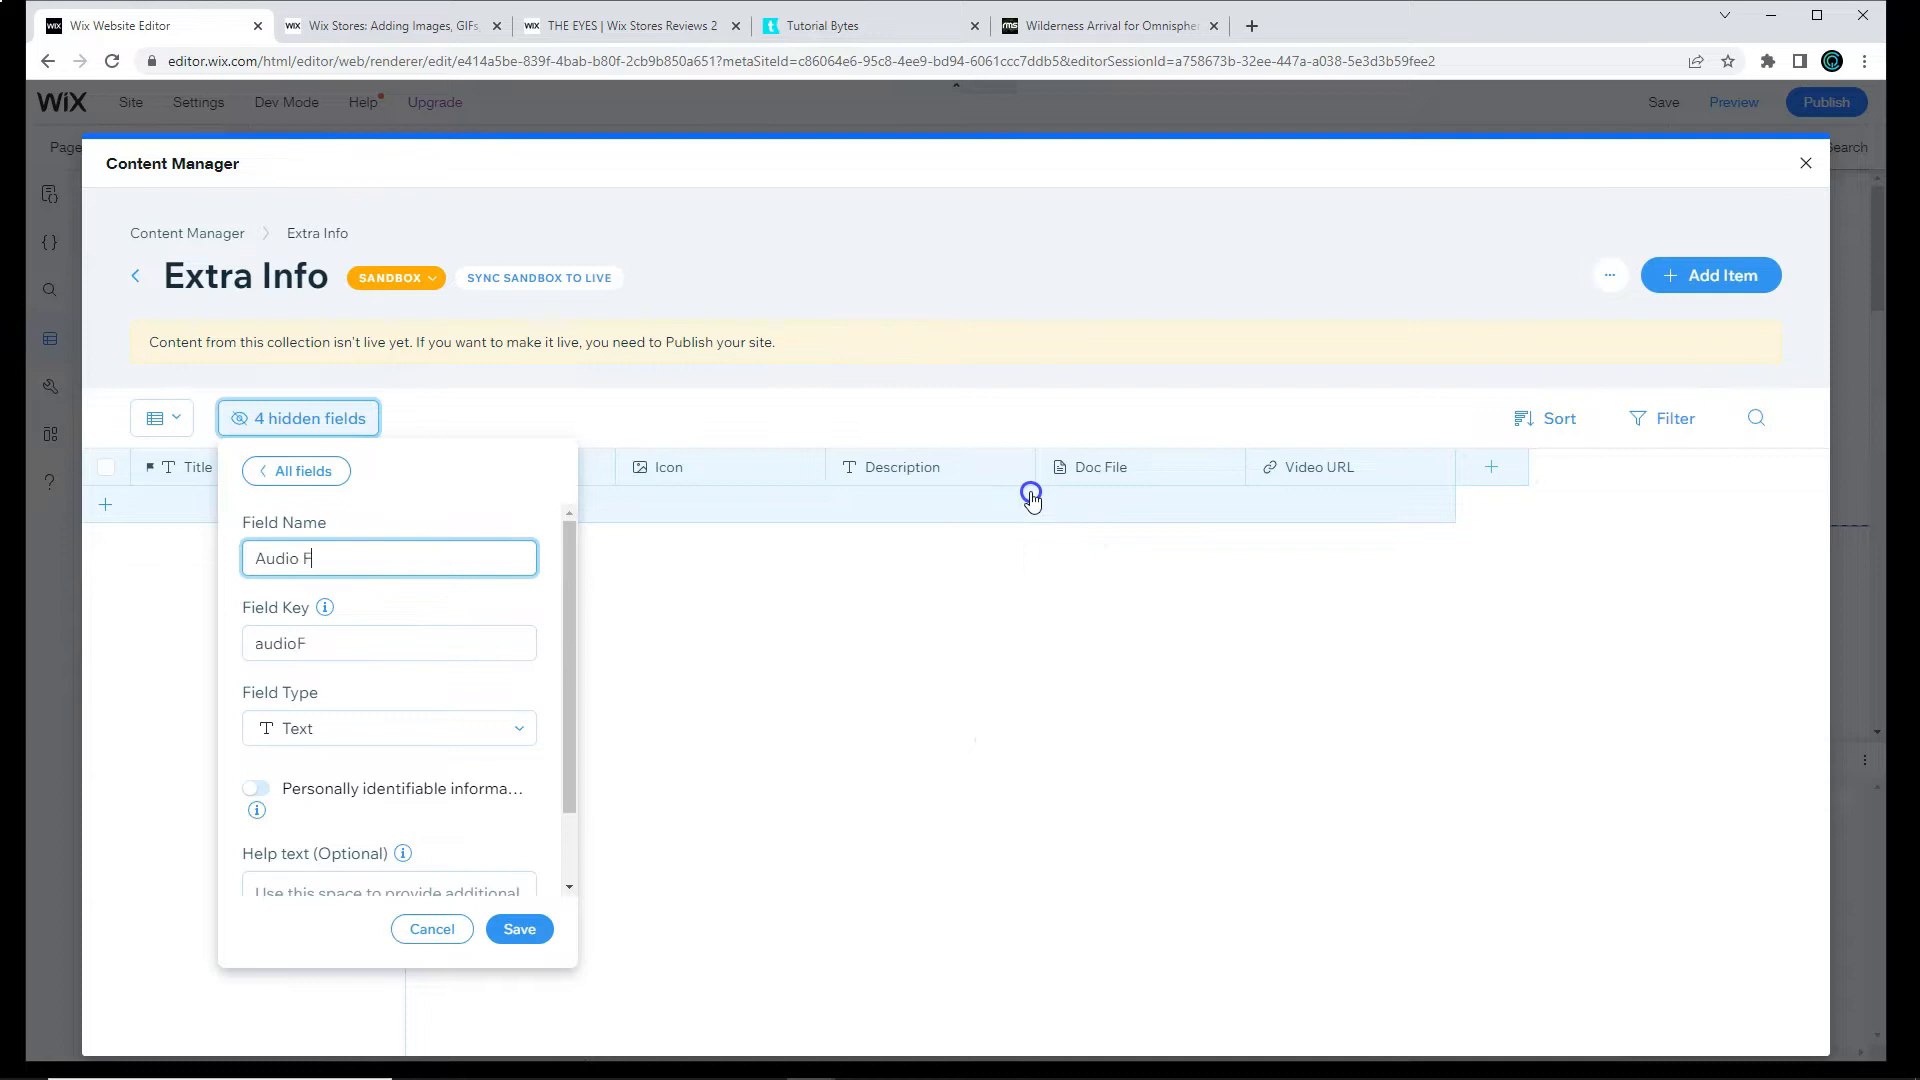
pyautogui.click(388, 728)
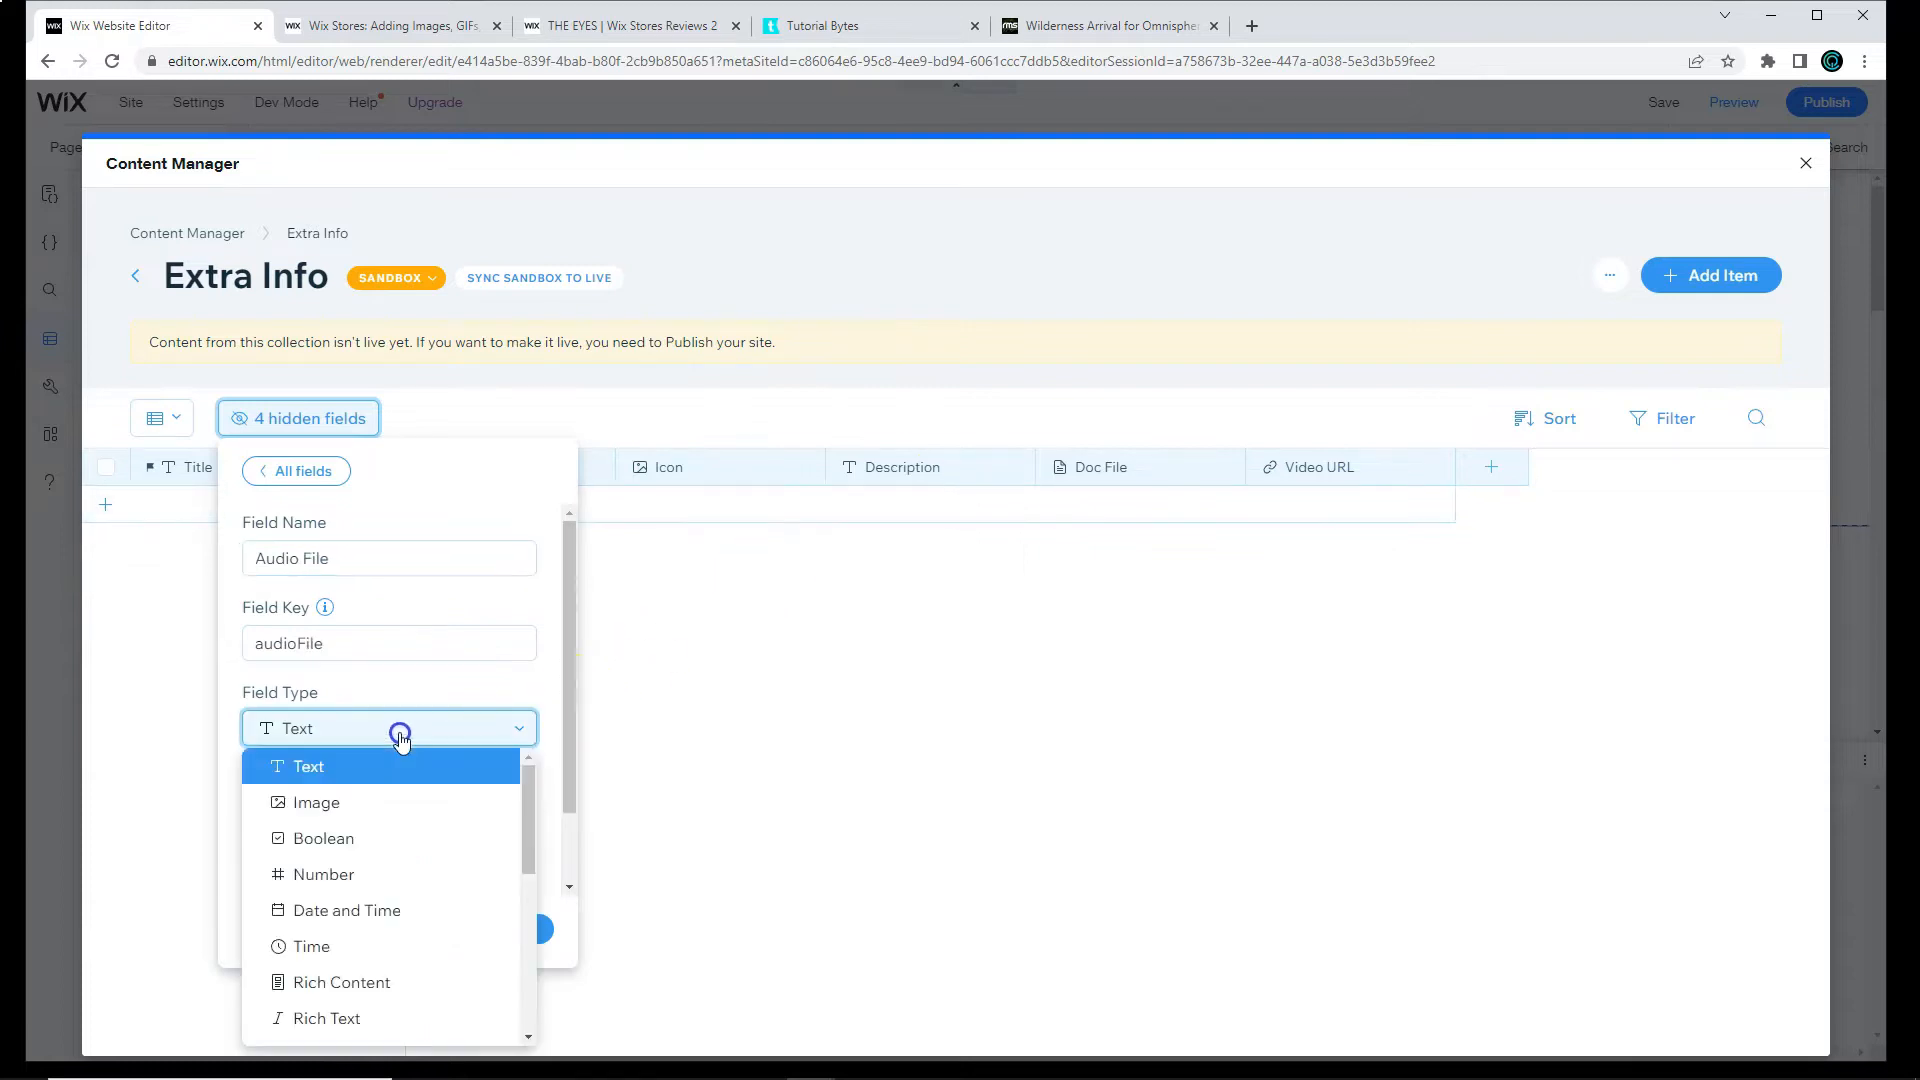
pyautogui.scroll(-3)
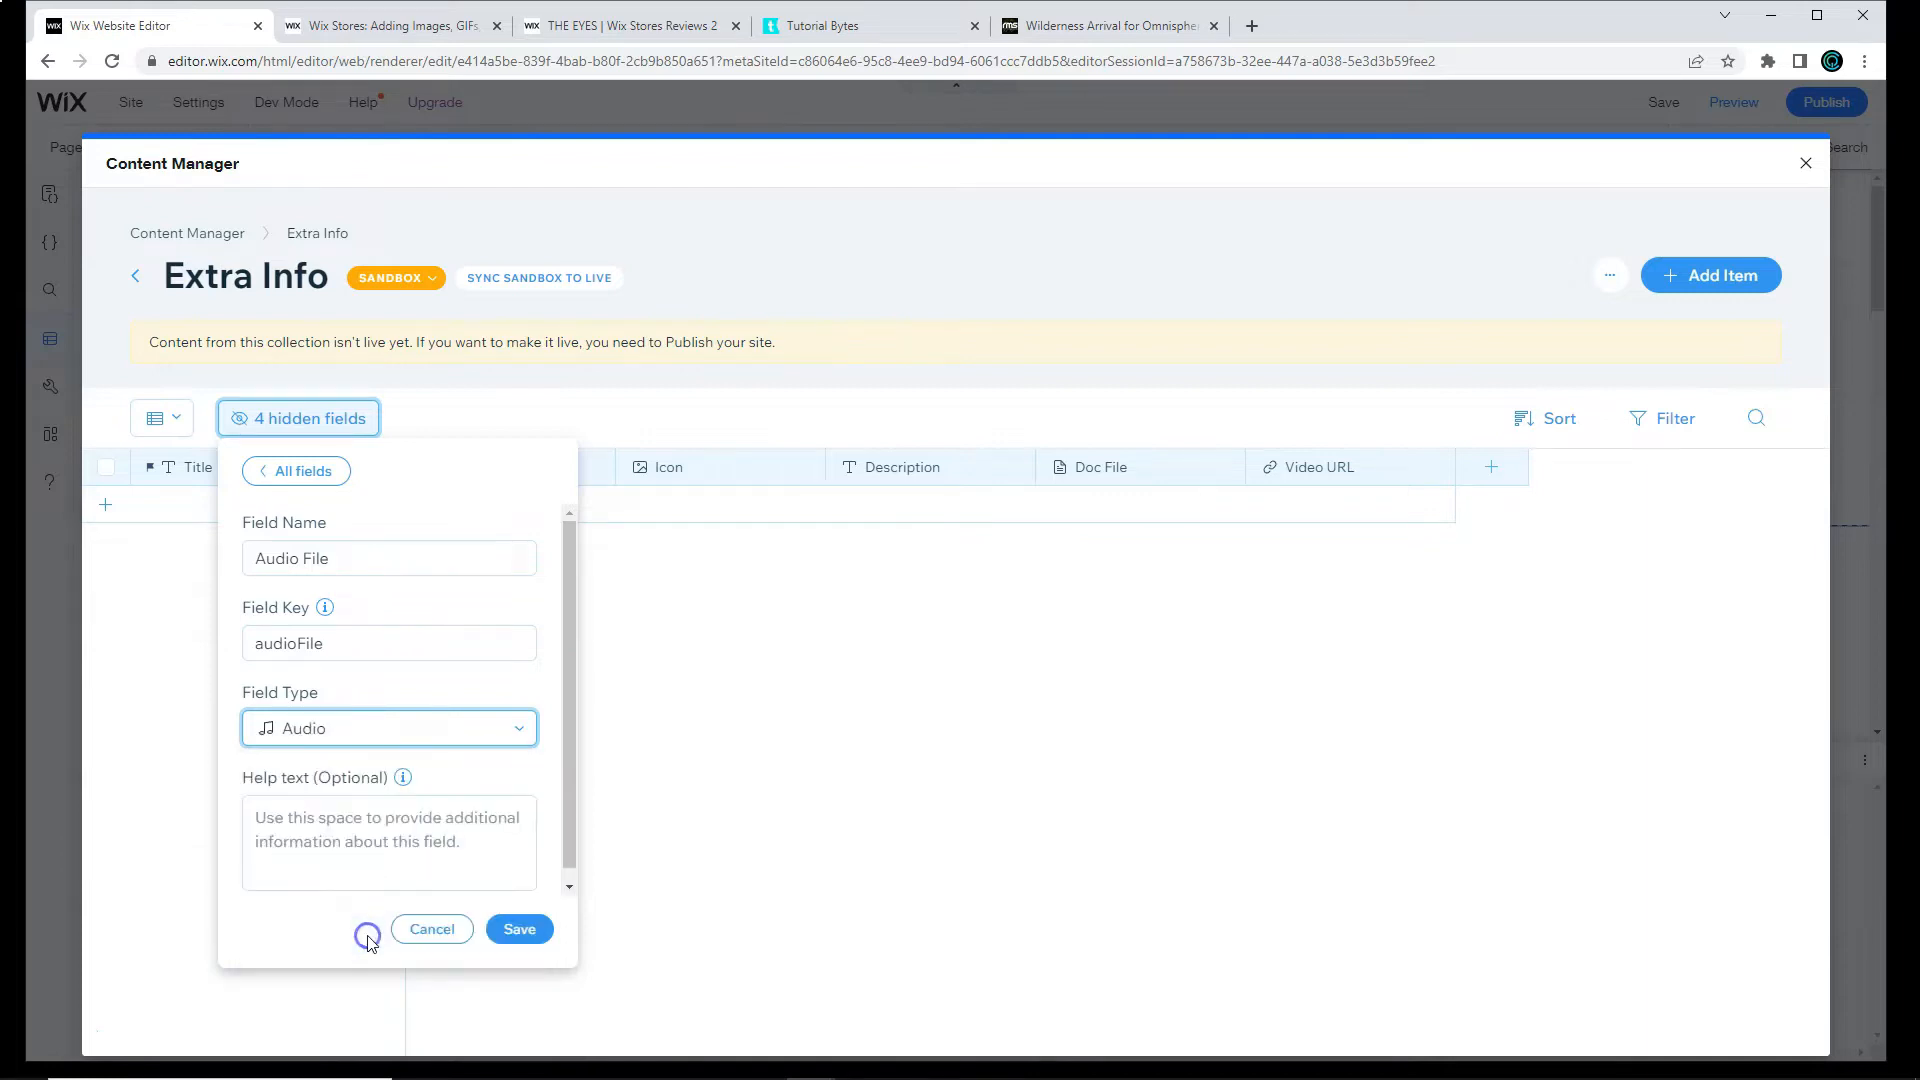
pyautogui.click(520, 928)
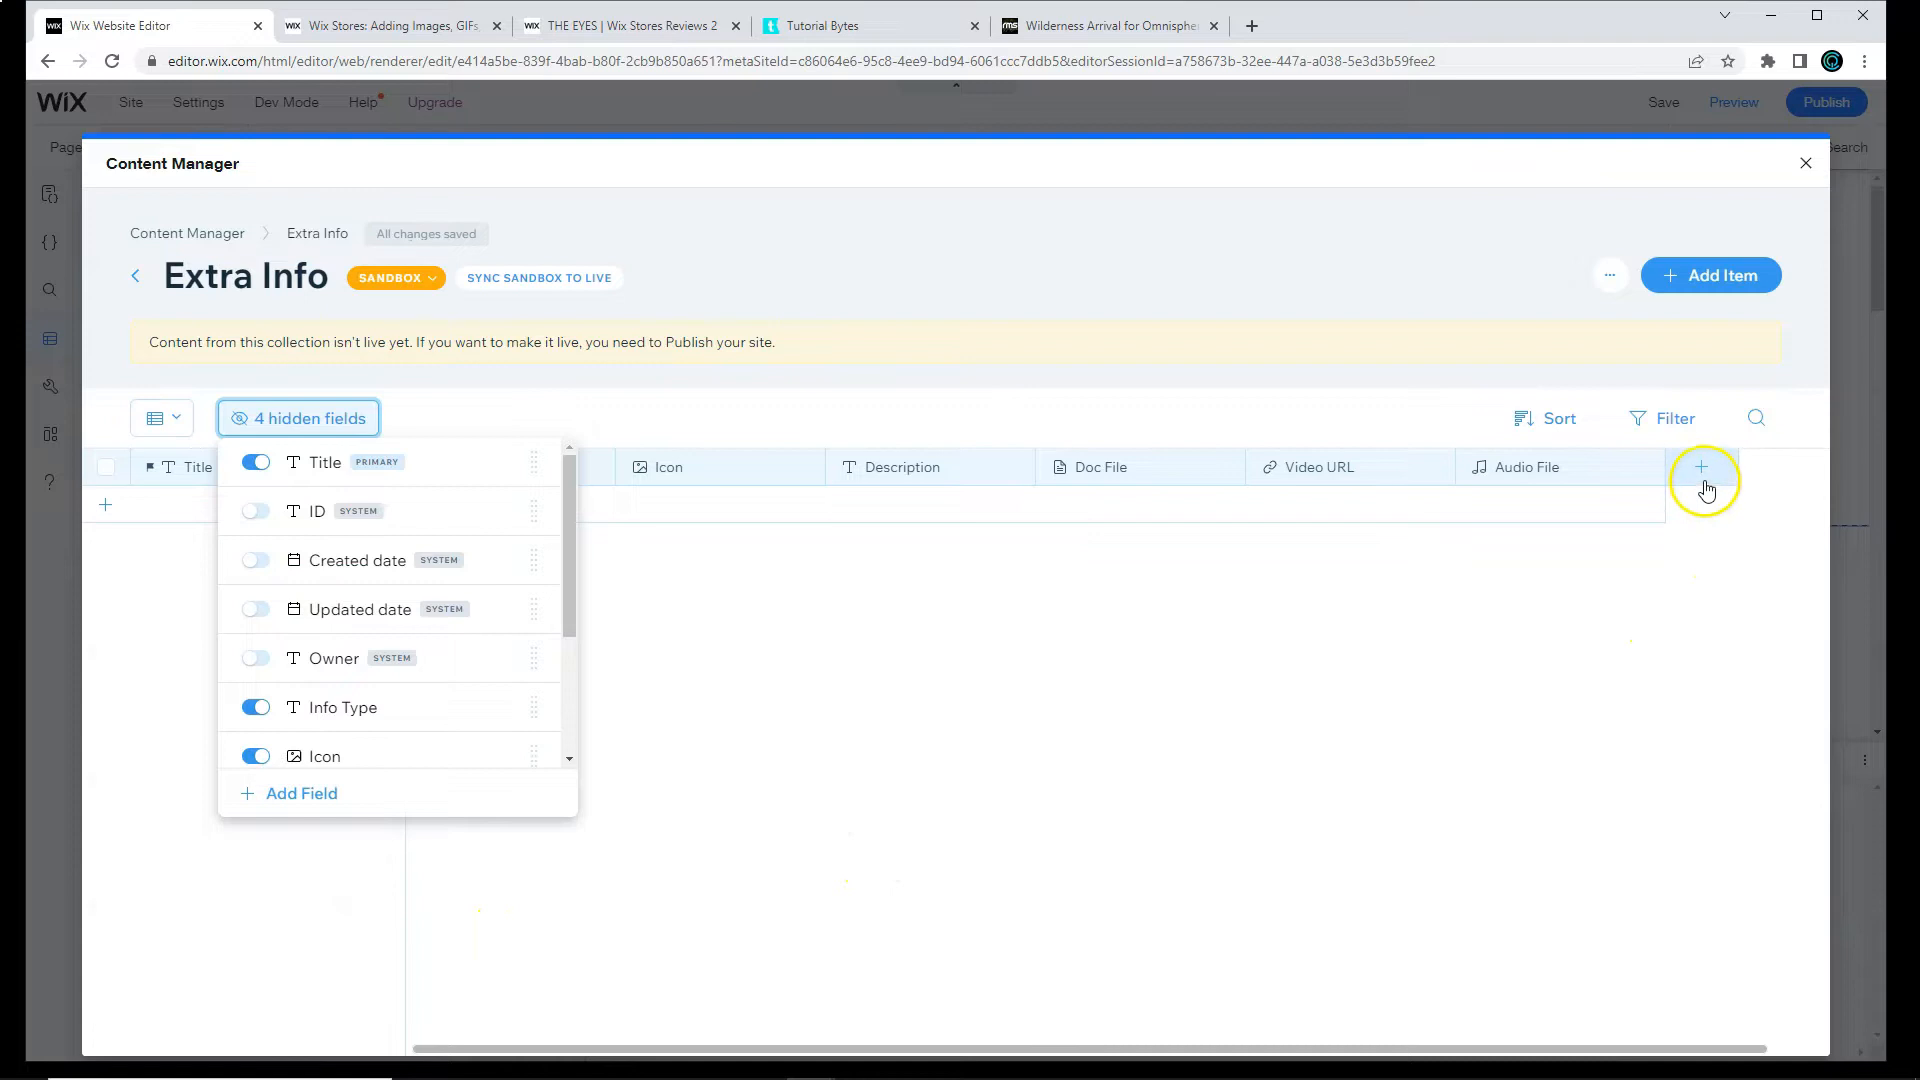
# Step: Add a Product Reference field of type Reference pointing to the Products collection
pyautogui.click(1702, 466)
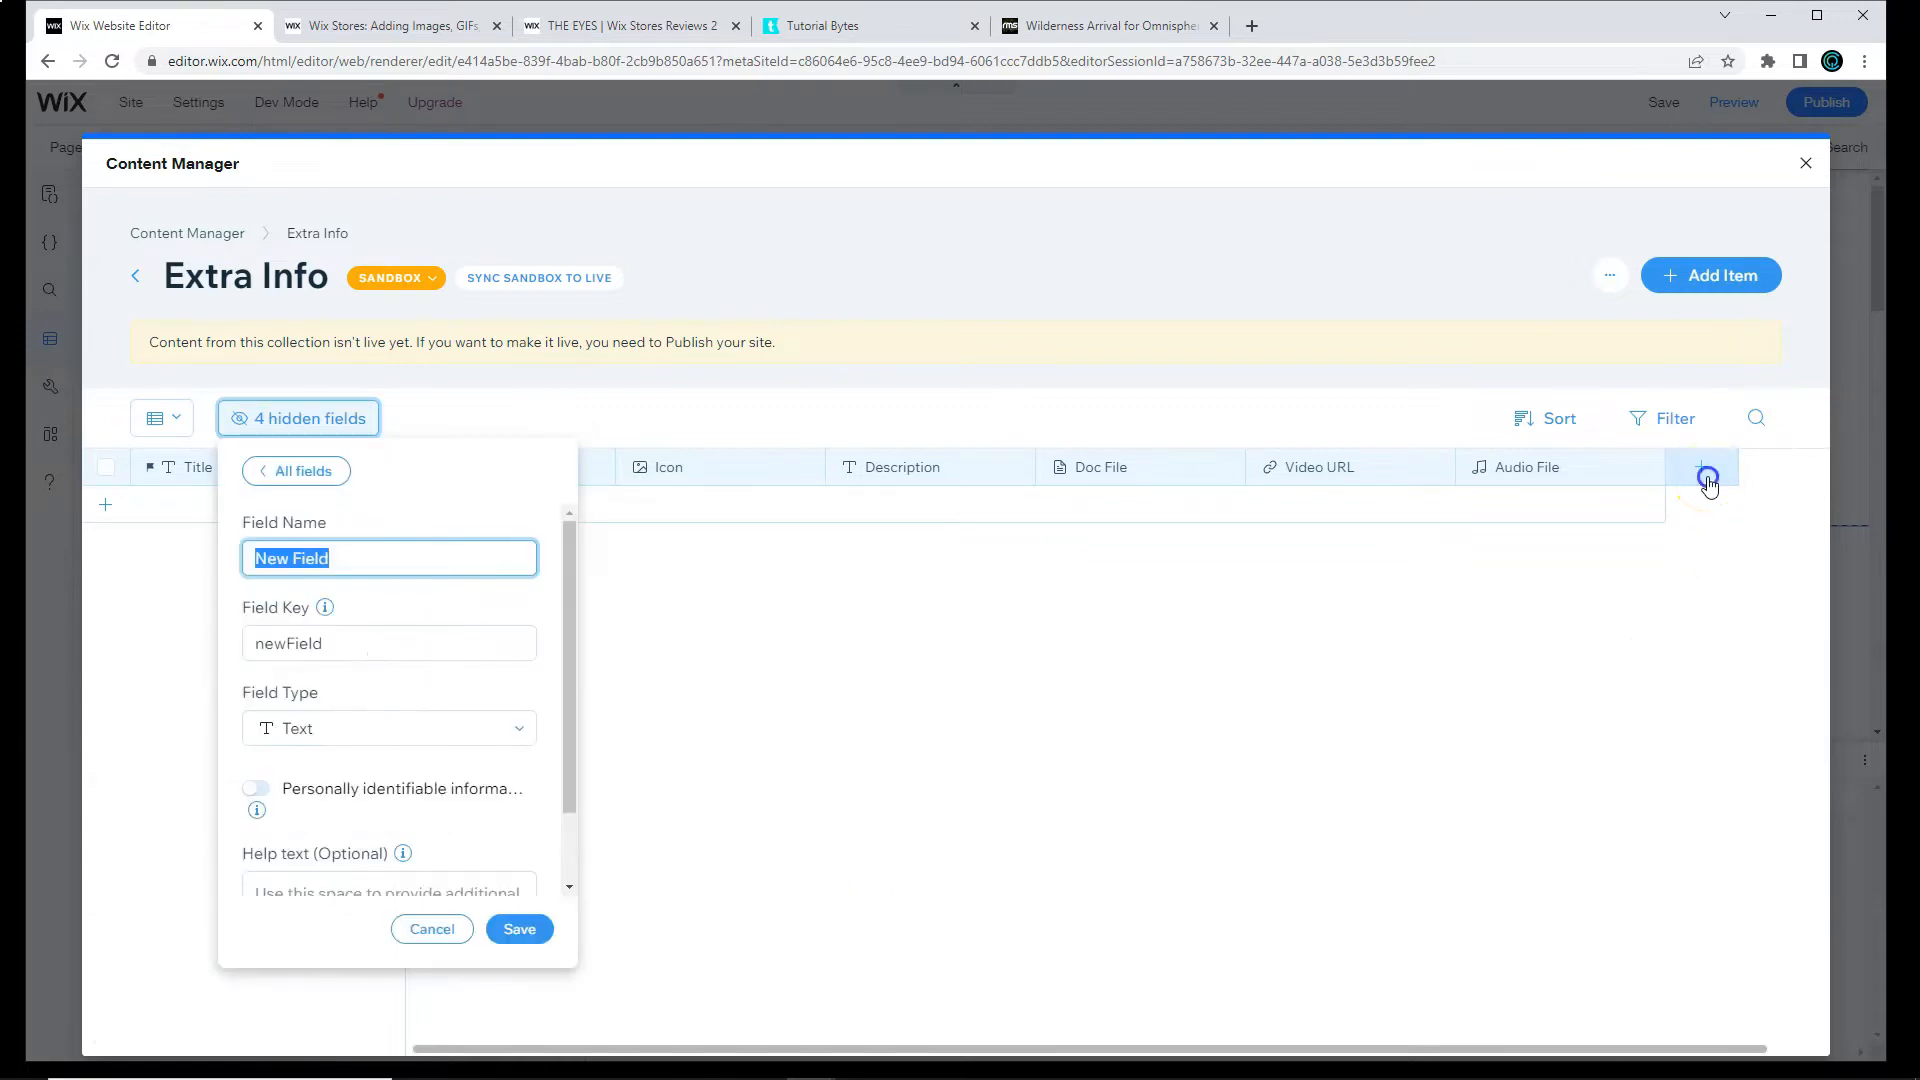
pyautogui.write('Product Reference')
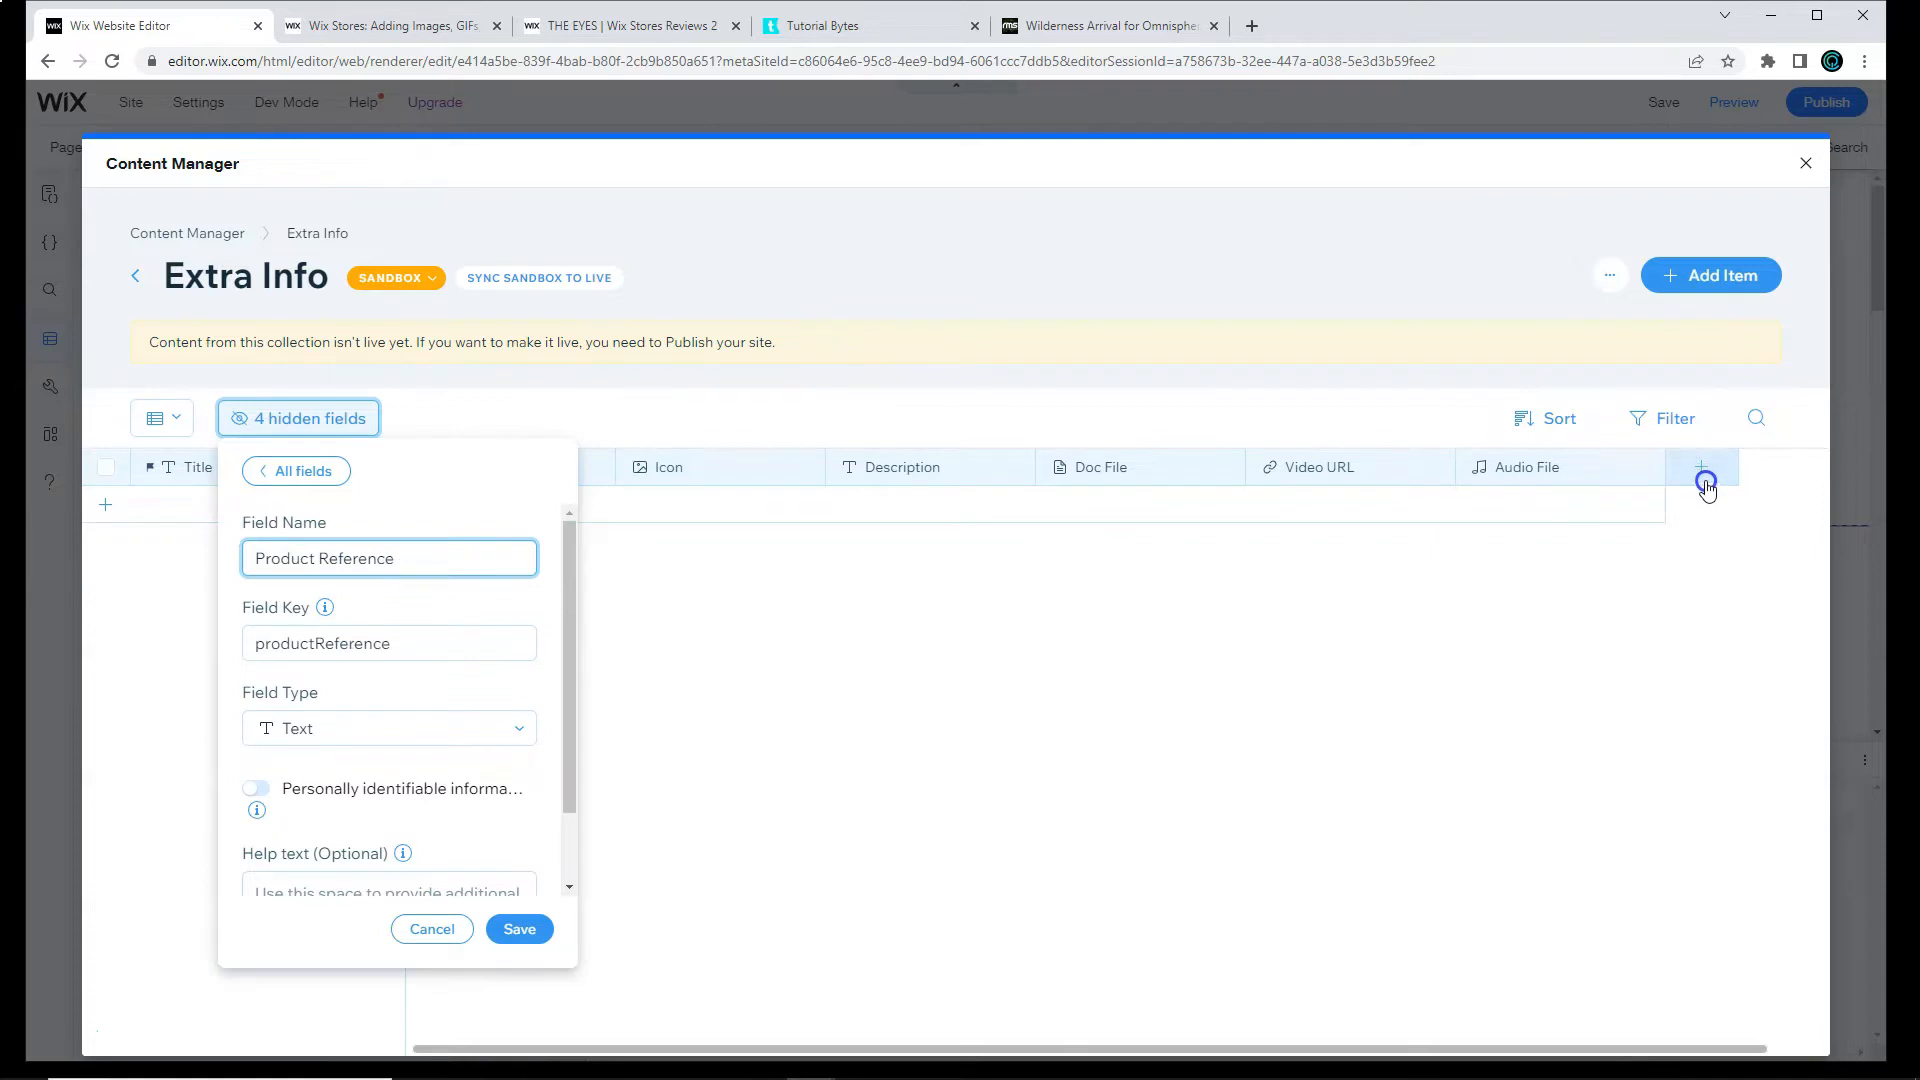
pyautogui.click(388, 728)
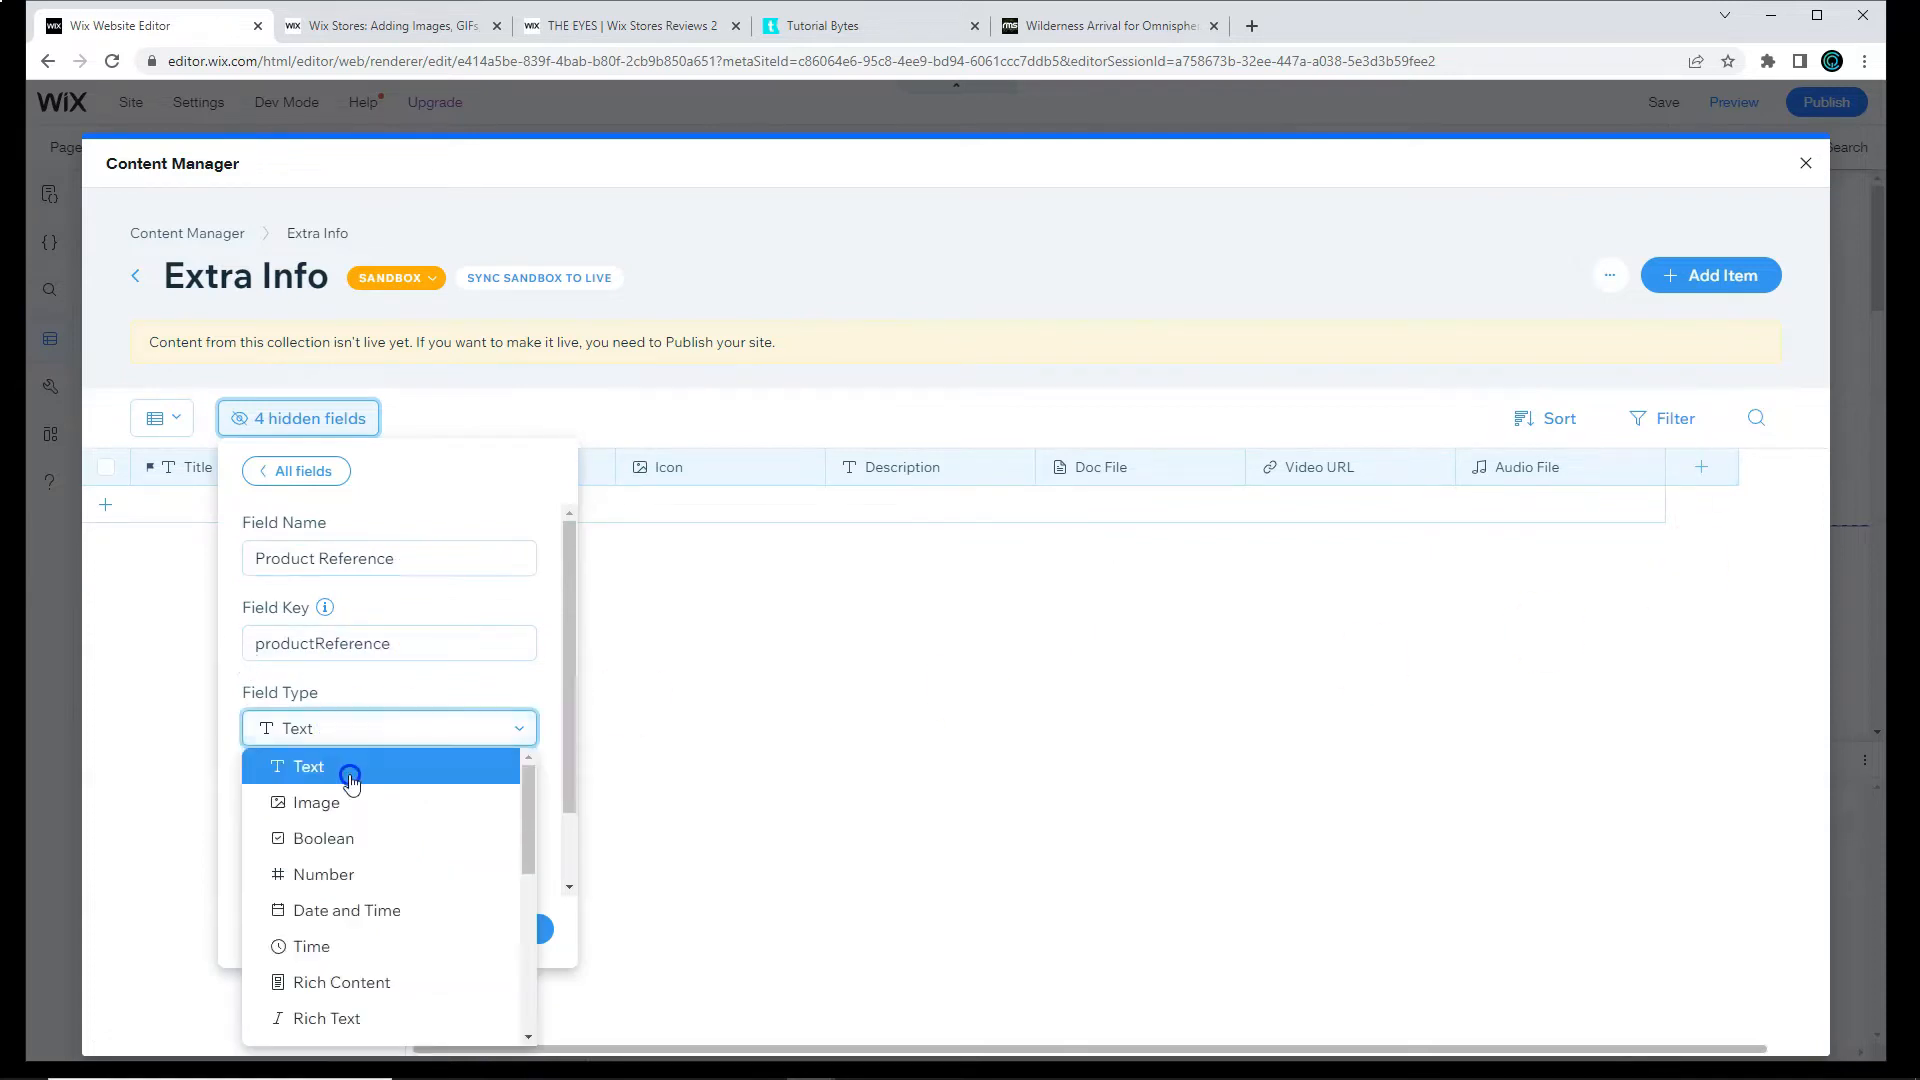
pyautogui.scroll(-3)
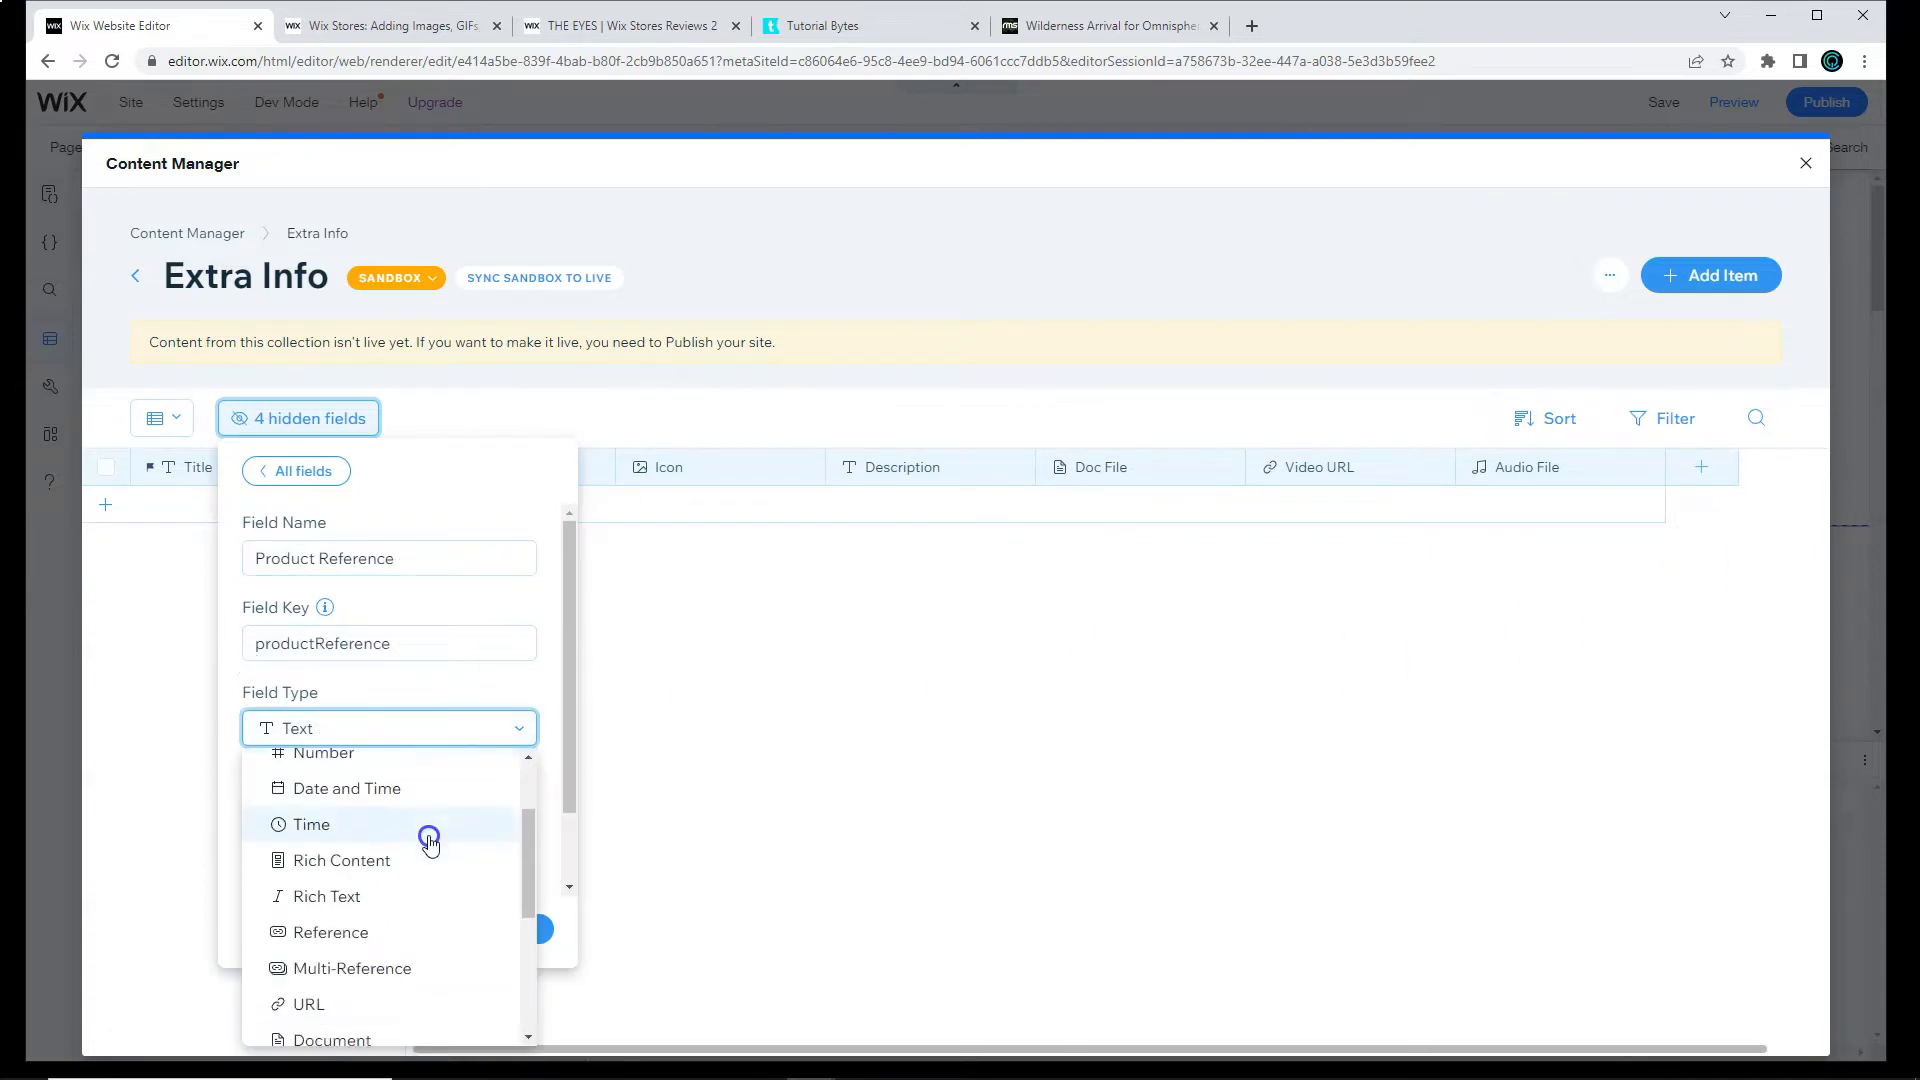
pyautogui.click(330, 932)
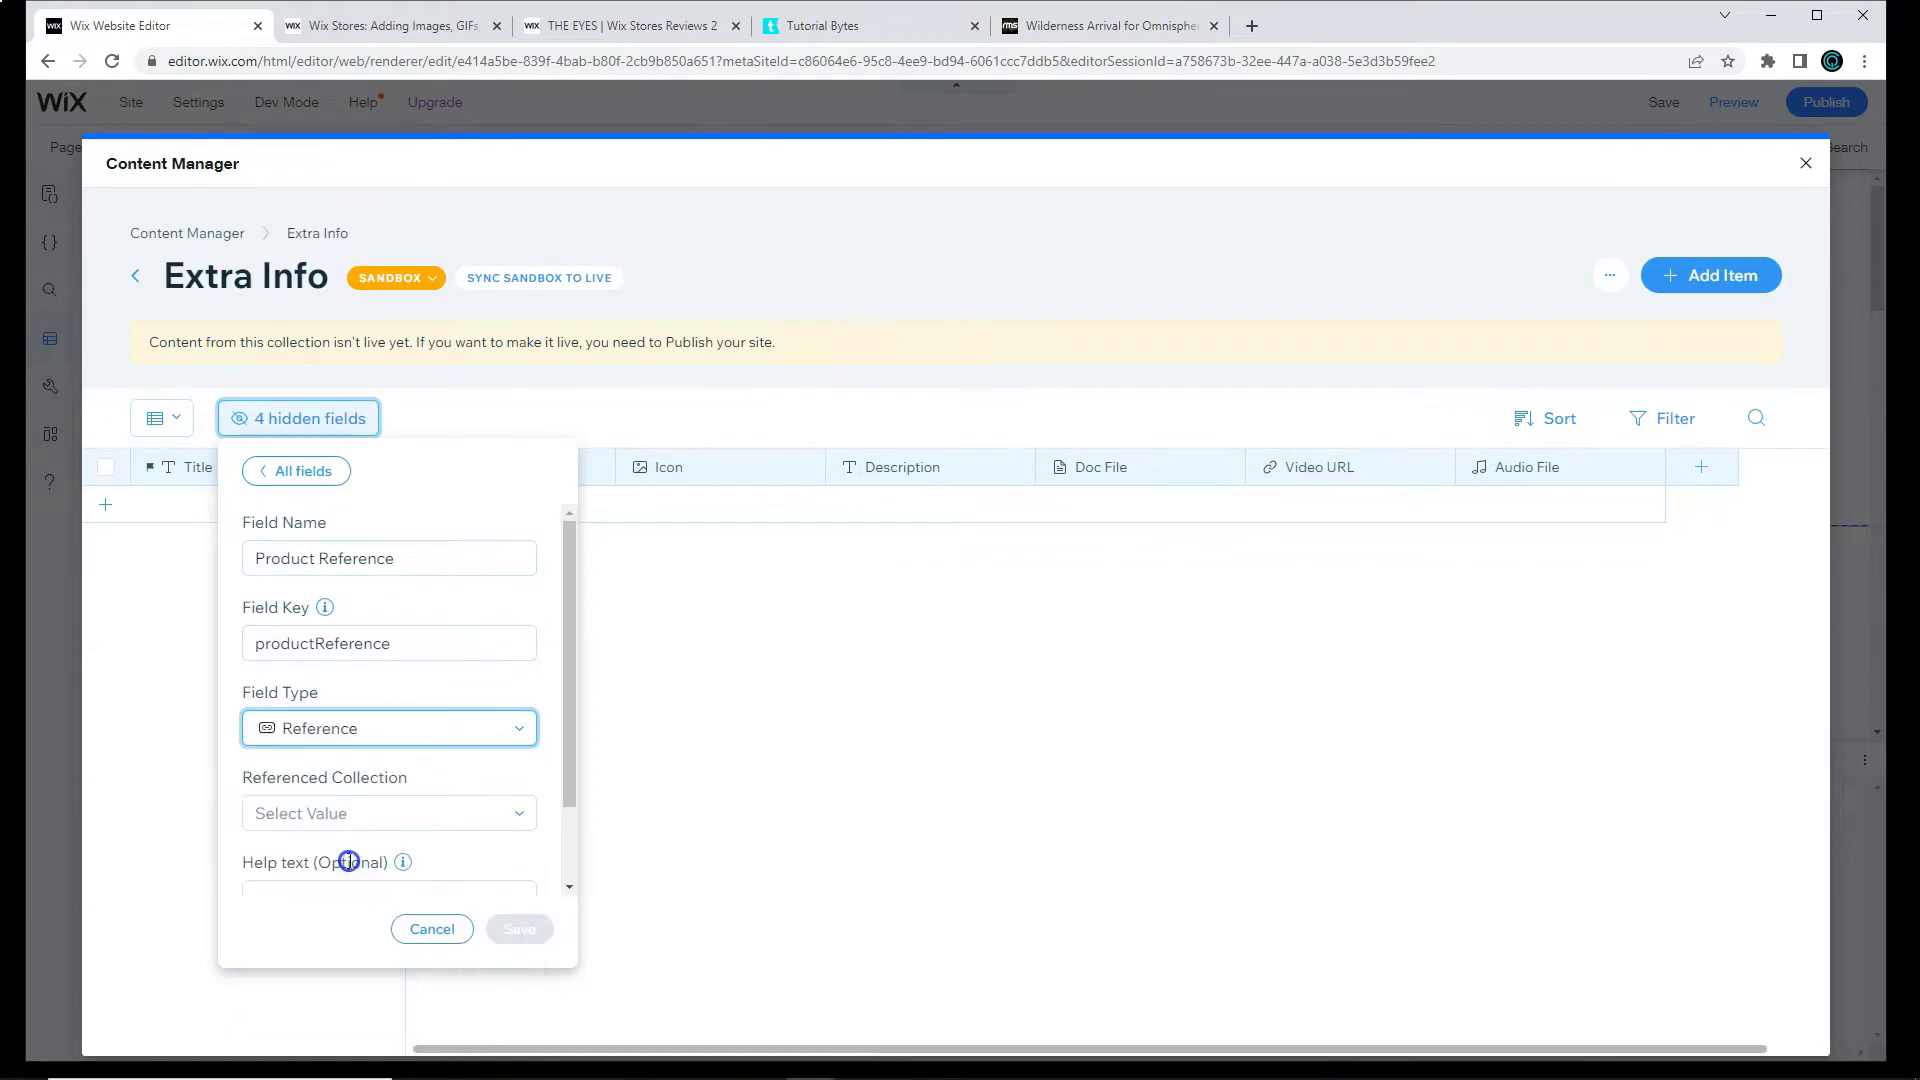
pyautogui.click(388, 814)
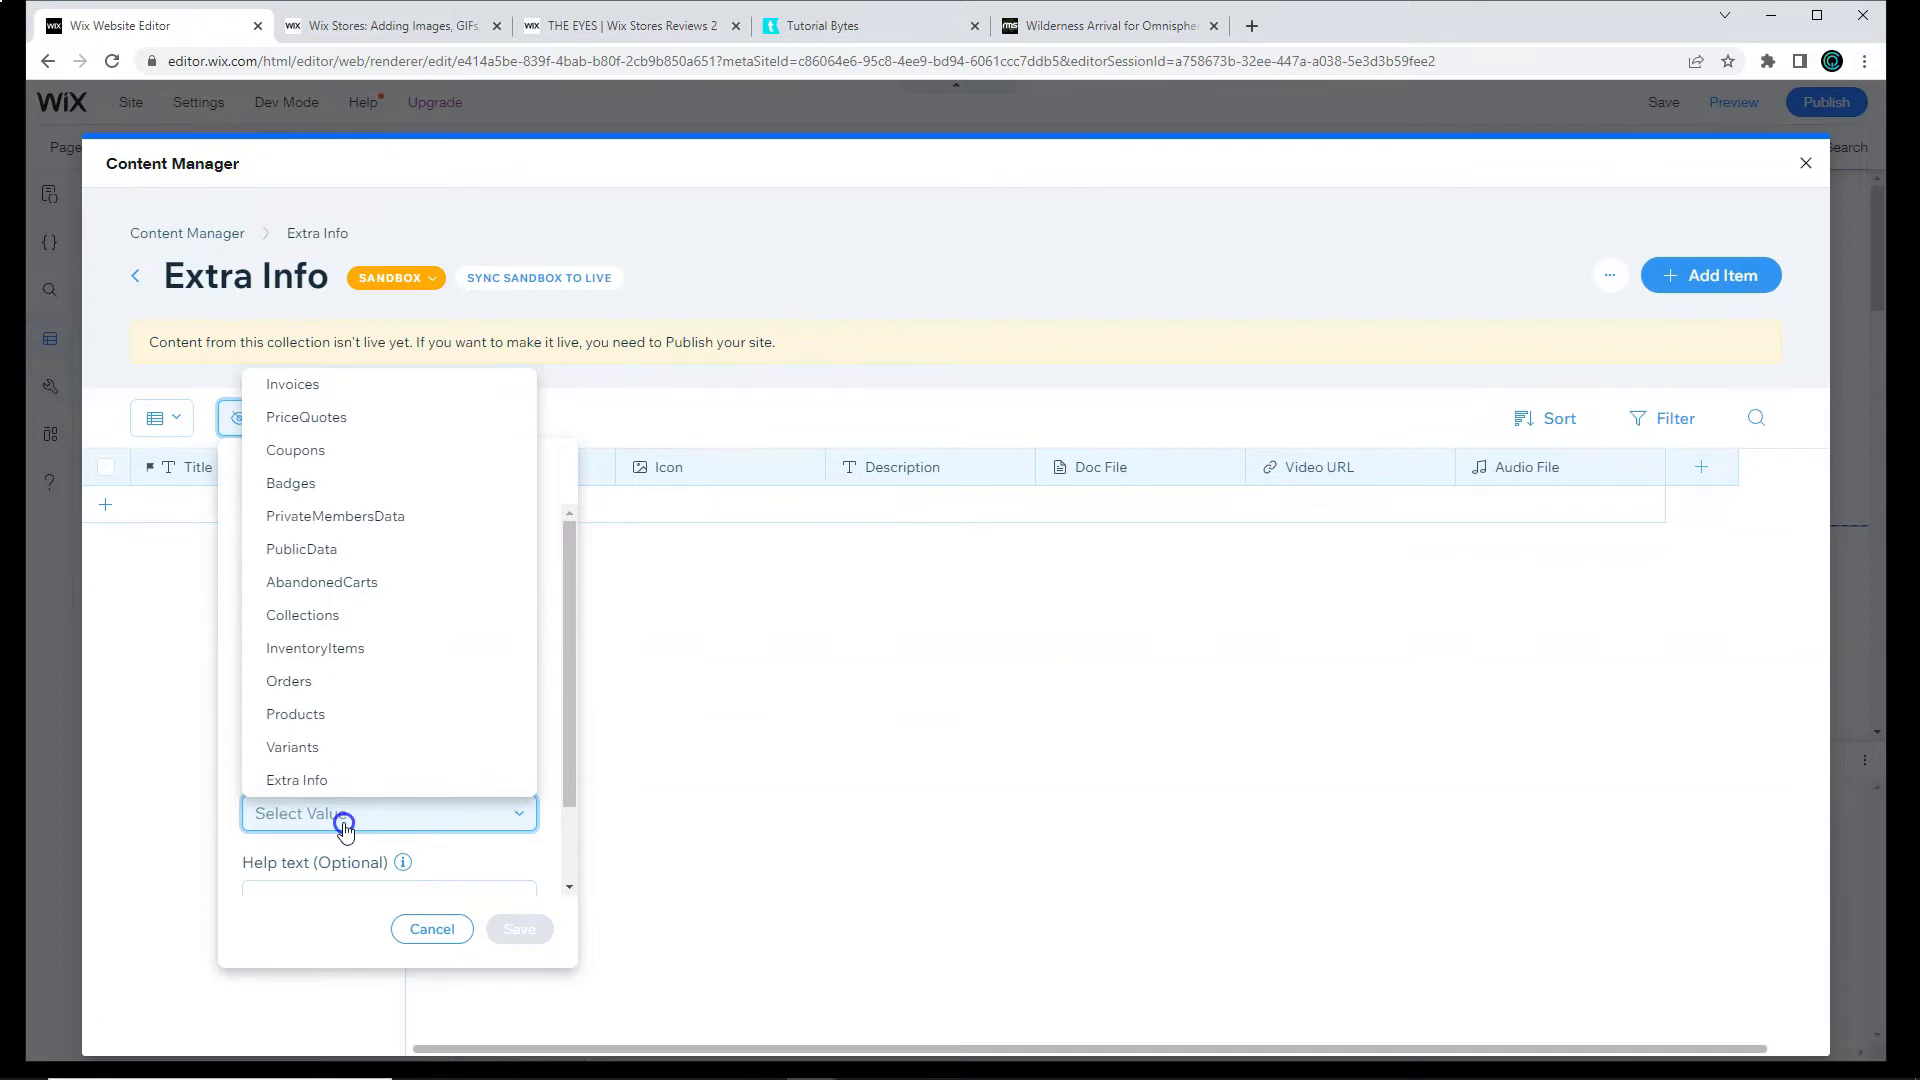
pyautogui.moveTo(308, 714)
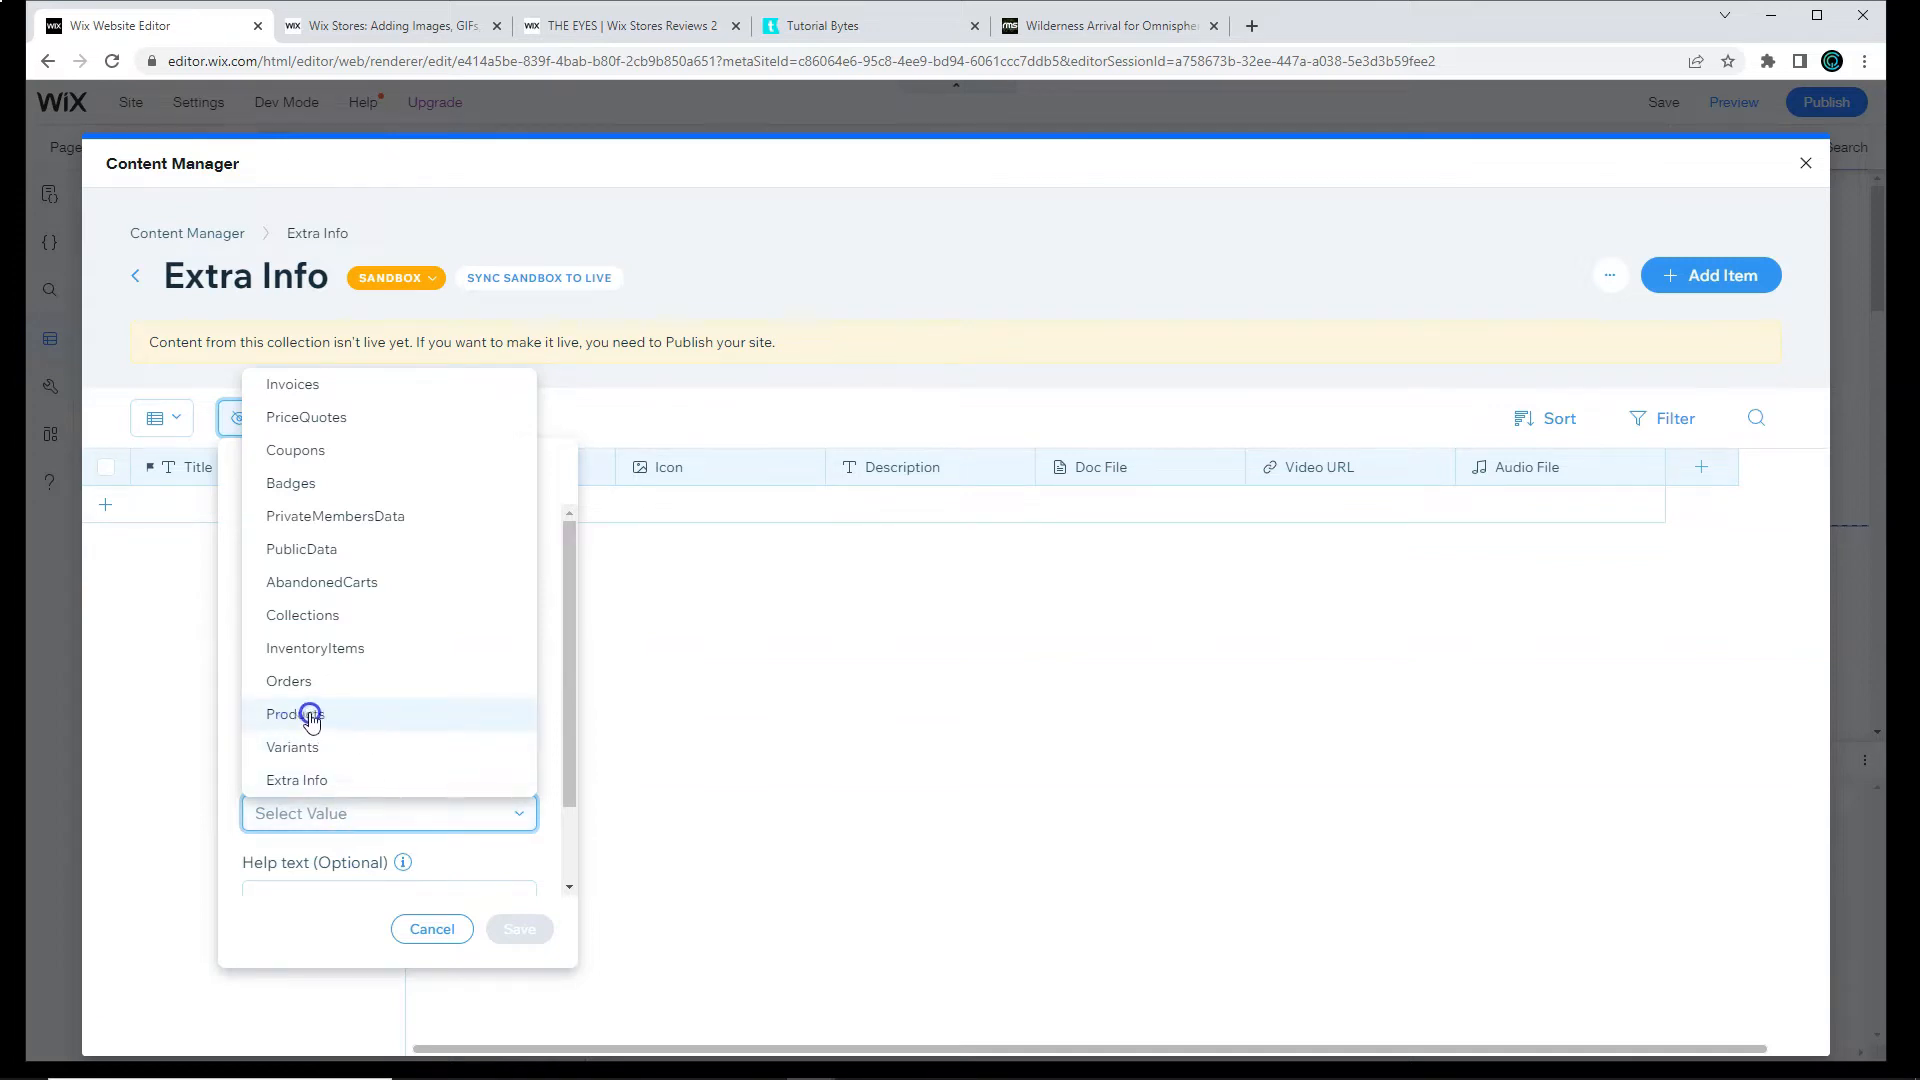
pyautogui.click(292, 714)
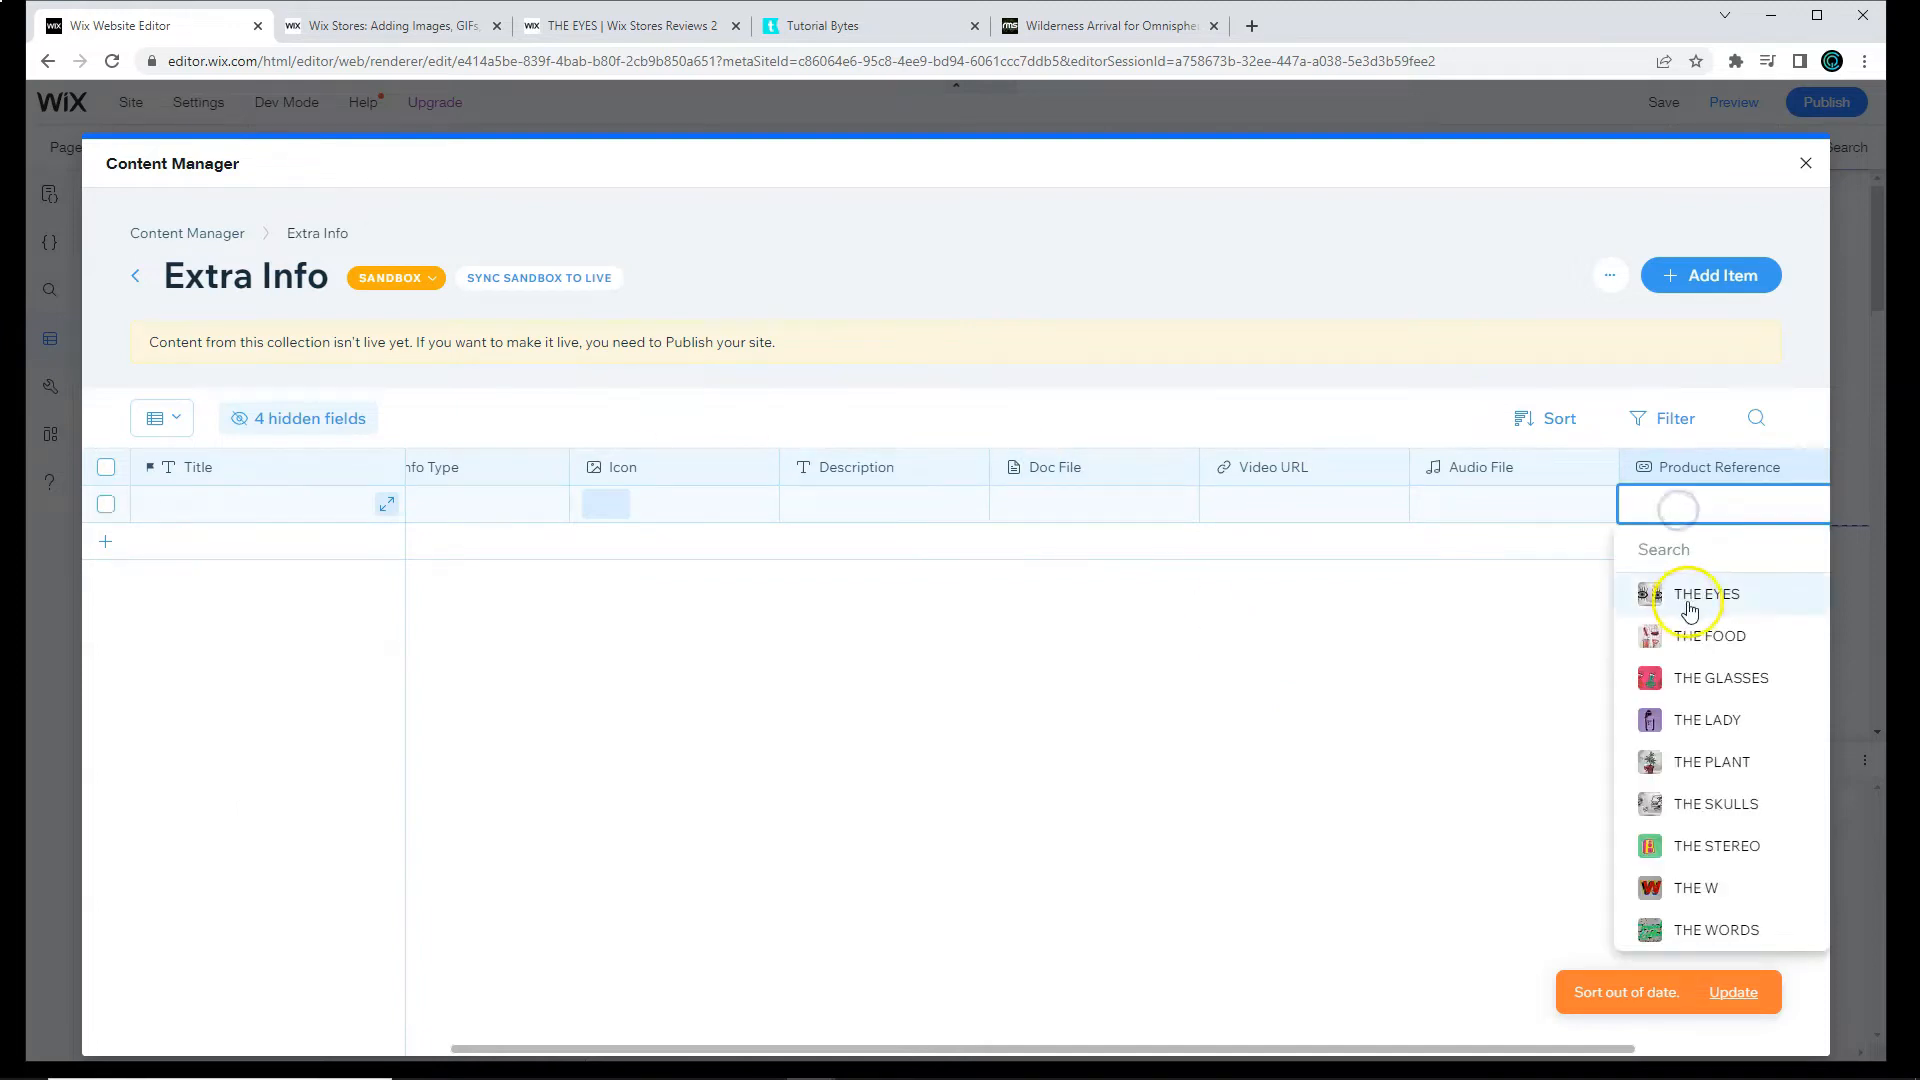
# Step: Link items to THE EYES and THE FOOD products and paste their YouTube video URLs
pyautogui.click(1703, 594)
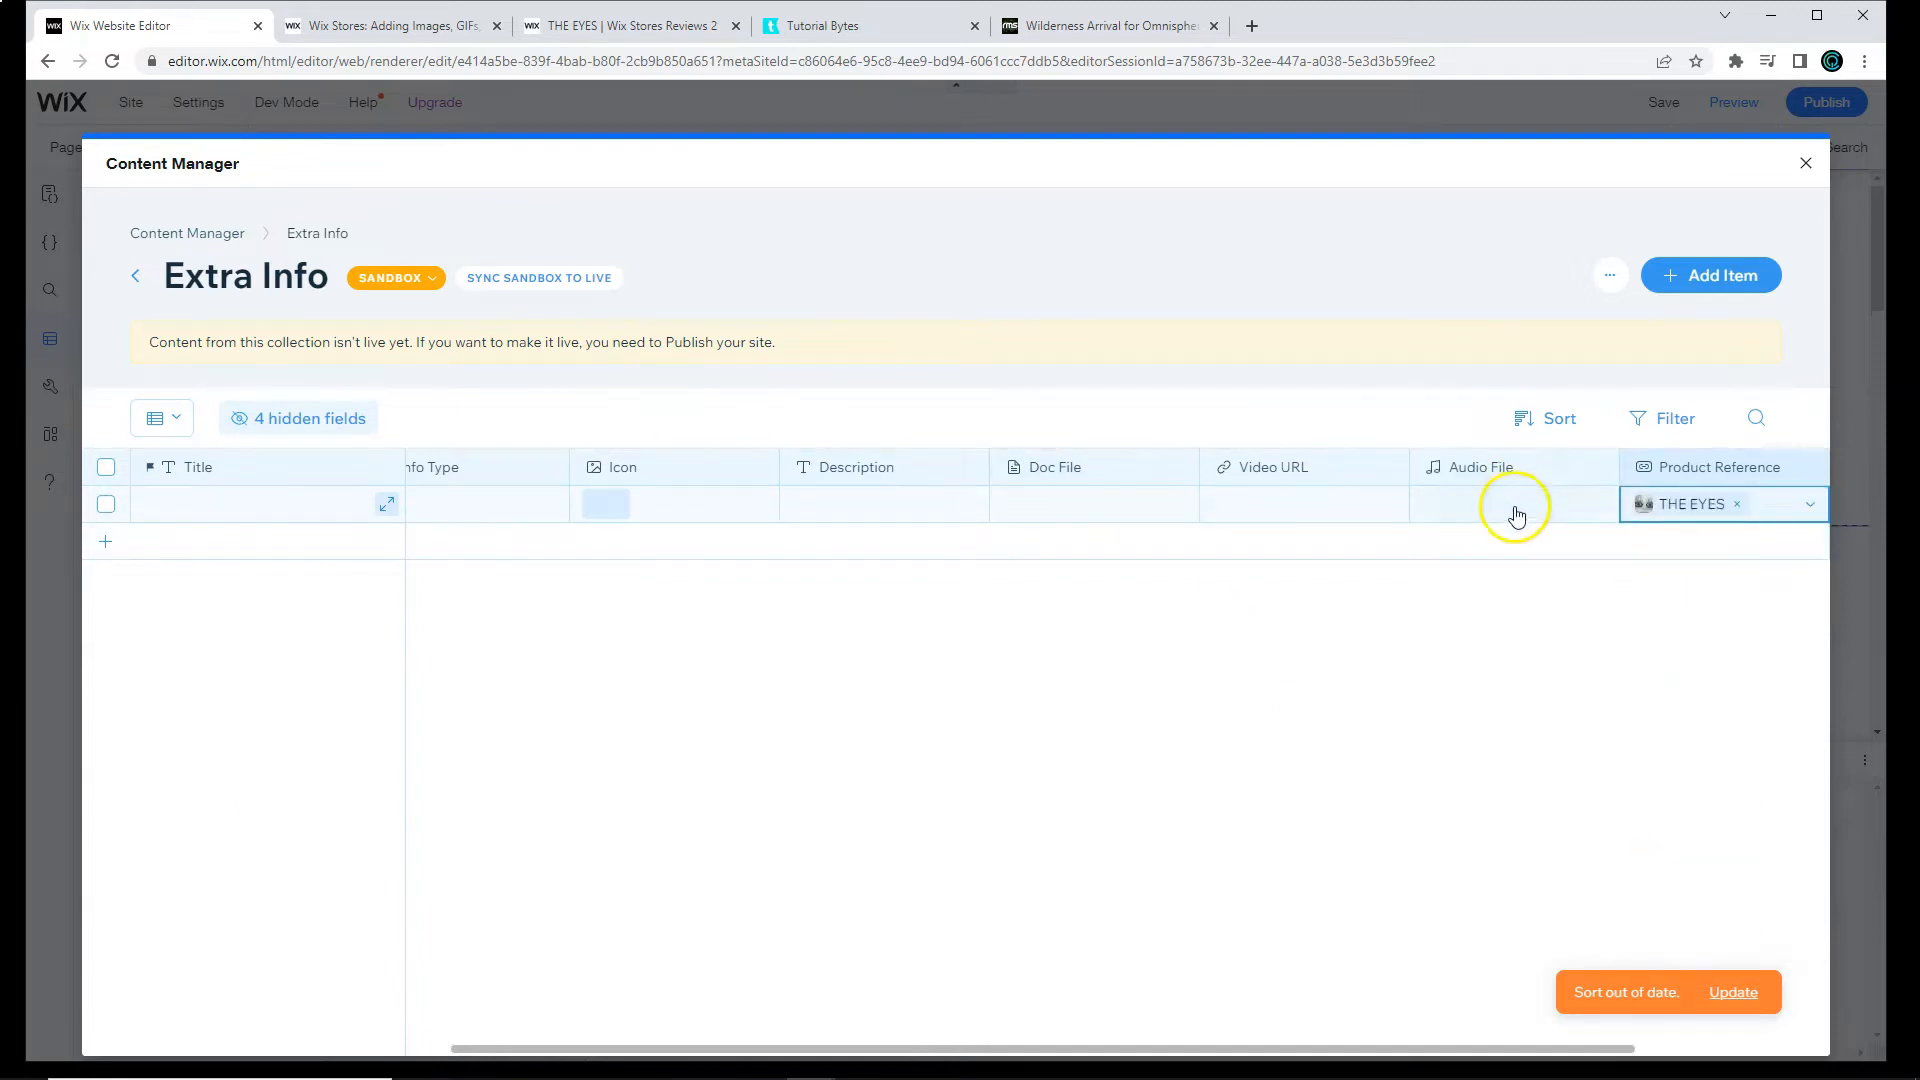
pyautogui.click(1301, 504)
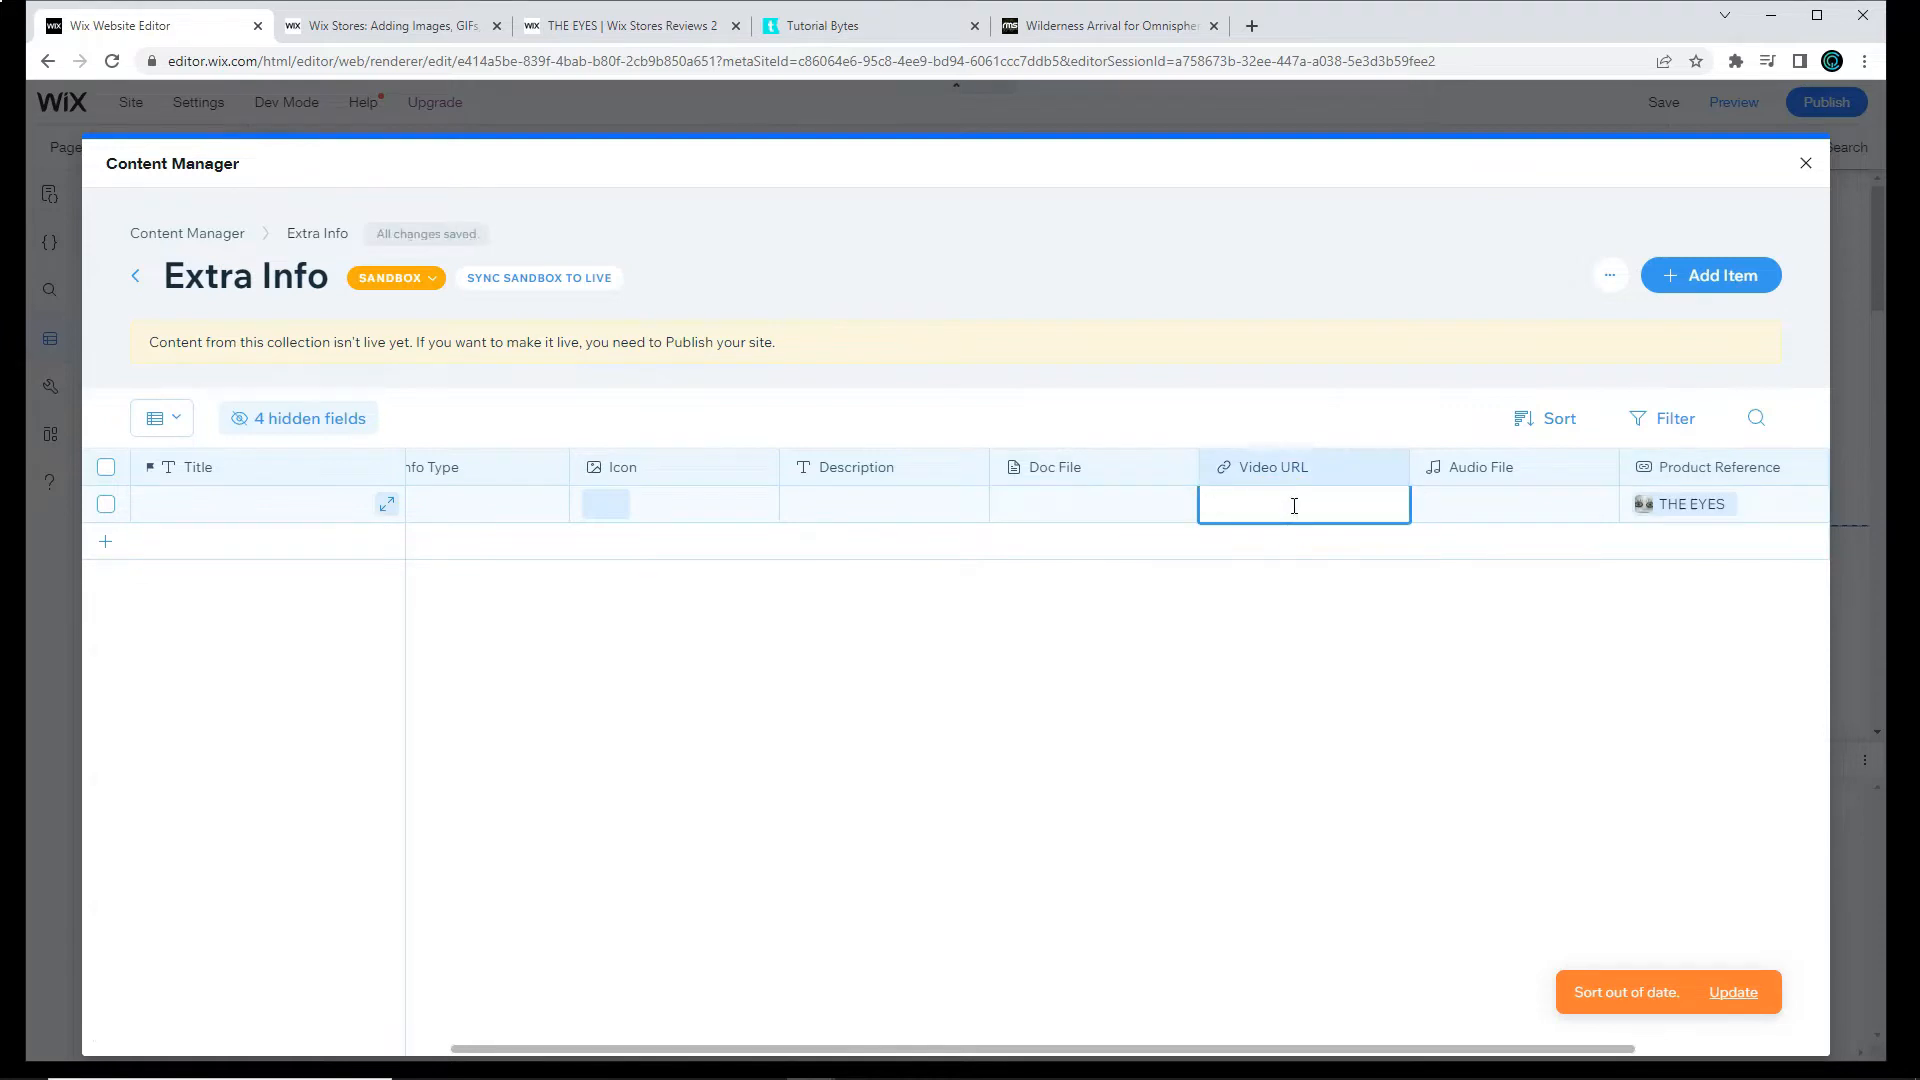
pyautogui.write('https://www.youtube....')
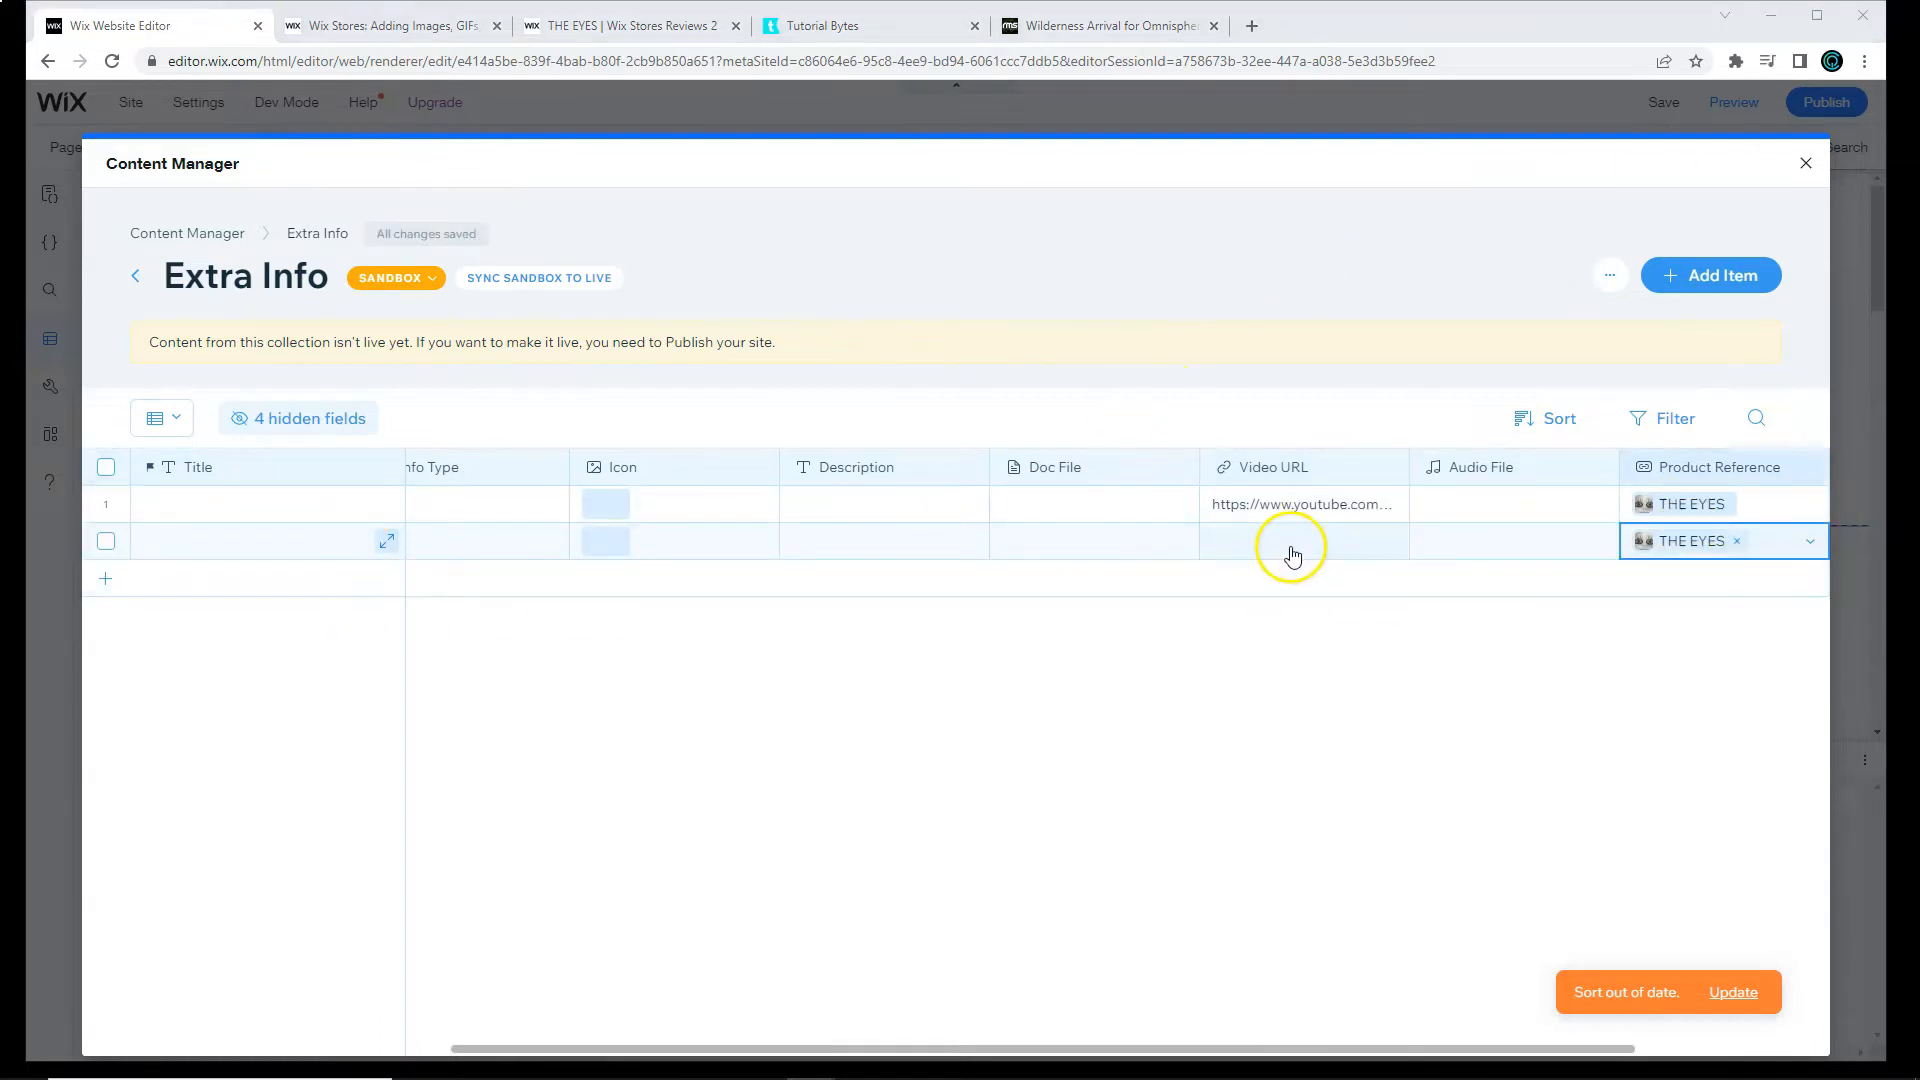
pyautogui.click(1290, 540)
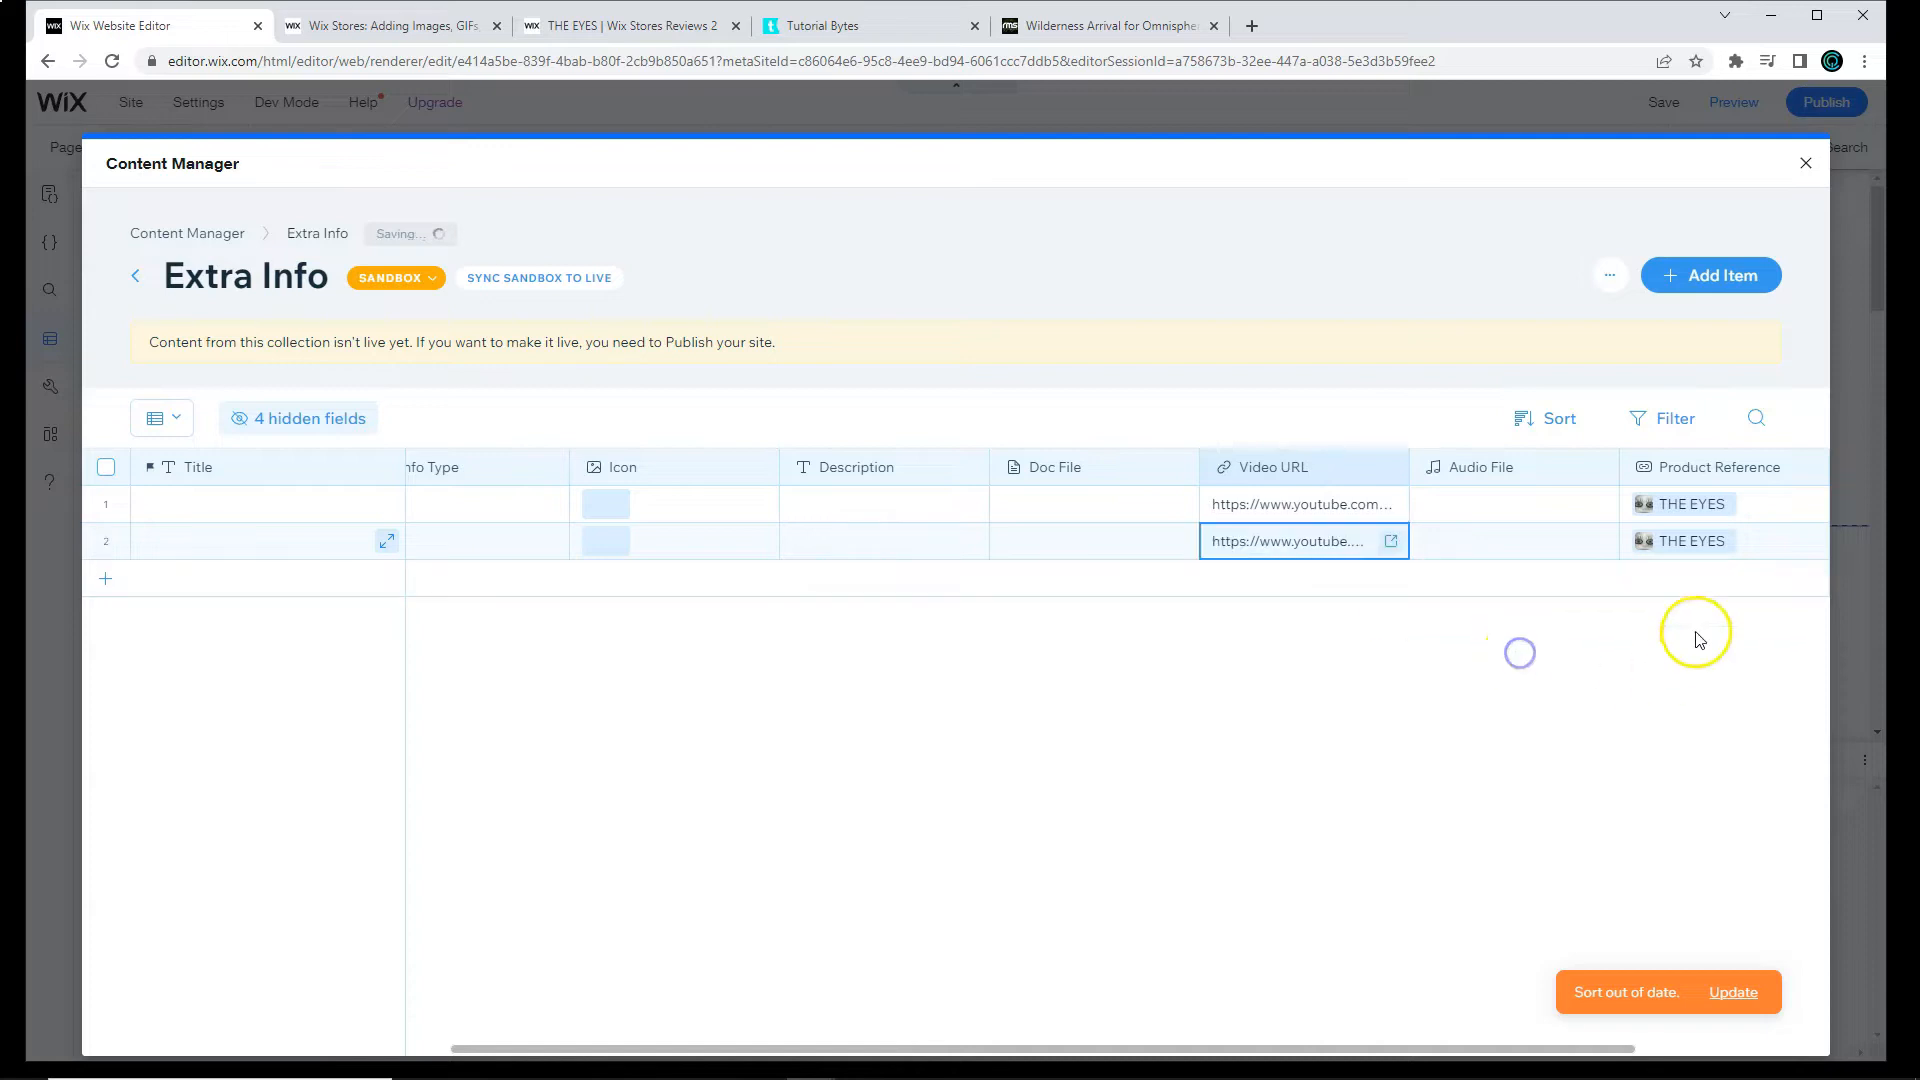
pyautogui.click(1720, 576)
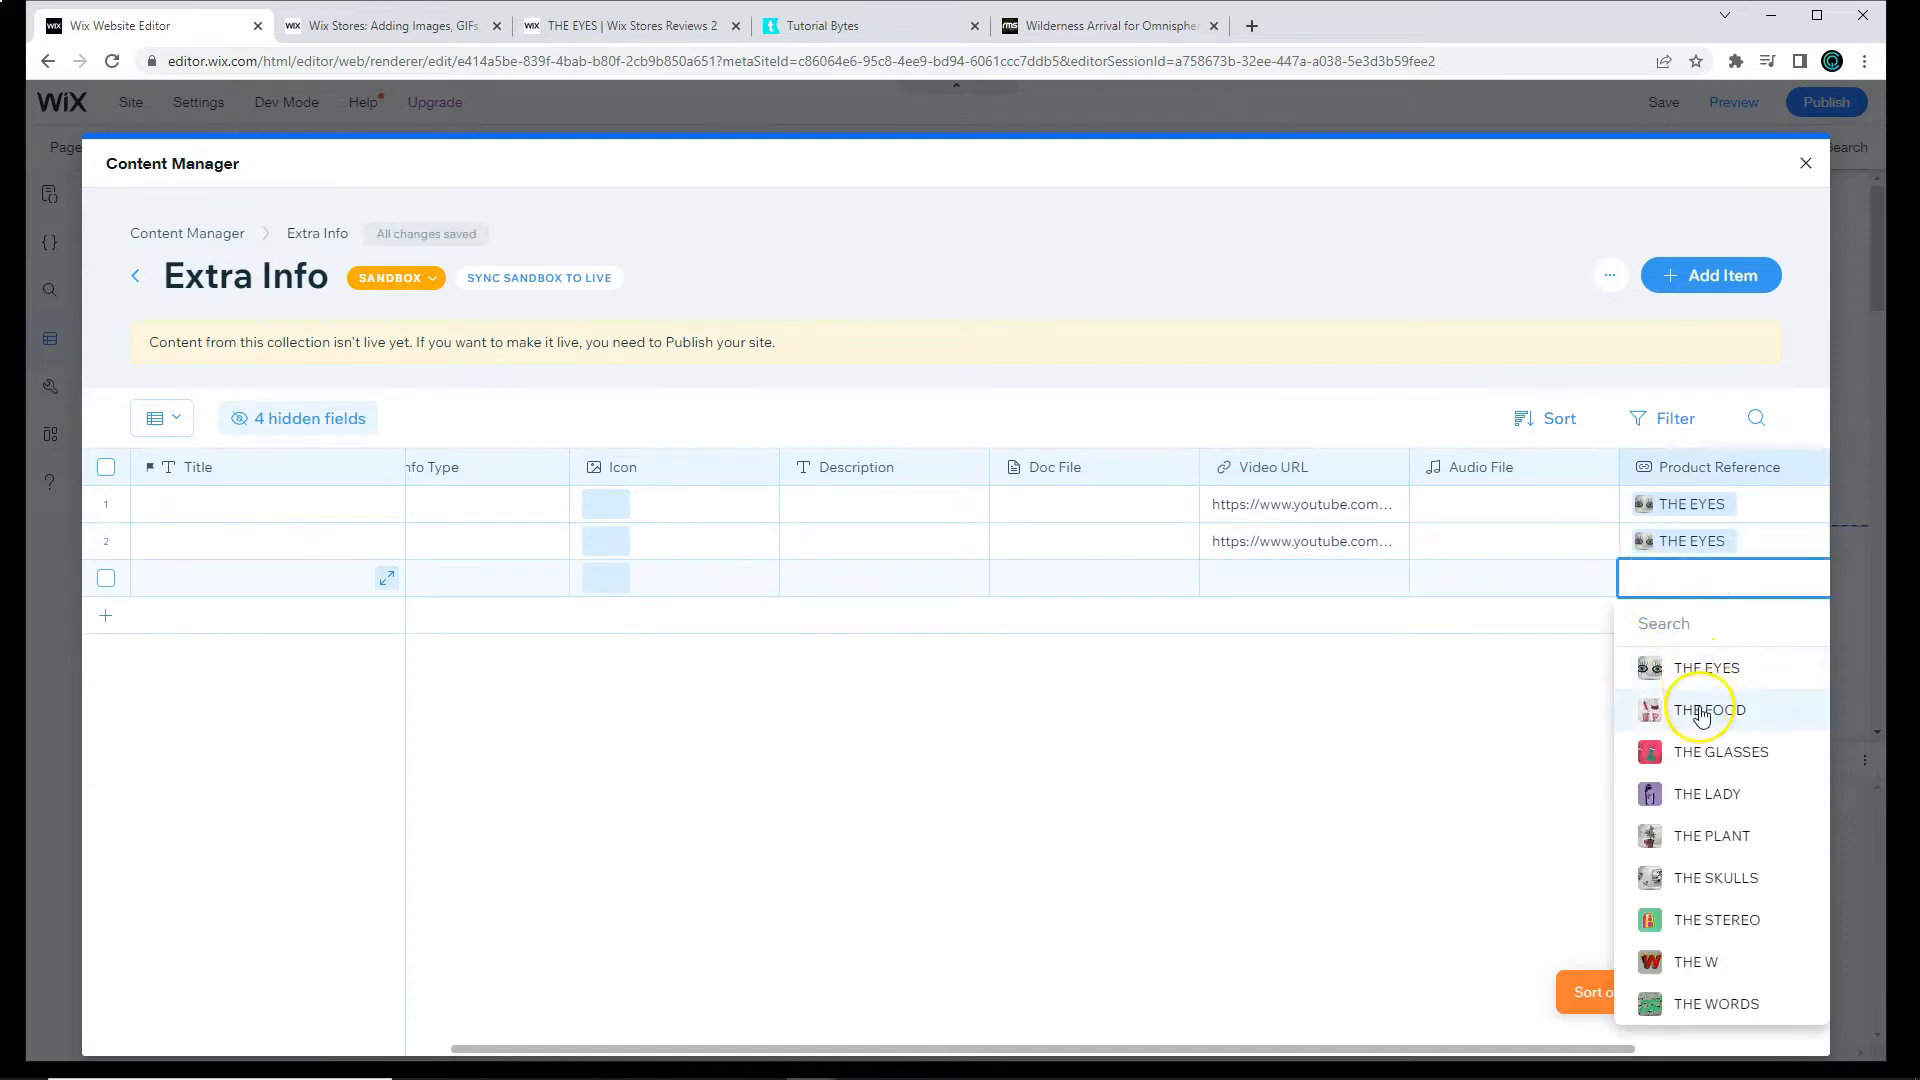
pyautogui.click(1705, 710)
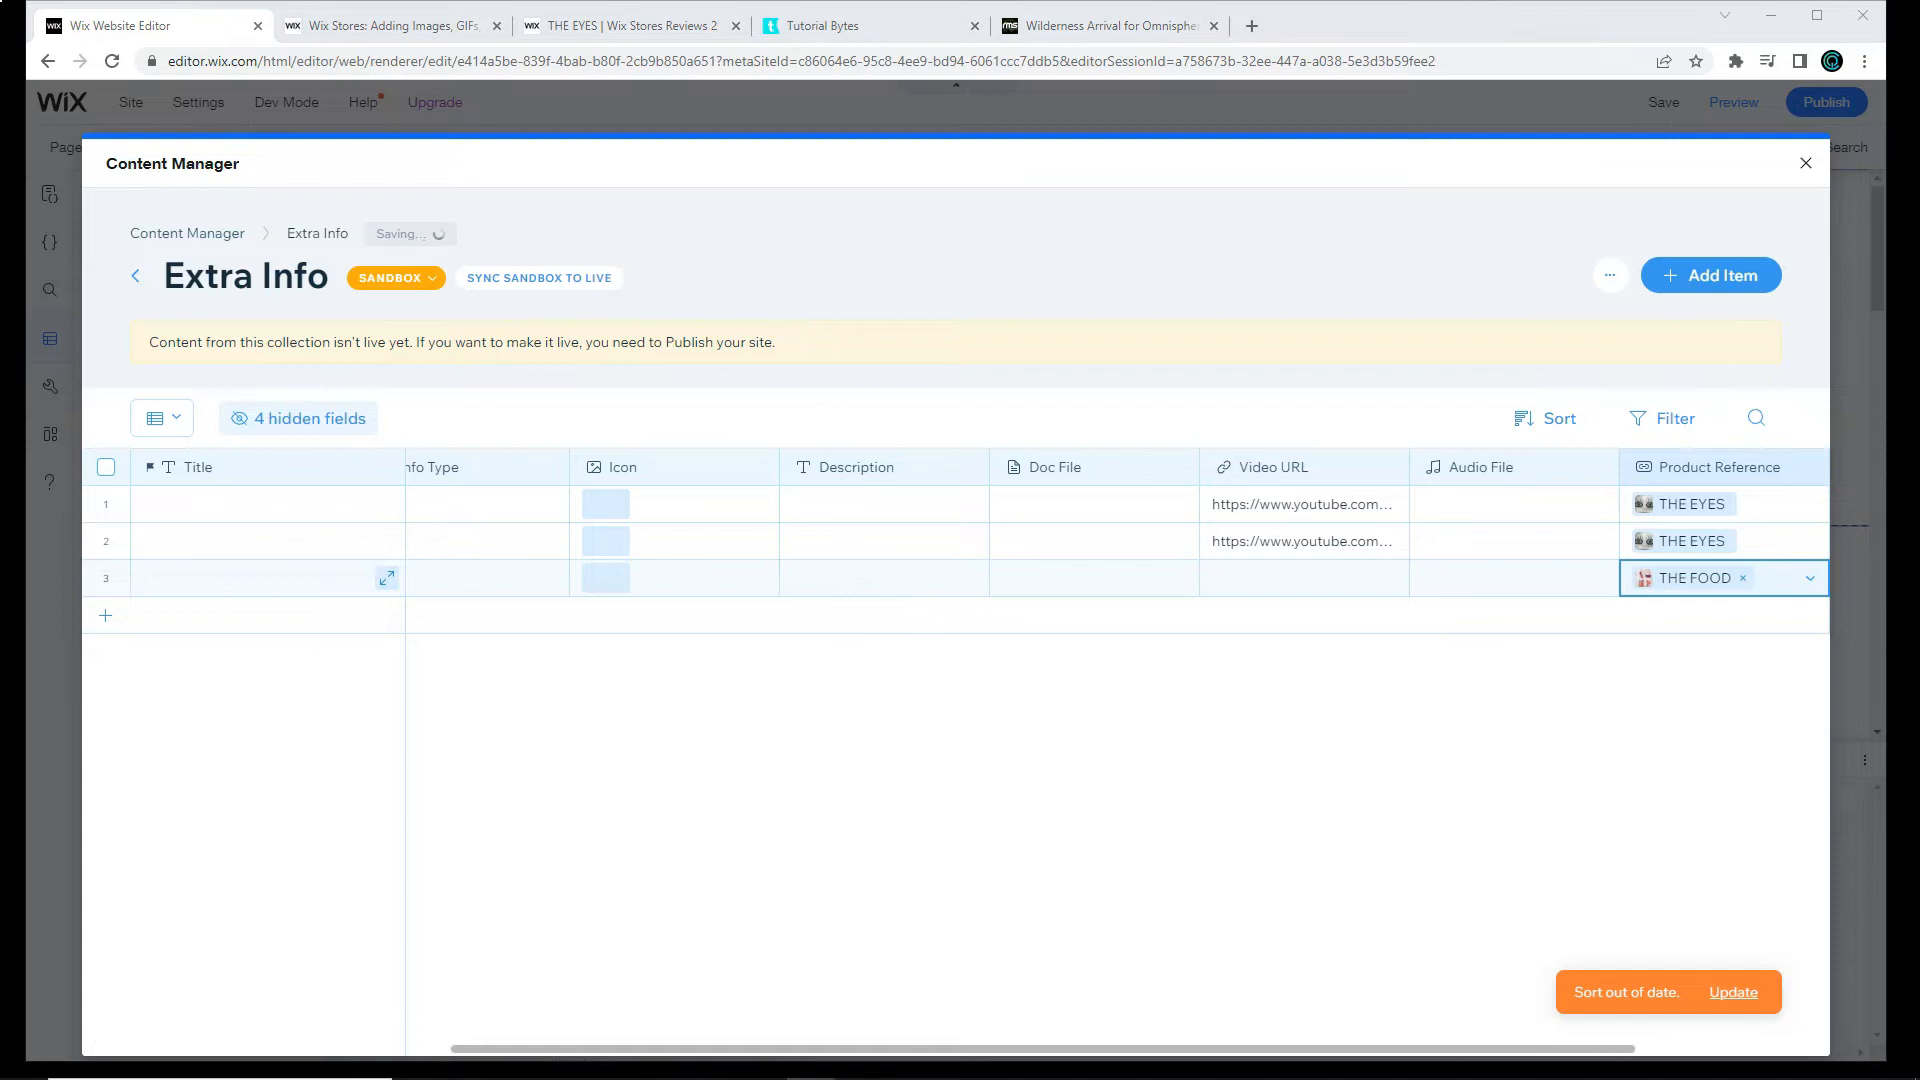
pyautogui.click(1304, 576)
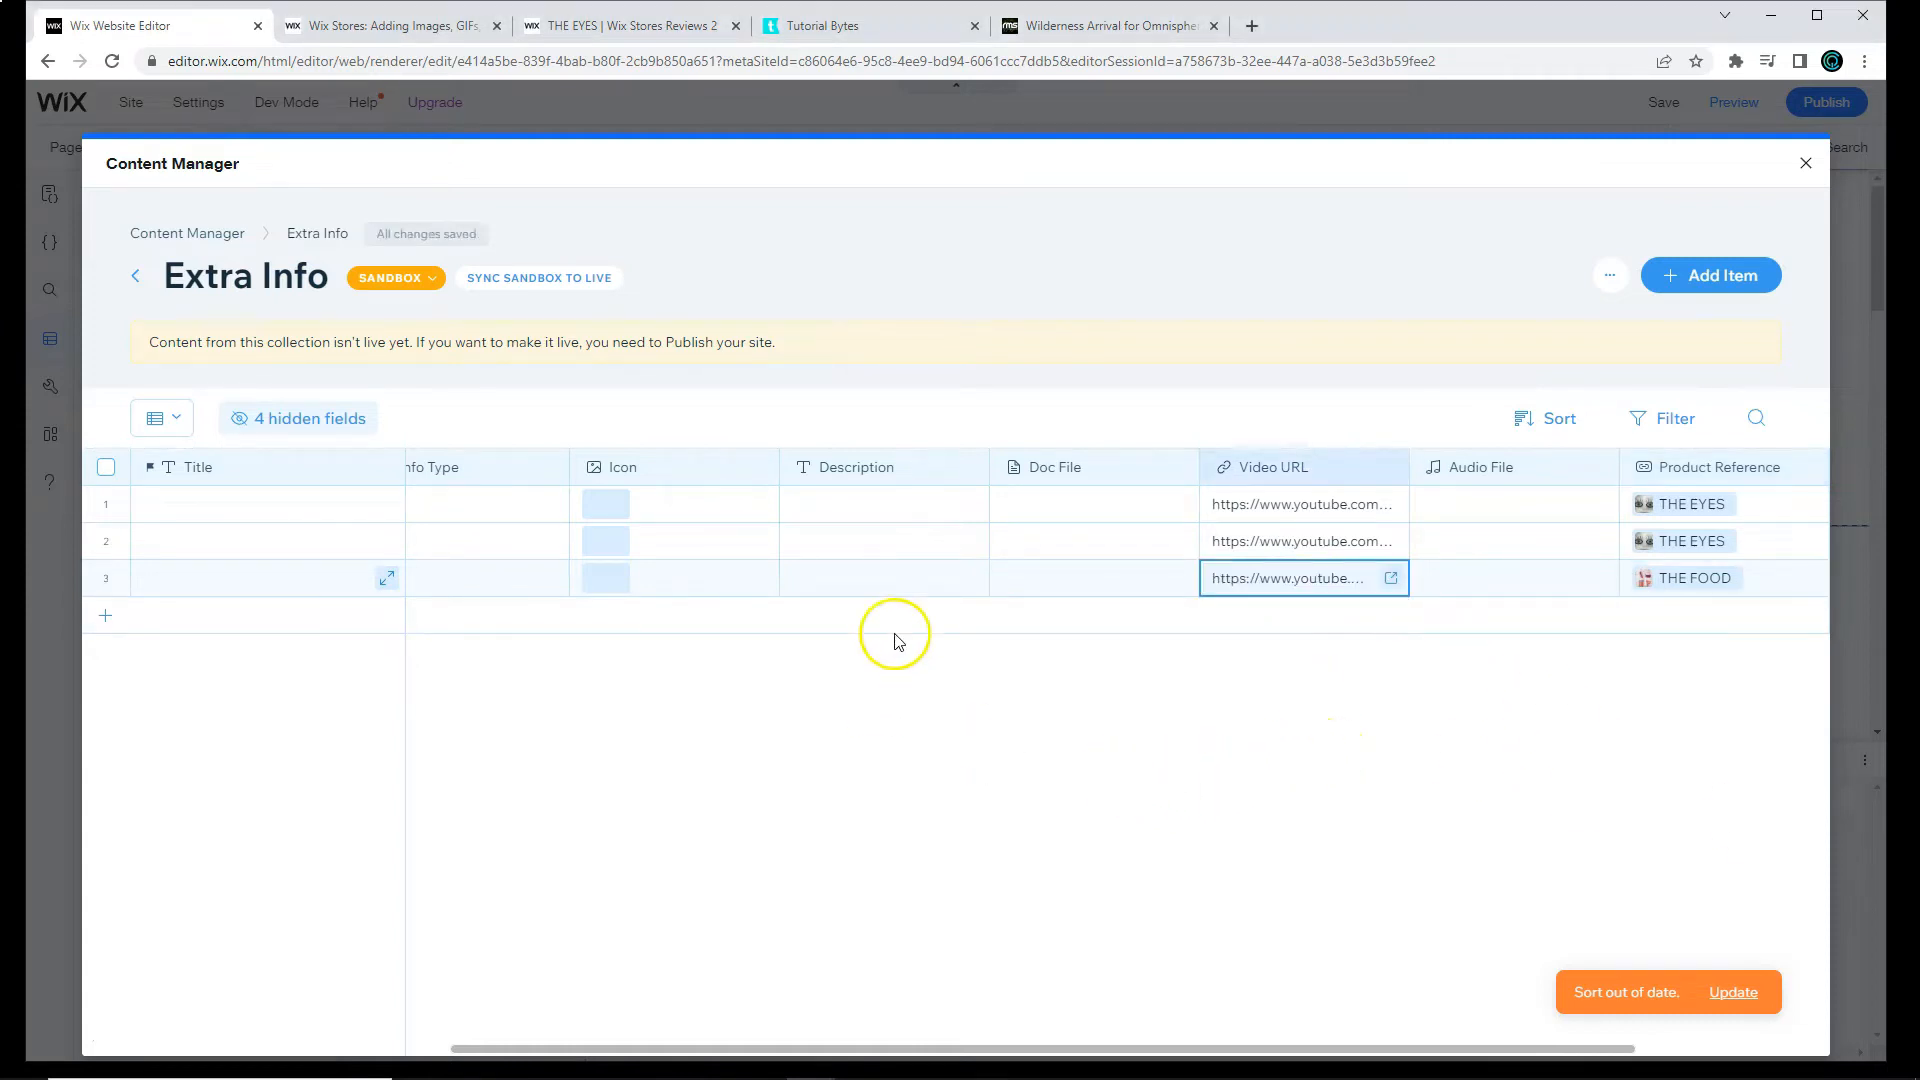
# Step: Set the items' Info Type to Video
pyautogui.click(510, 504)
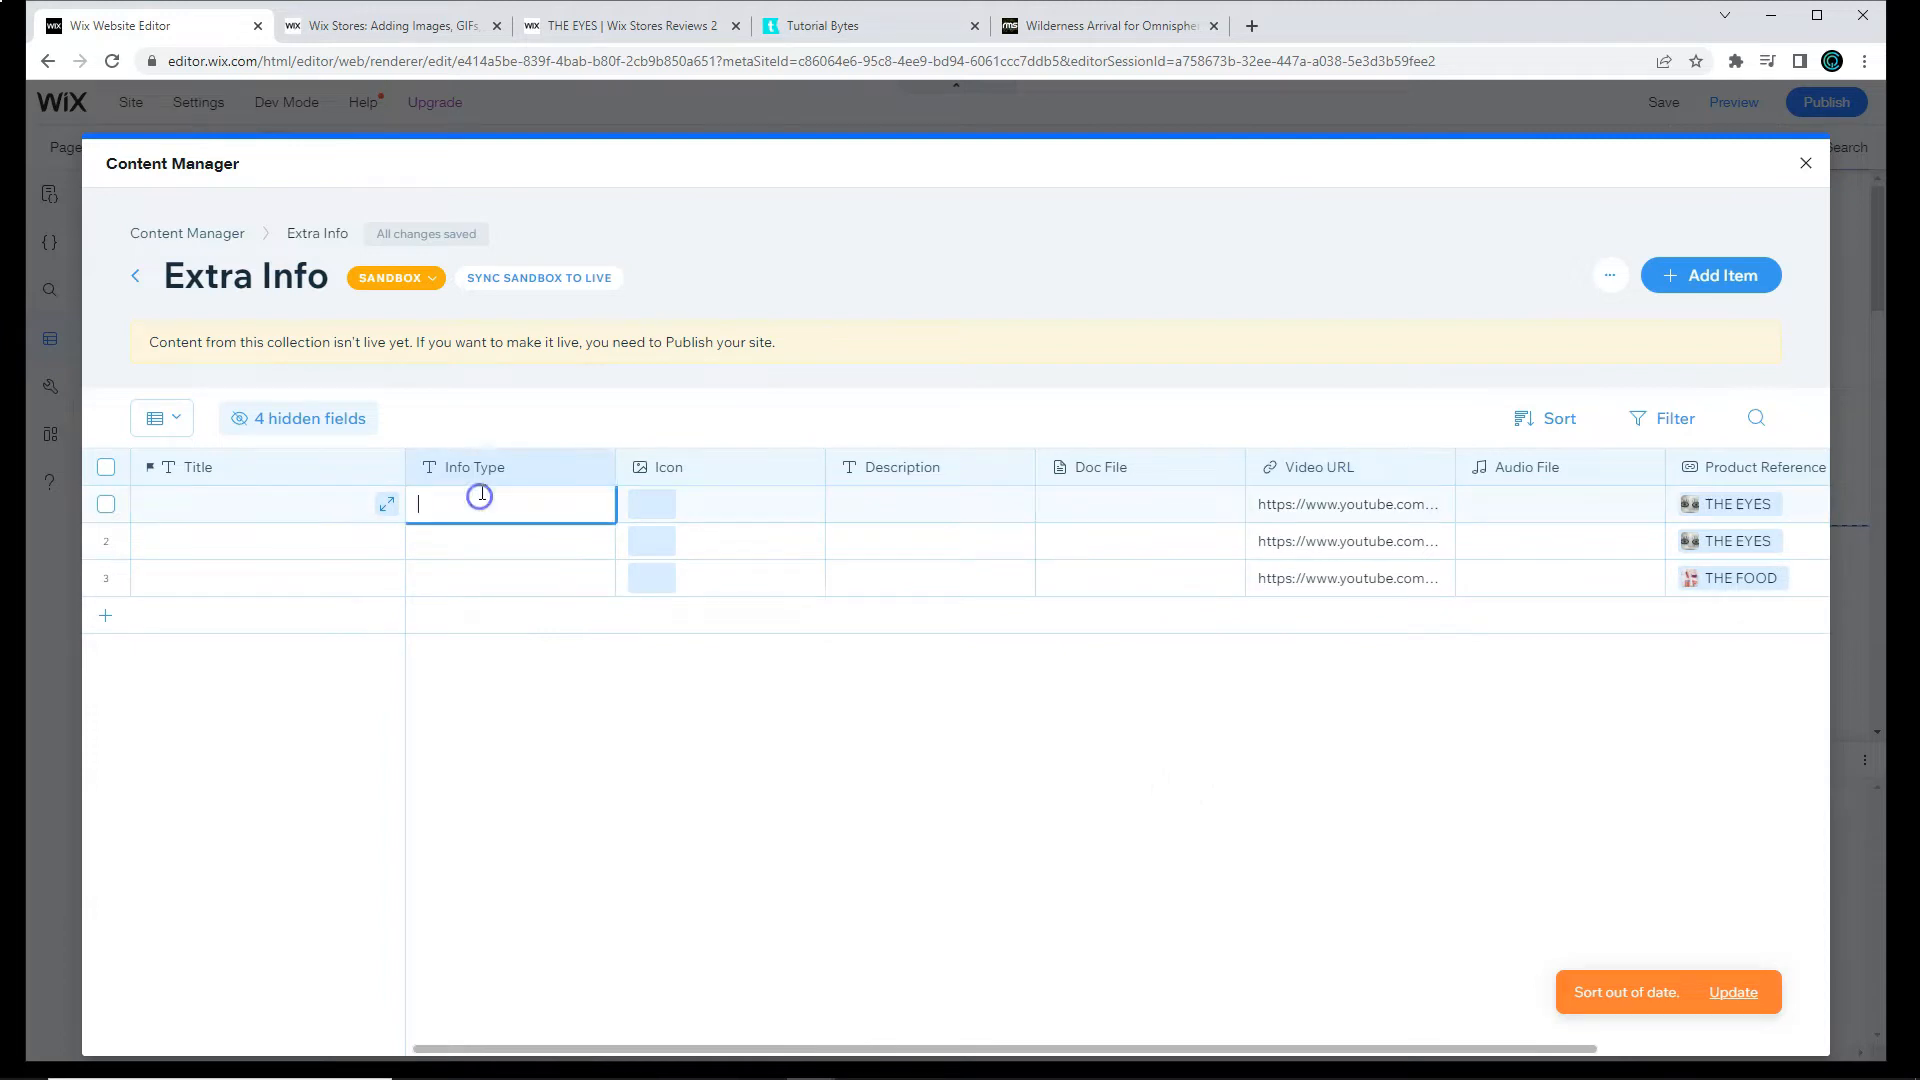
pyautogui.write('Video')
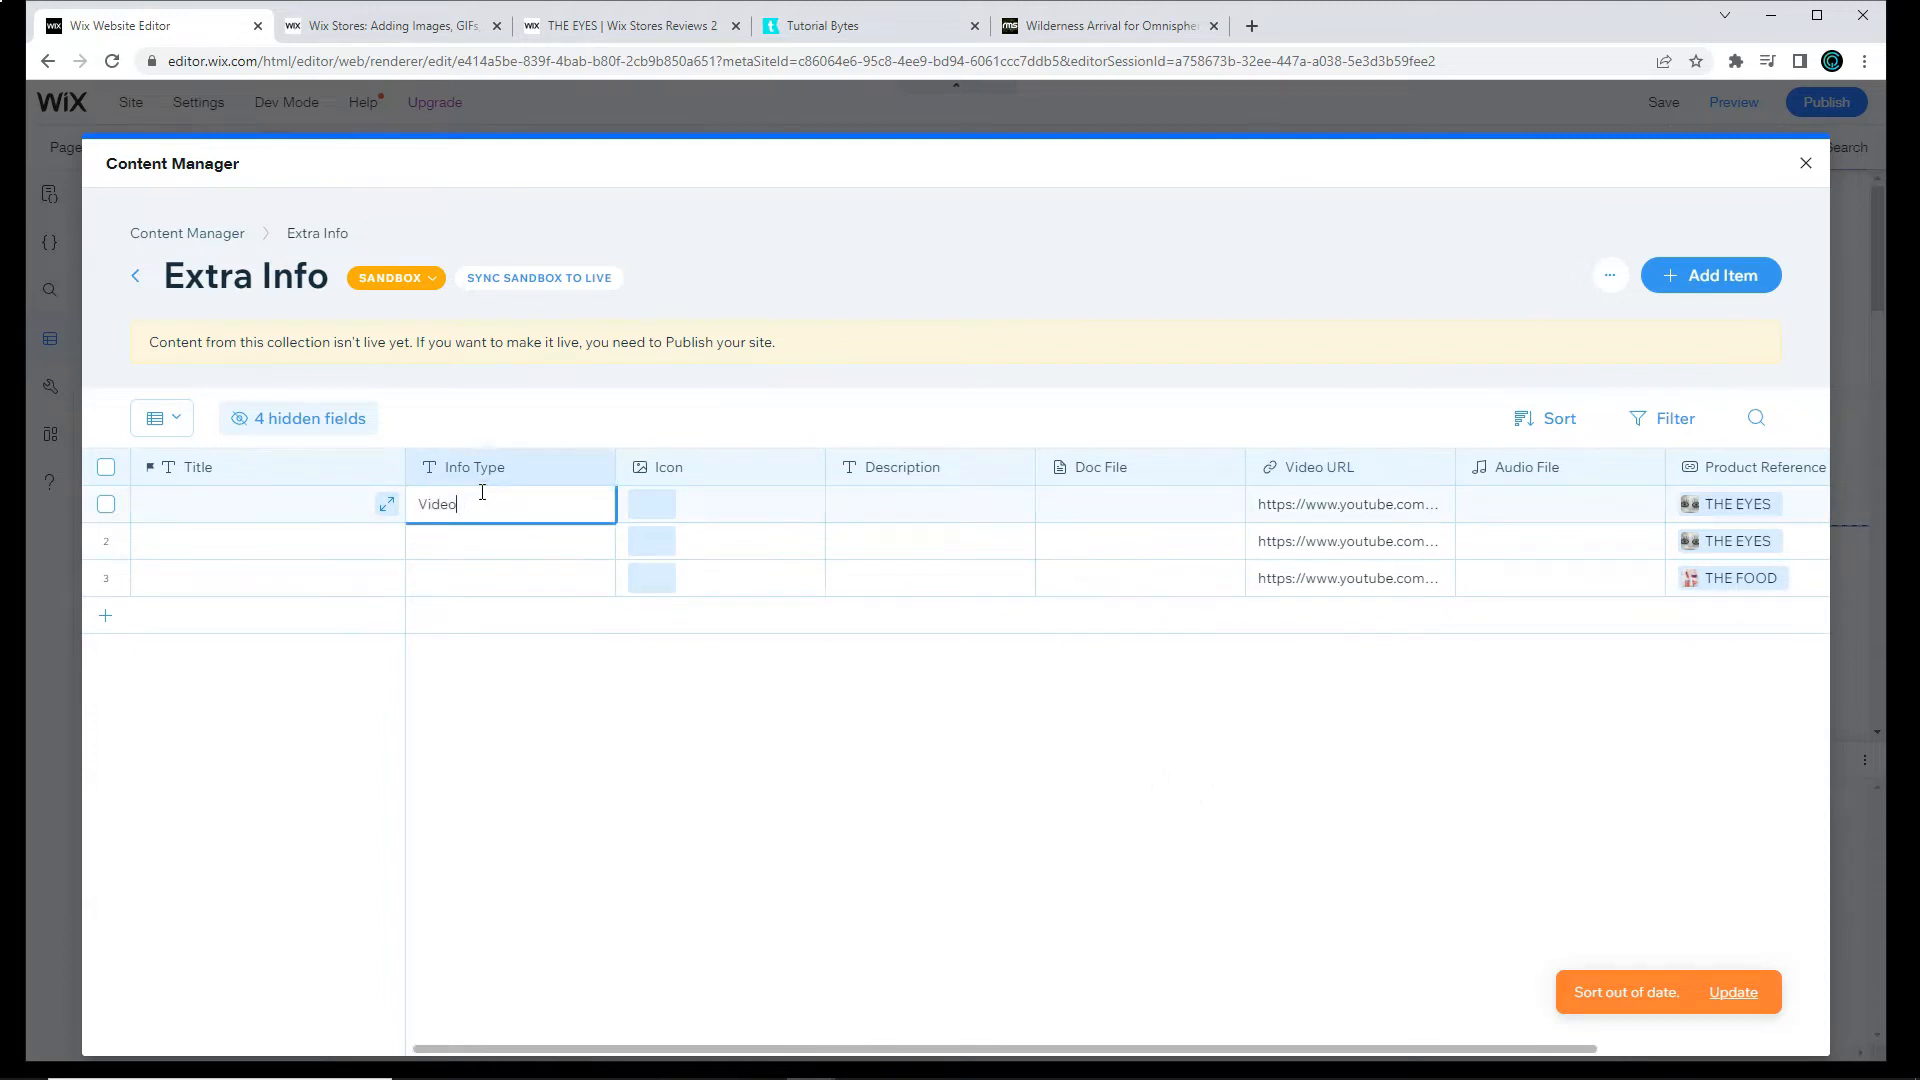
pyautogui.click(510, 576)
pyautogui.write('Video')
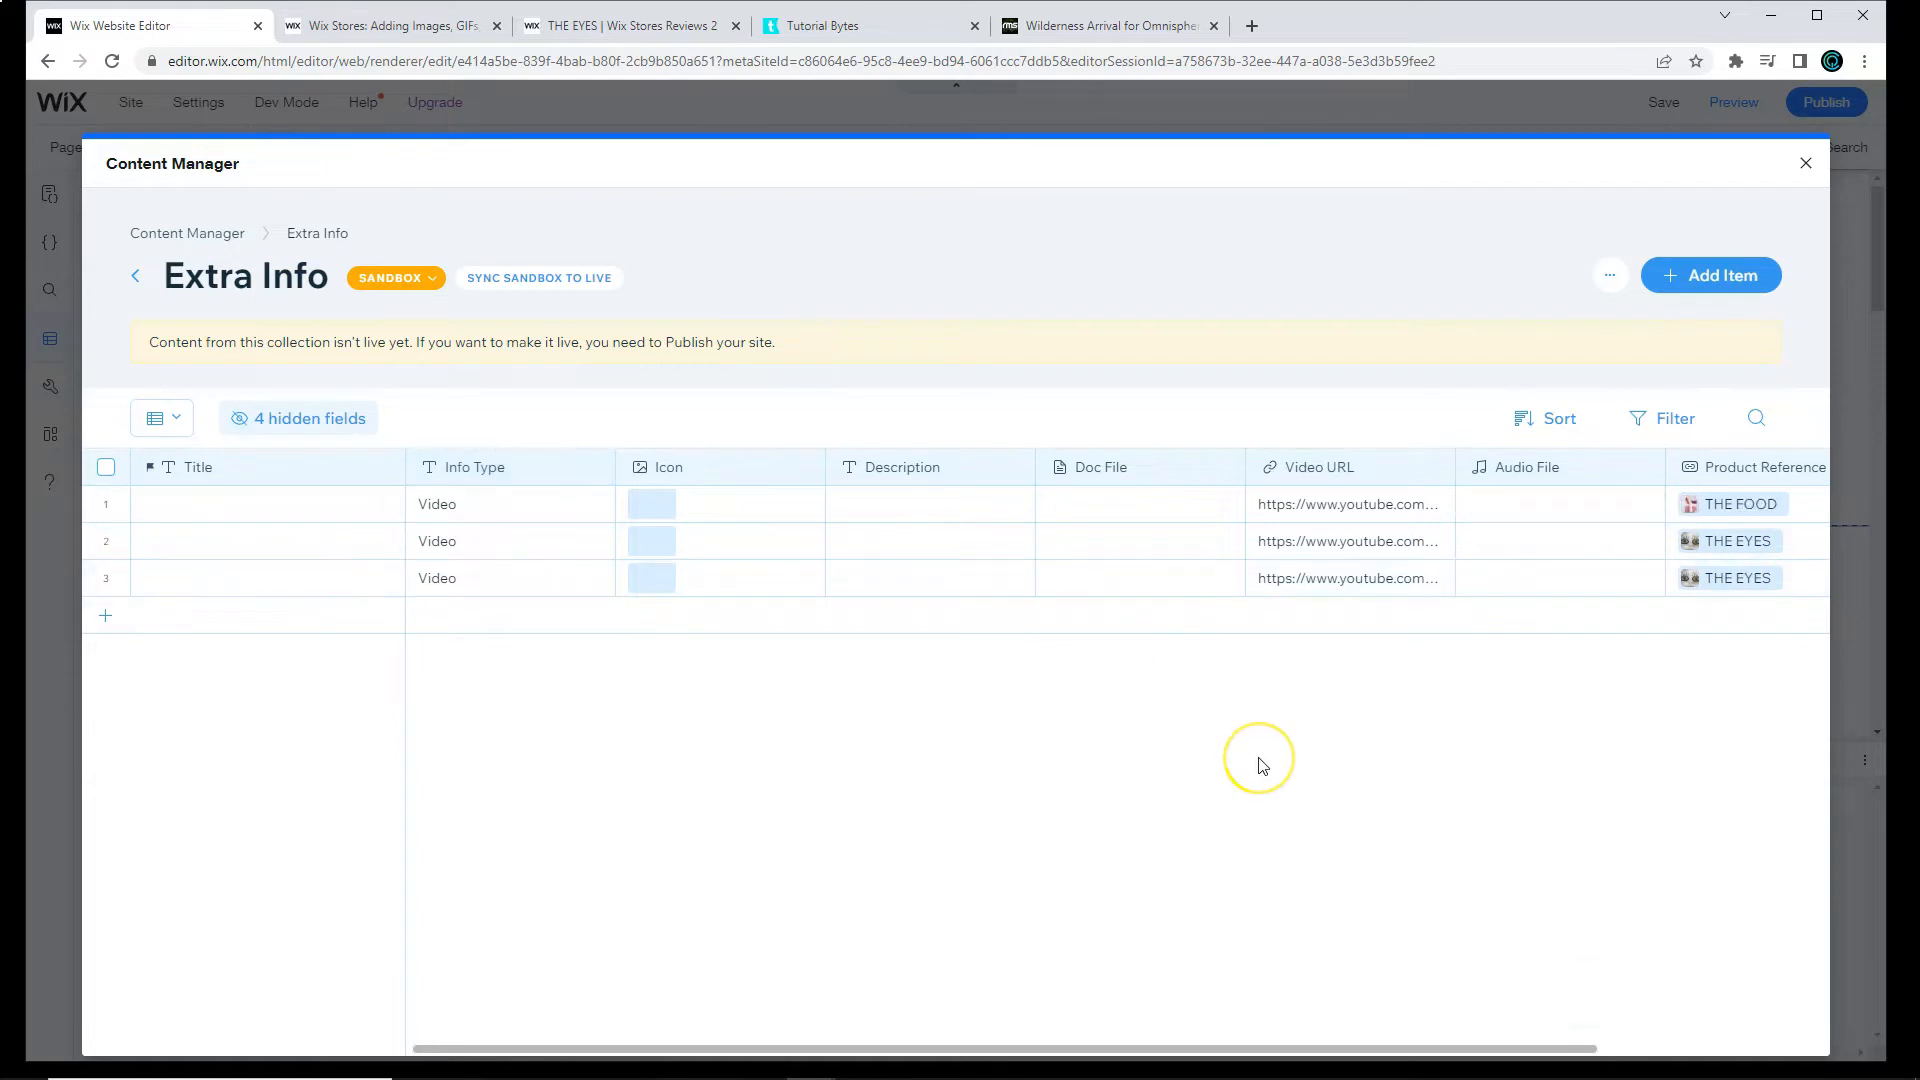
pyautogui.moveTo(1261, 766)
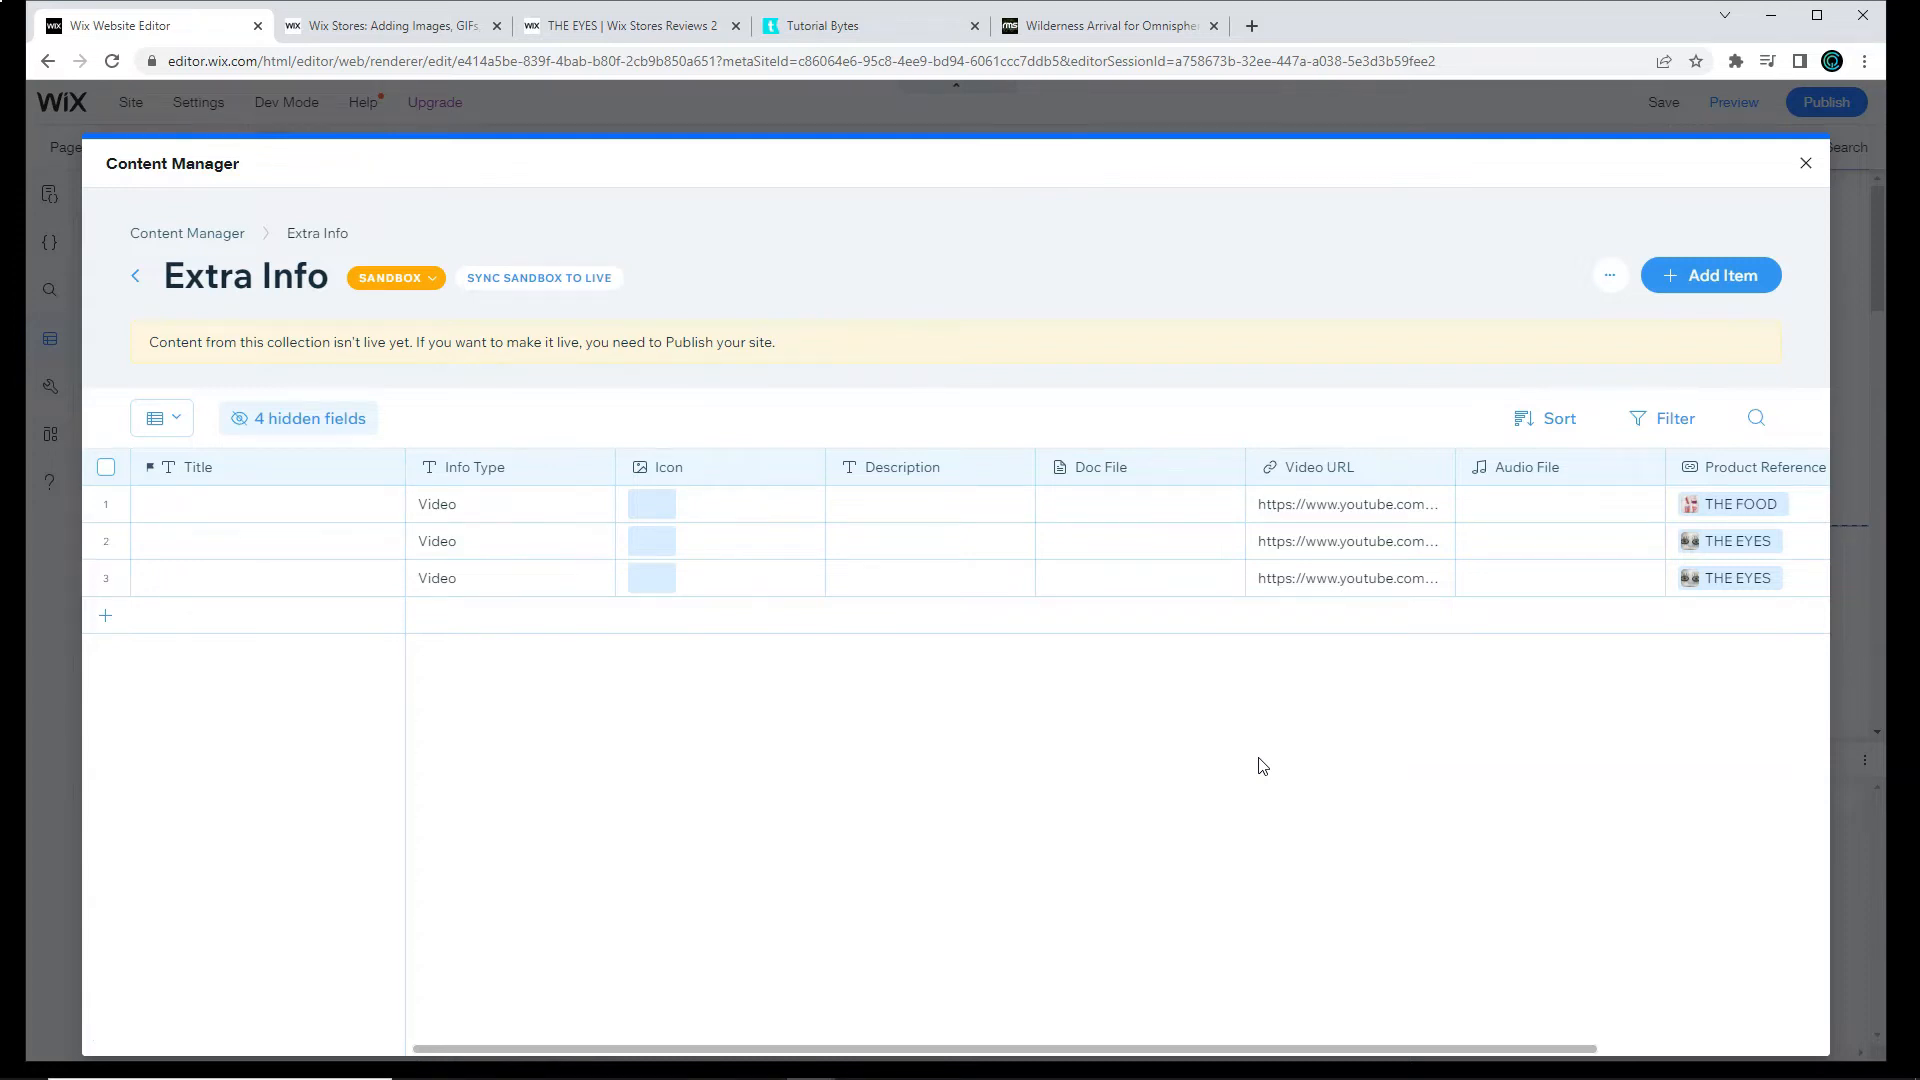
pyautogui.click(394, 275)
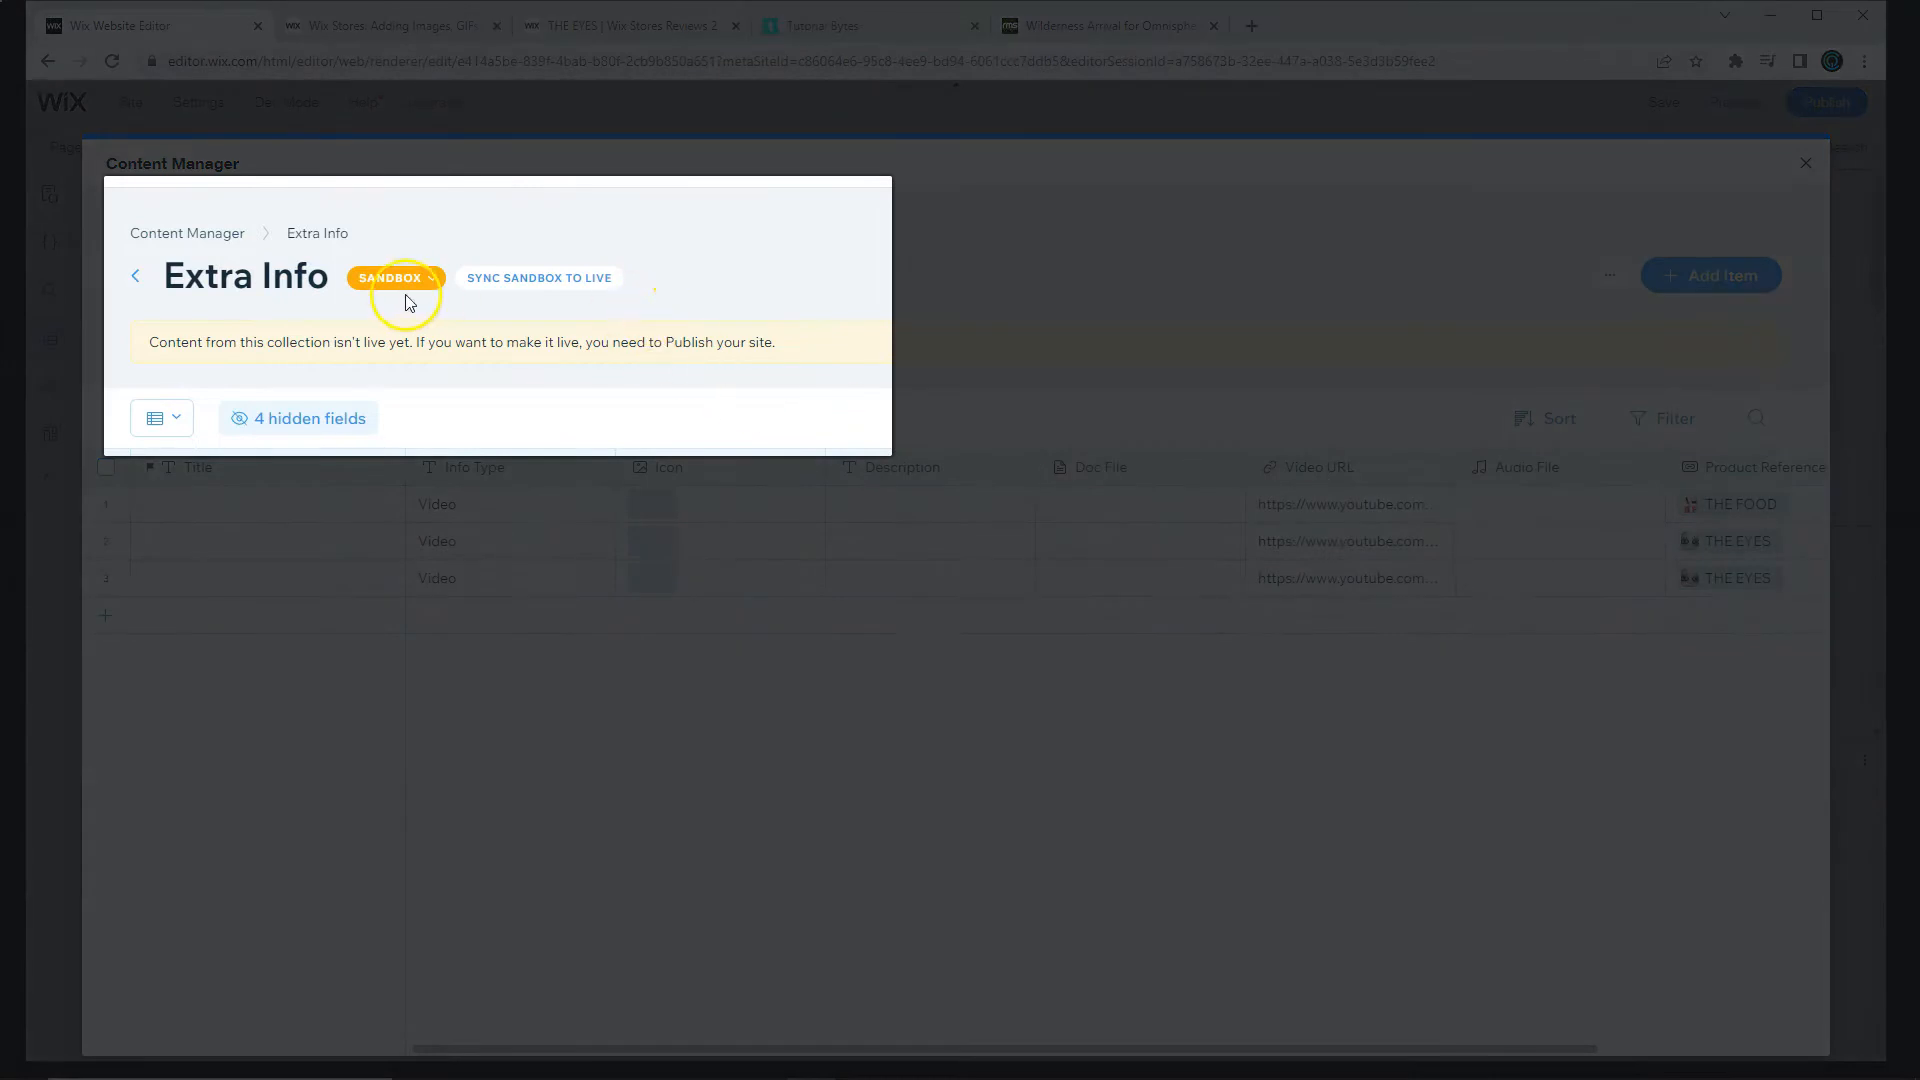
pyautogui.moveTo(564, 361)
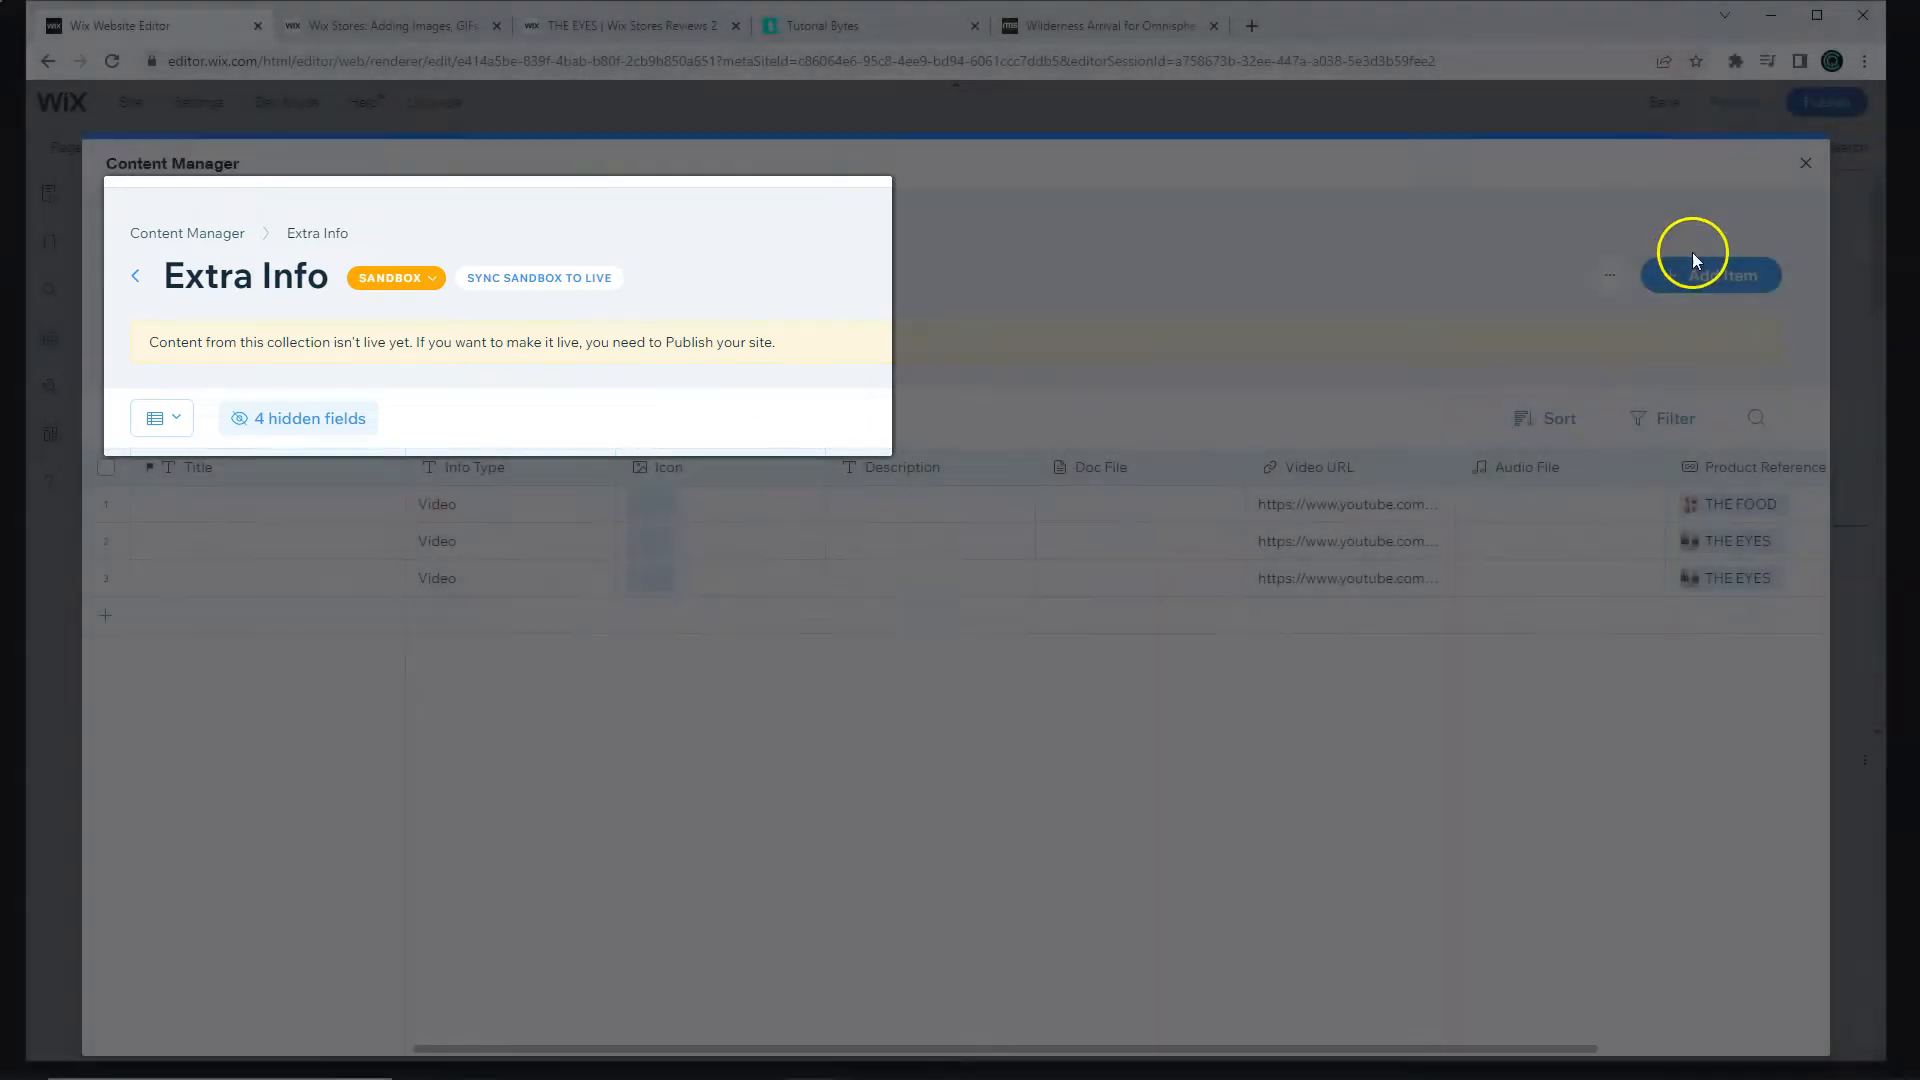
# Step: Return to the Product Page and select the empty strip below the product info
pyautogui.click(1803, 162)
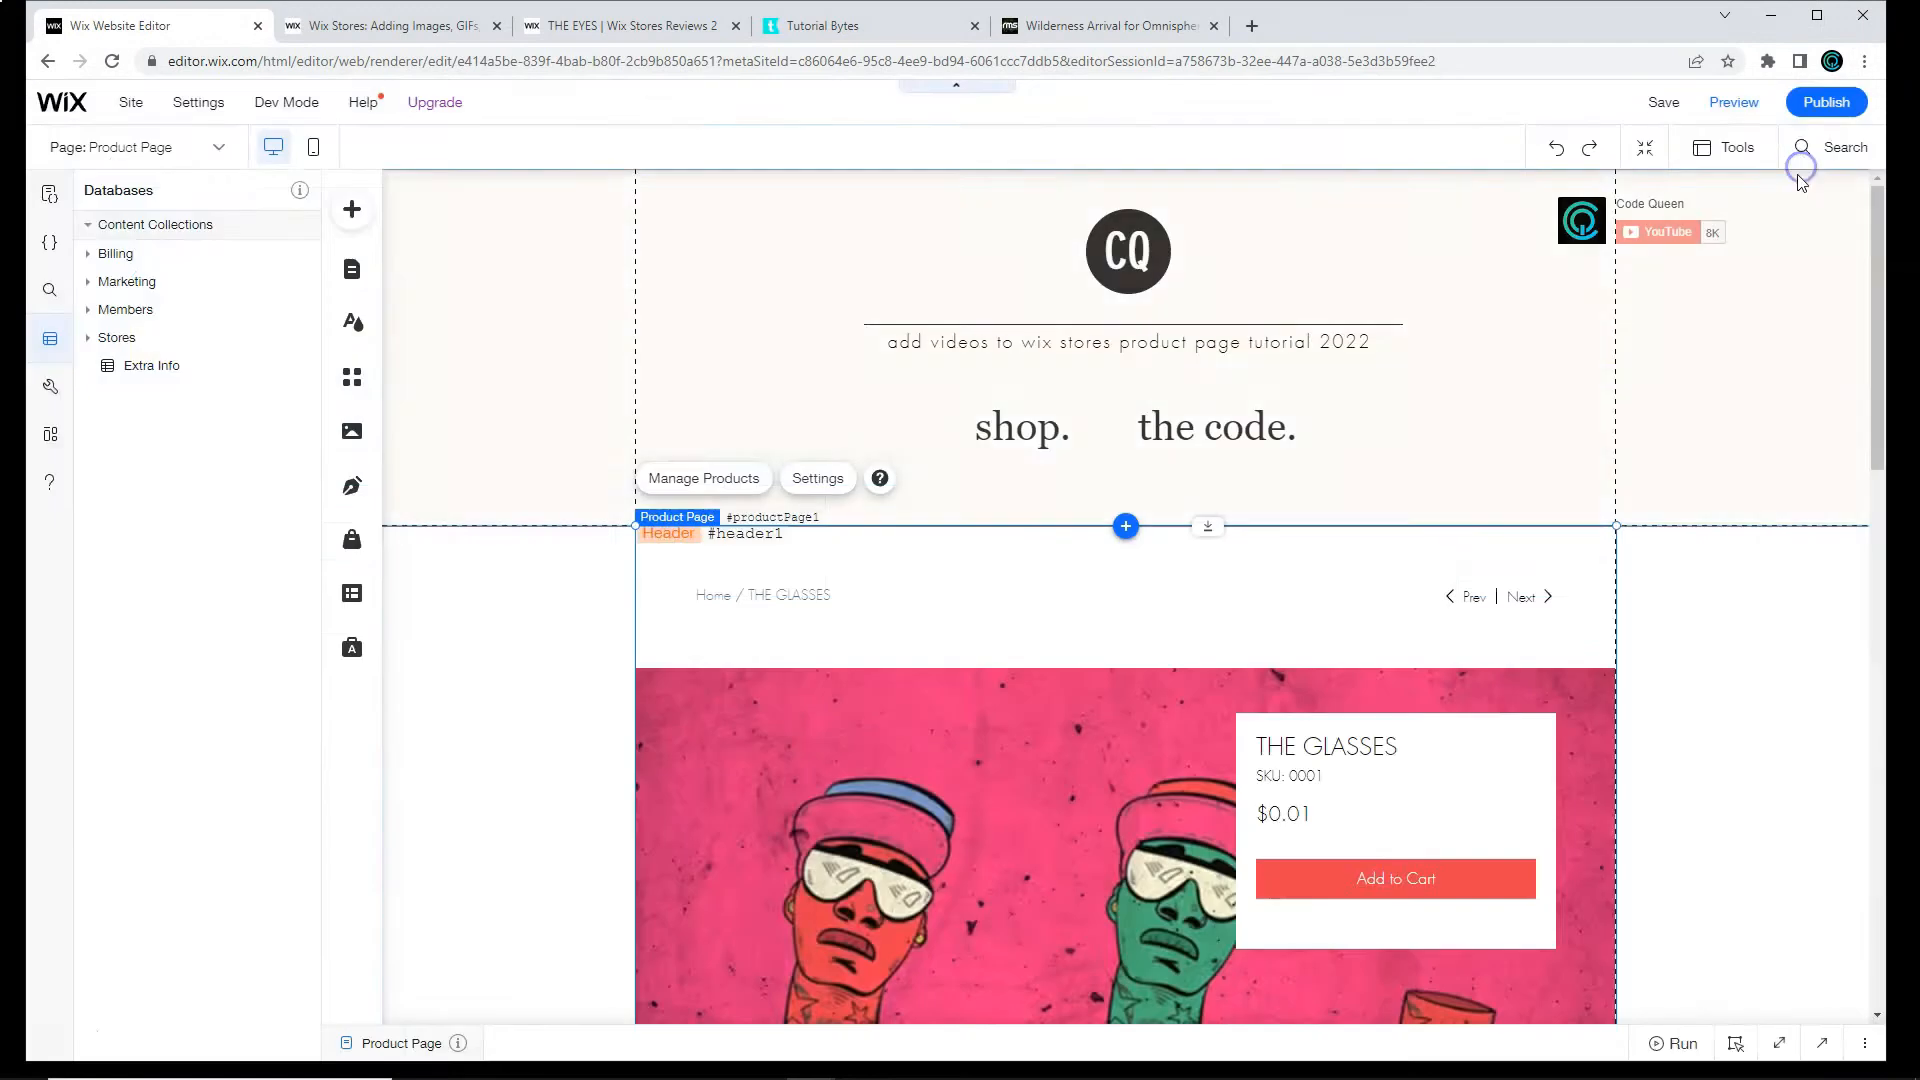
pyautogui.scroll(-3)
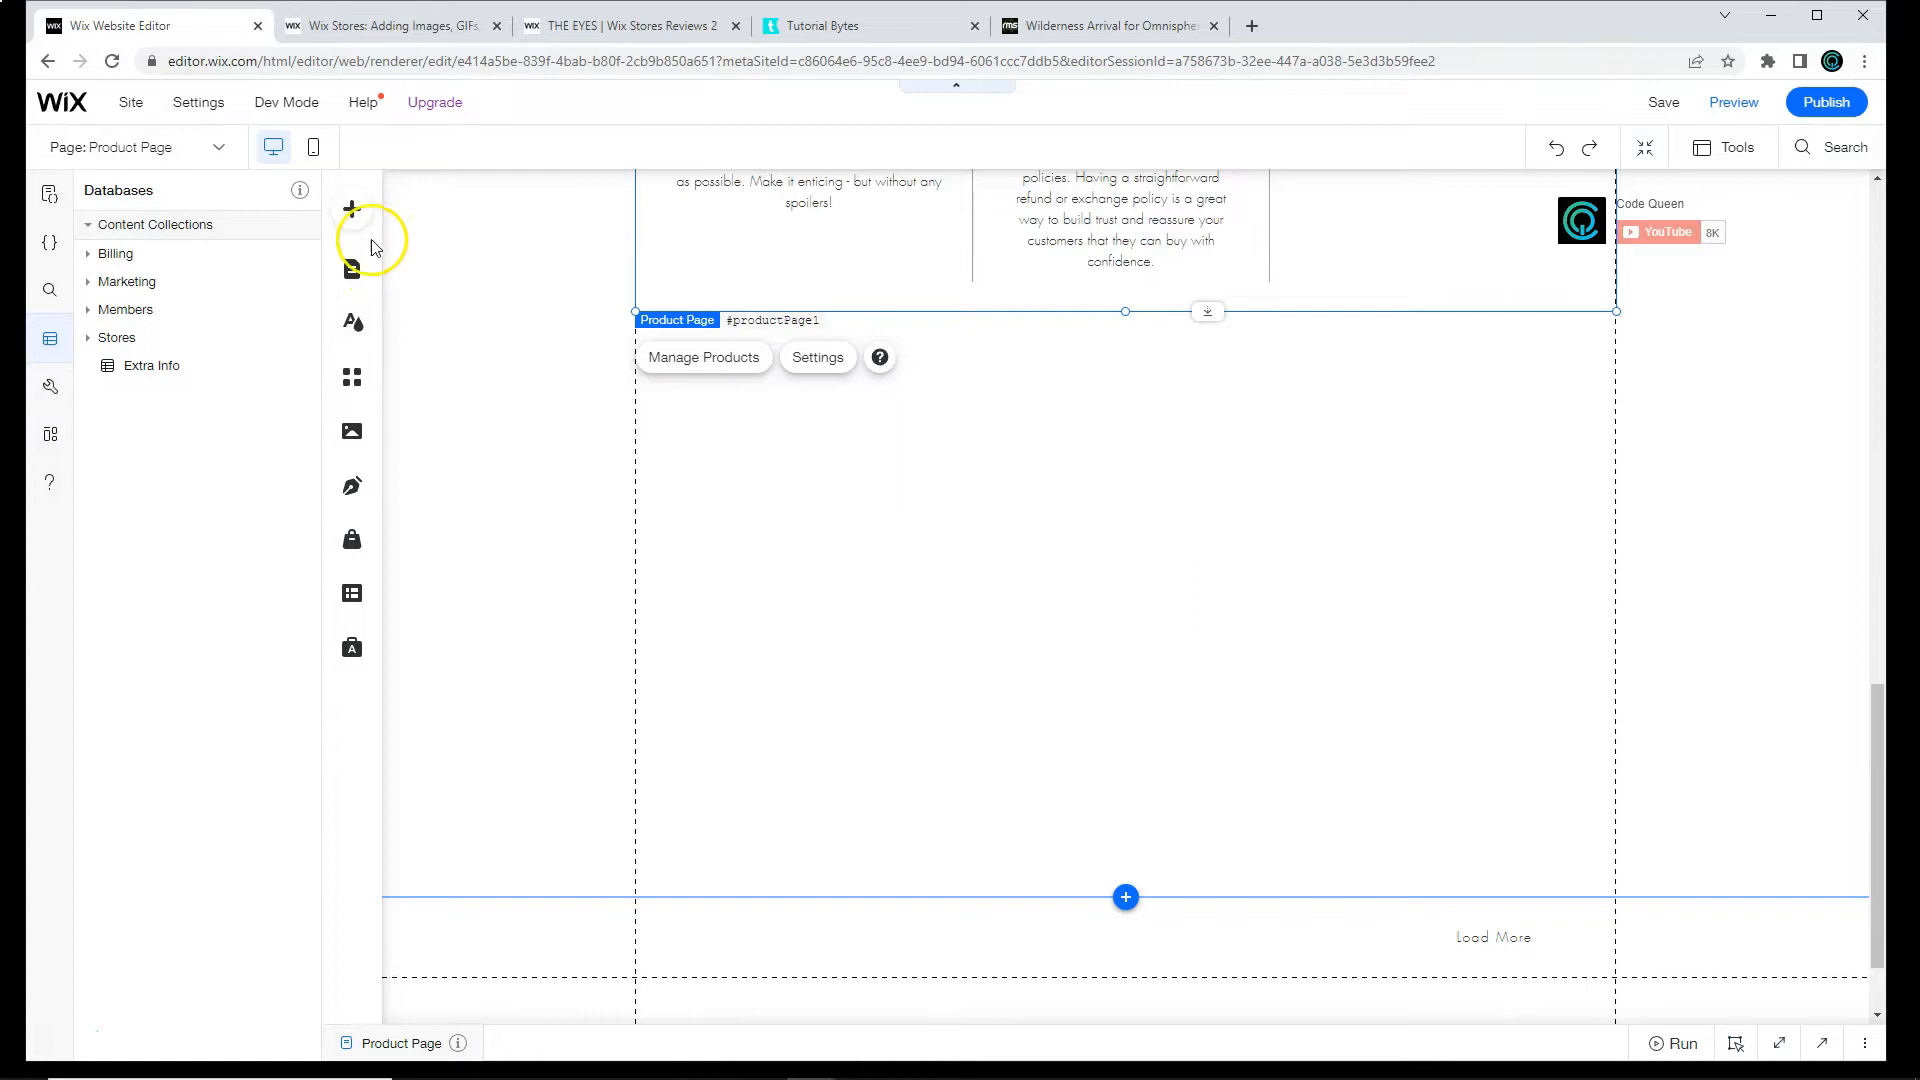
pyautogui.click(352, 208)
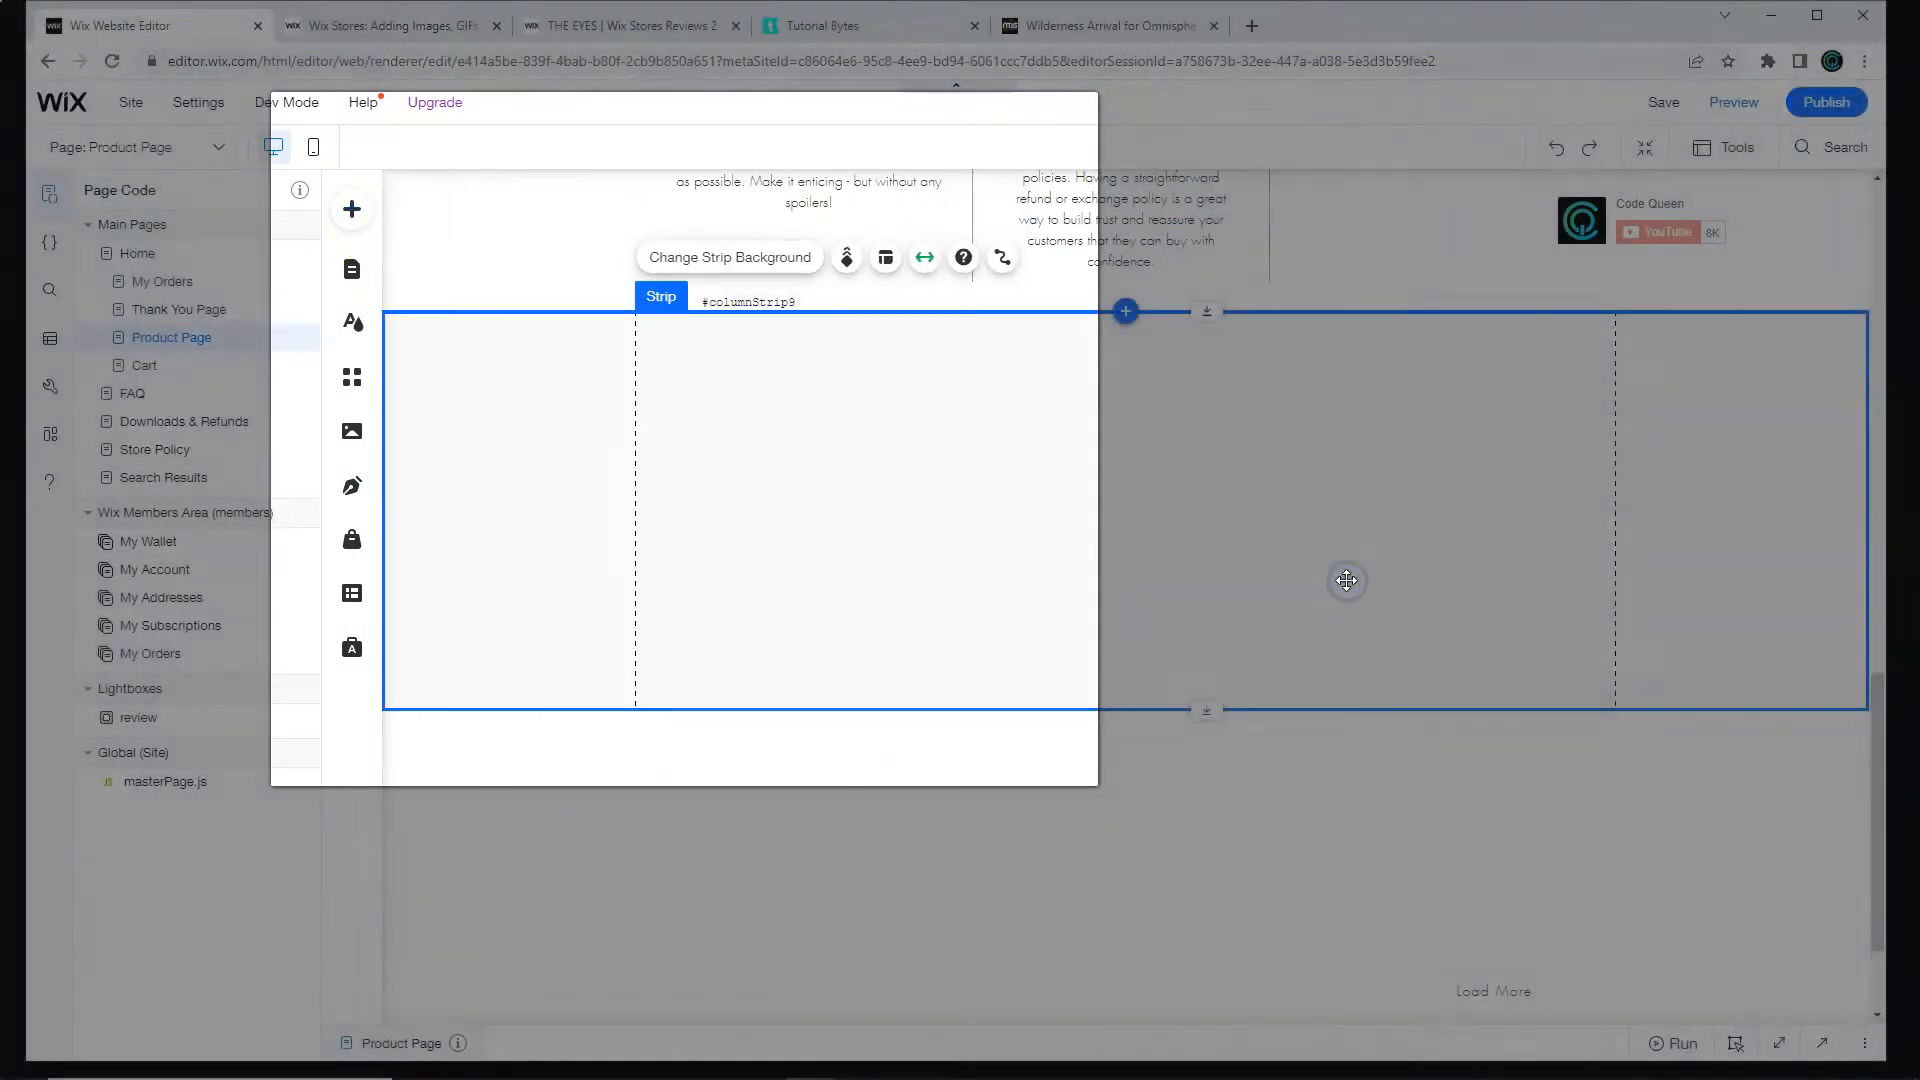
pyautogui.scroll(-3)
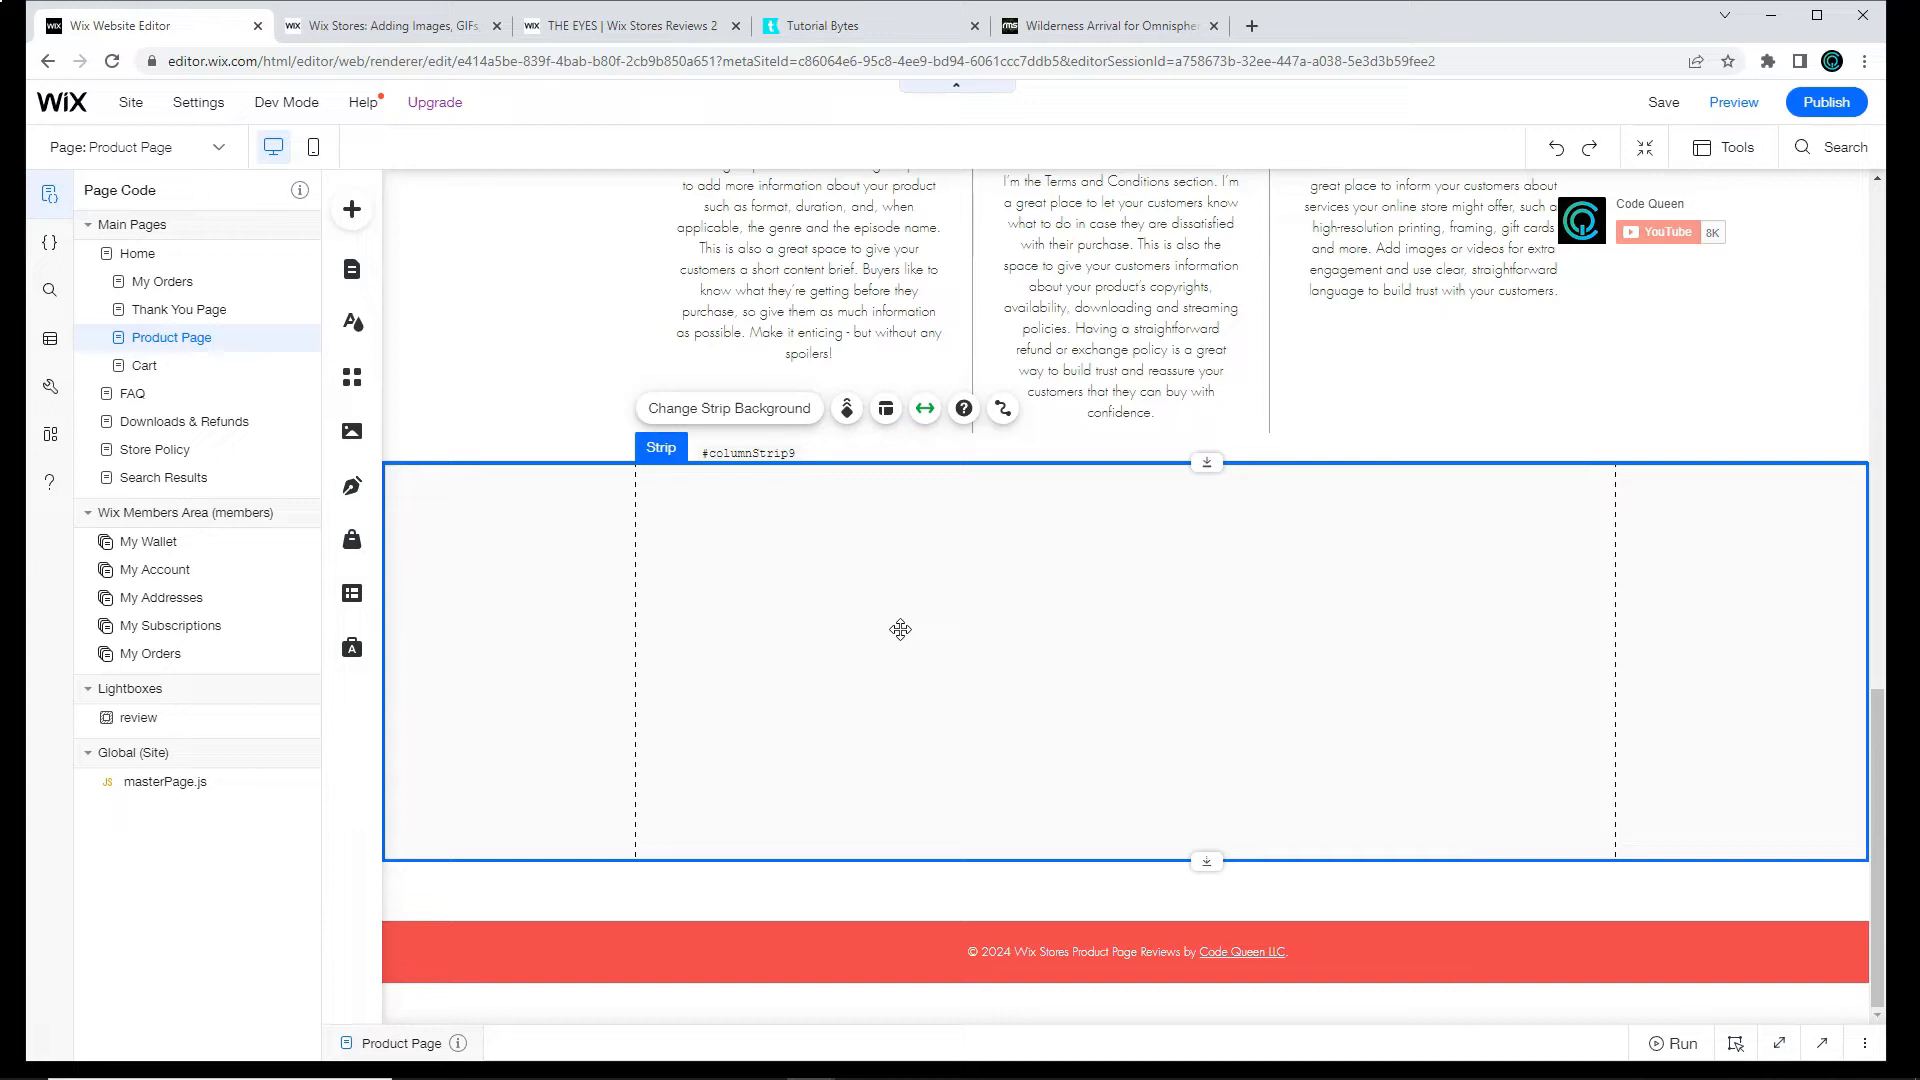
pyautogui.moveTo(892, 621)
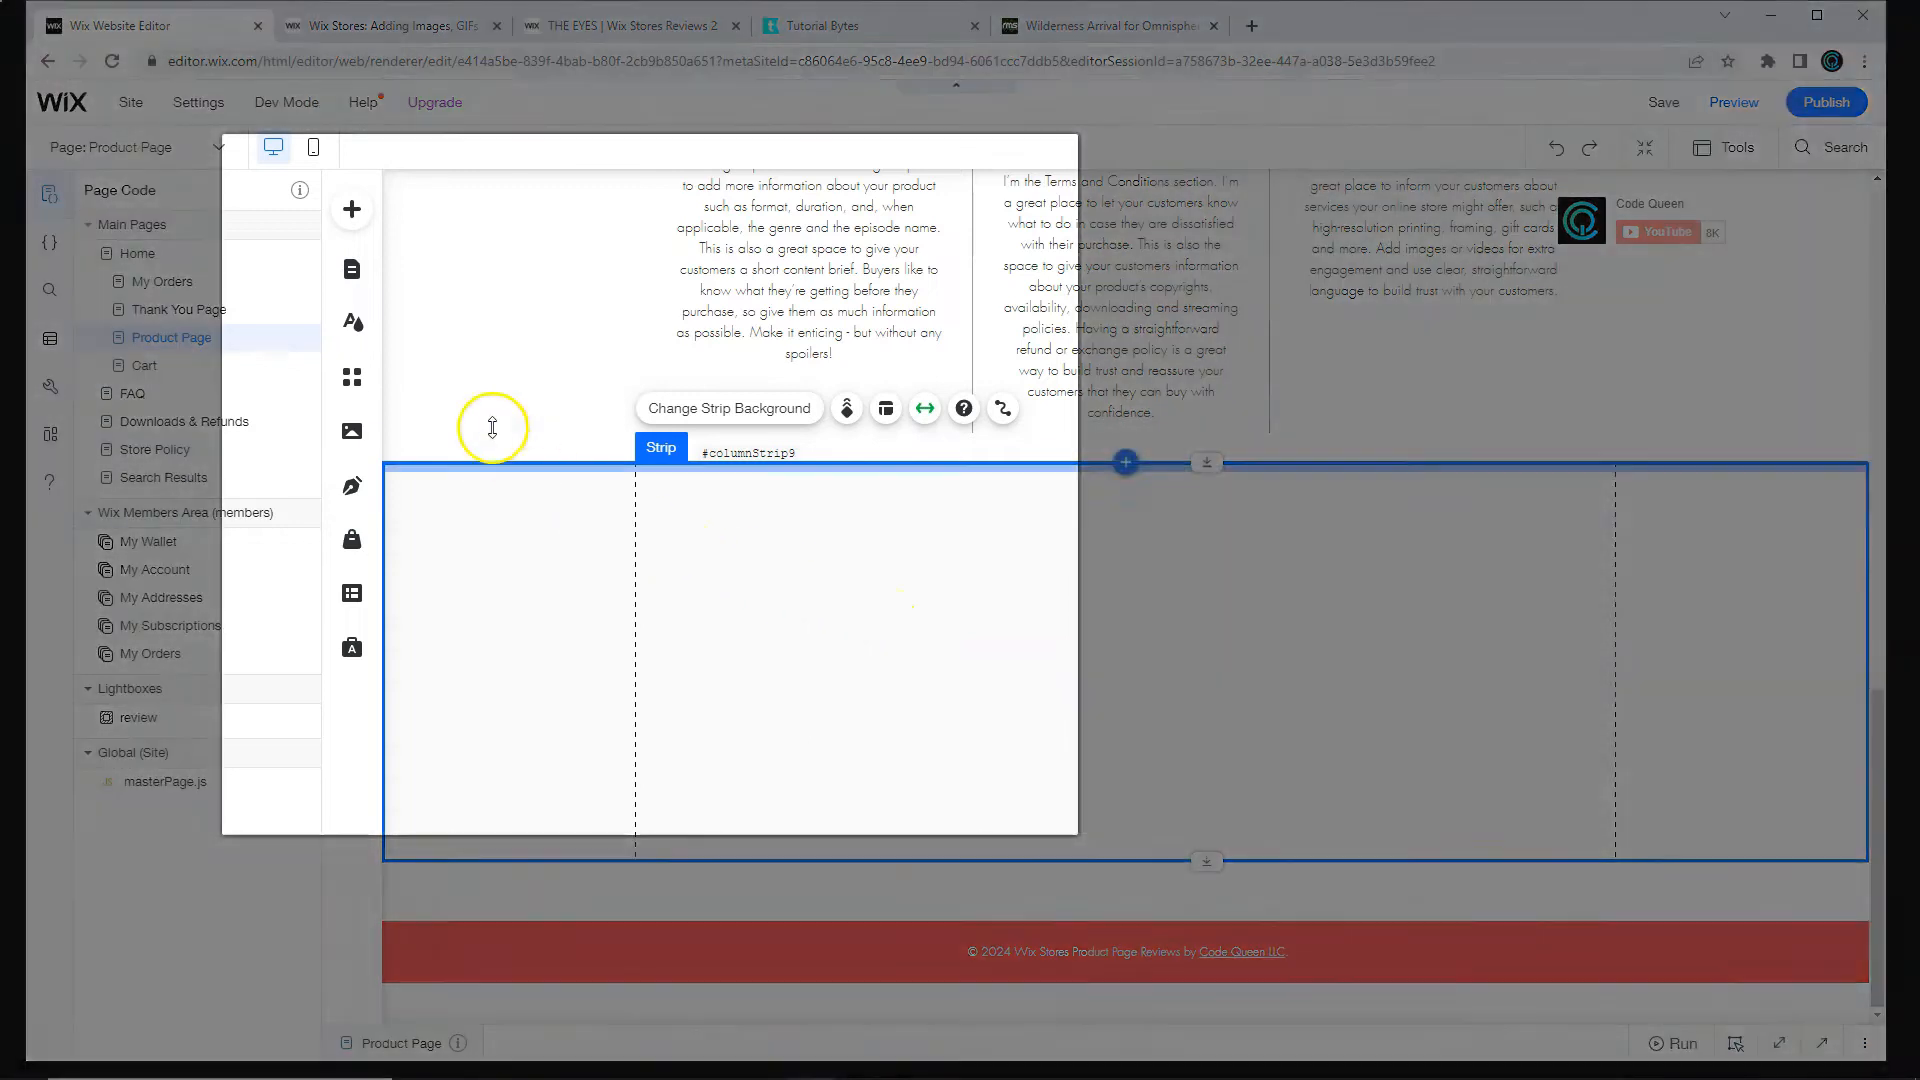
# Step: Add a blank repeater from the List elements and move it into the empty strip
pyautogui.click(351, 210)
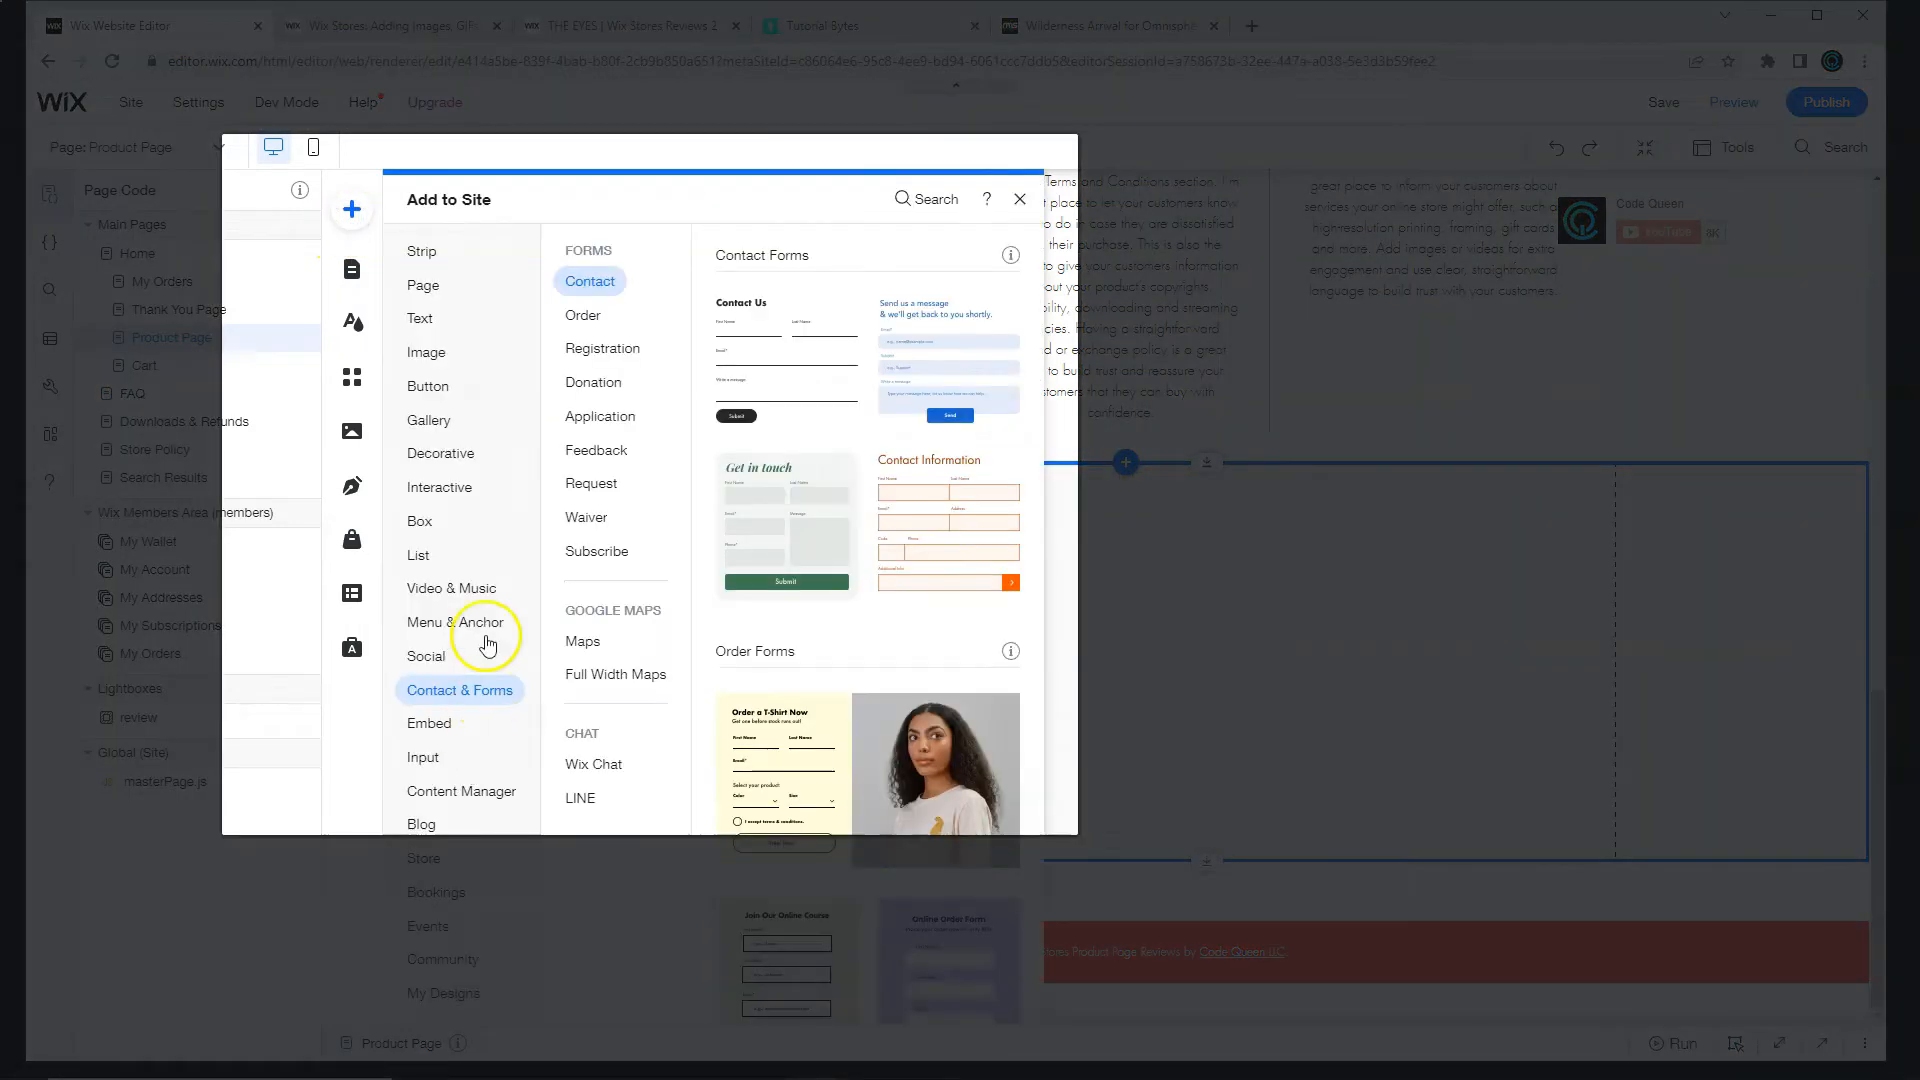
pyautogui.click(418, 553)
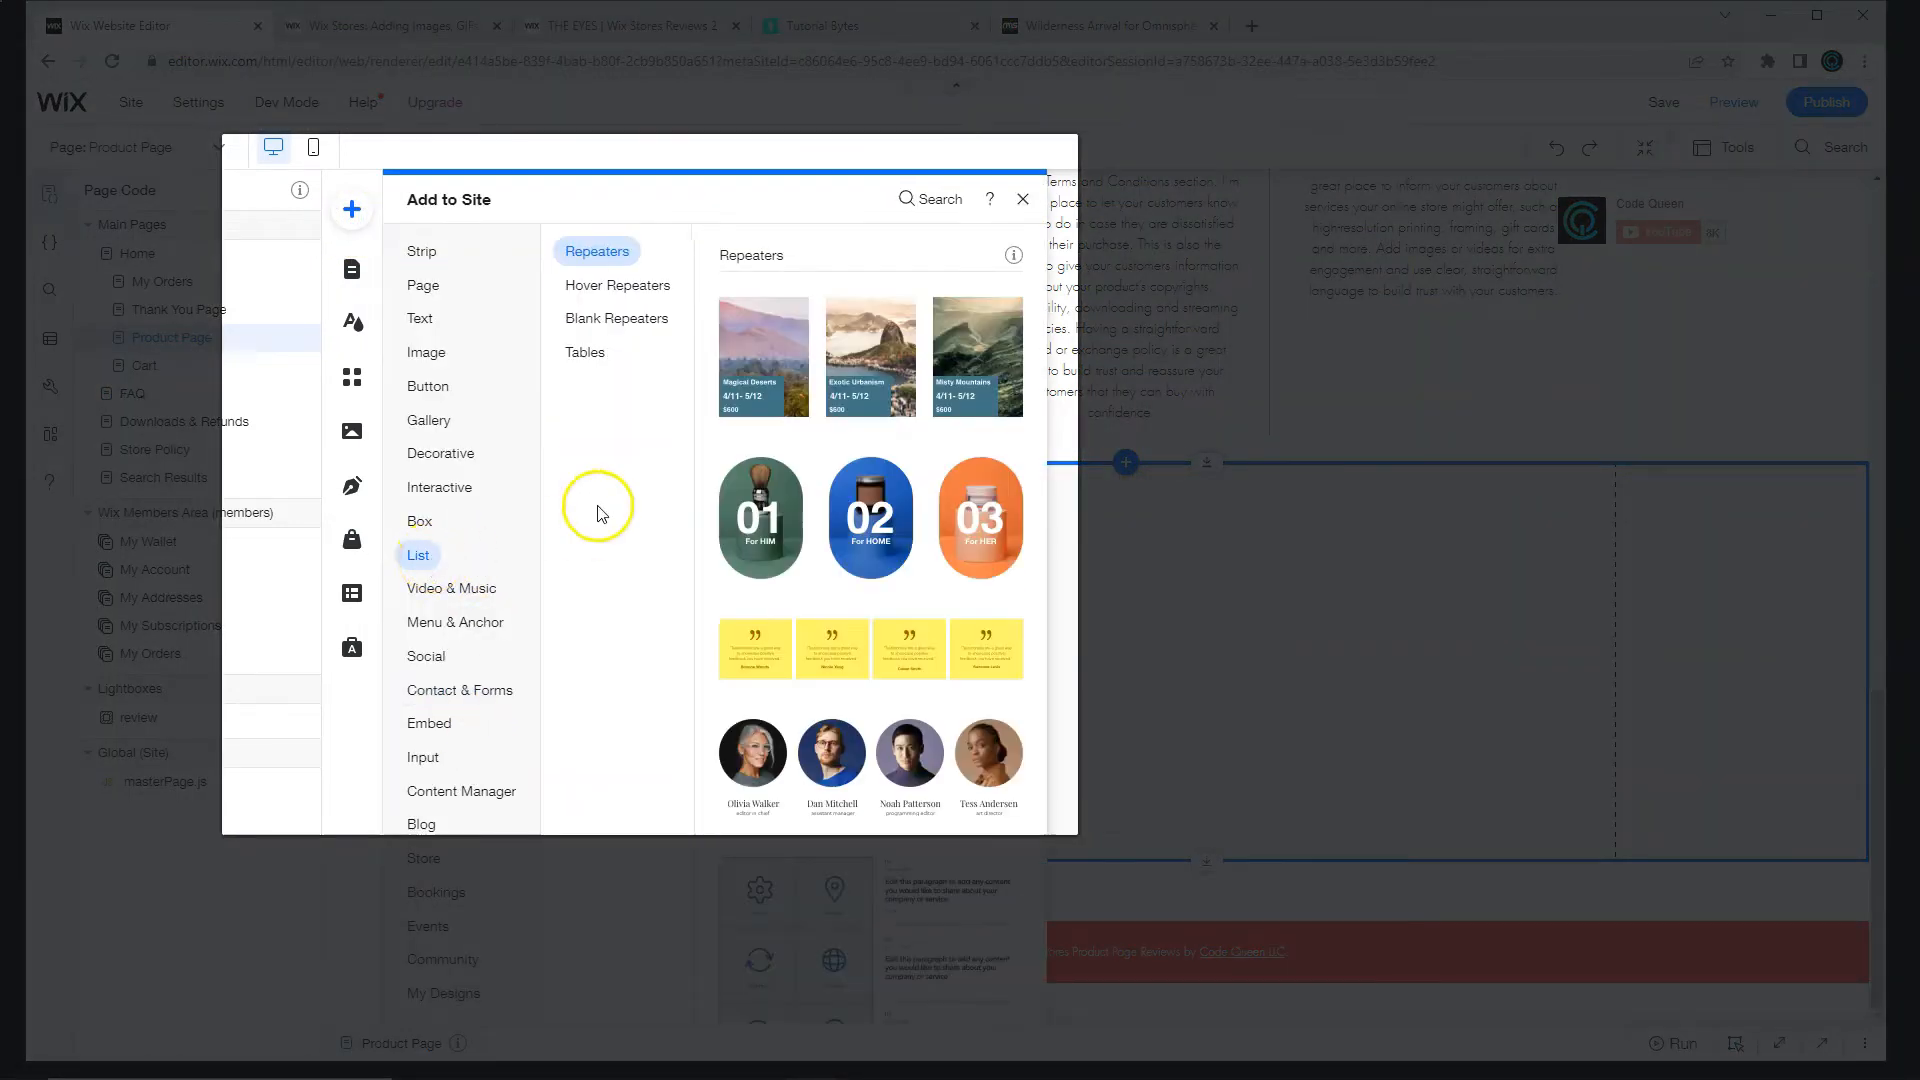
pyautogui.click(618, 318)
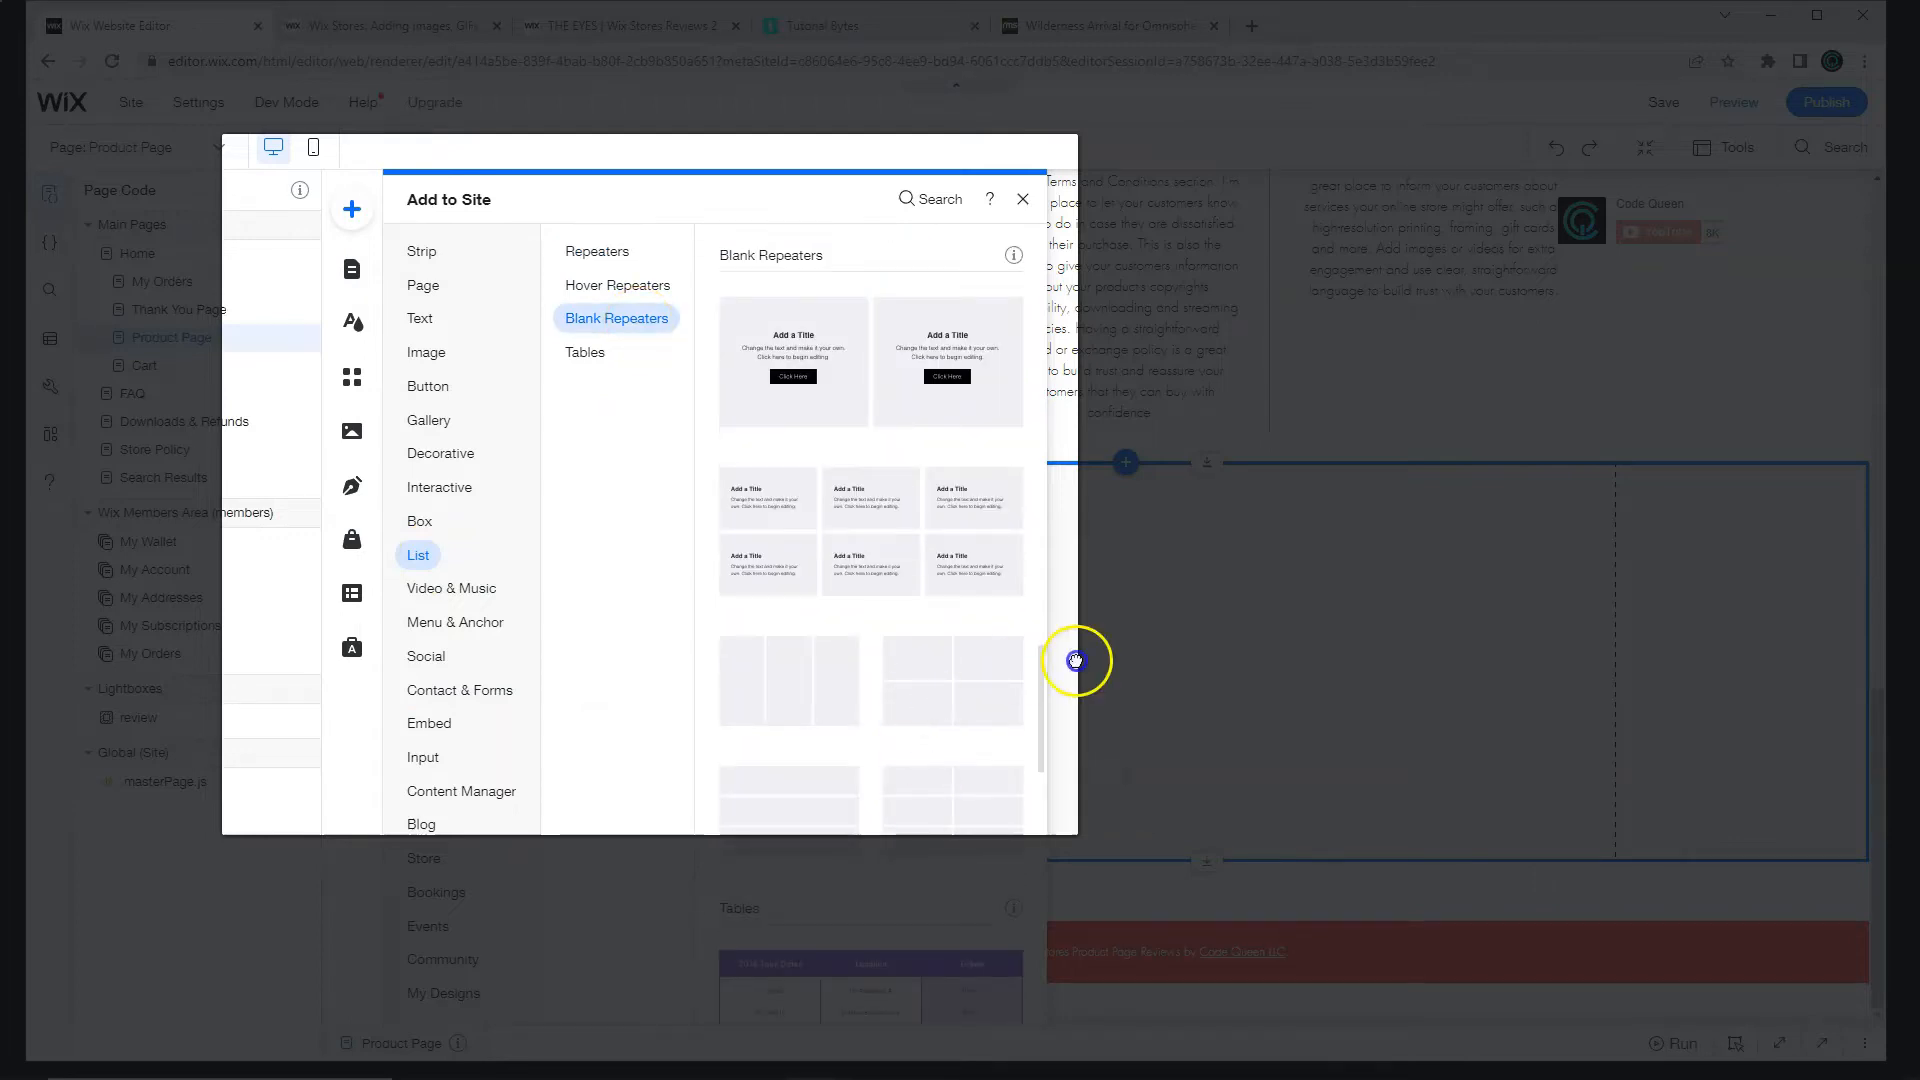
pyautogui.click(1022, 198)
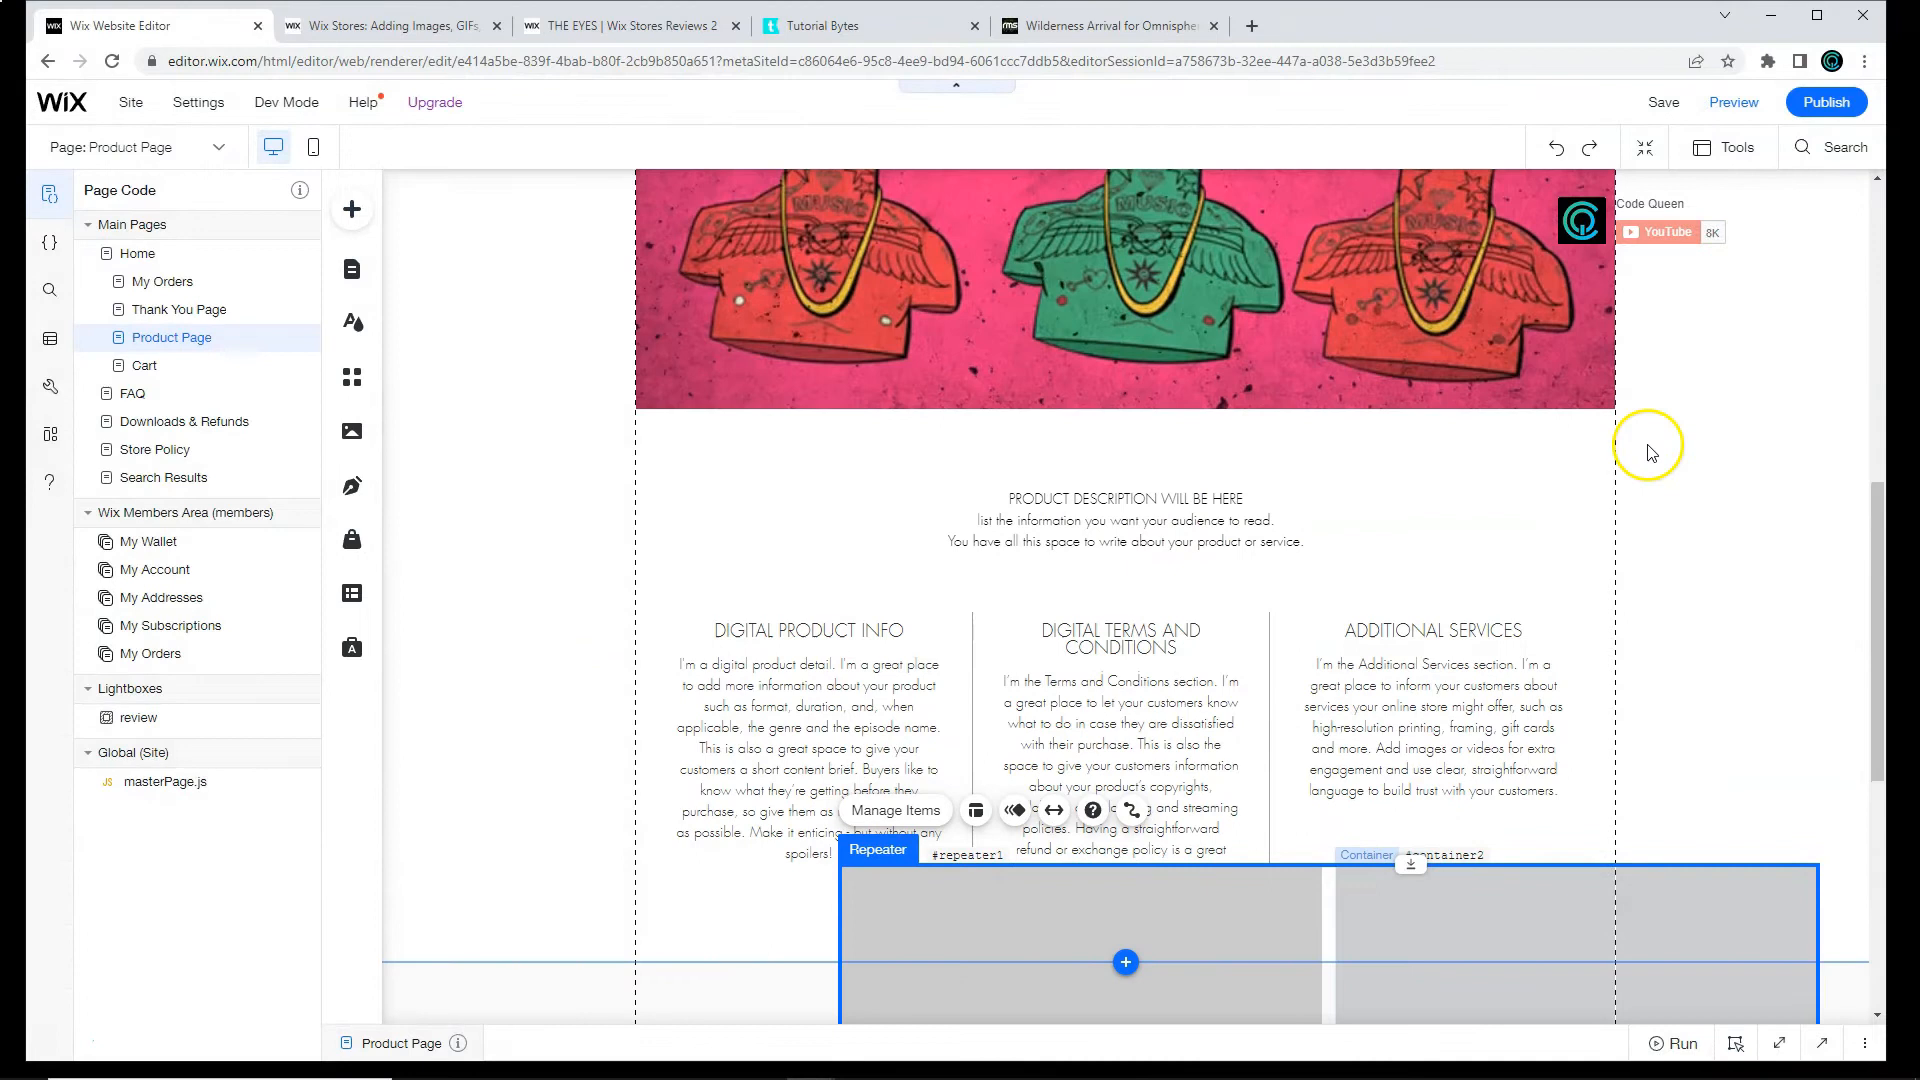
pyautogui.moveTo(1124, 962); pyautogui.dragTo(1502, 560)
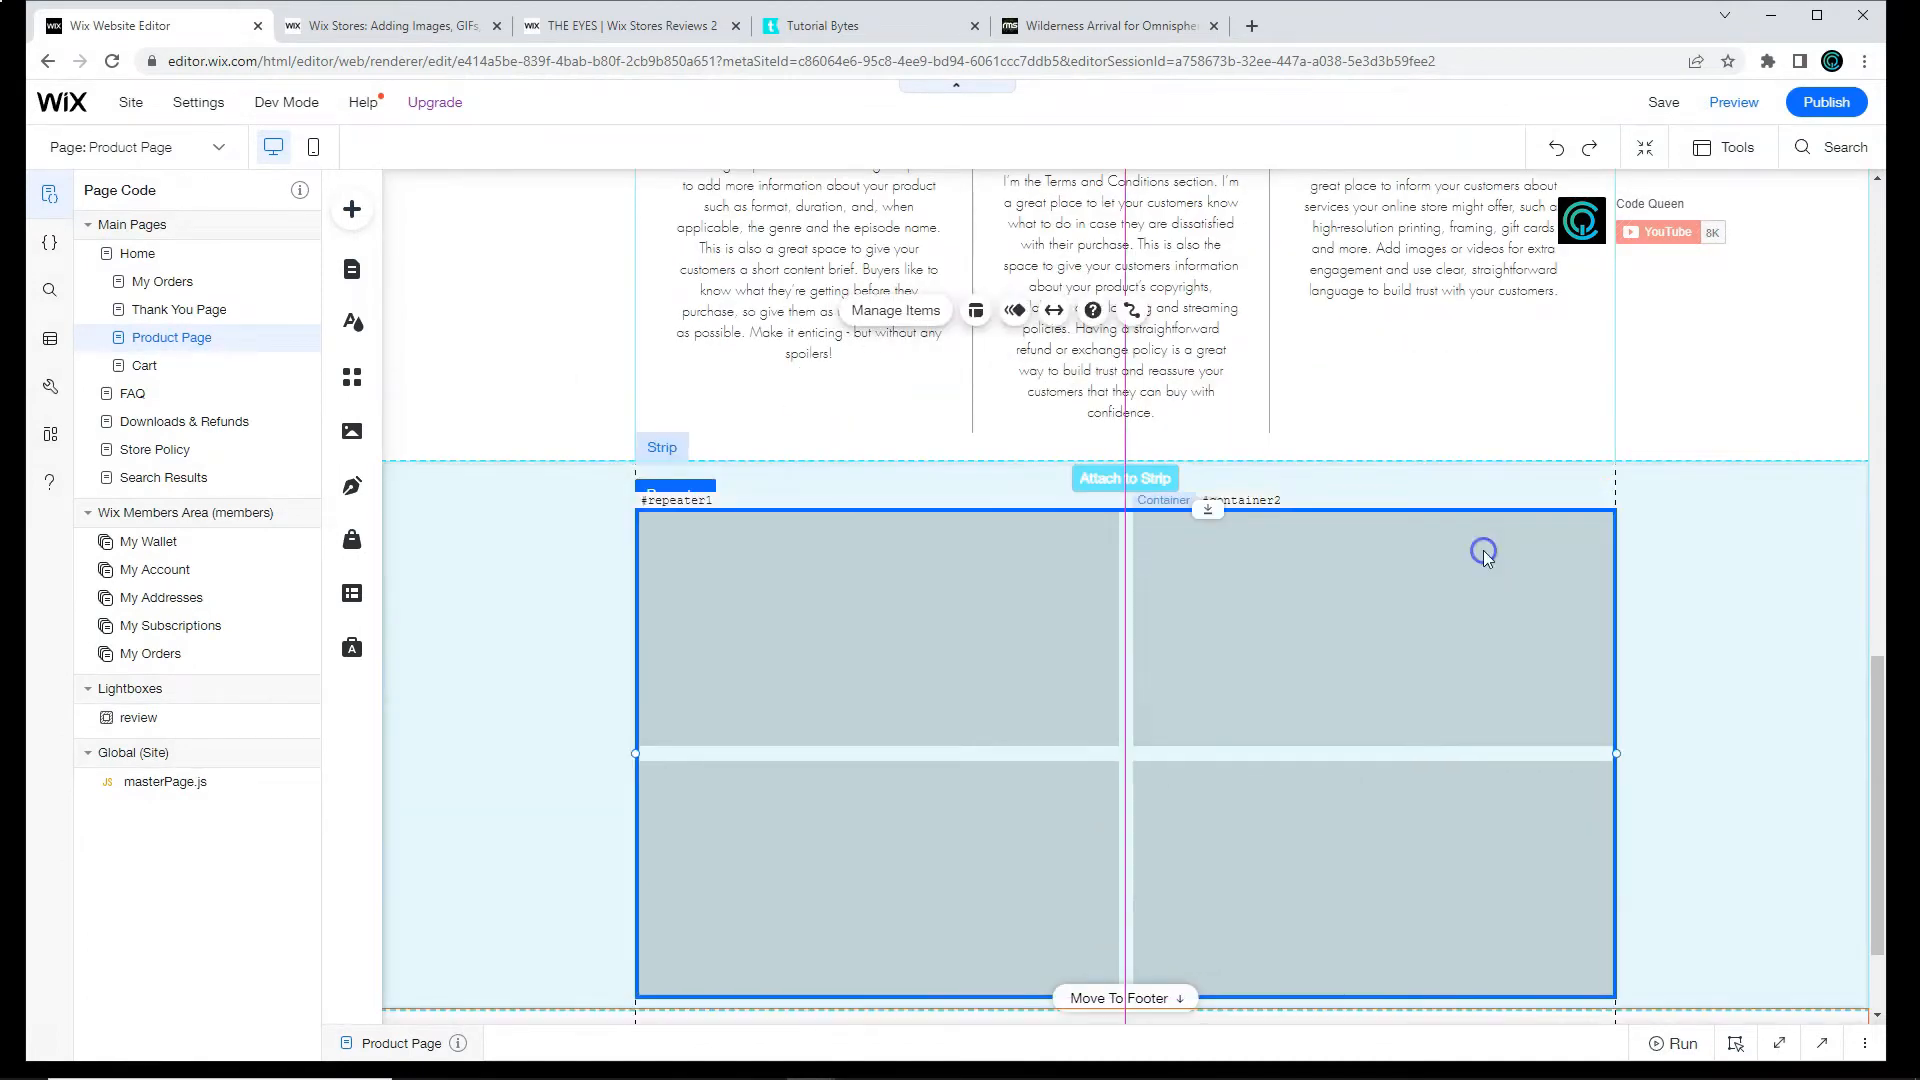
# Step: Place a Video Upload player from Video & Music inside the first repeater item
pyautogui.click(352, 210)
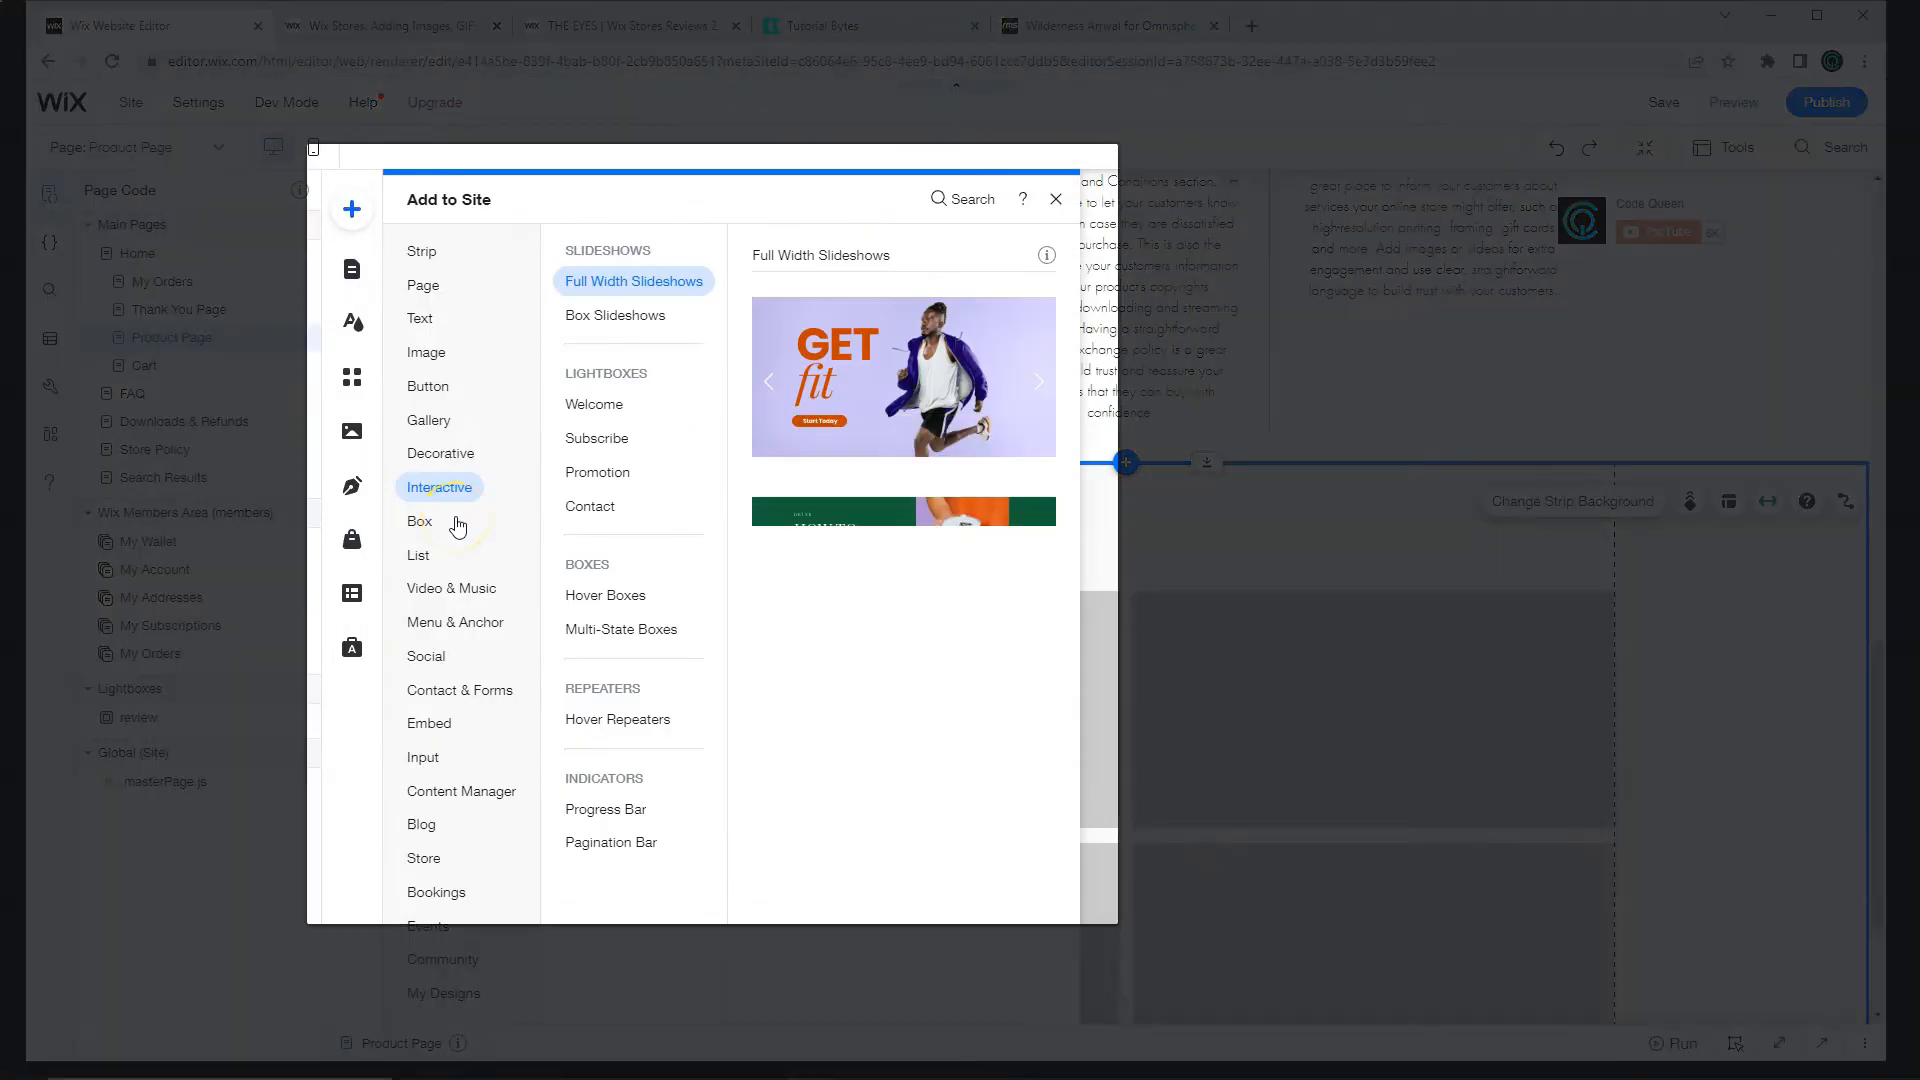
pyautogui.click(452, 588)
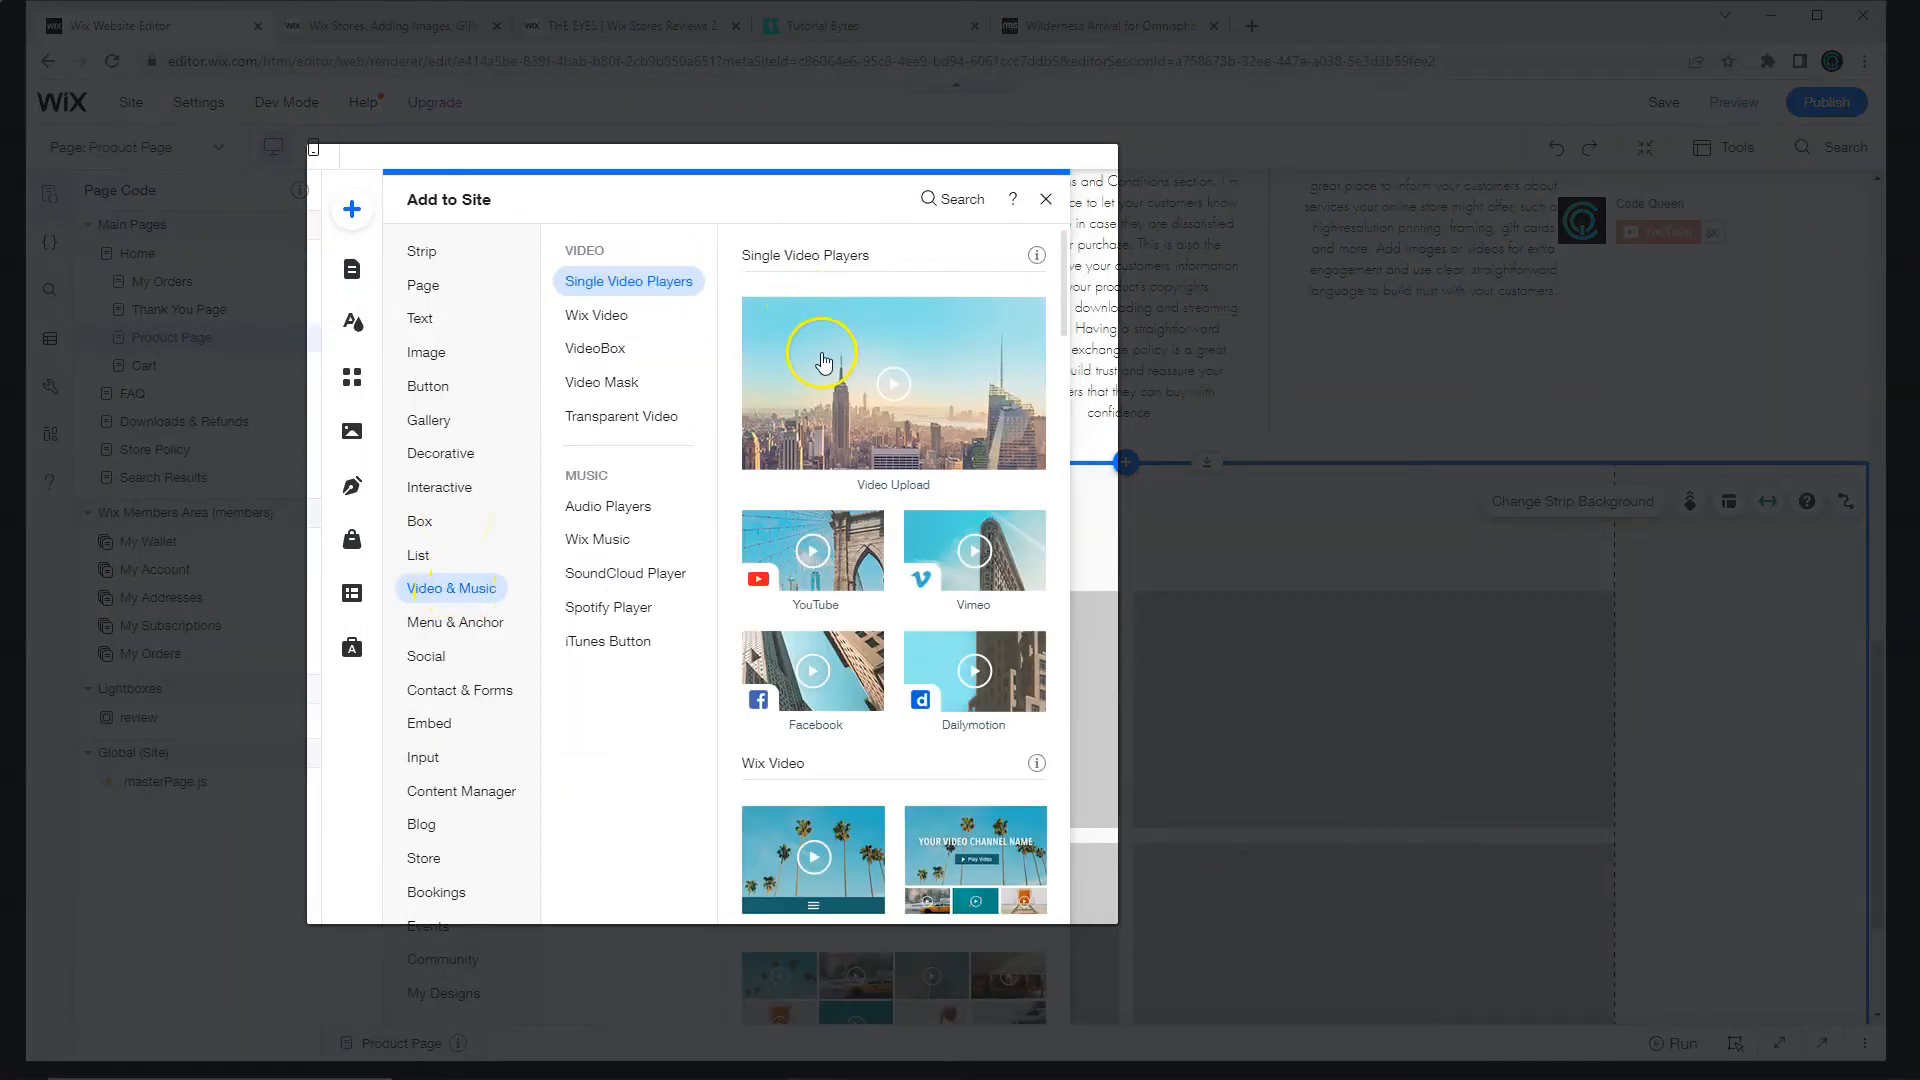
pyautogui.click(892, 382)
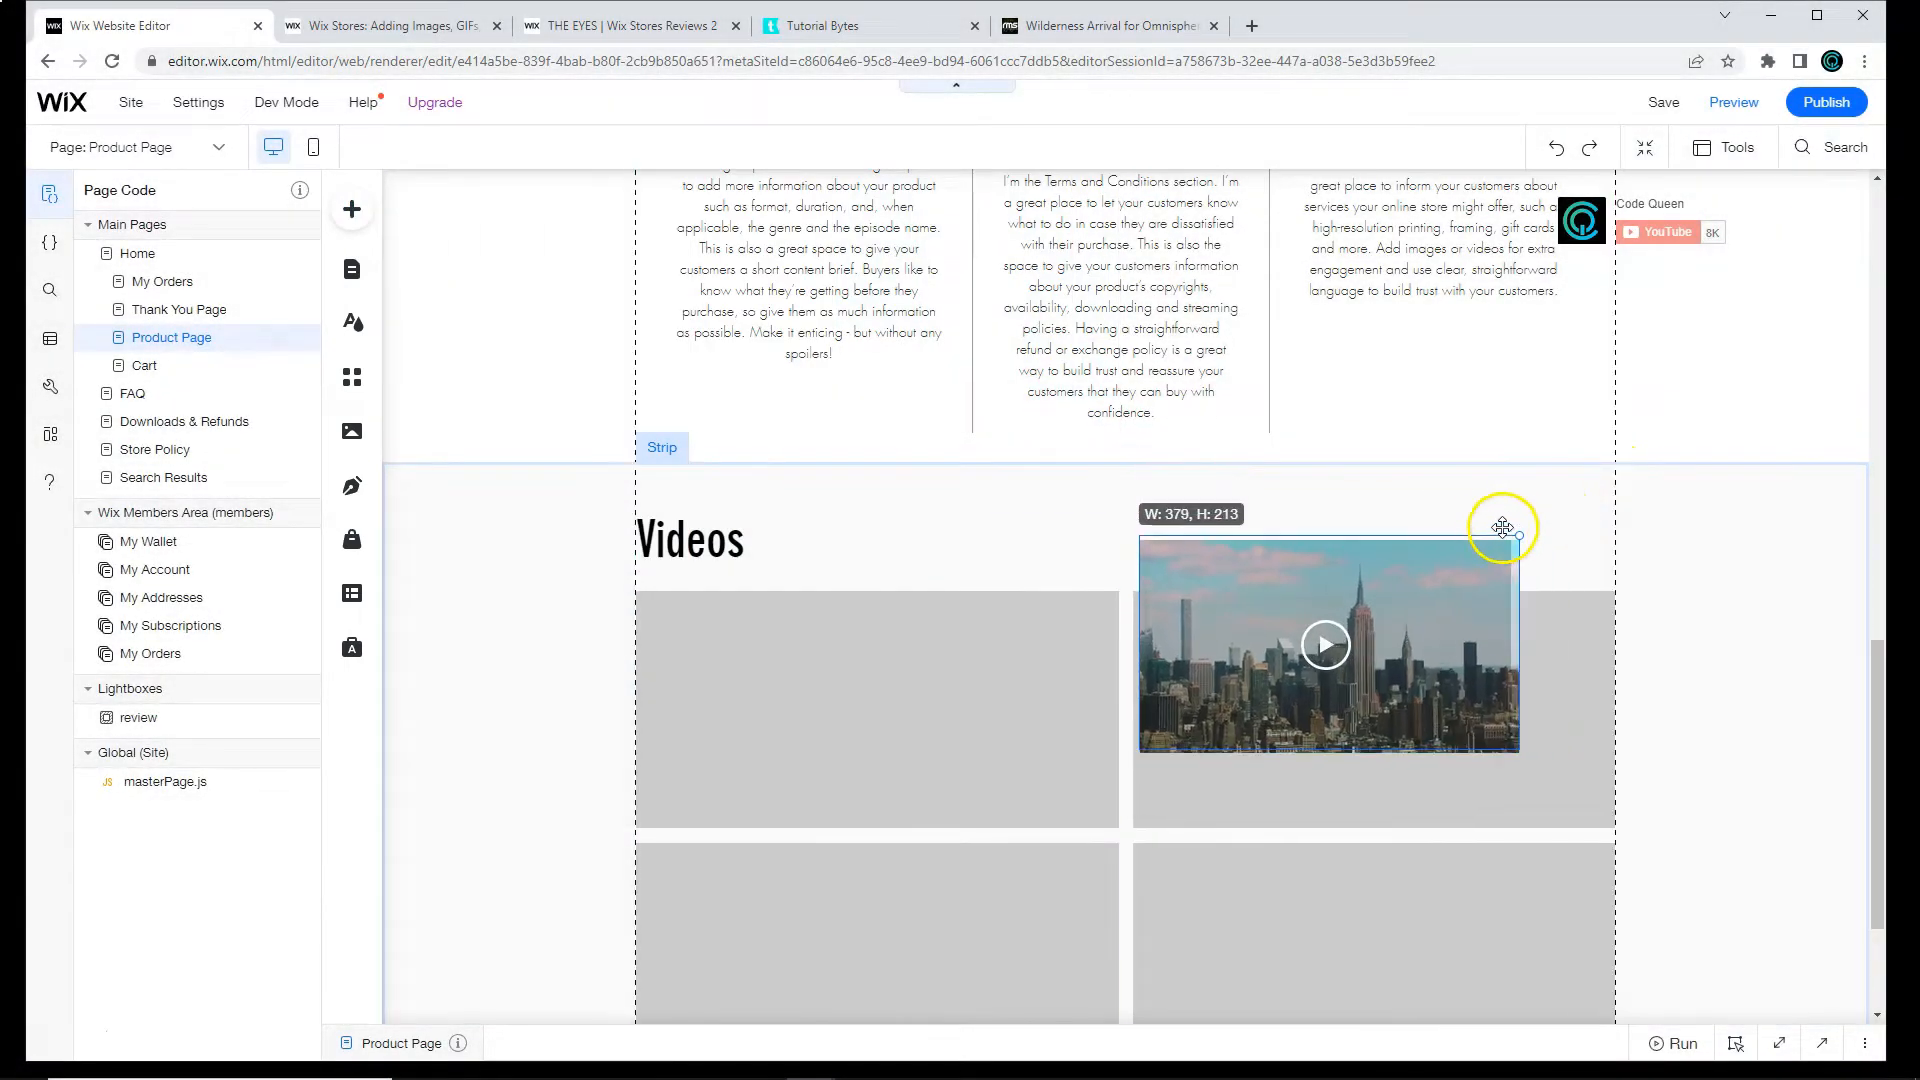
pyautogui.moveTo(1500, 526); pyautogui.dragTo(962, 685)
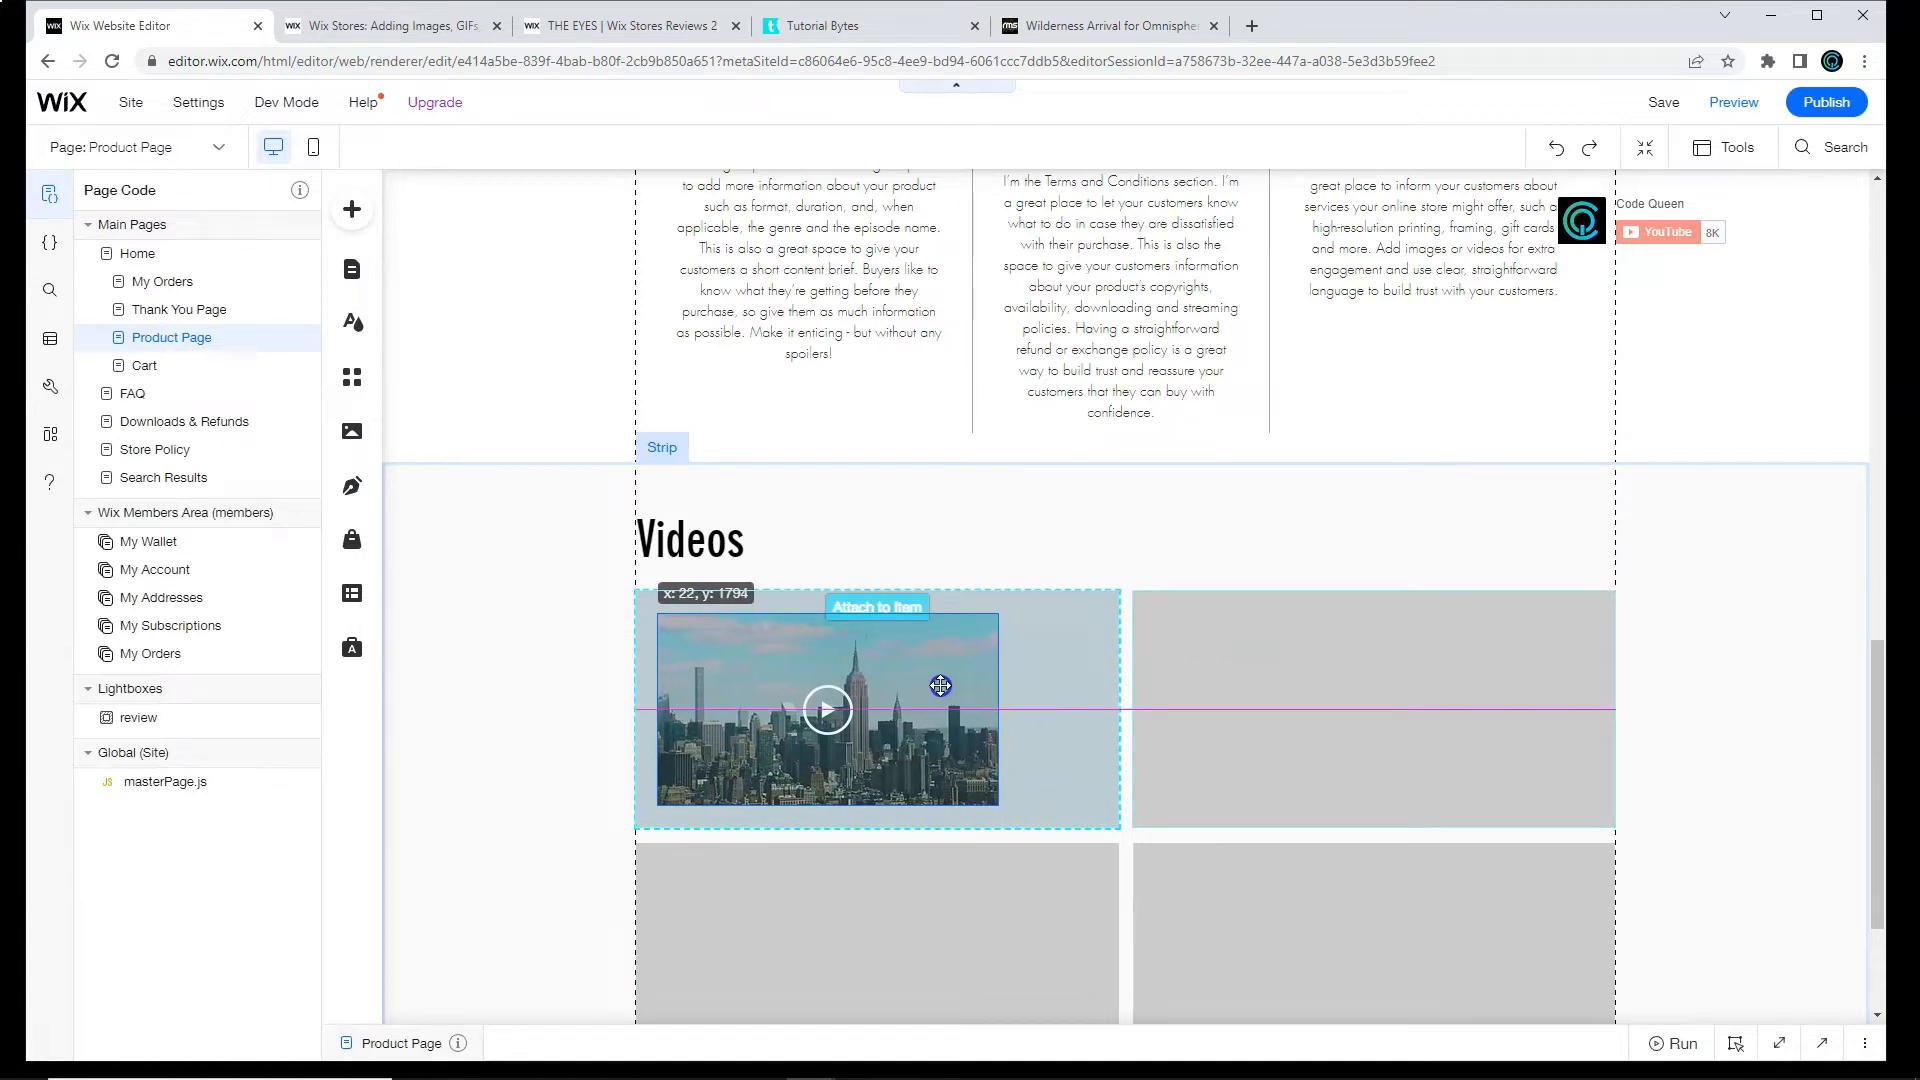
pyautogui.click(826, 710)
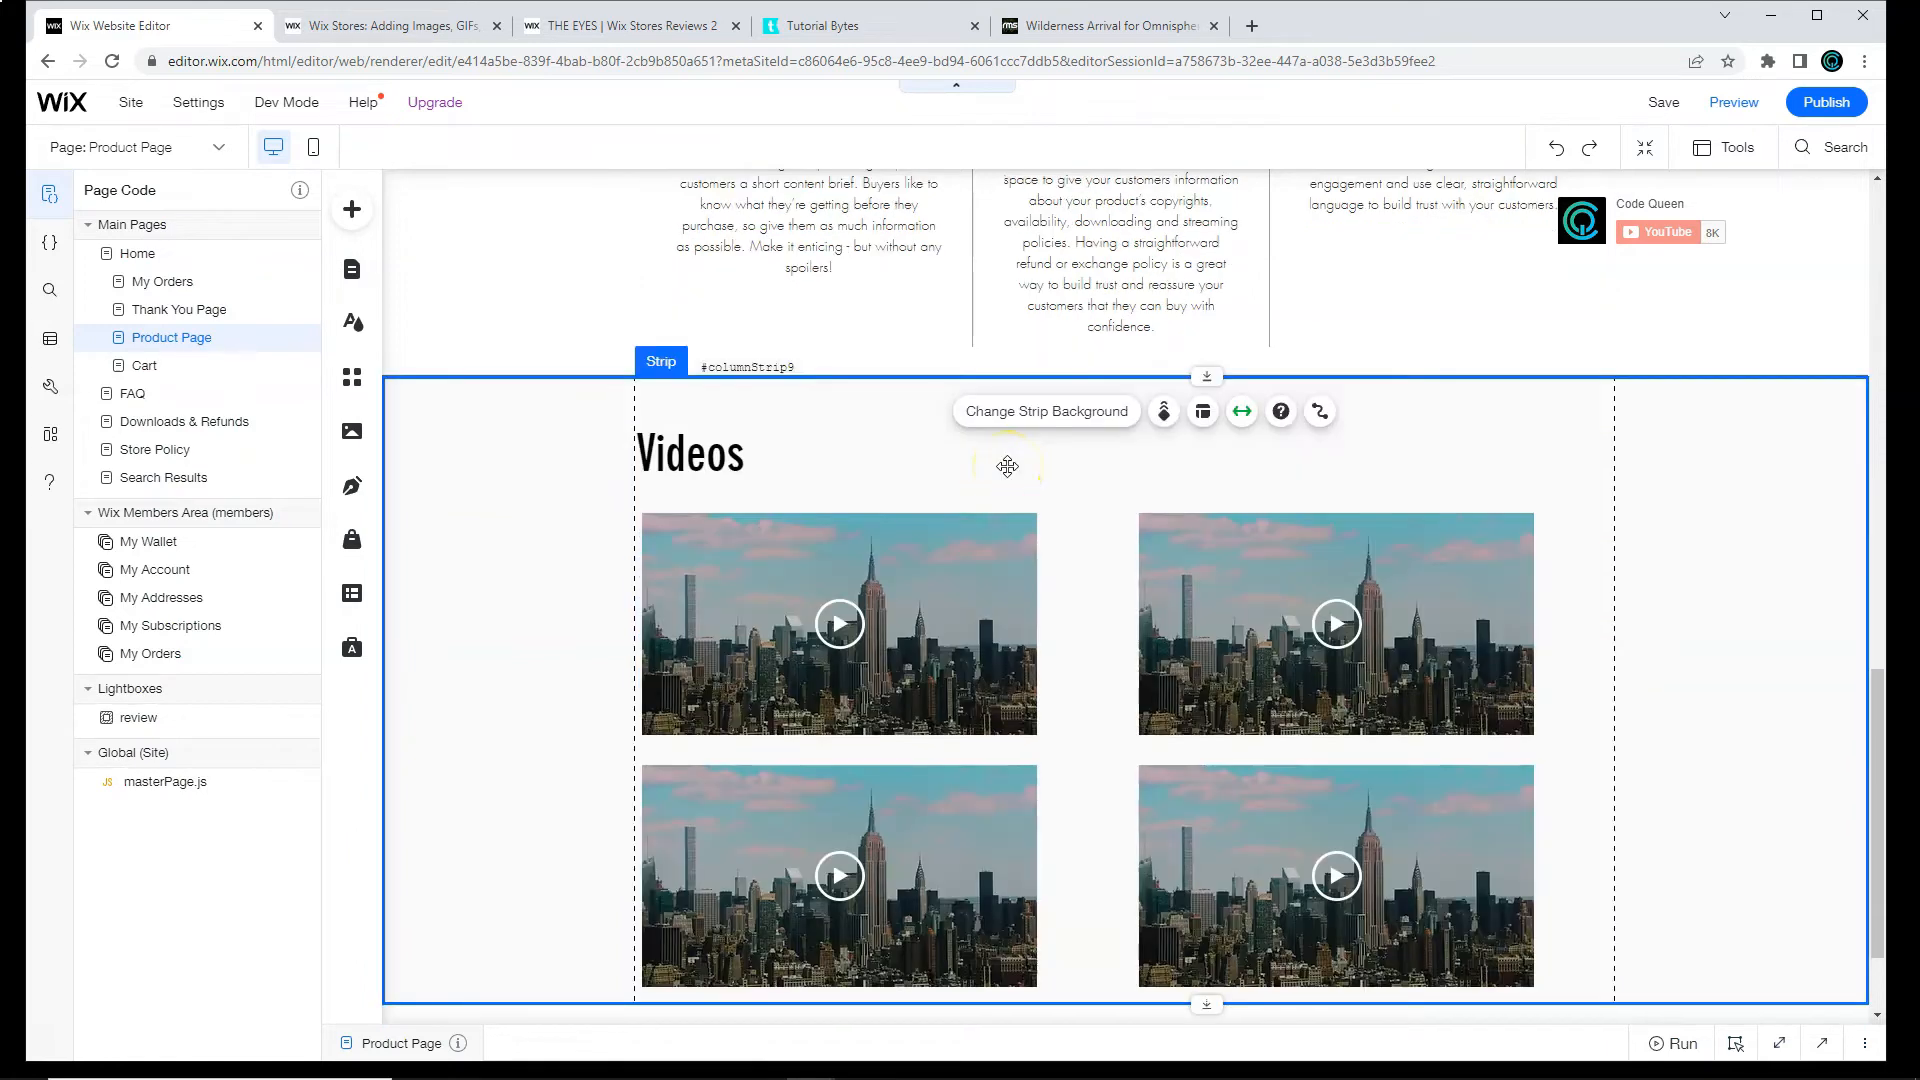
# Step: Add a dataset named Videos connected to Extra Info, displaying 20 items
pyautogui.click(352, 210)
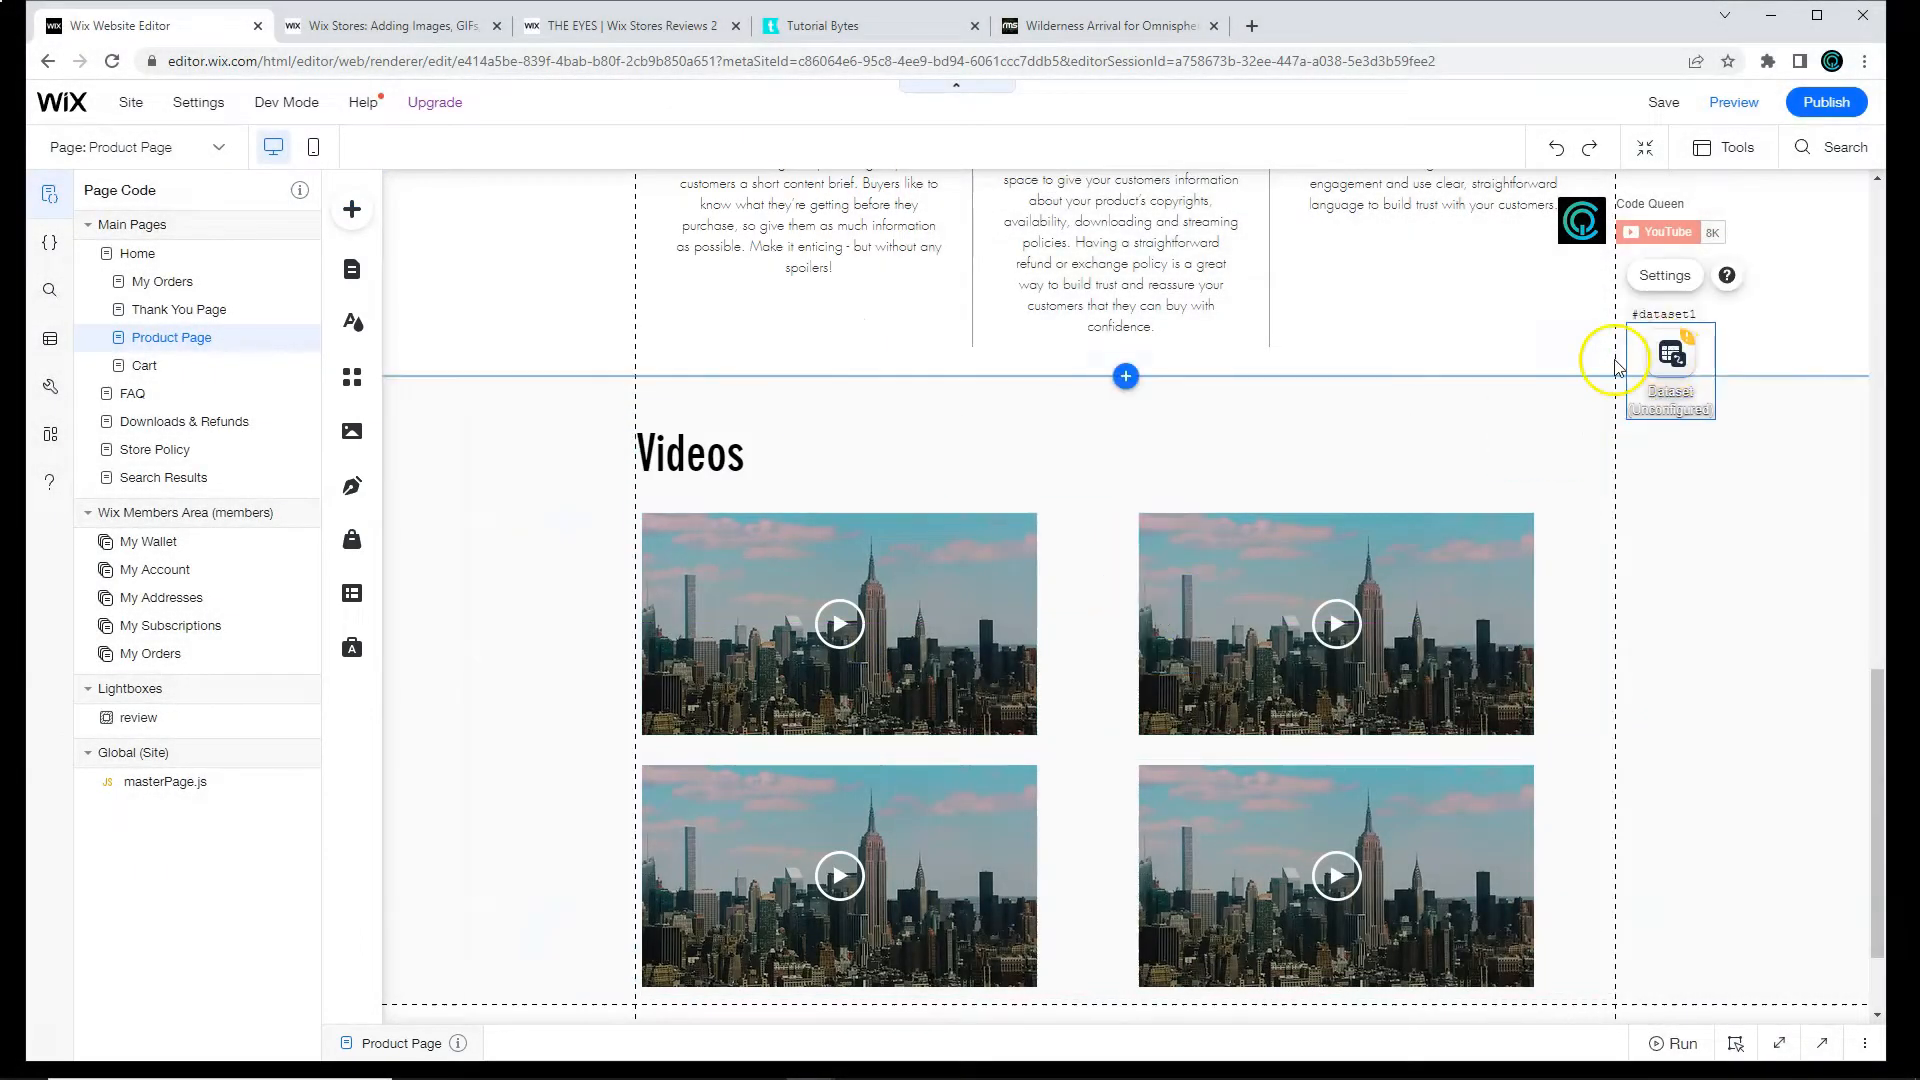
pyautogui.click(1670, 356)
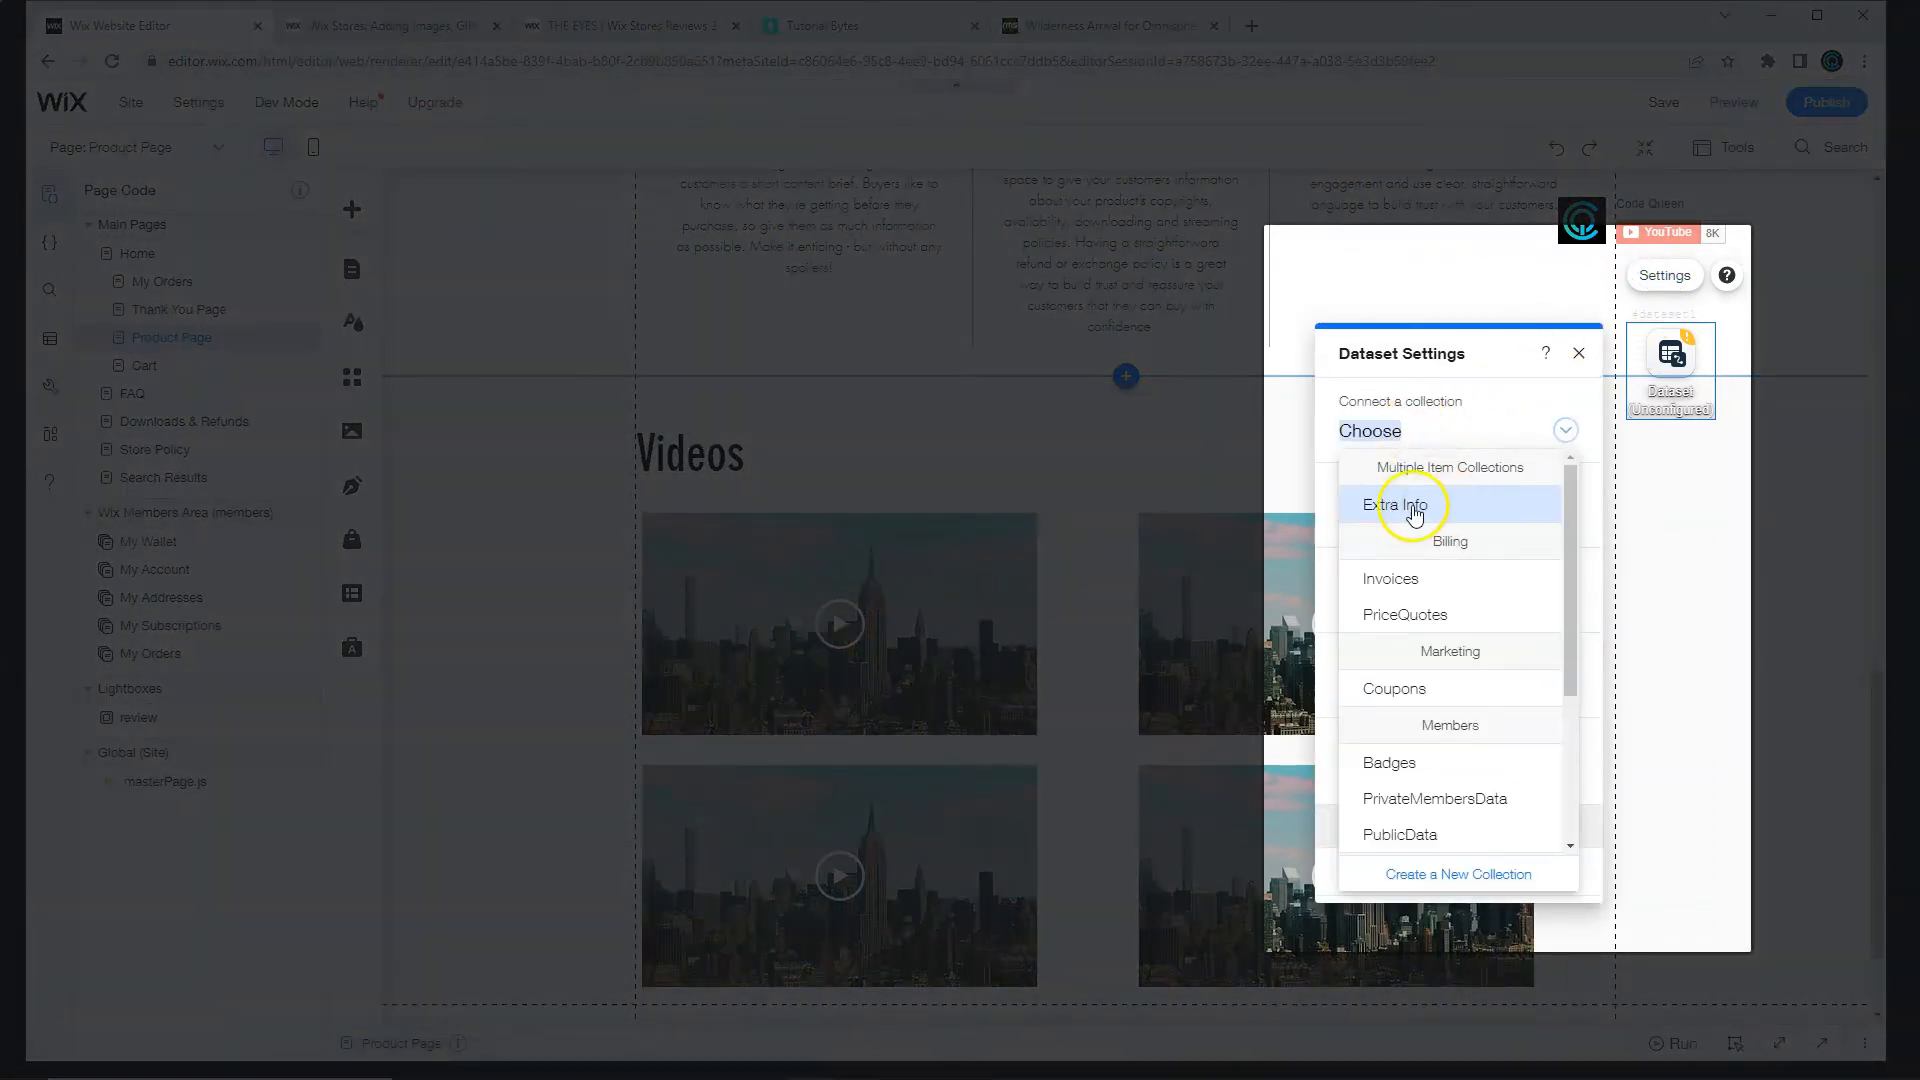
pyautogui.click(1389, 504)
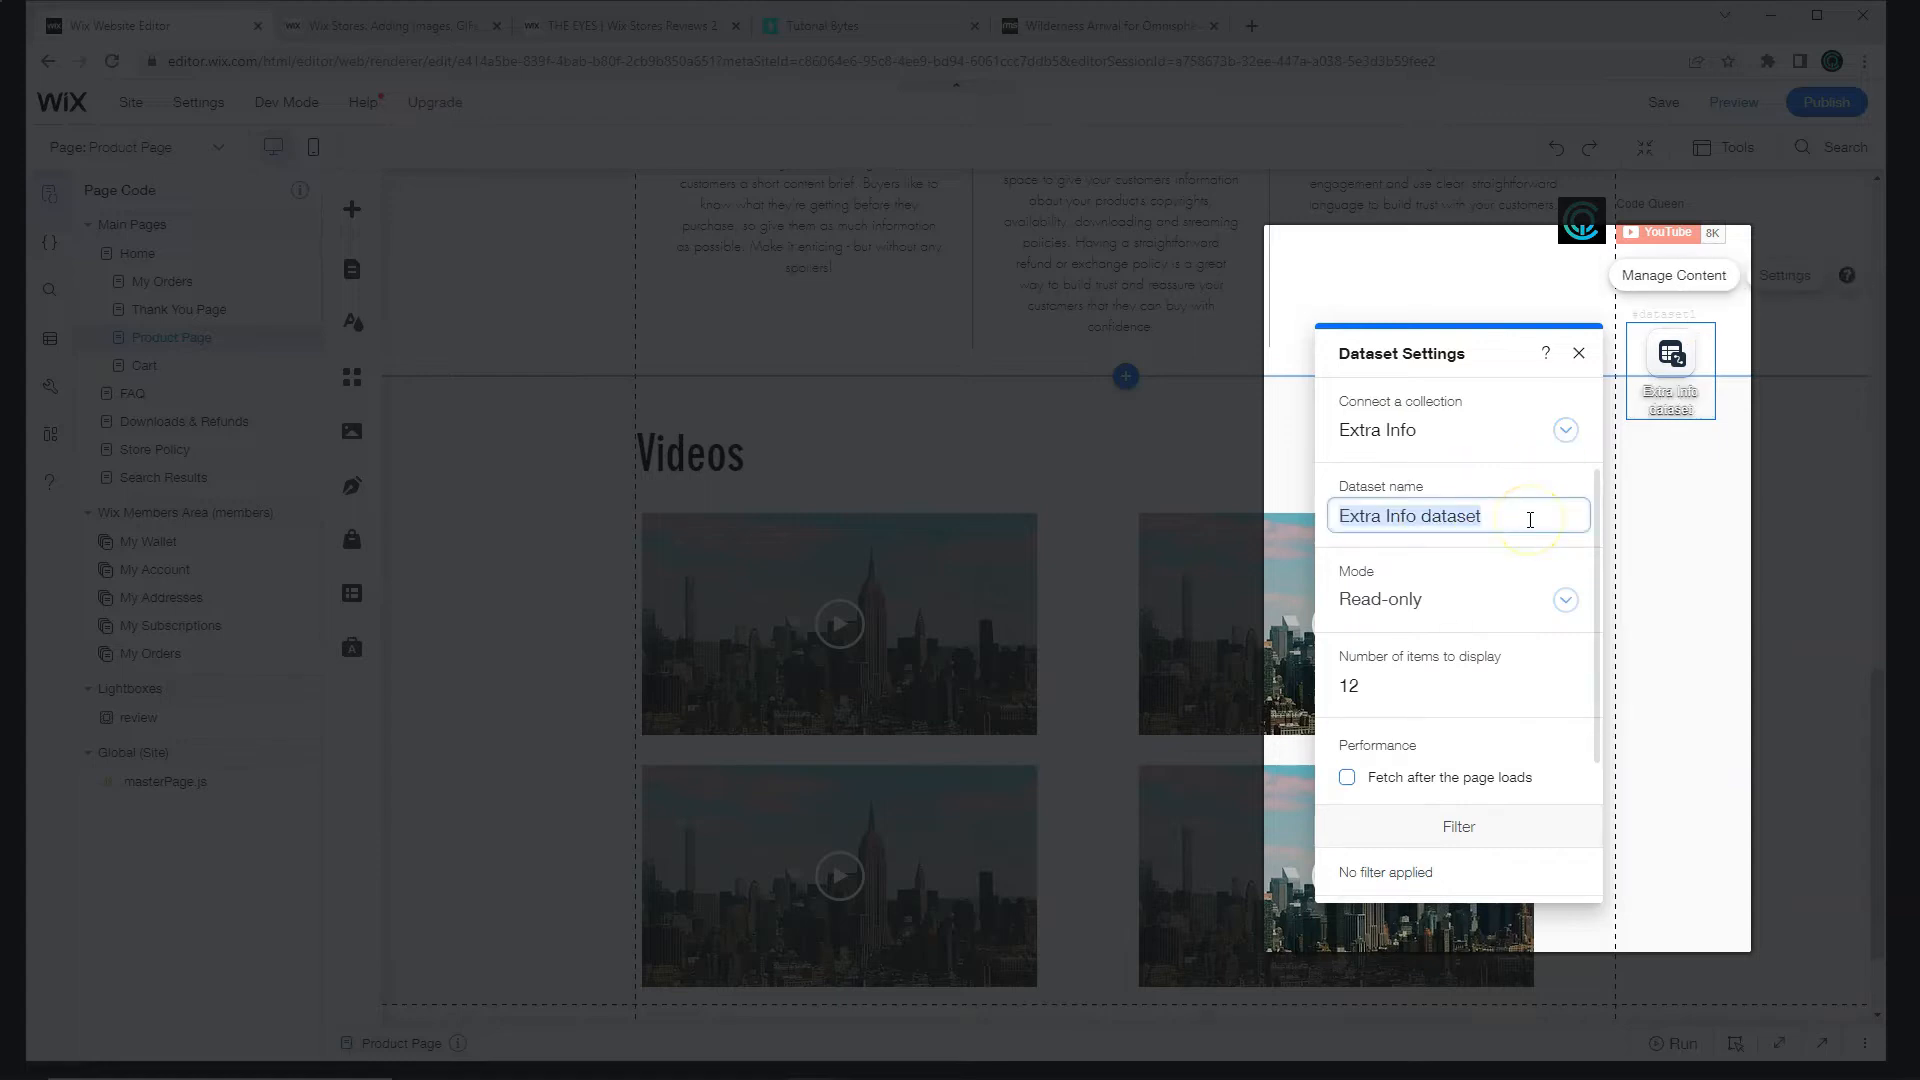
pyautogui.write('Videos')
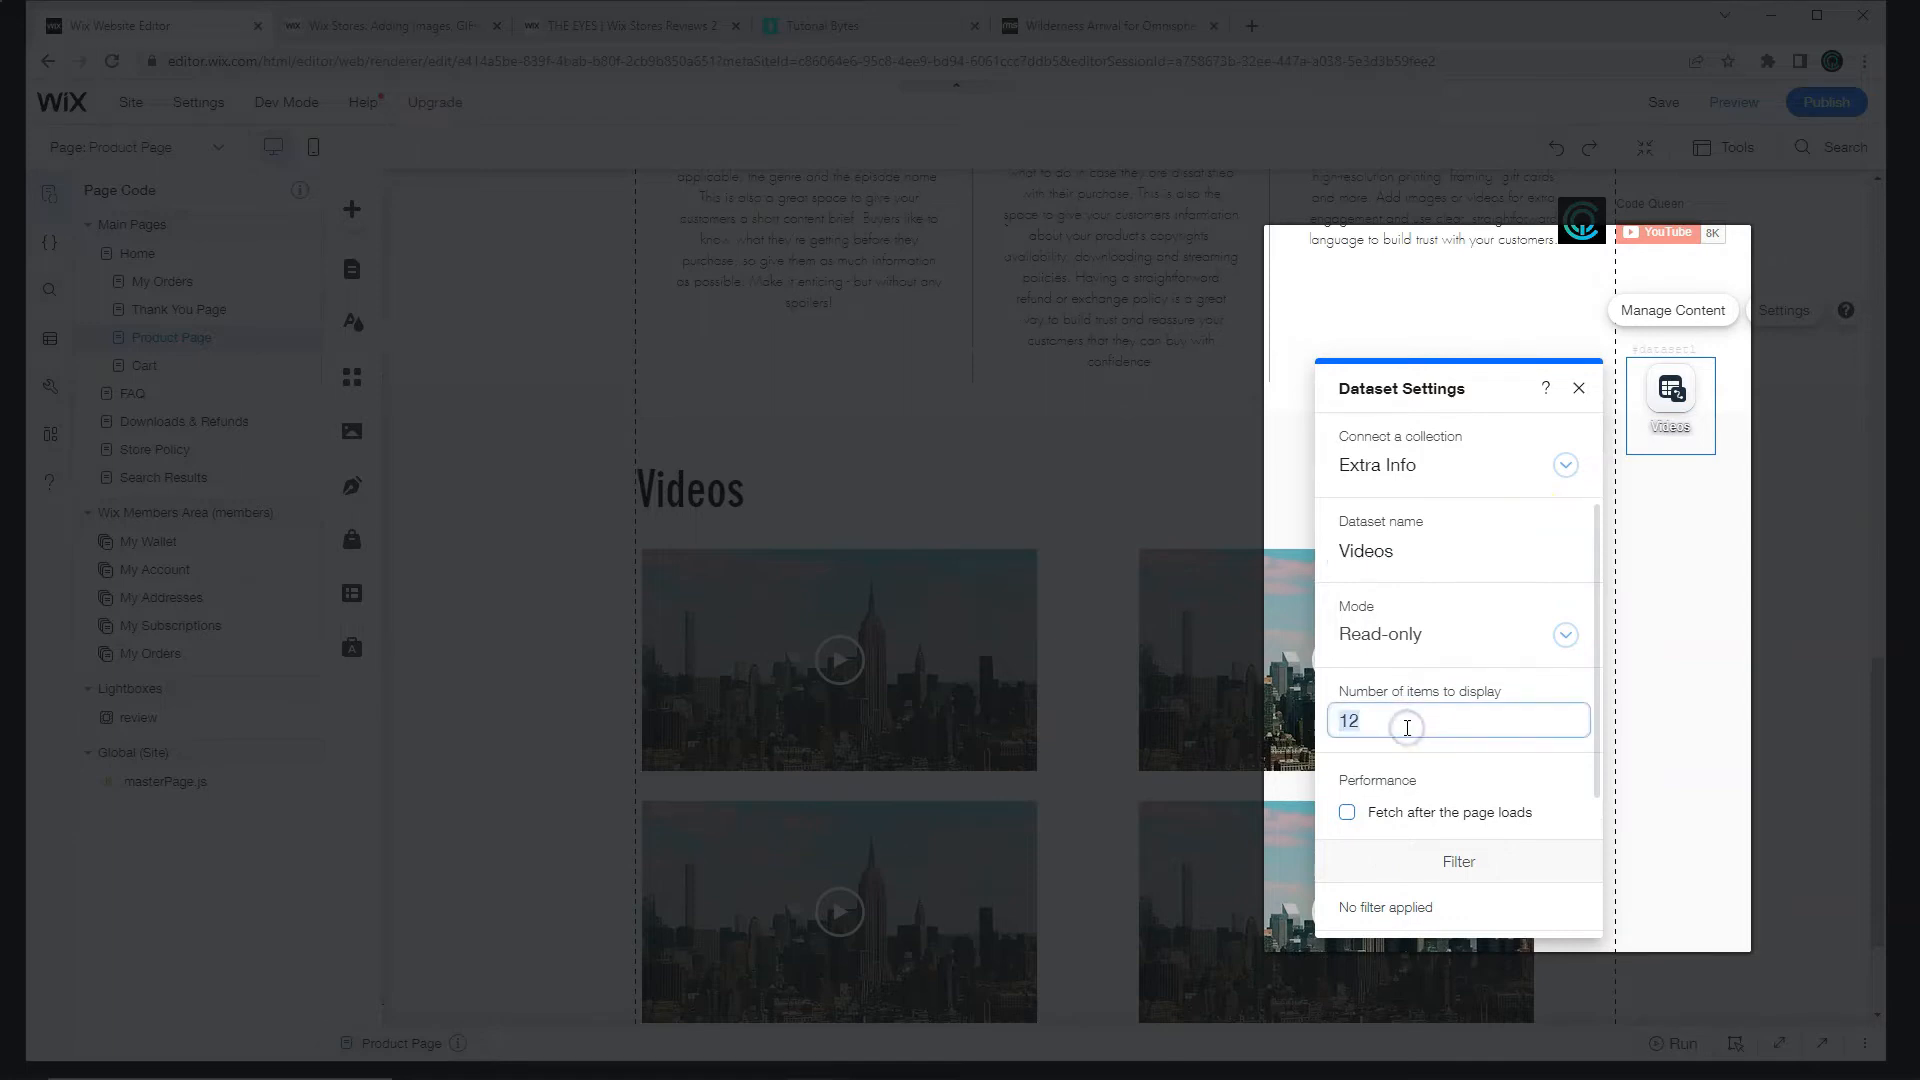
pyautogui.write('20')
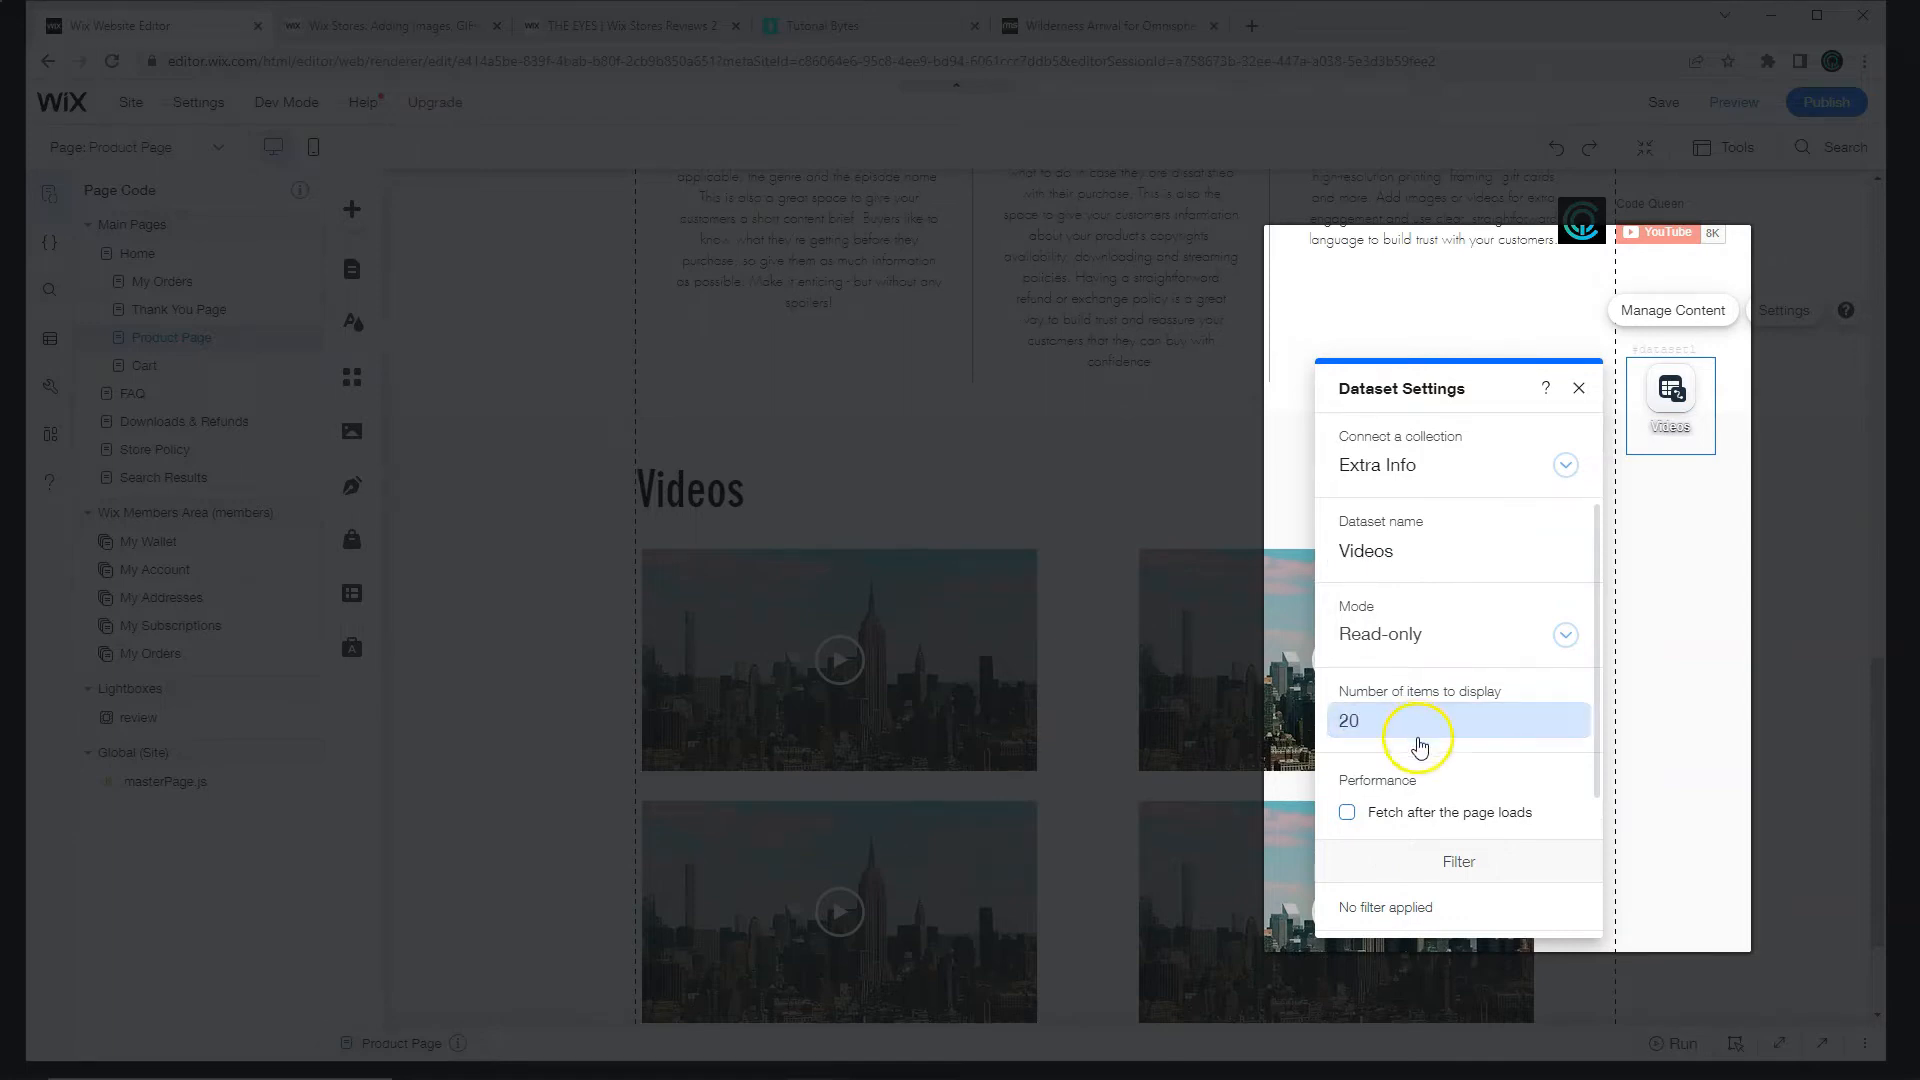
pyautogui.scroll(-3)
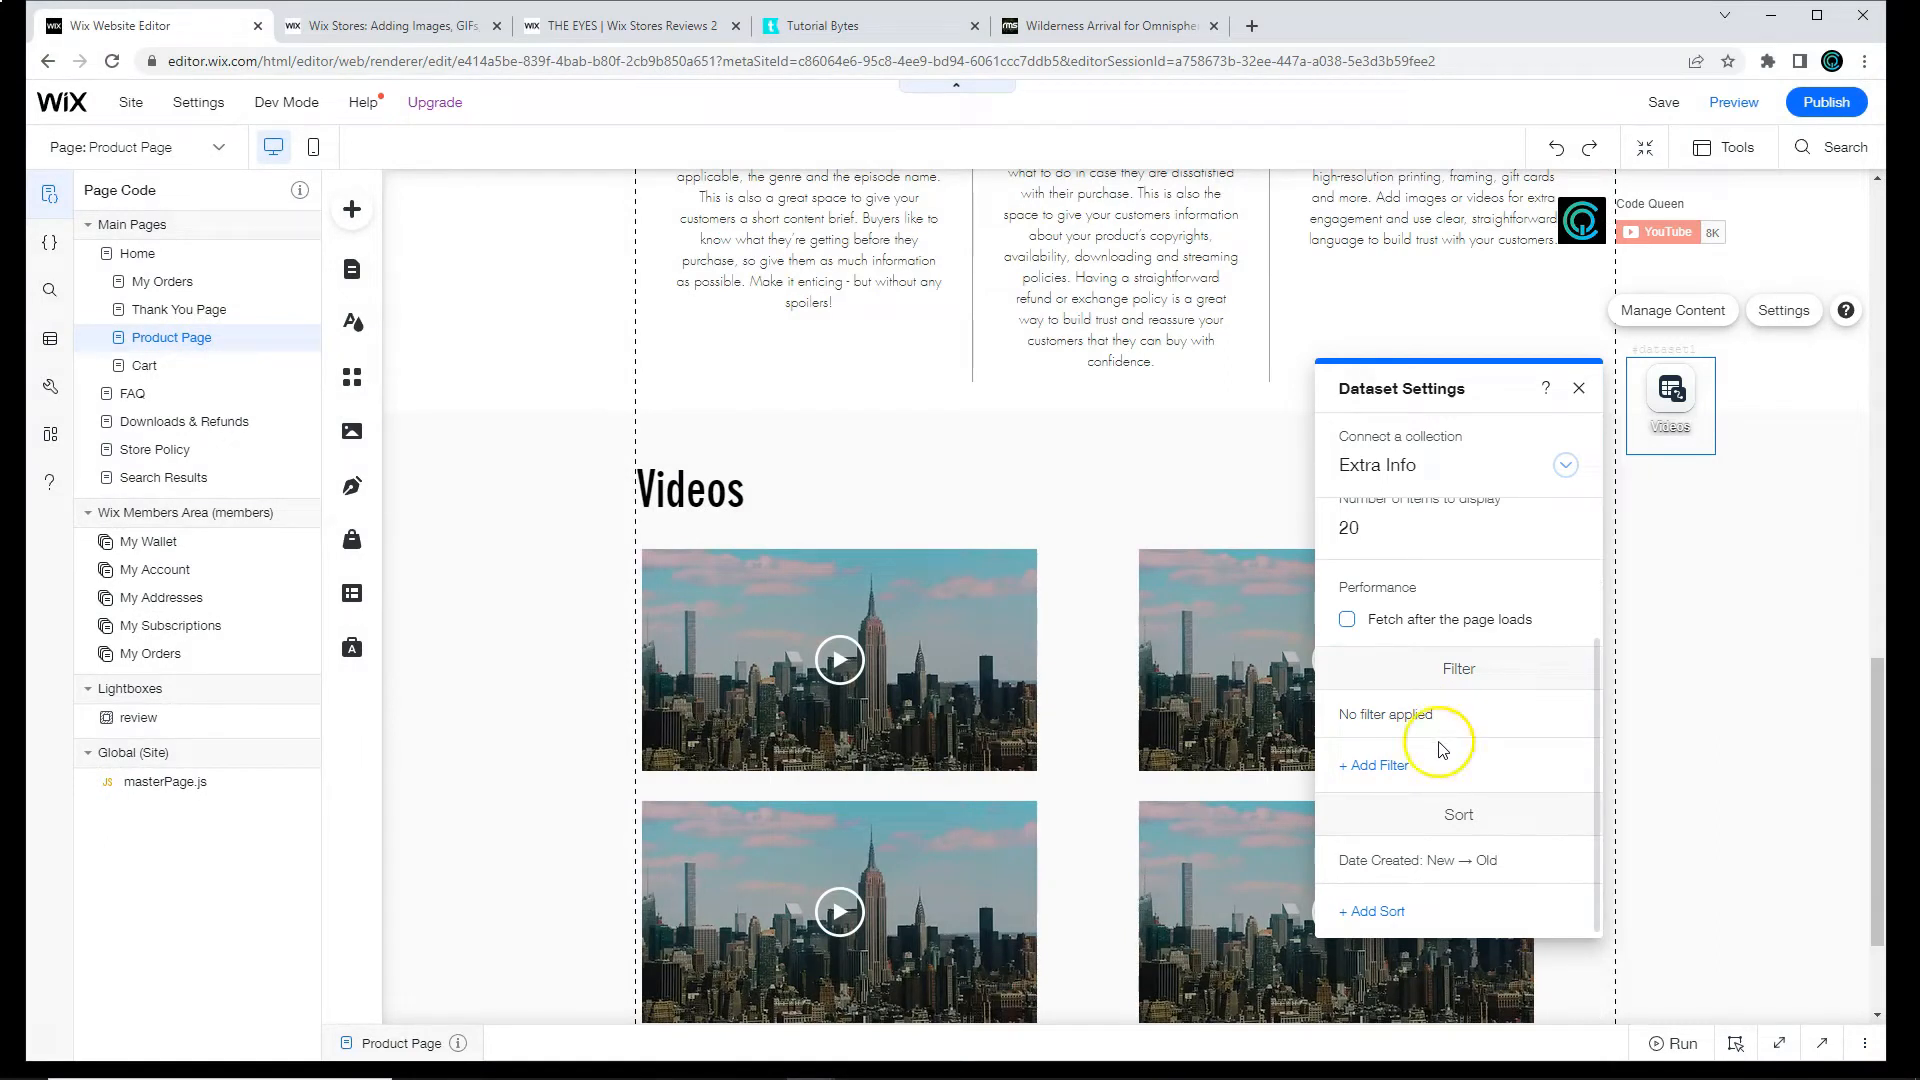
pyautogui.moveTo(1118, 406)
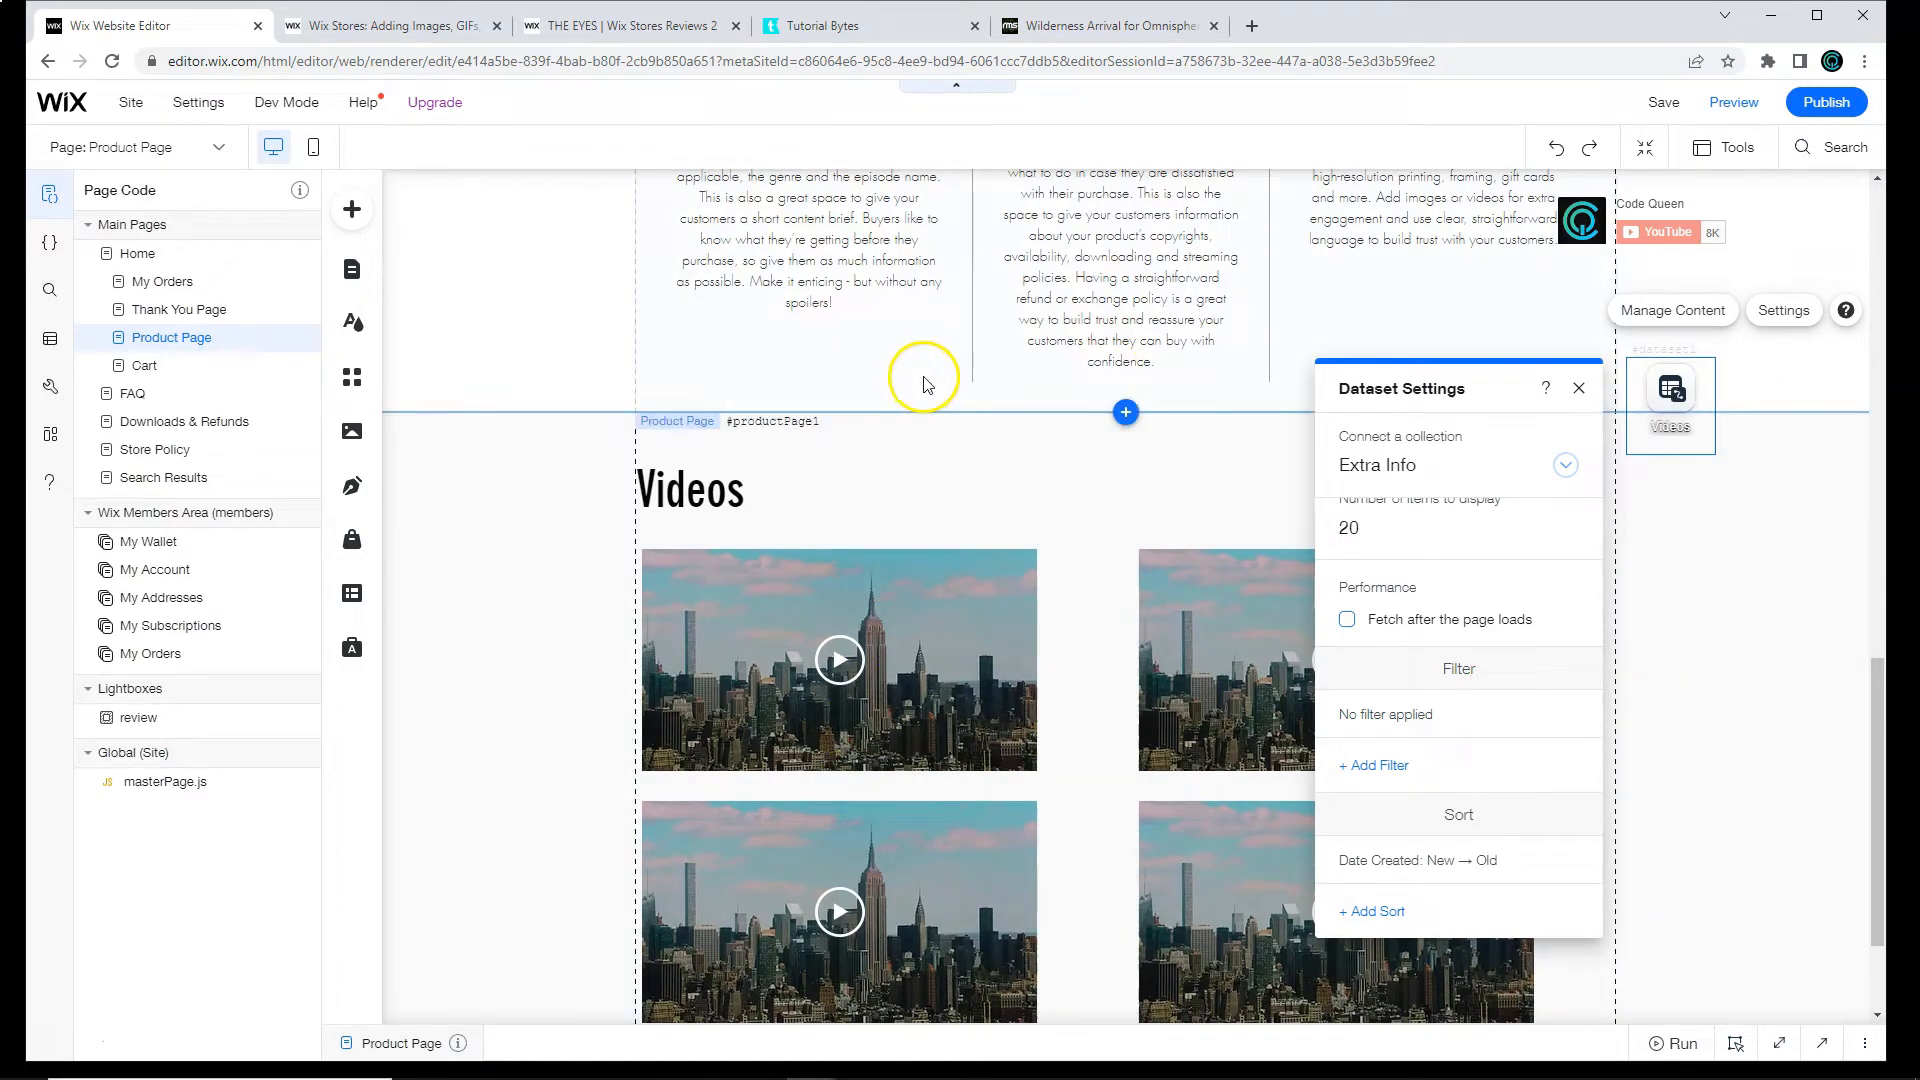
pyautogui.moveTo(924, 384)
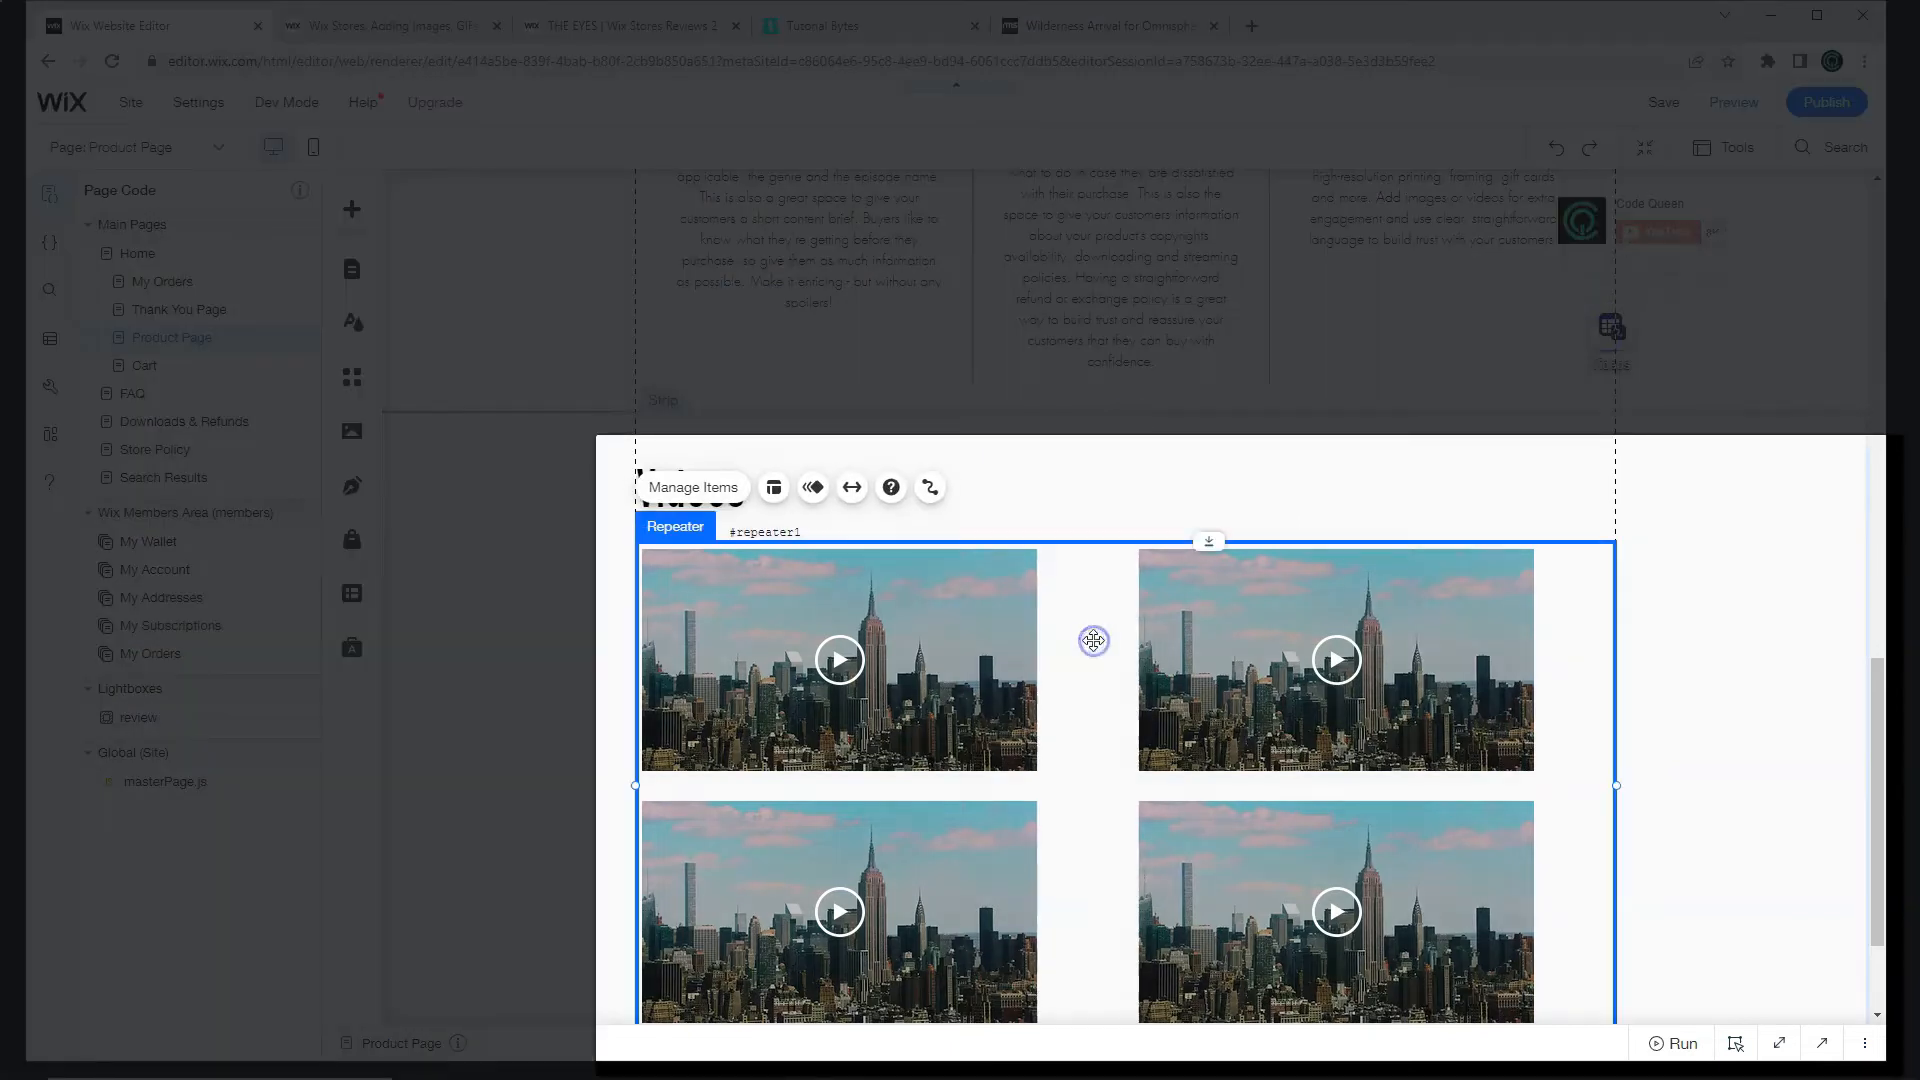
# Step: Connect the repeater to the Videos dataset with each player's source set to Video URL
pyautogui.click(928, 485)
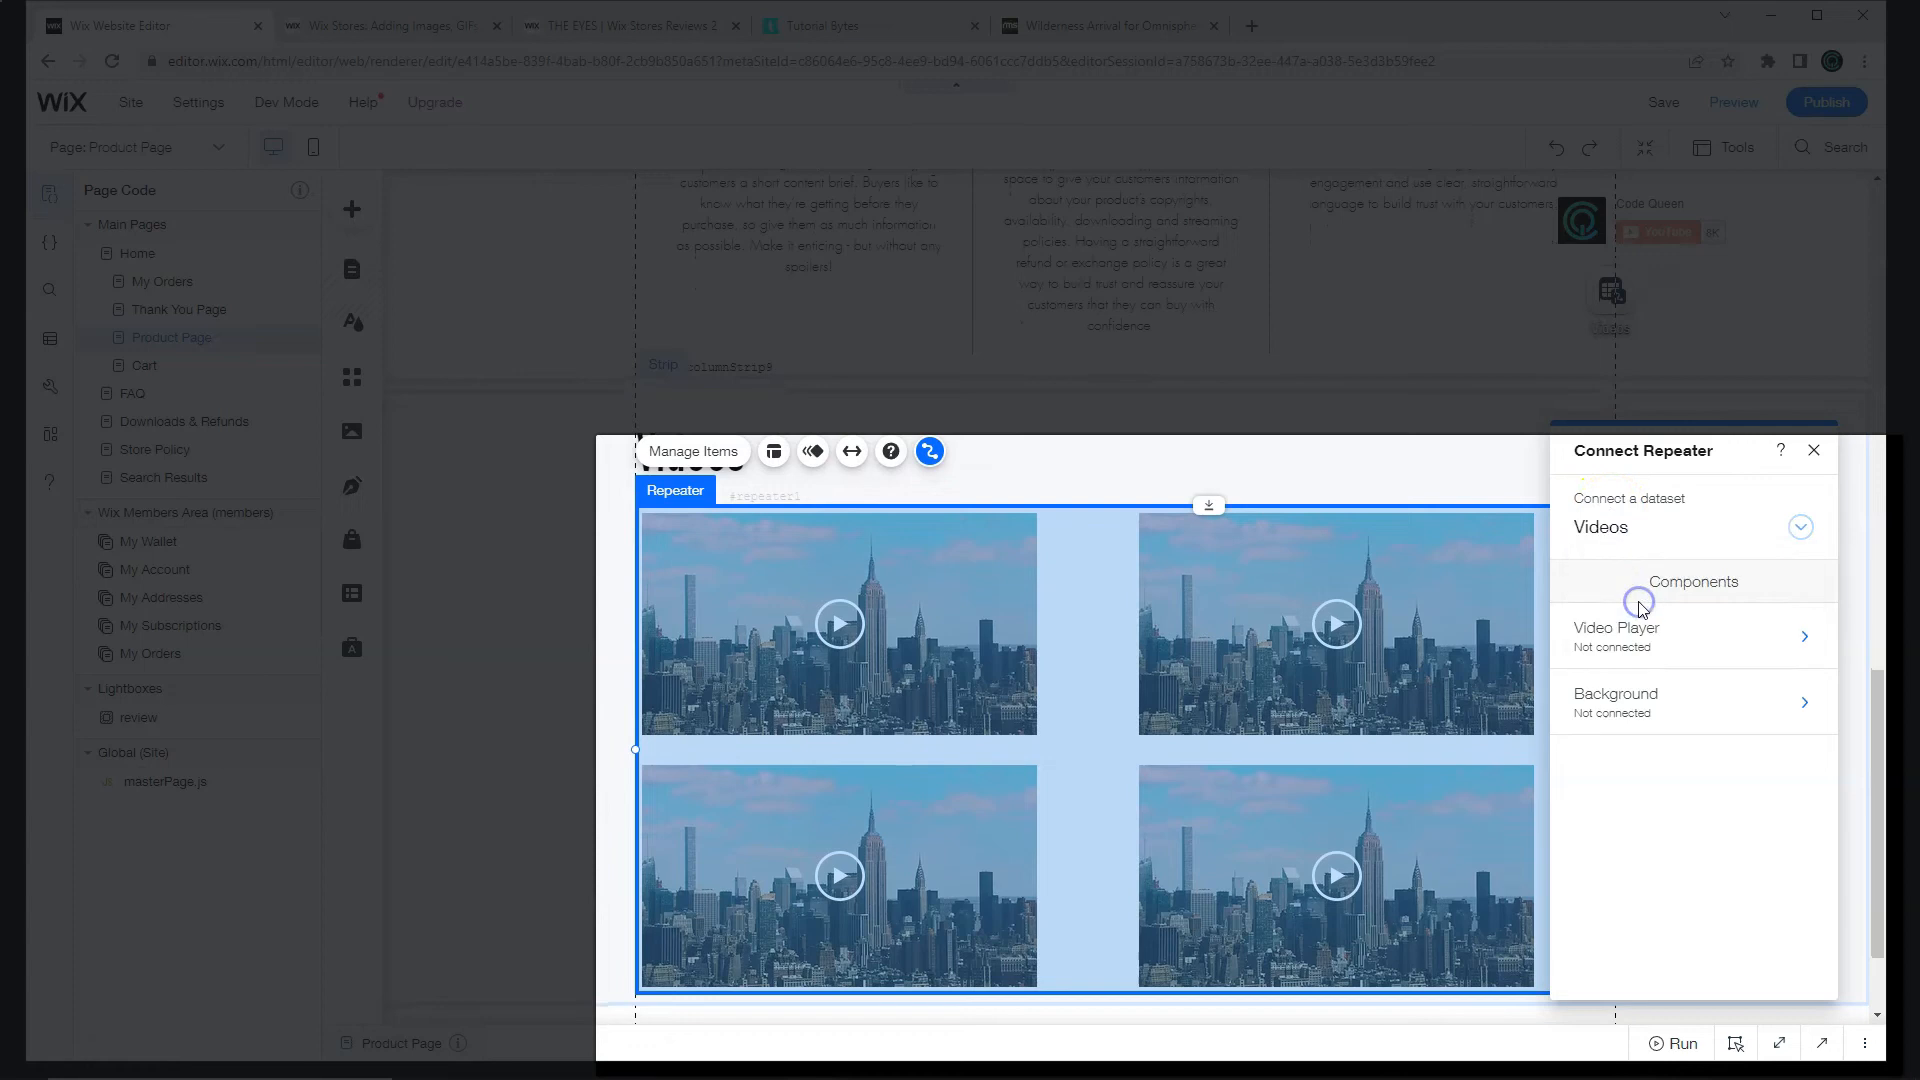
pyautogui.click(1615, 636)
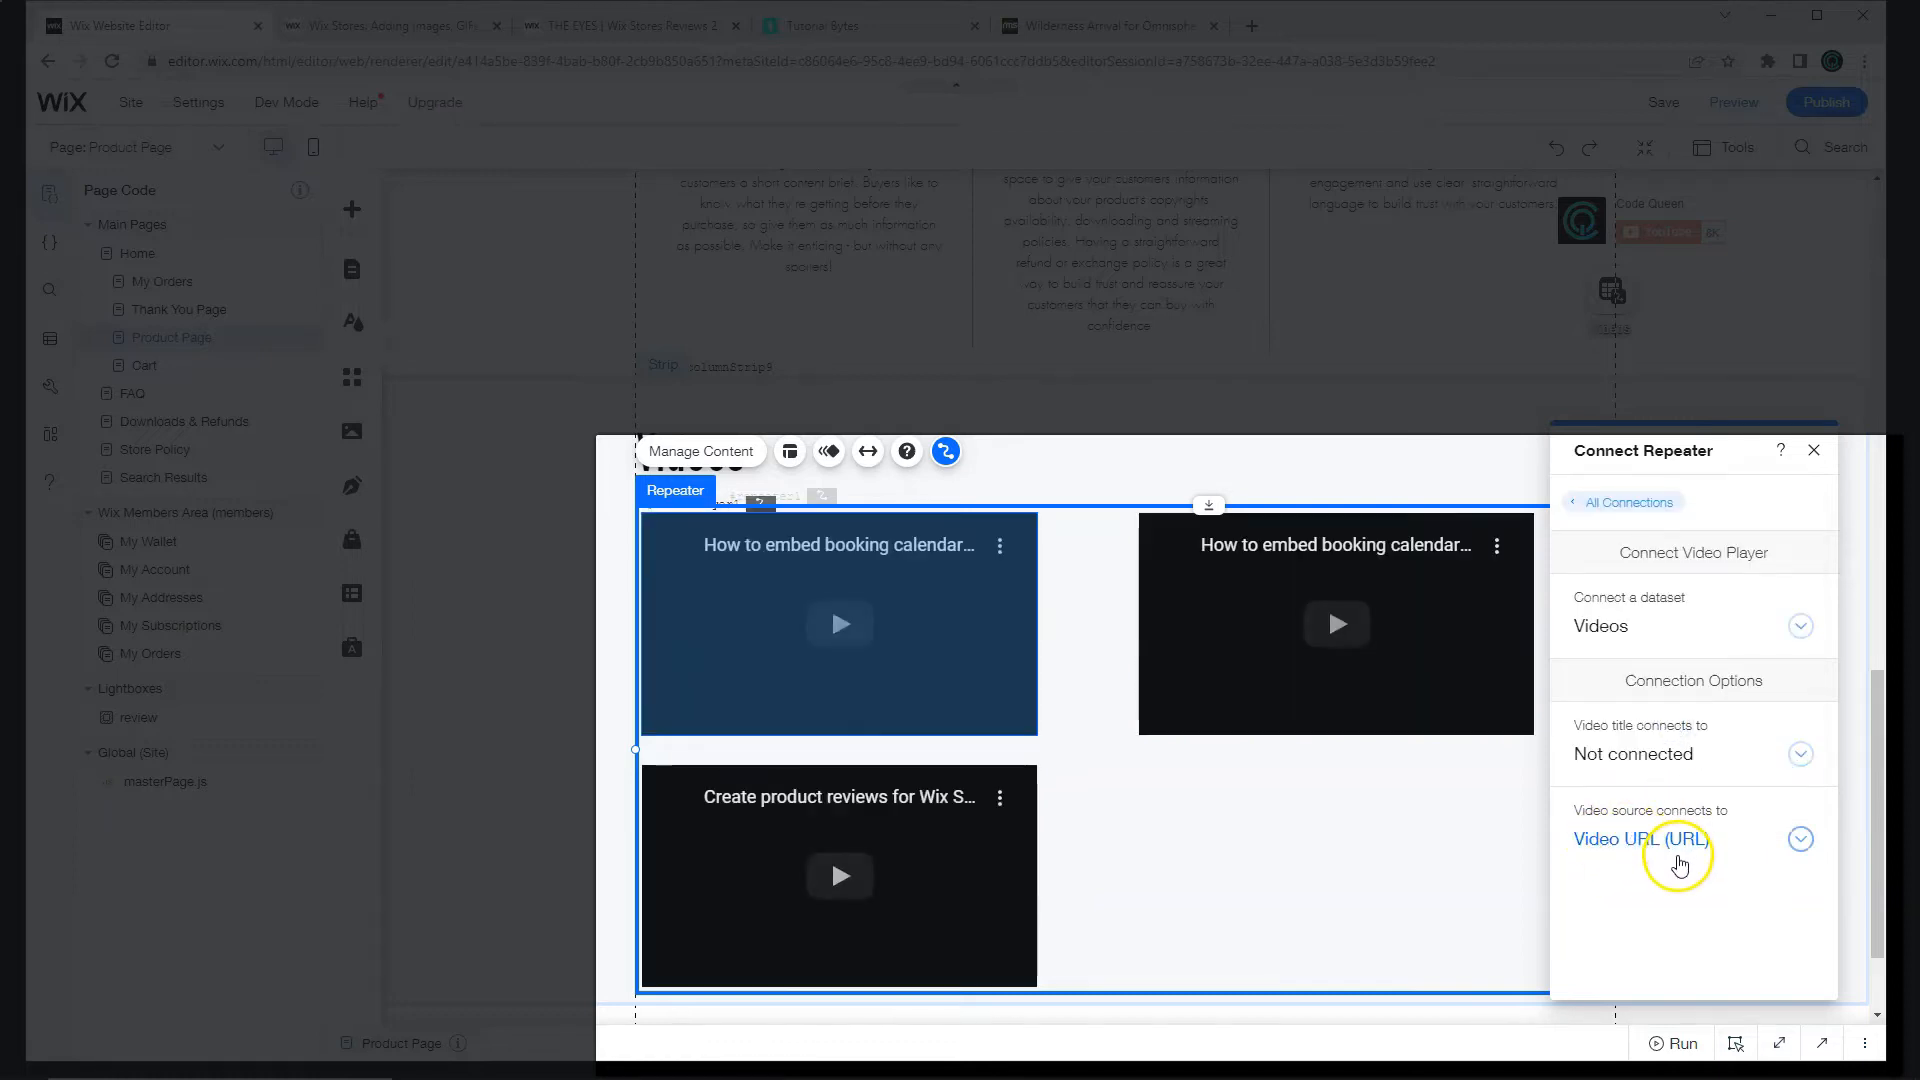
pyautogui.click(1814, 450)
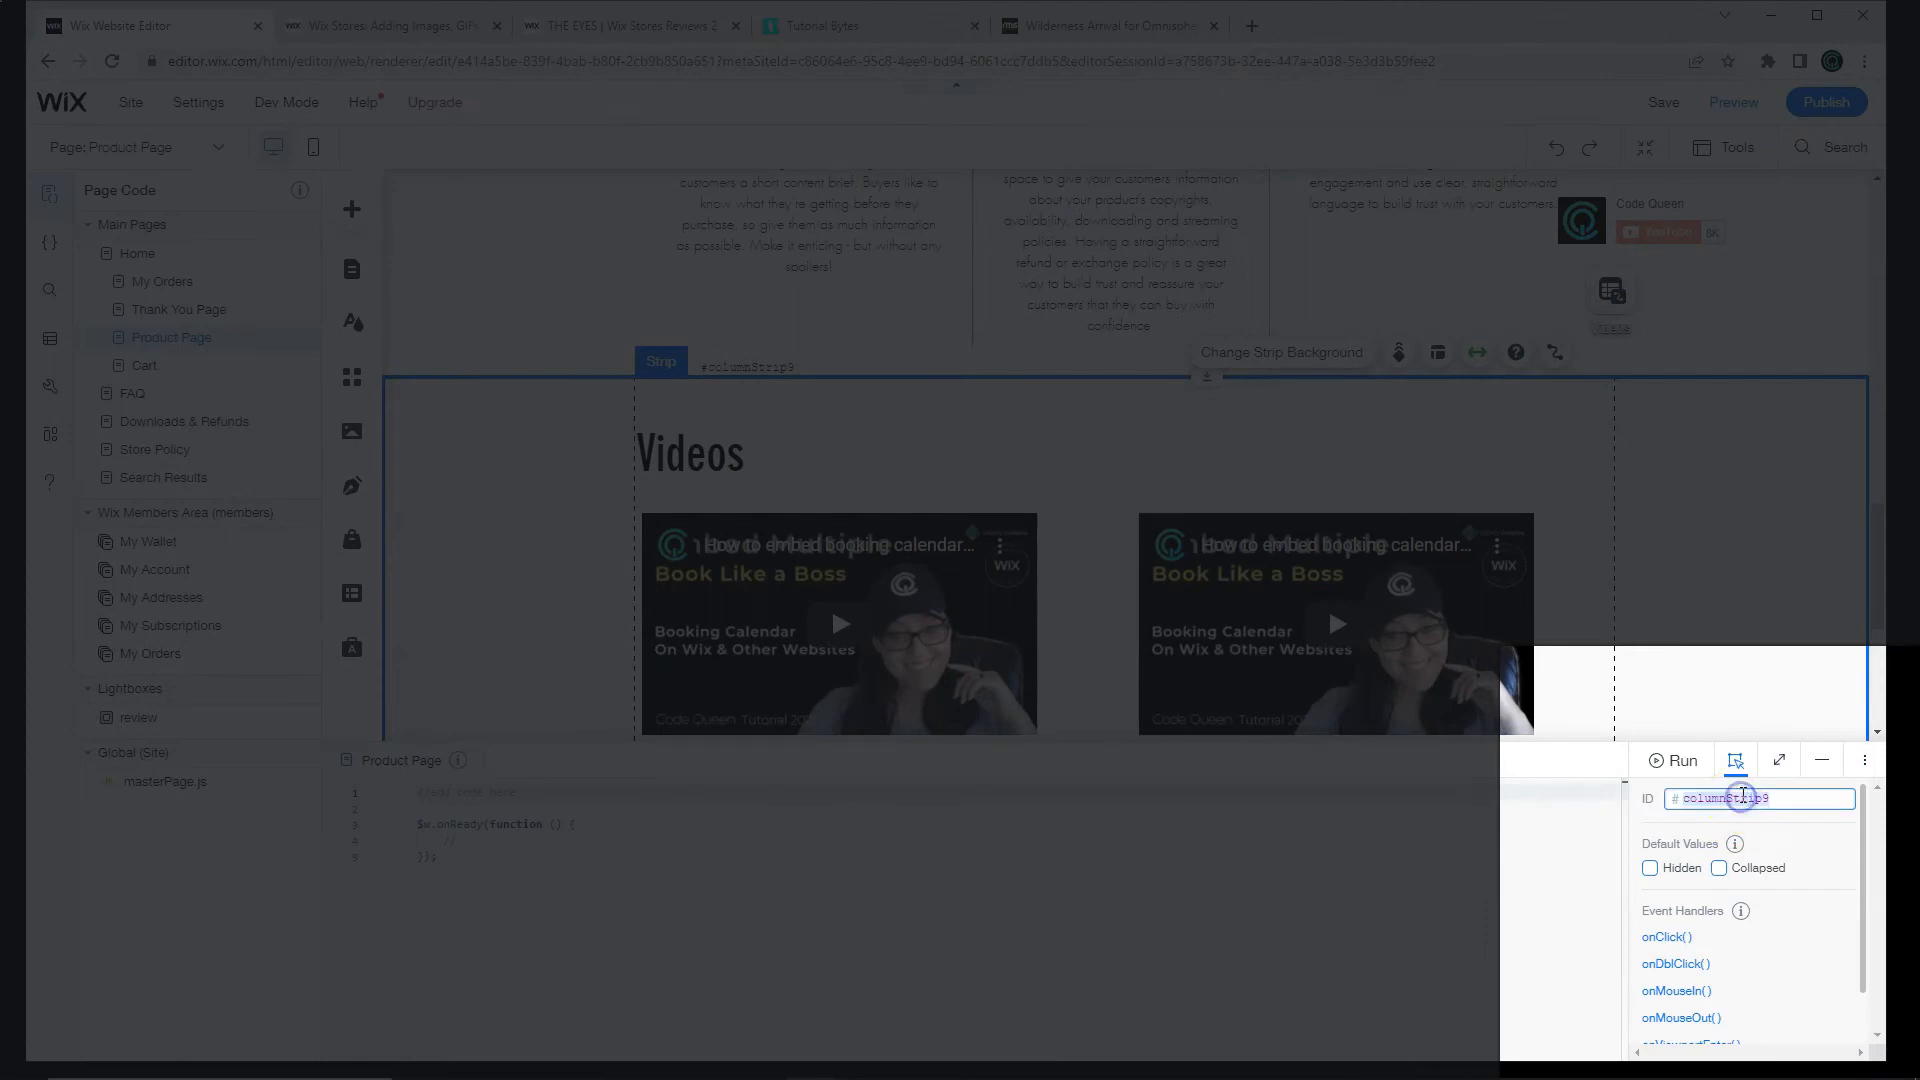
# Step: Set the strip ID to videoStrip and the dataset ID to videoDataset
pyautogui.write('videoStrip')
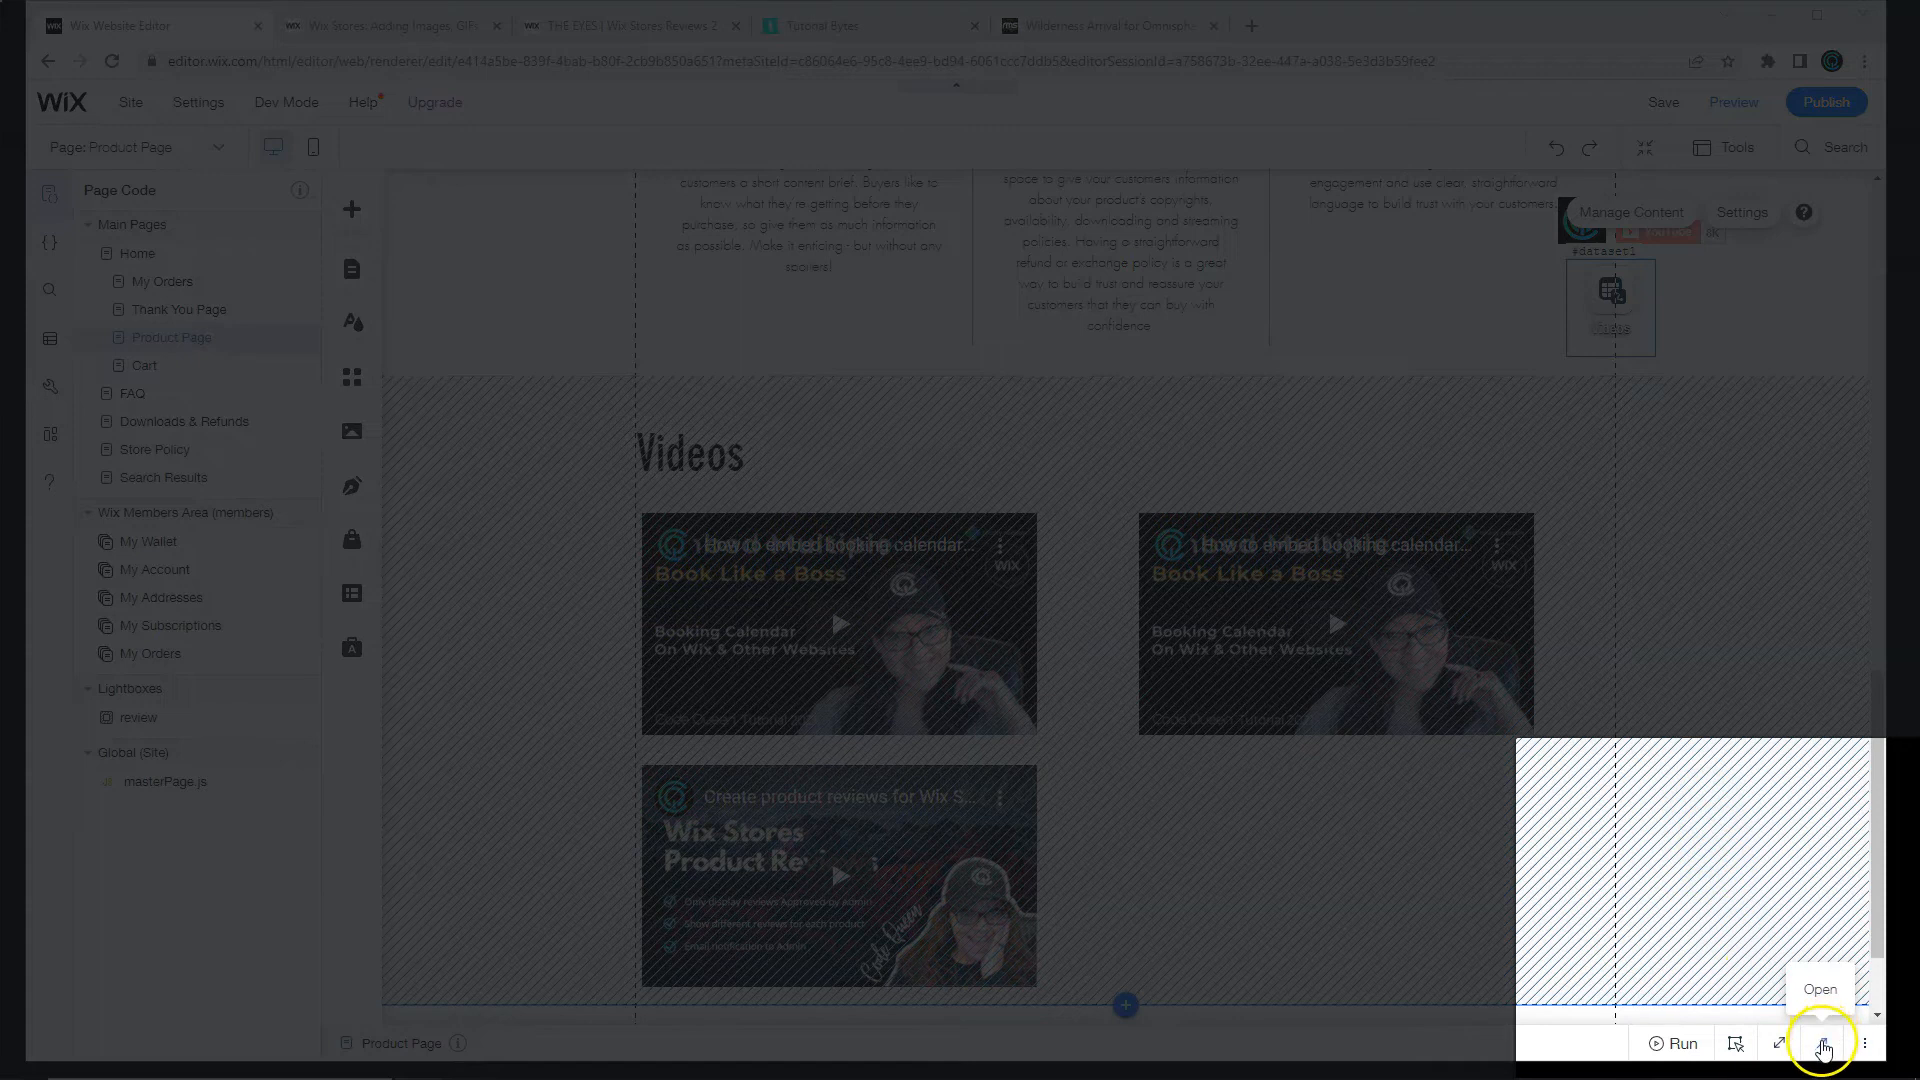
pyautogui.click(1824, 1043)
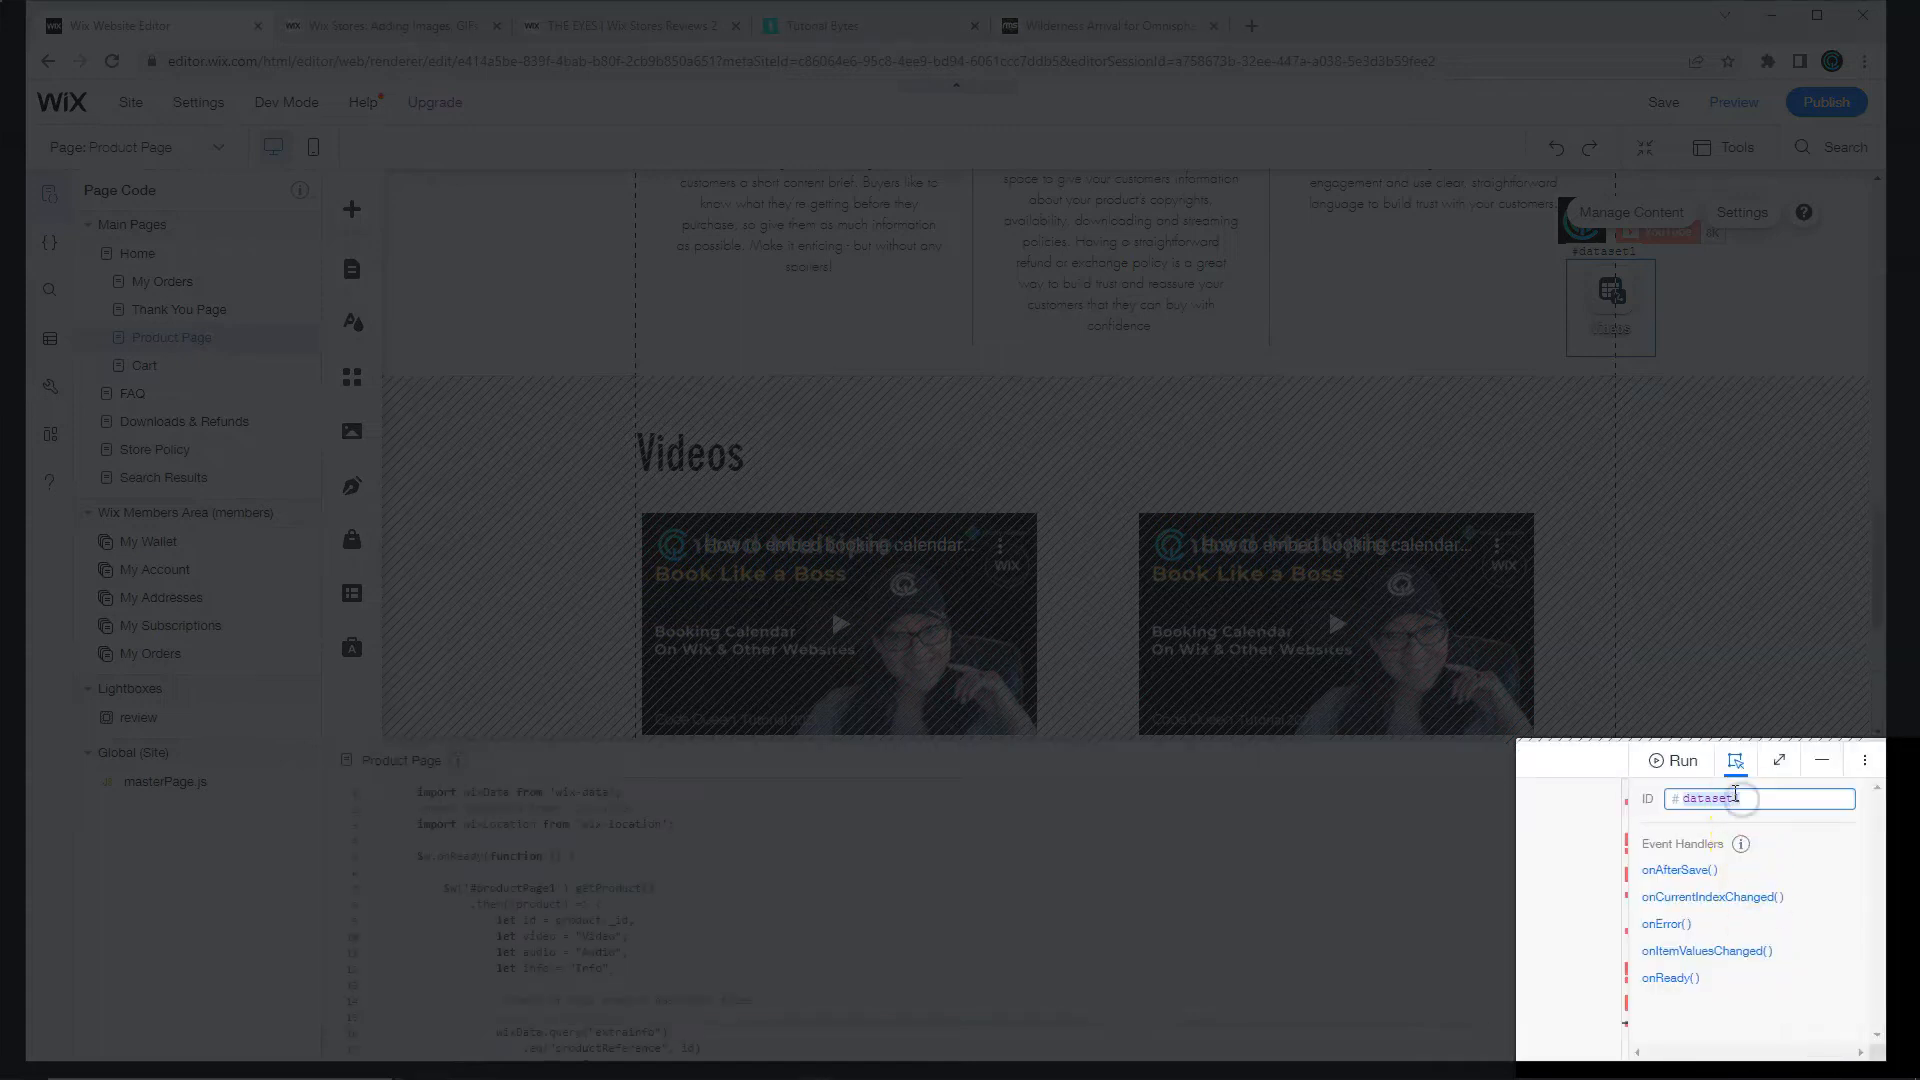
pyautogui.write('videoDataset')
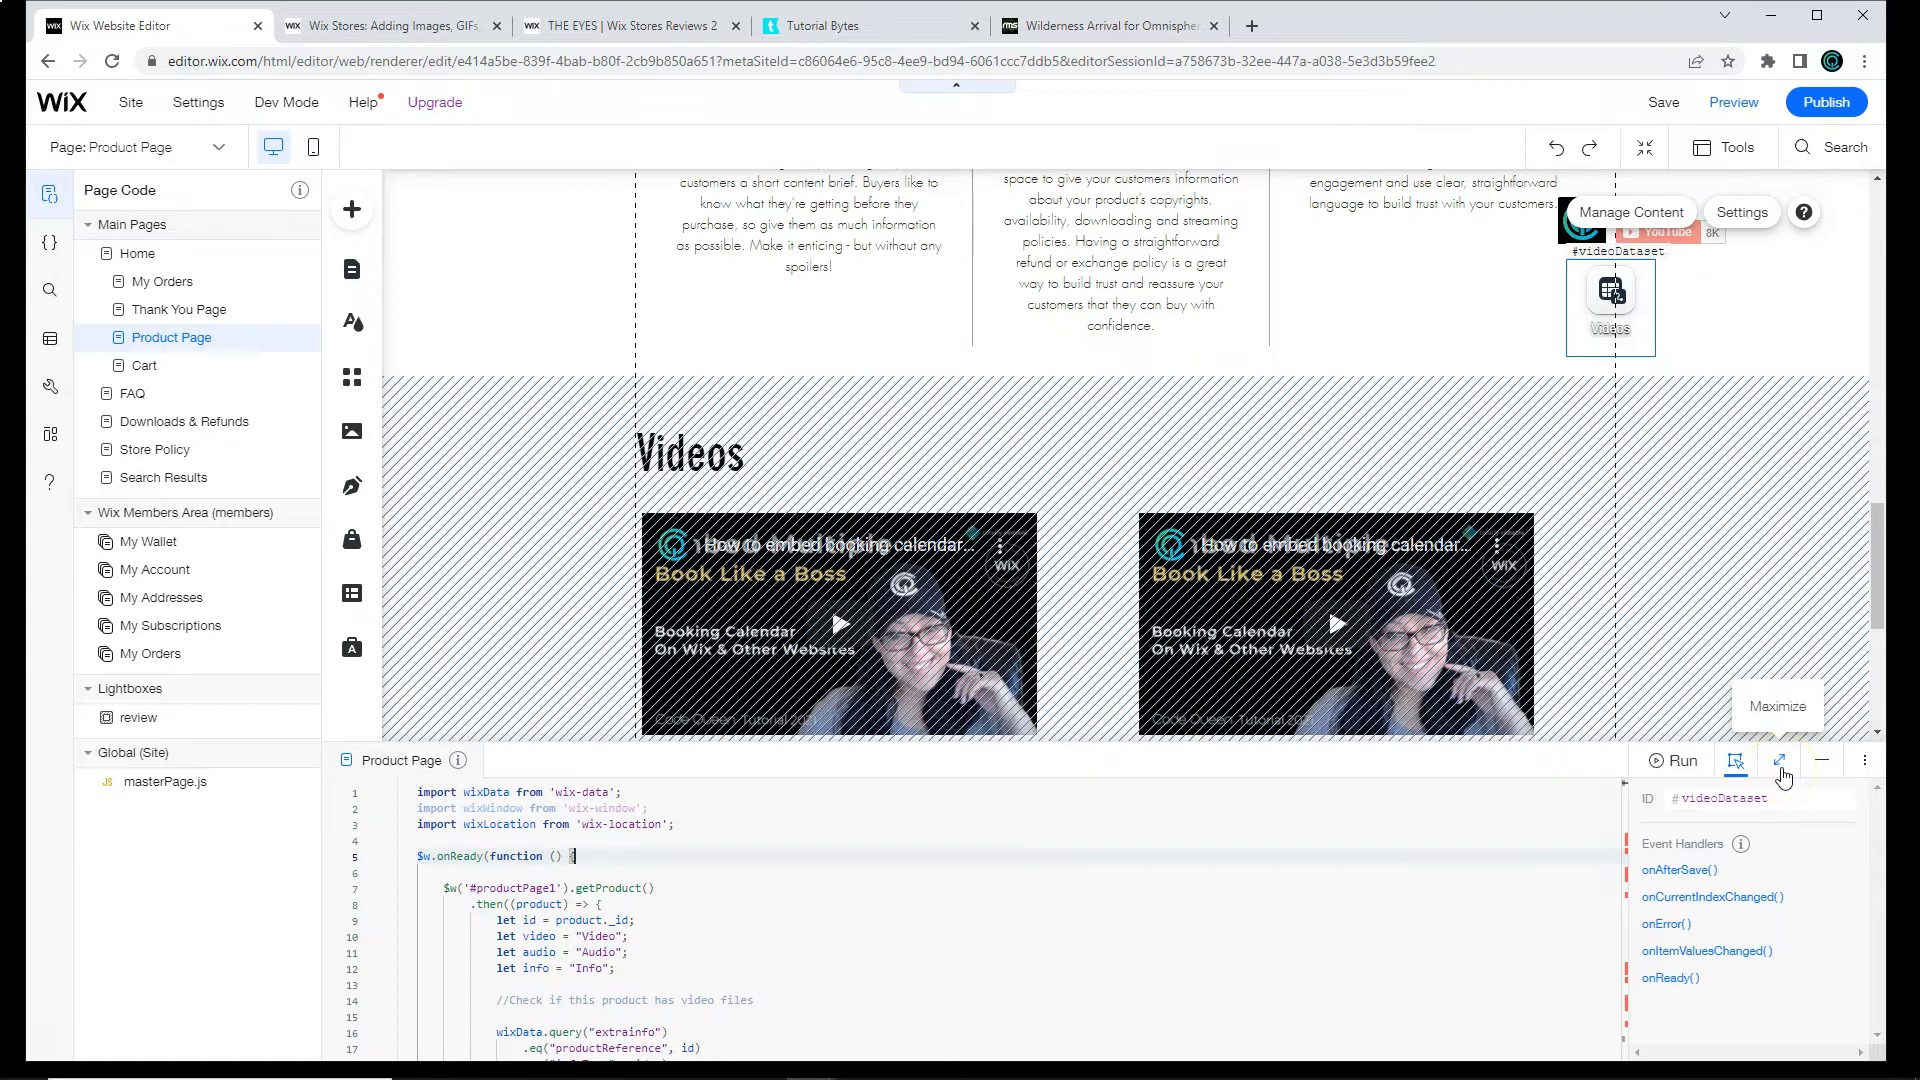
# Step: Maximize the Page Code editor, highlight the video/audio/info variable lines, then shrink it back
pyautogui.click(1779, 760)
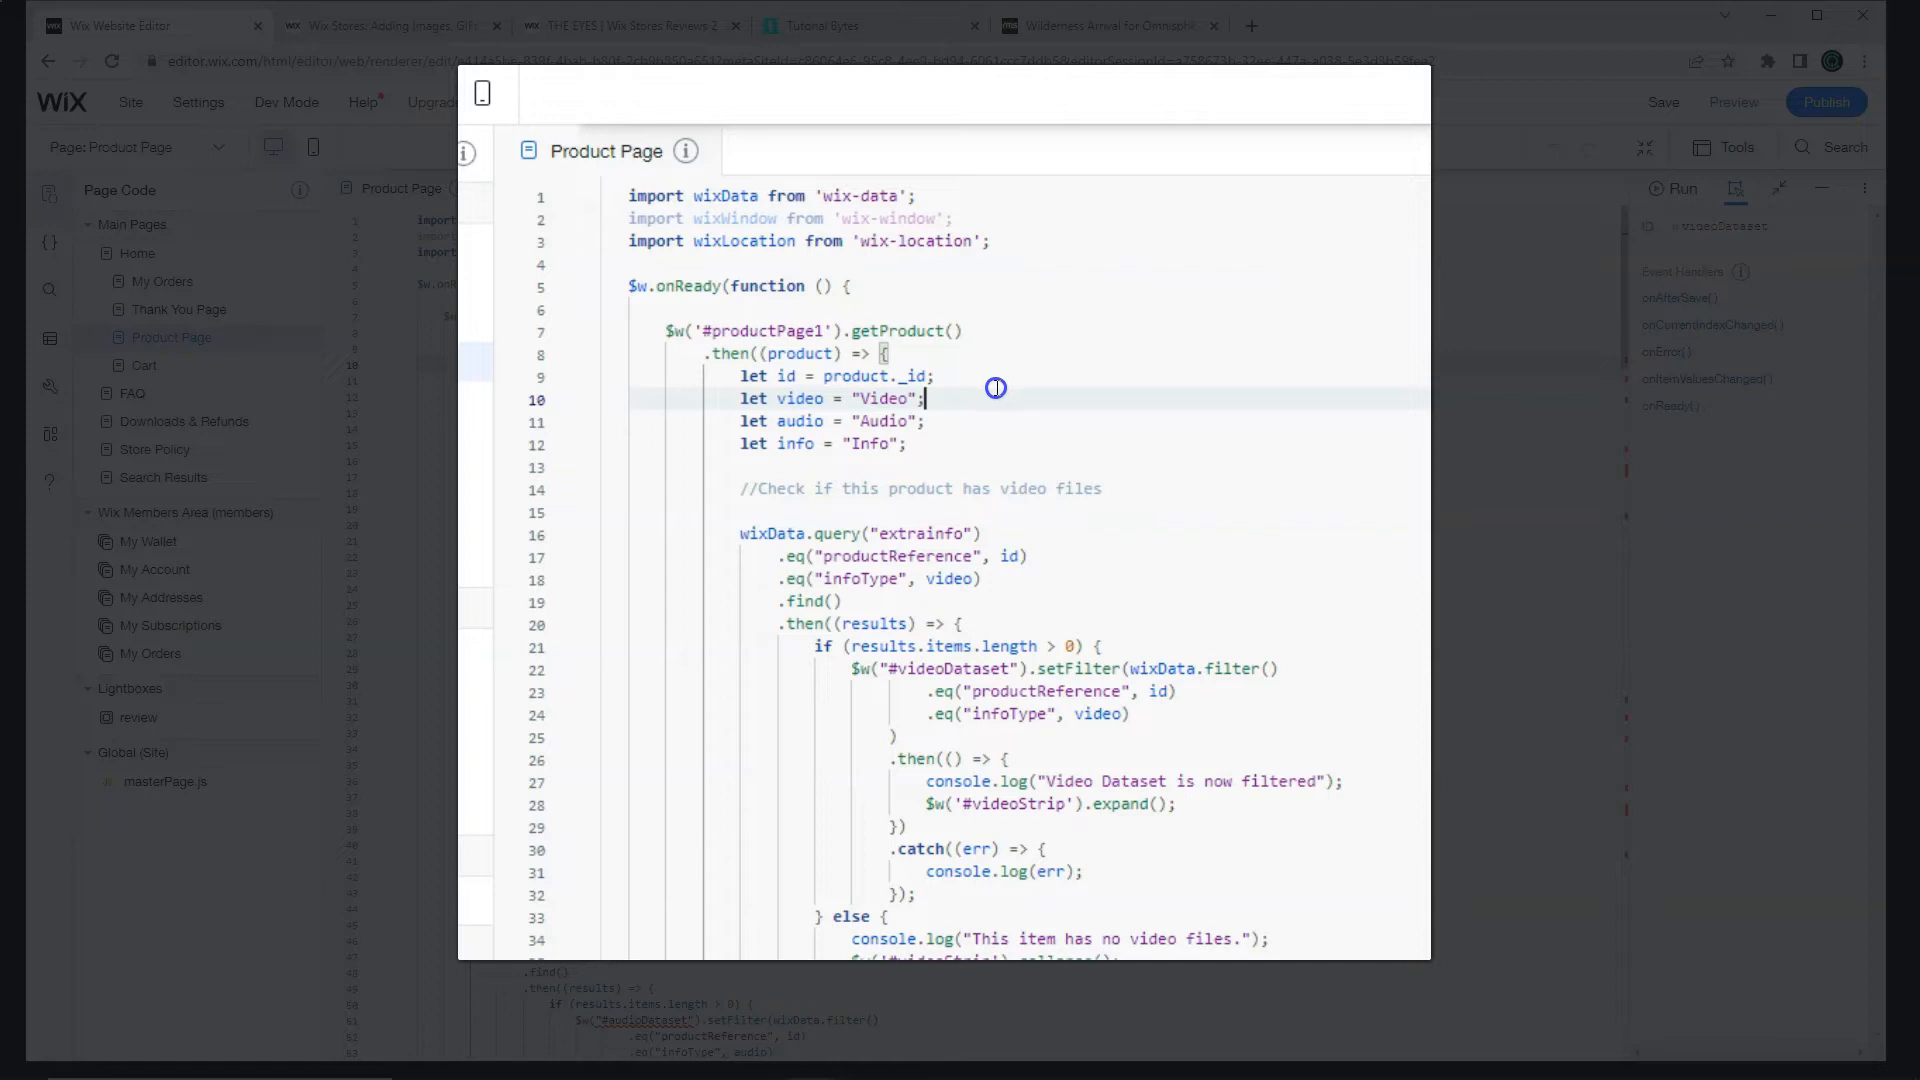
pyautogui.moveTo(739, 400); pyautogui.dragTo(906, 444)
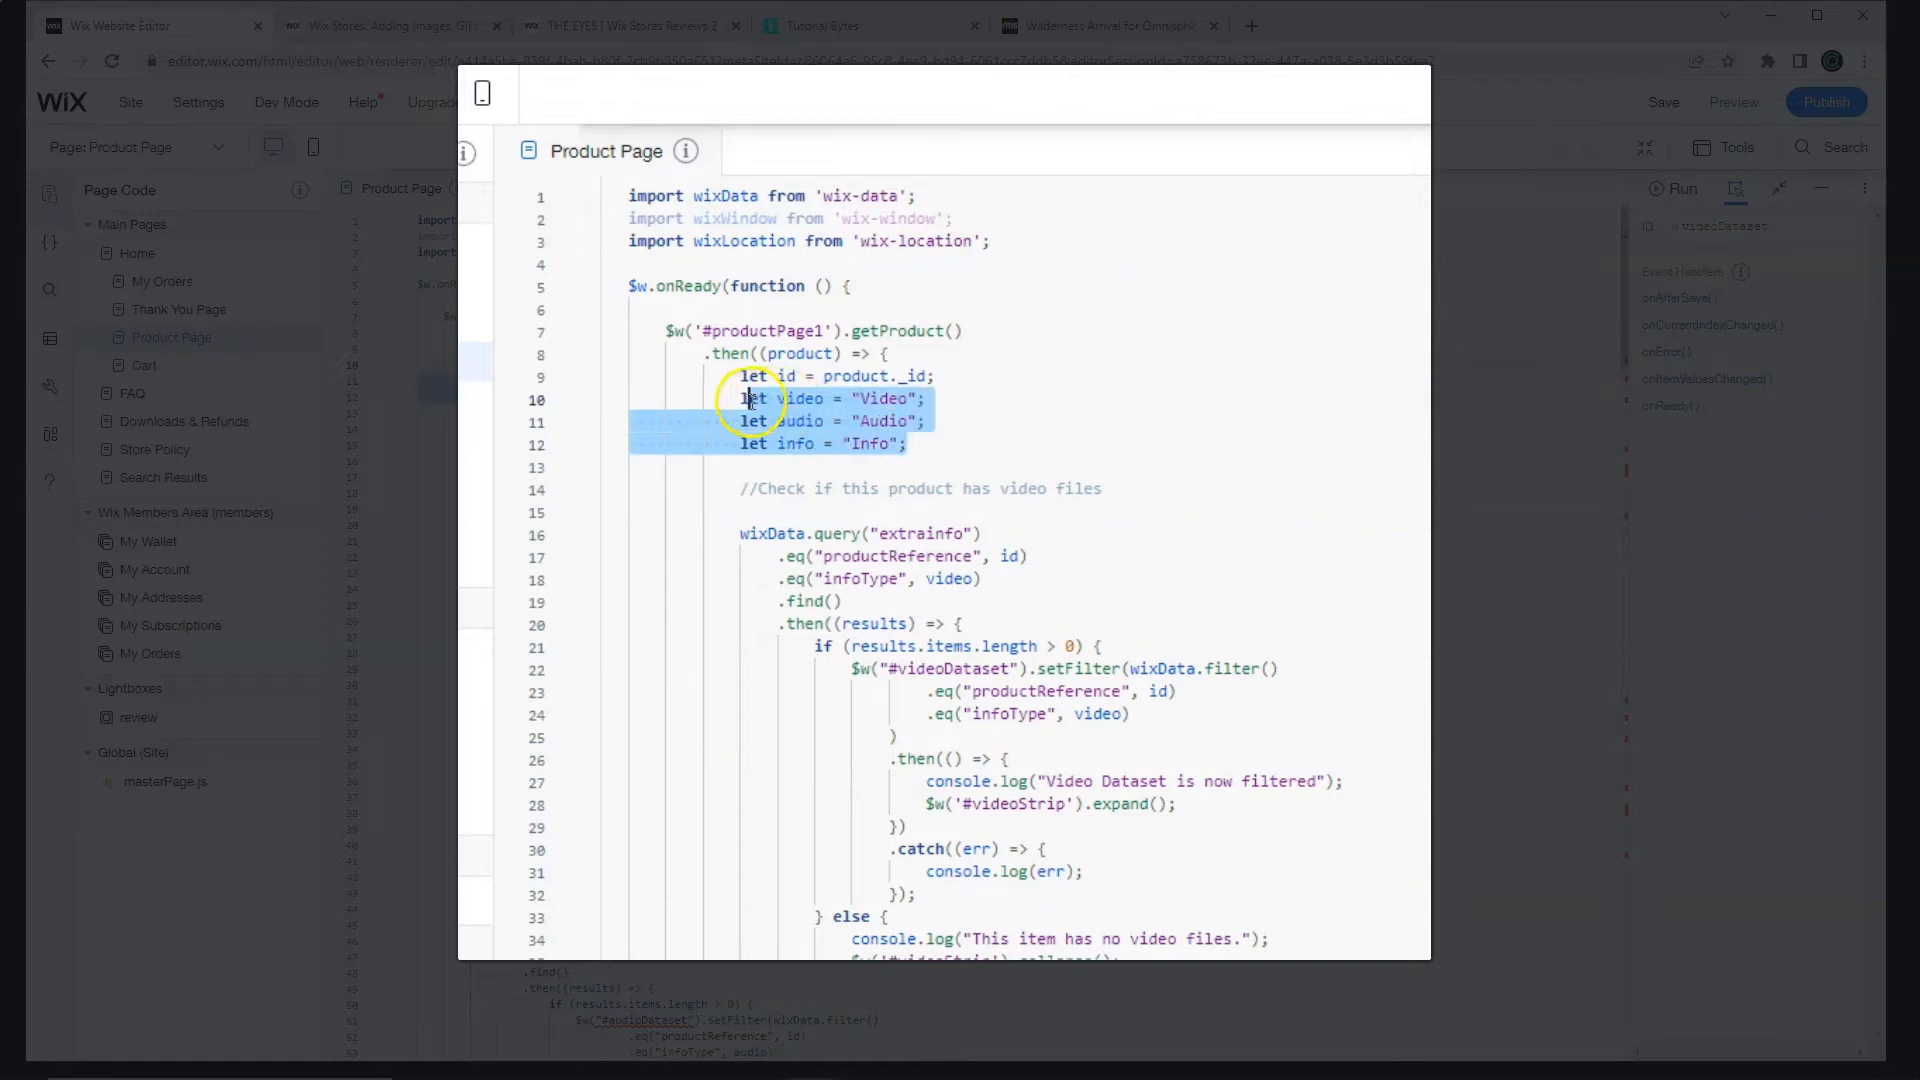
pyautogui.click(906, 444)
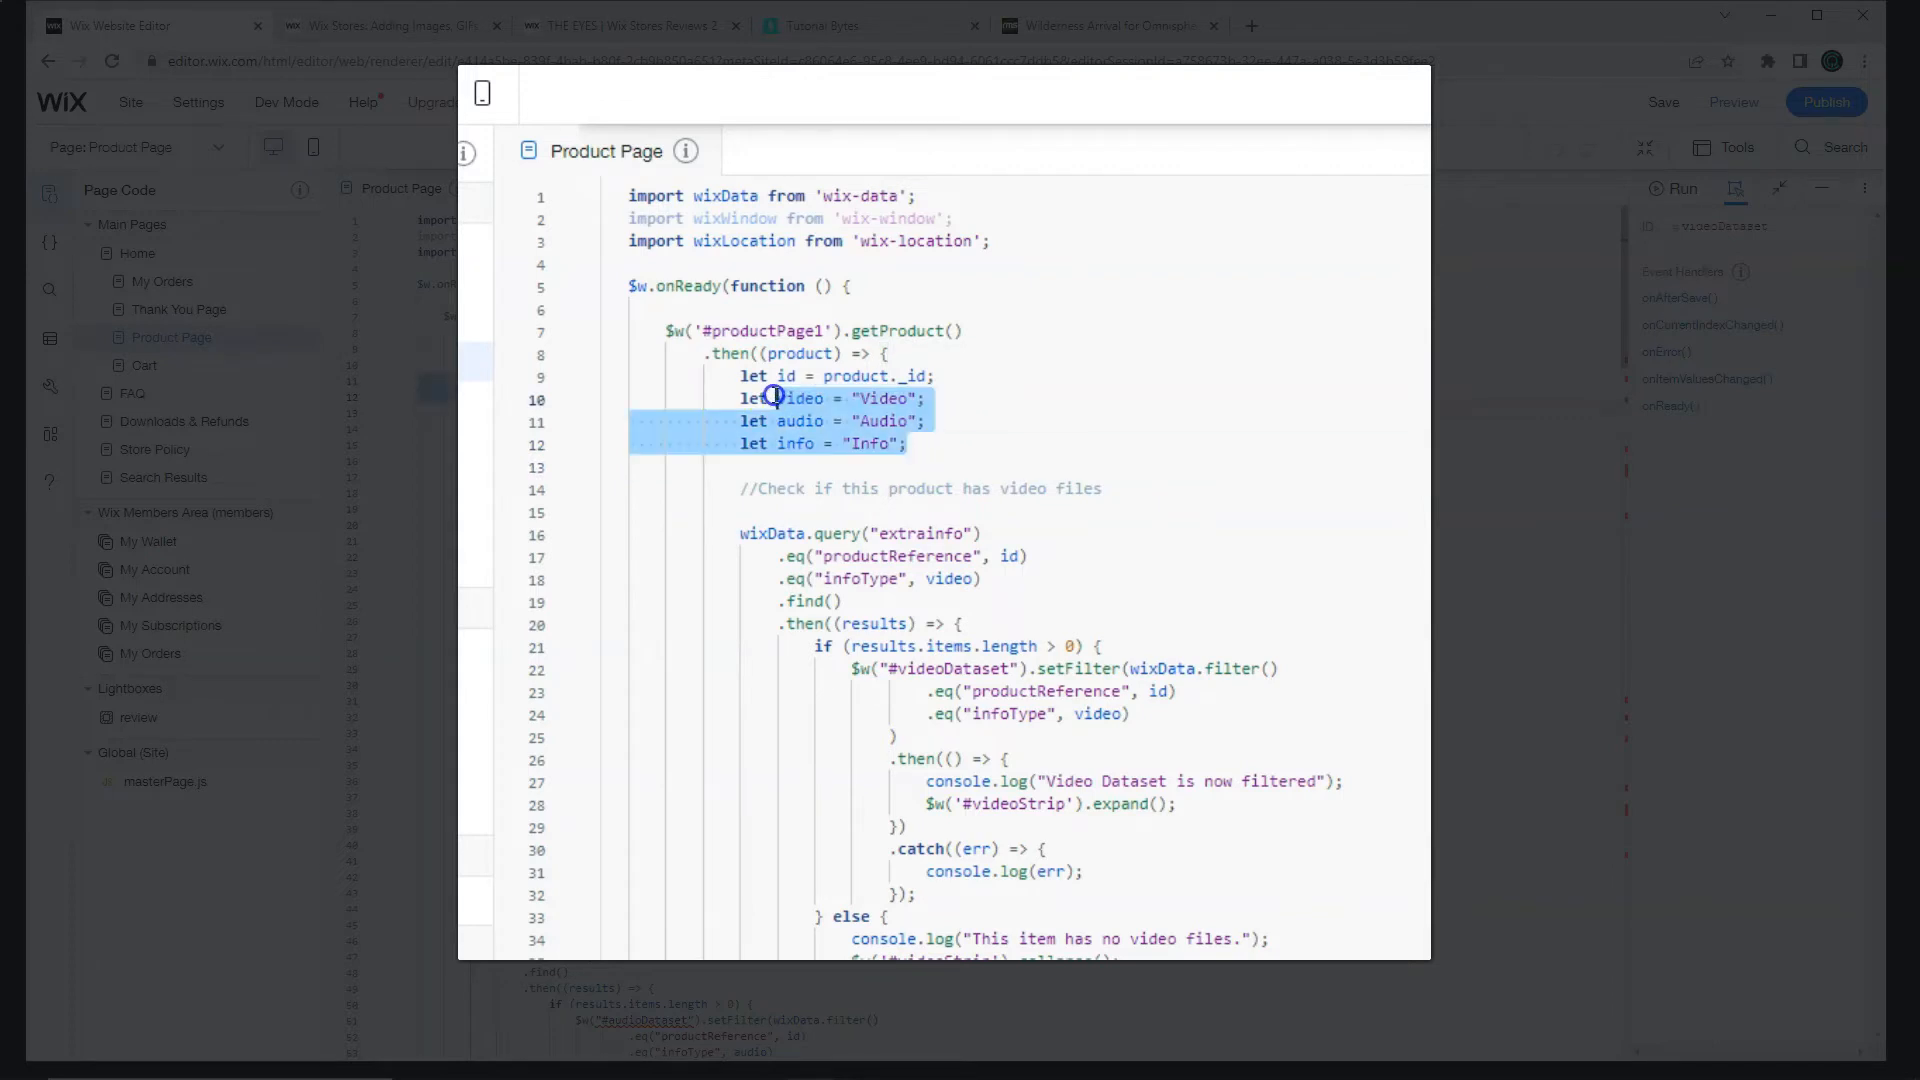
pyautogui.click(1152, 444)
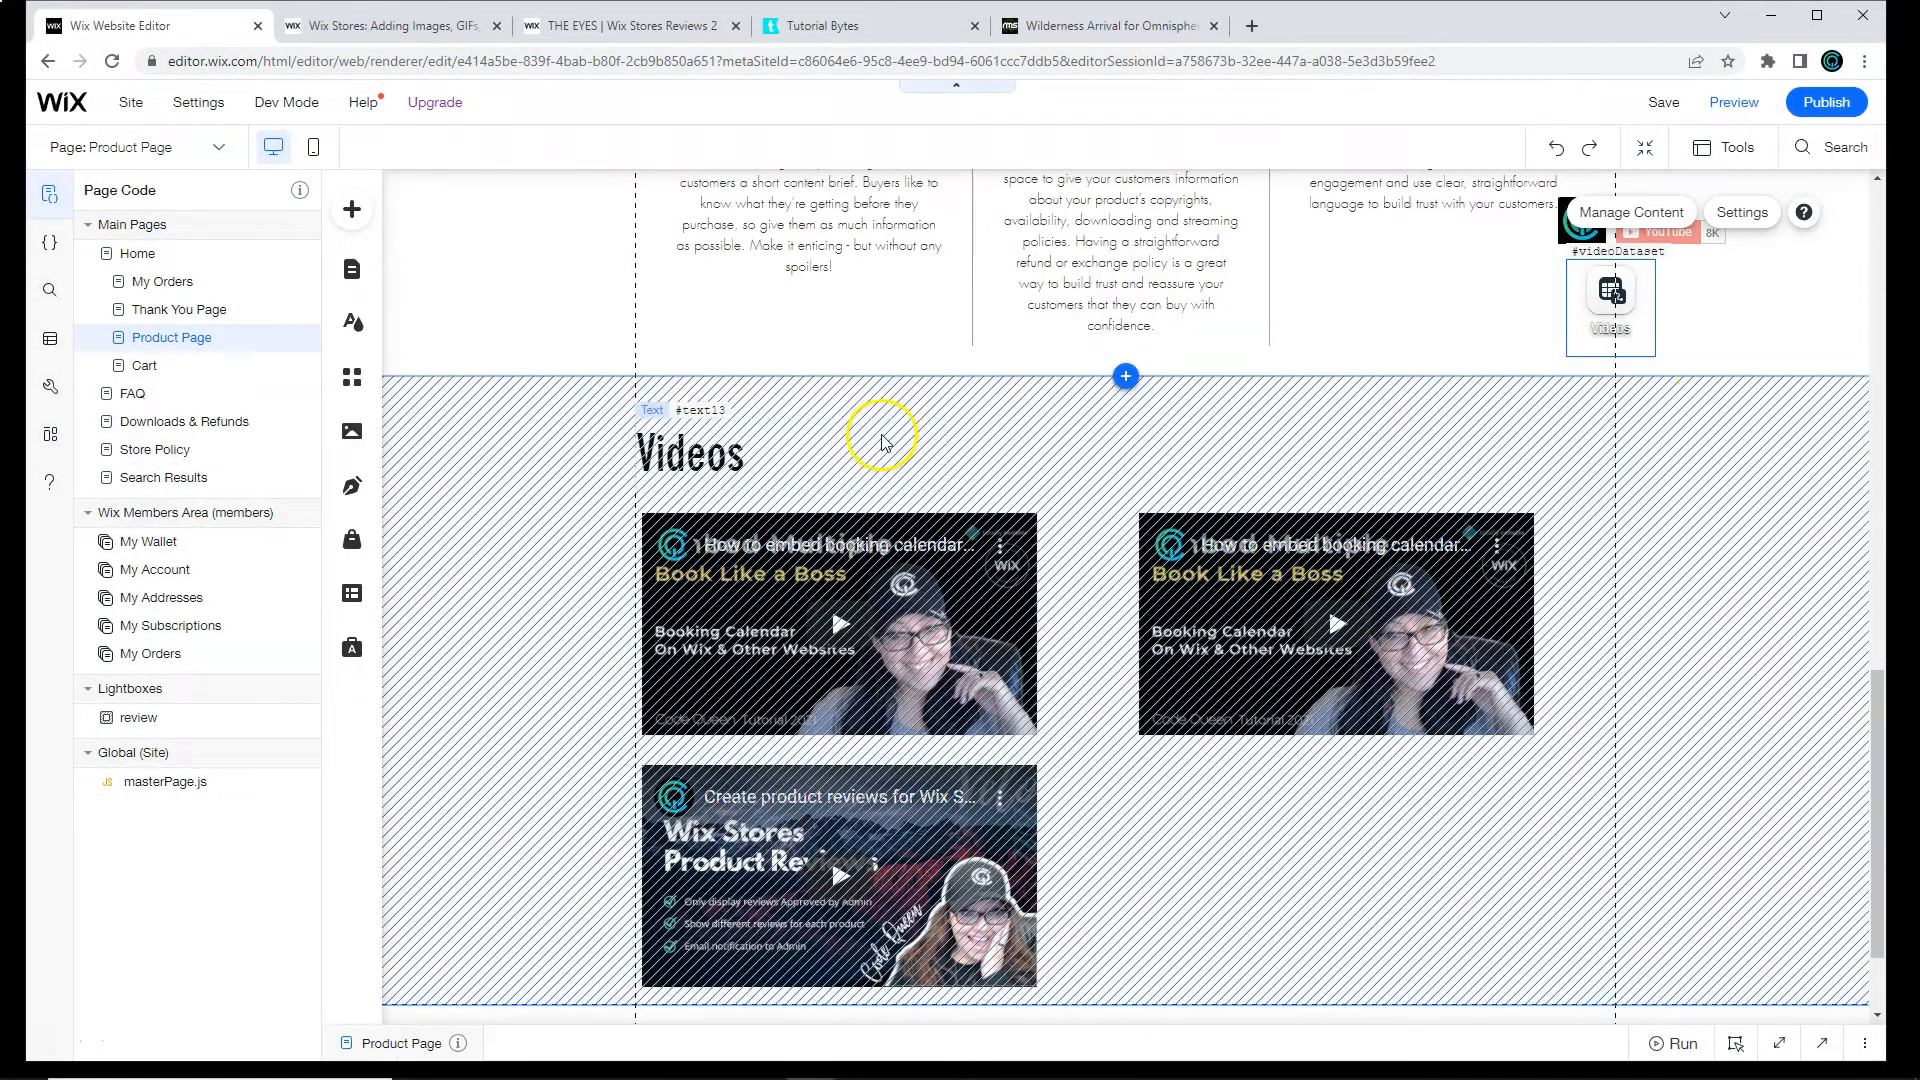
# Step: Duplicate the Videos strip, retitle its heading Audio Files and set its ID to audioStr
pyautogui.click(882, 440)
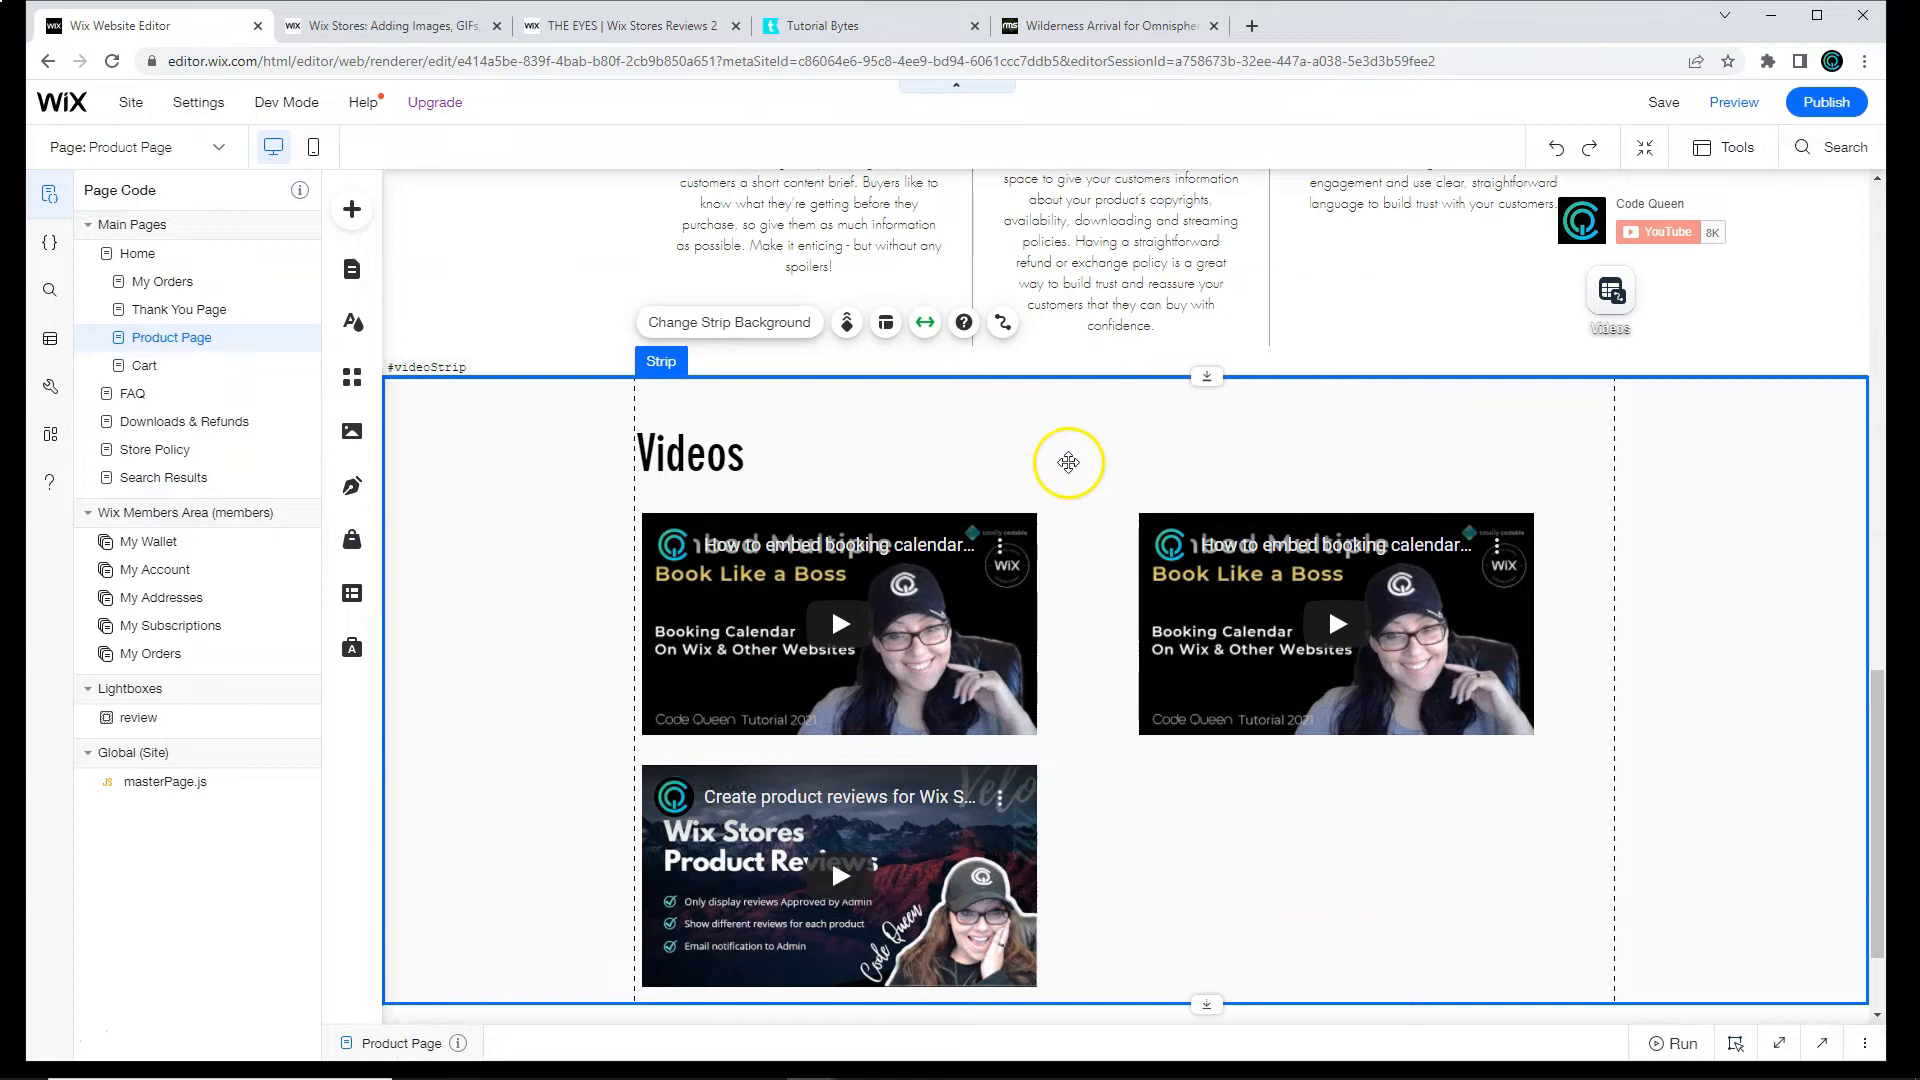
pyautogui.scroll(-3)
pyautogui.write('Audio')
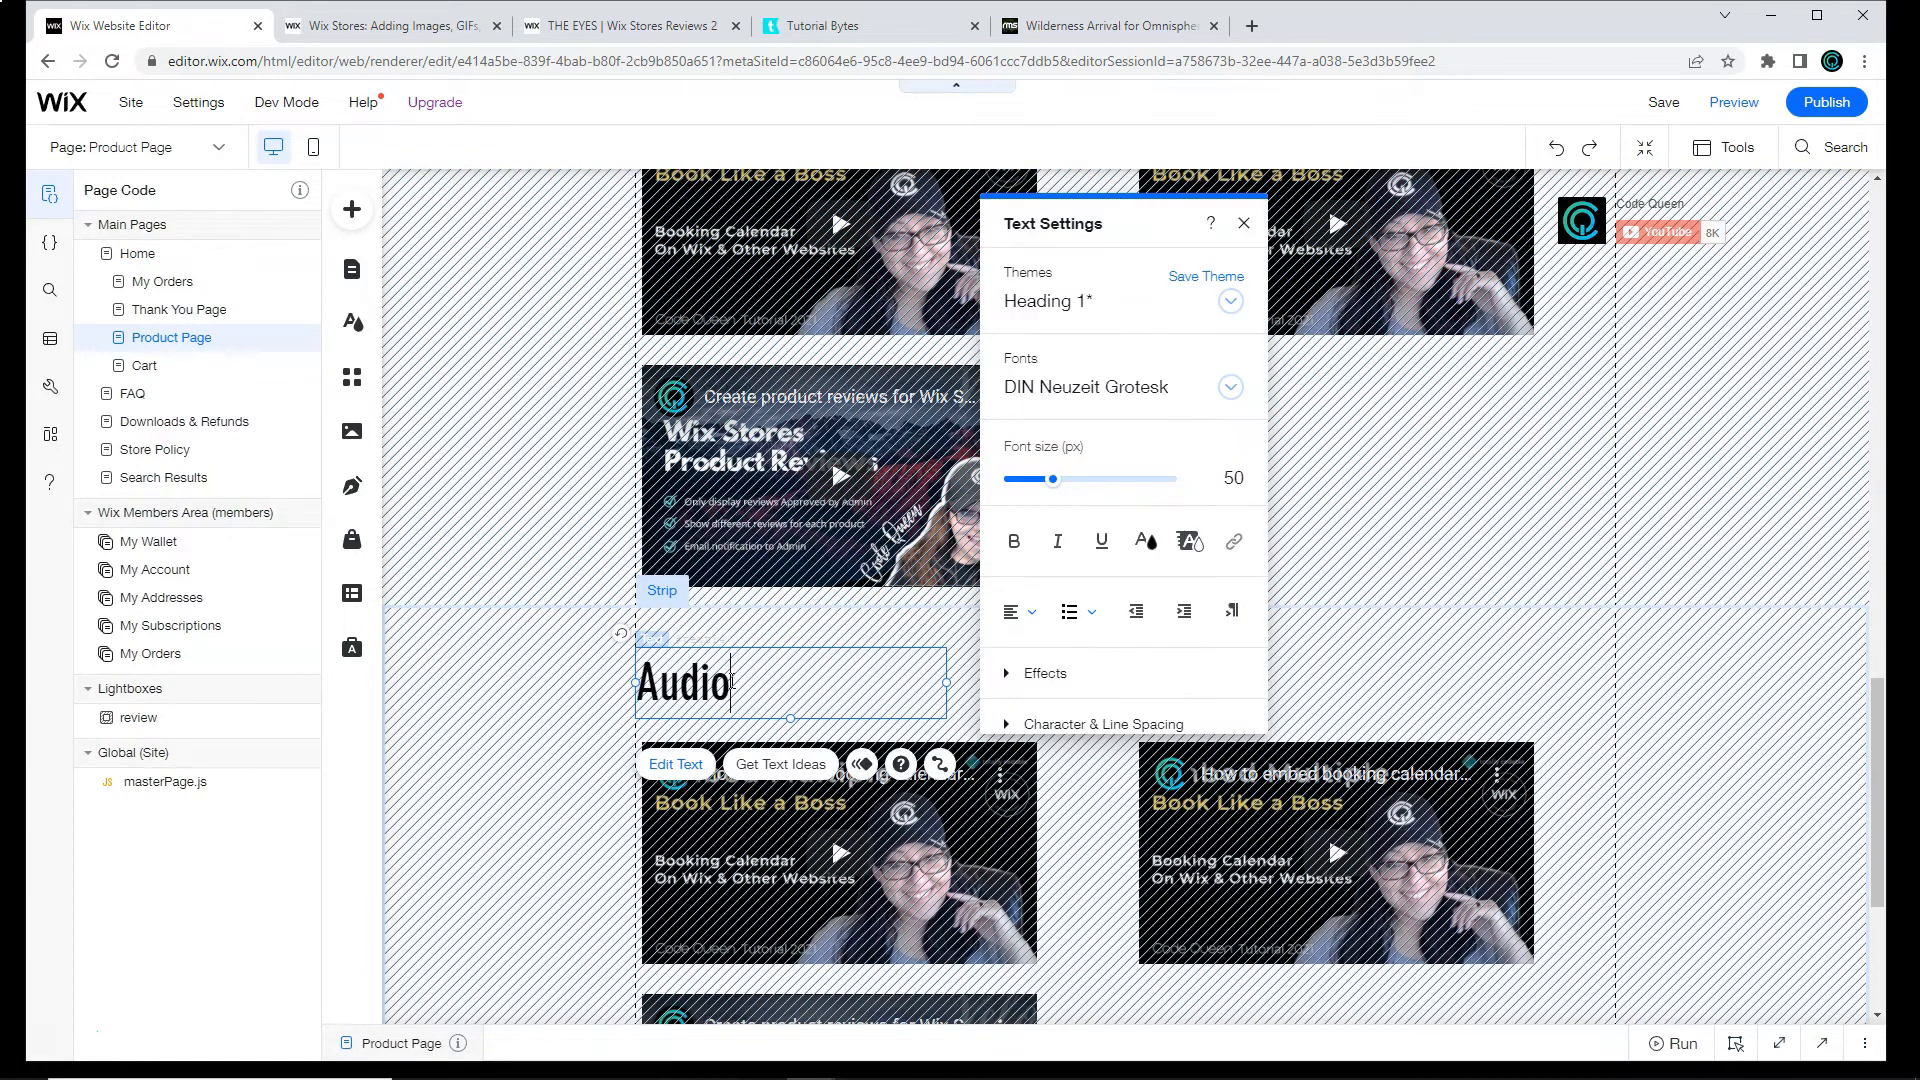
pyautogui.write('Files')
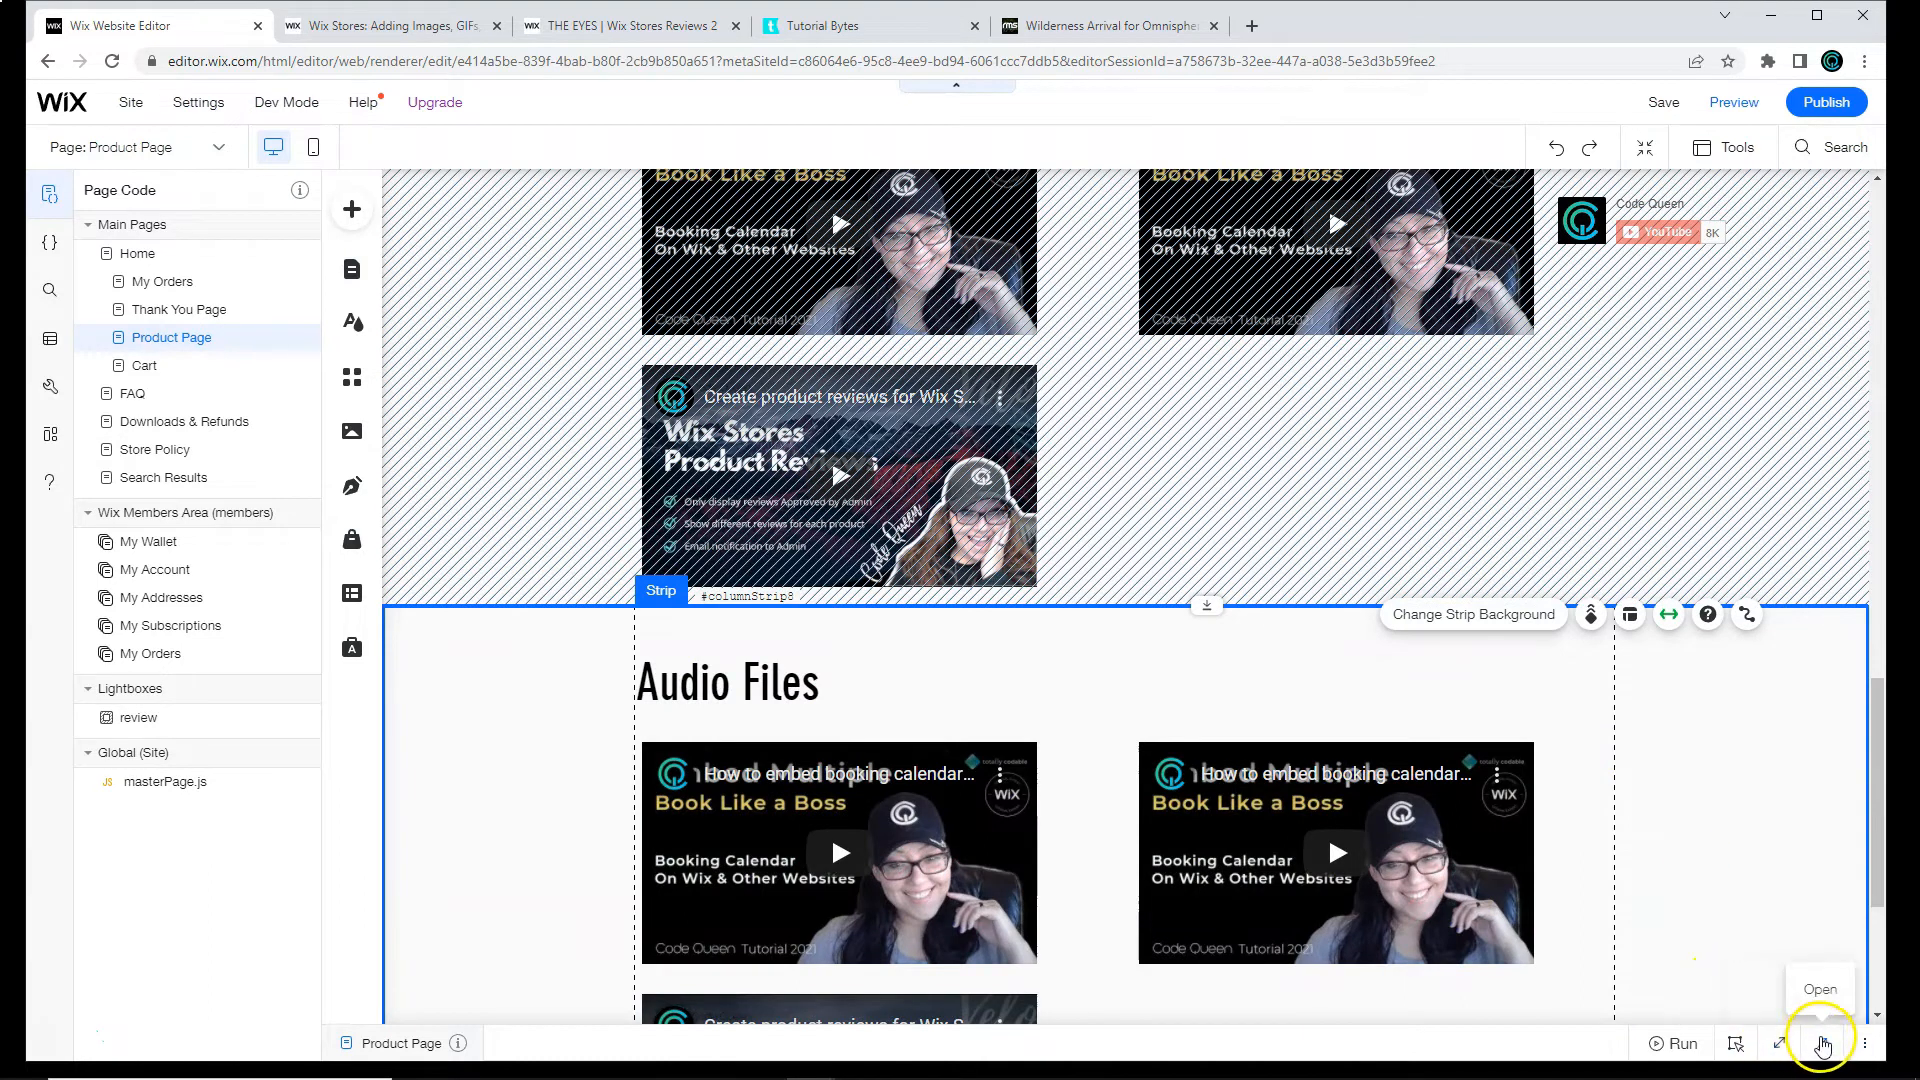
pyautogui.click(1821, 1046)
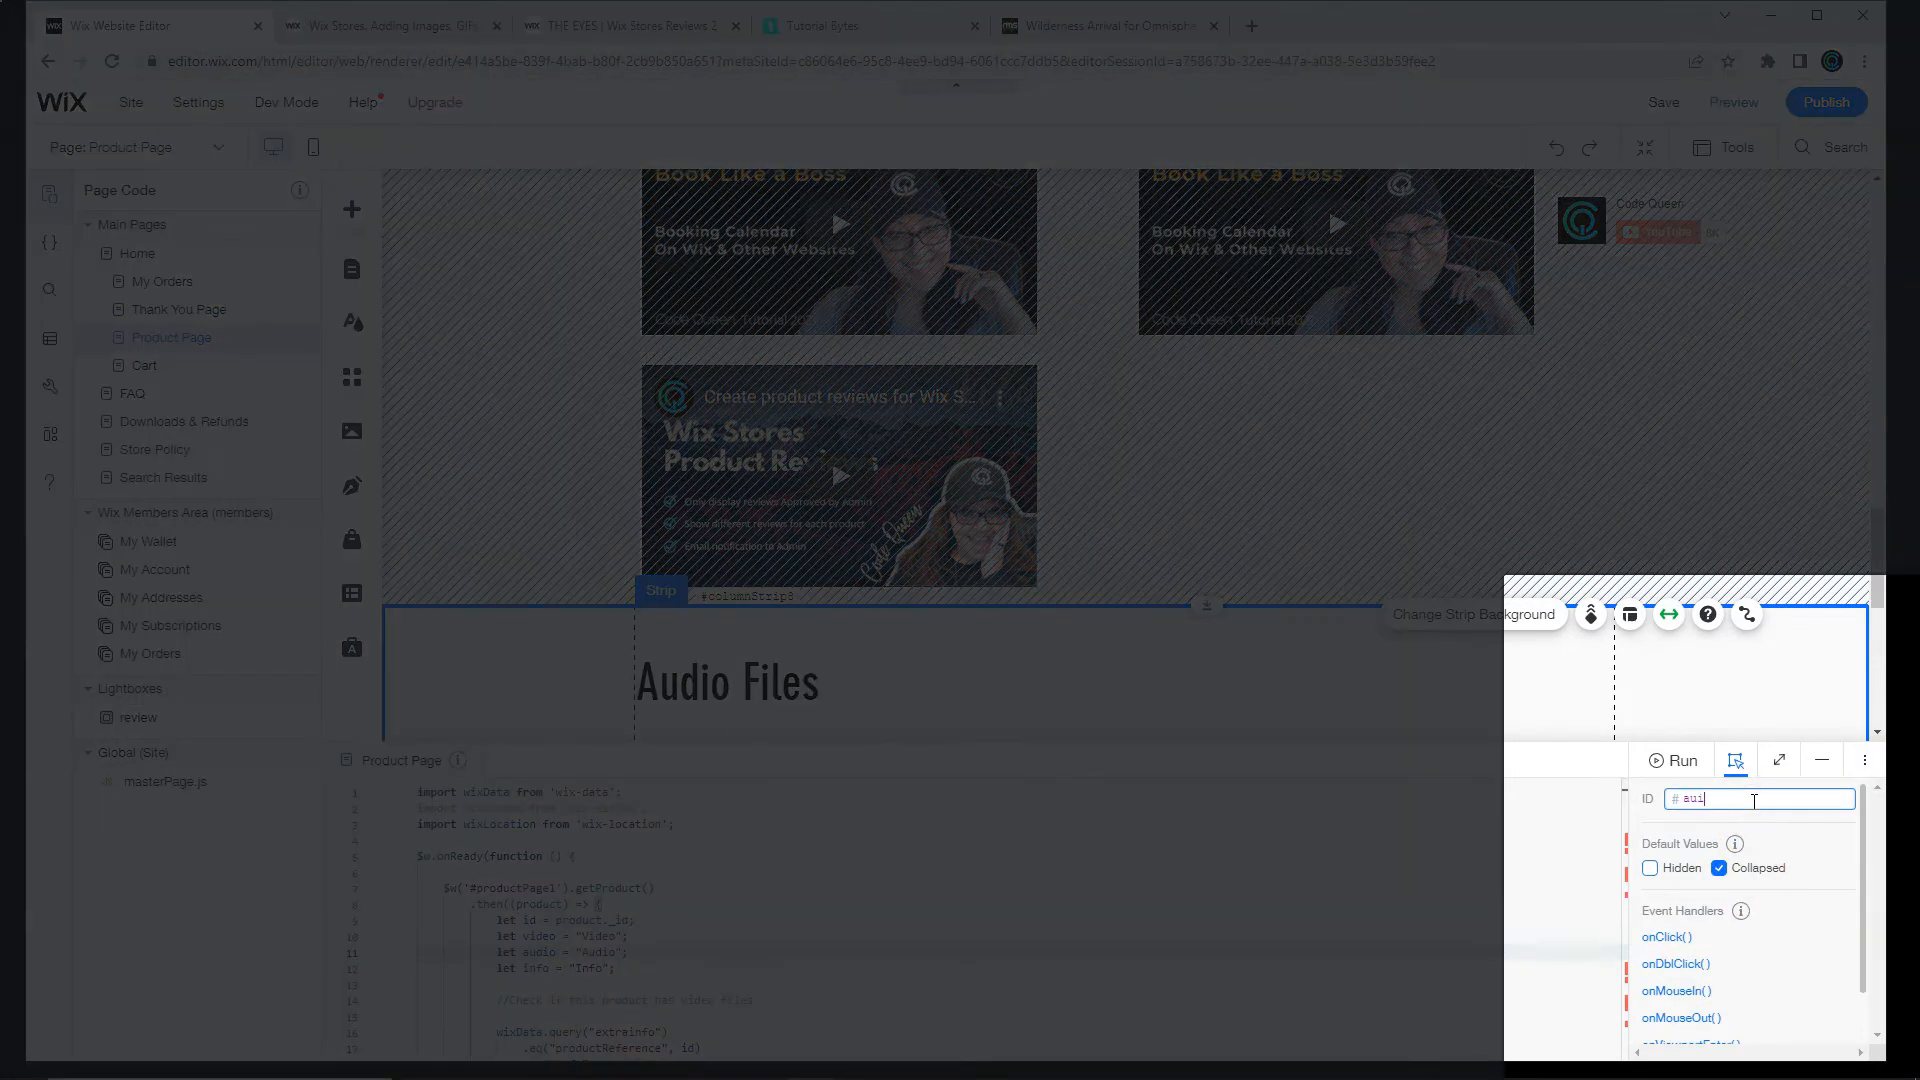
pyautogui.write('audioStr')
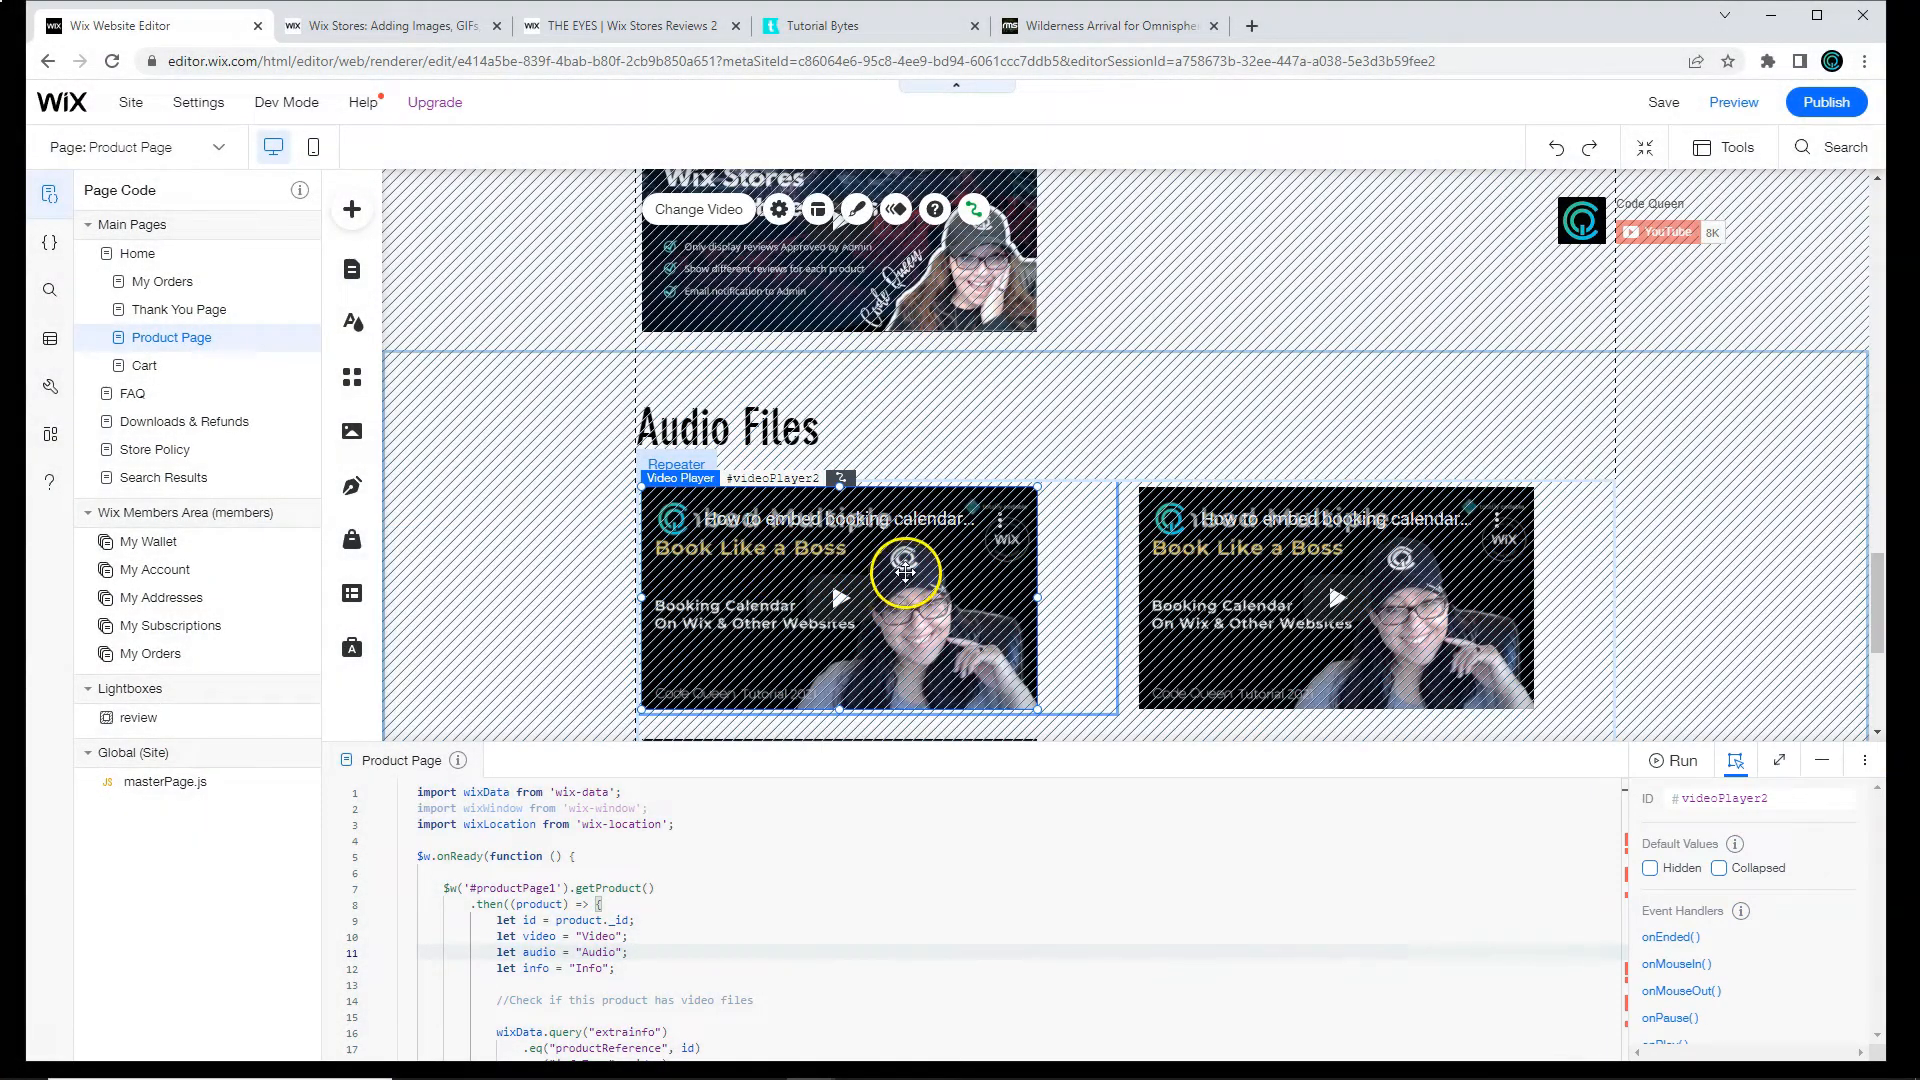
pyautogui.click(352, 210)
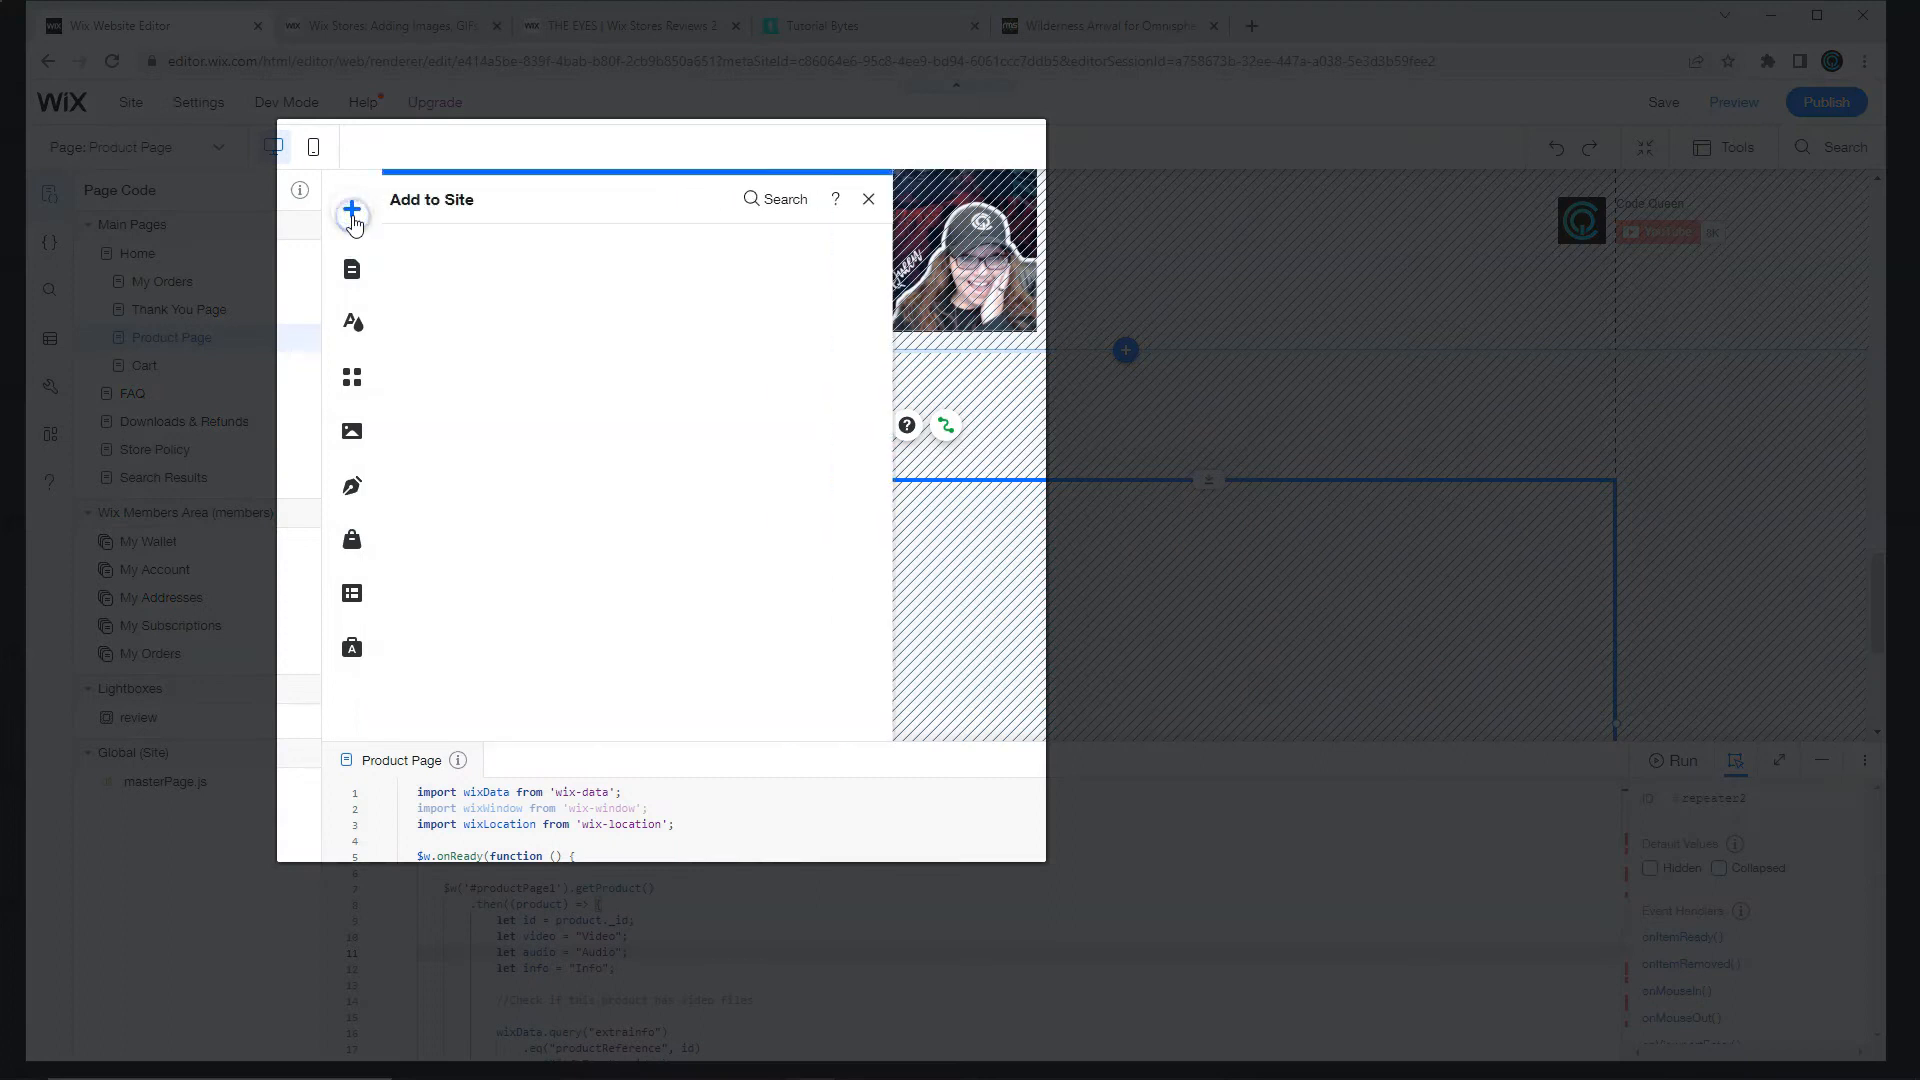
pyautogui.click(352, 210)
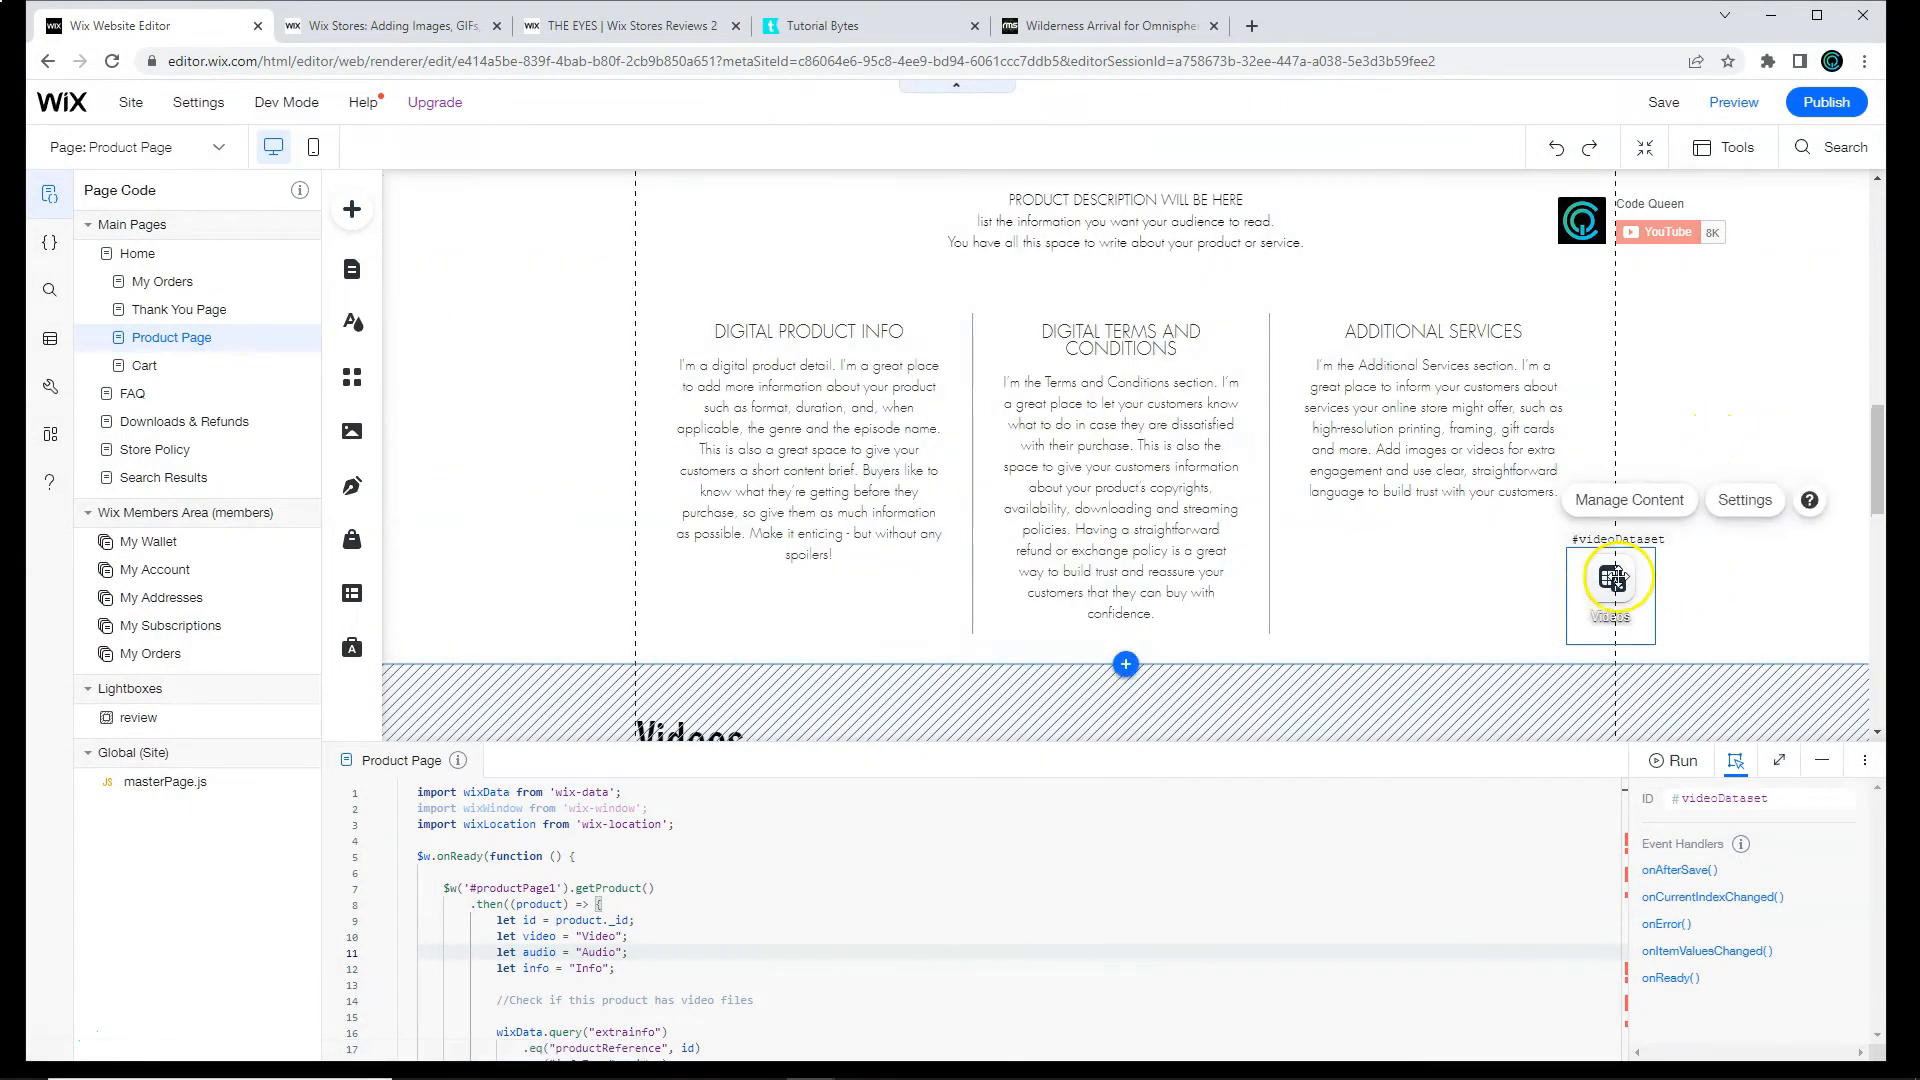
# Step: Copy the Videos dataset, name the copy Audio and give it the ID audioDataset
pyautogui.click(1732, 146)
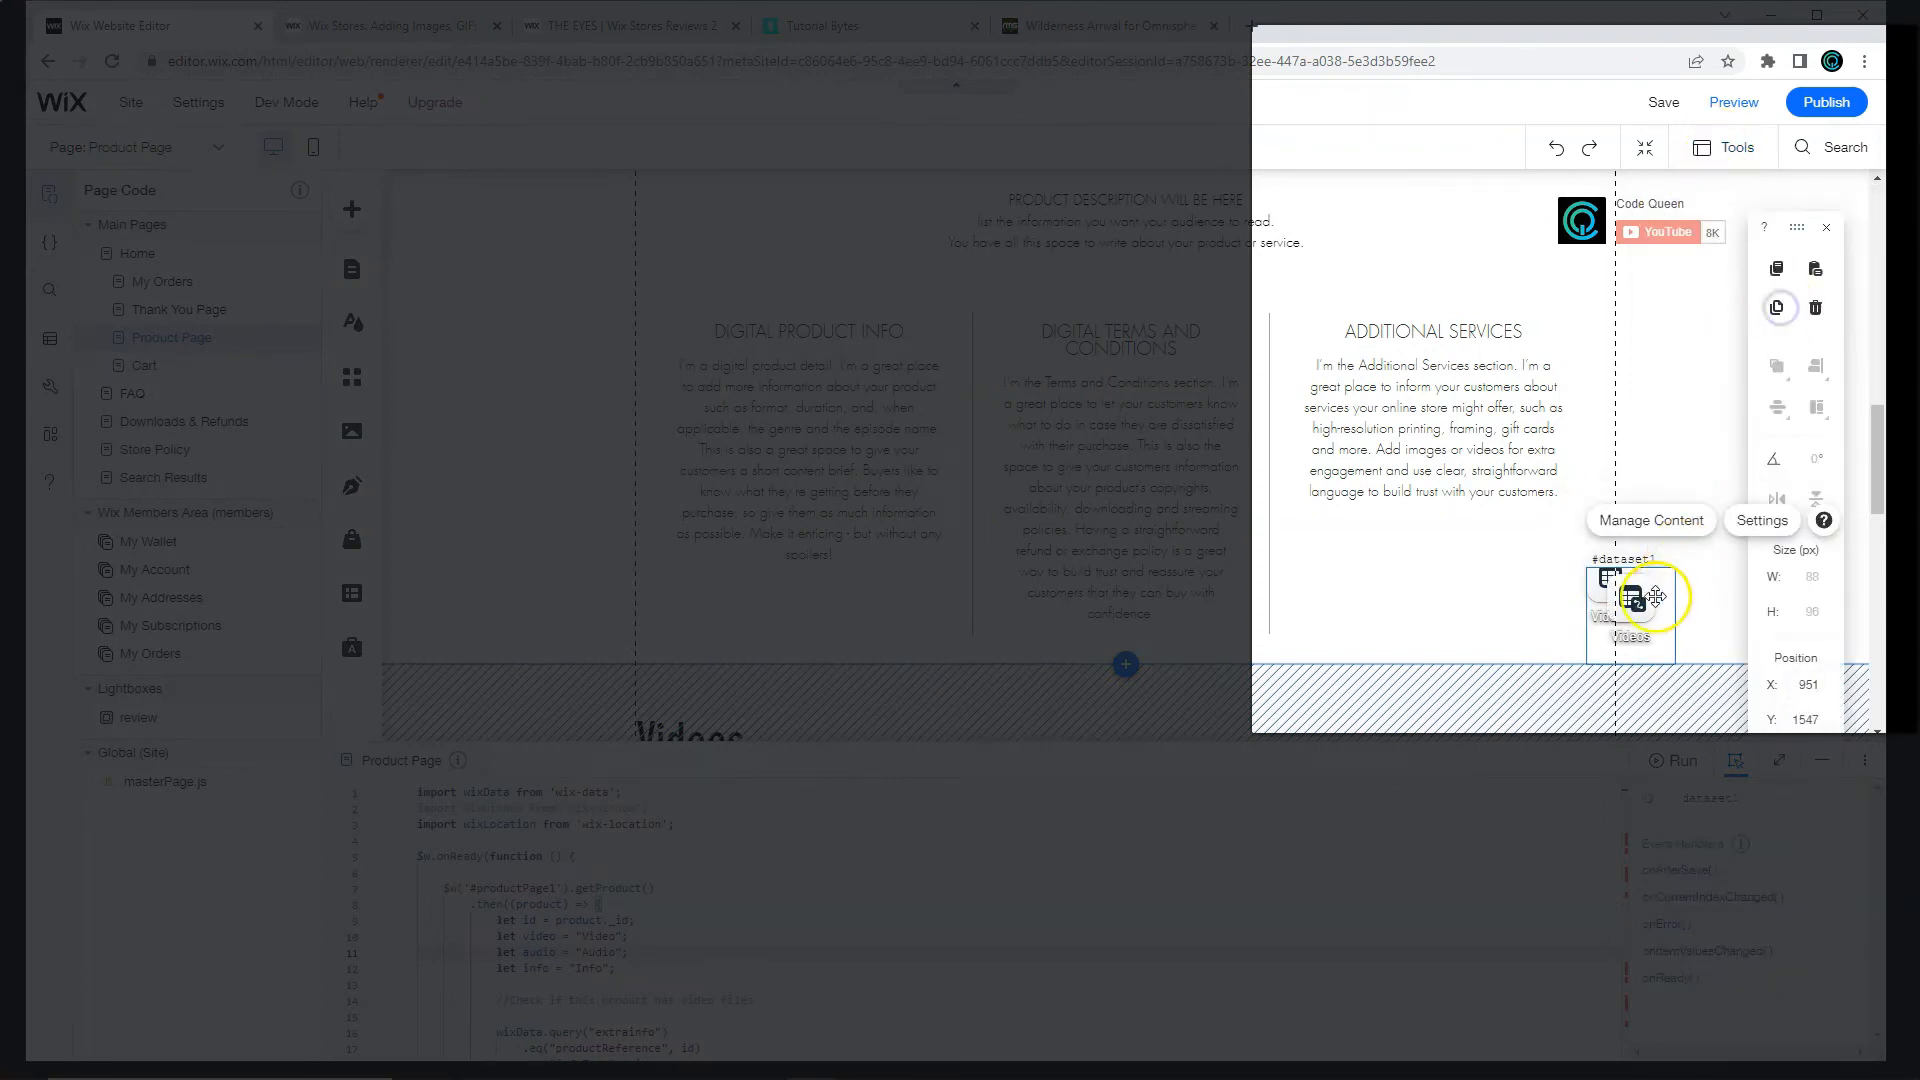
pyautogui.moveTo(1630, 600); pyautogui.dragTo(1652, 440)
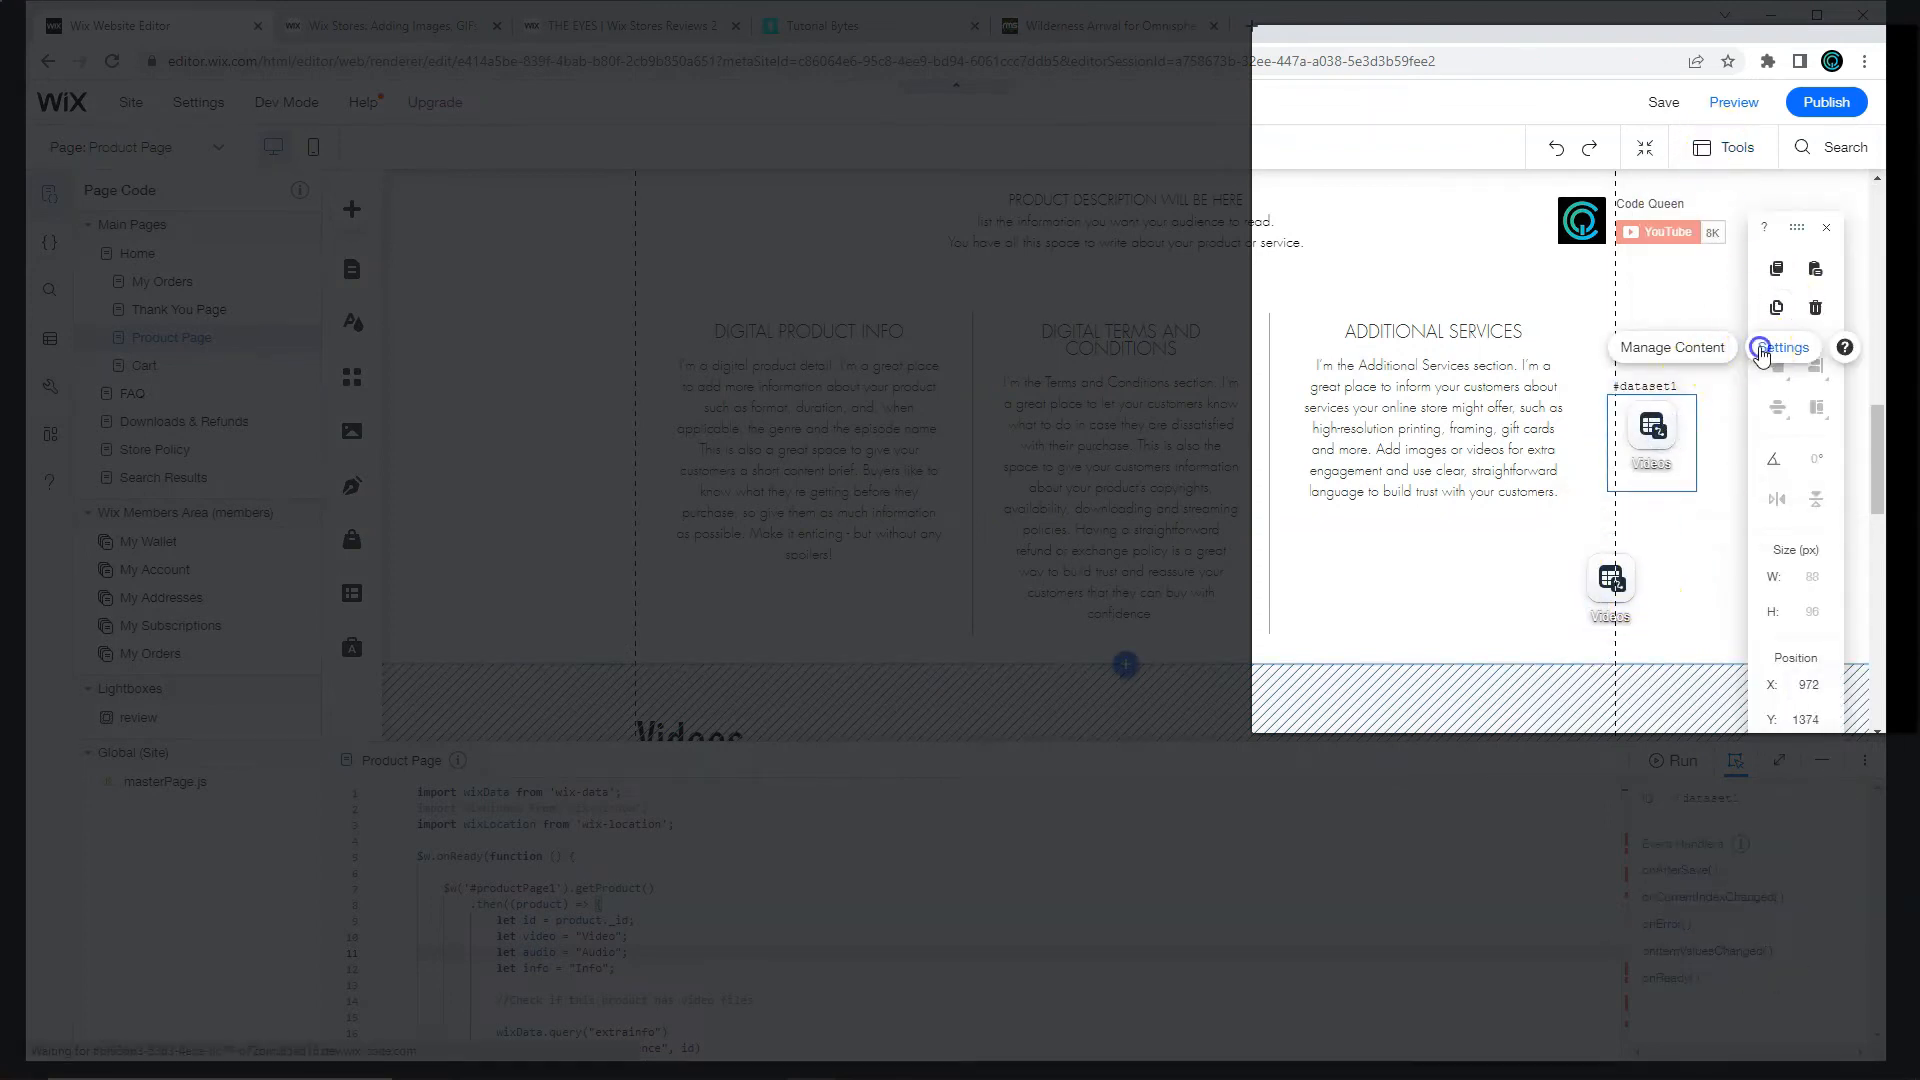
pyautogui.click(1782, 346)
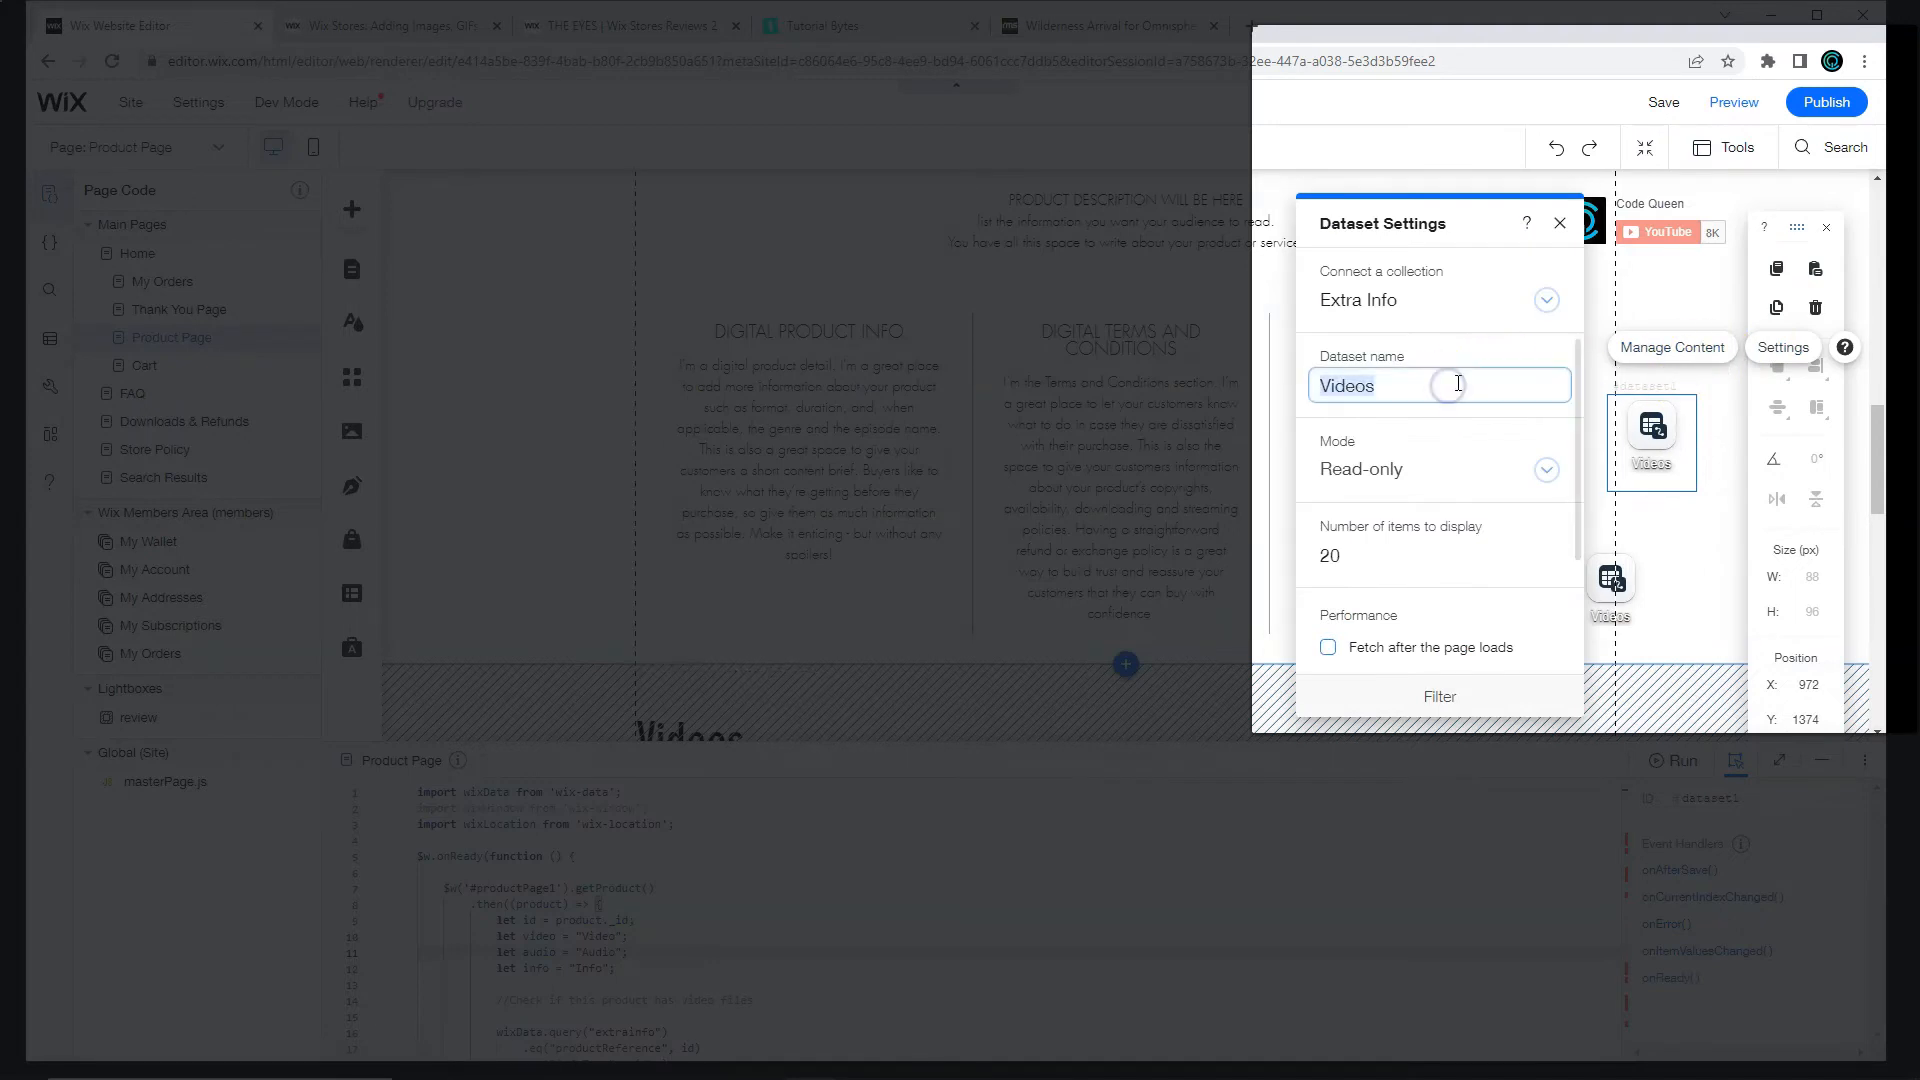
pyautogui.write('Audio')
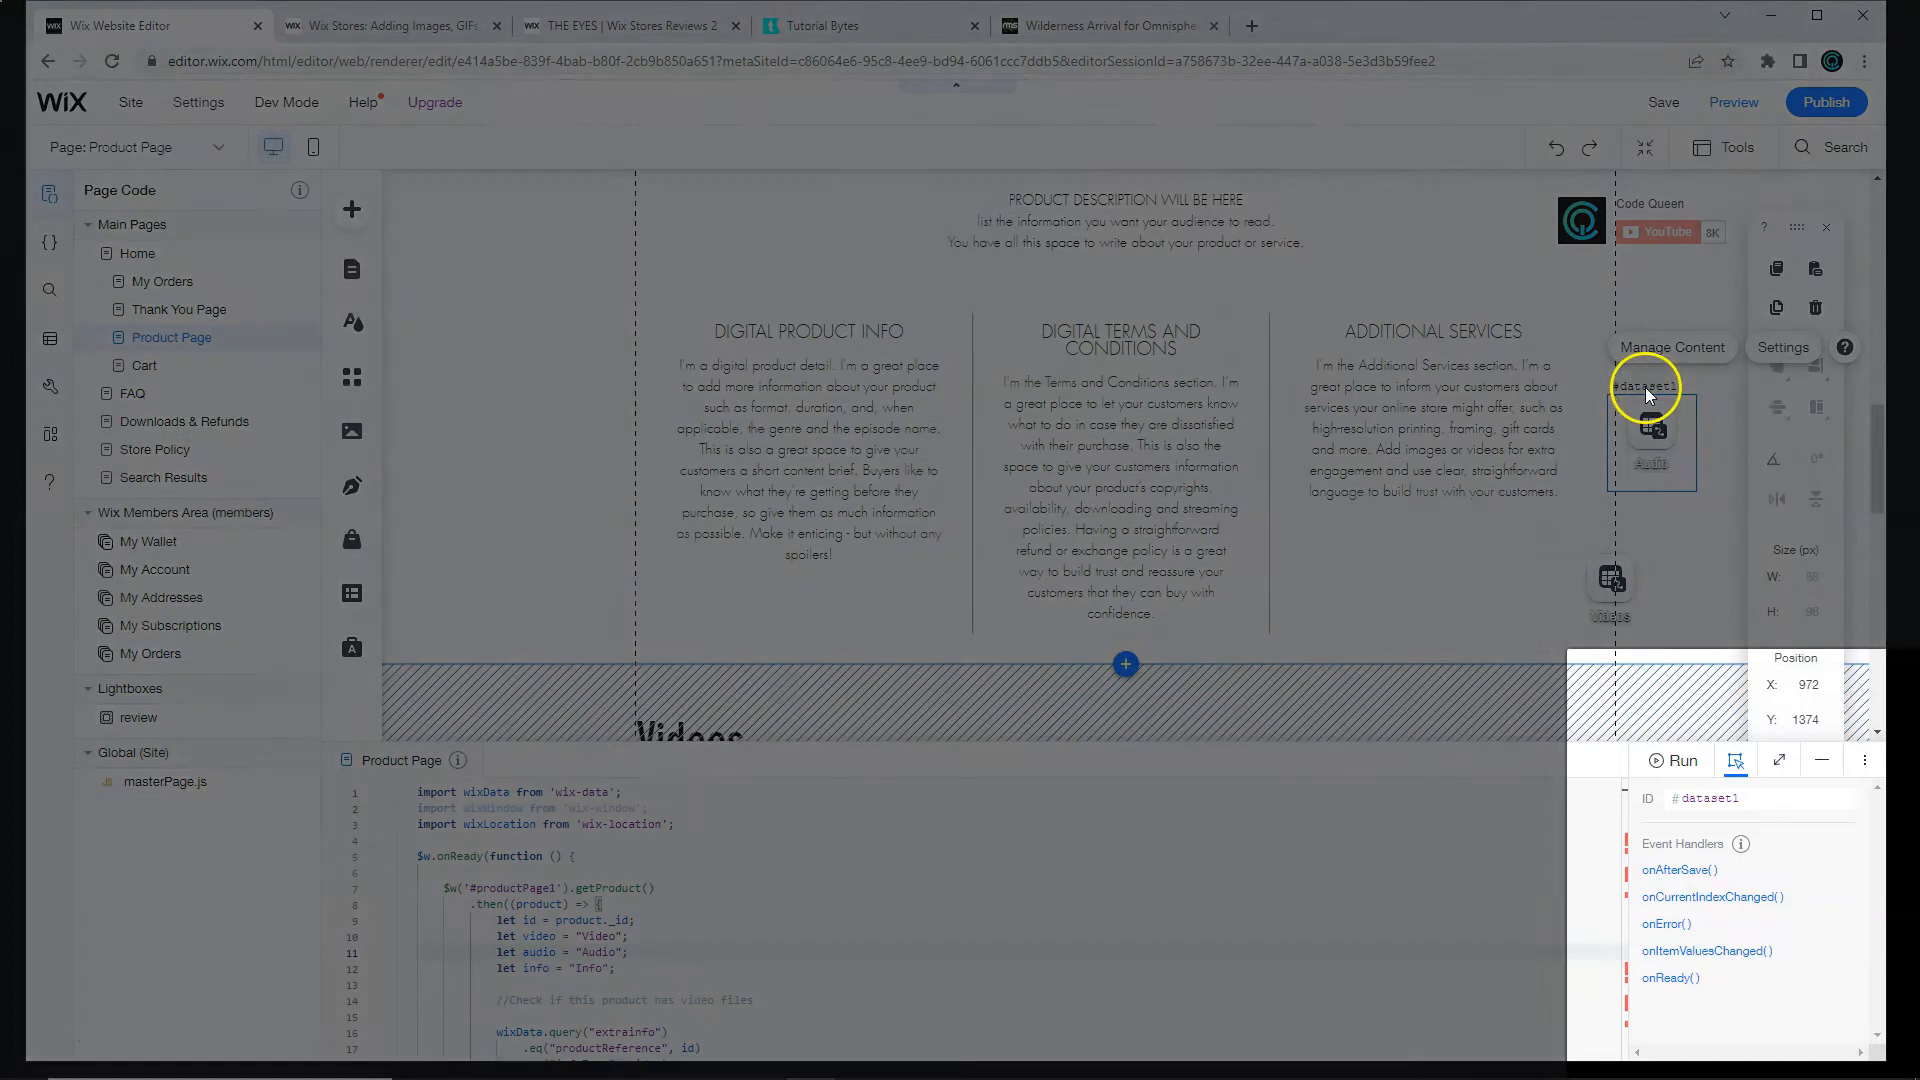
pyautogui.click(1758, 798)
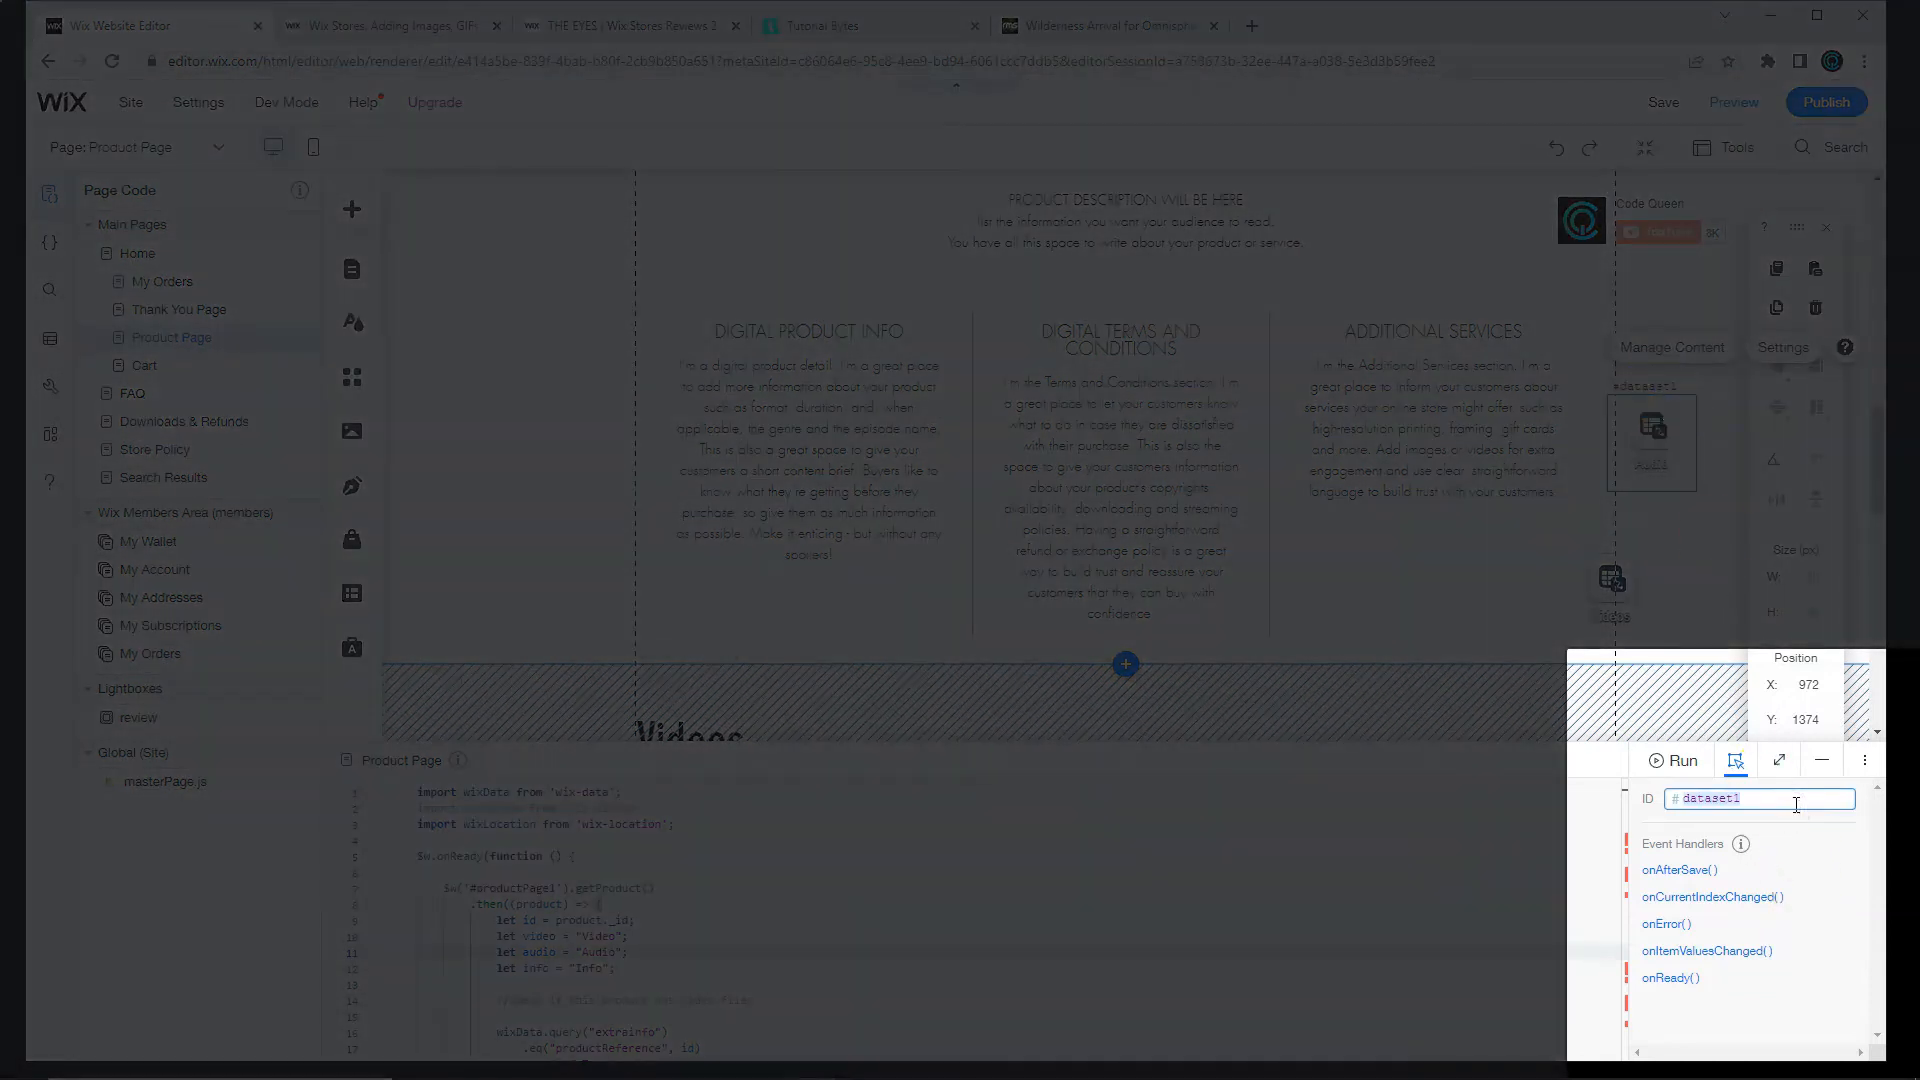
pyautogui.write('audioDataset')
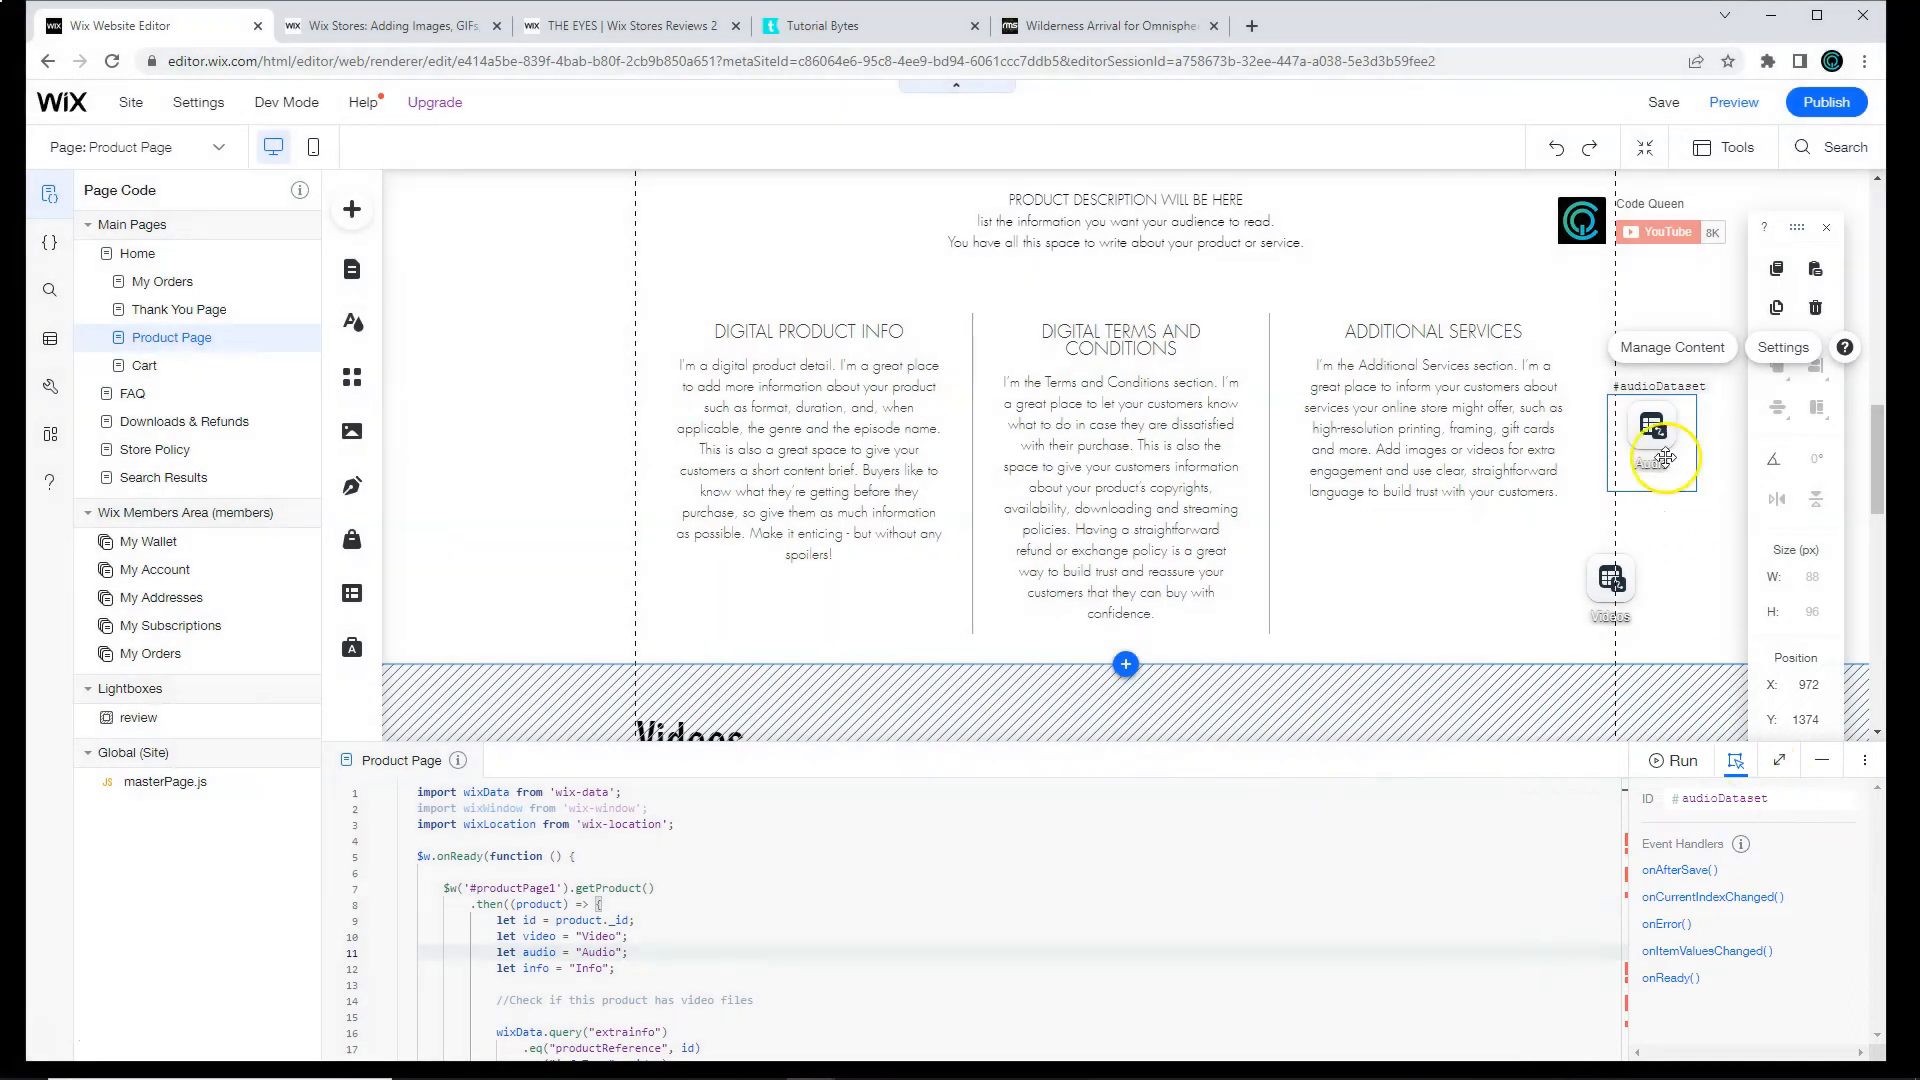
# Step: Copy the dataset again, name it Info and give it the ID infoDataset
pyautogui.moveTo(1653, 443); pyautogui.dragTo(1684, 536)
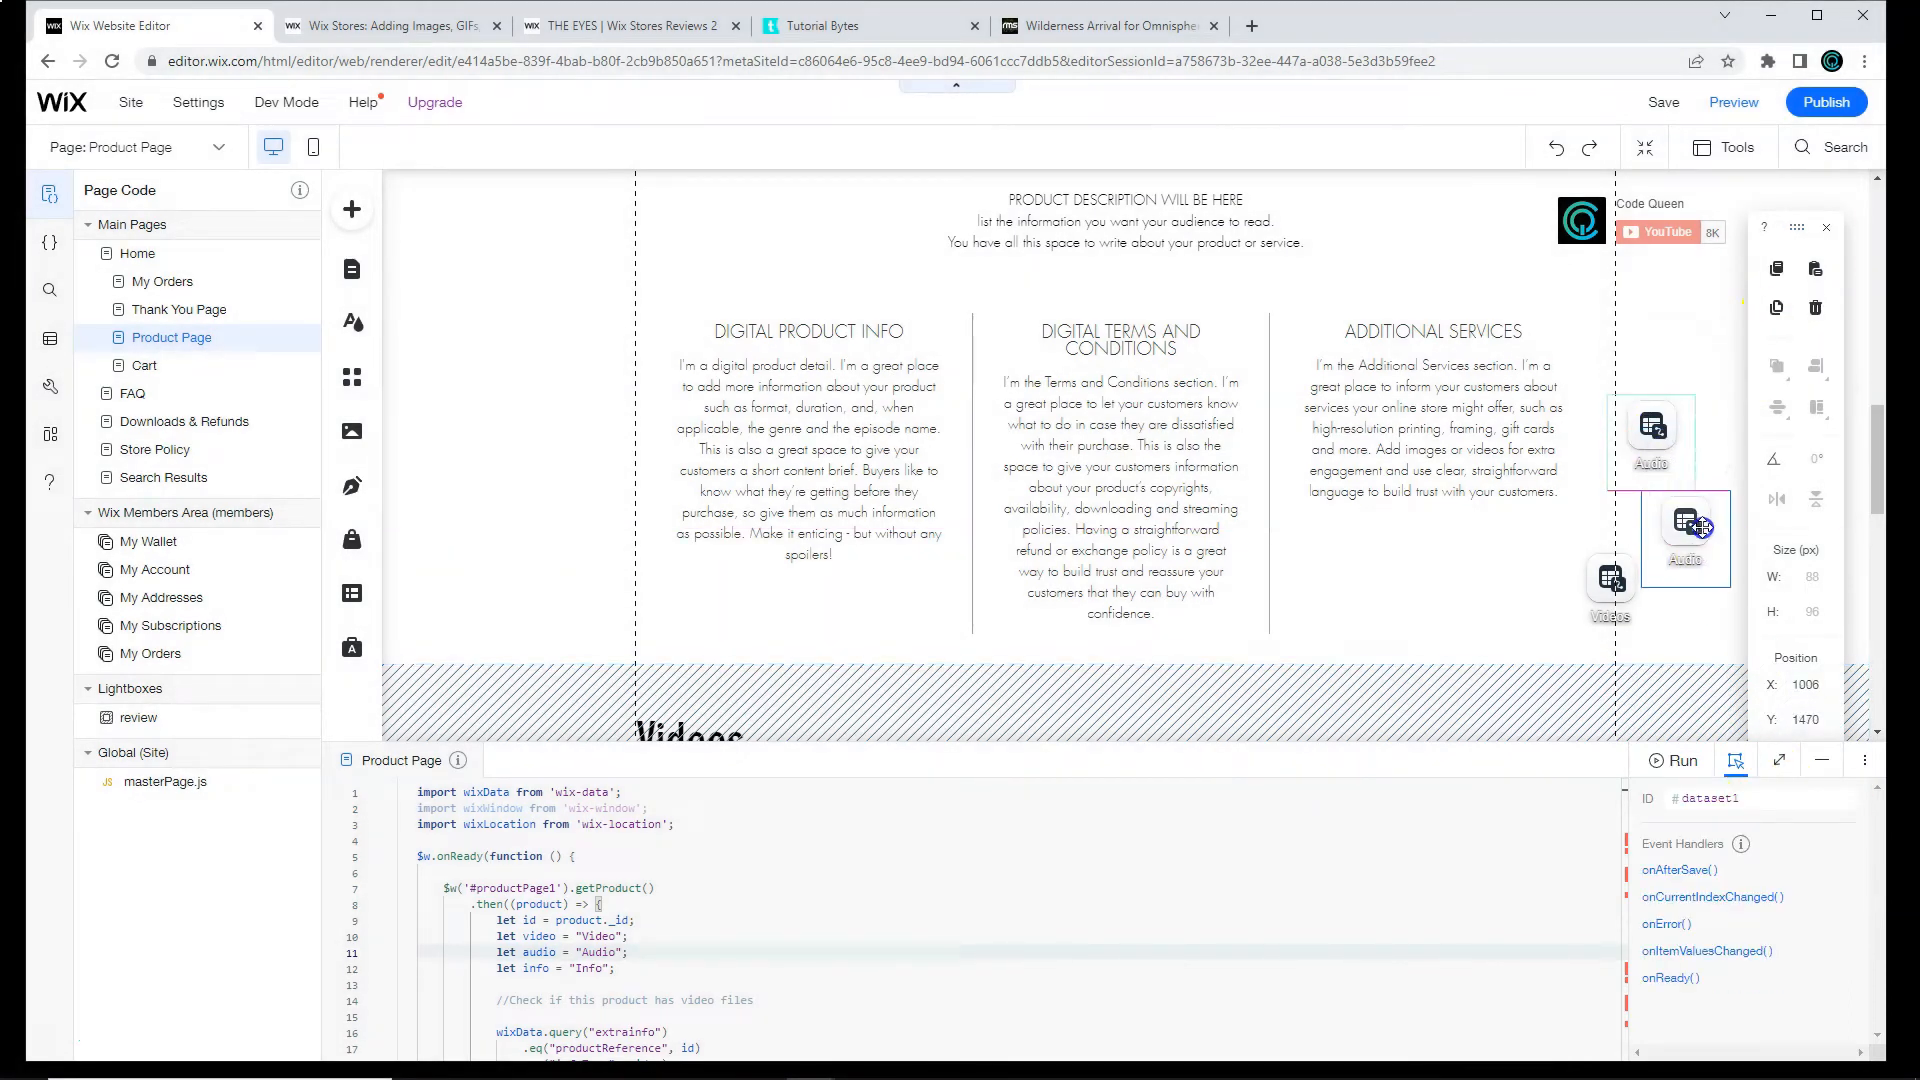
pyautogui.click(1782, 442)
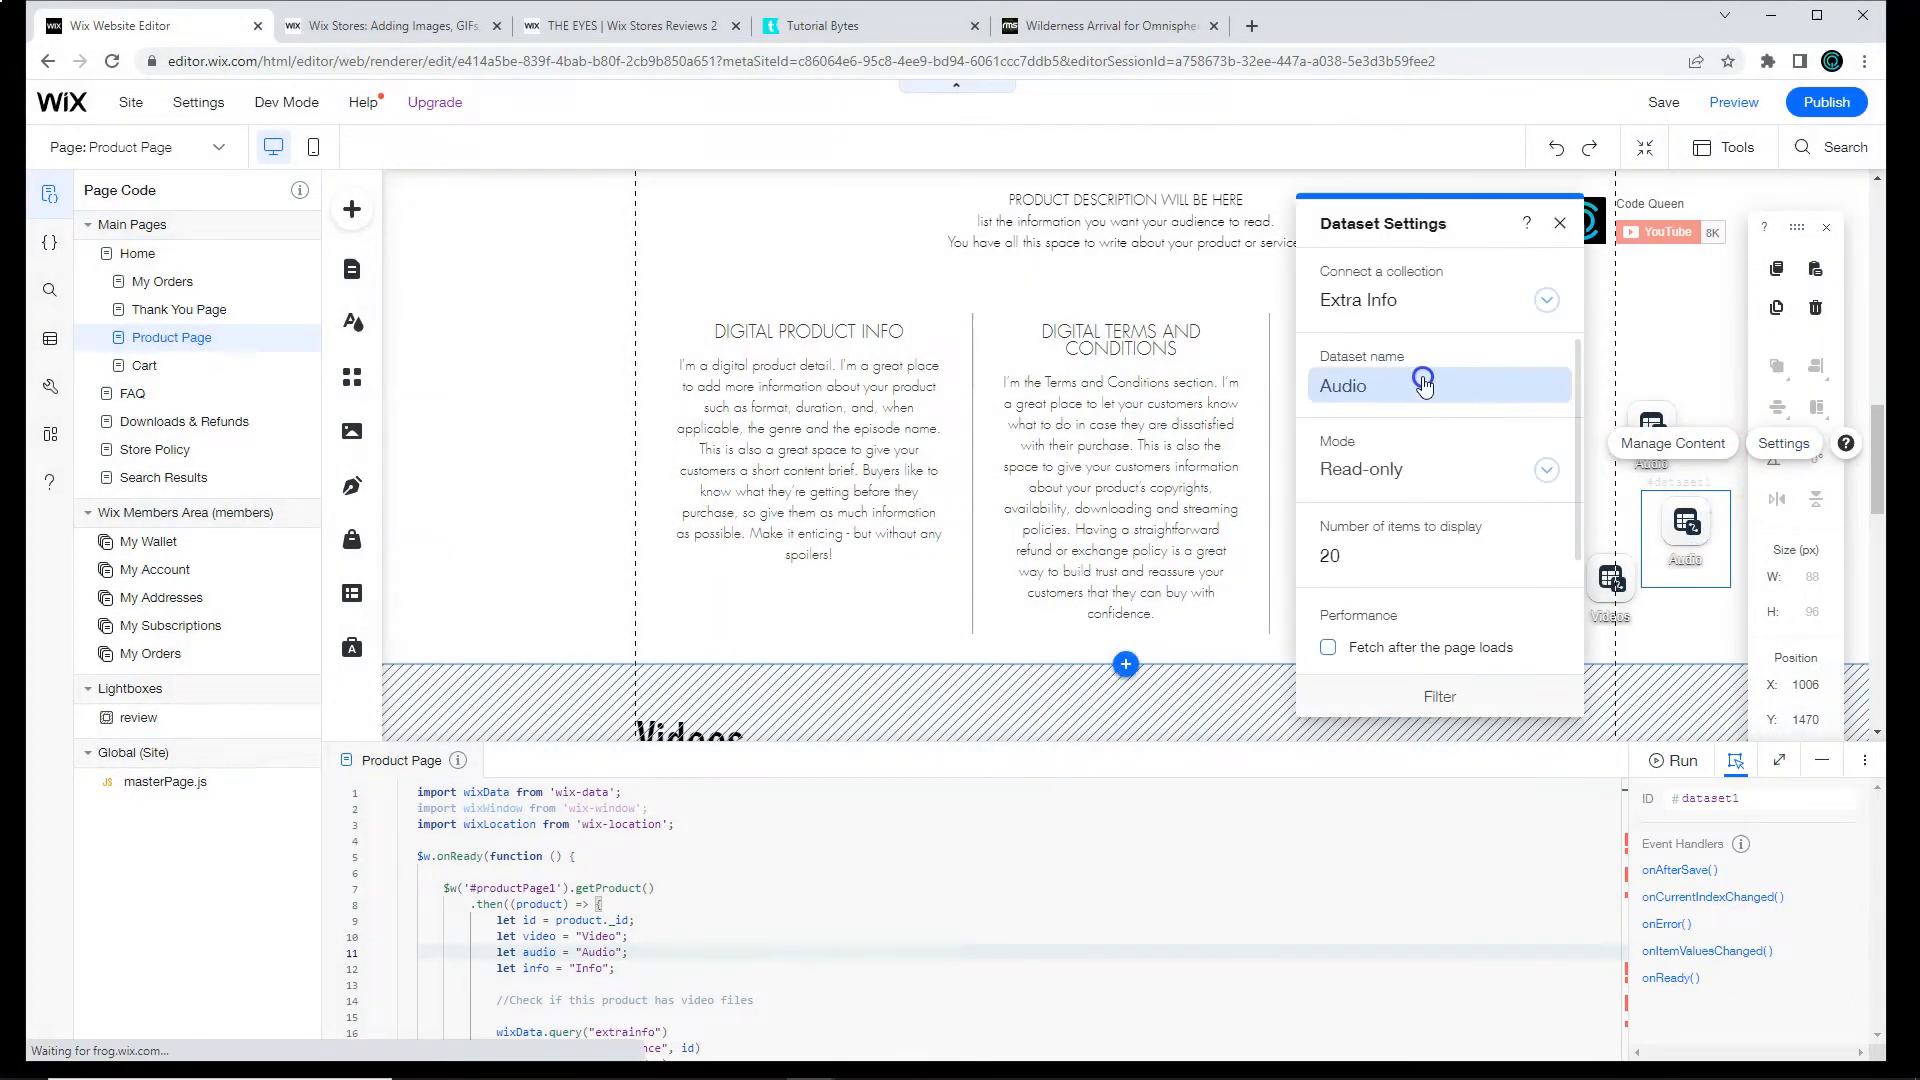
pyautogui.write('Info')
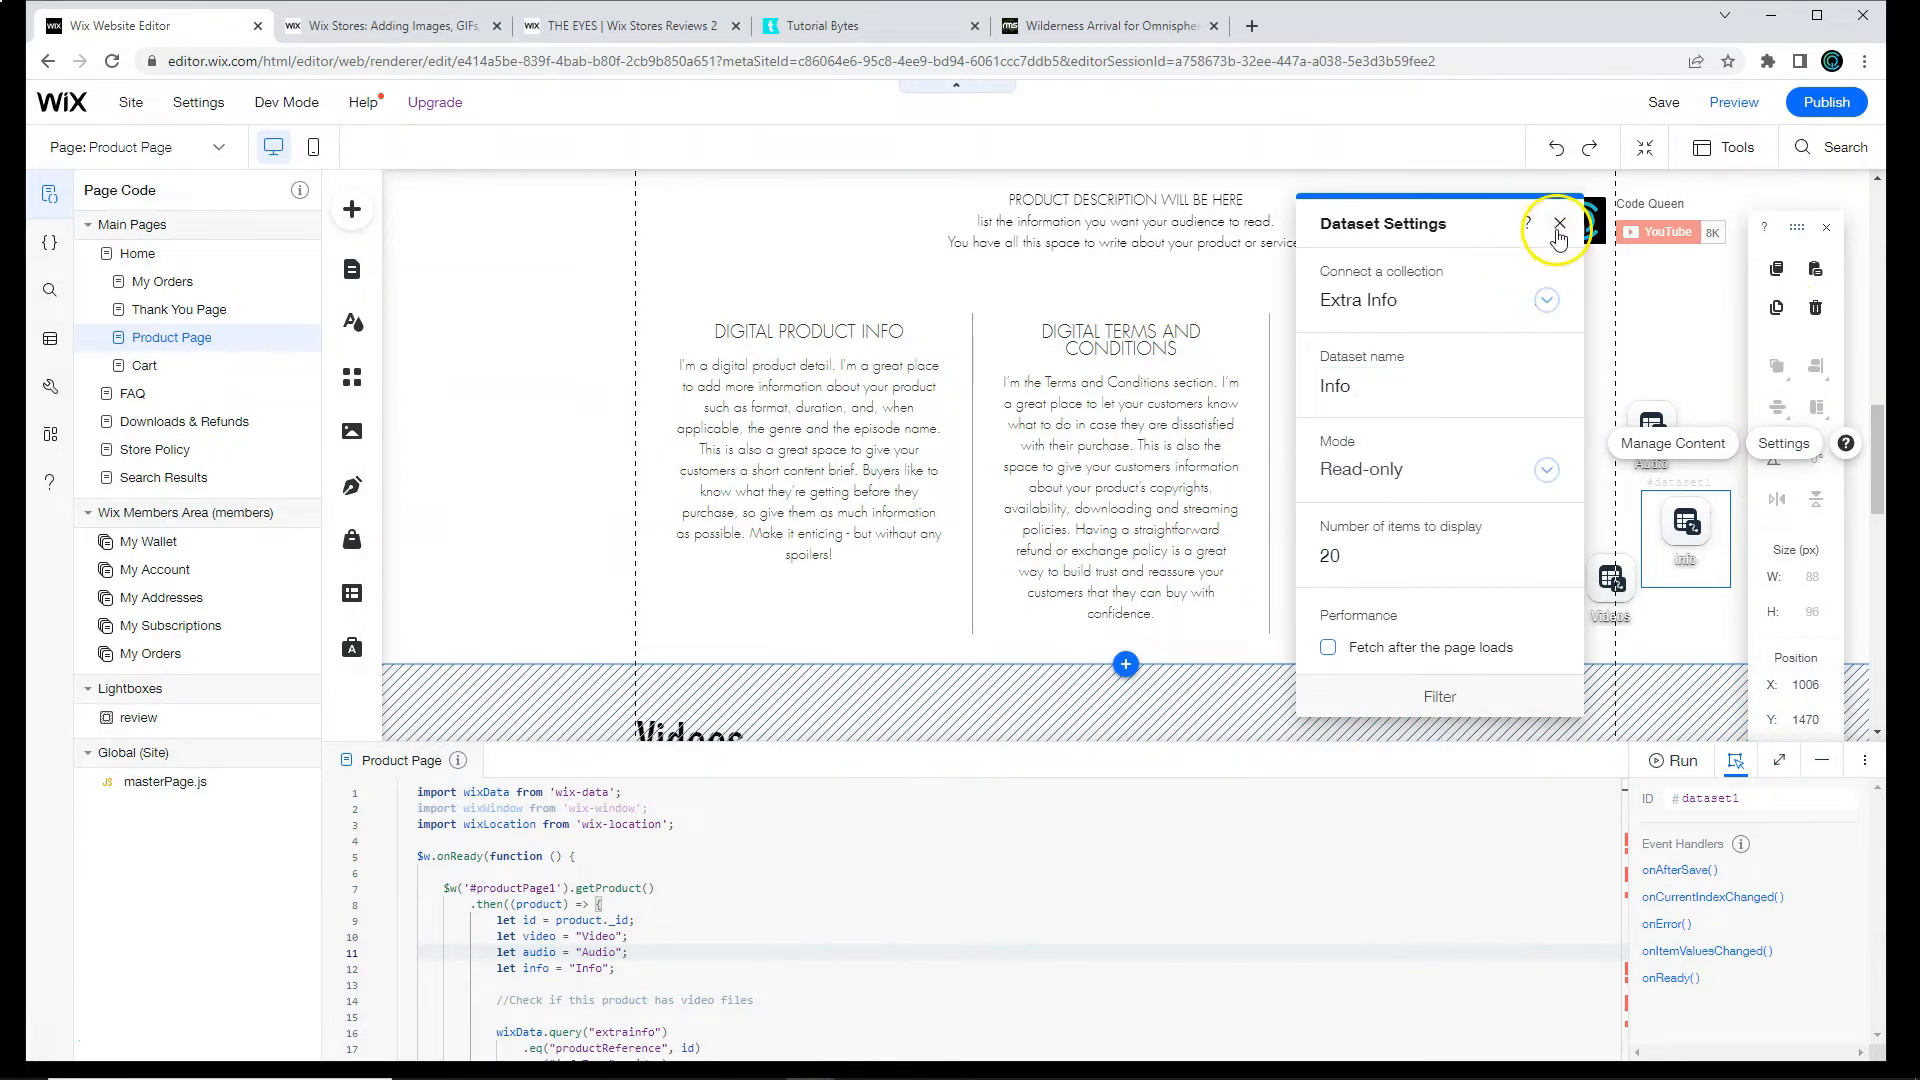
pyautogui.click(1557, 222)
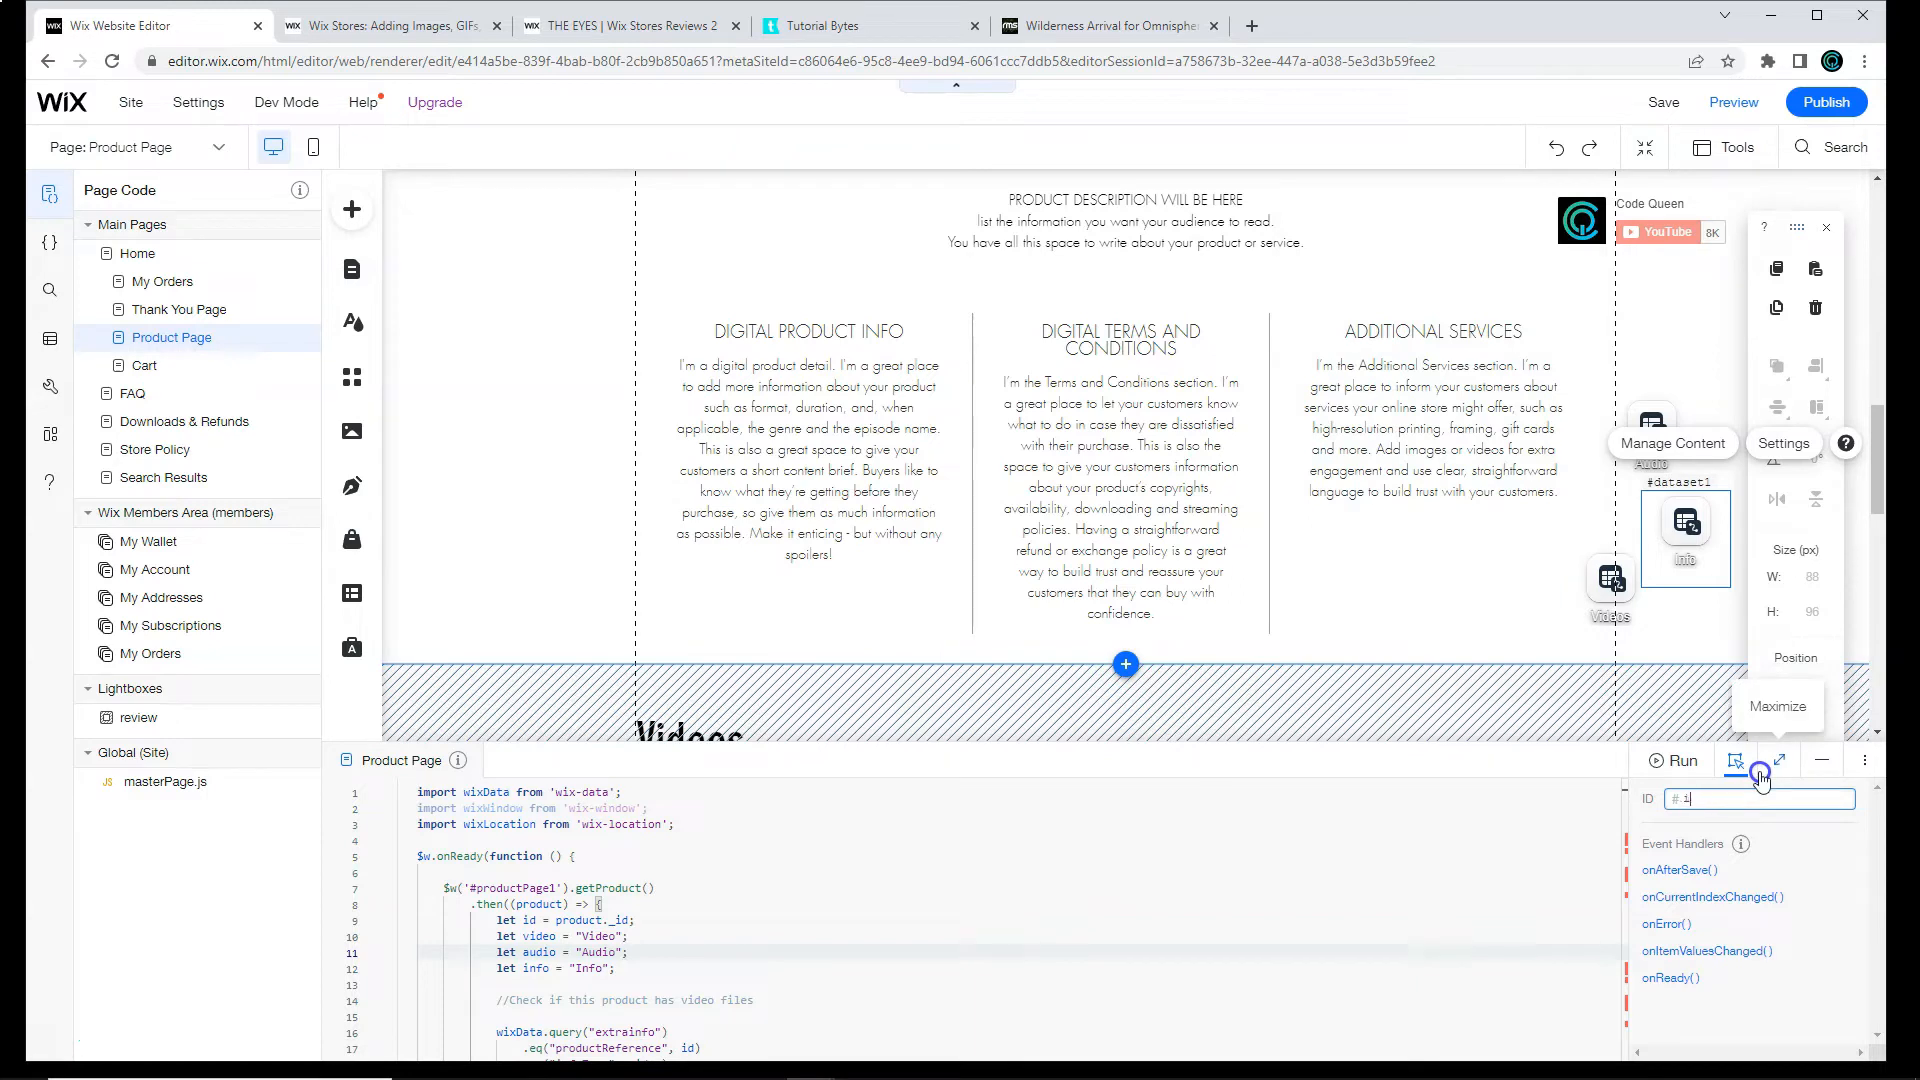
pyautogui.write('infoDataset')
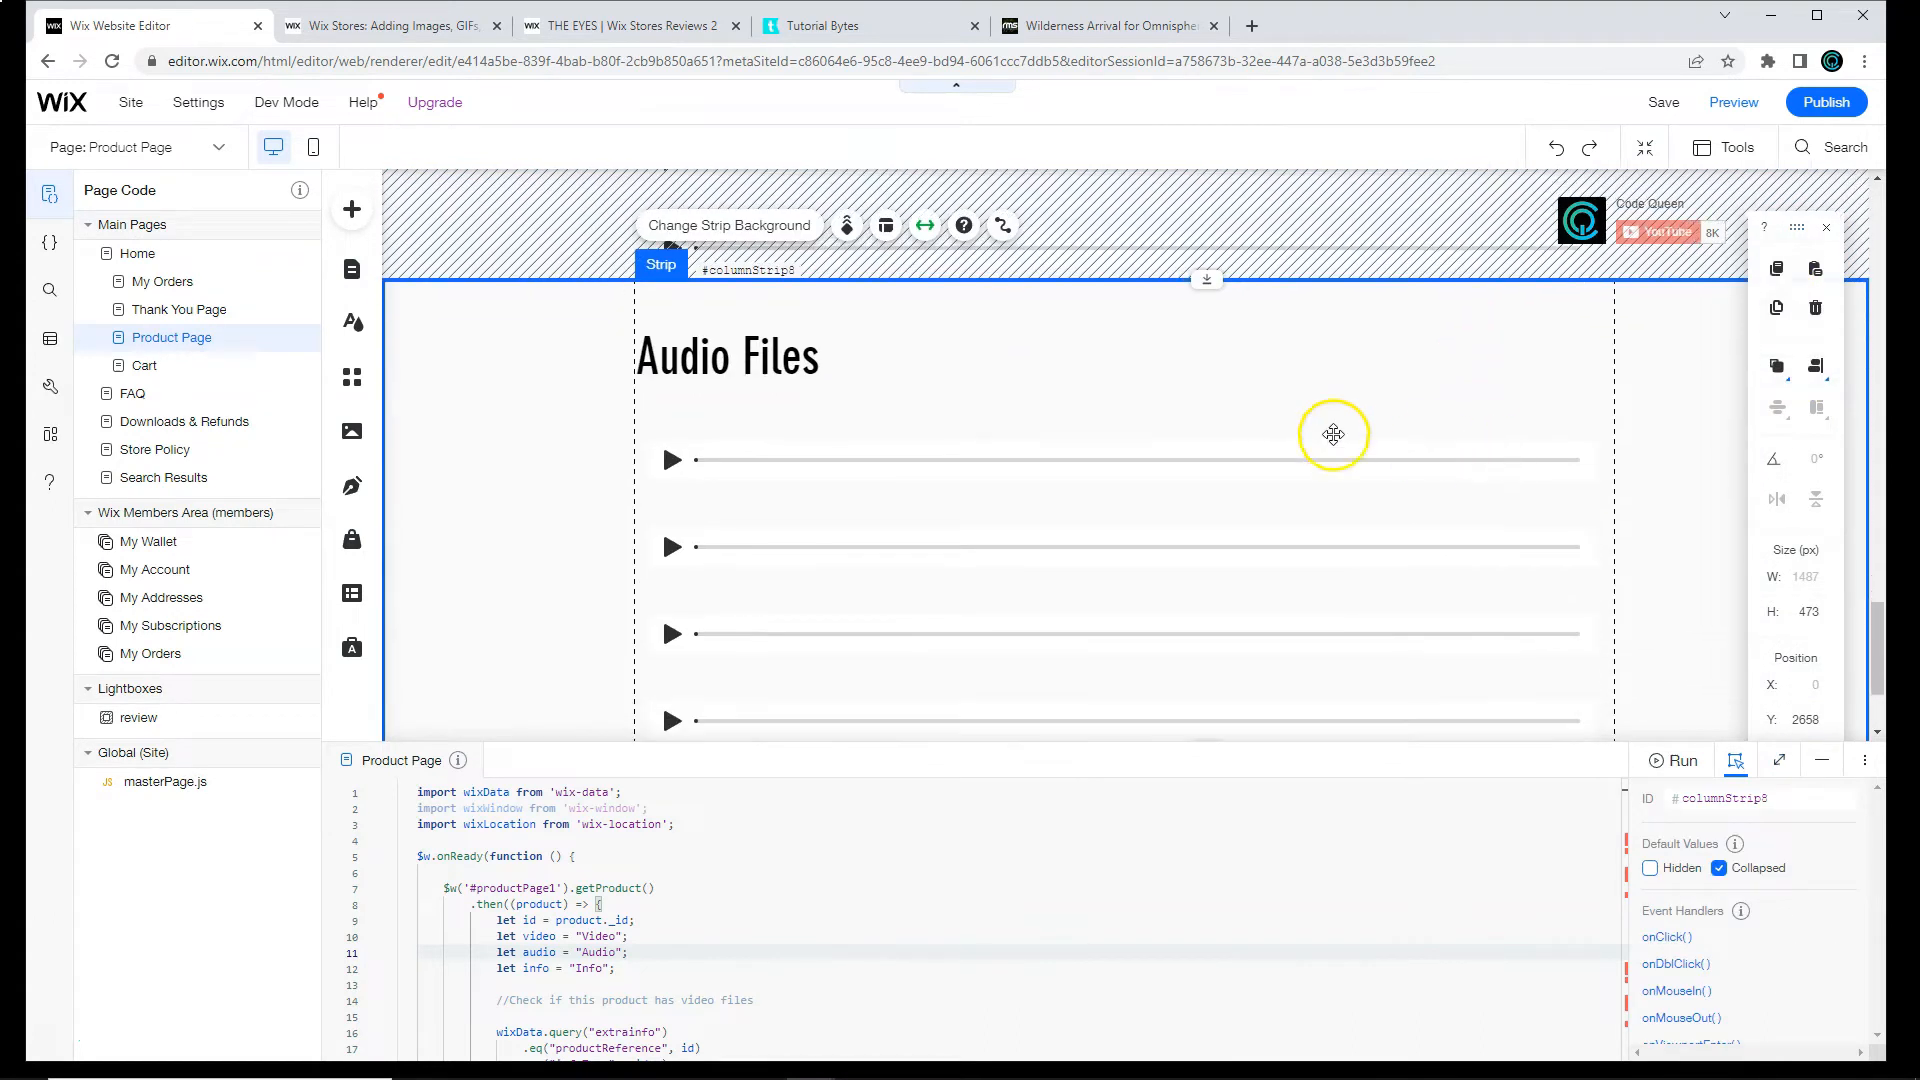
# Step: Duplicate the Audio Files strip, swap its audio player for a Text heading and make it collapsed by default
pyautogui.click(726, 356)
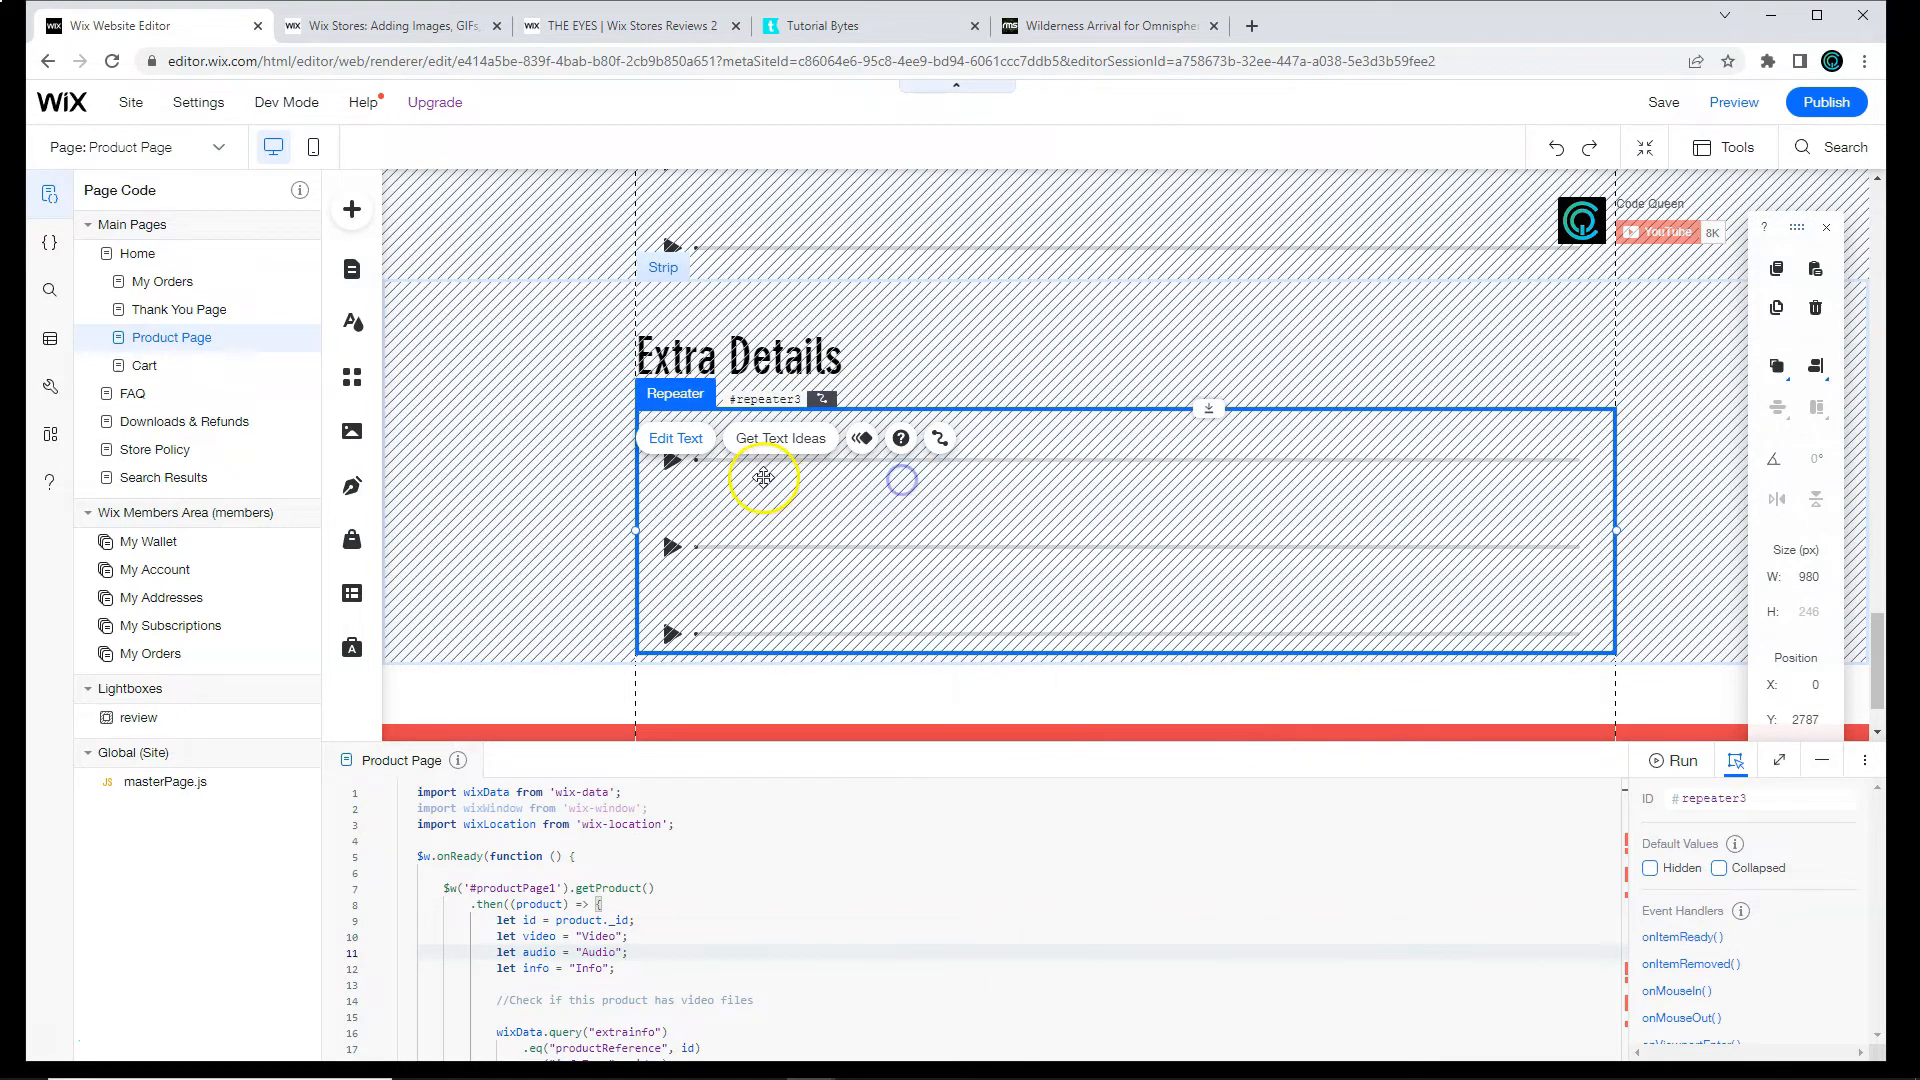
pyautogui.click(762, 478)
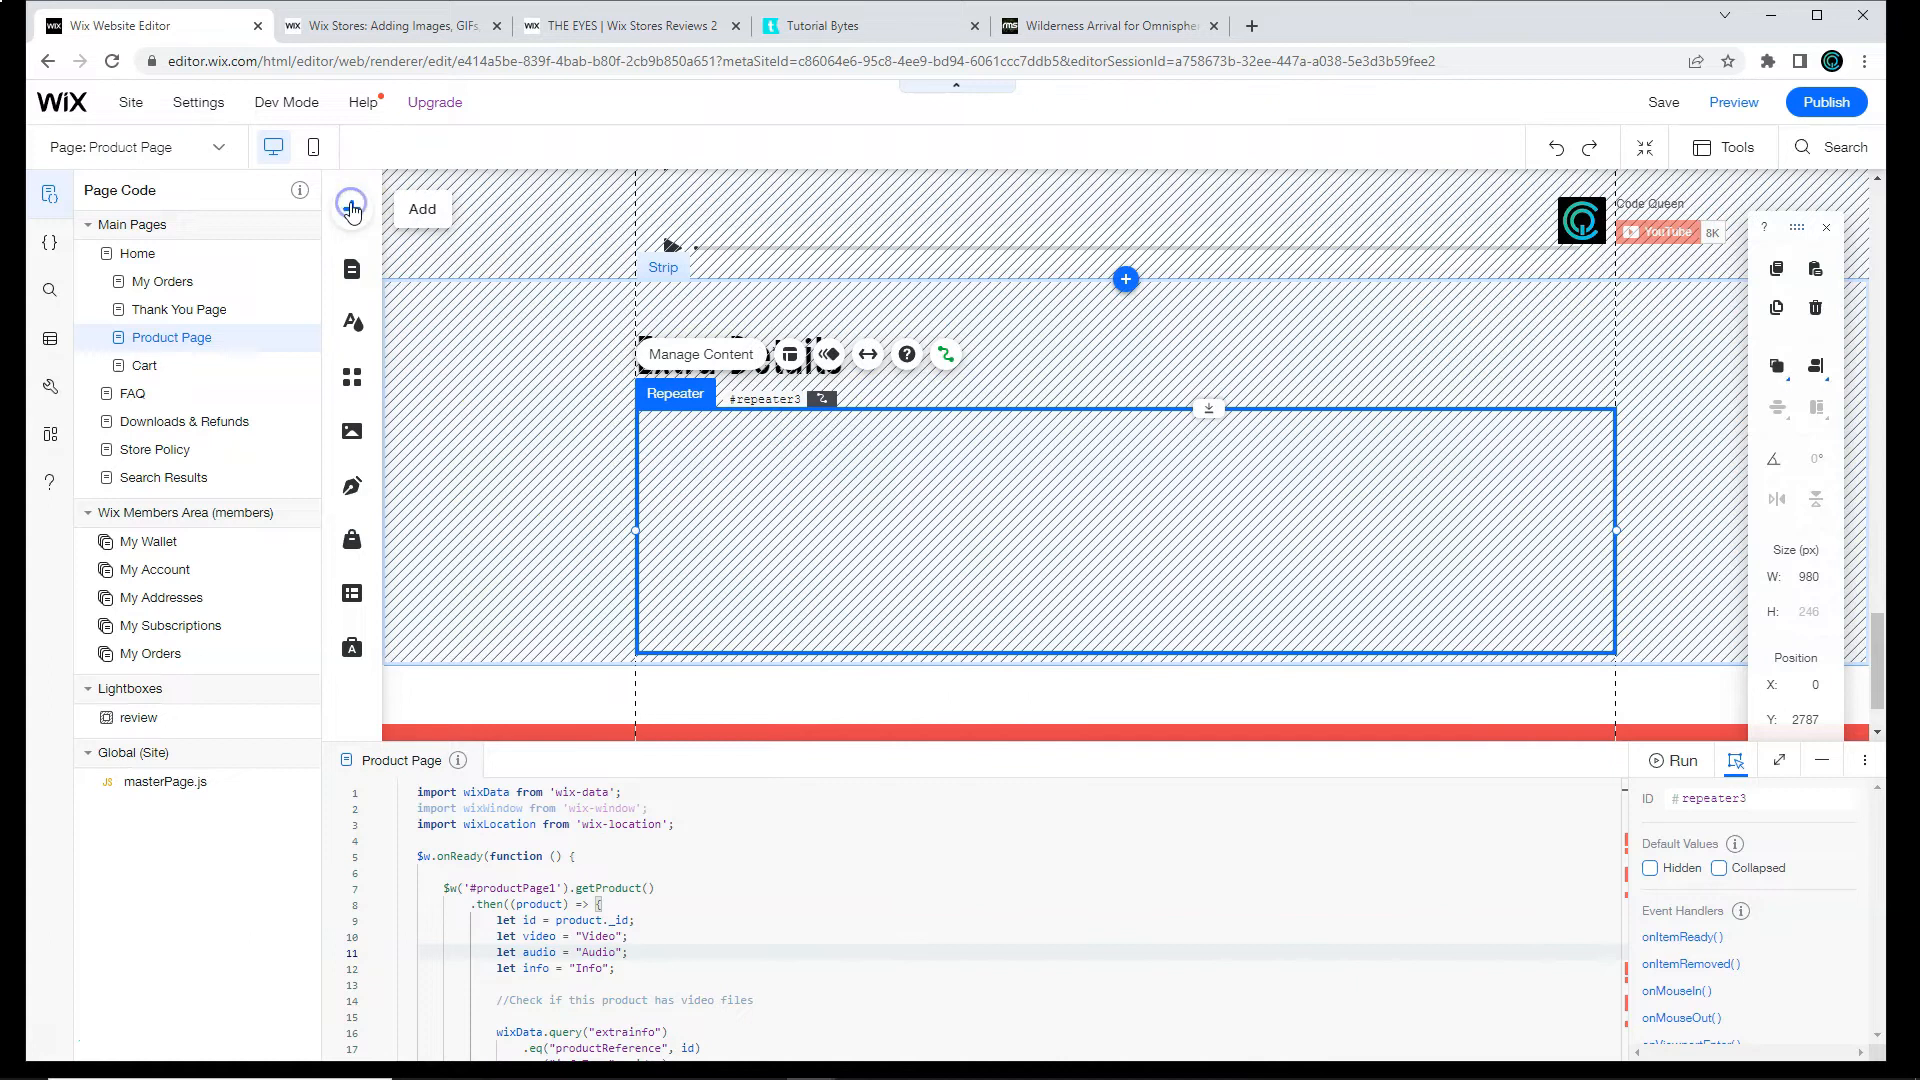
pyautogui.click(352, 204)
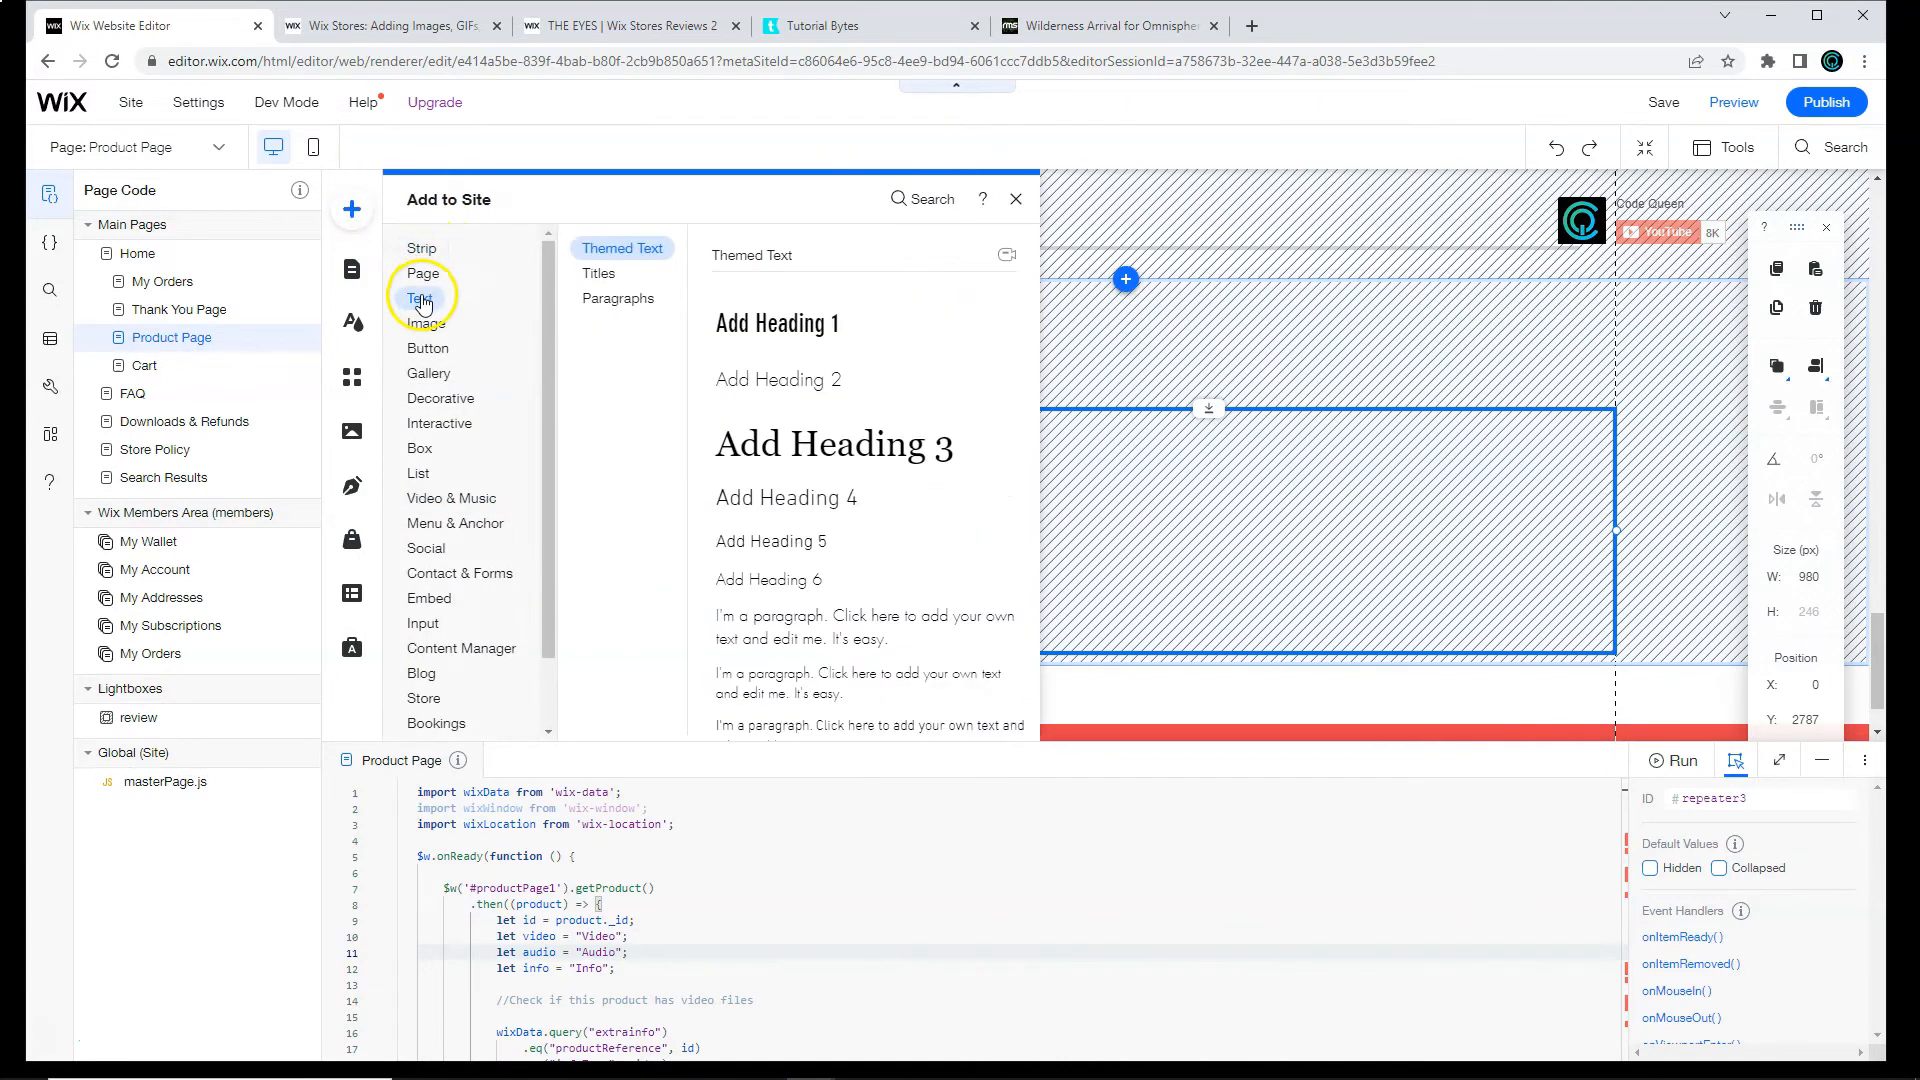
pyautogui.click(422, 298)
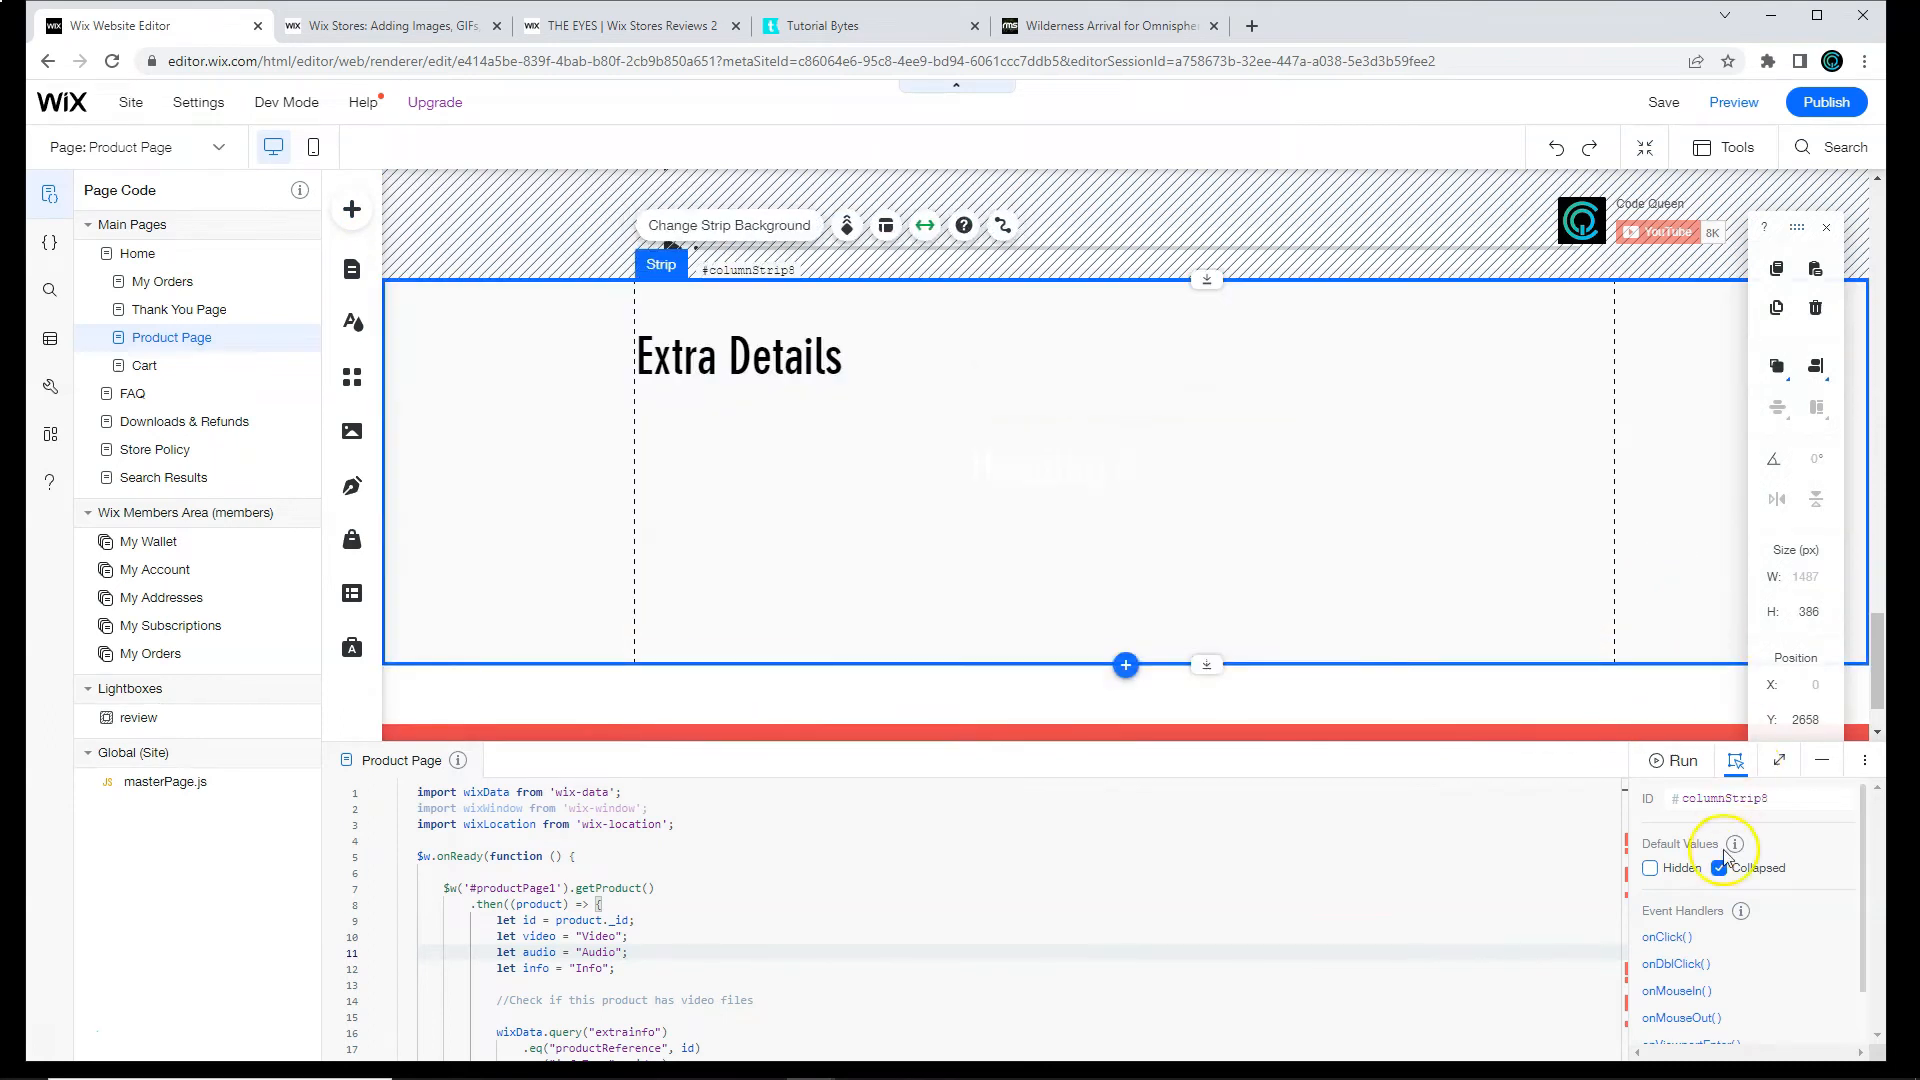
pyautogui.click(1122, 468)
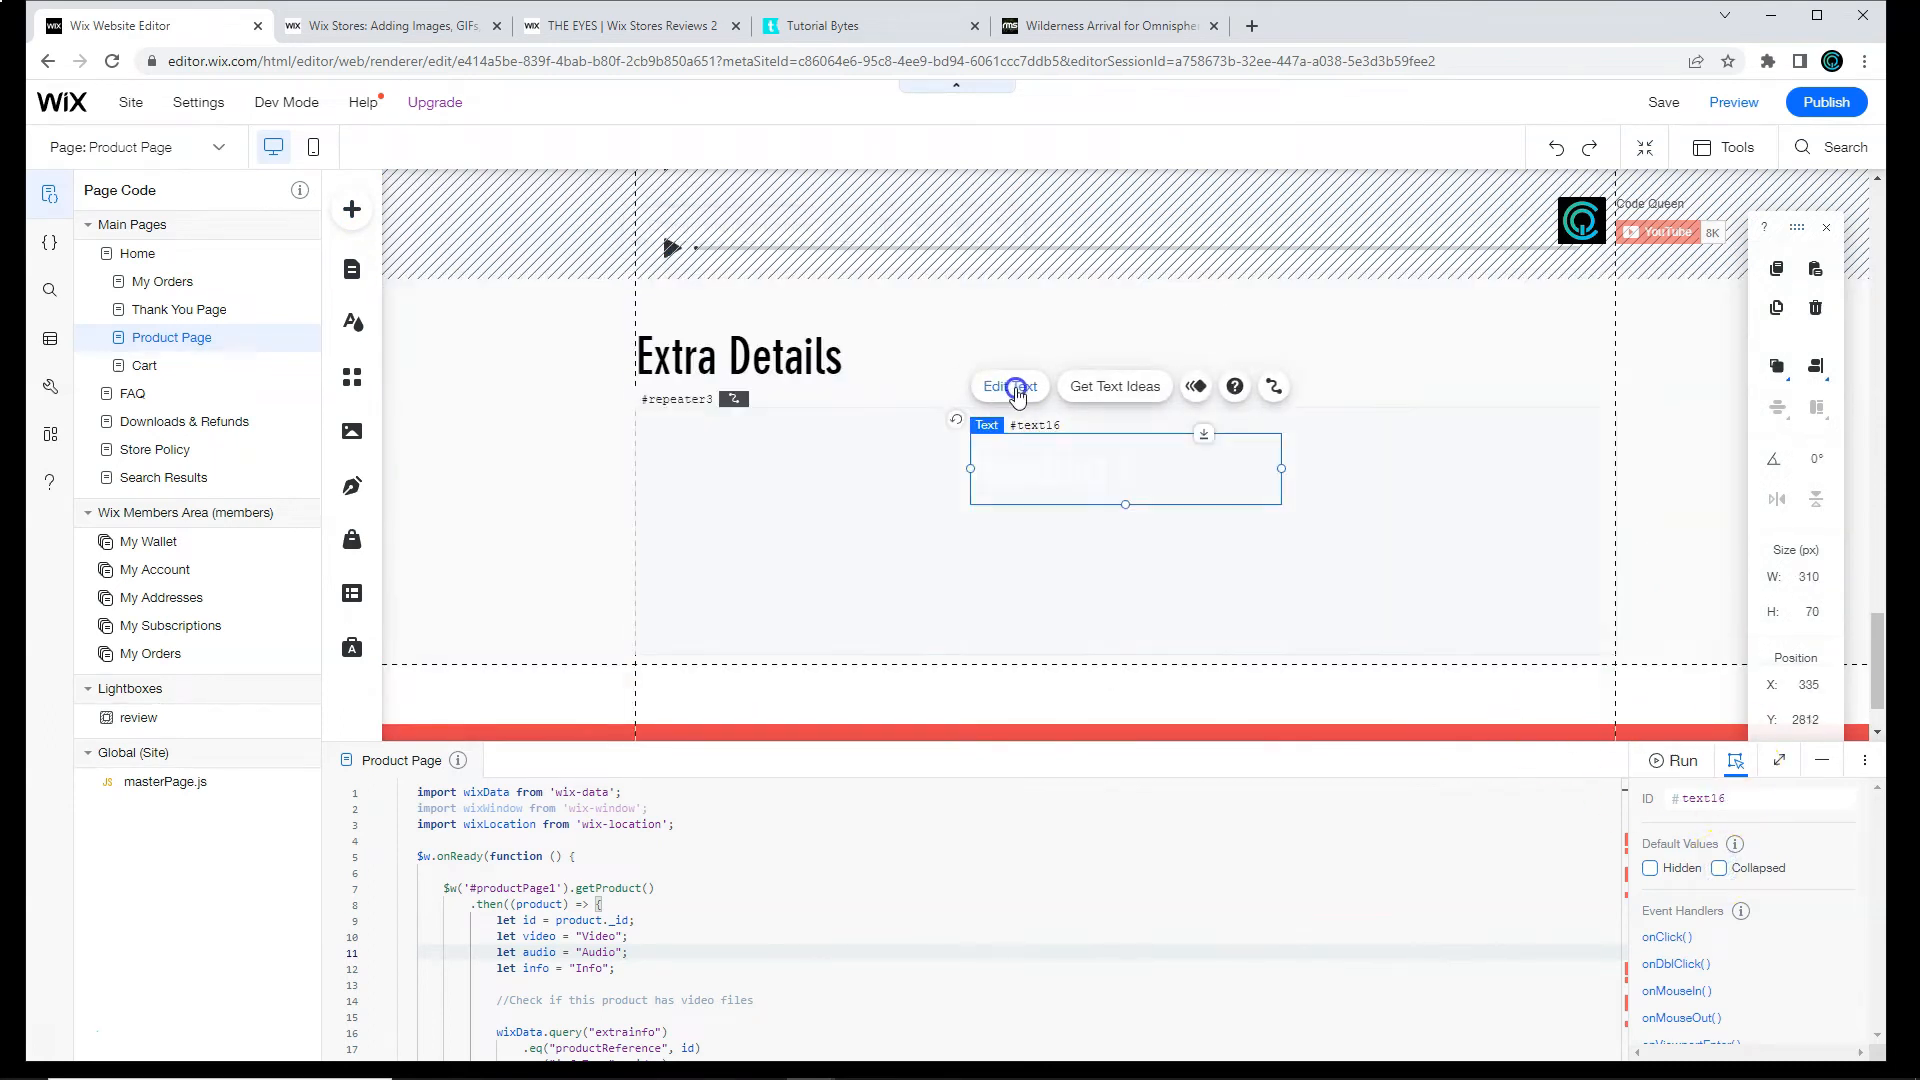
pyautogui.click(1008, 386)
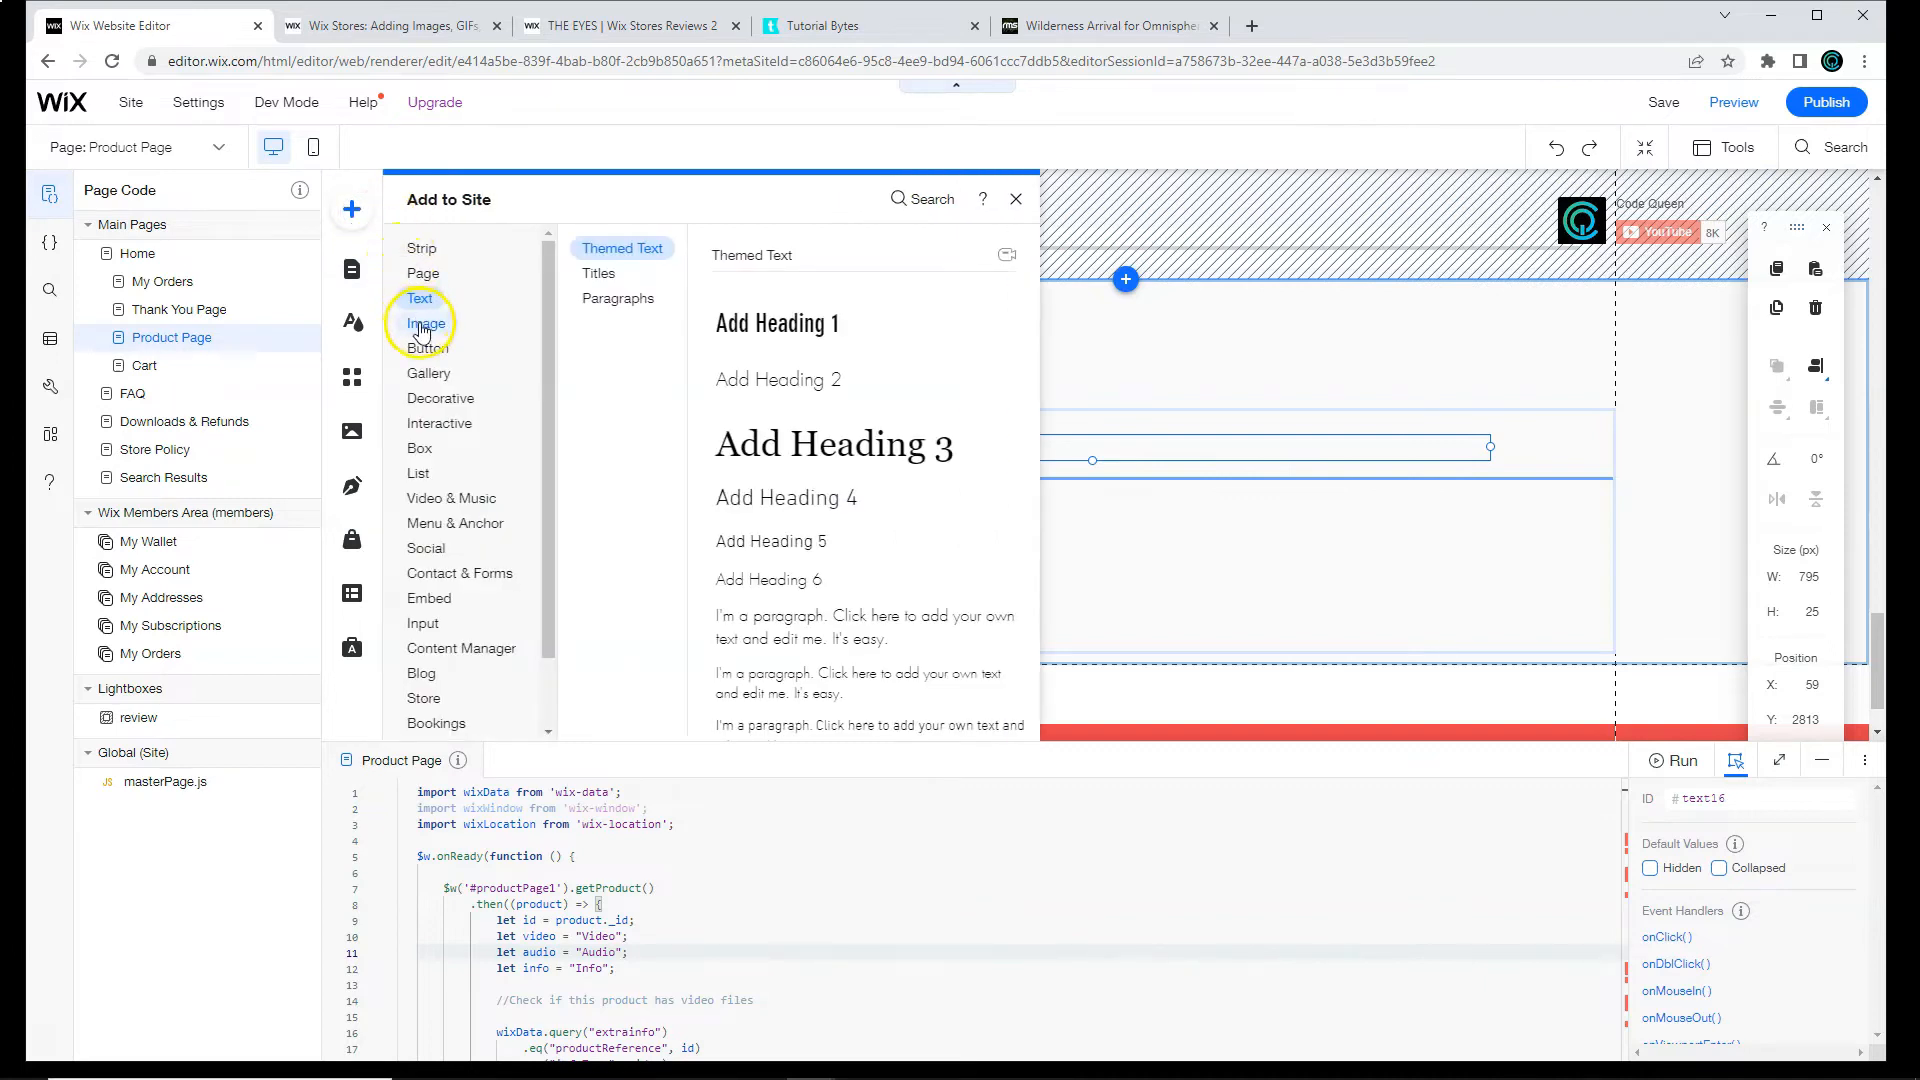
# Step: Add the Totally Codable logo image from Site Files into the repeater item, shifting the heading right
pyautogui.click(424, 322)
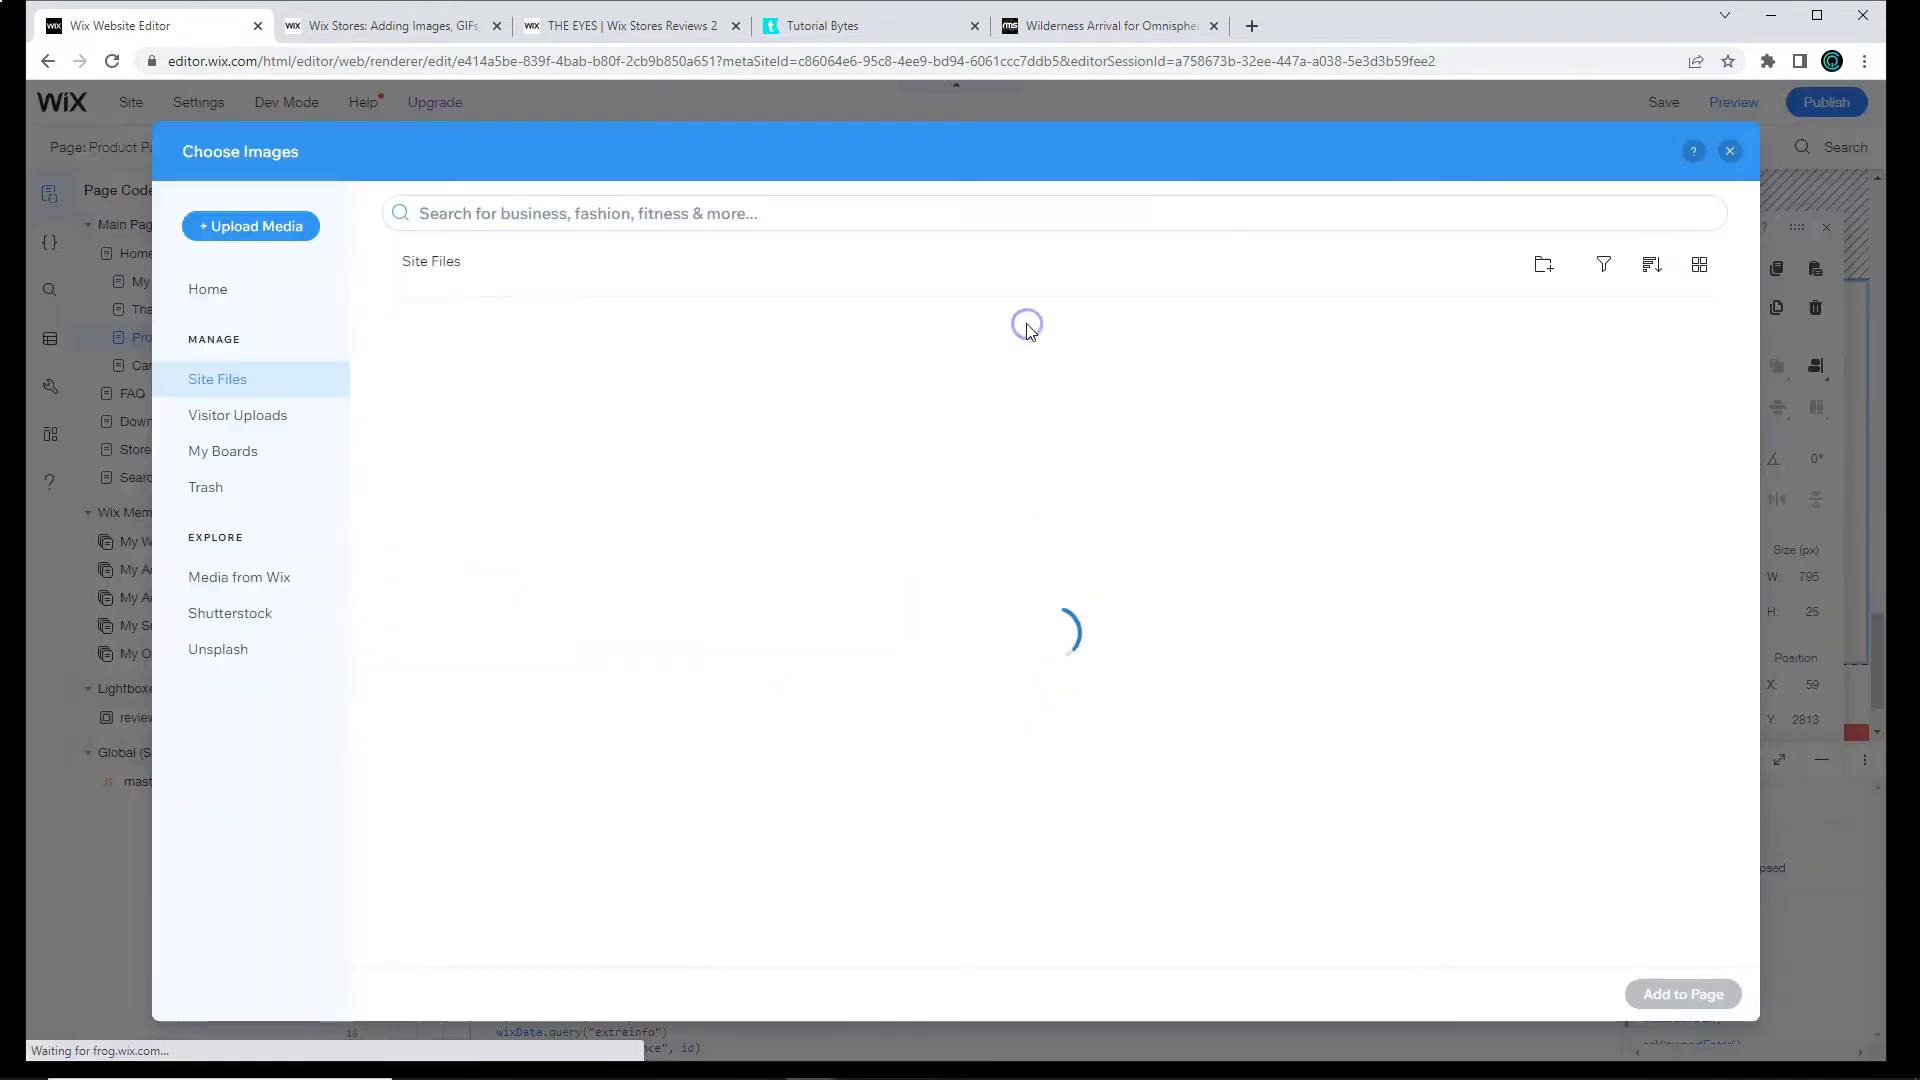
pyautogui.click(1136, 398)
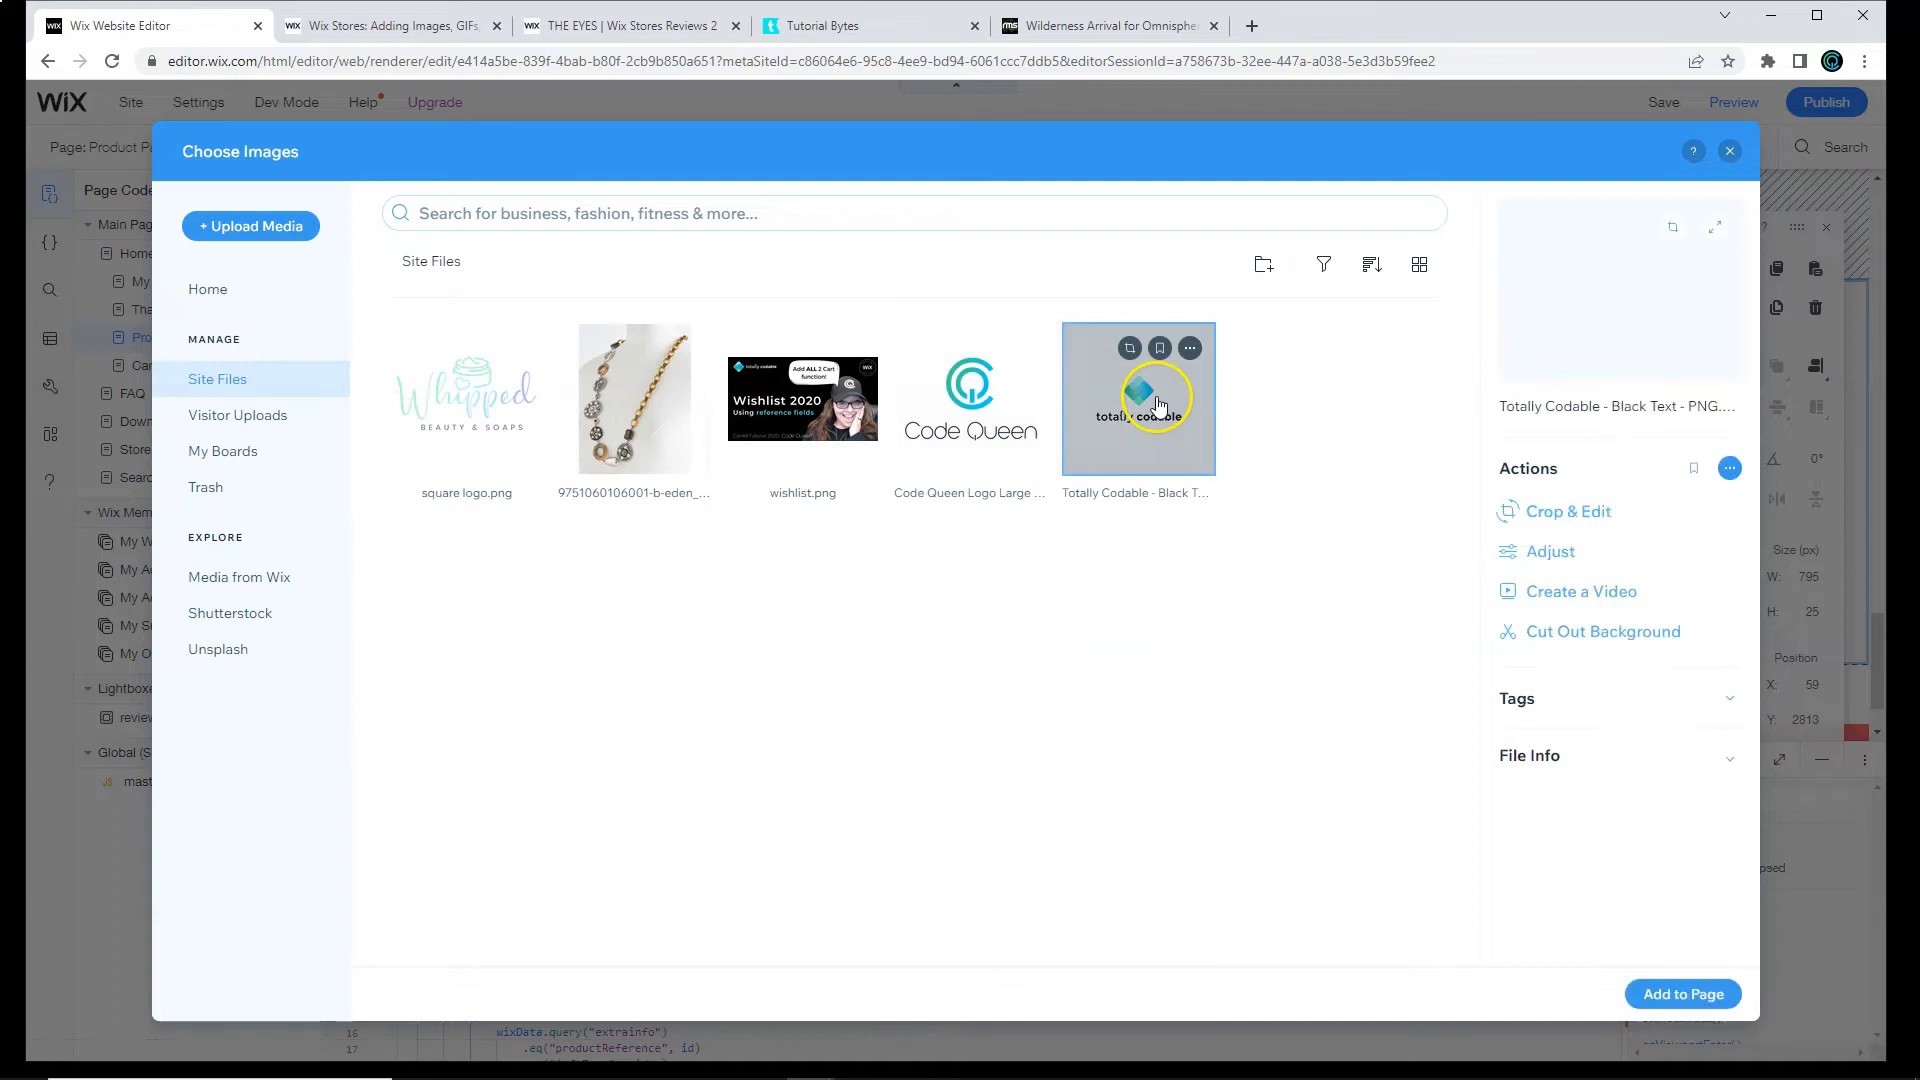
pyautogui.click(1682, 994)
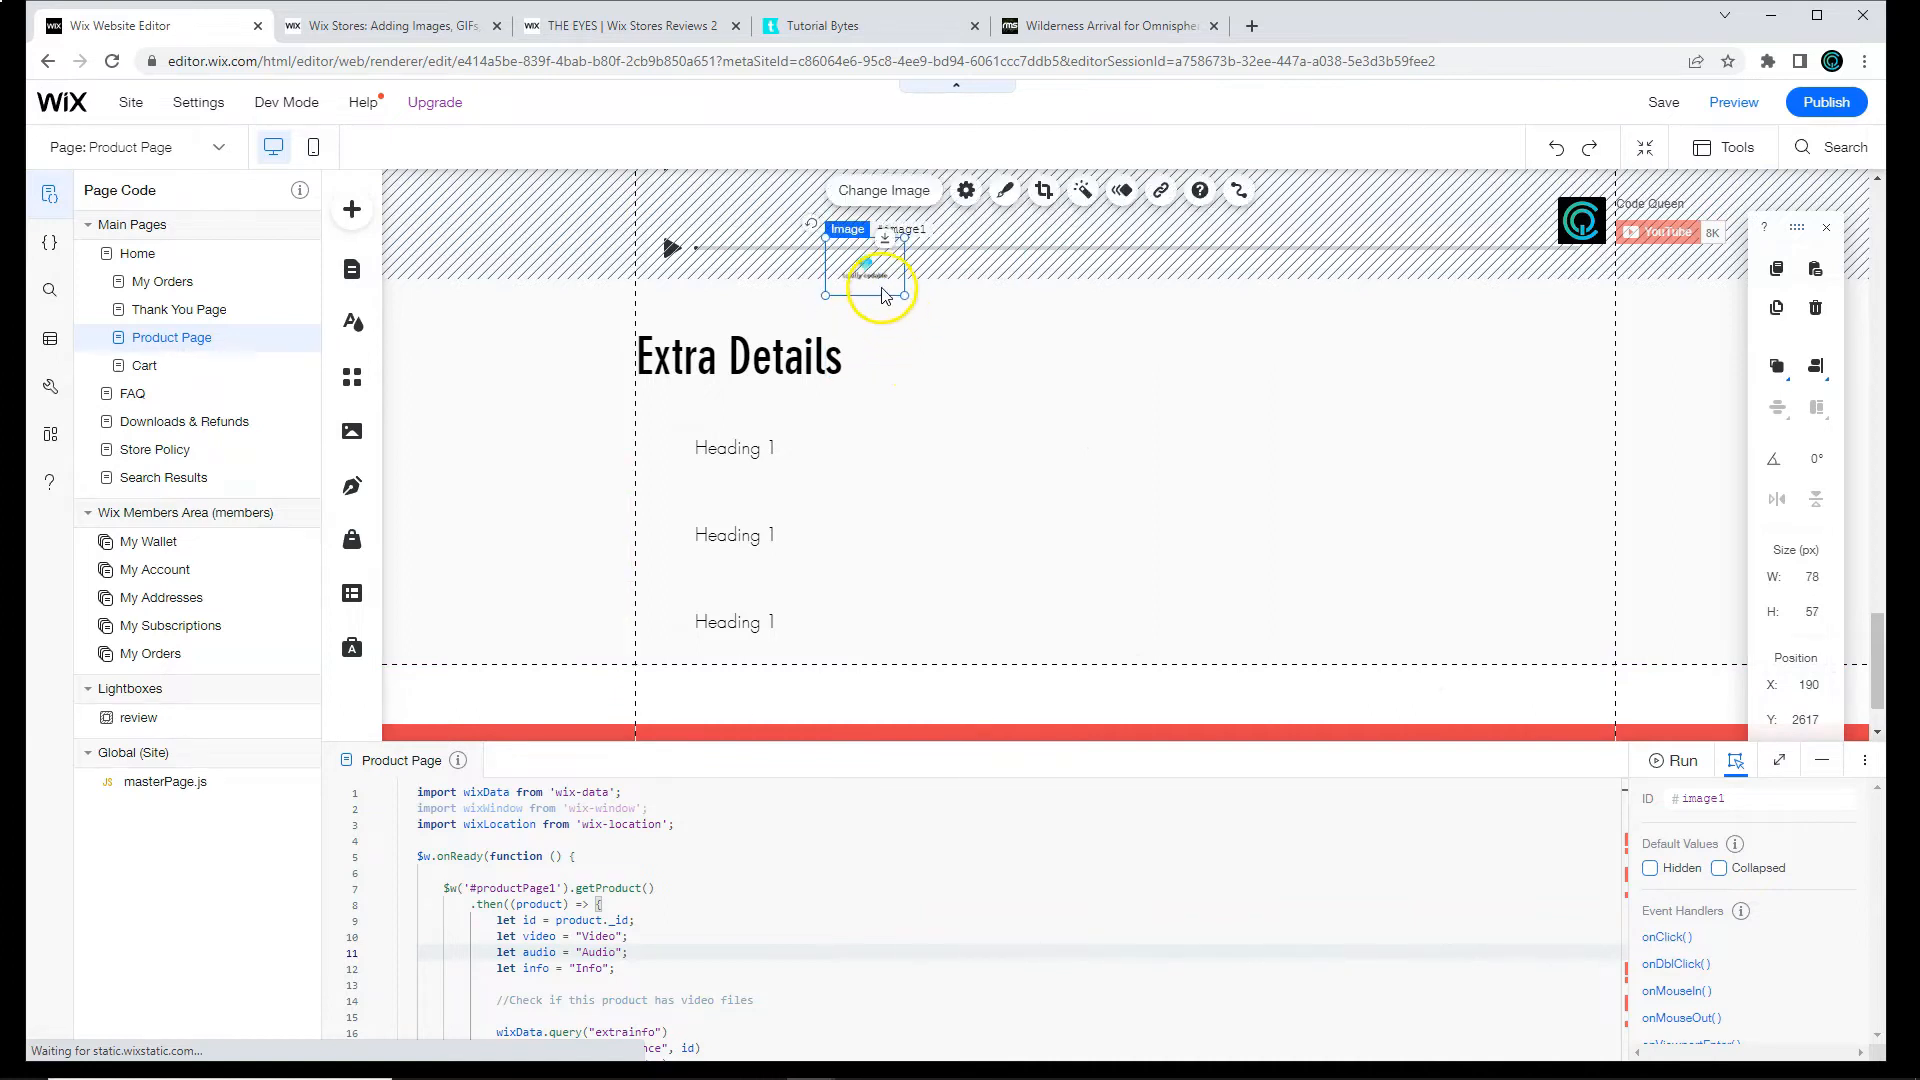
pyautogui.moveTo(880, 258); pyautogui.dragTo(698, 443)
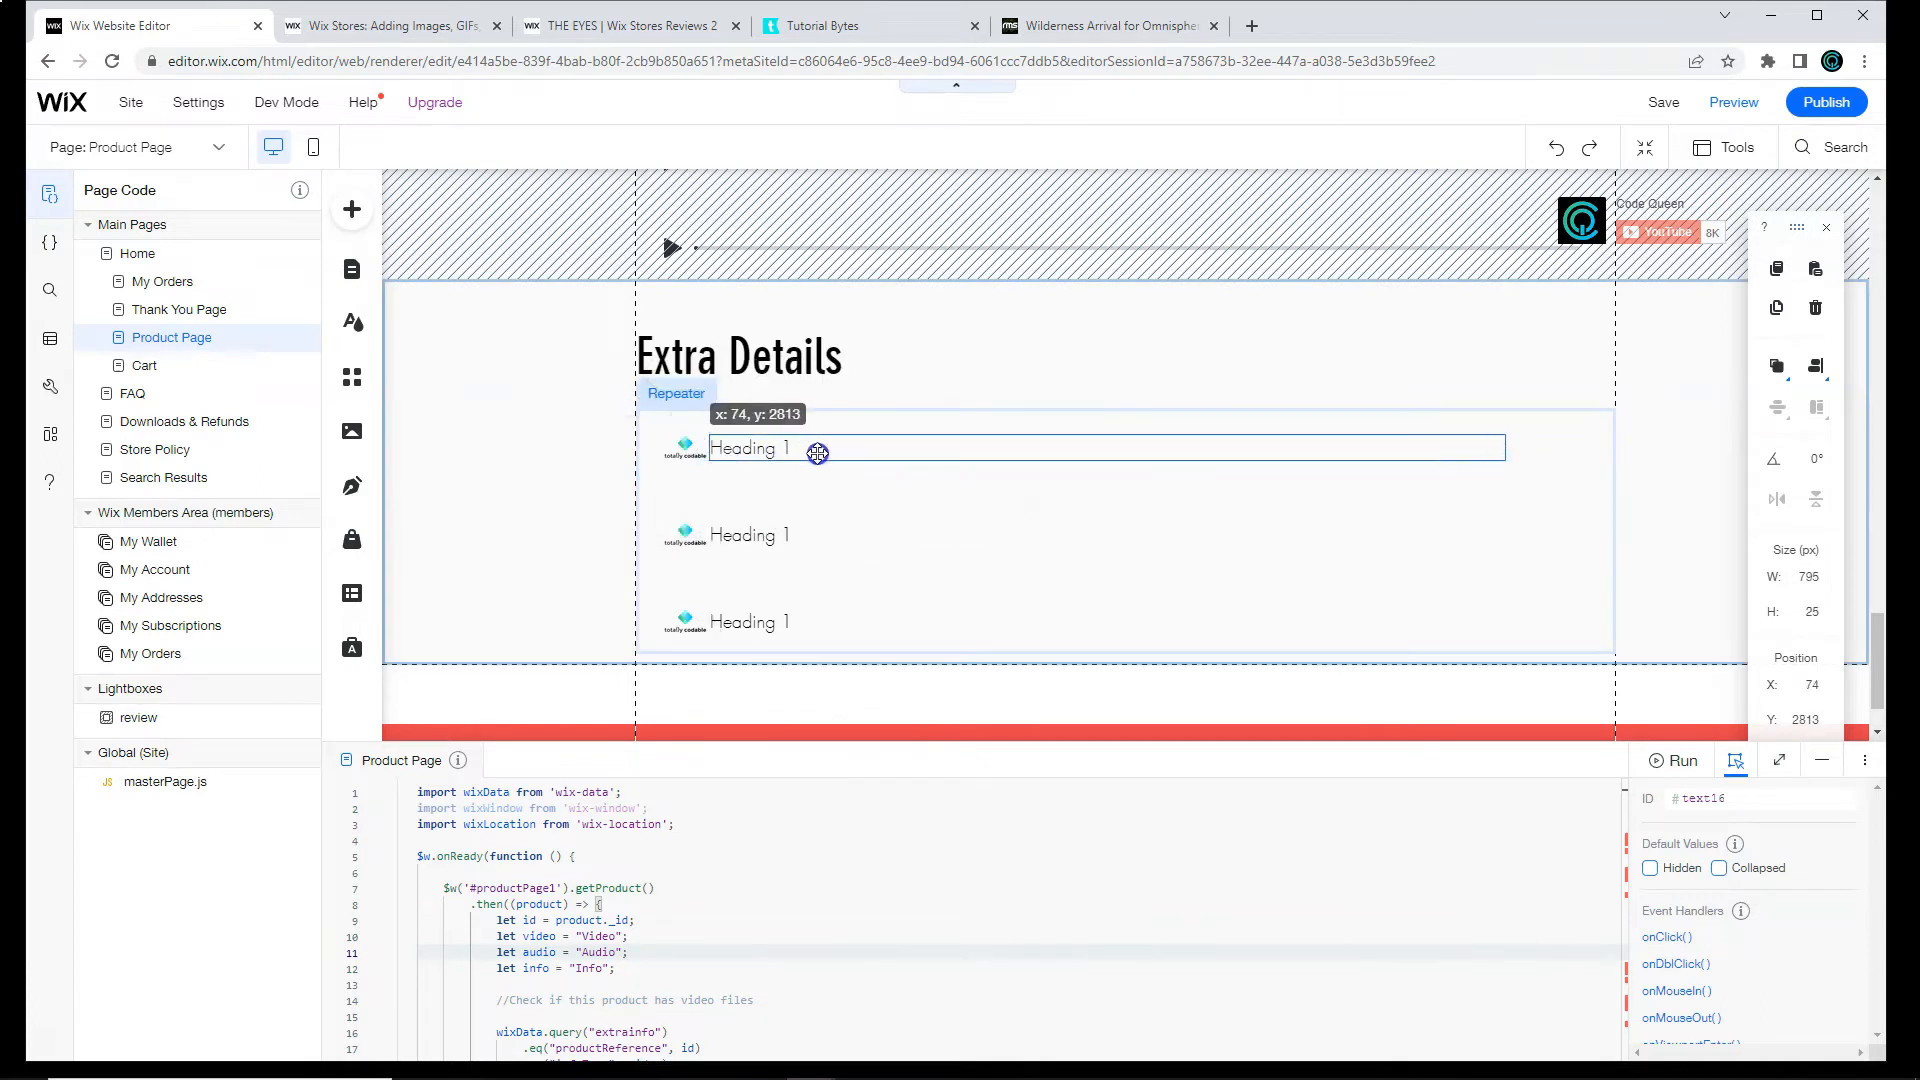
pyautogui.moveTo(816, 452); pyautogui.dragTo(806, 451)
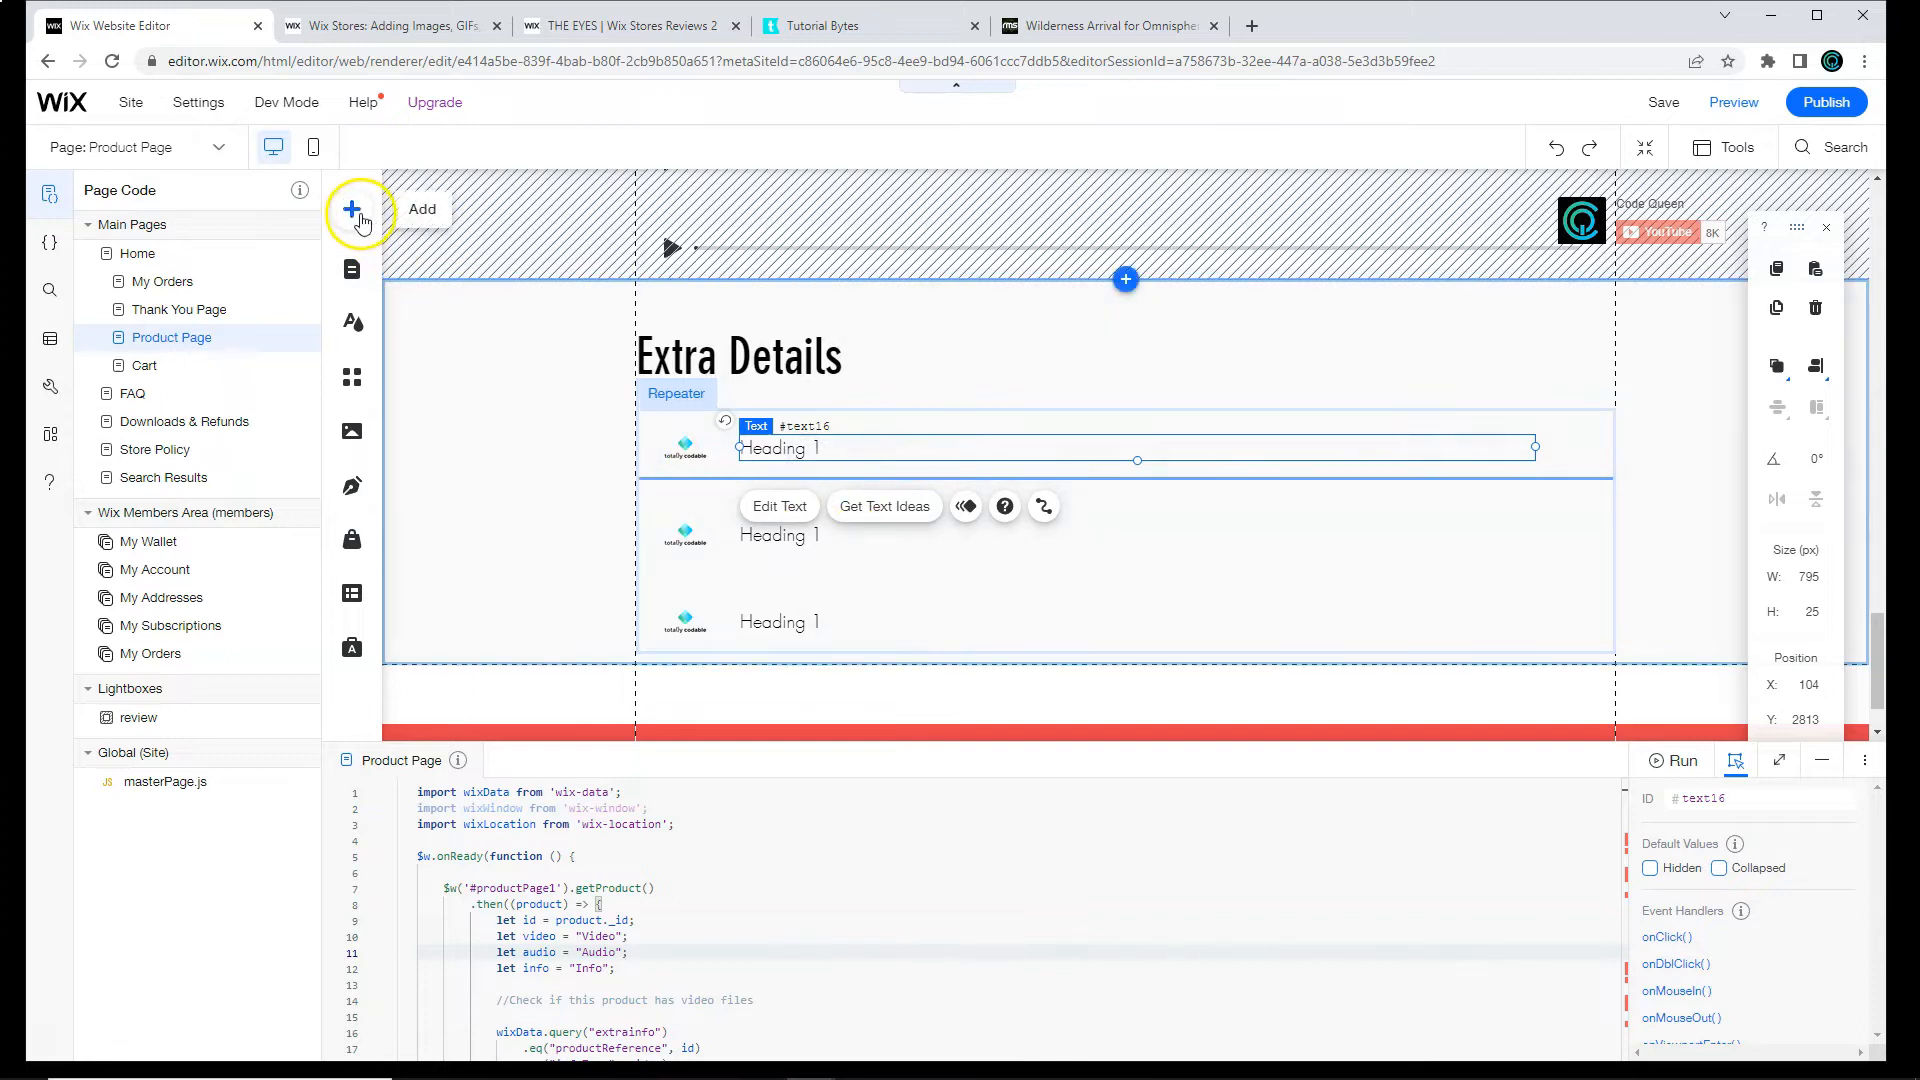
# Step: Add a narrowed button labelled Download and position it inside the repeater item
pyautogui.click(352, 210)
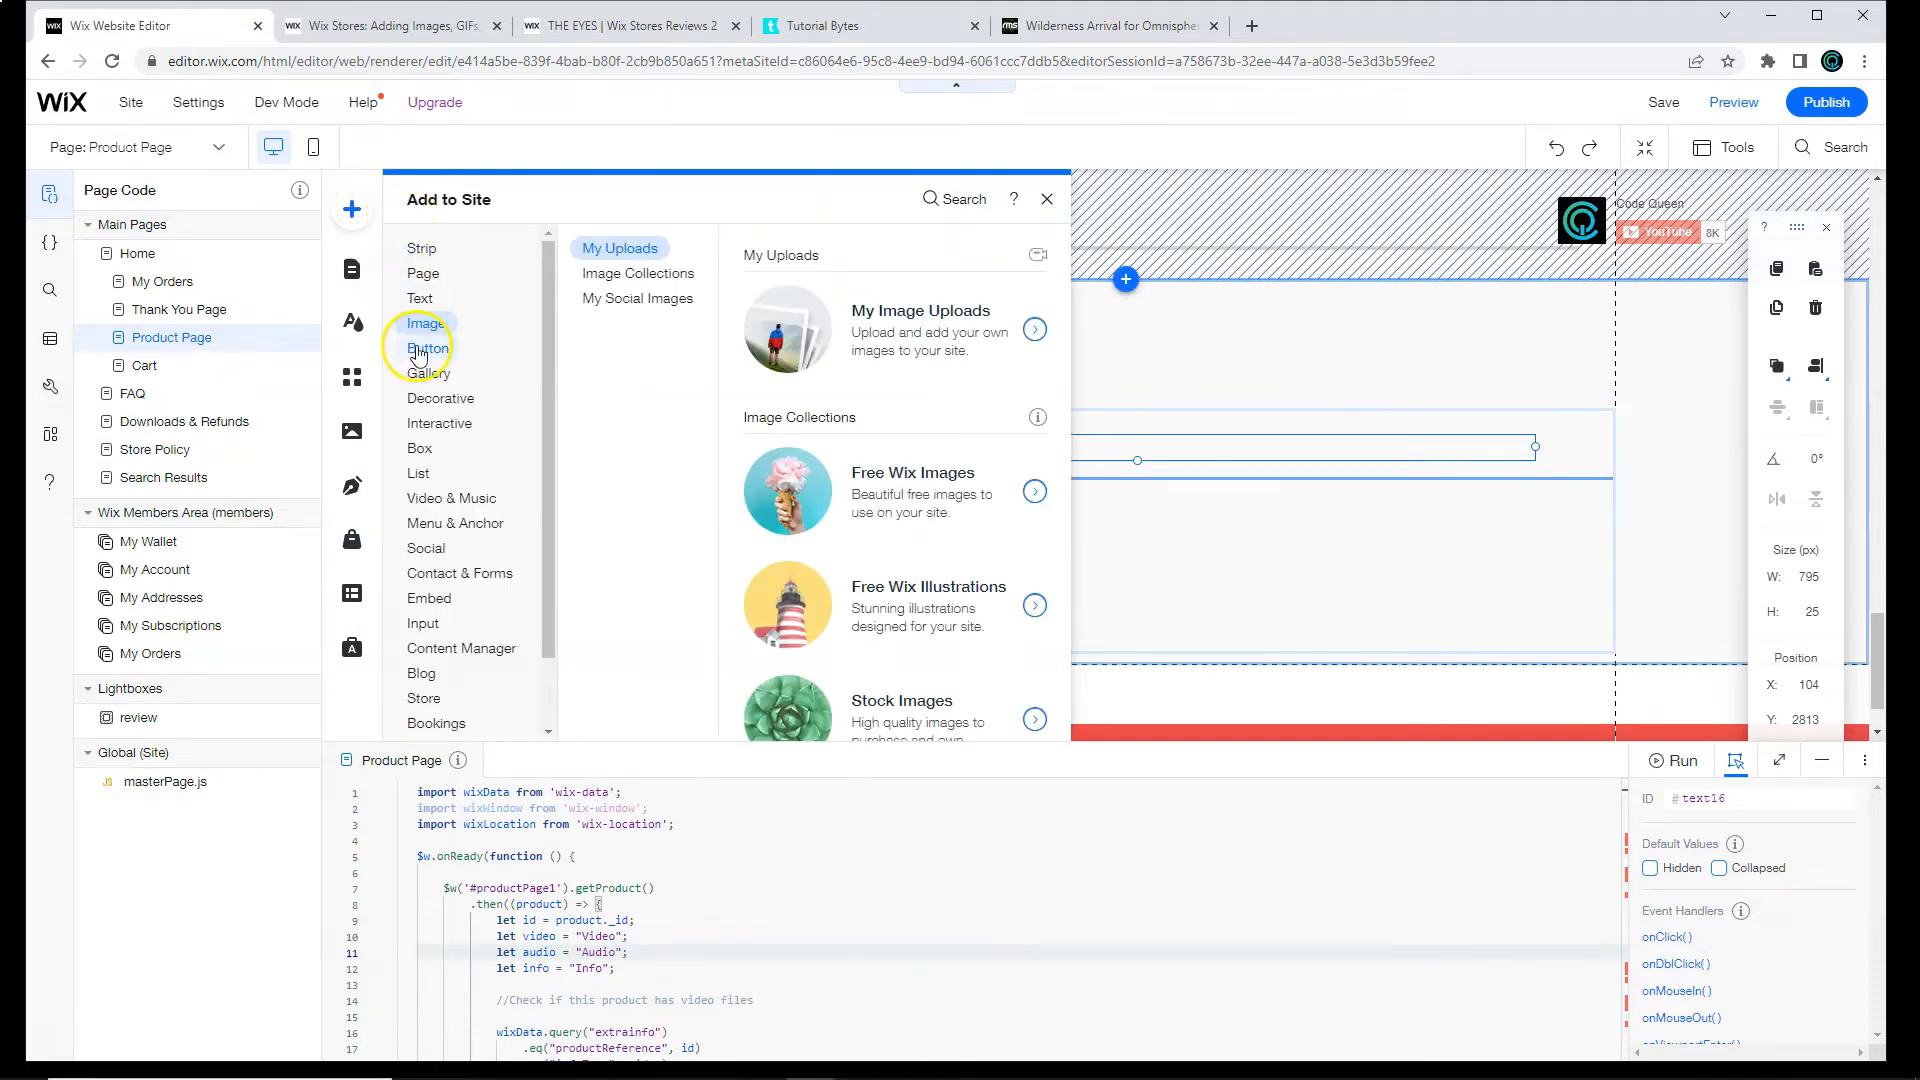
pyautogui.click(428, 348)
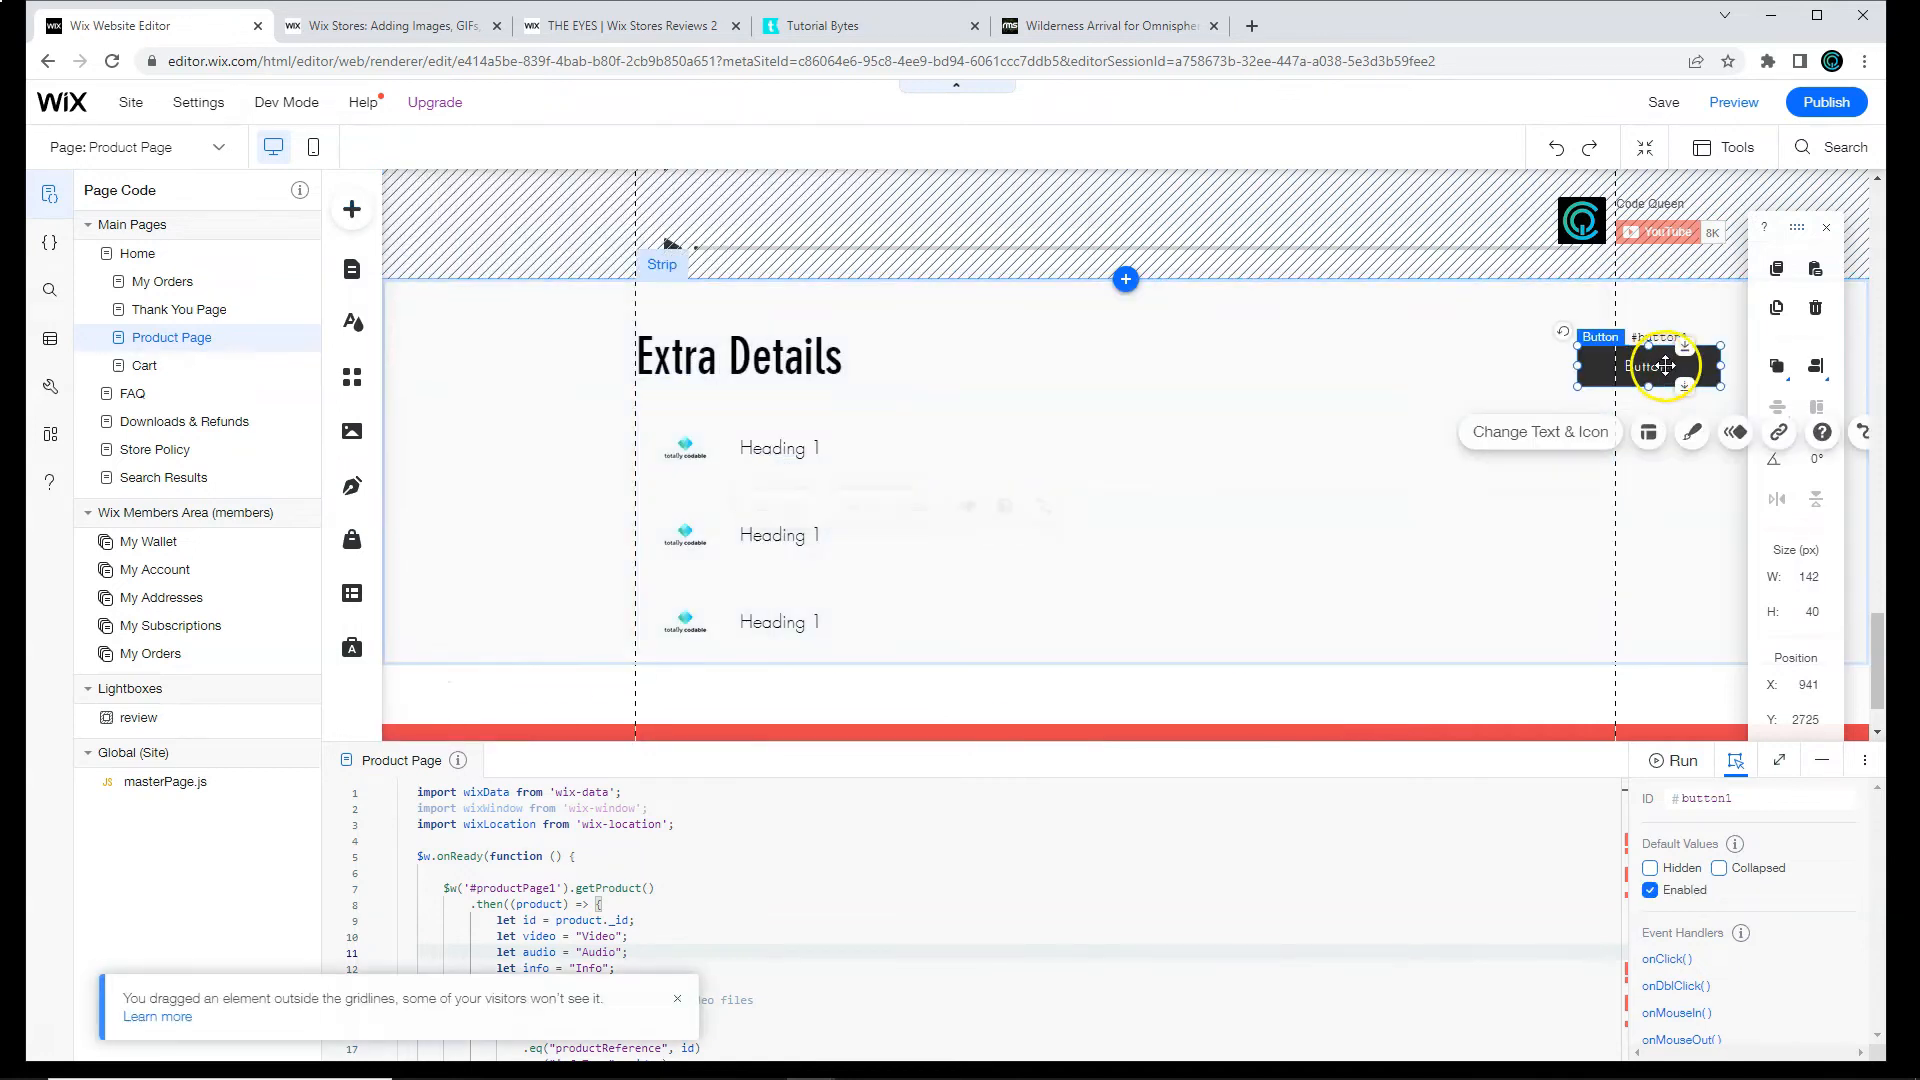
pyautogui.moveTo(1703, 363); pyautogui.dragTo(1662, 364)
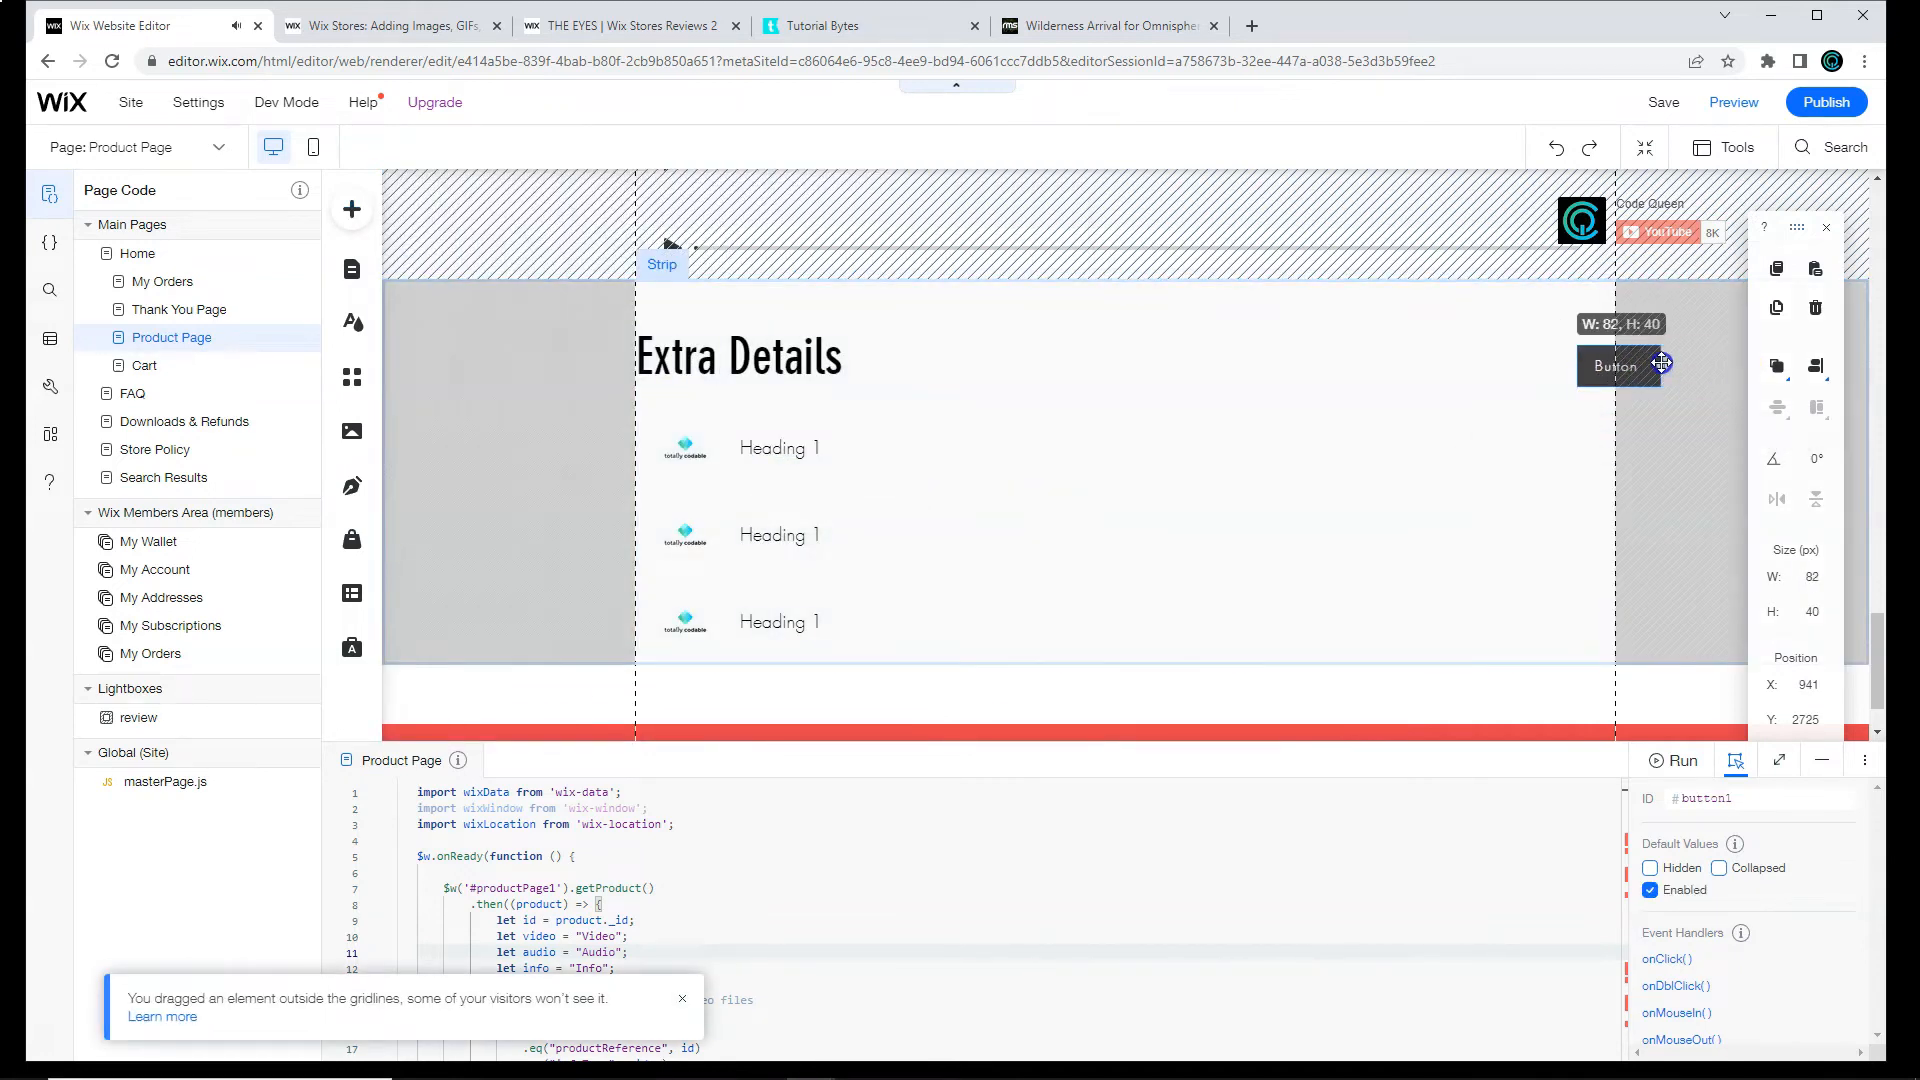
pyautogui.click(1547, 432)
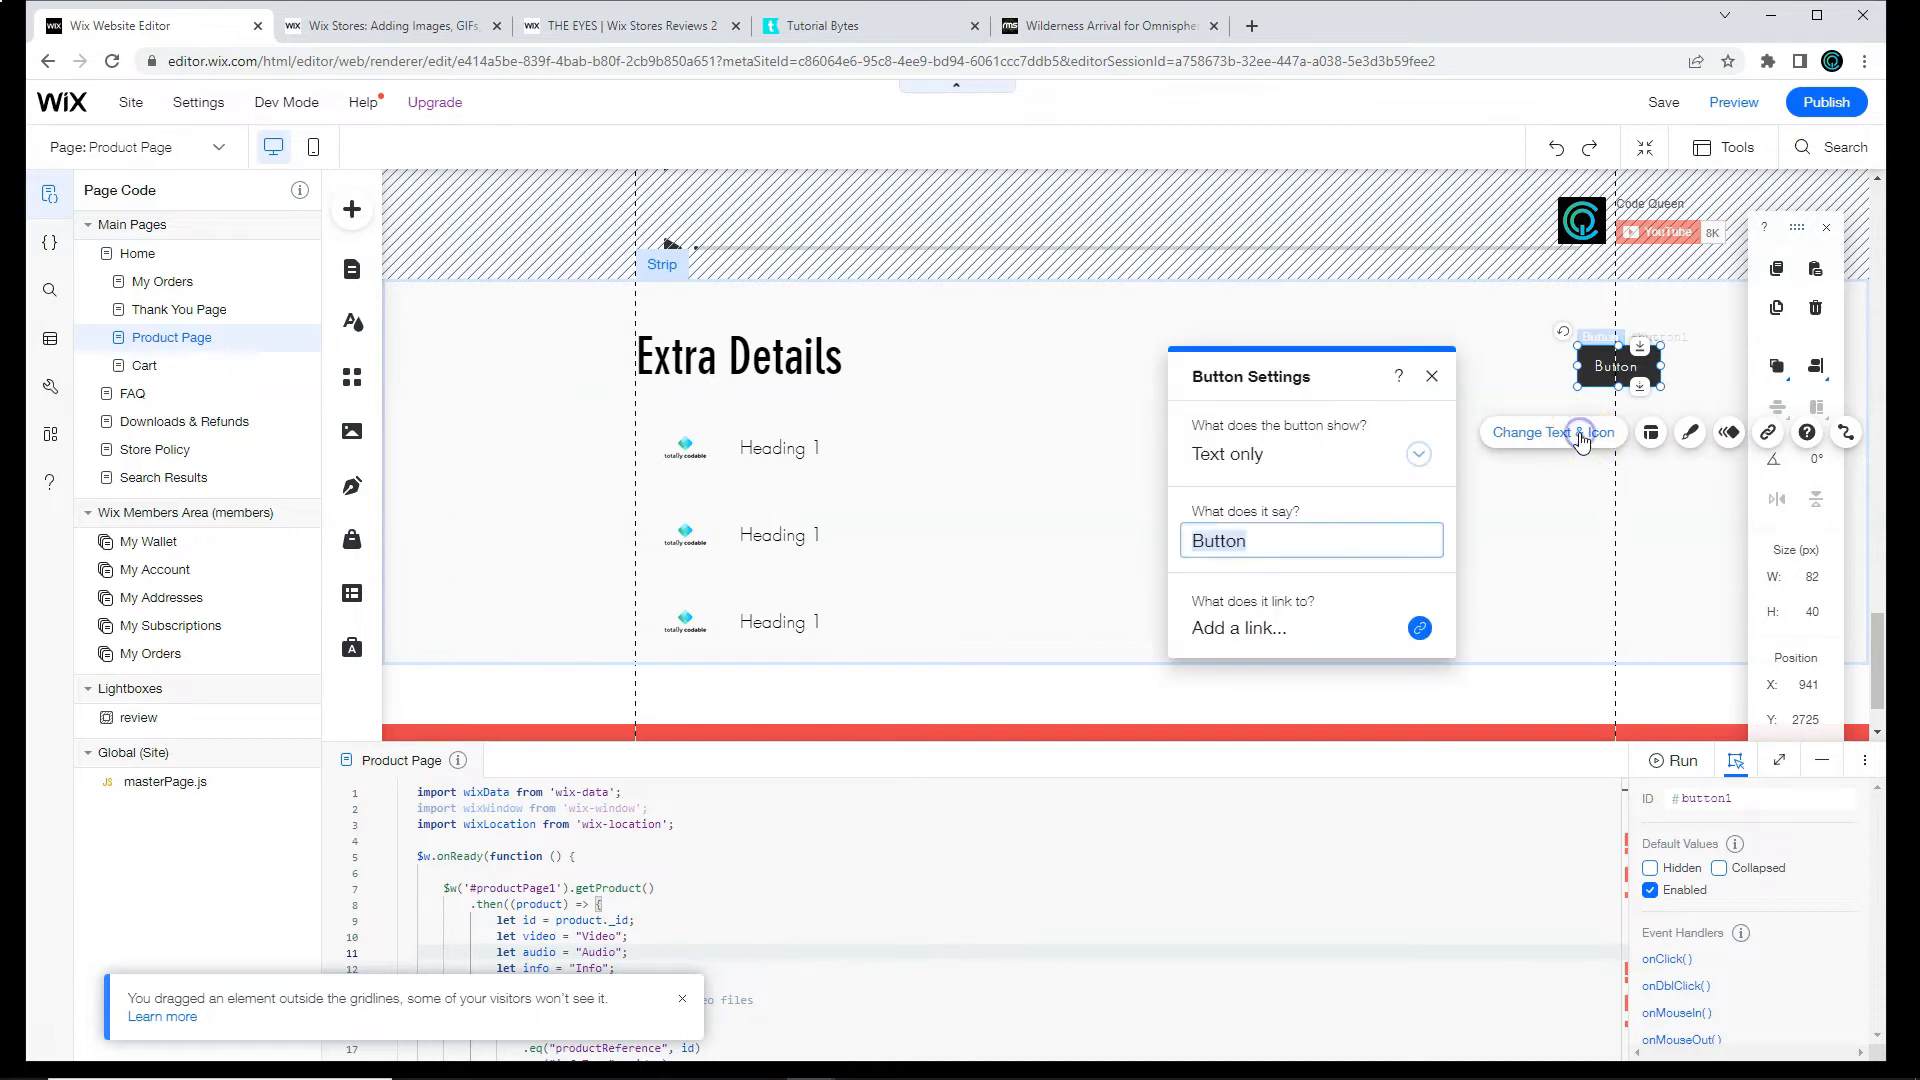
pyautogui.write('DOwnl')
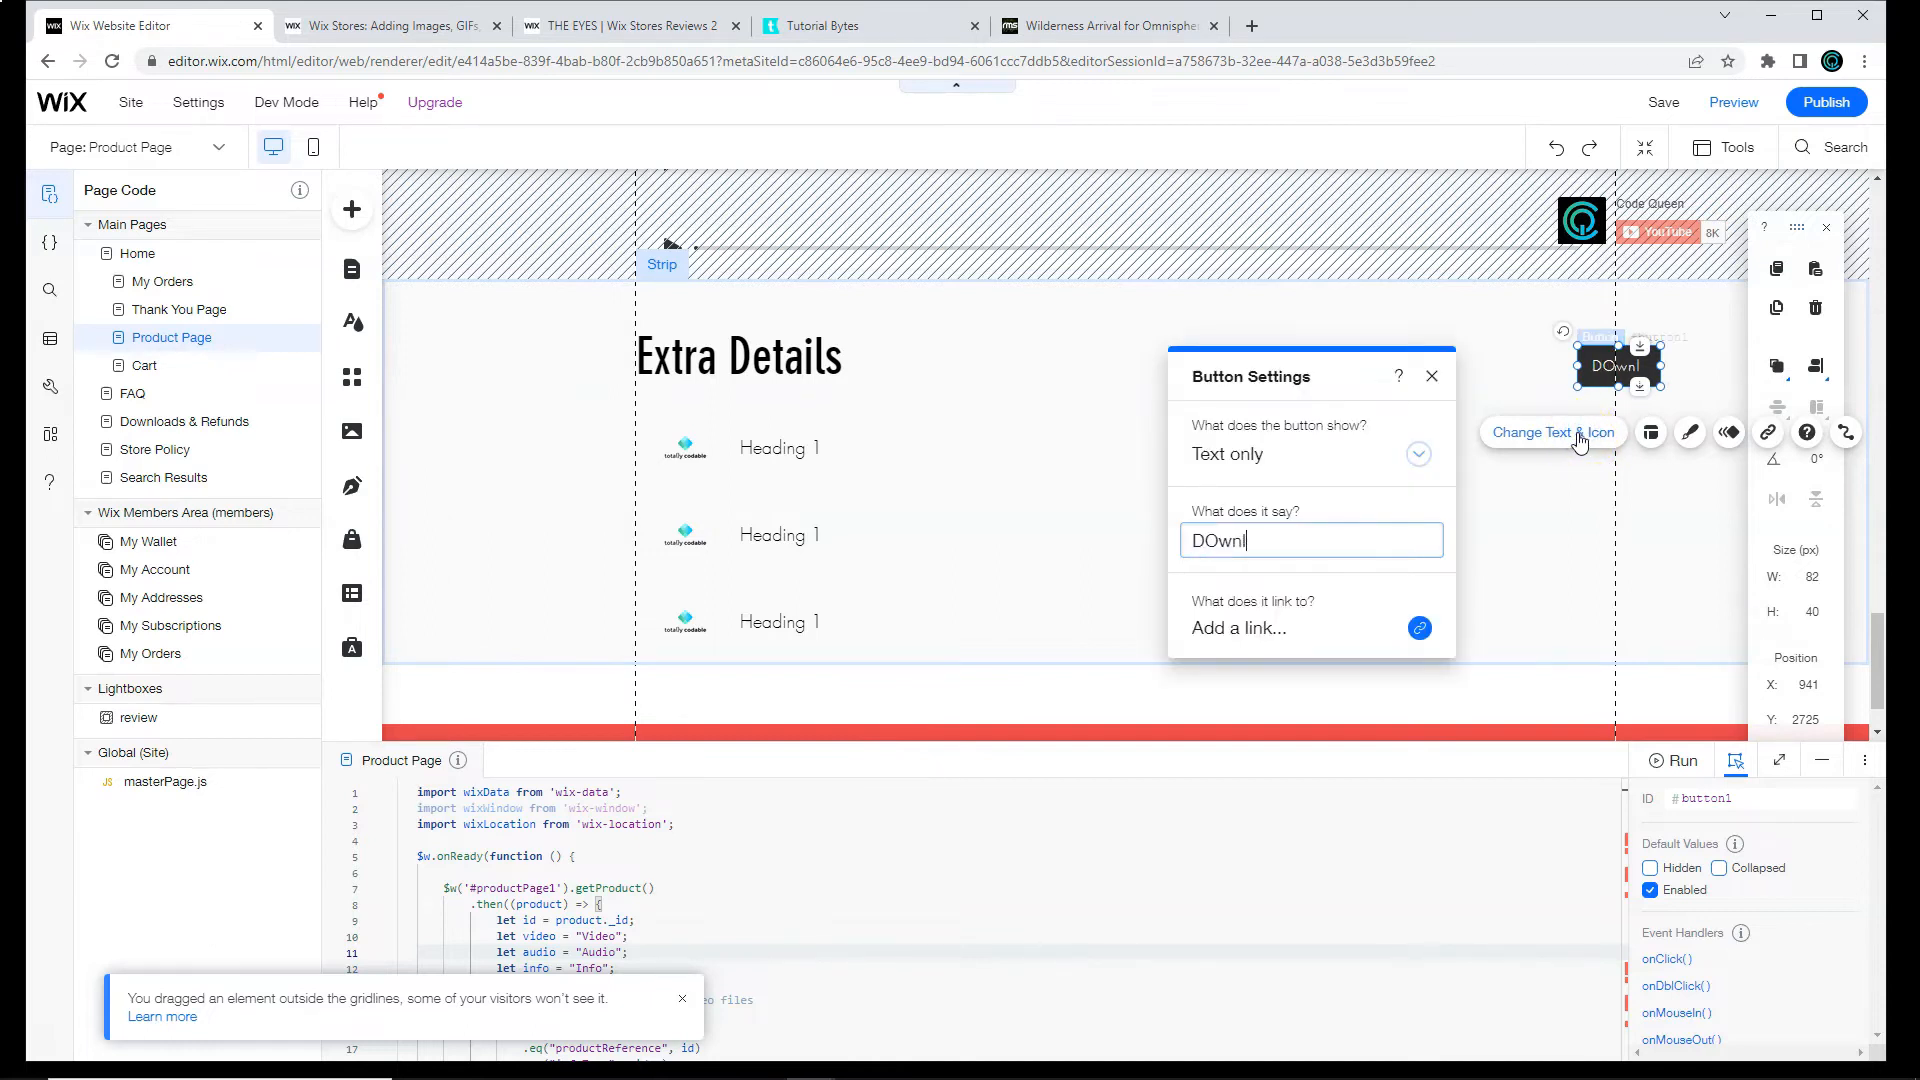
pyautogui.write('Downloda')
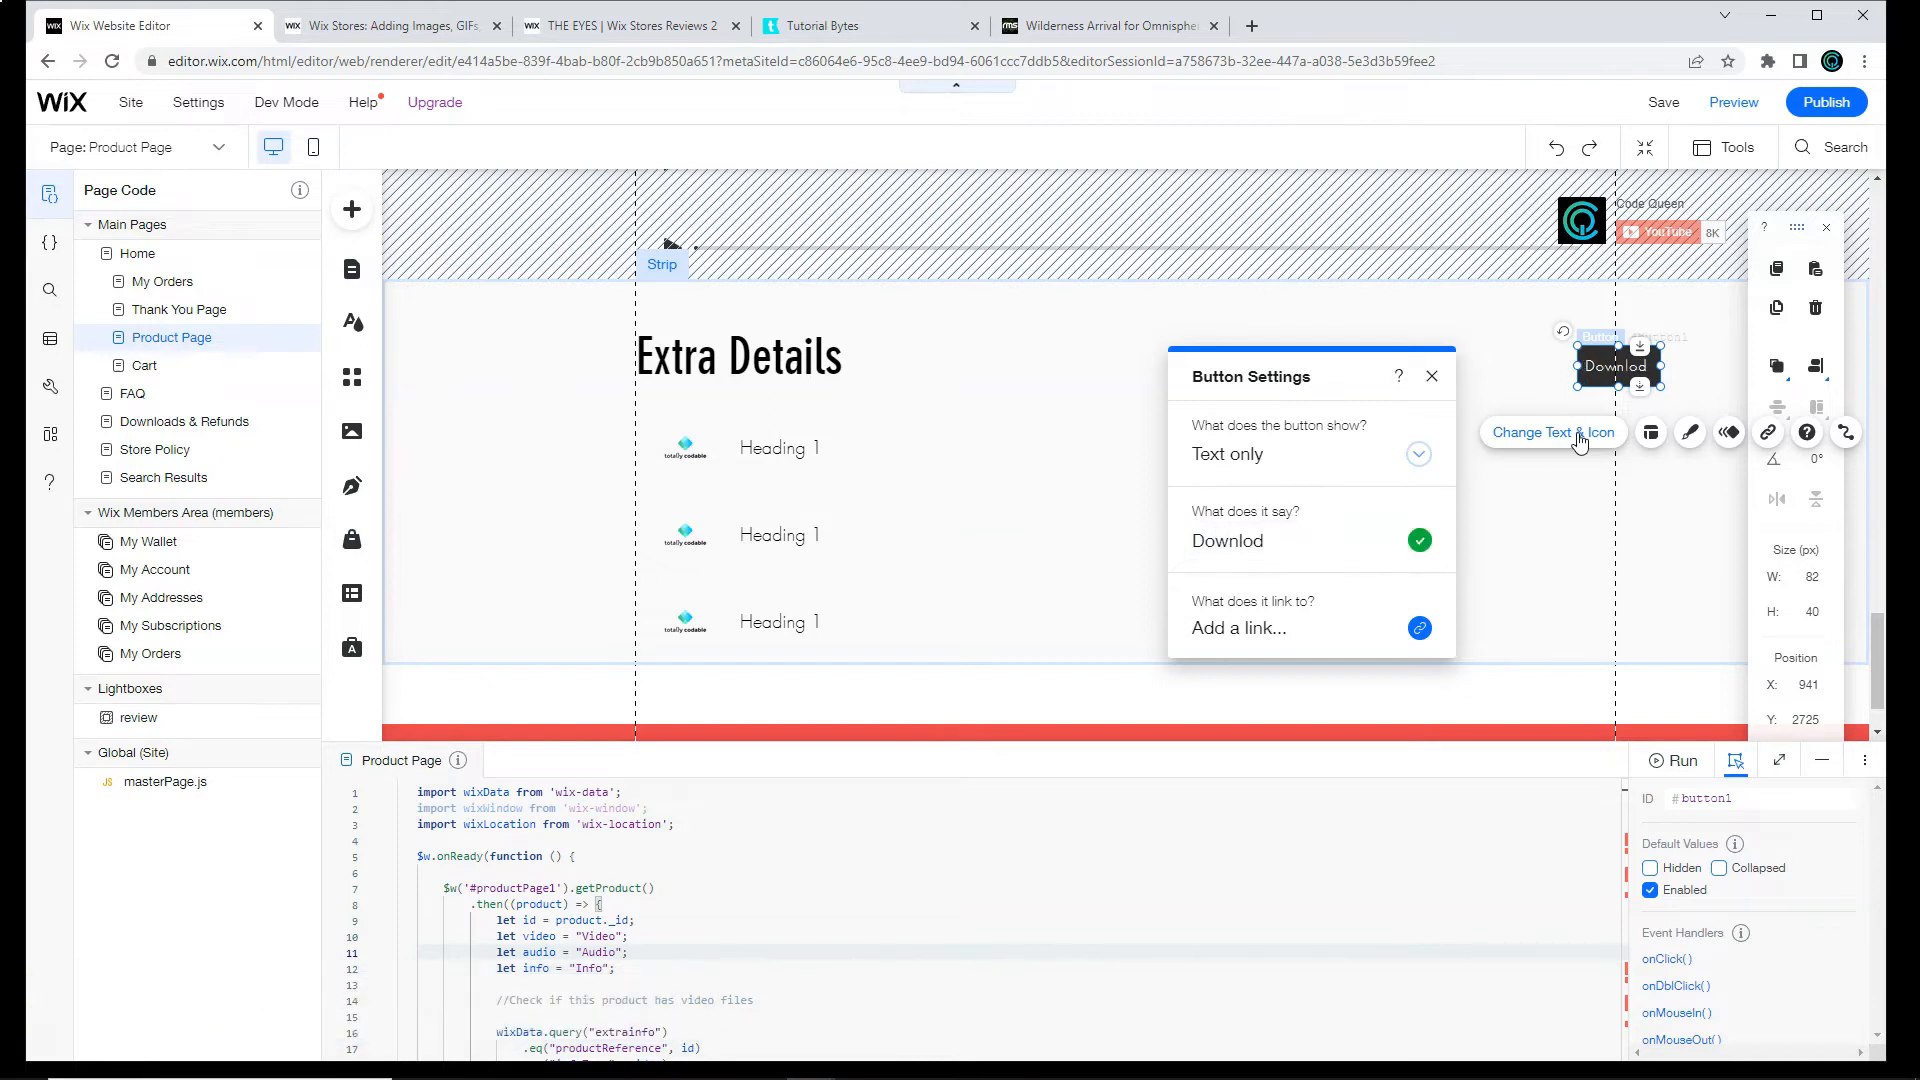
pyautogui.click(1274, 539)
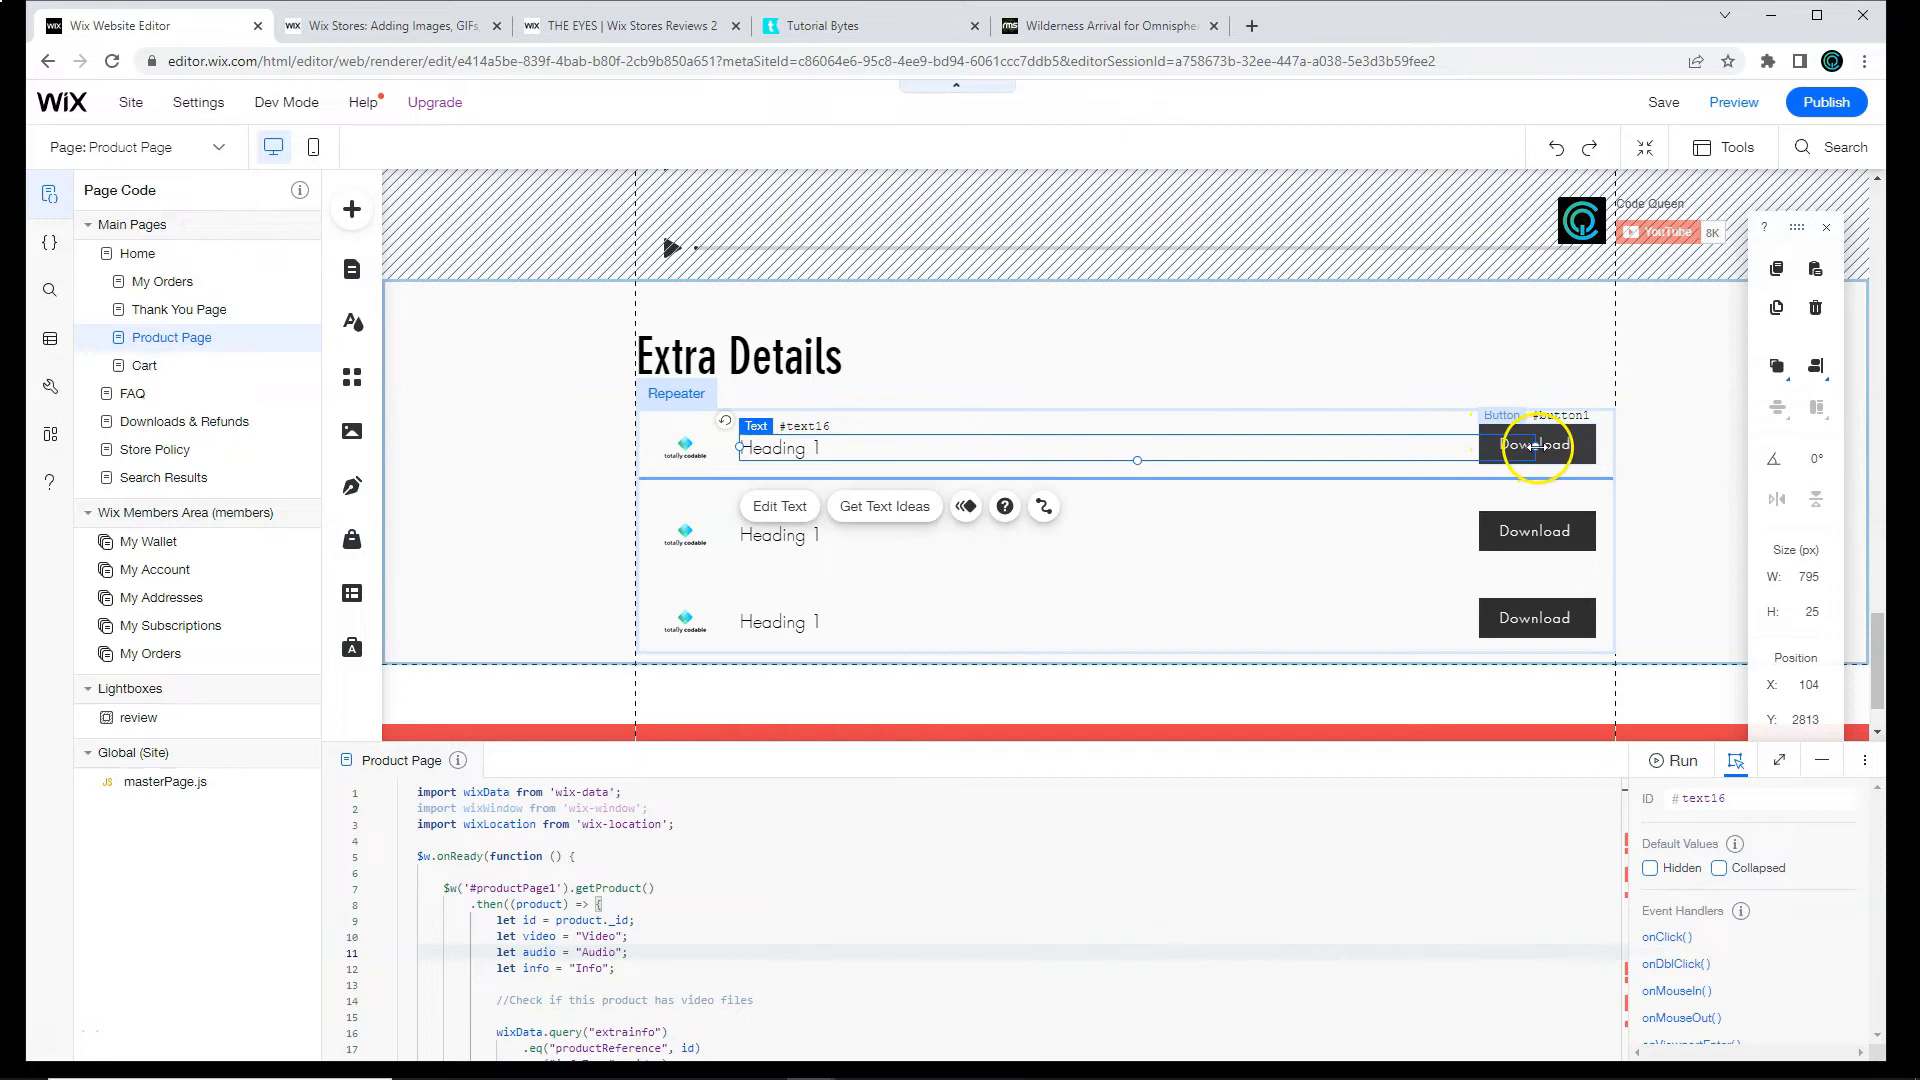
pyautogui.moveTo(1460, 444); pyautogui.dragTo(1456, 440)
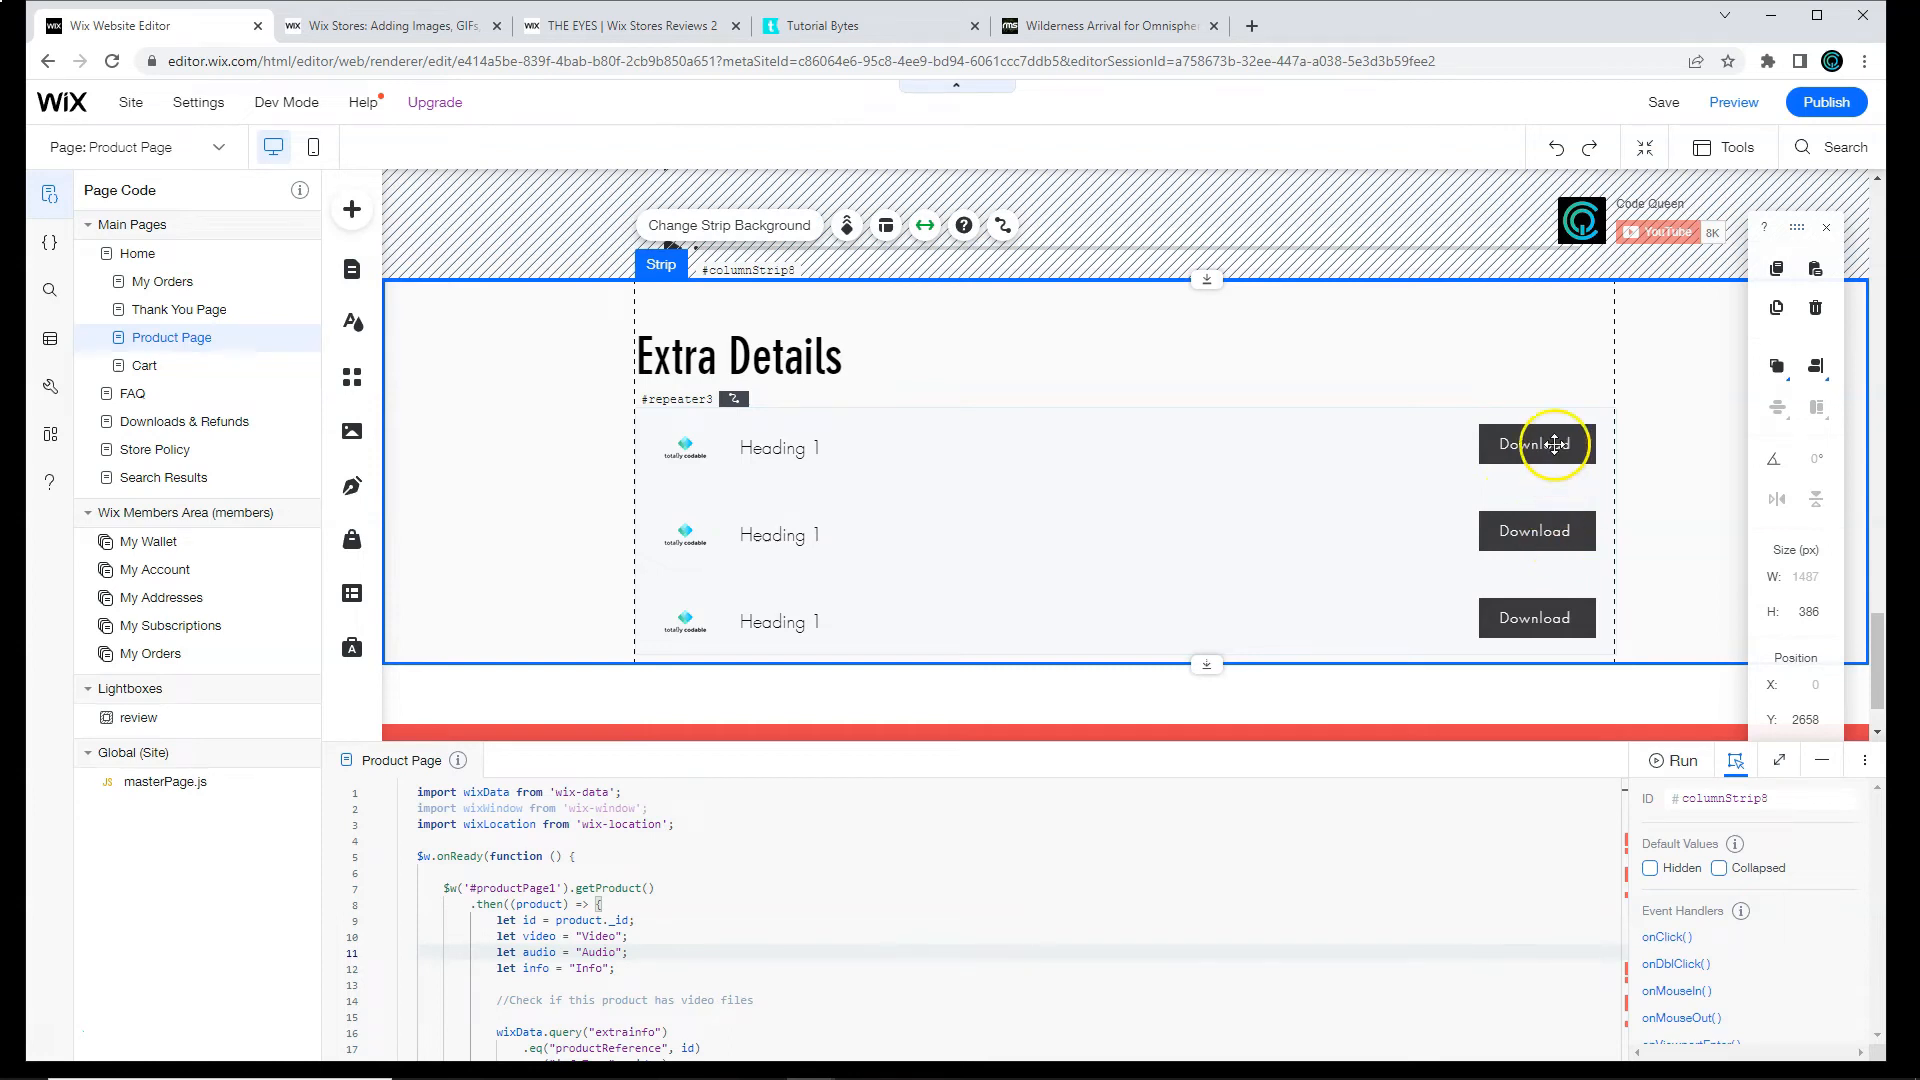
# Step: Rename the button's ID to download and the Extra Details strip's ID to infoStrip
pyautogui.click(1536, 443)
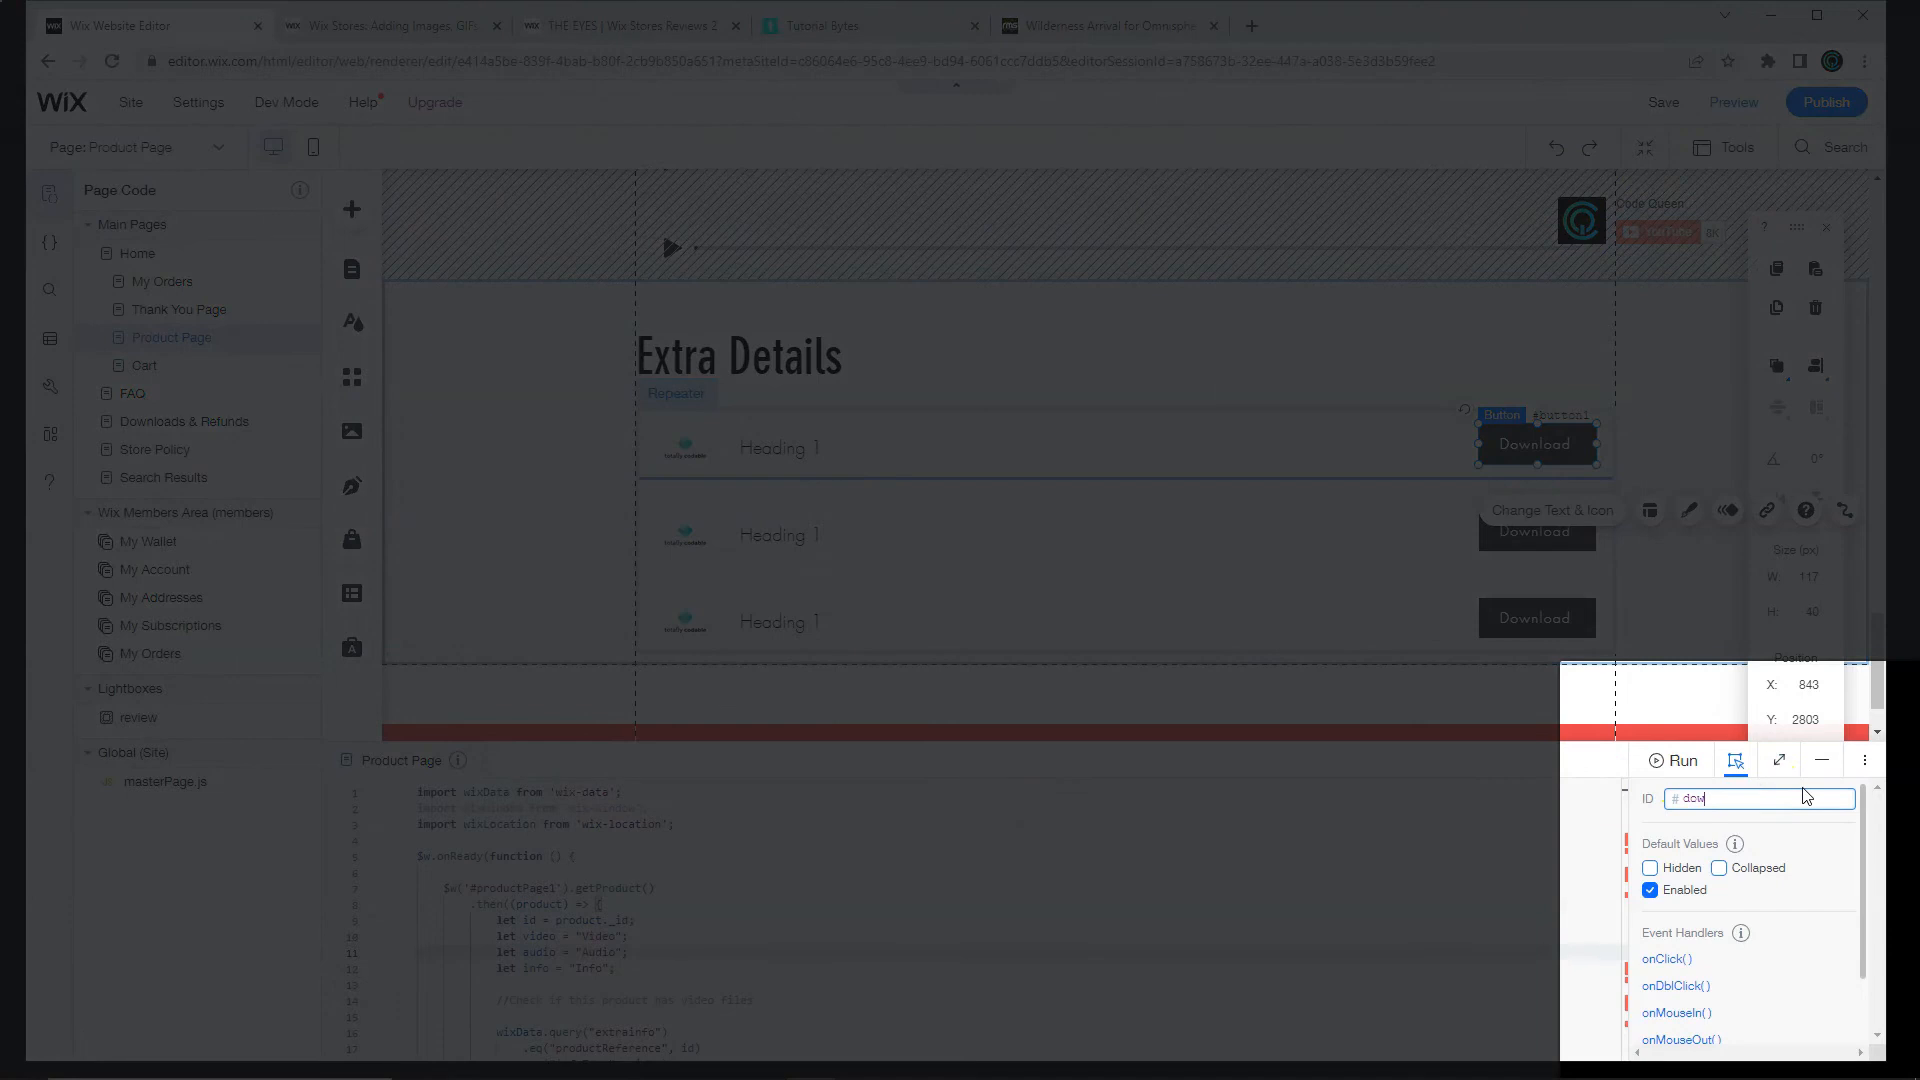
pyautogui.write('download')
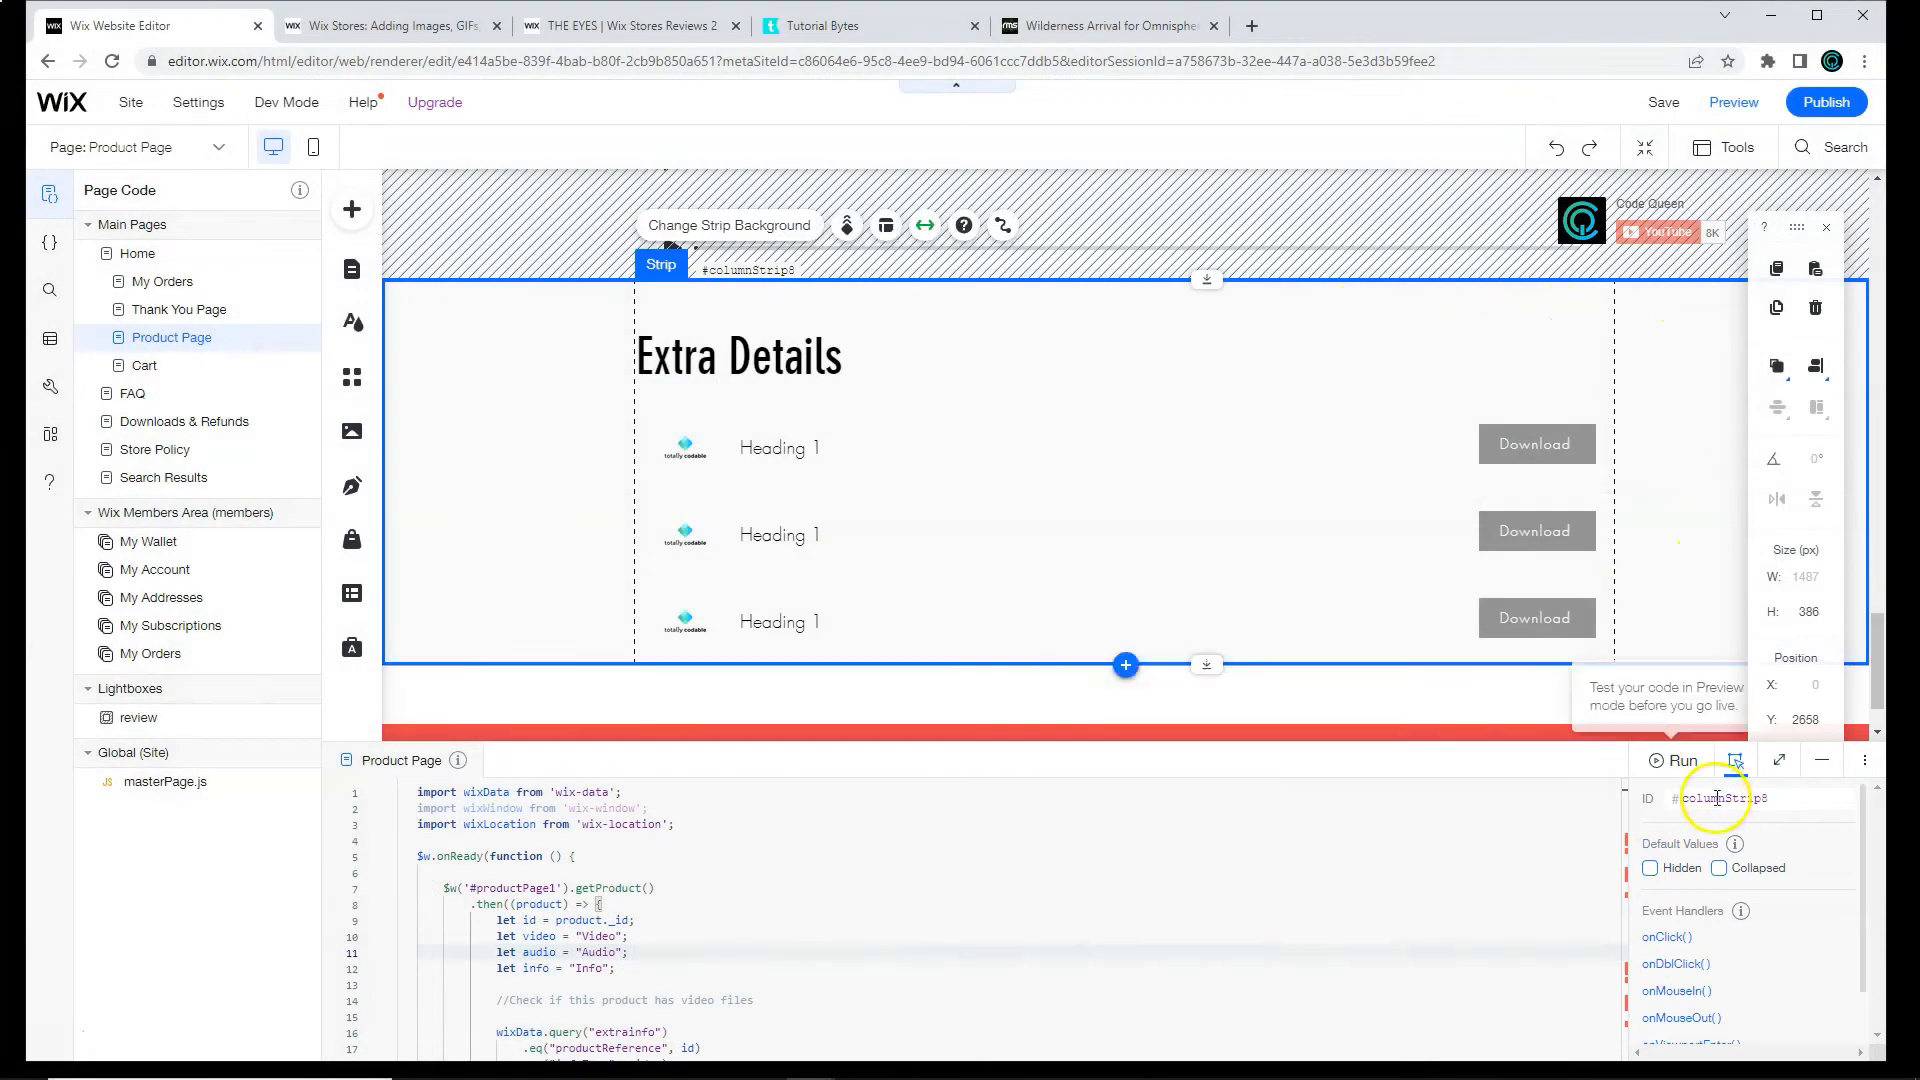
pyautogui.click(1759, 798)
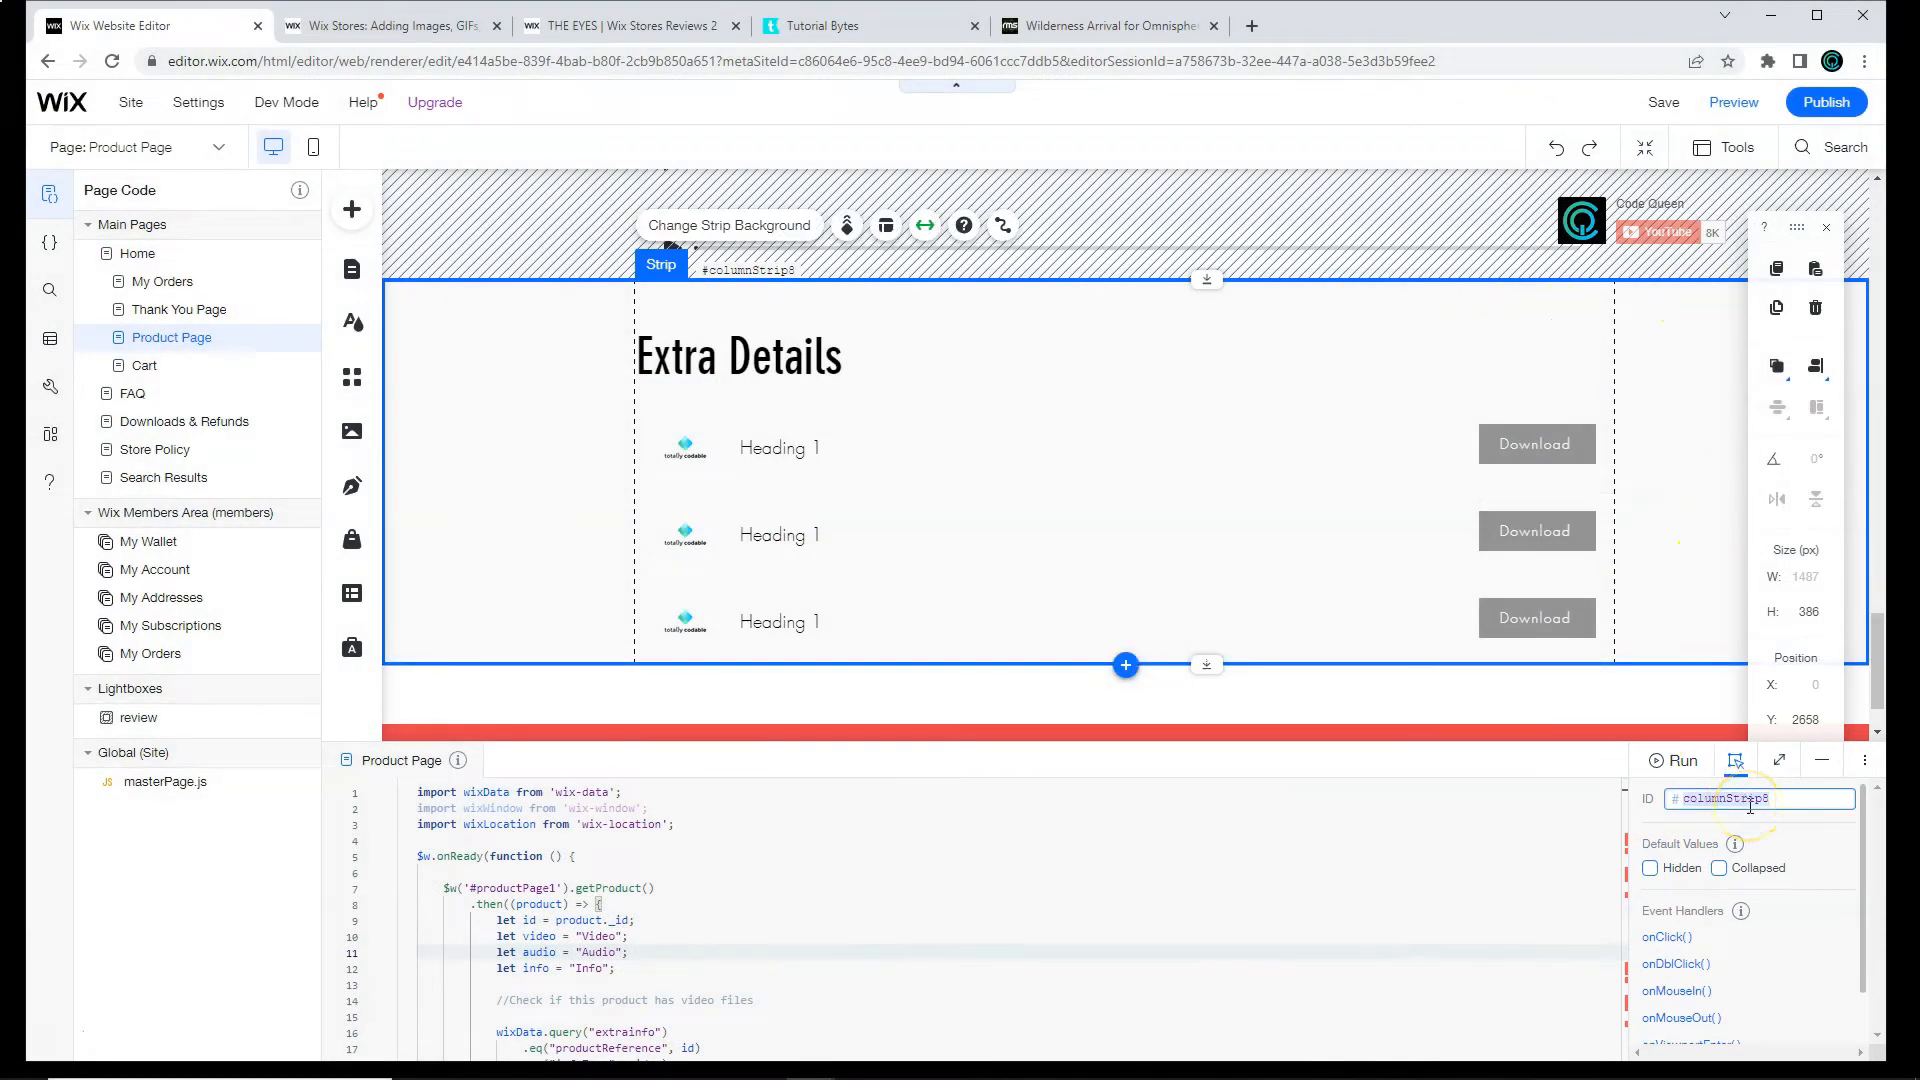
pyautogui.write('#infoStrip')
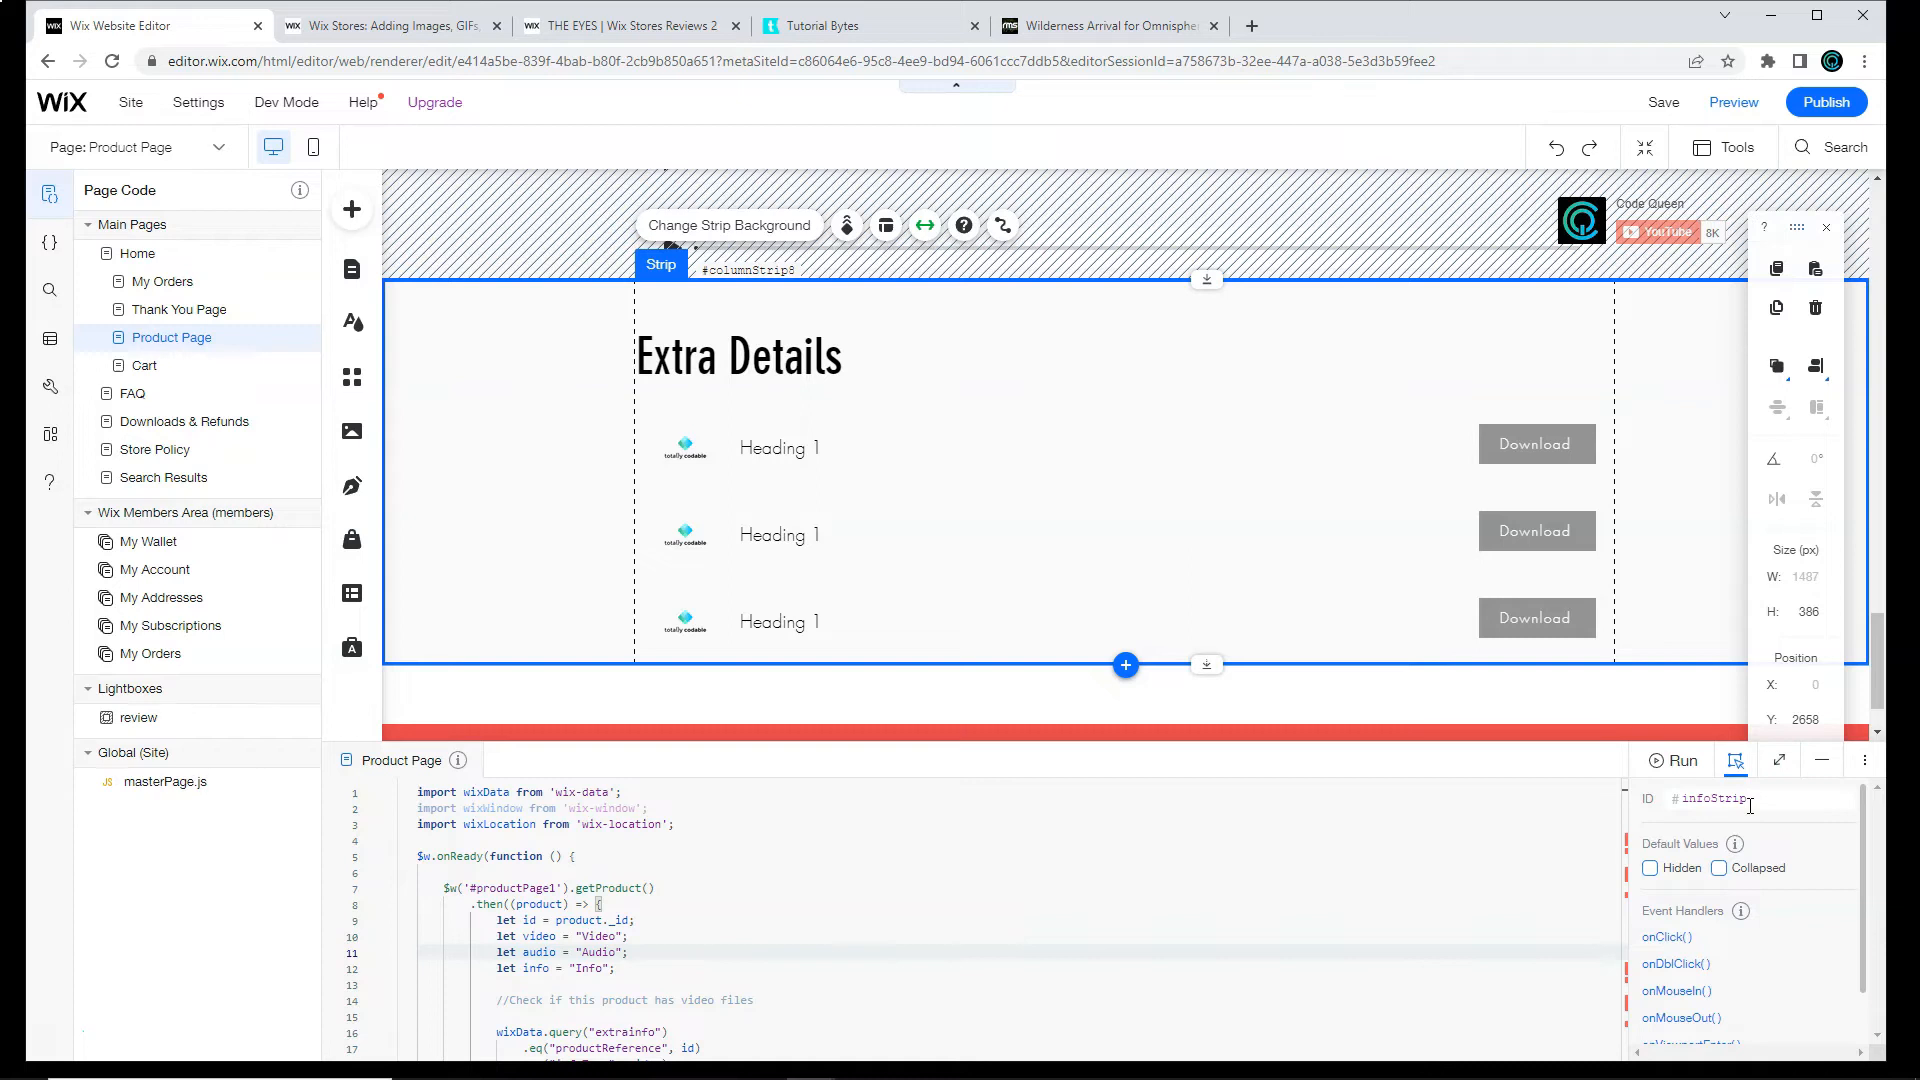
pyautogui.click(1718, 866)
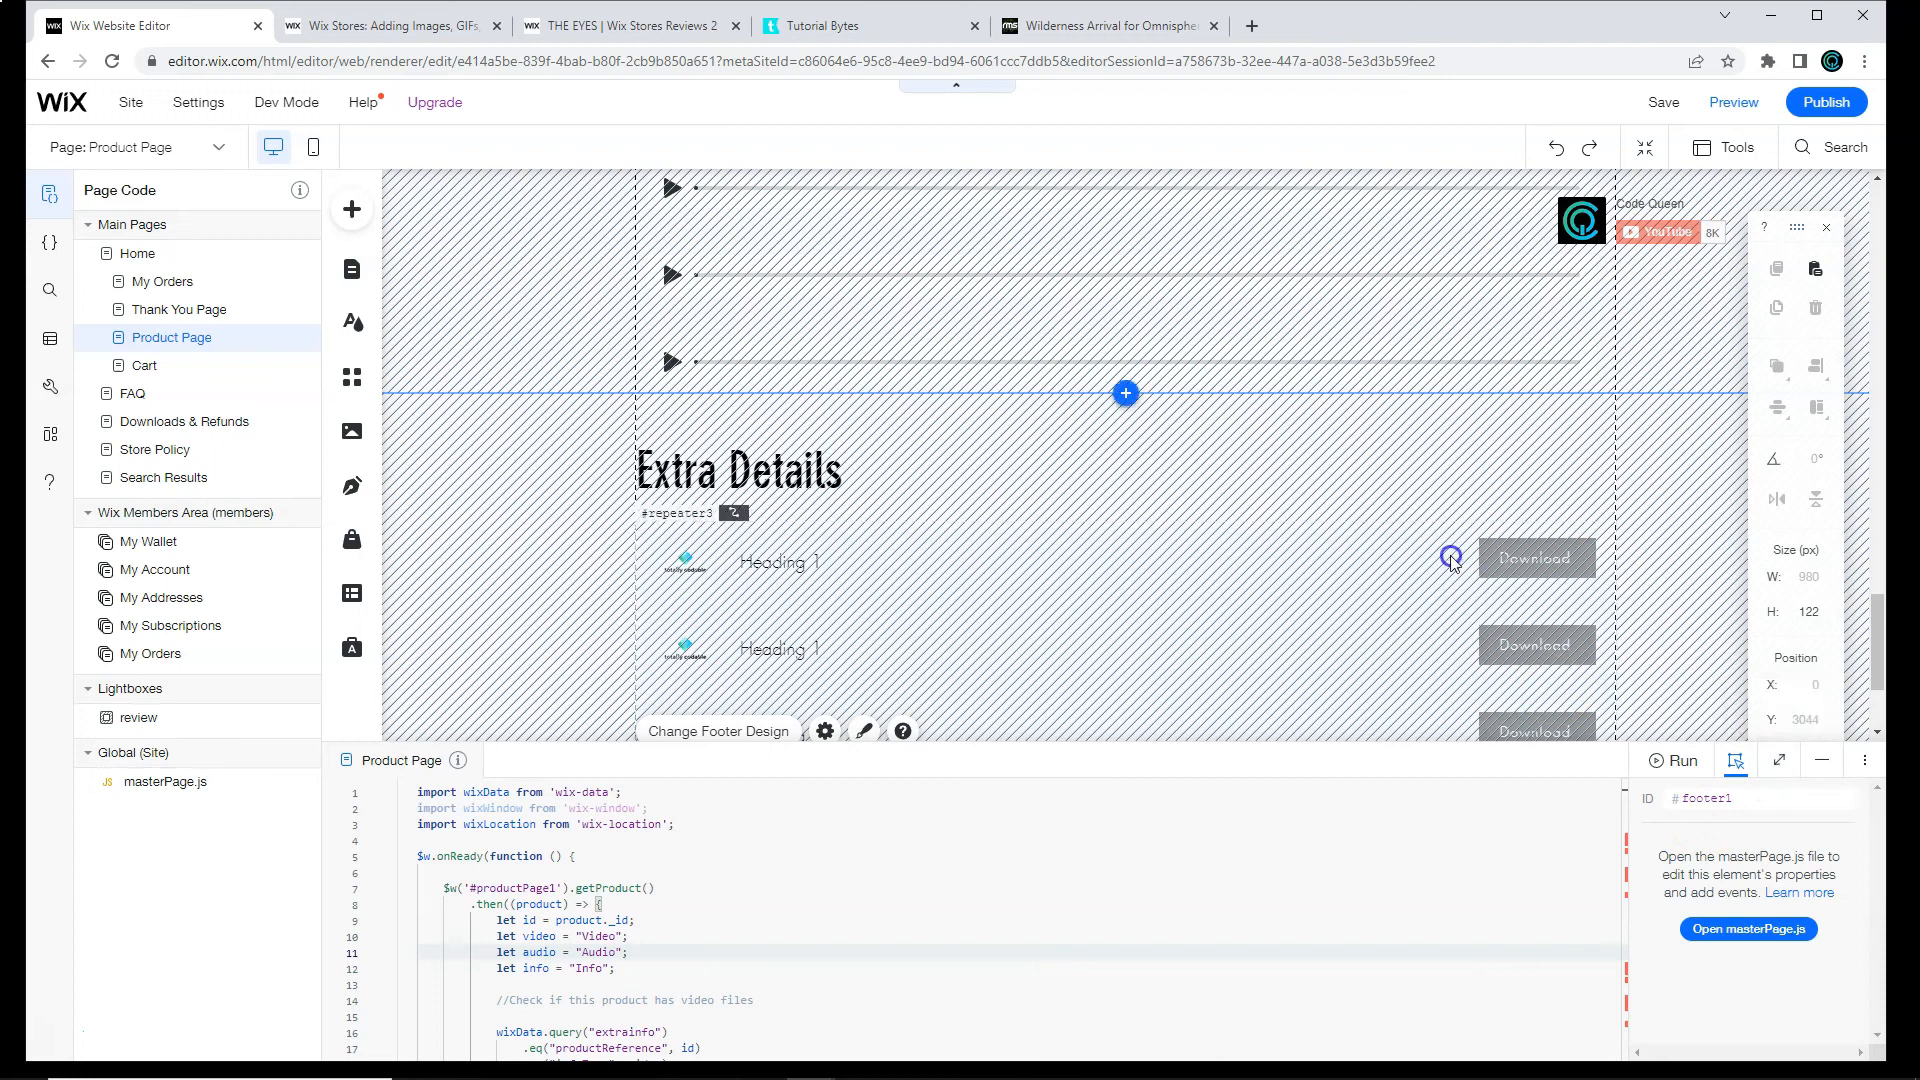
pyautogui.click(1778, 760)
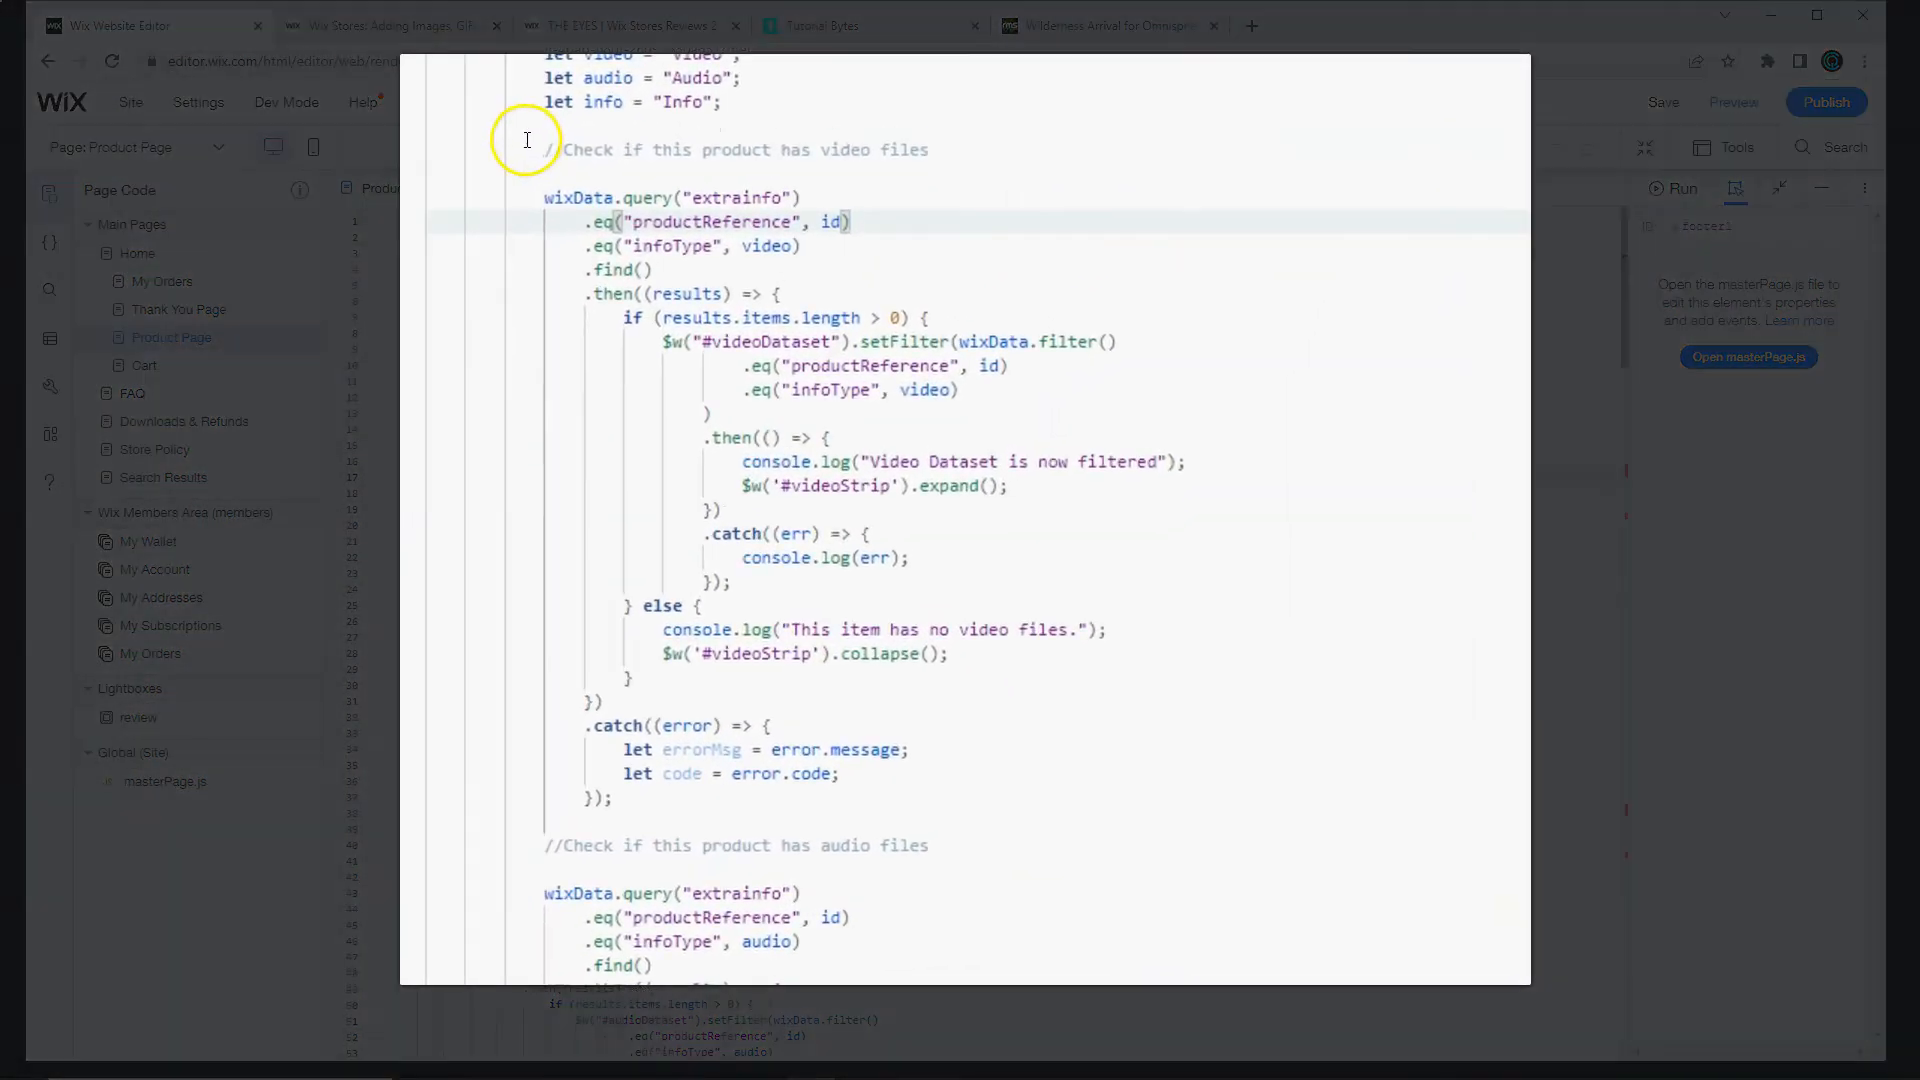
pyautogui.scroll(-3)
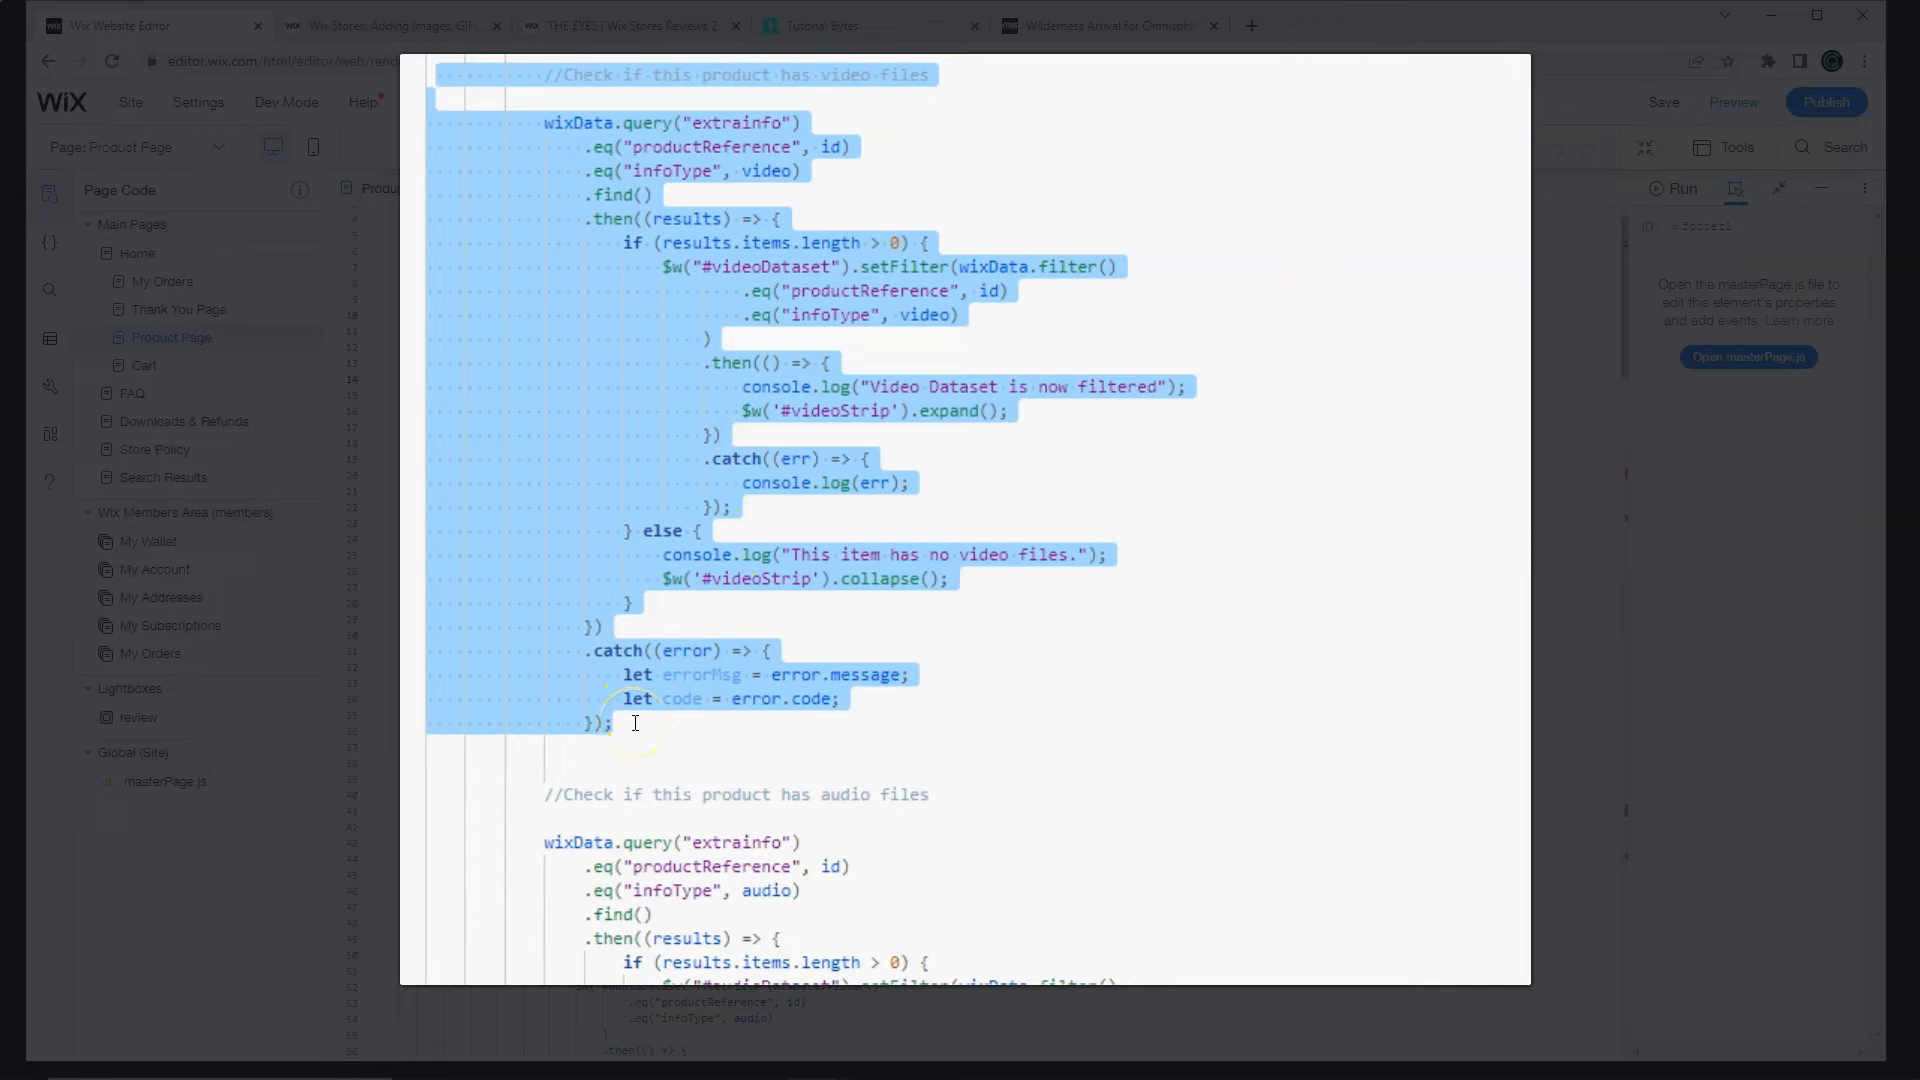
pyautogui.click(546, 122)
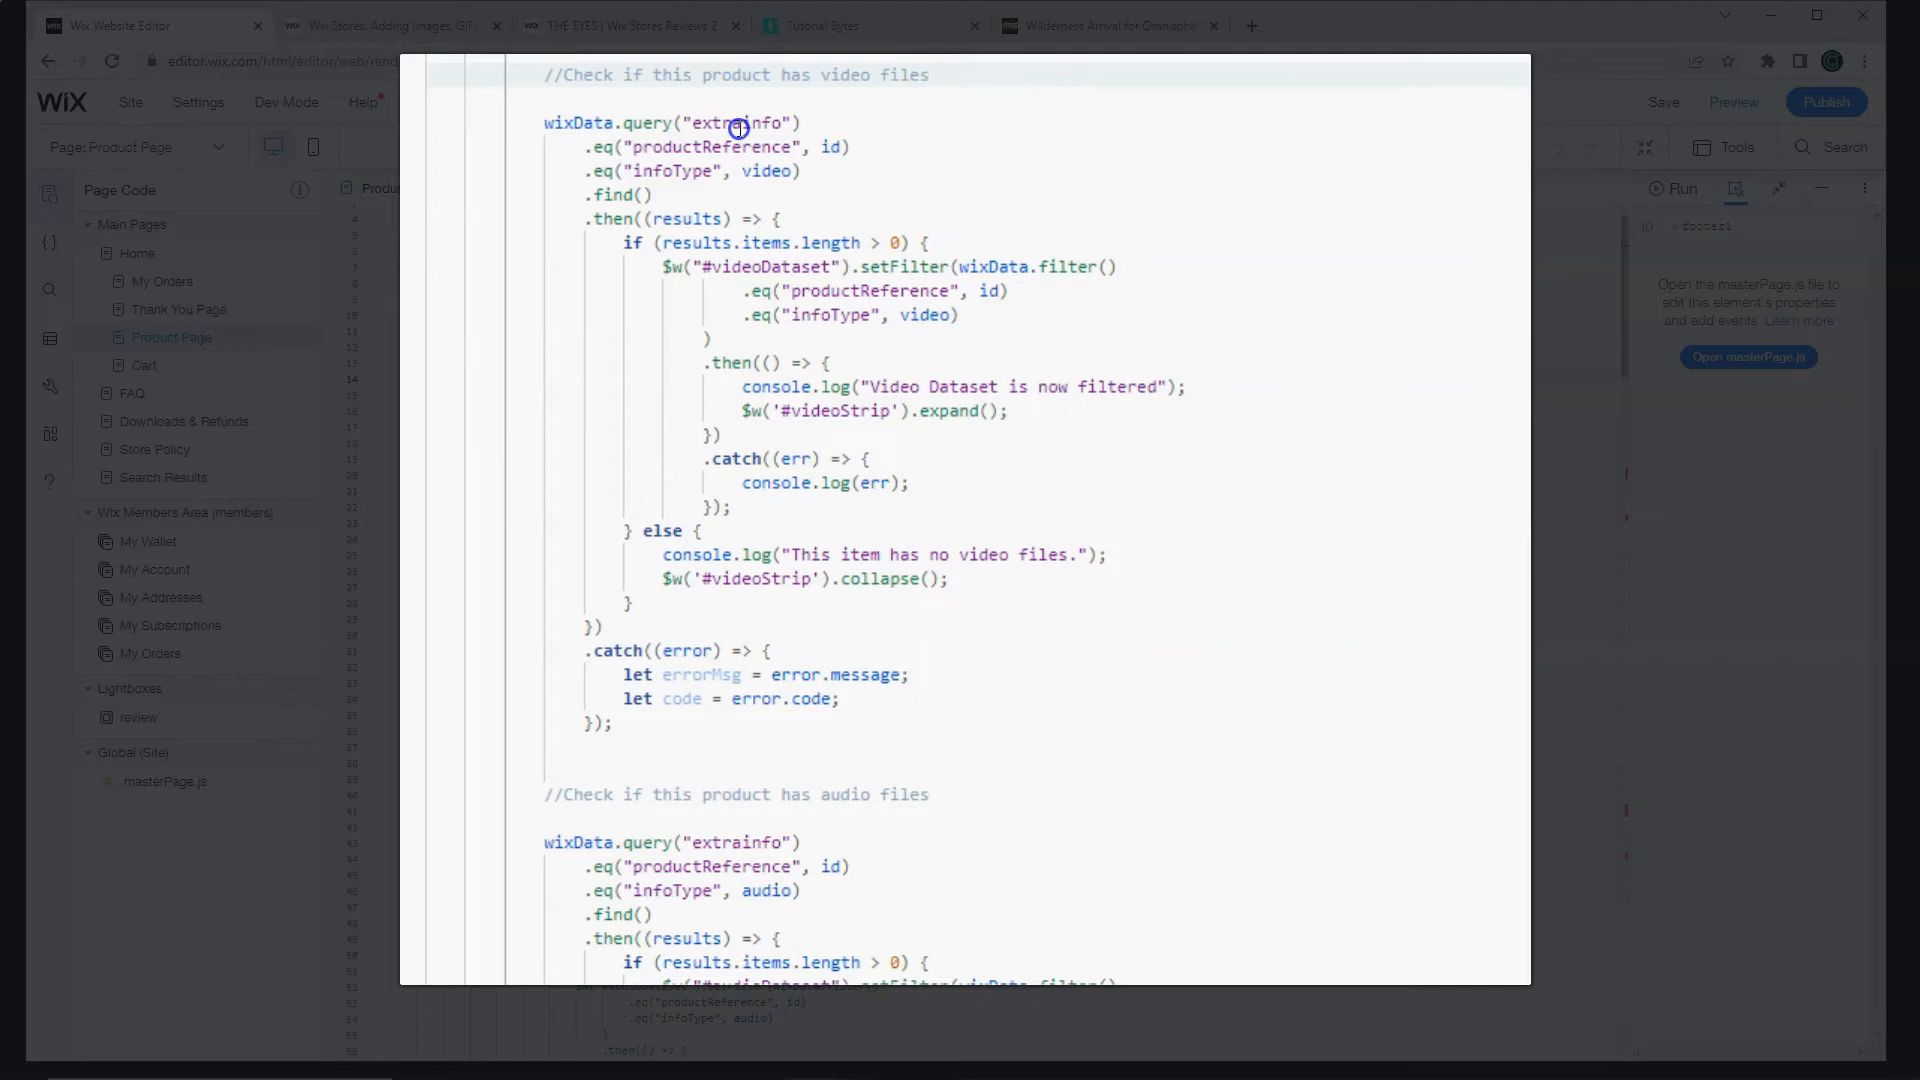
pyautogui.doubleClick(734, 122)
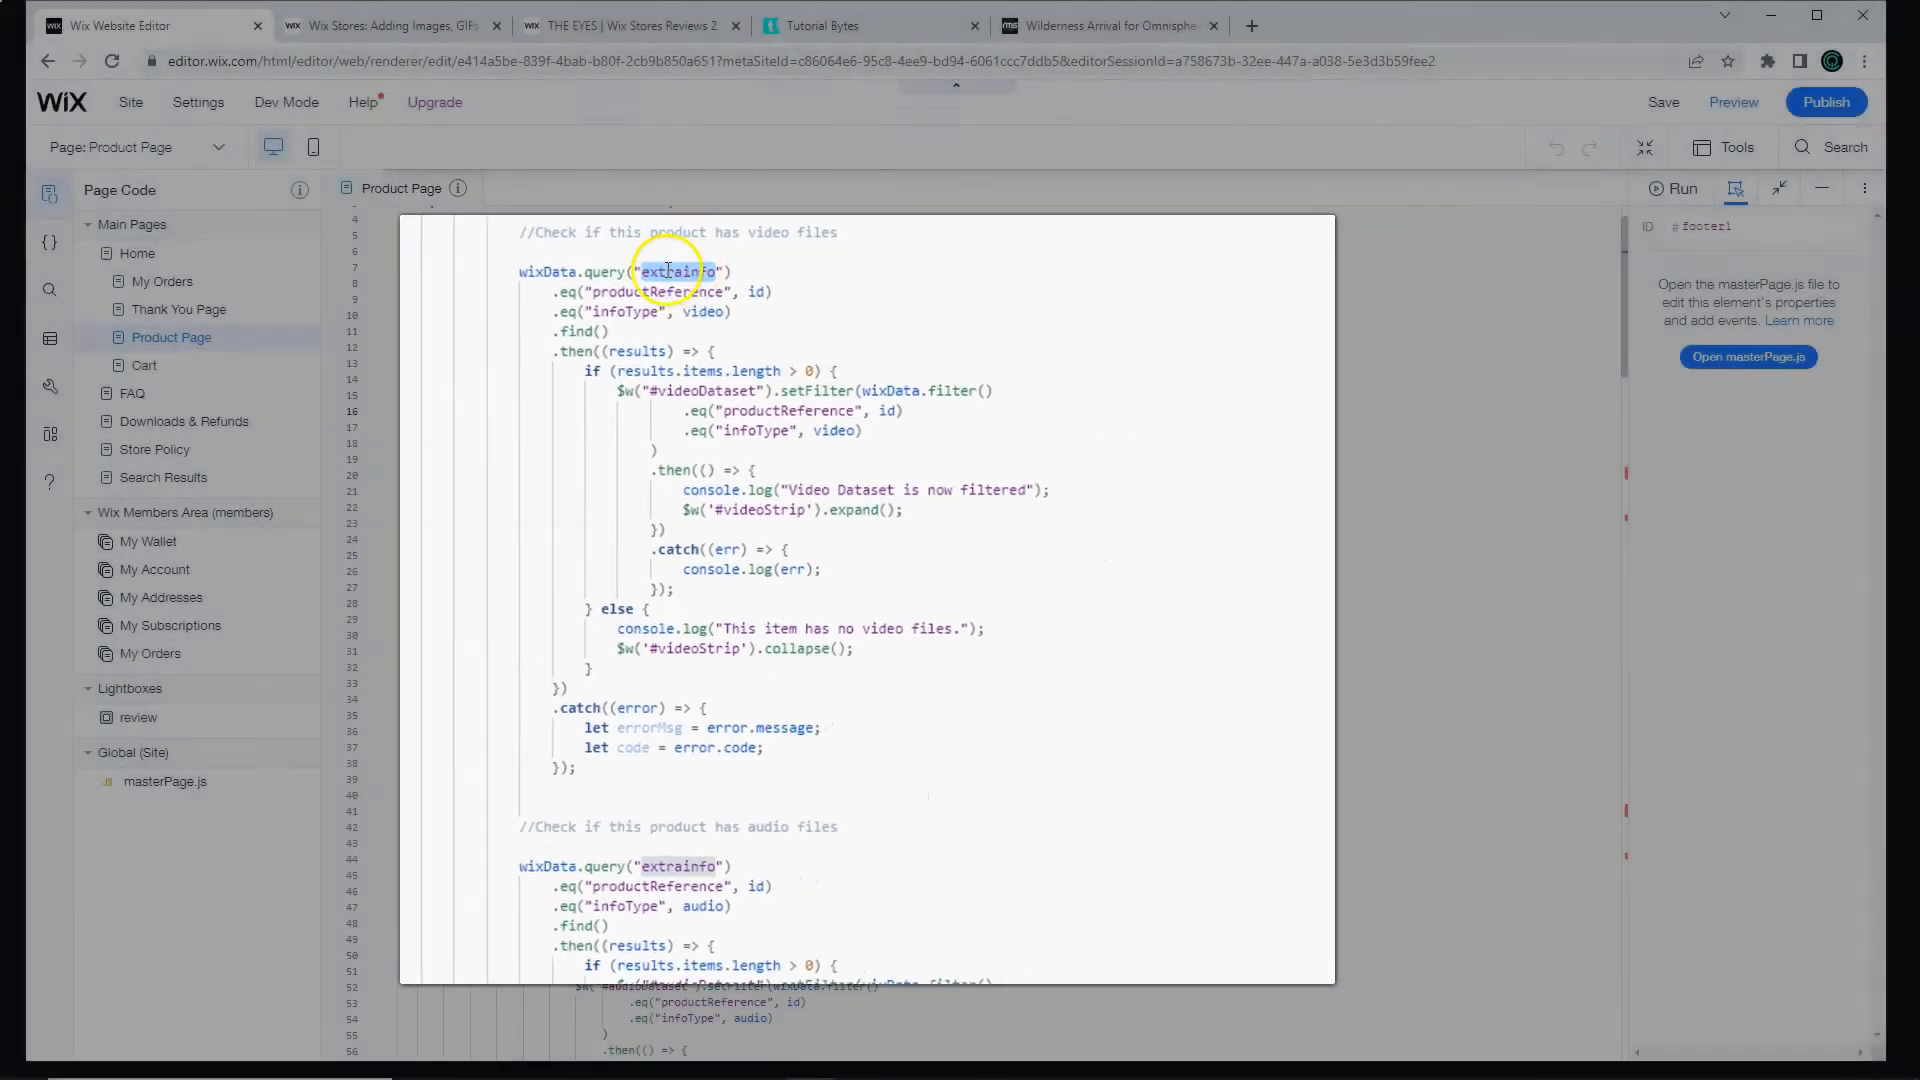
# Step: In Databases, open the Extra Info collection's settings and select its Collection ID extraDetails
pyautogui.click(50, 340)
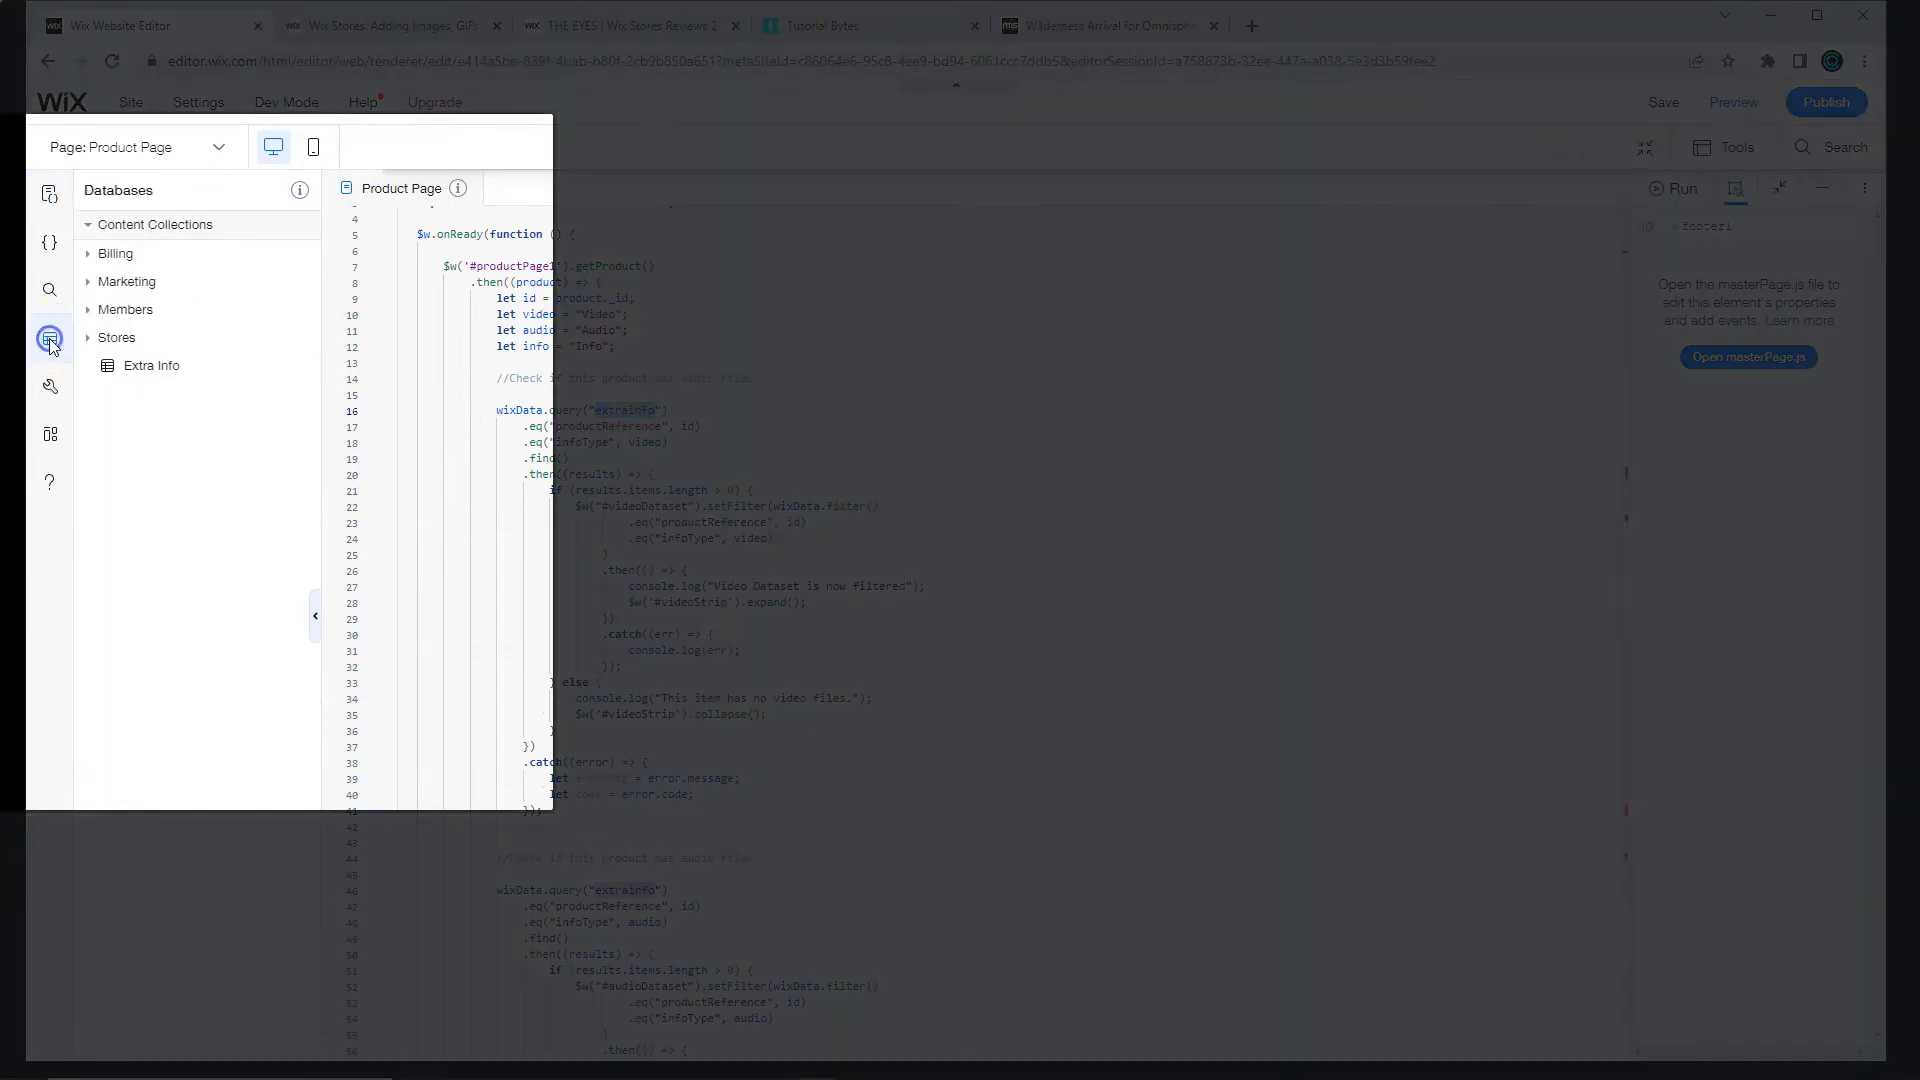
pyautogui.click(296, 368)
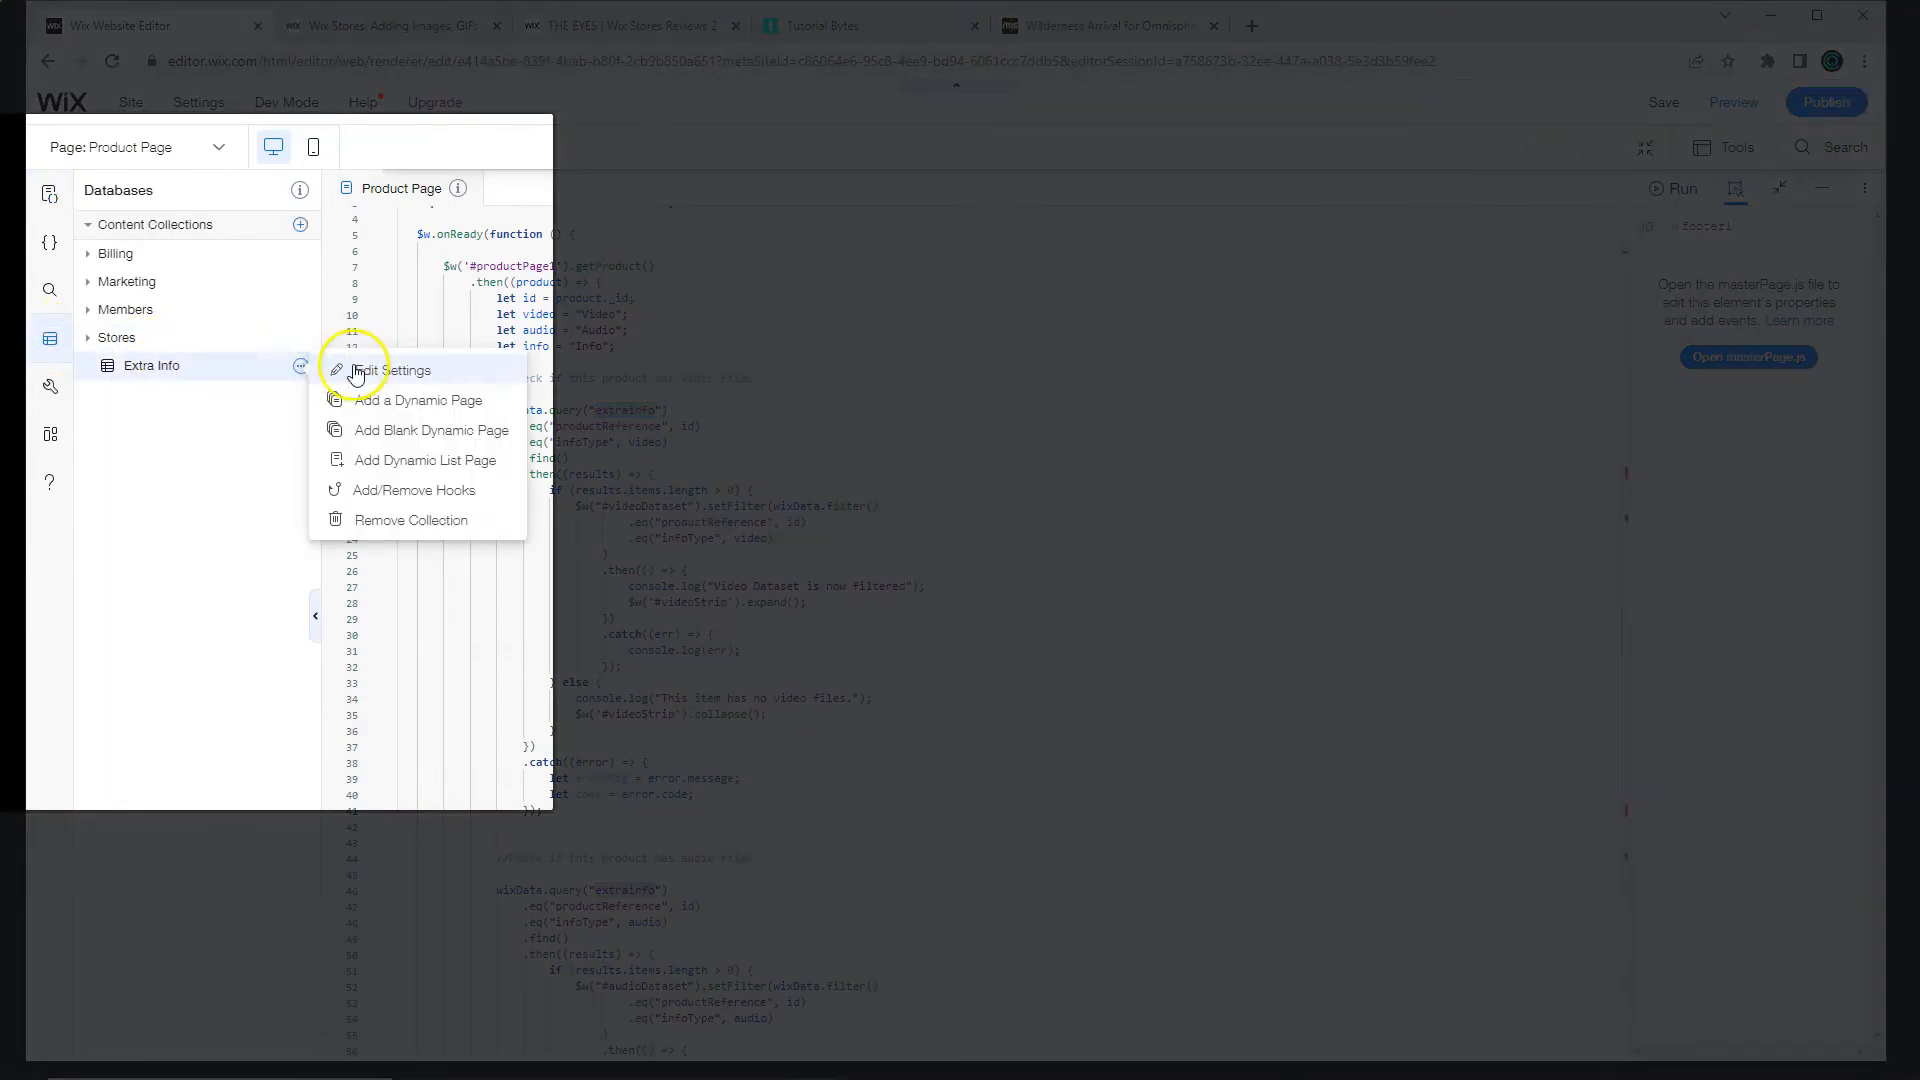
pyautogui.click(412, 370)
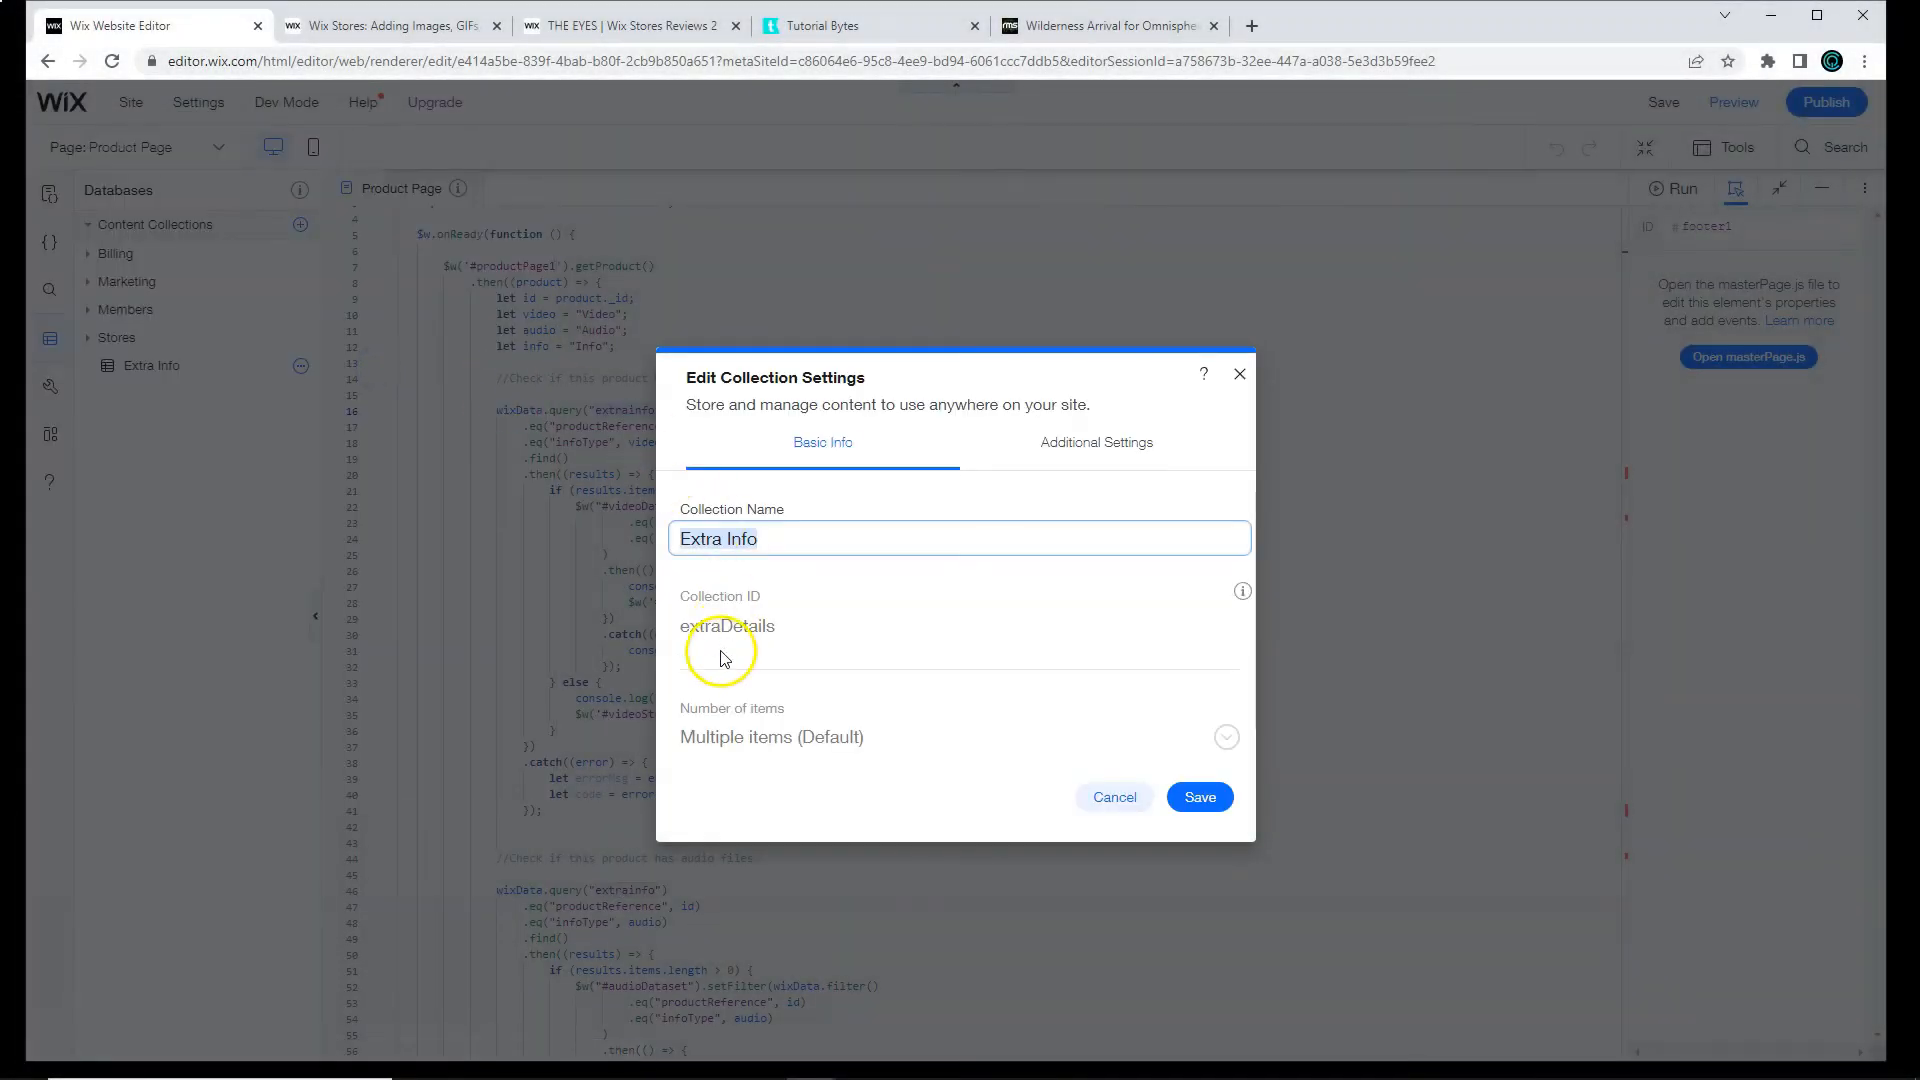
pyautogui.doubleClick(728, 626)
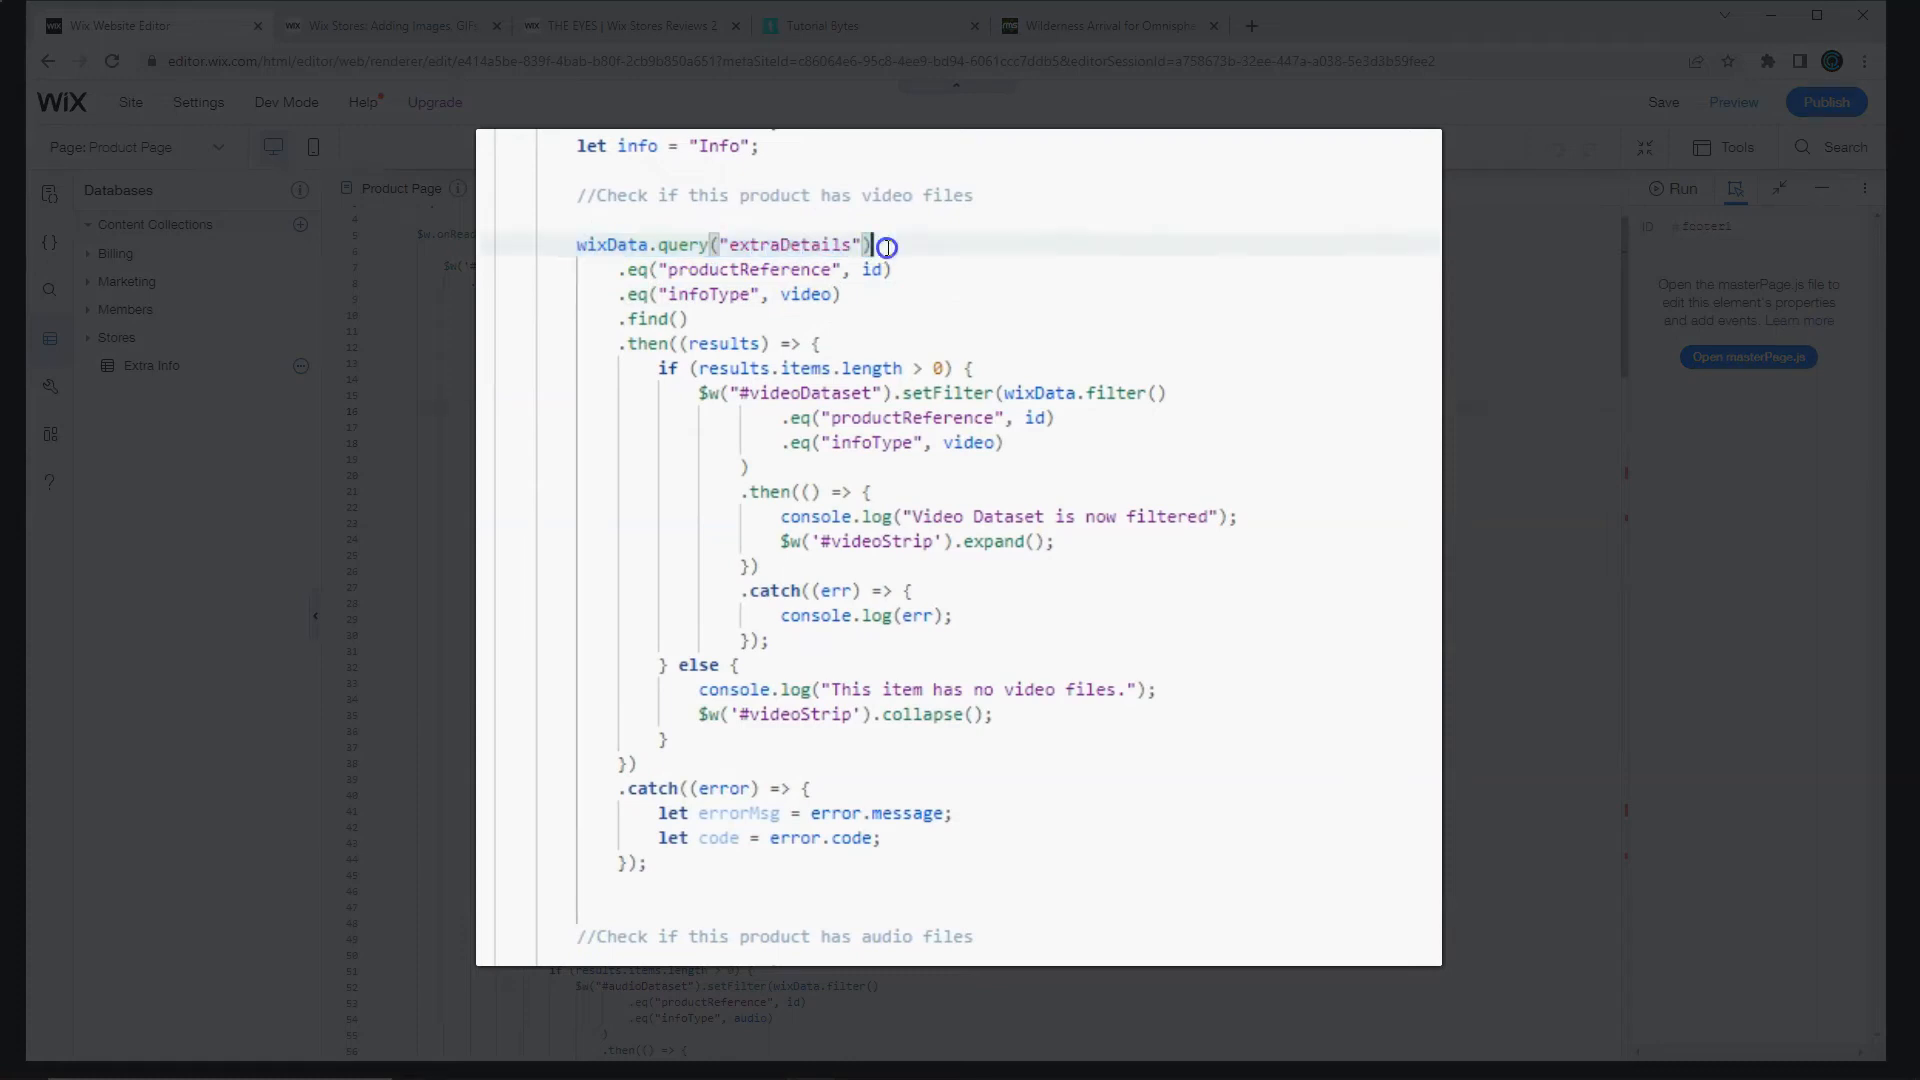
pyautogui.moveTo(1024, 340)
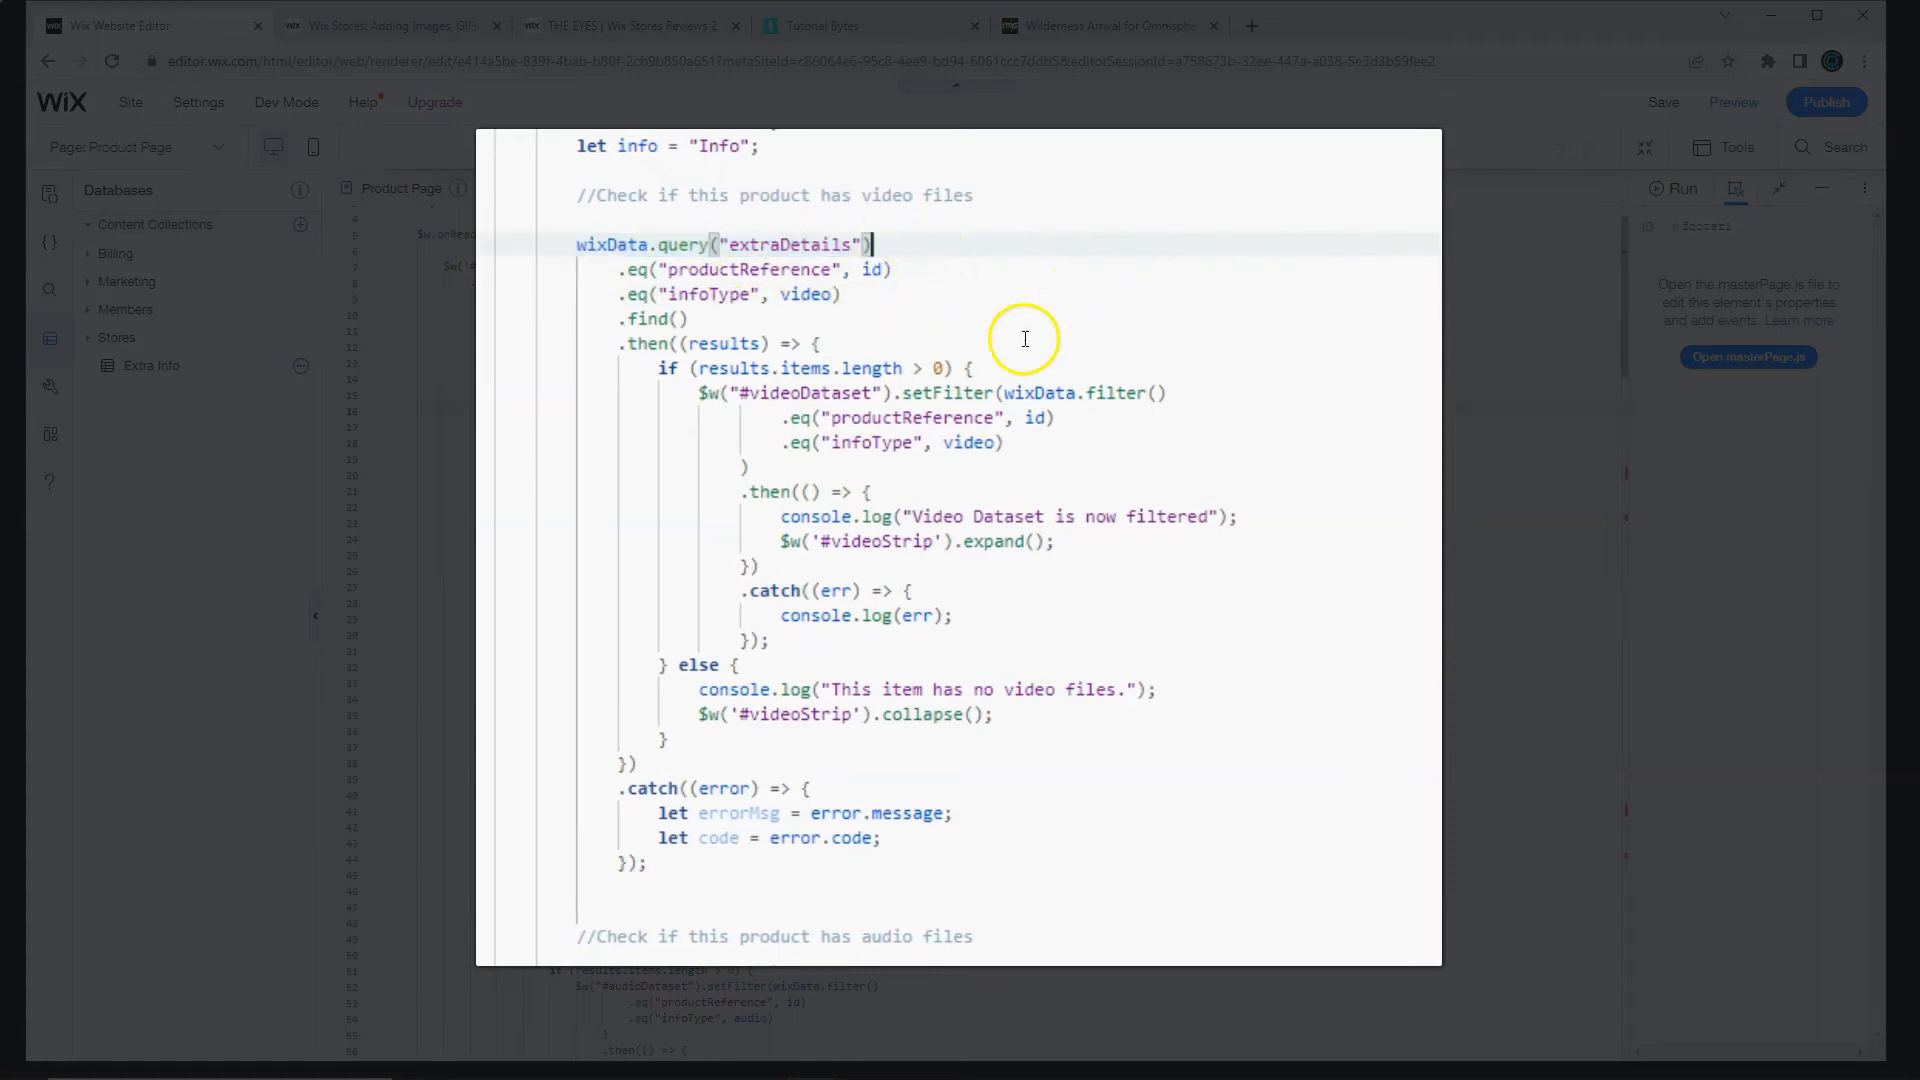
# Step: Replace extrainfo with extraDetails in the audio and info wixData.query calls
pyautogui.doubleClick(776, 908)
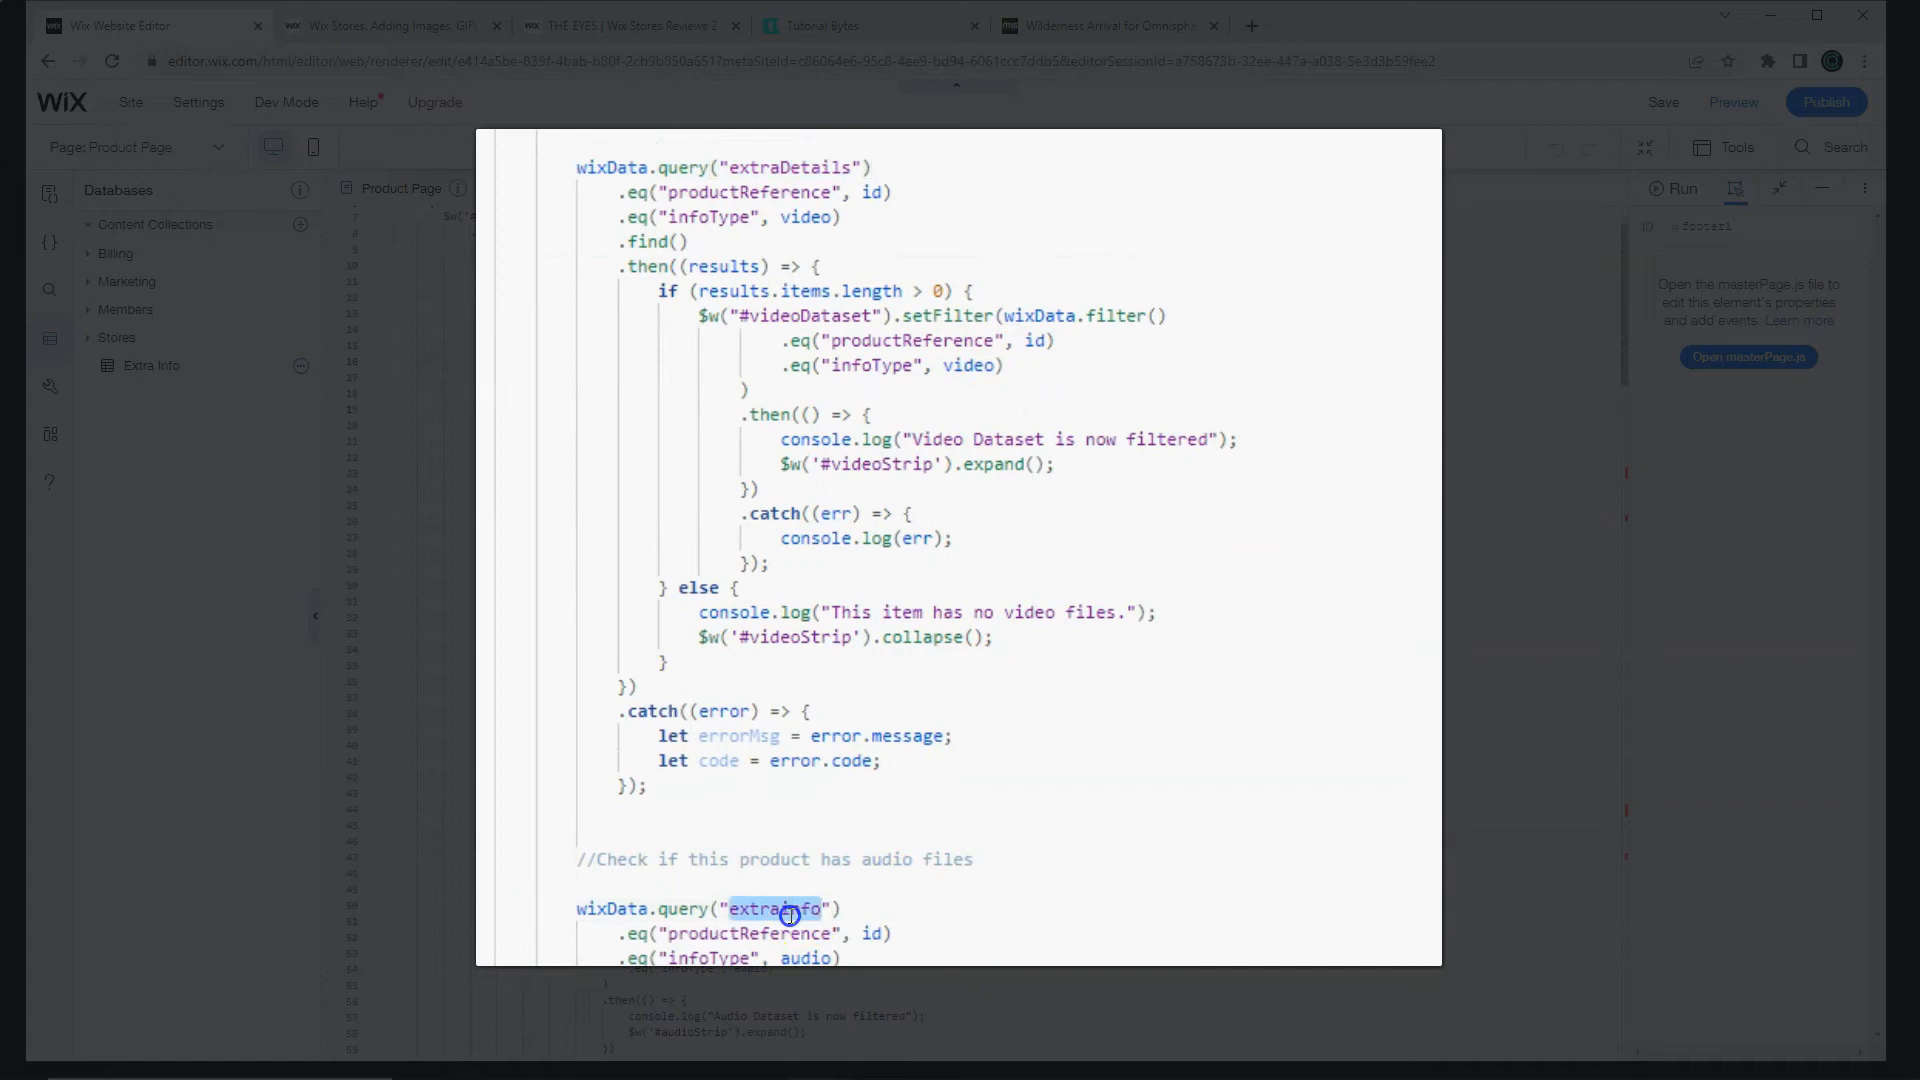
pyautogui.scroll(-3)
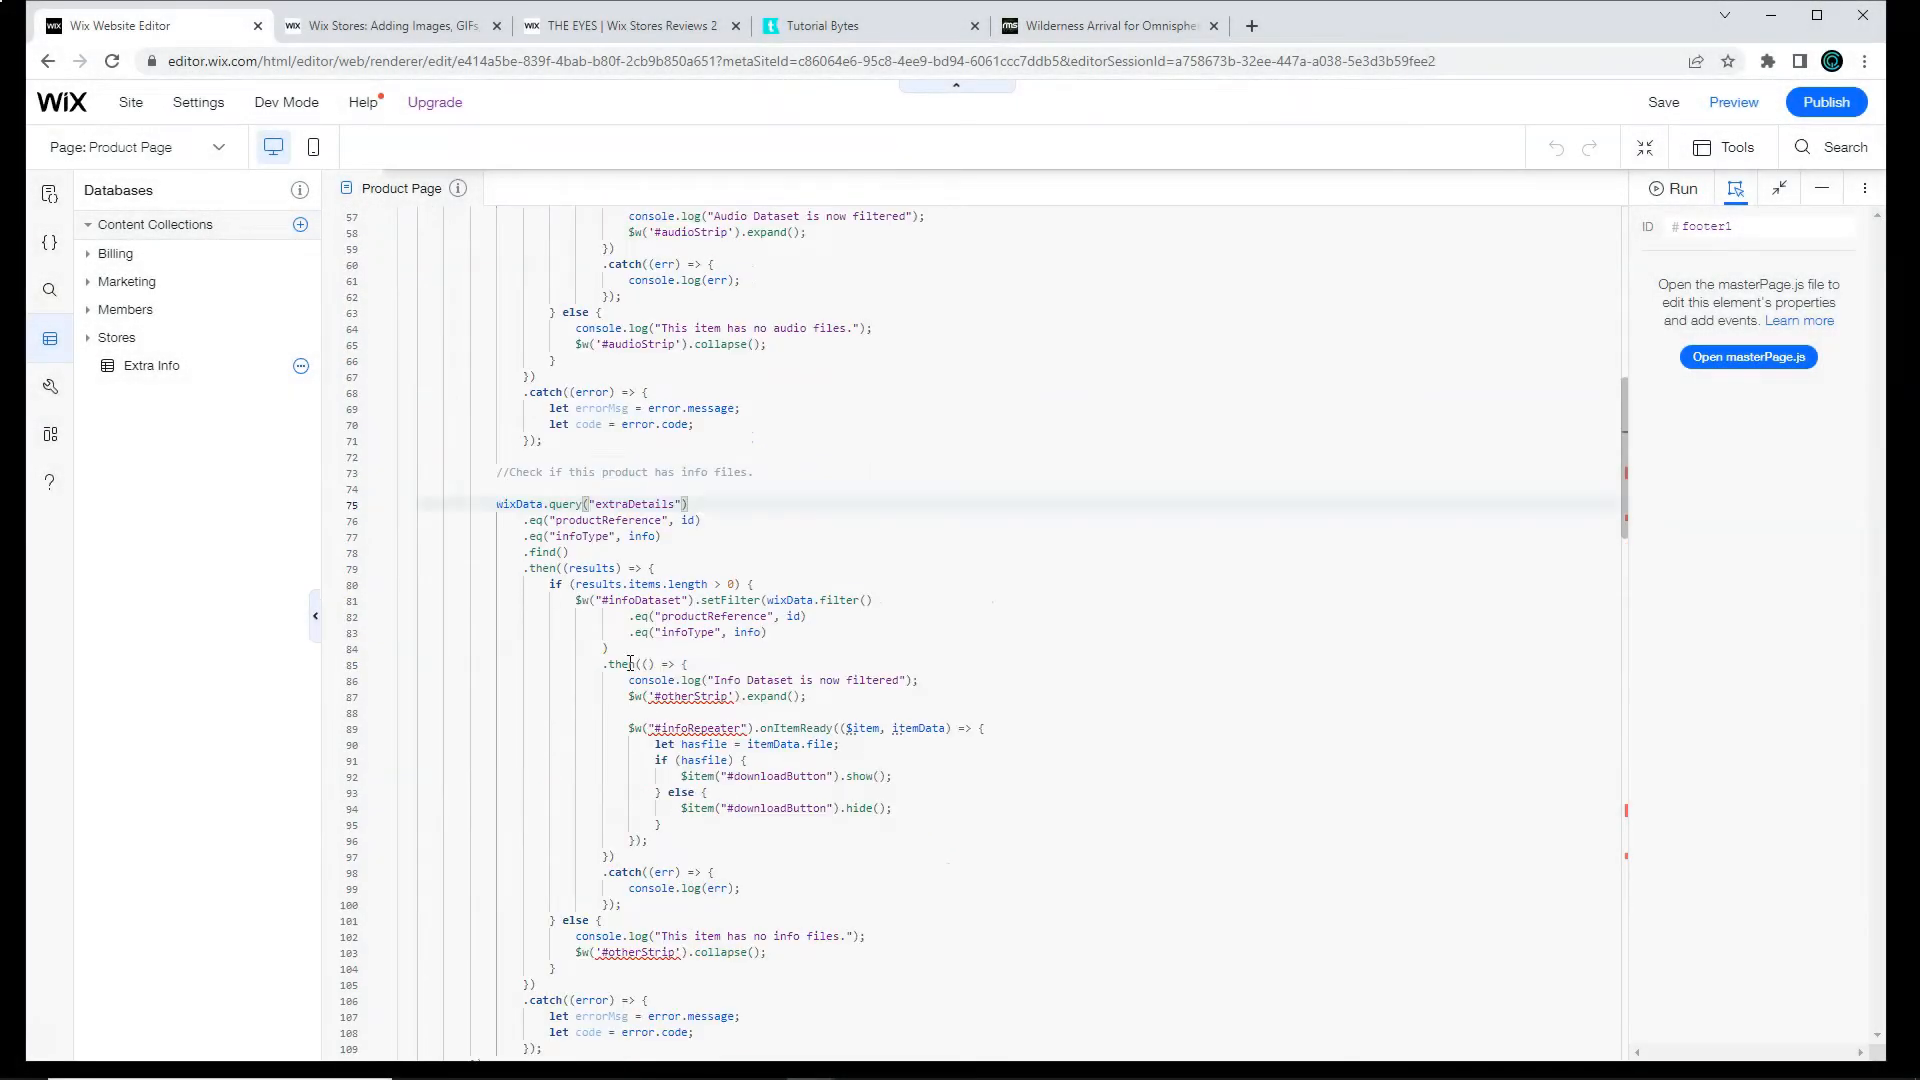
pyautogui.scroll(-3)
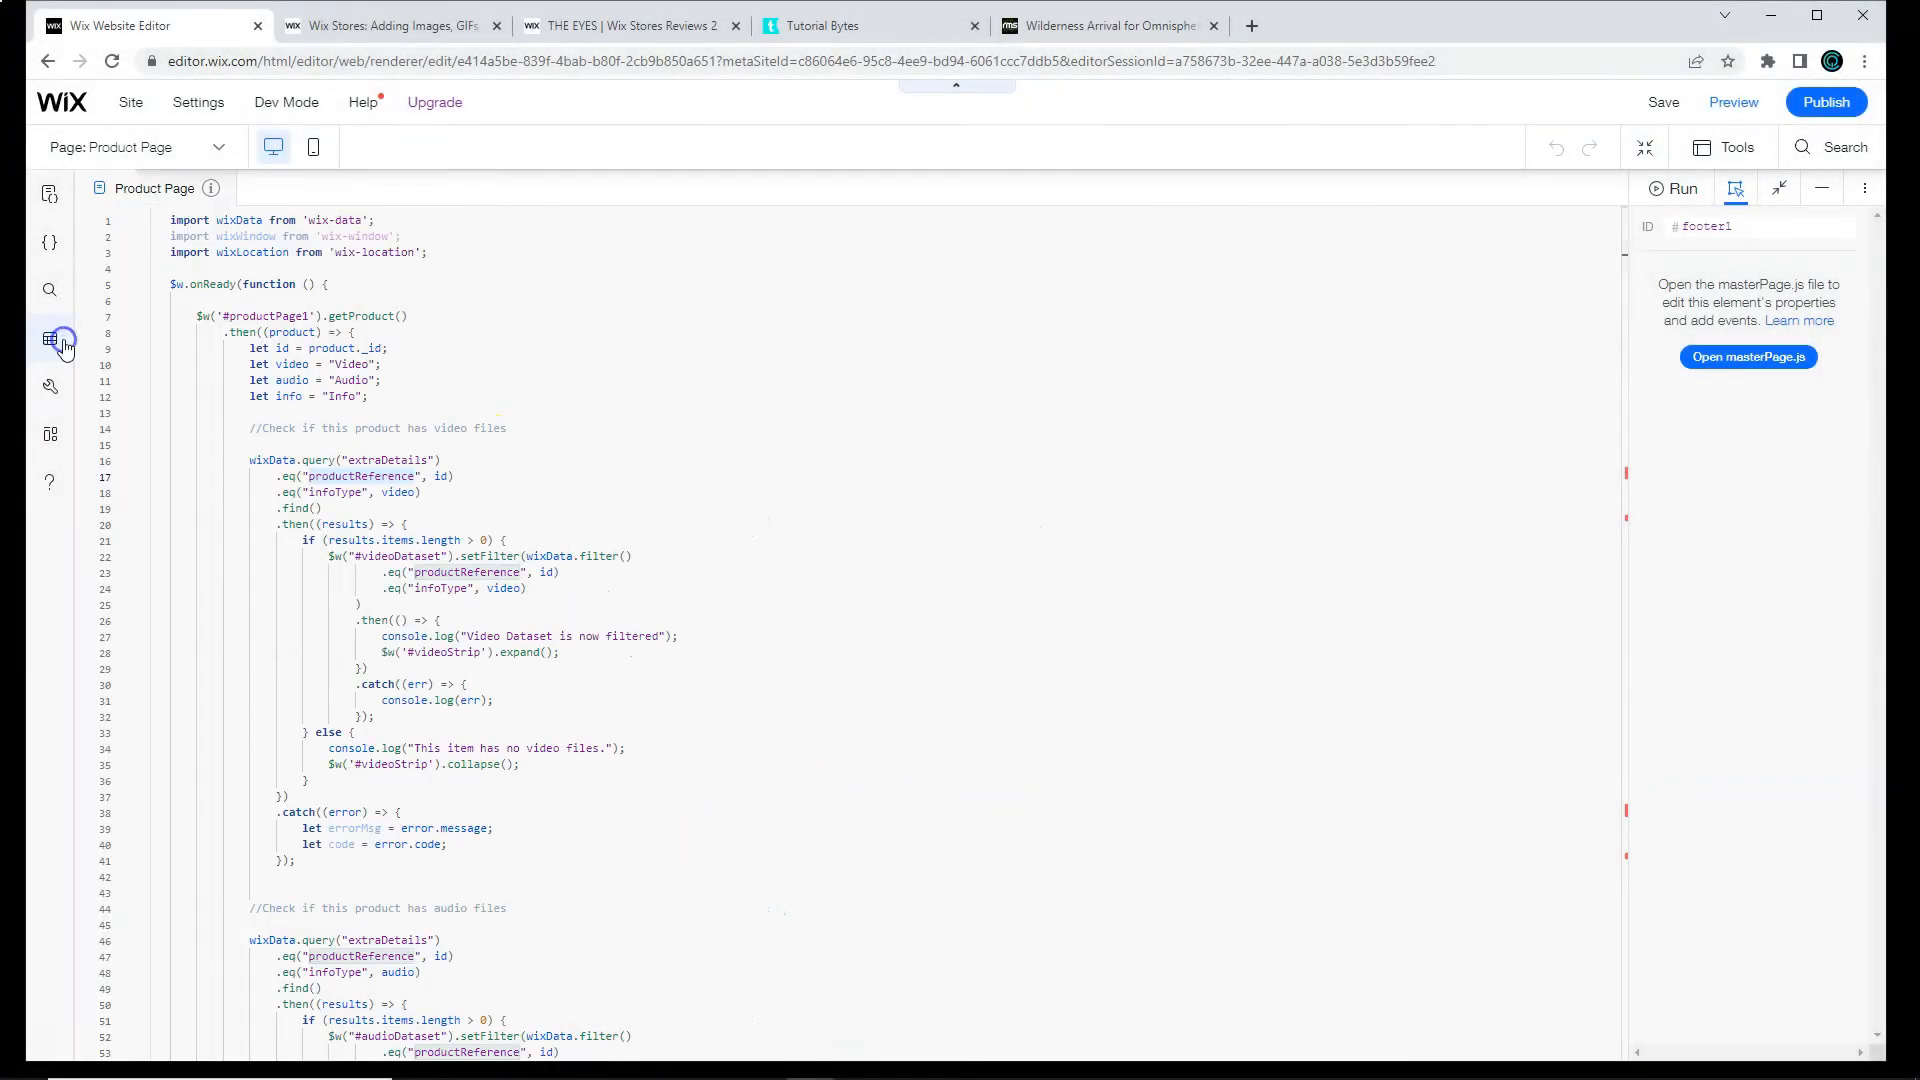
# Step: View the Extra Info collection's column properties and compare with infoType in the video query
pyautogui.click(50, 338)
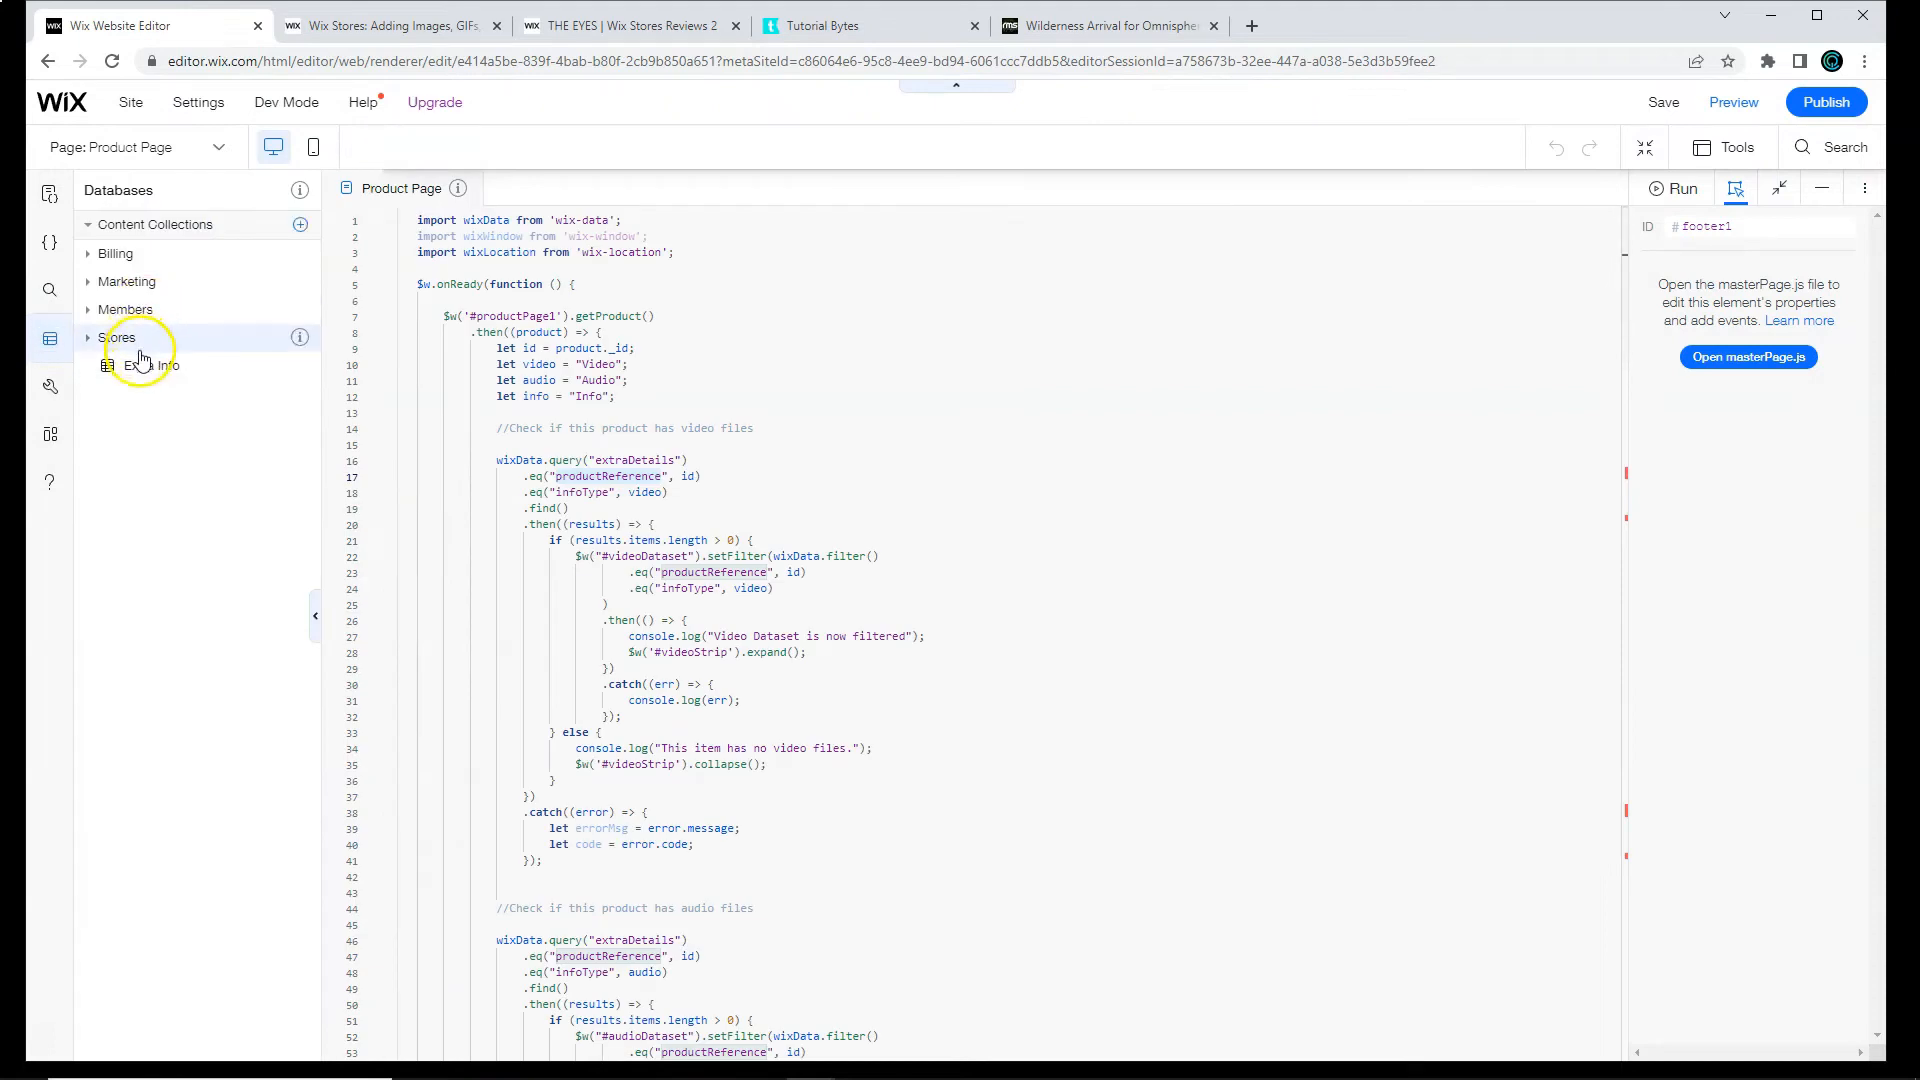
pyautogui.click(144, 363)
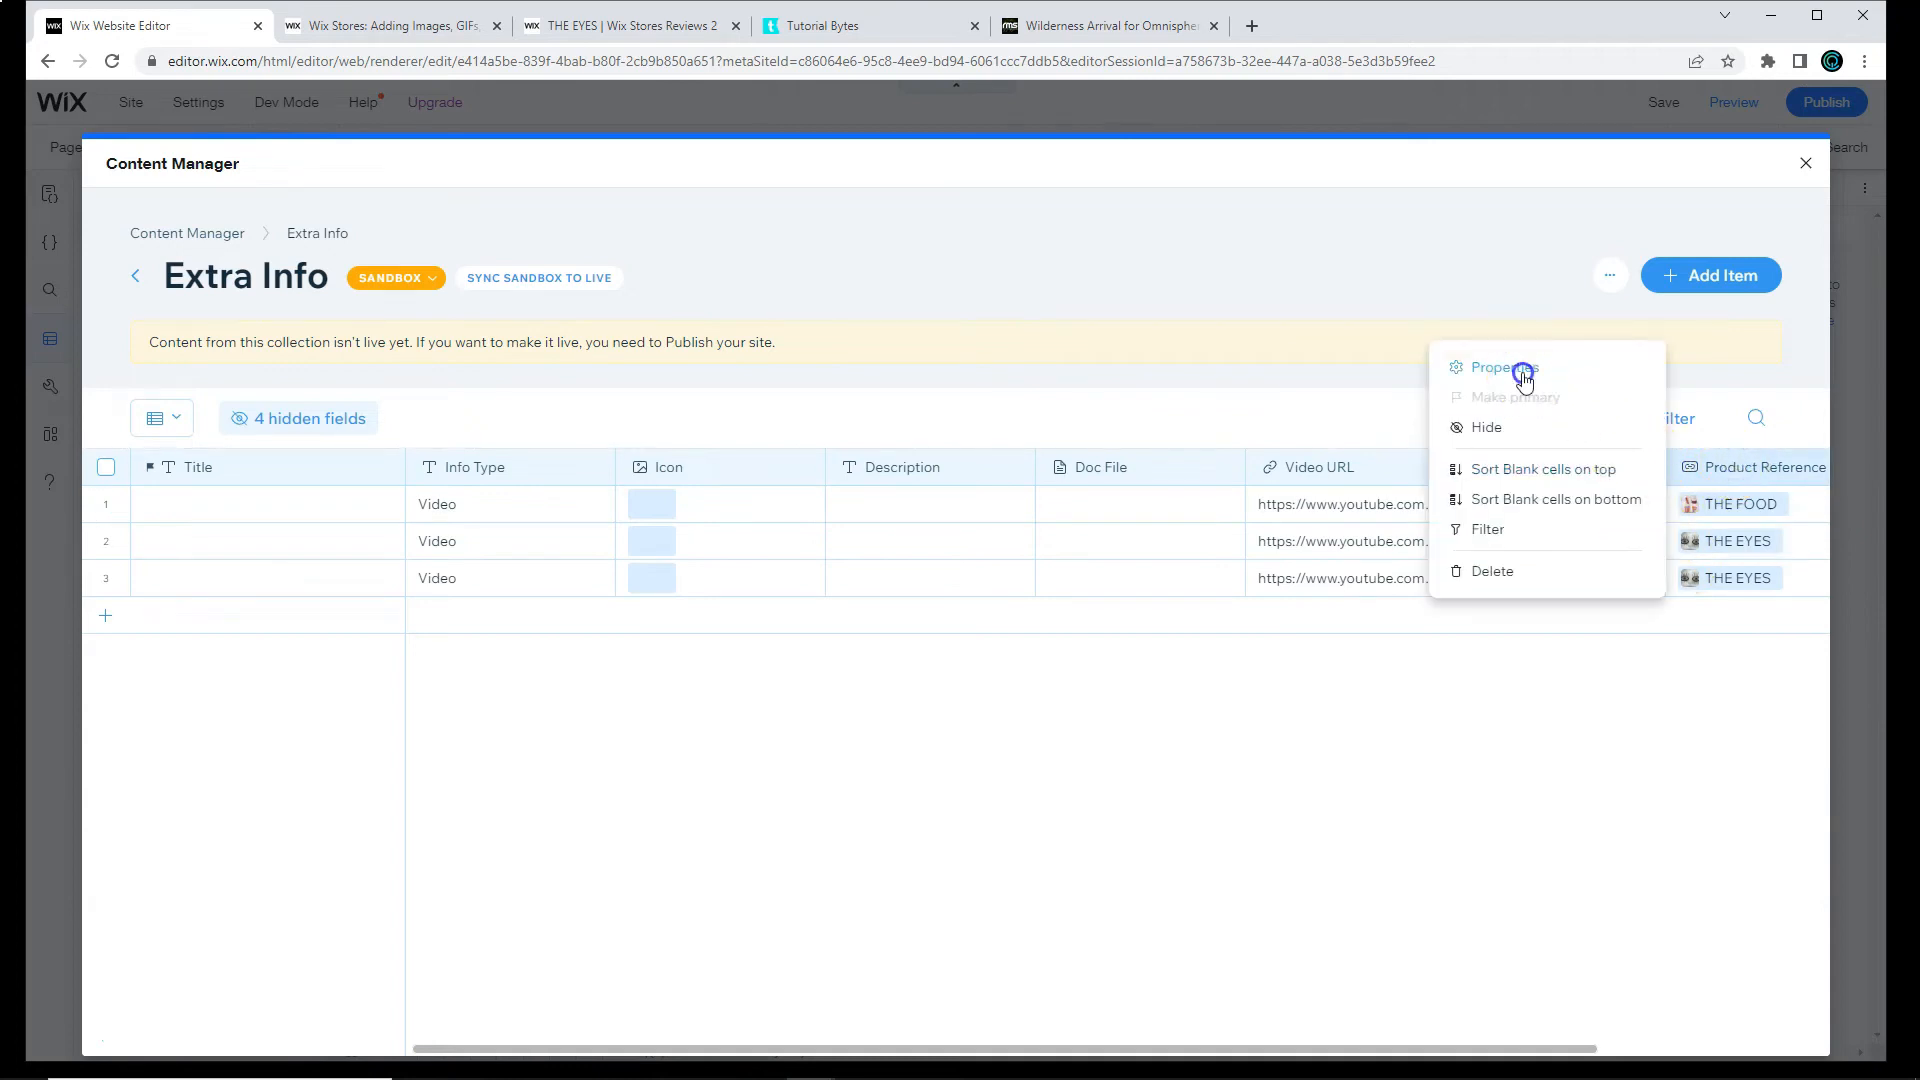
pyautogui.click(1497, 366)
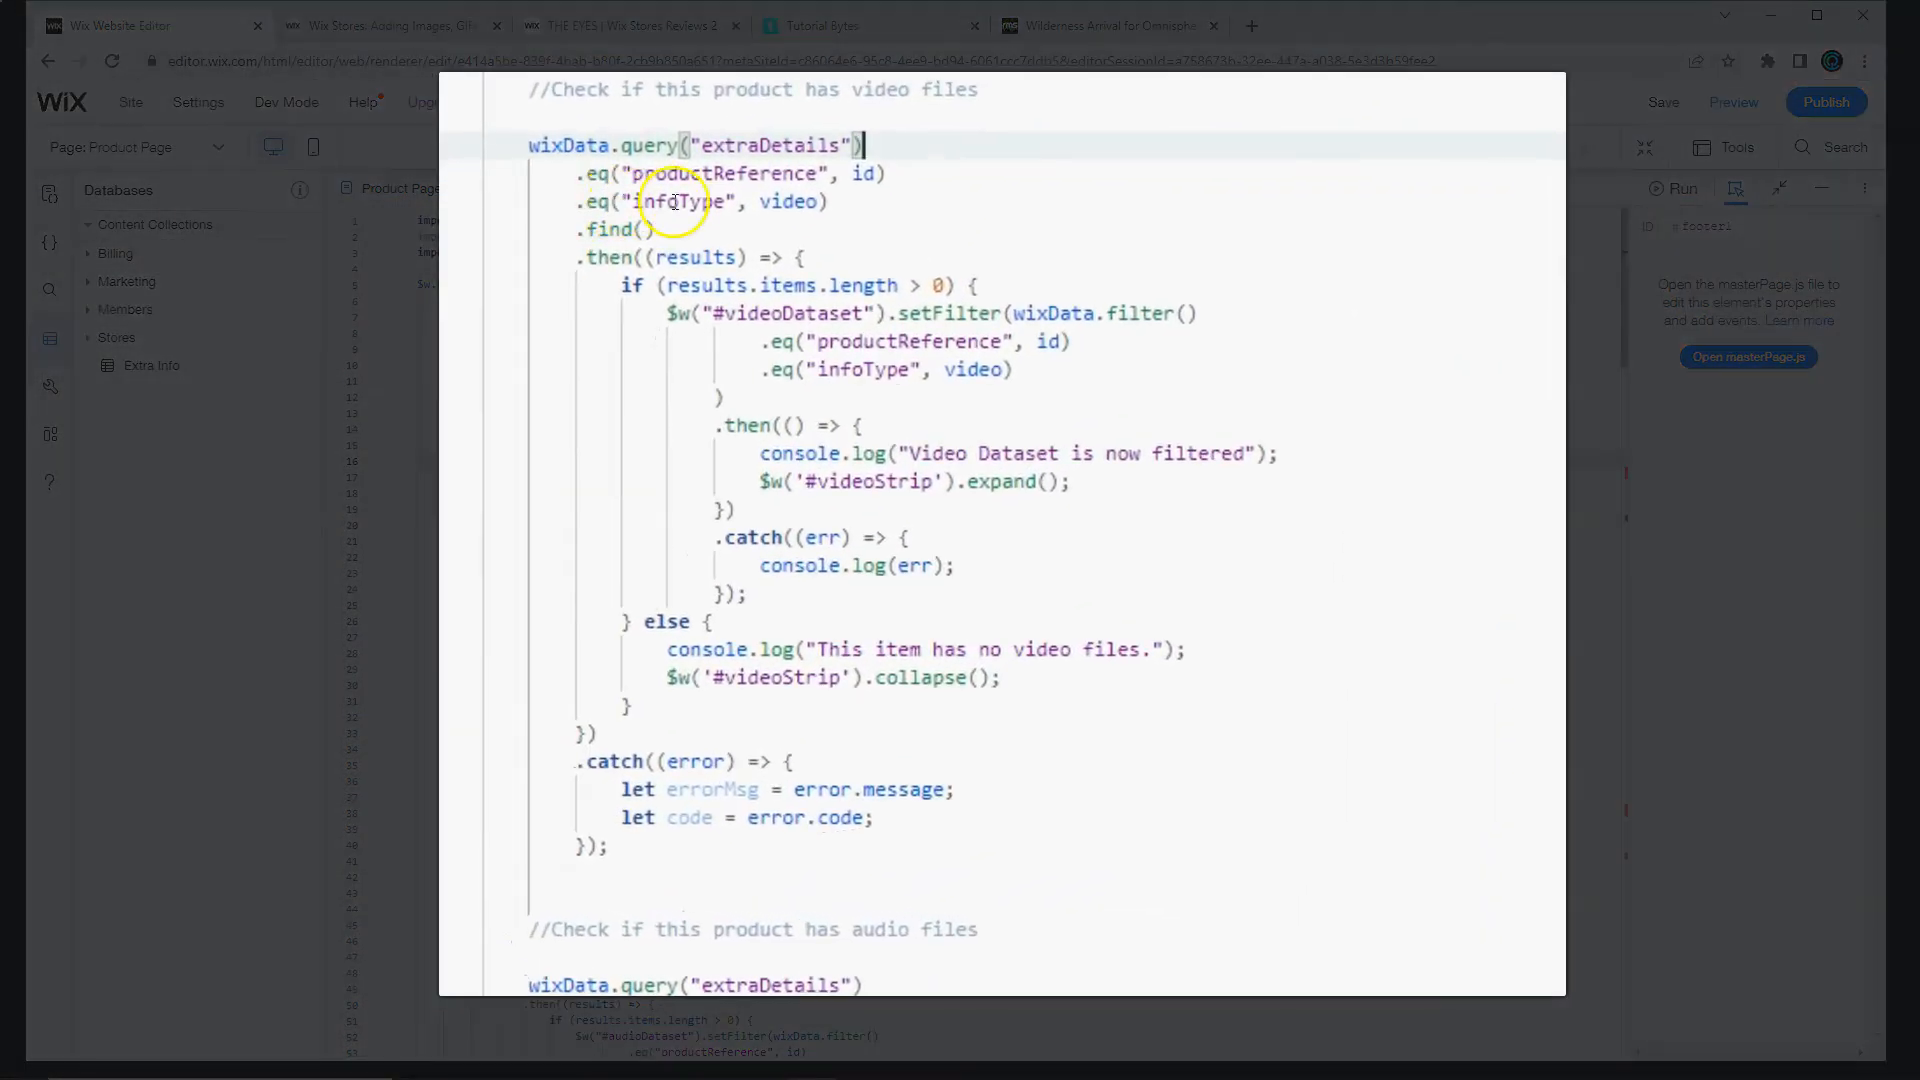
pyautogui.doubleClick(678, 200)
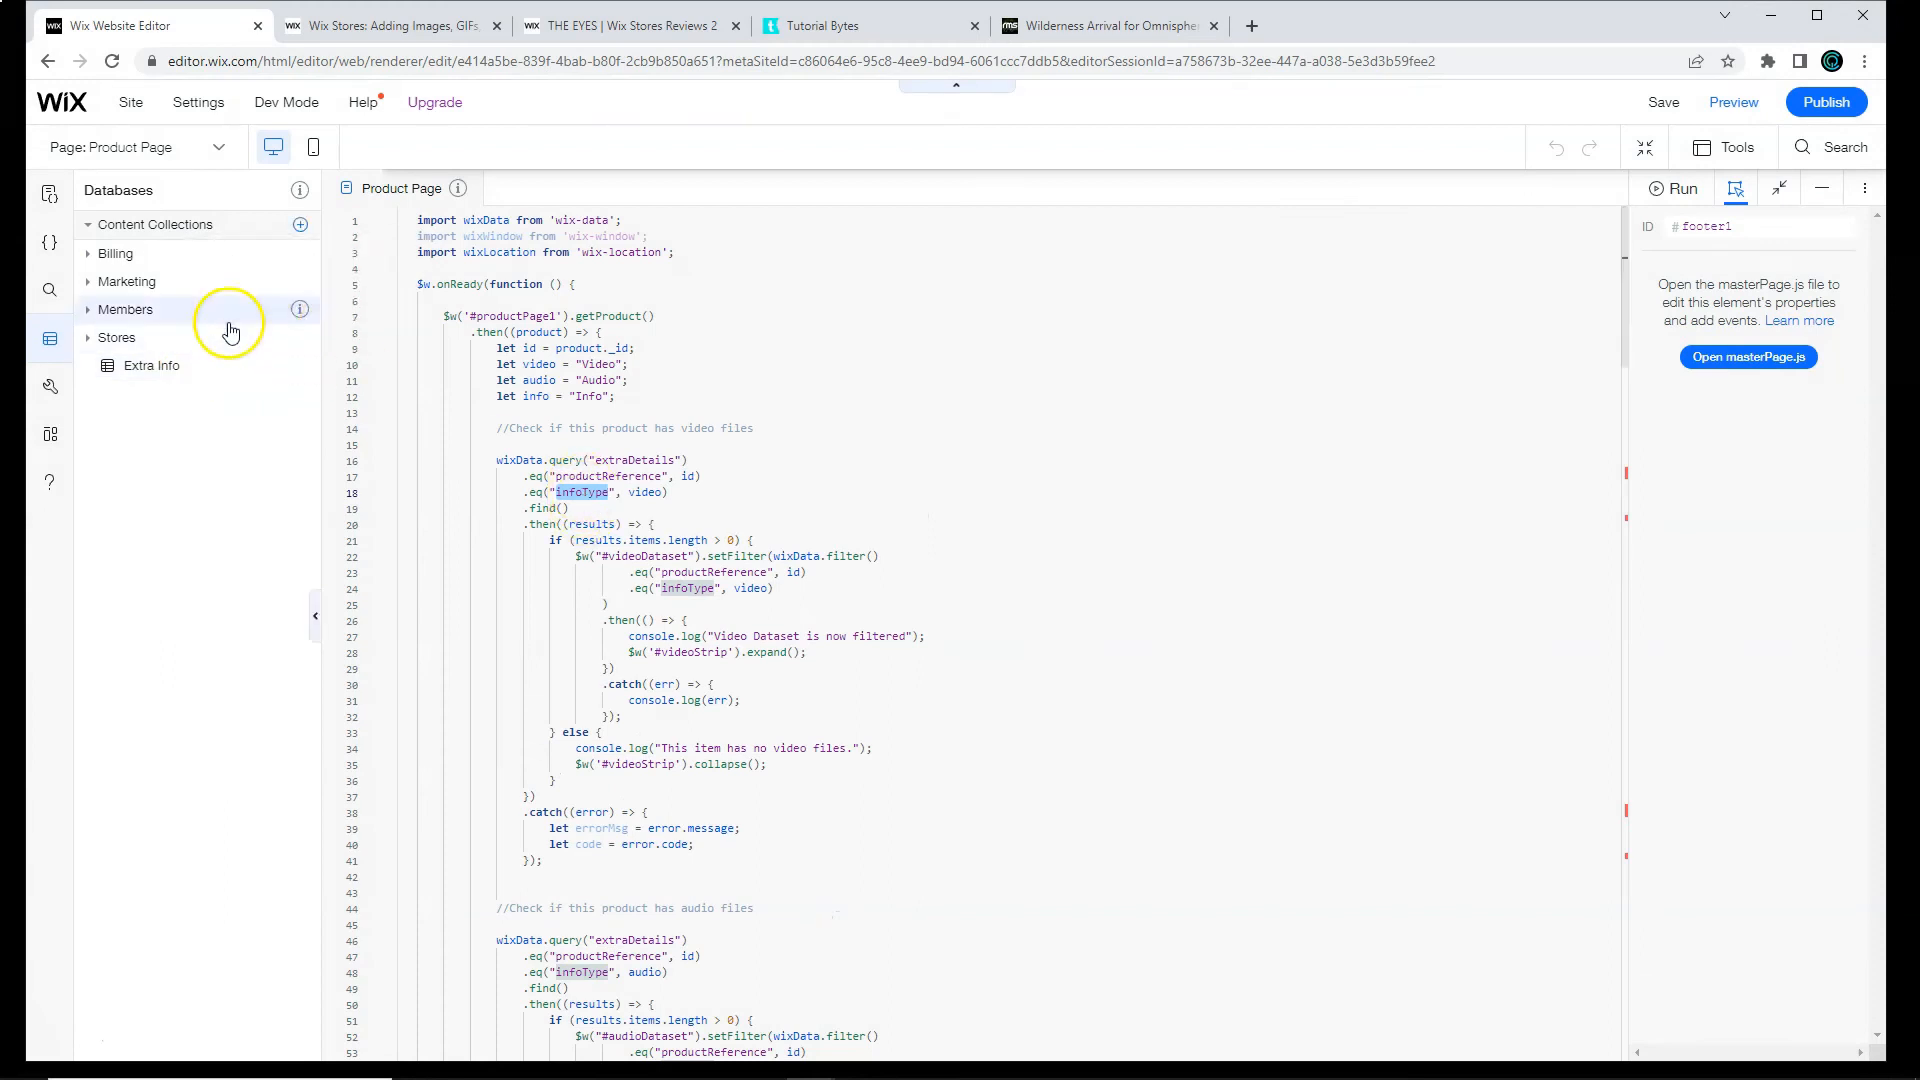
# Step: Confirm the Info Type field key is infoType, matching the video query filter
pyautogui.click(150, 364)
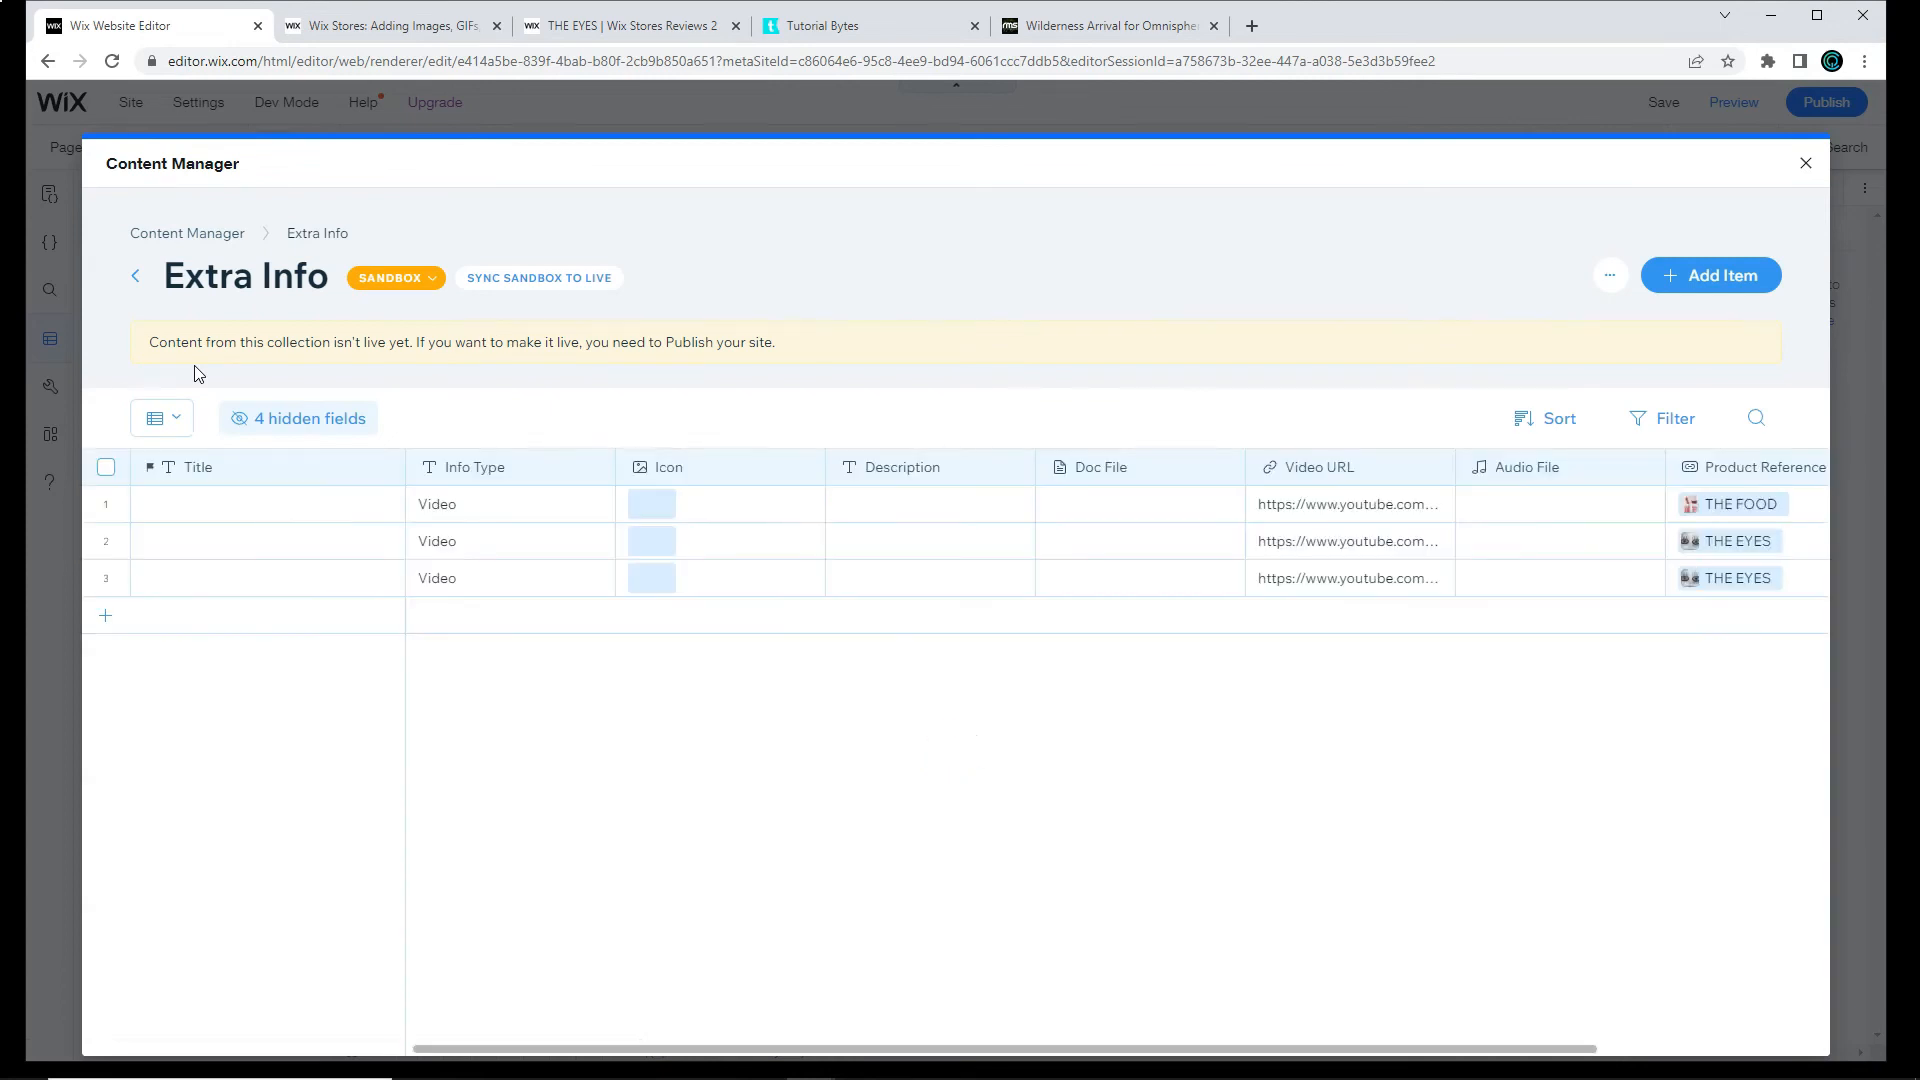
pyautogui.click(298, 418)
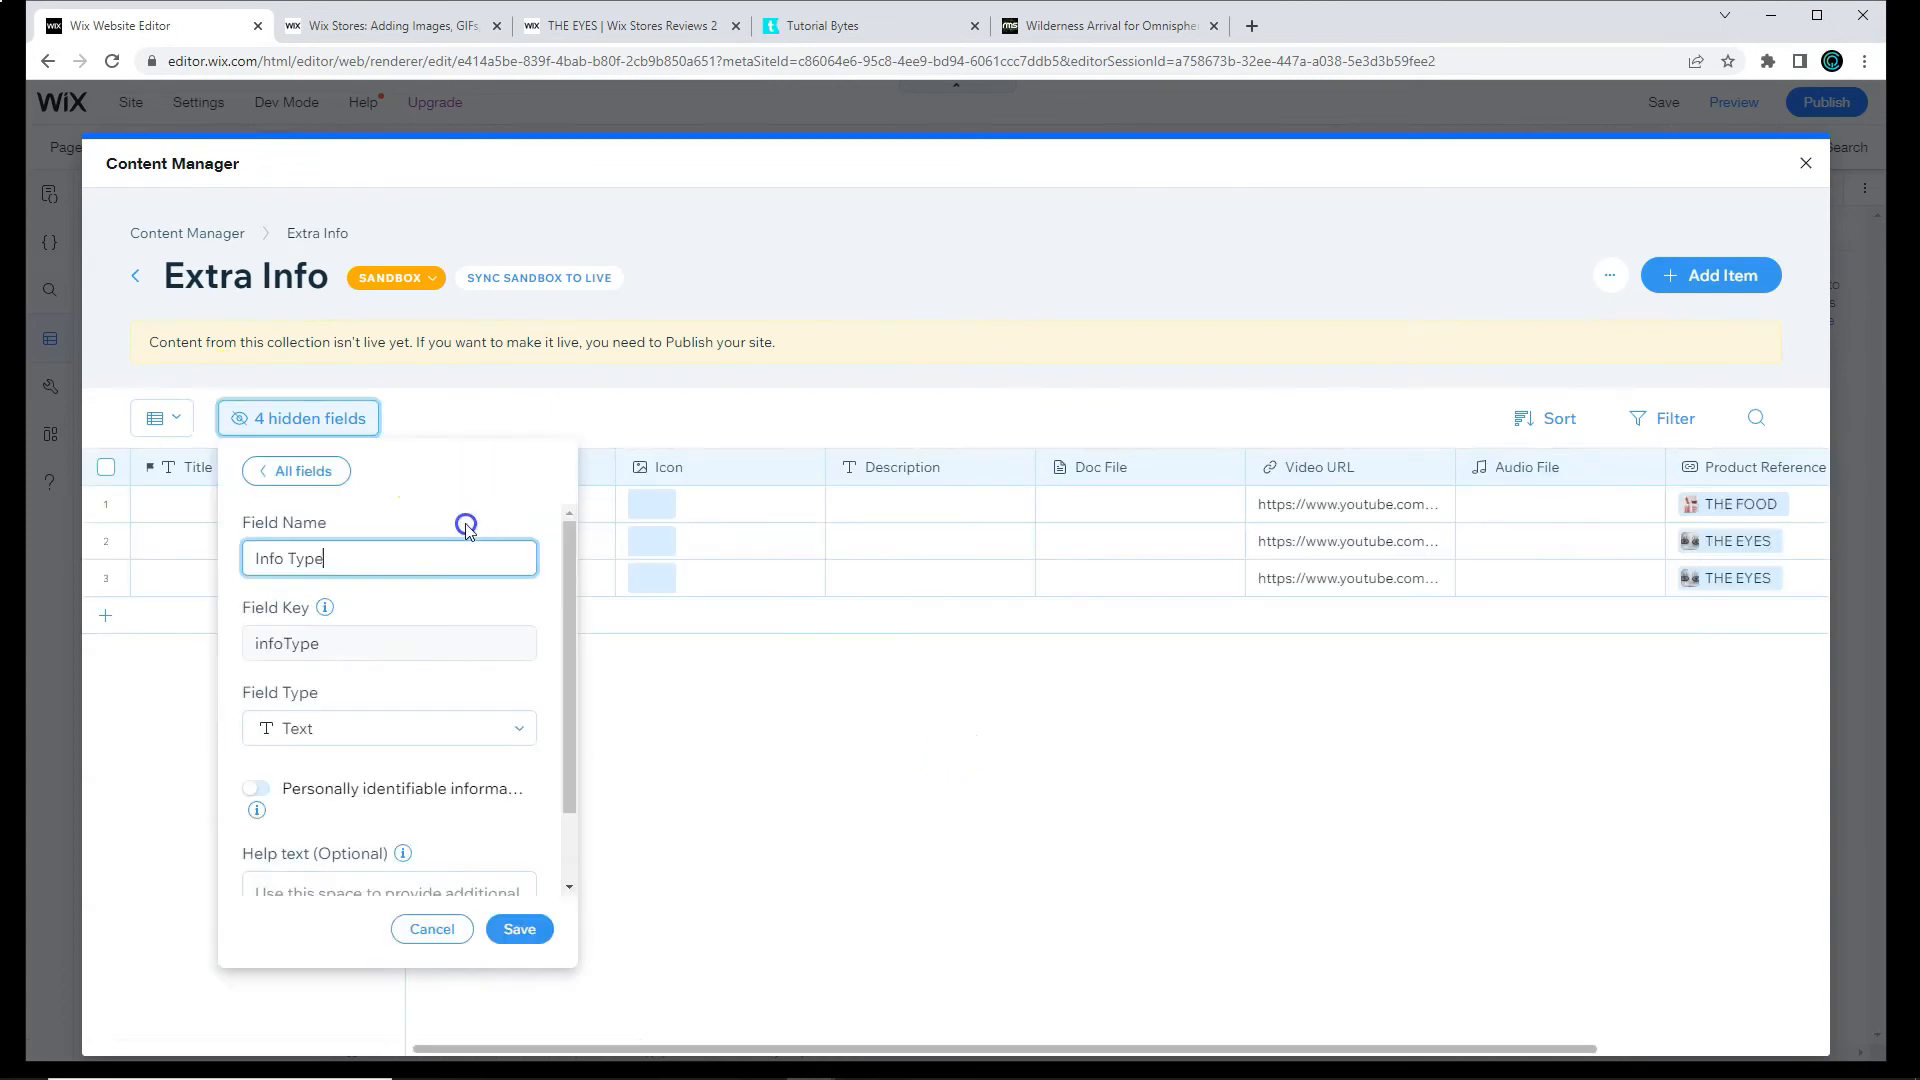
pyautogui.click(517, 928)
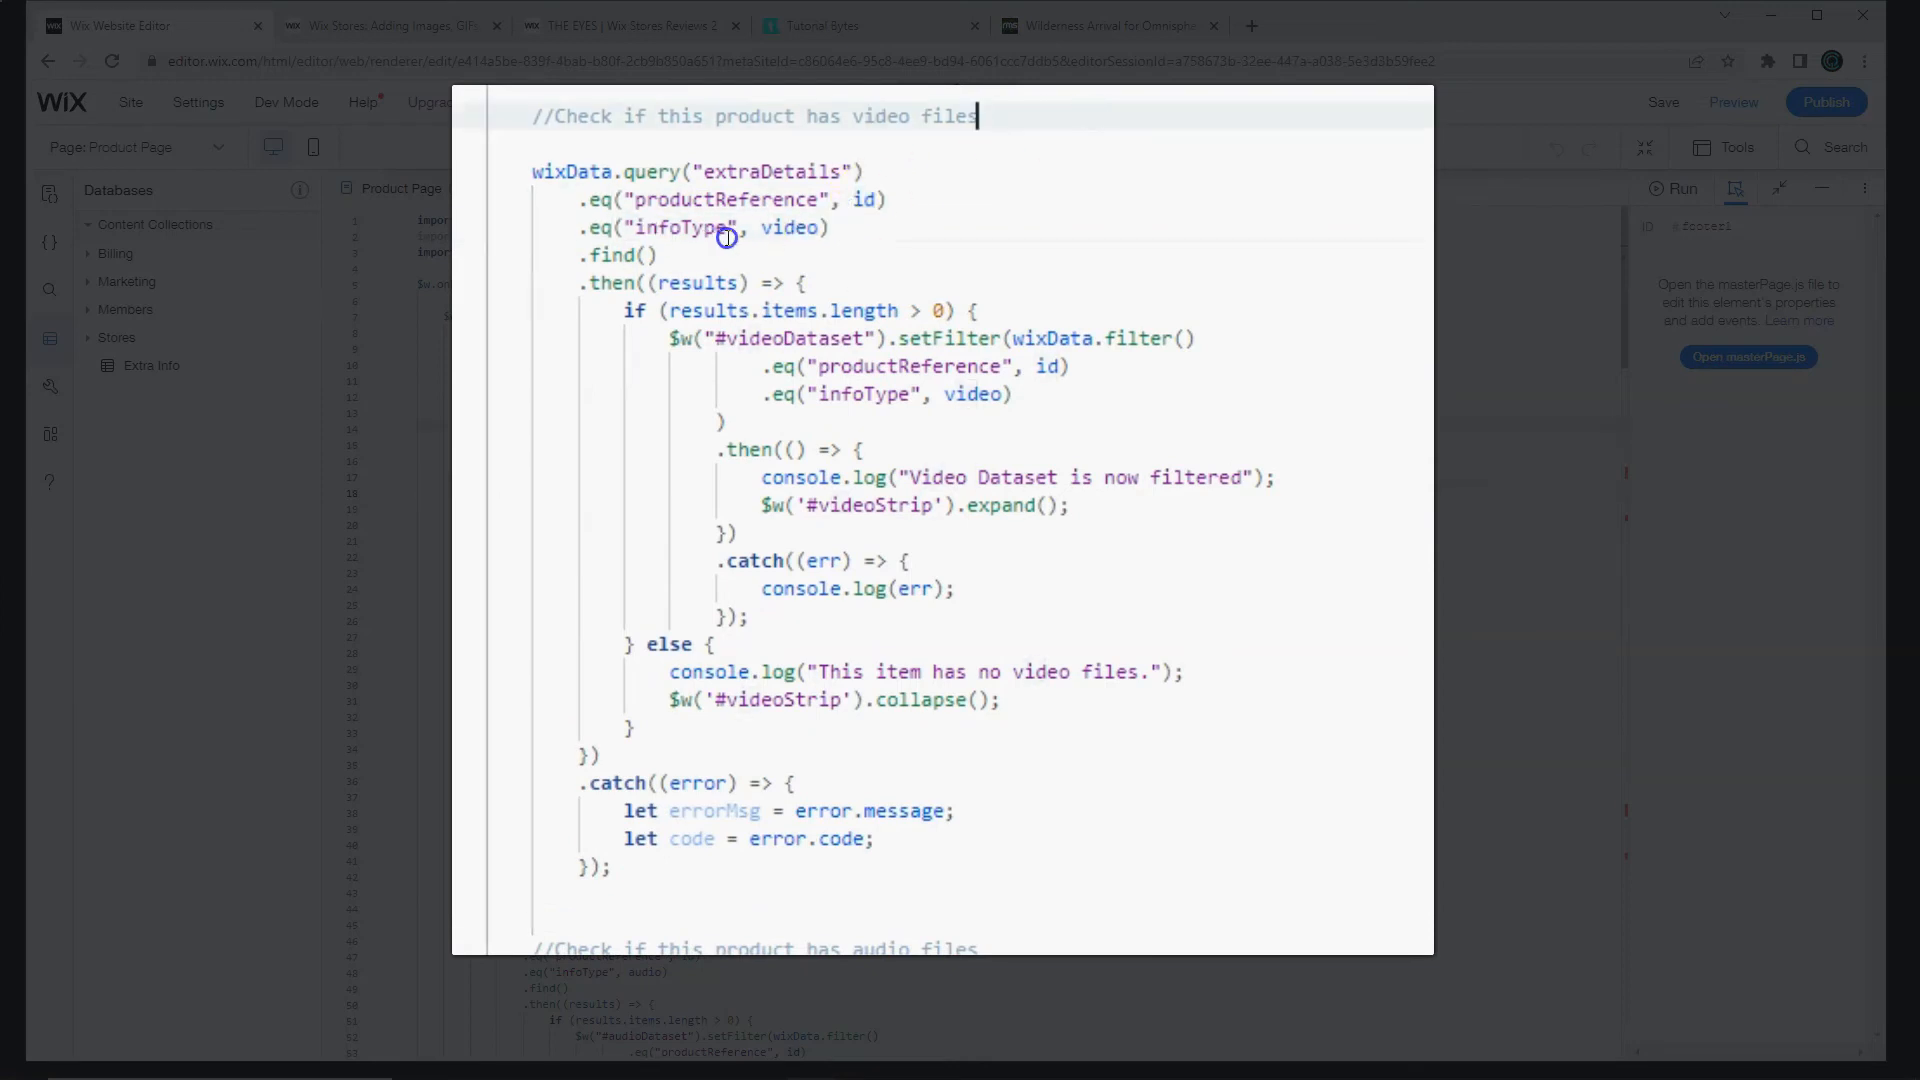
pyautogui.doubleClick(792, 228)
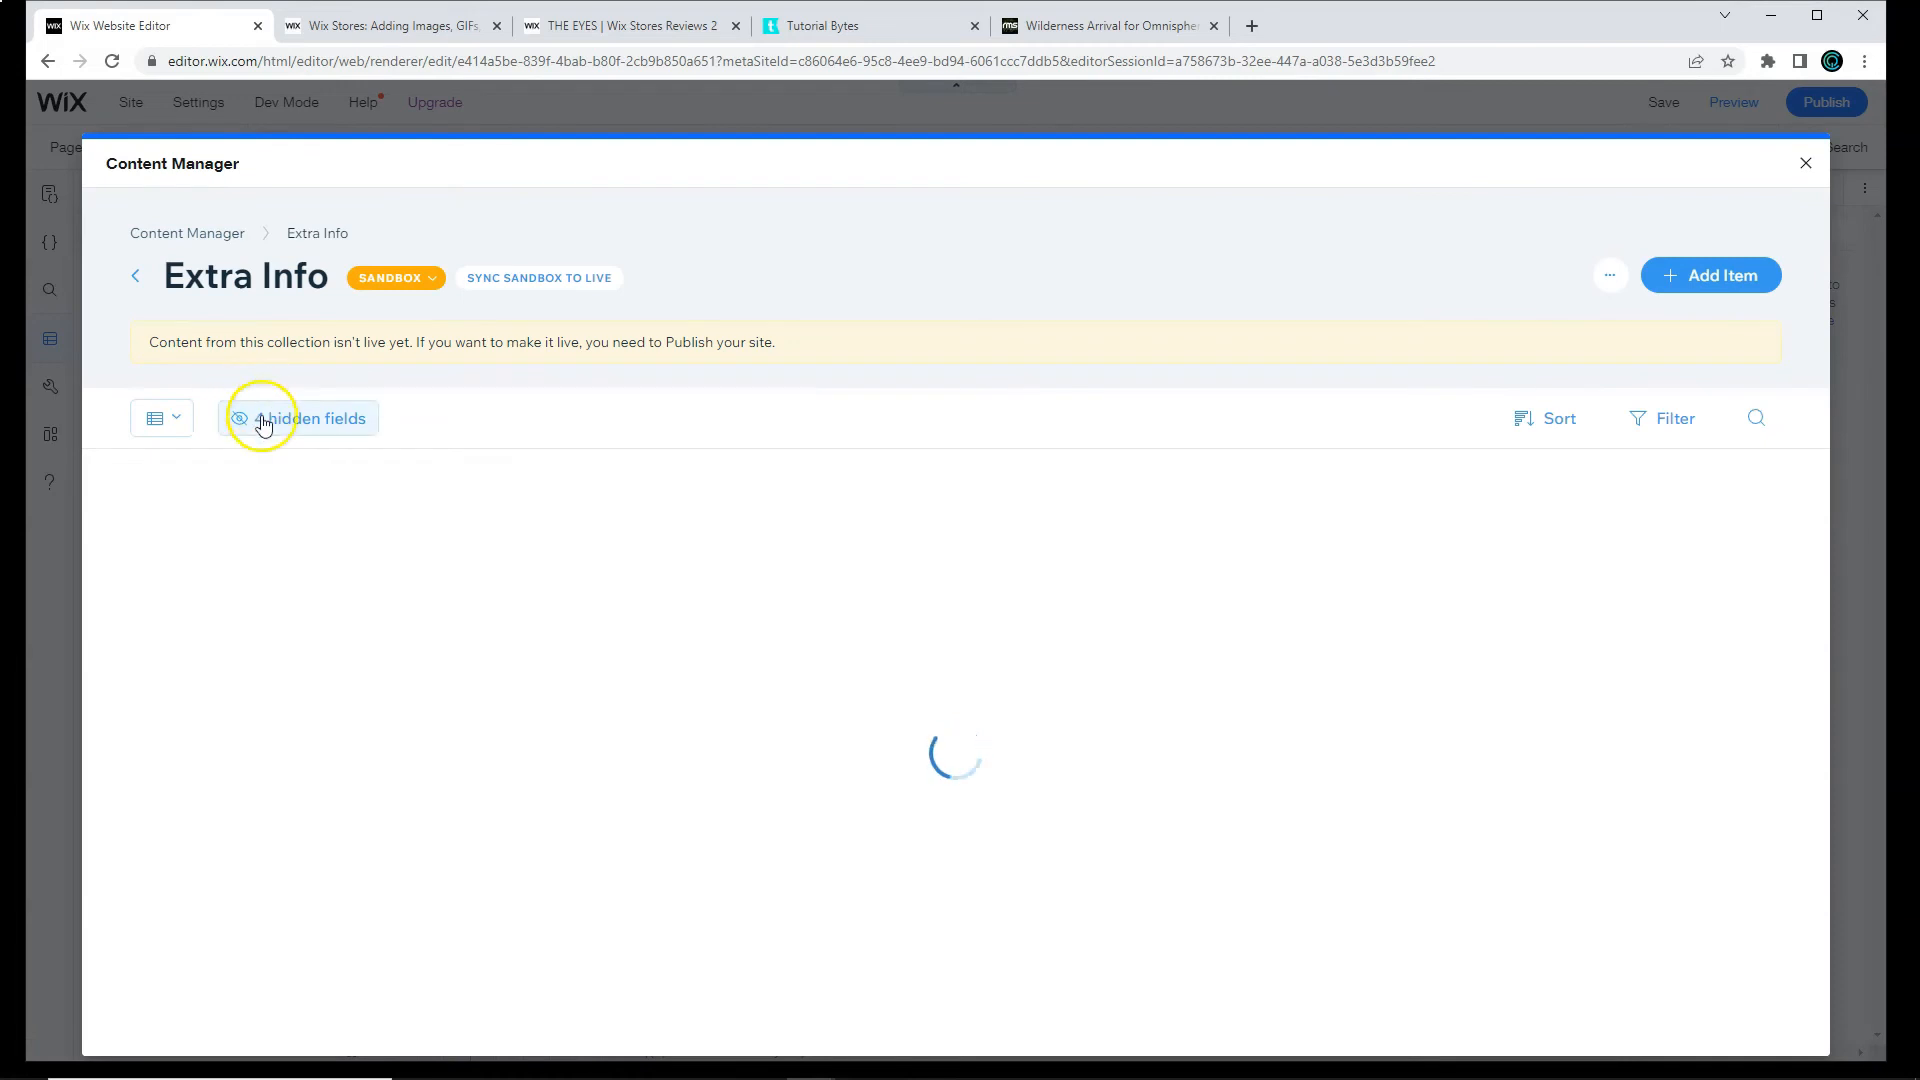
# Step: Revert the first row's Info Type to Video and close the Content Manager
pyautogui.click(298, 418)
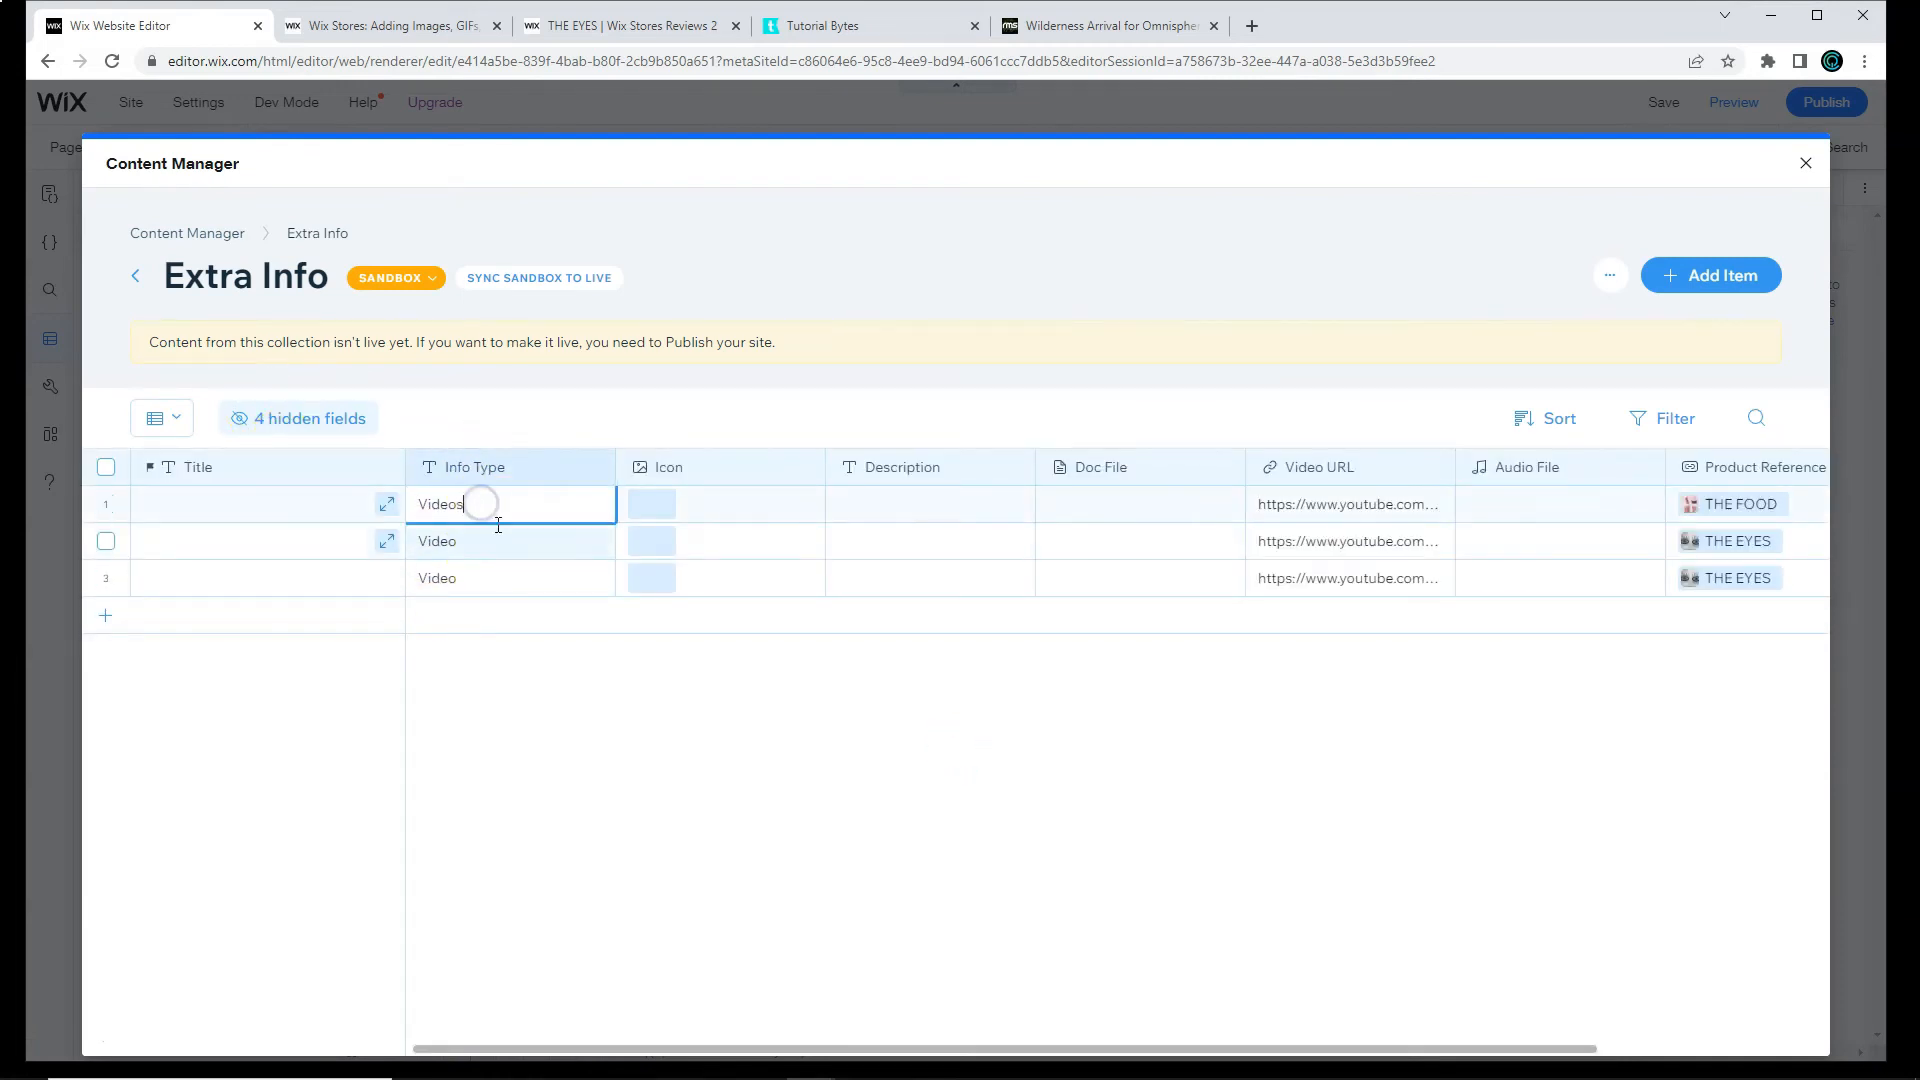
pyautogui.click(514, 702)
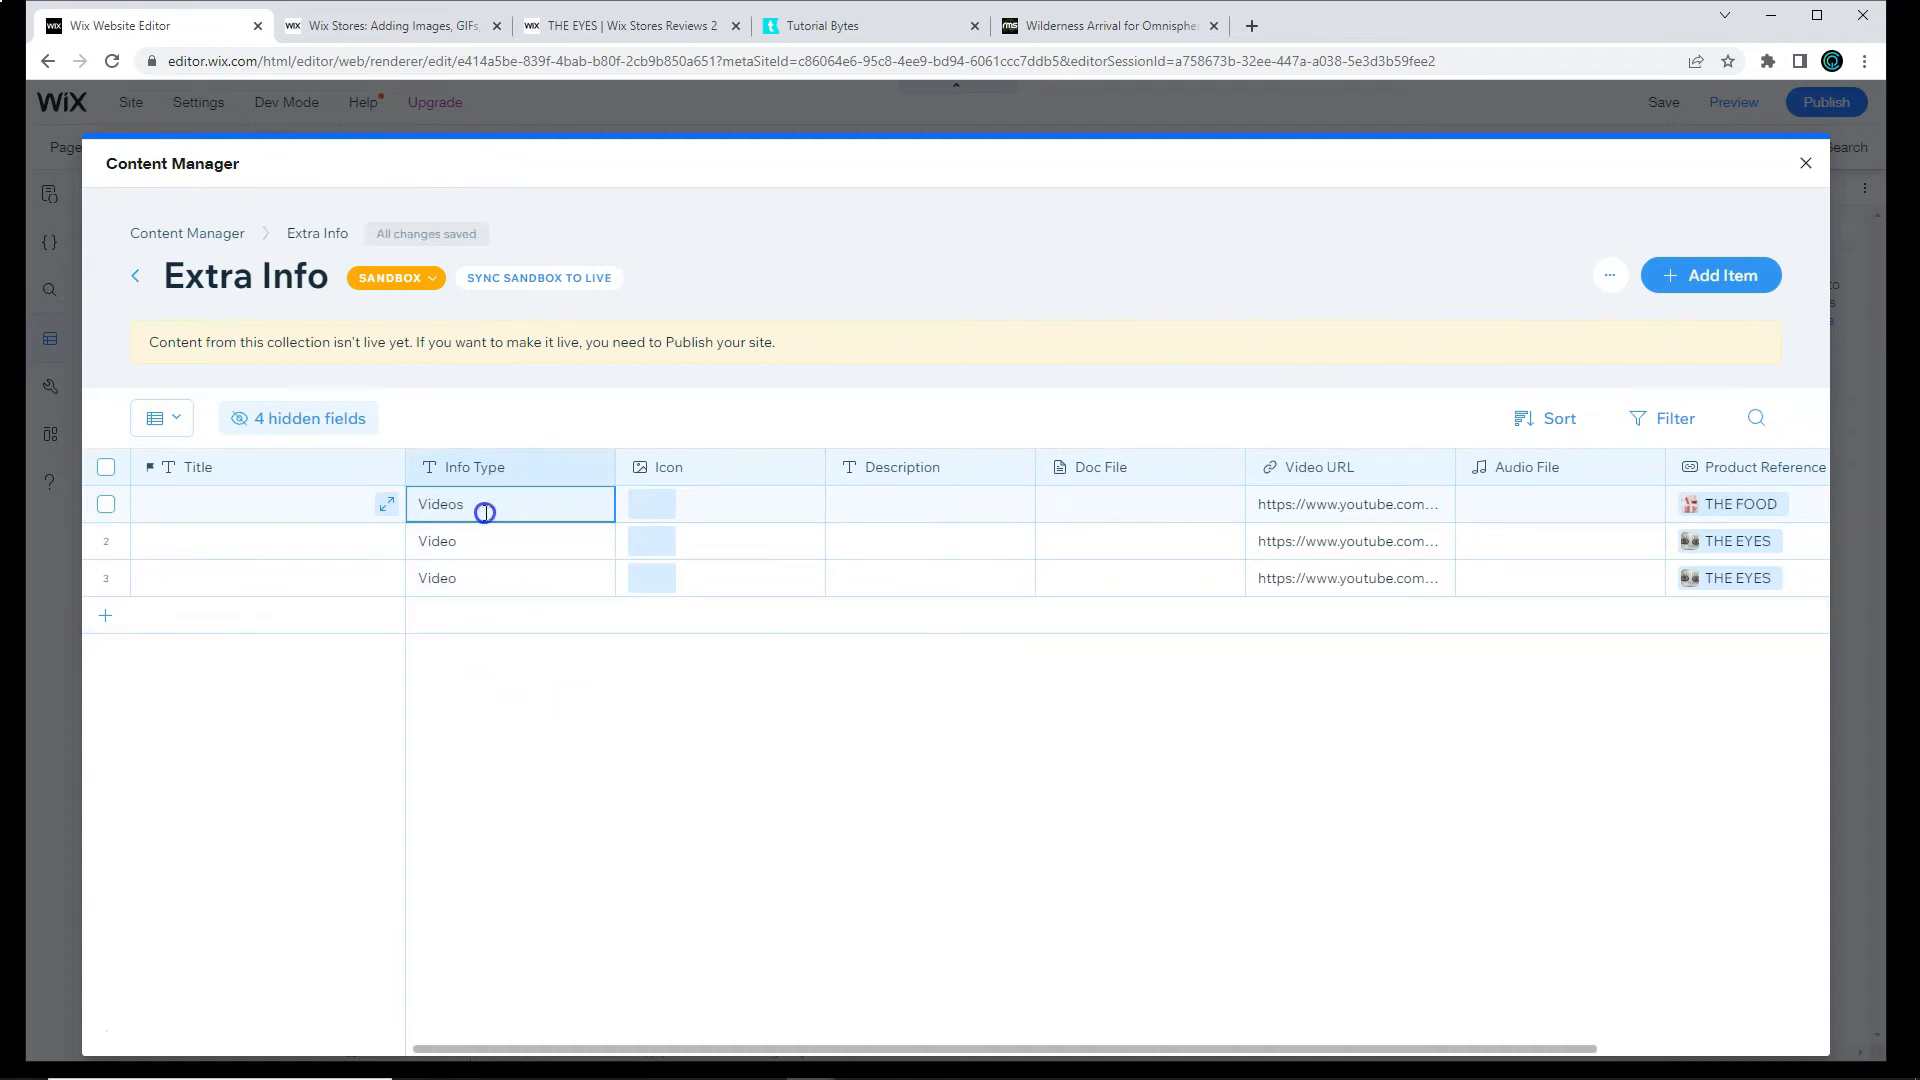
pyautogui.click(490, 577)
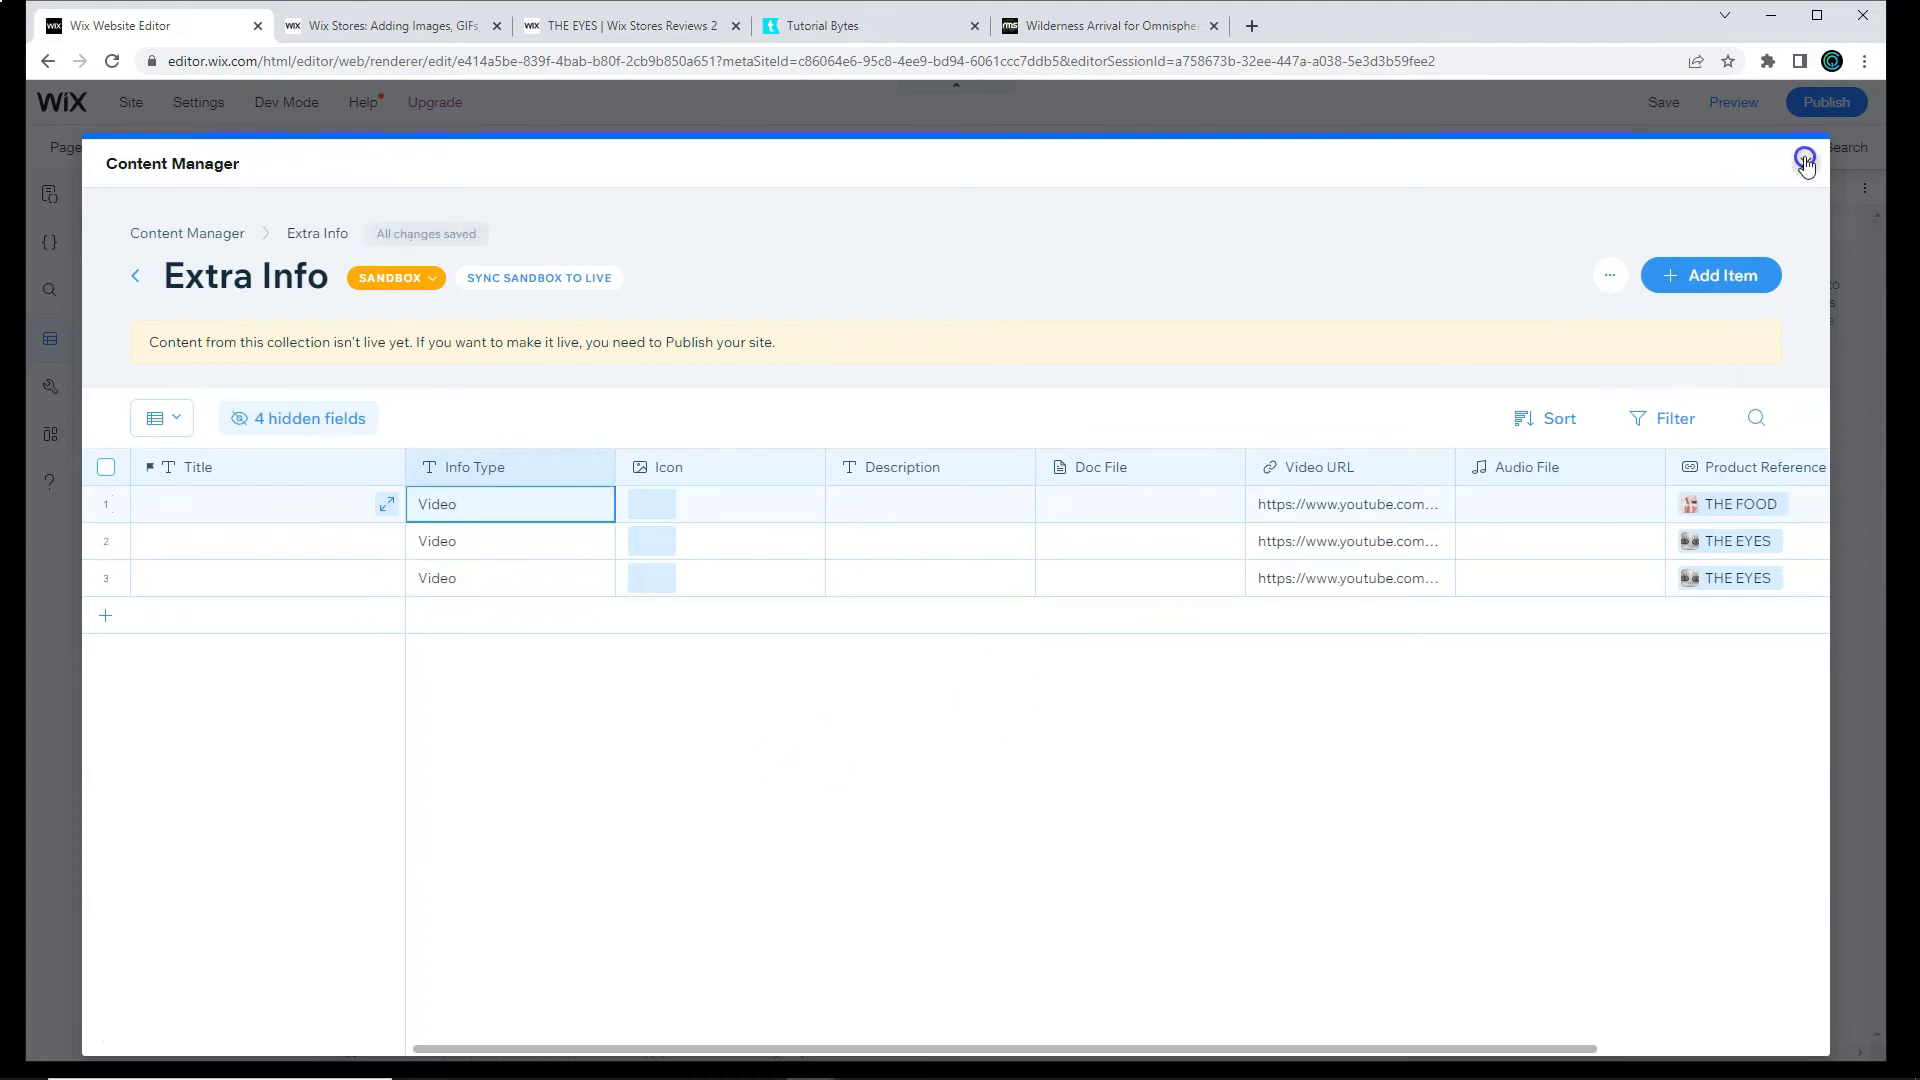
pyautogui.click(1803, 162)
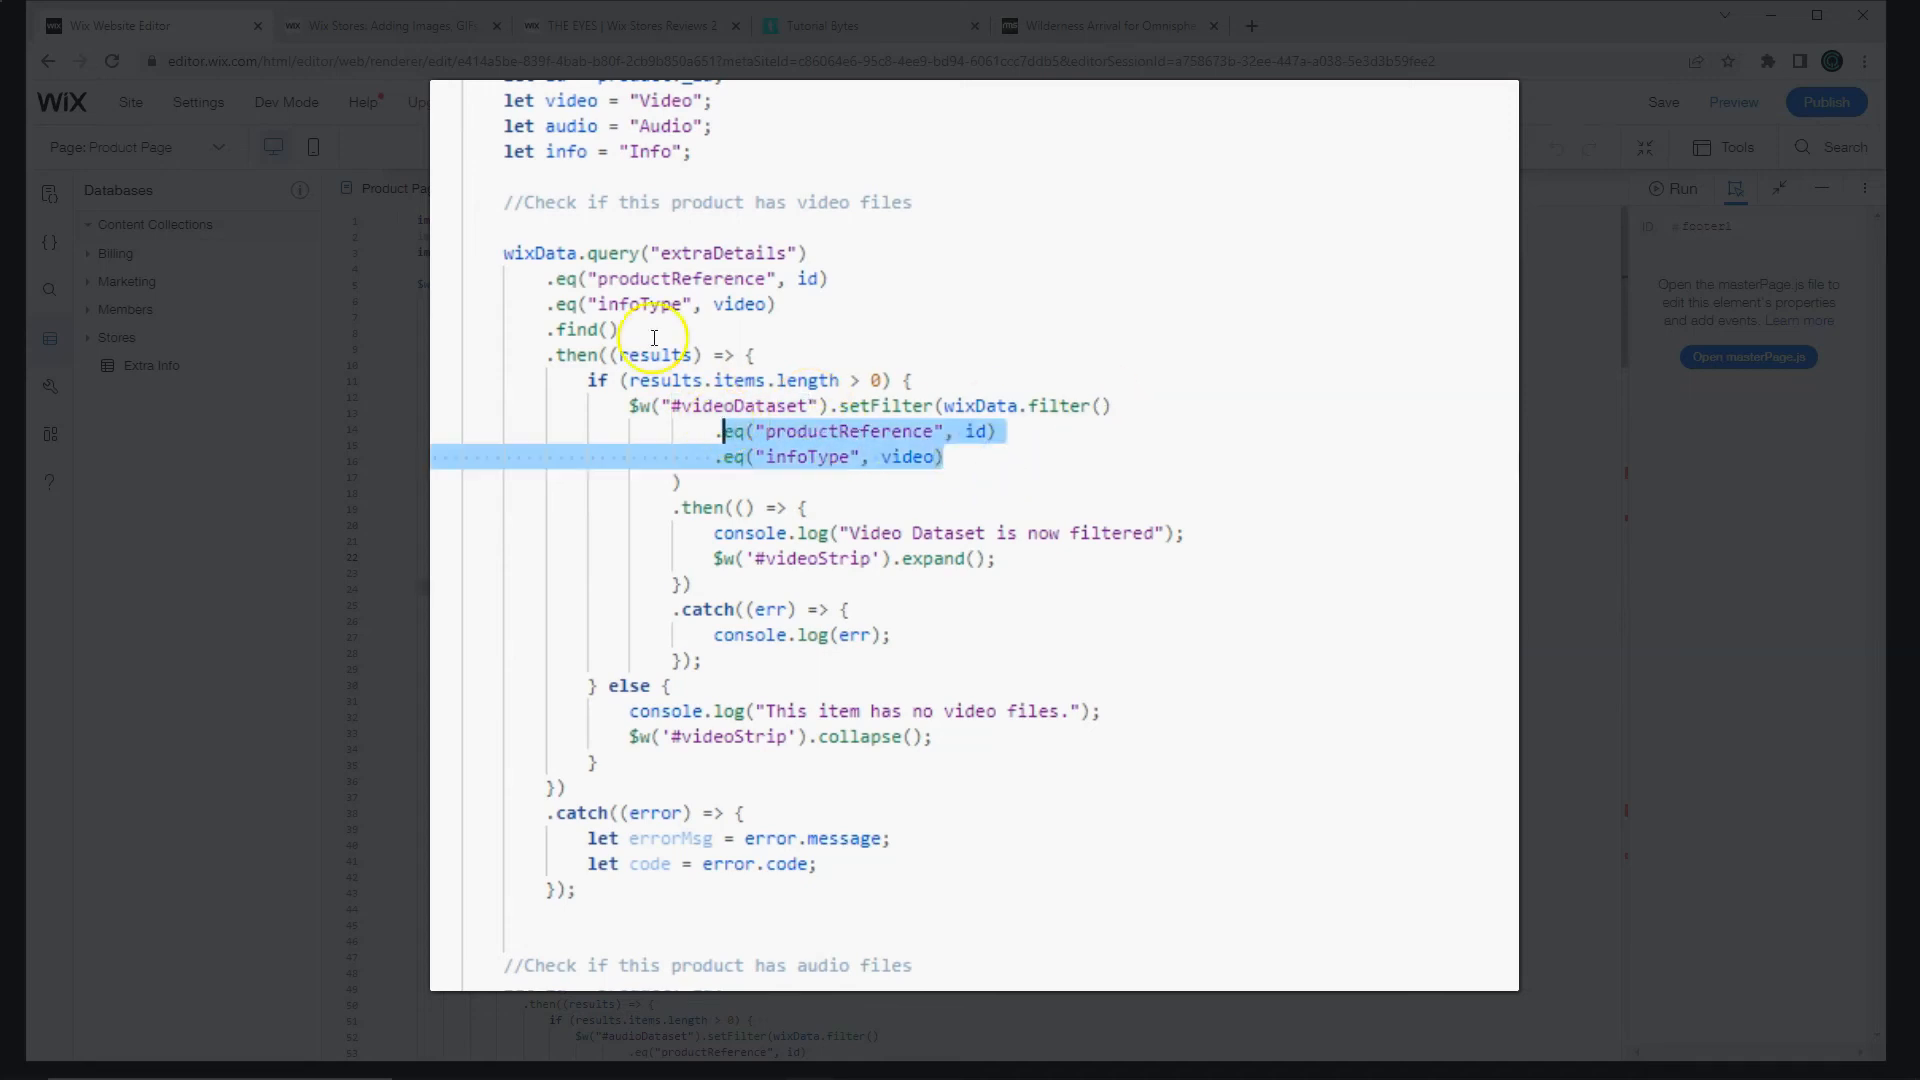
pyautogui.moveTo(1130, 574)
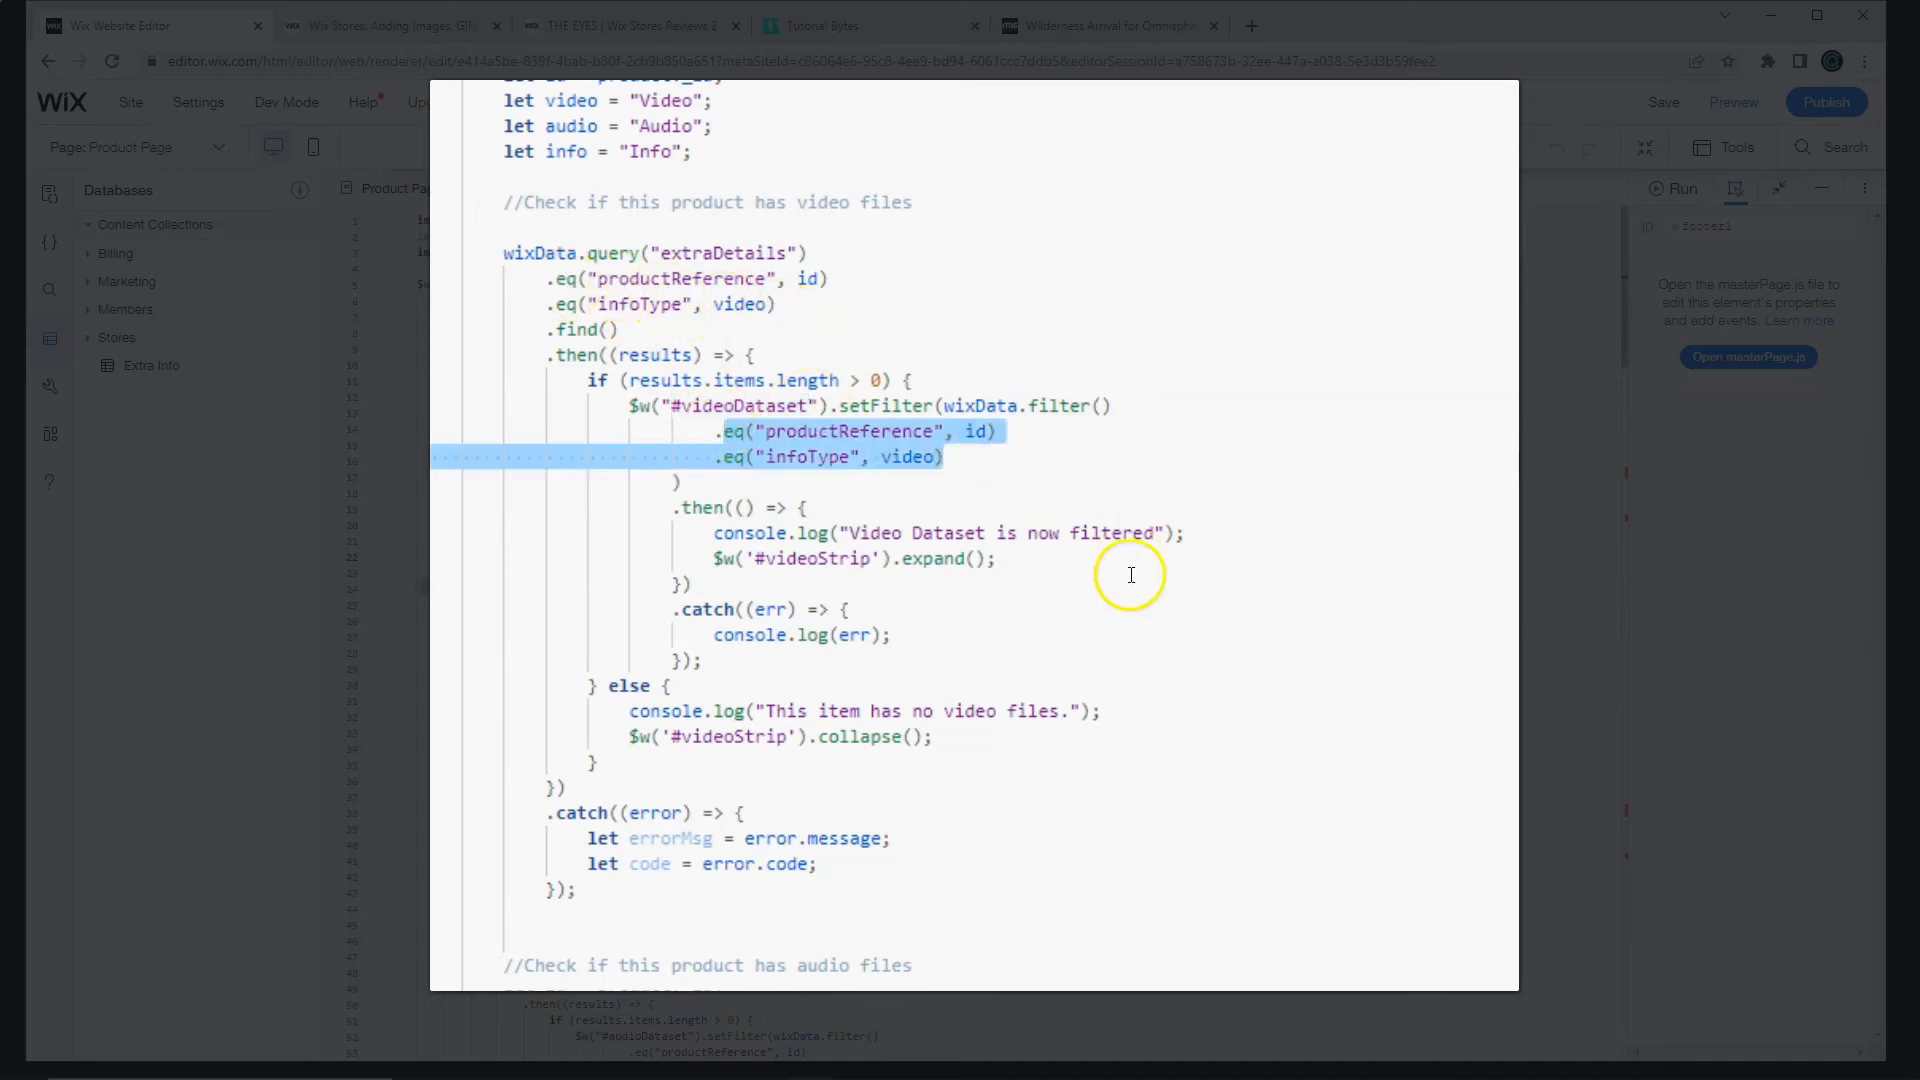
# Step: Change the info-files query to expand and collapse infoStrip instead of otherStrip
pyautogui.click(710, 558)
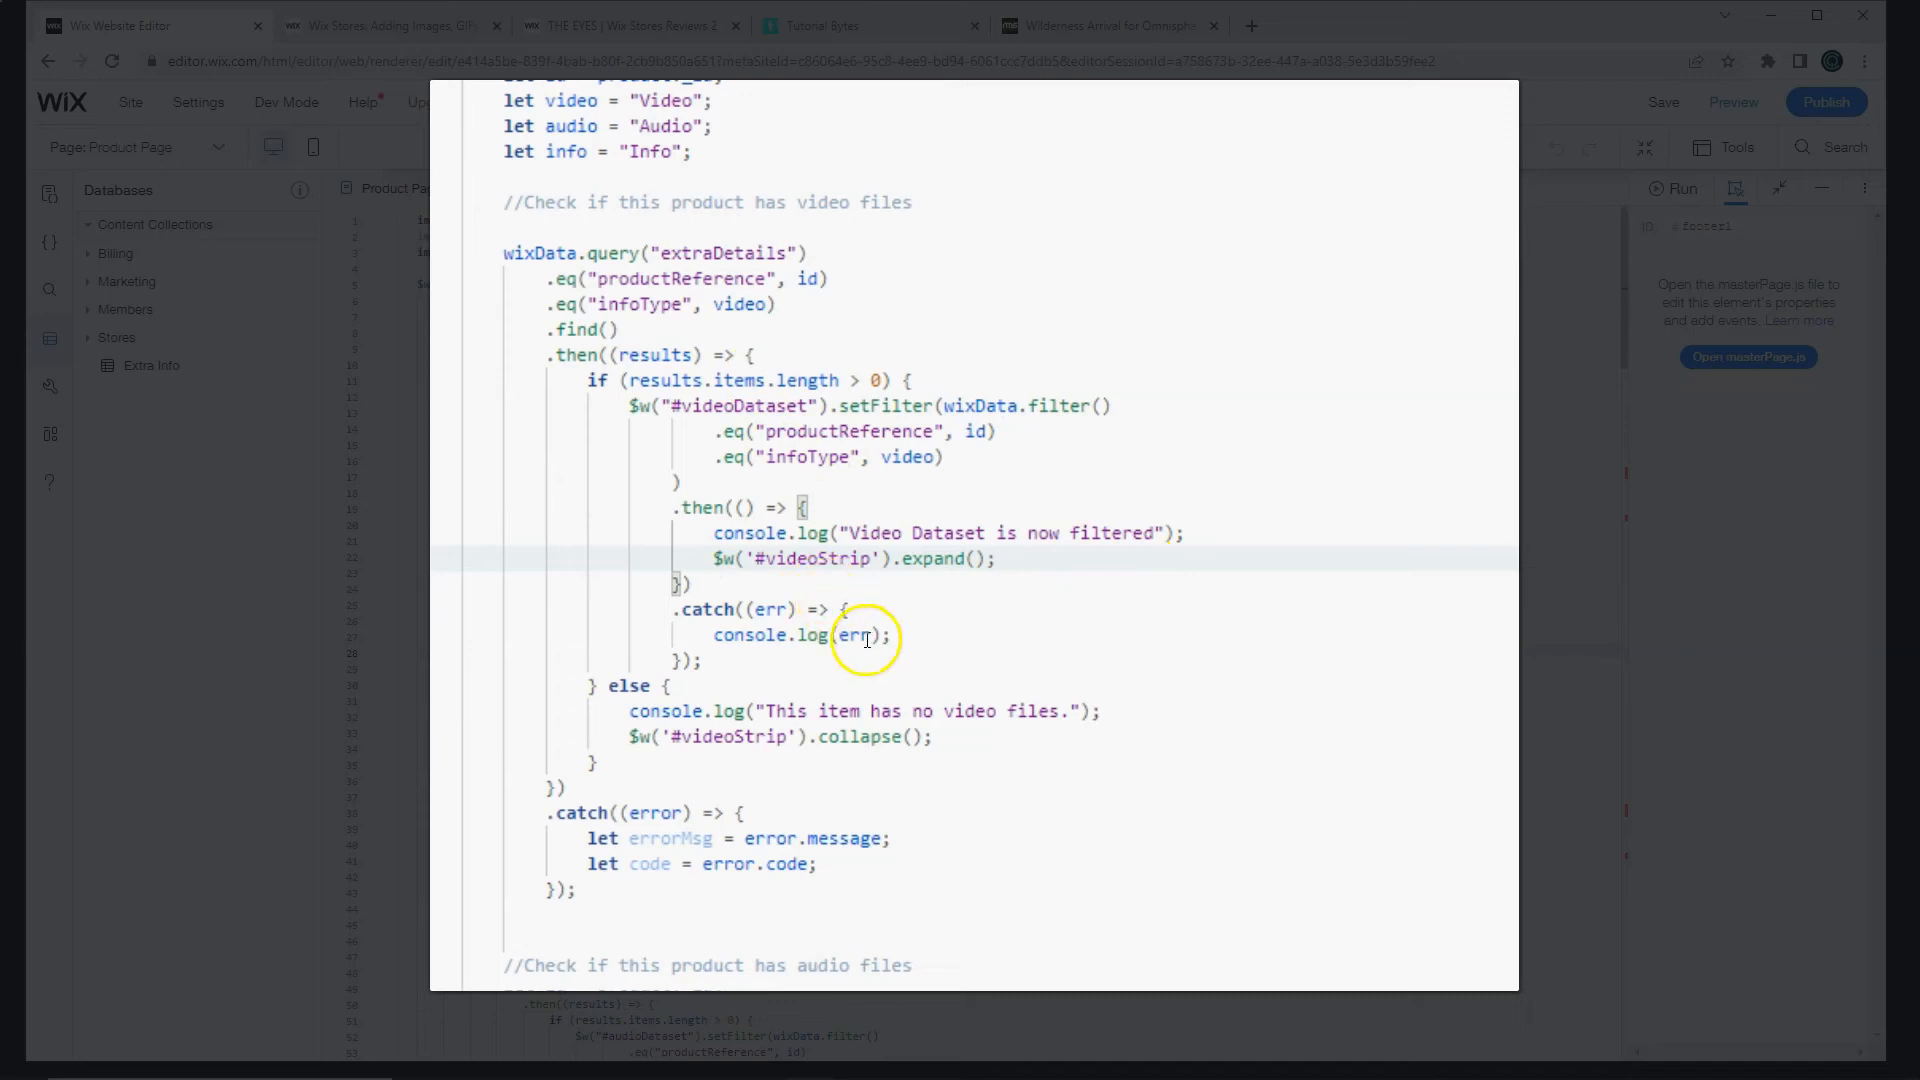
pyautogui.moveTo(866, 636); pyautogui.dragTo(693, 888)
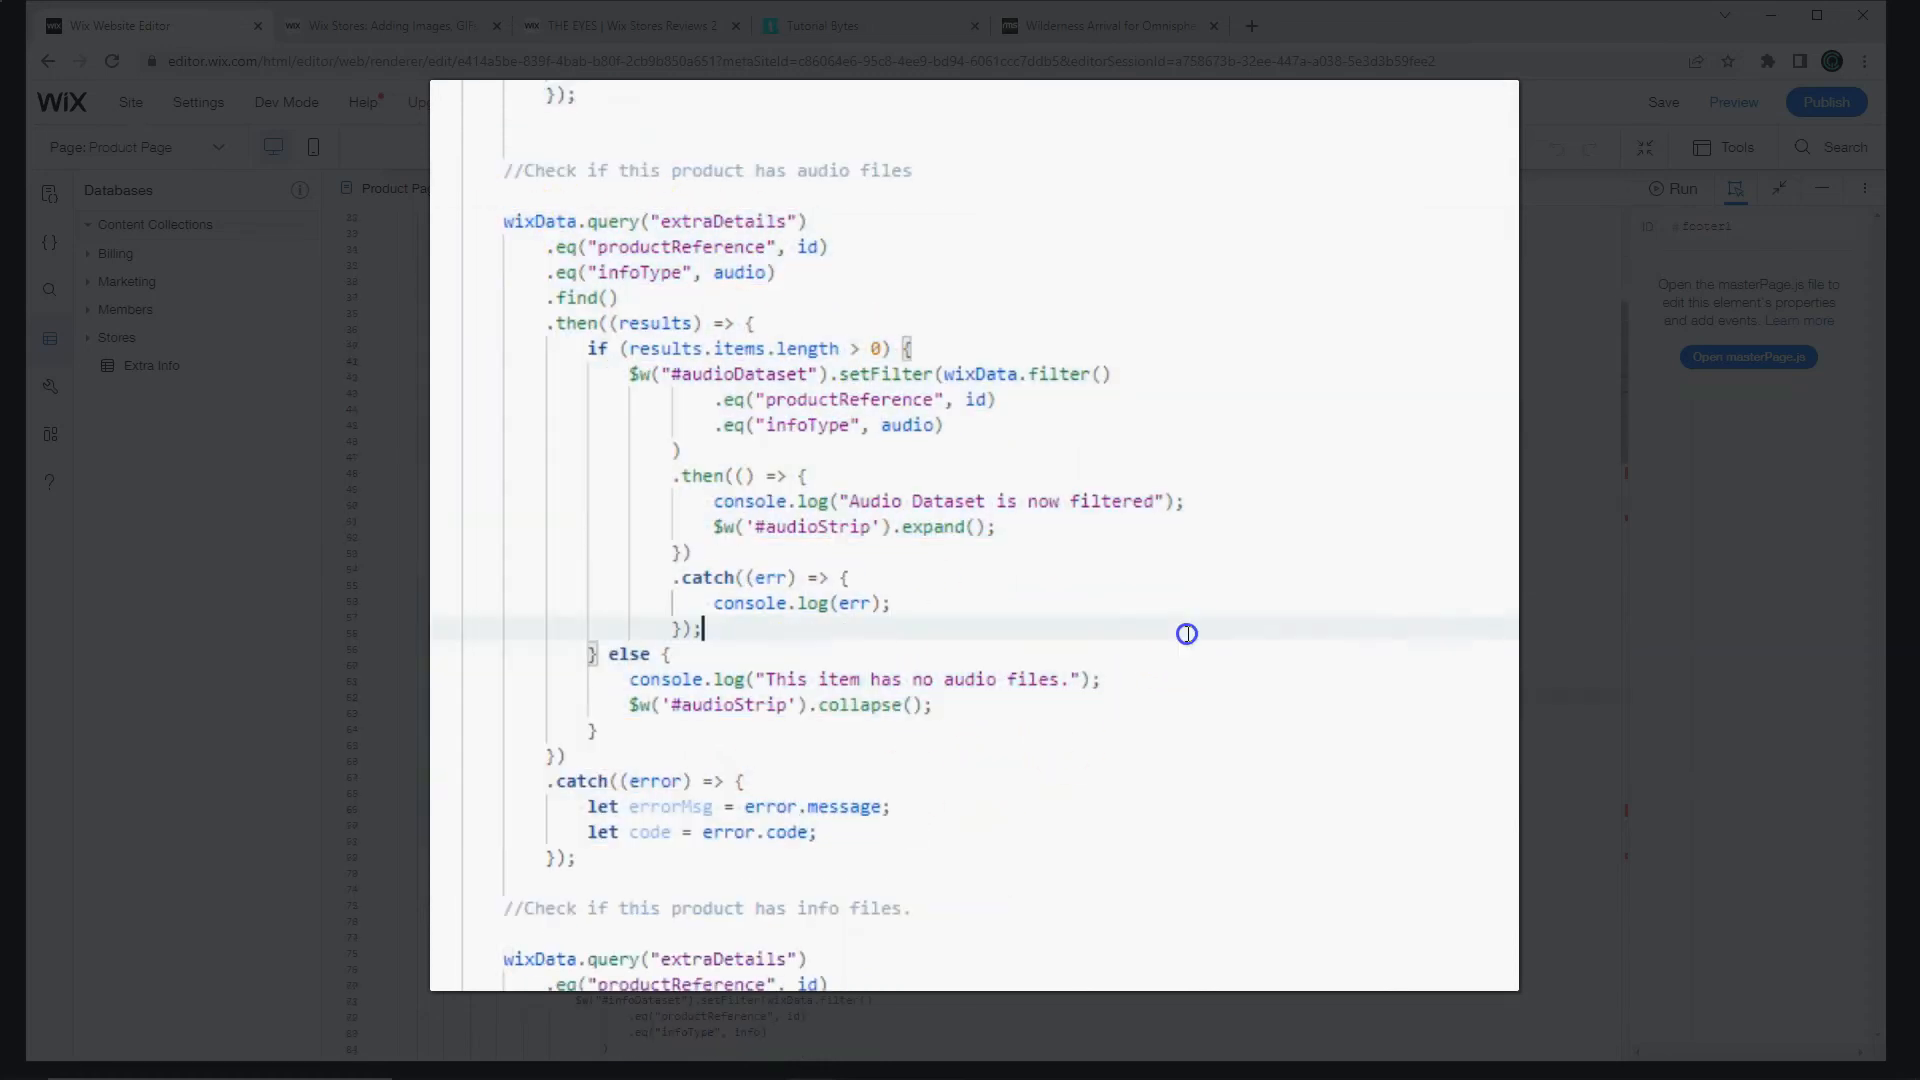
pyautogui.doubleClick(804, 526)
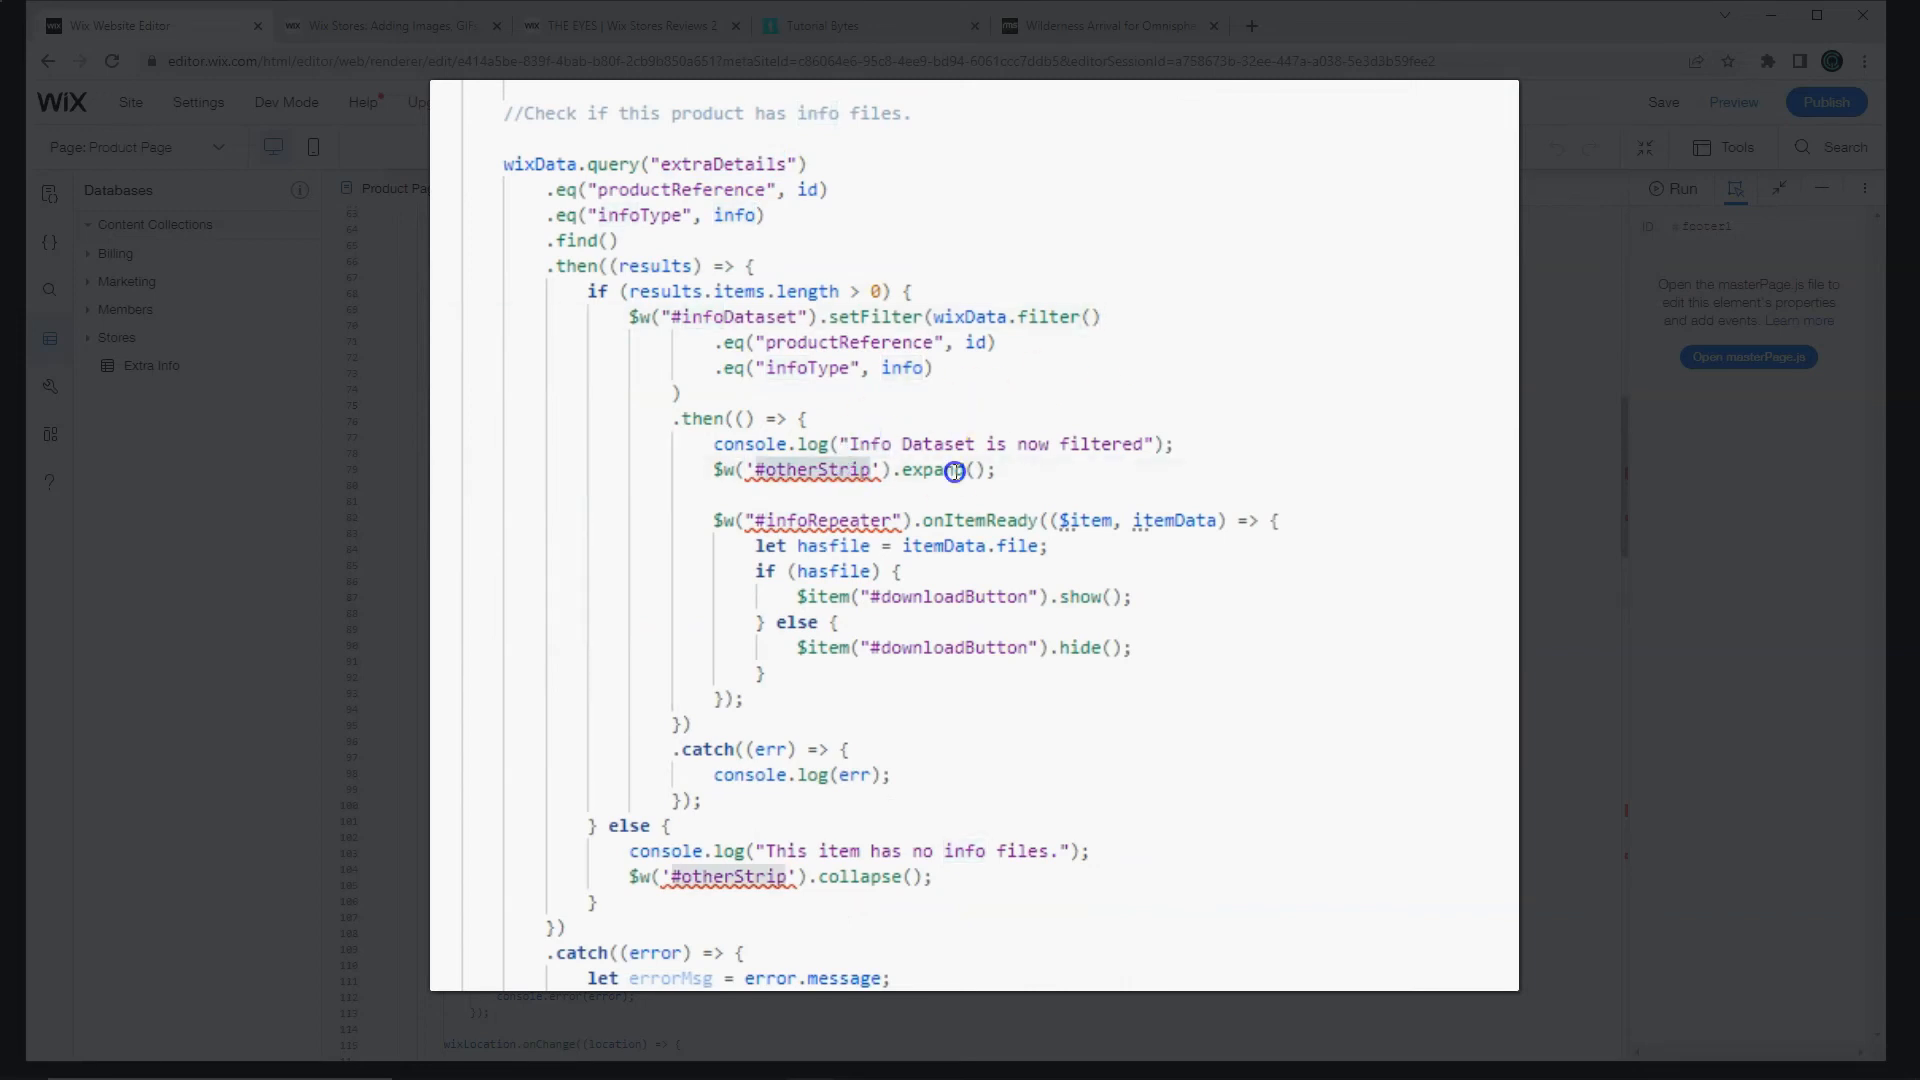
pyautogui.write('info')
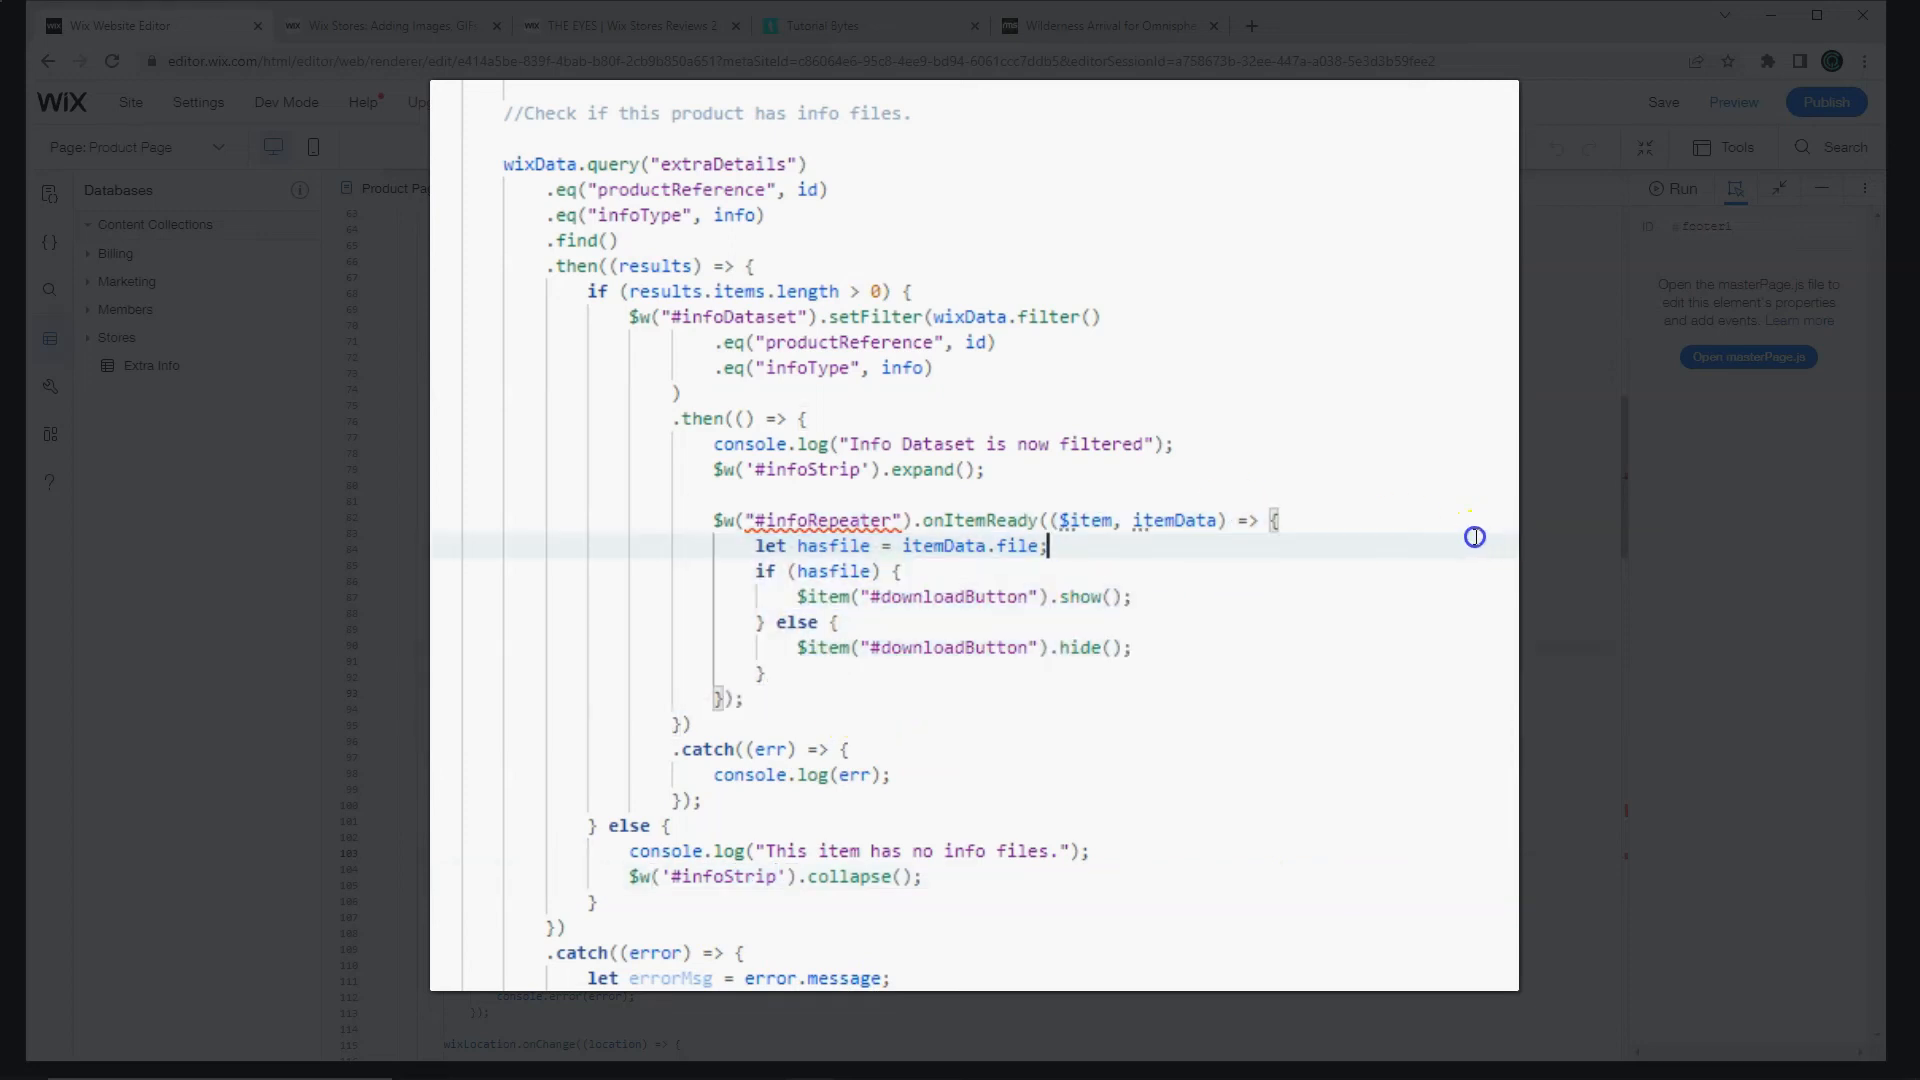
pyautogui.moveTo(1480, 540)
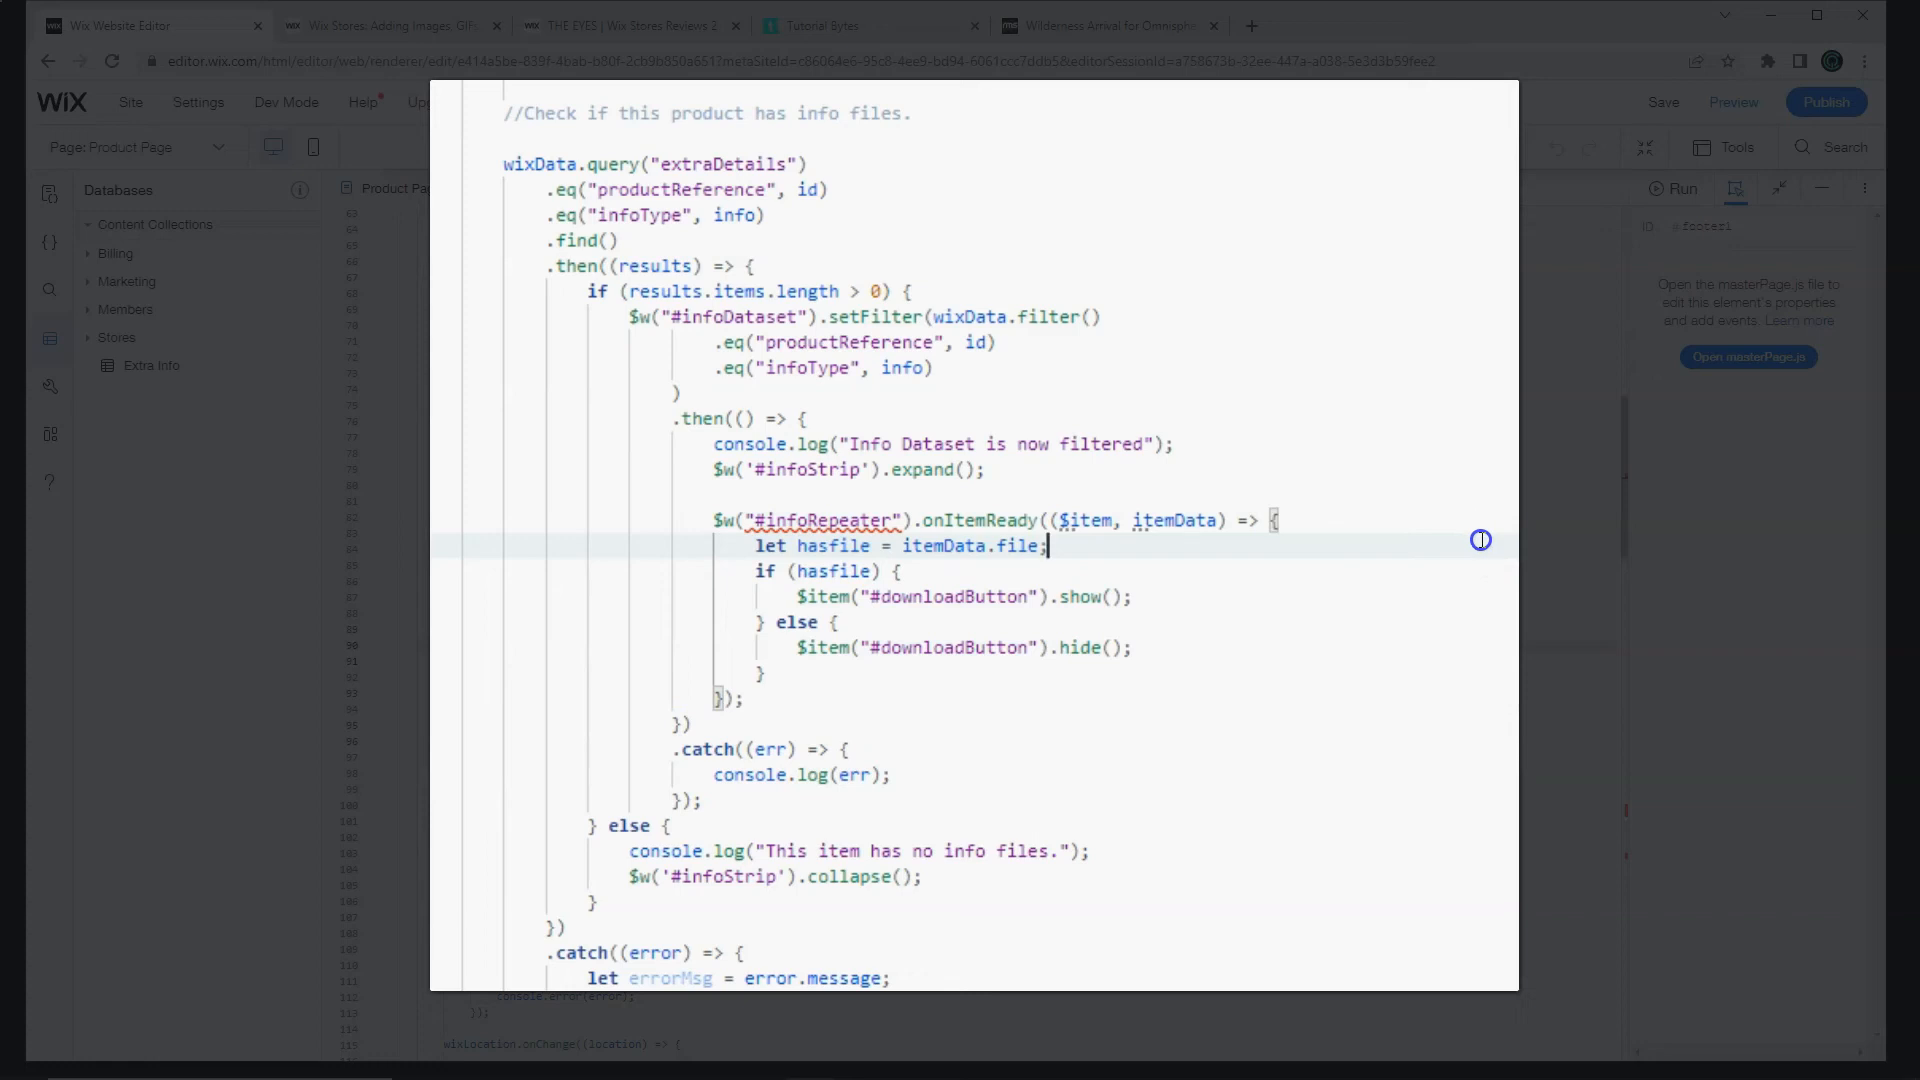
pyautogui.moveTo(996, 604)
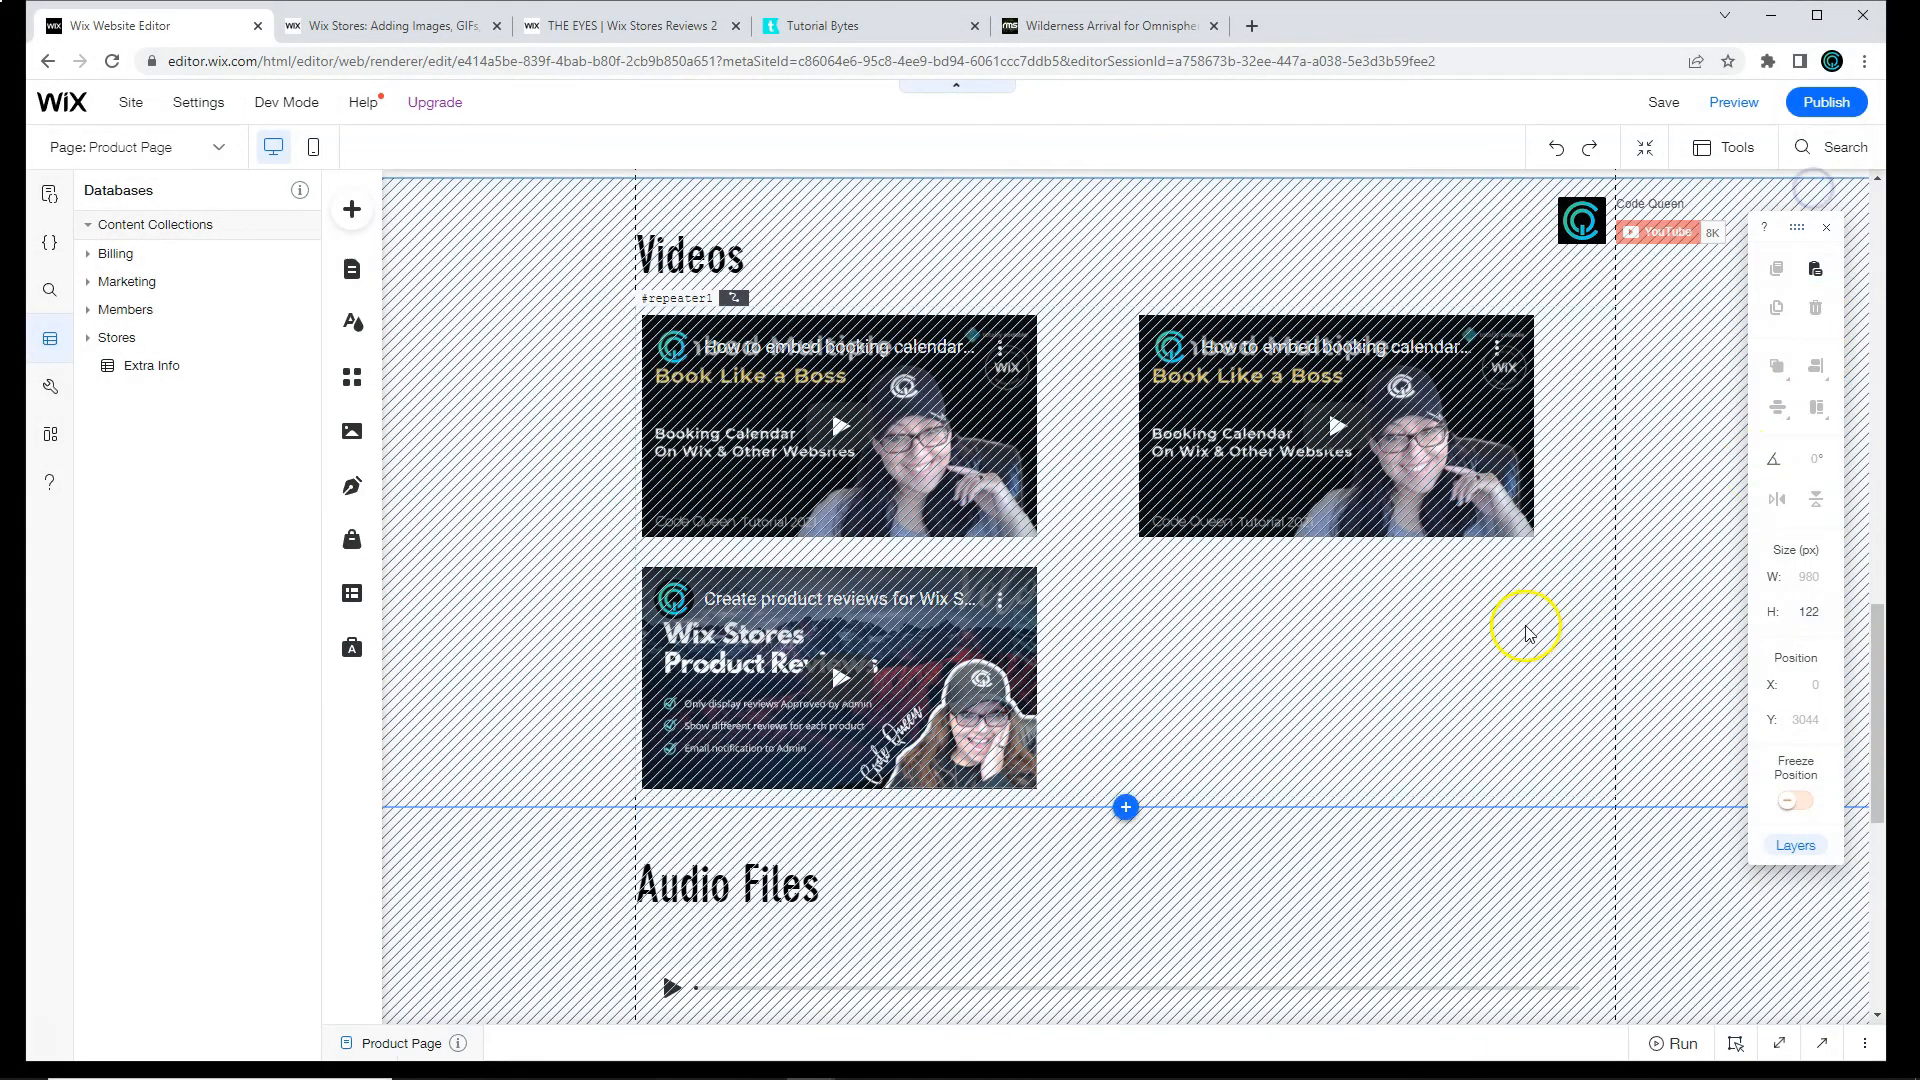
# Step: Replace #infoRepeater and #downloadButton with the page's #repeater3 and #download in the item-ready code
pyautogui.scroll(-3)
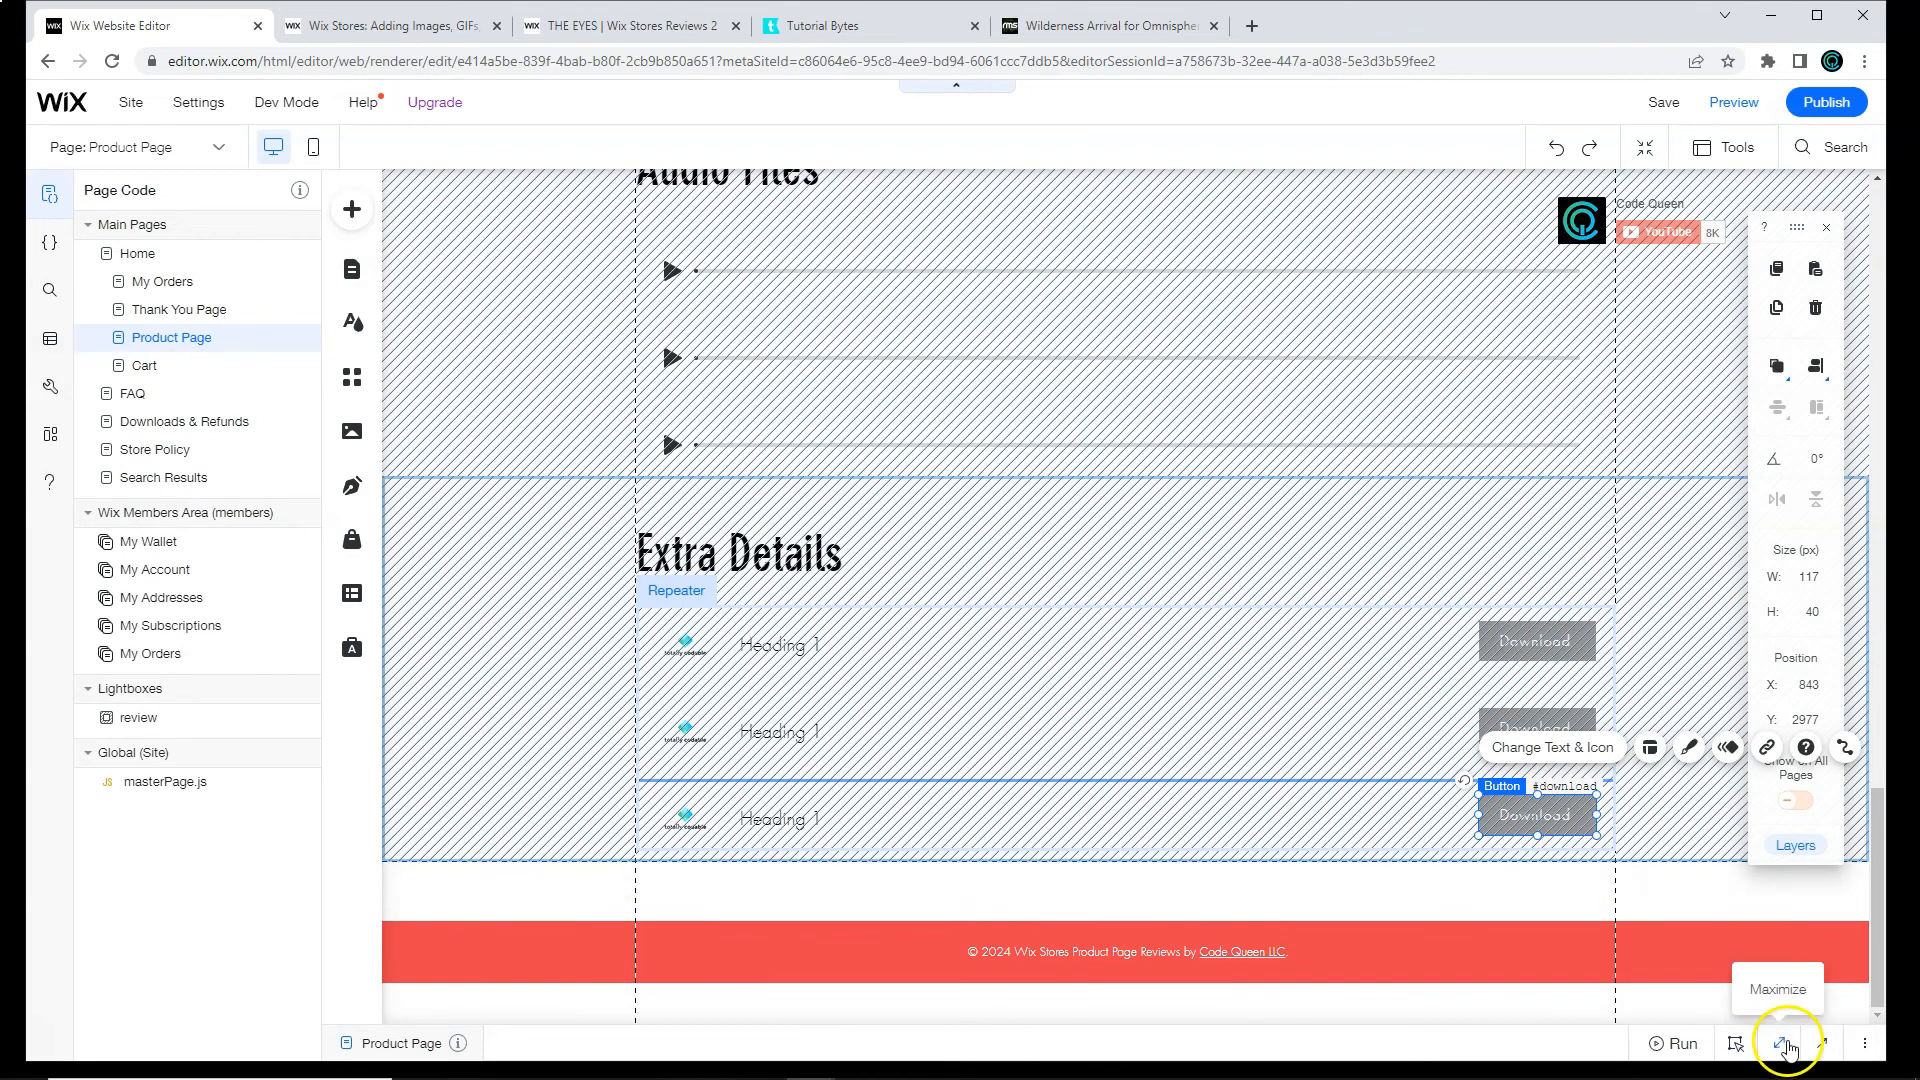
pyautogui.click(1785, 1042)
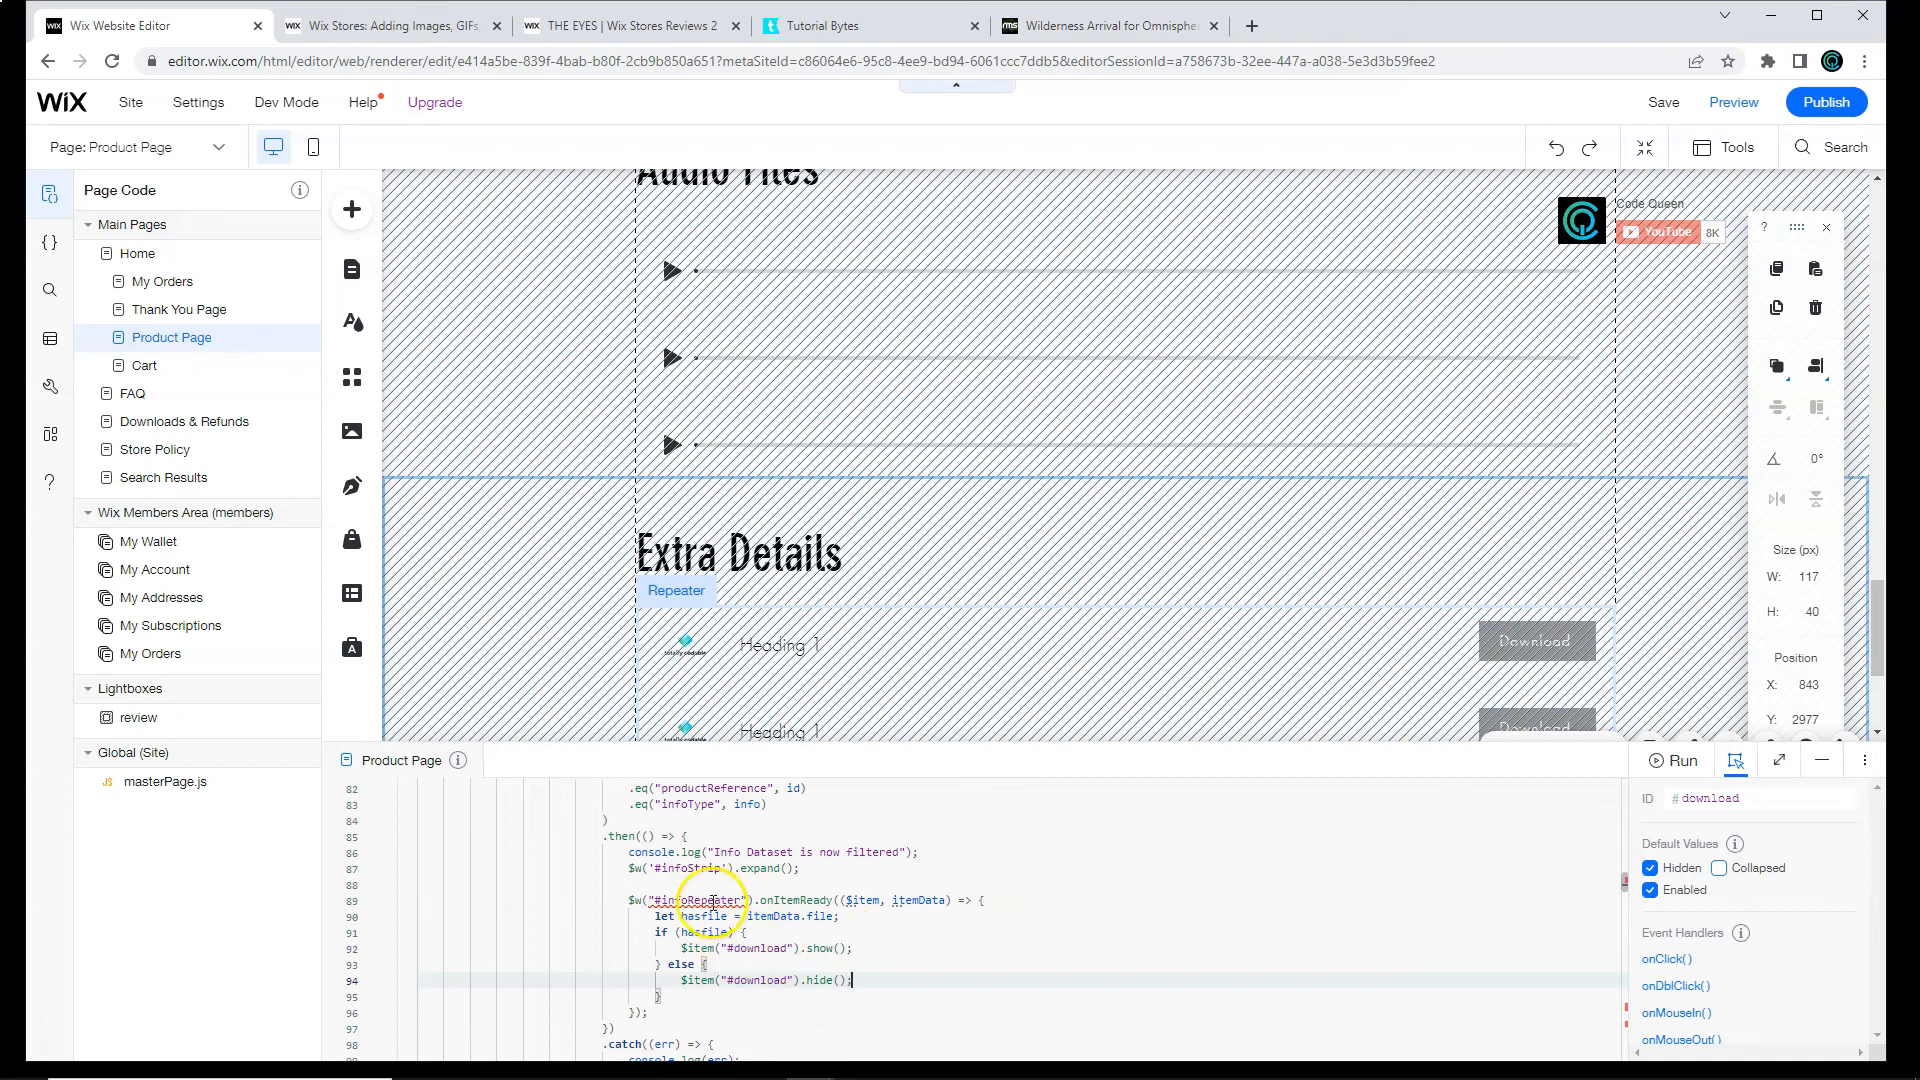
pyautogui.click(718, 617)
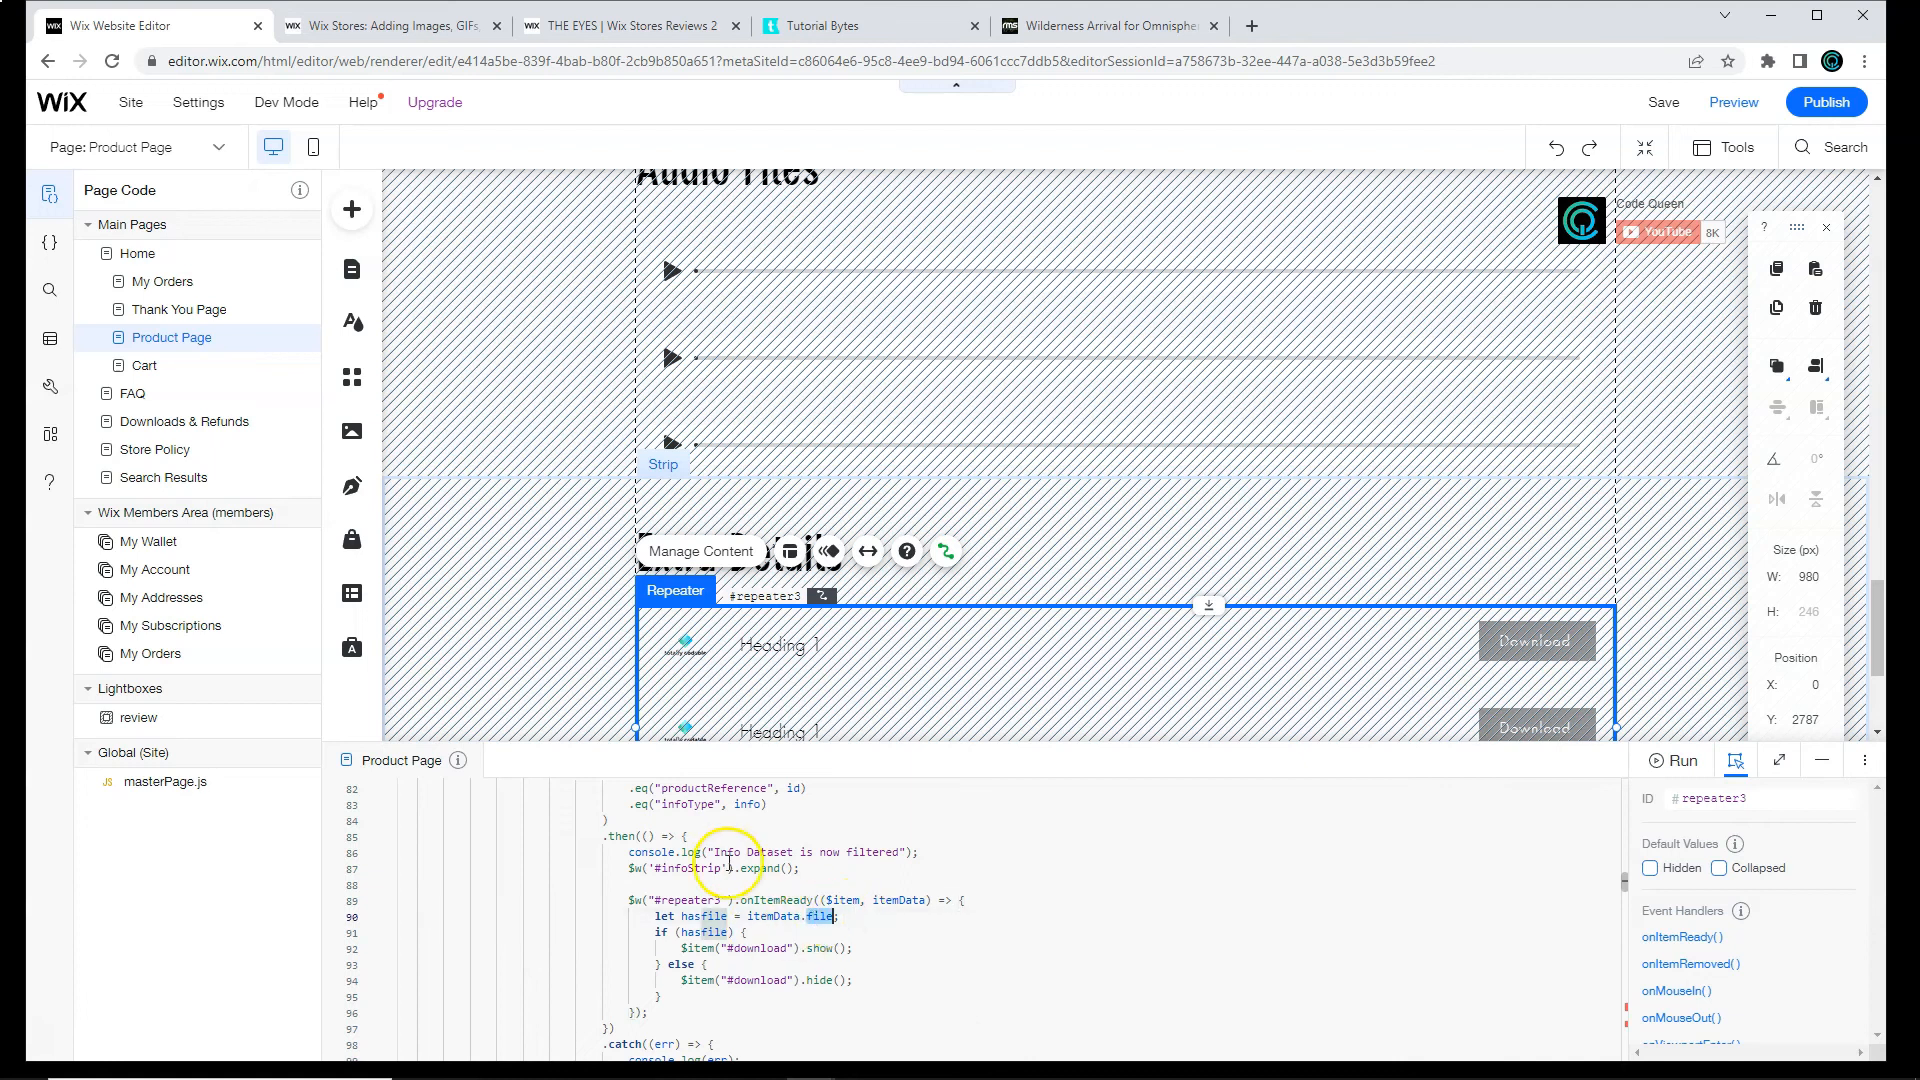
pyautogui.click(50, 336)
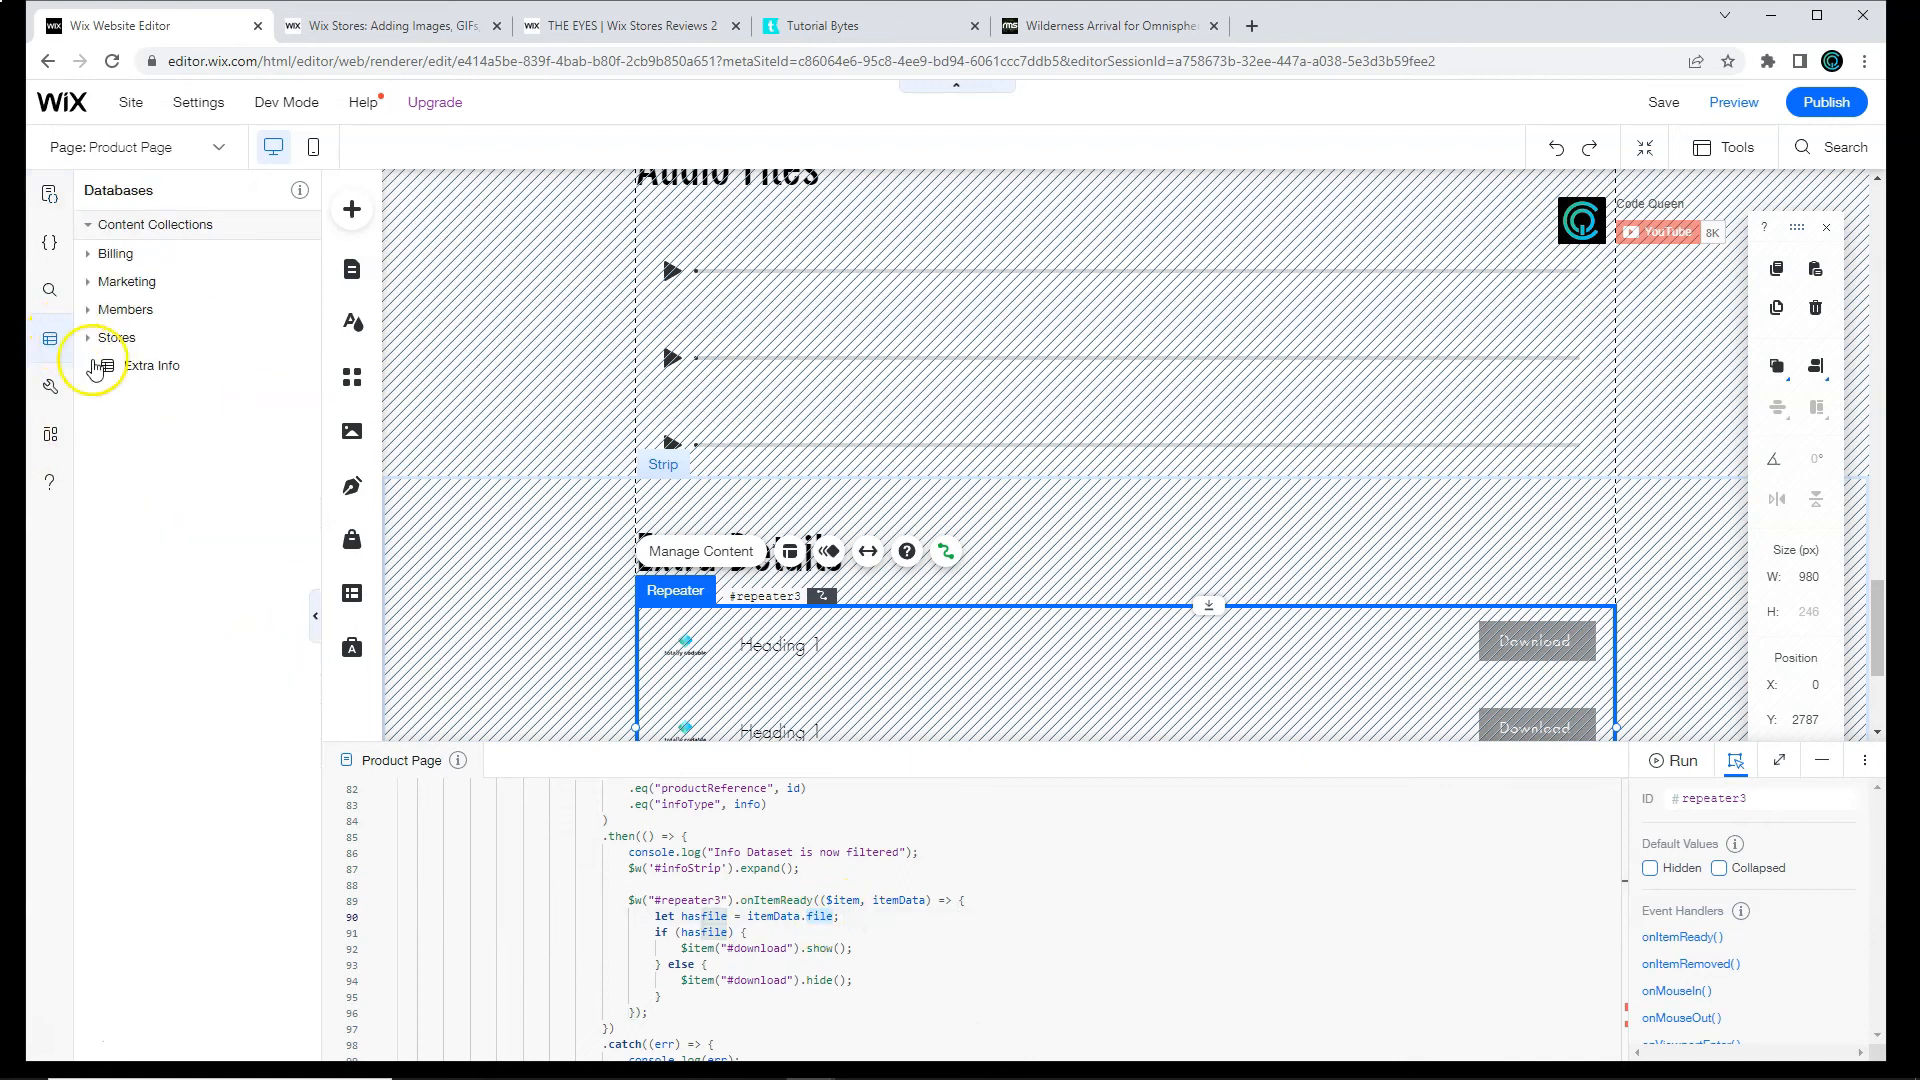
# Step: Read the Doc File field key in Extra Info and use itemData.docfile in the repeater code
pyautogui.click(150, 364)
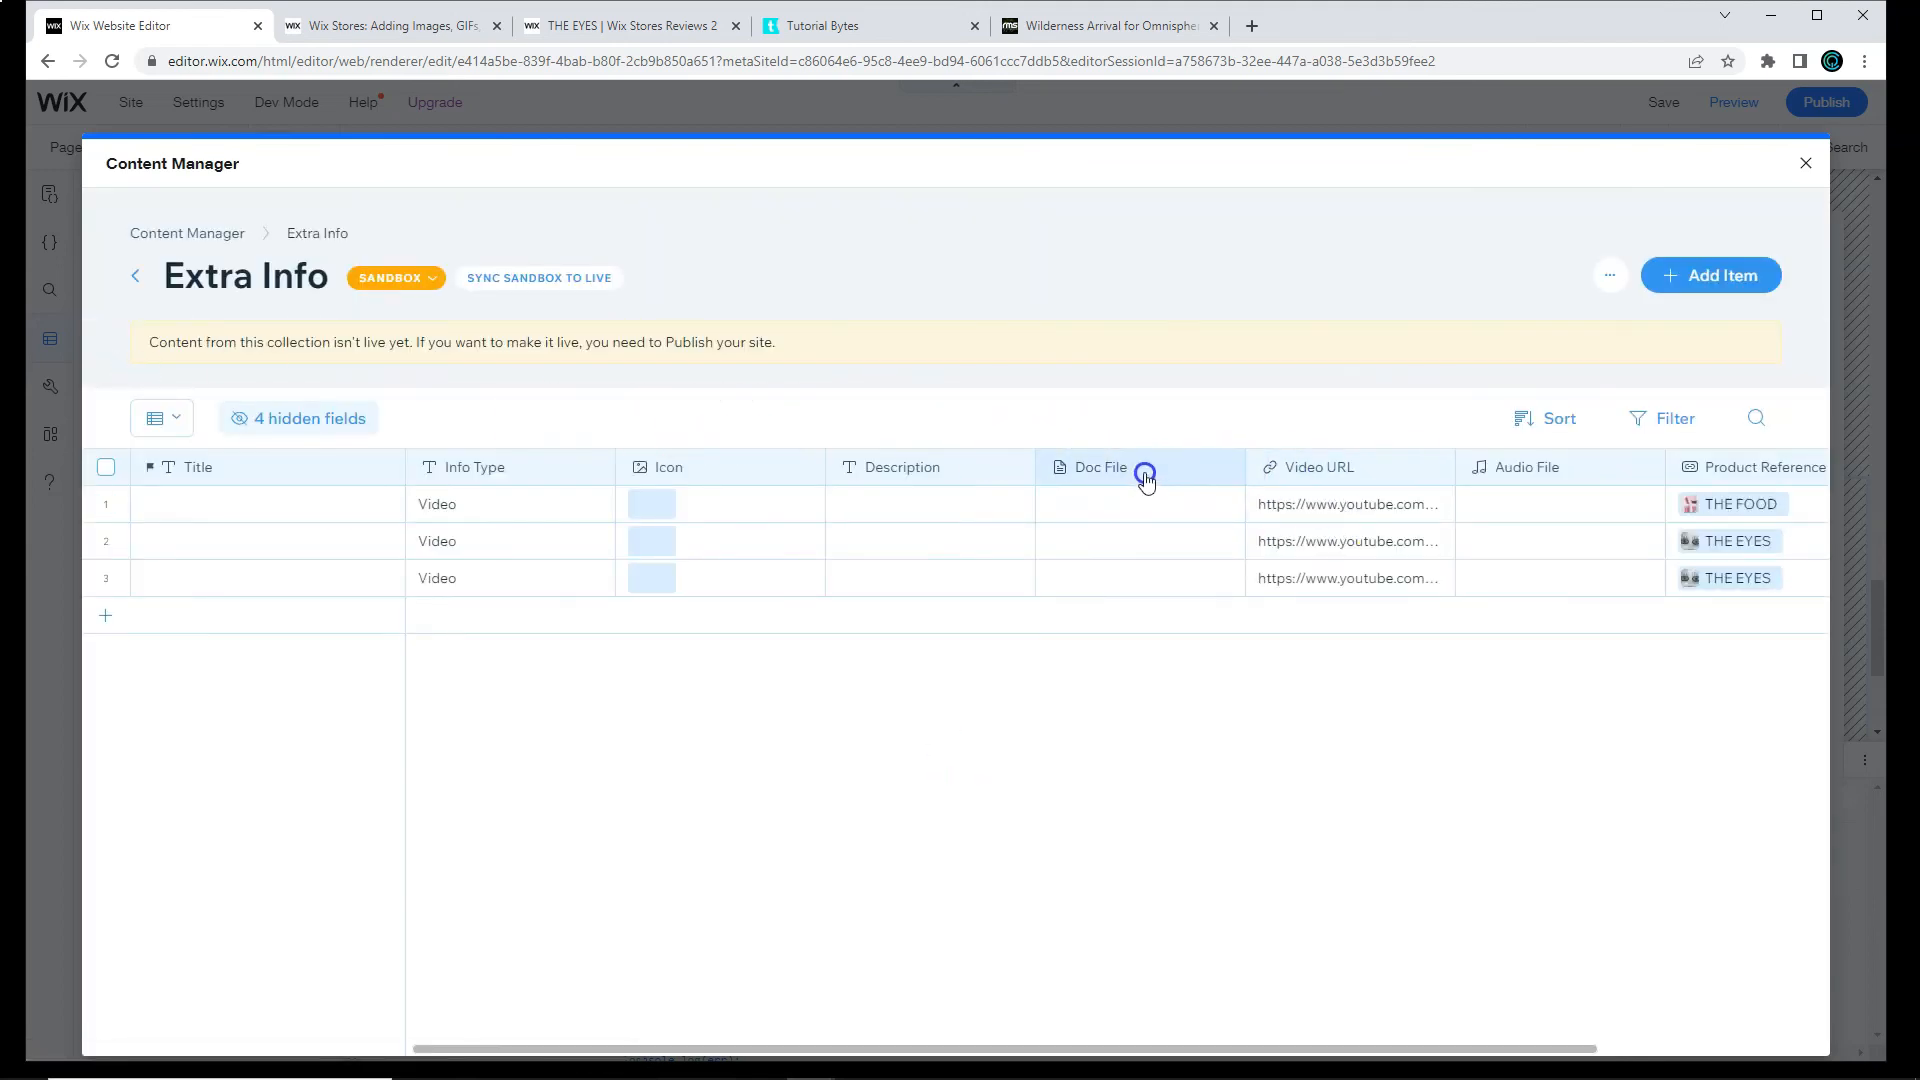
pyautogui.click(1142, 472)
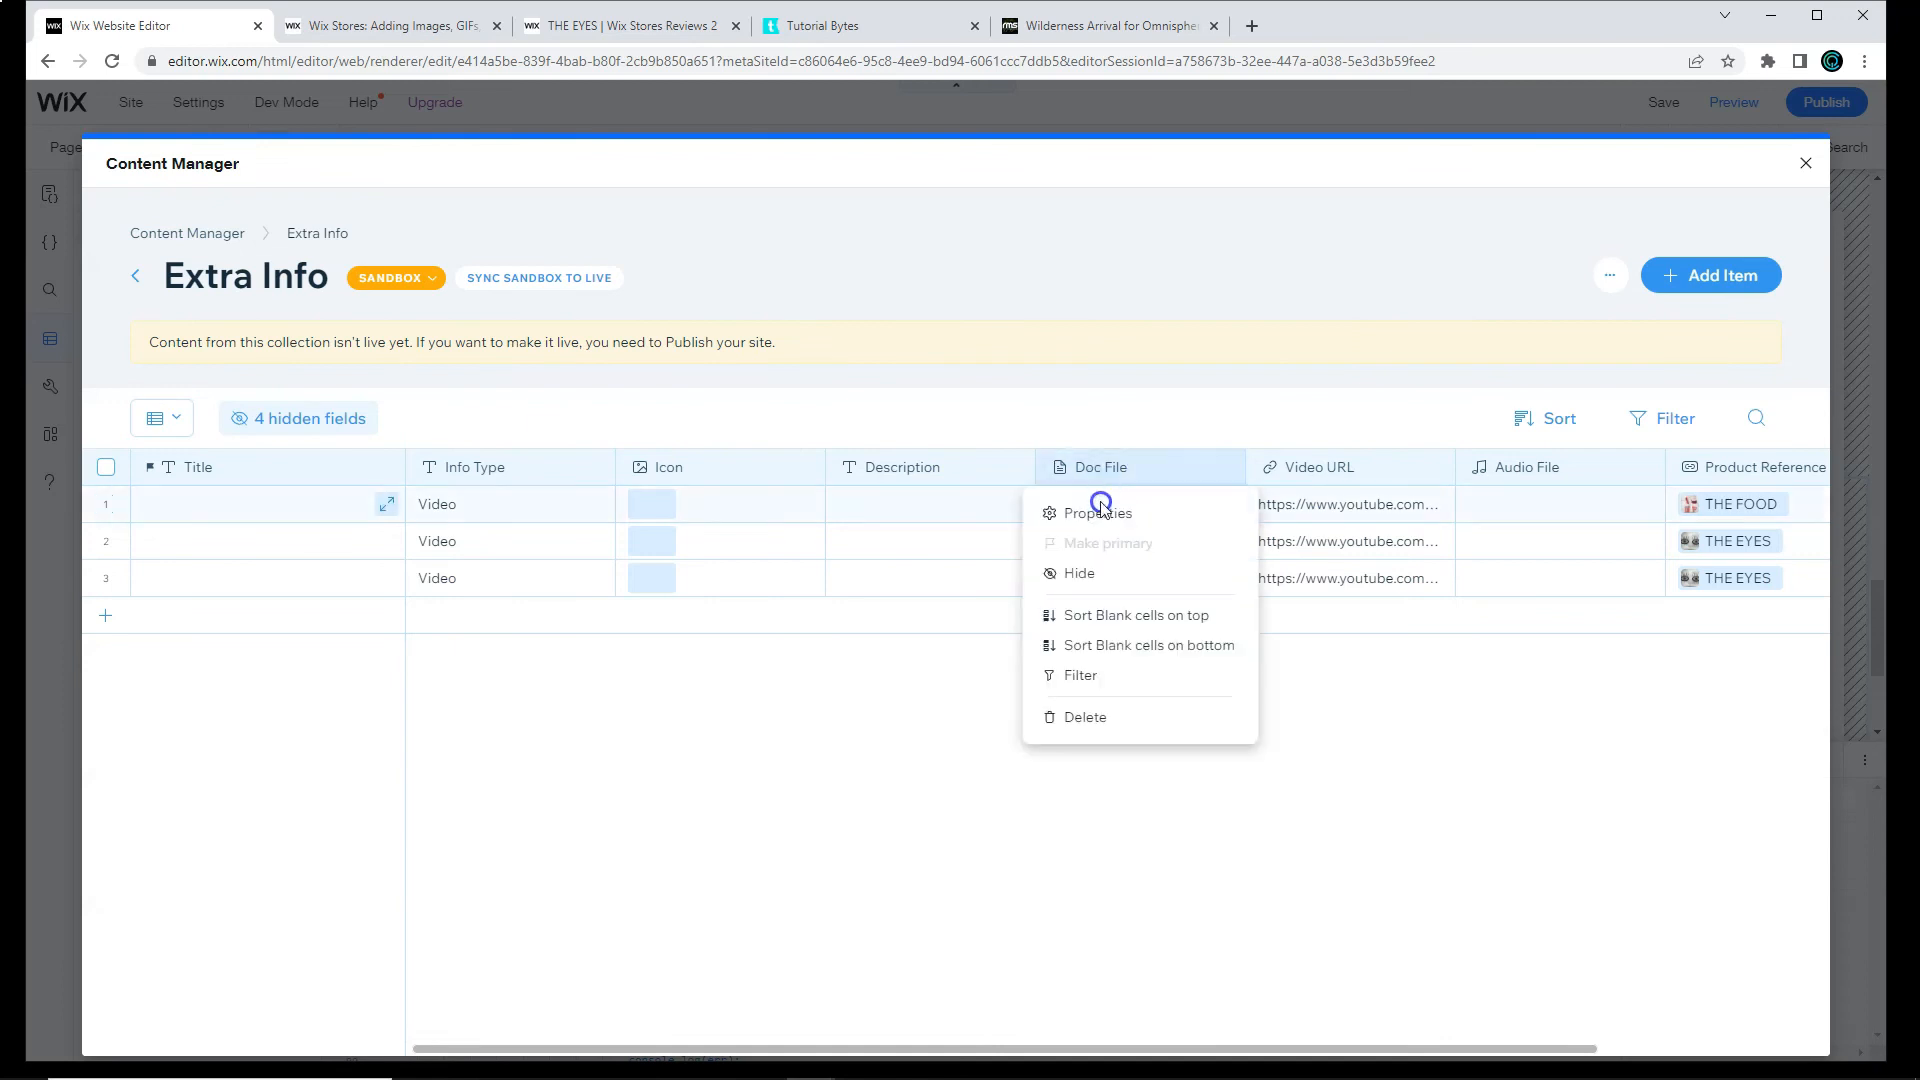
pyautogui.click(1094, 512)
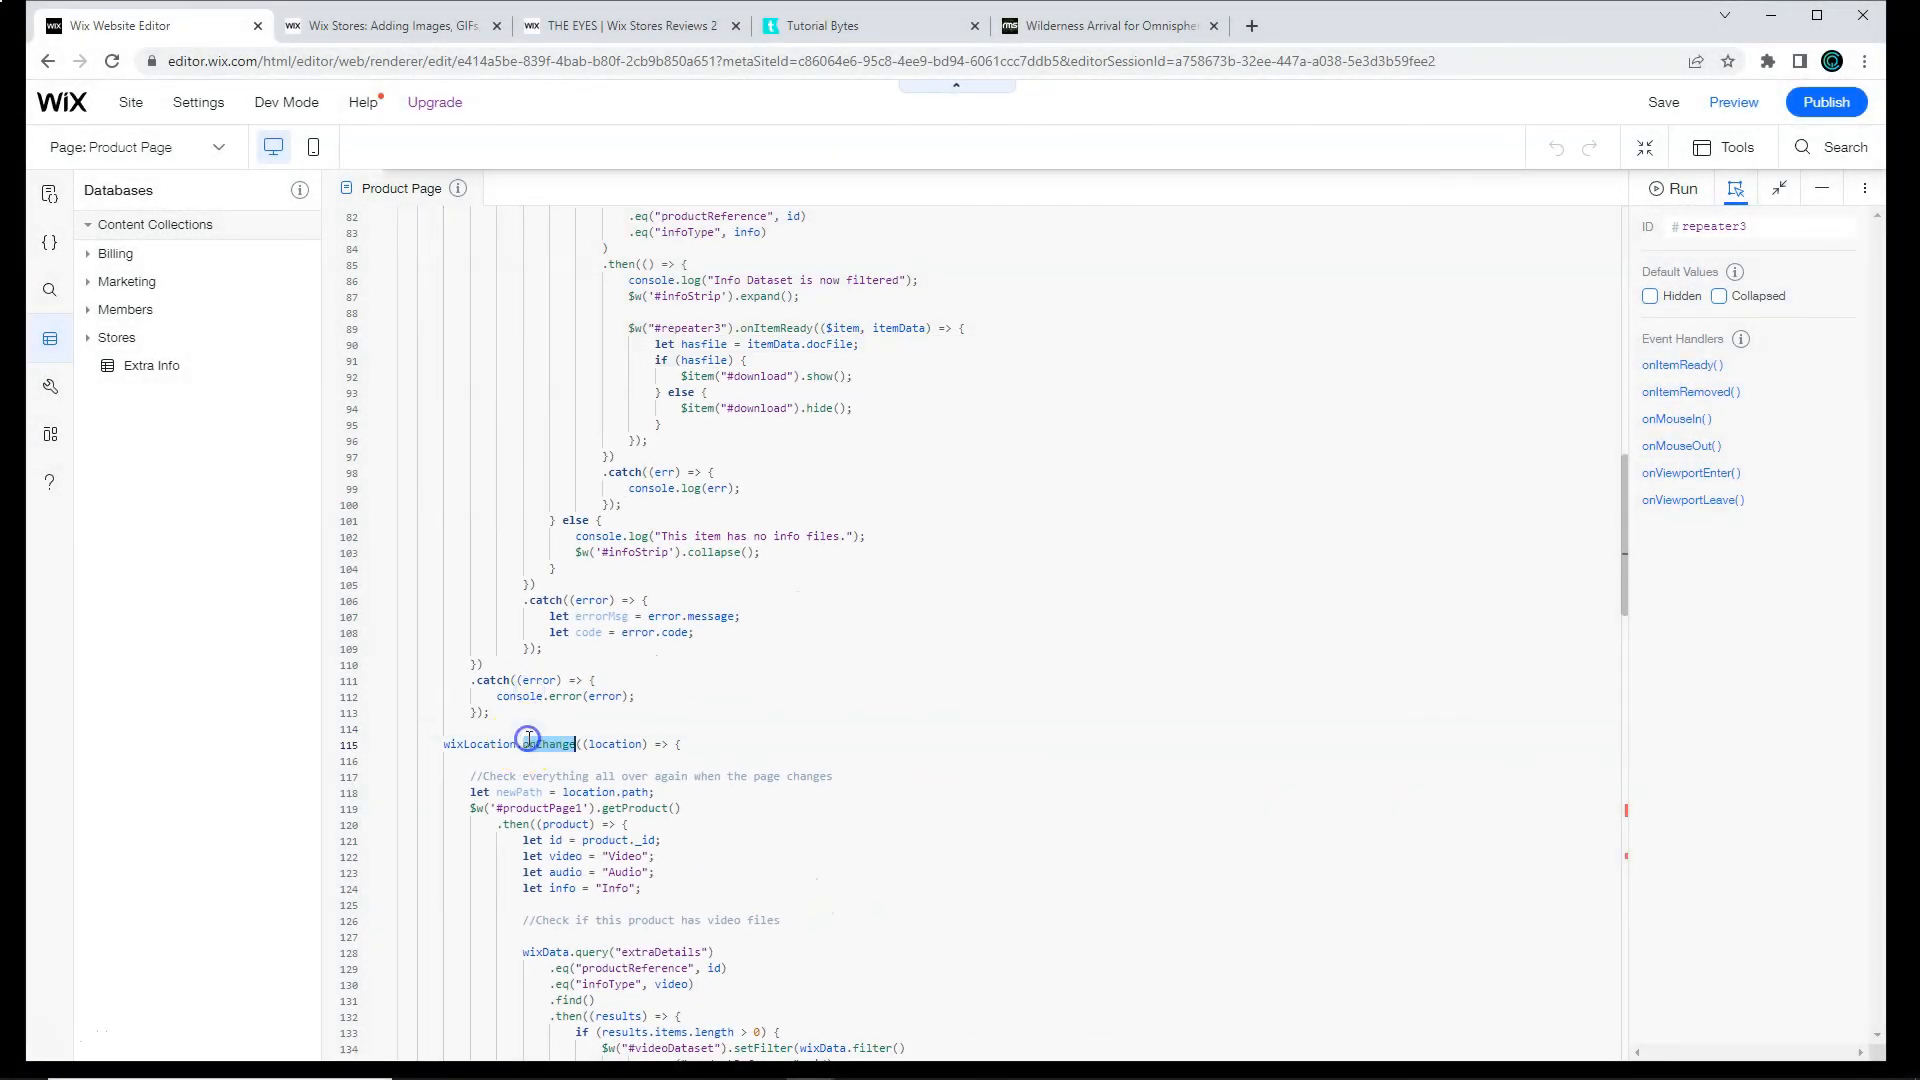
# Step: Scroll through the wixLocation.onChange handler, then put the code panel away
pyautogui.scroll(-3)
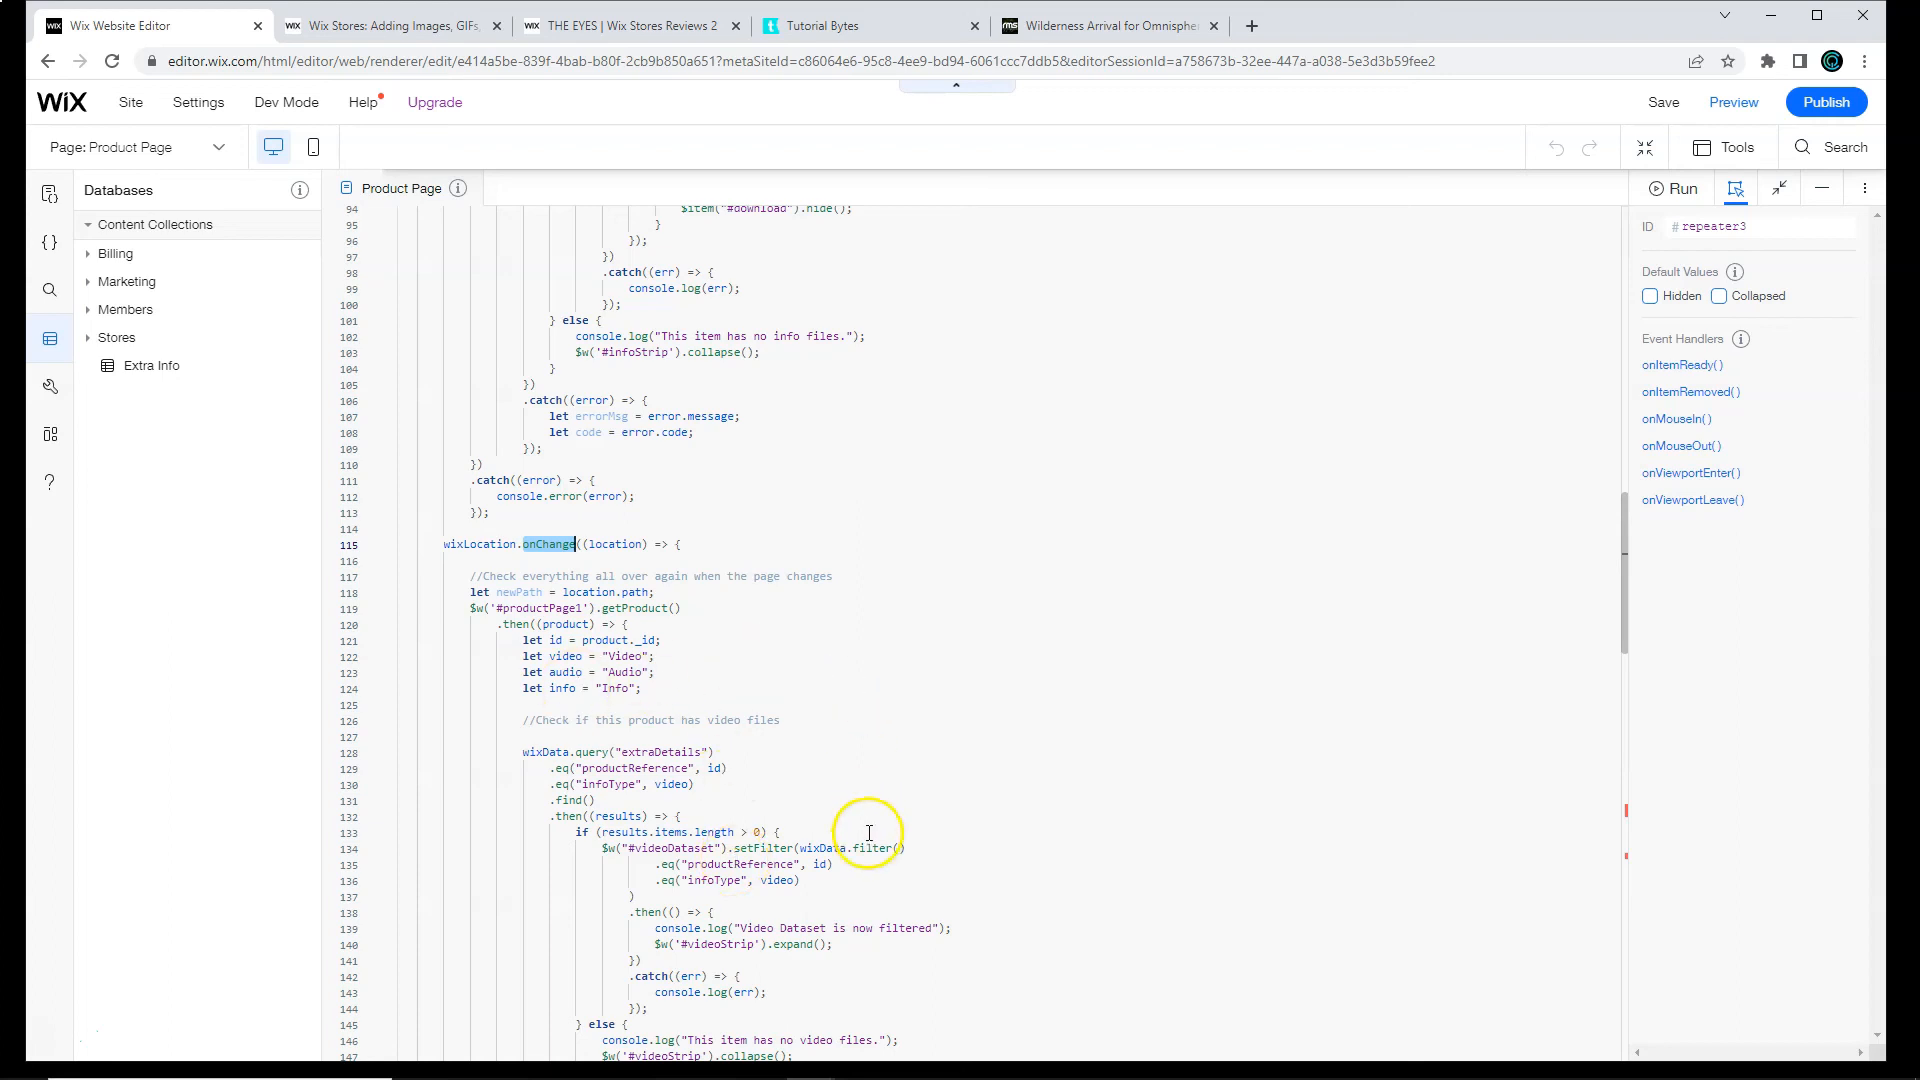
pyautogui.scroll(-3)
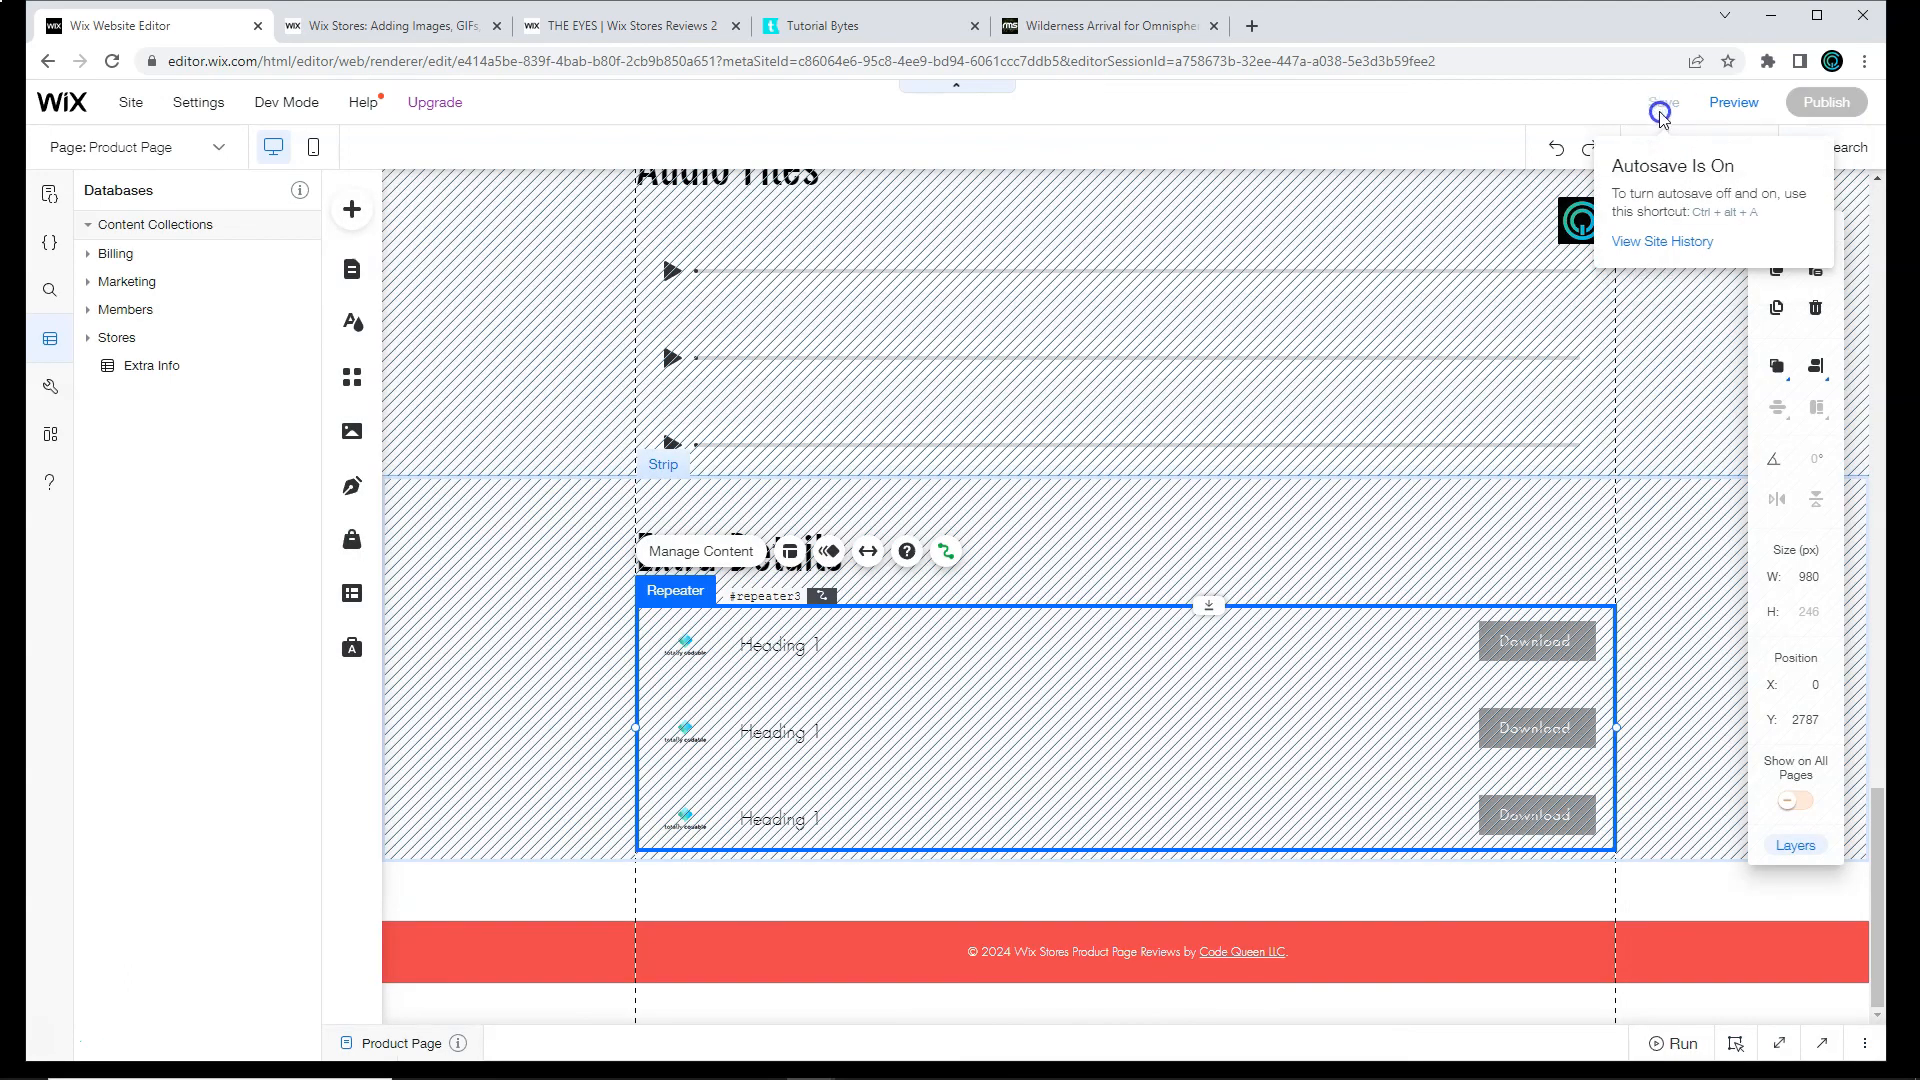
# Step: Save the site, dismiss the 'Your Site Is Saved' dialog and start Preview
pyautogui.click(1659, 112)
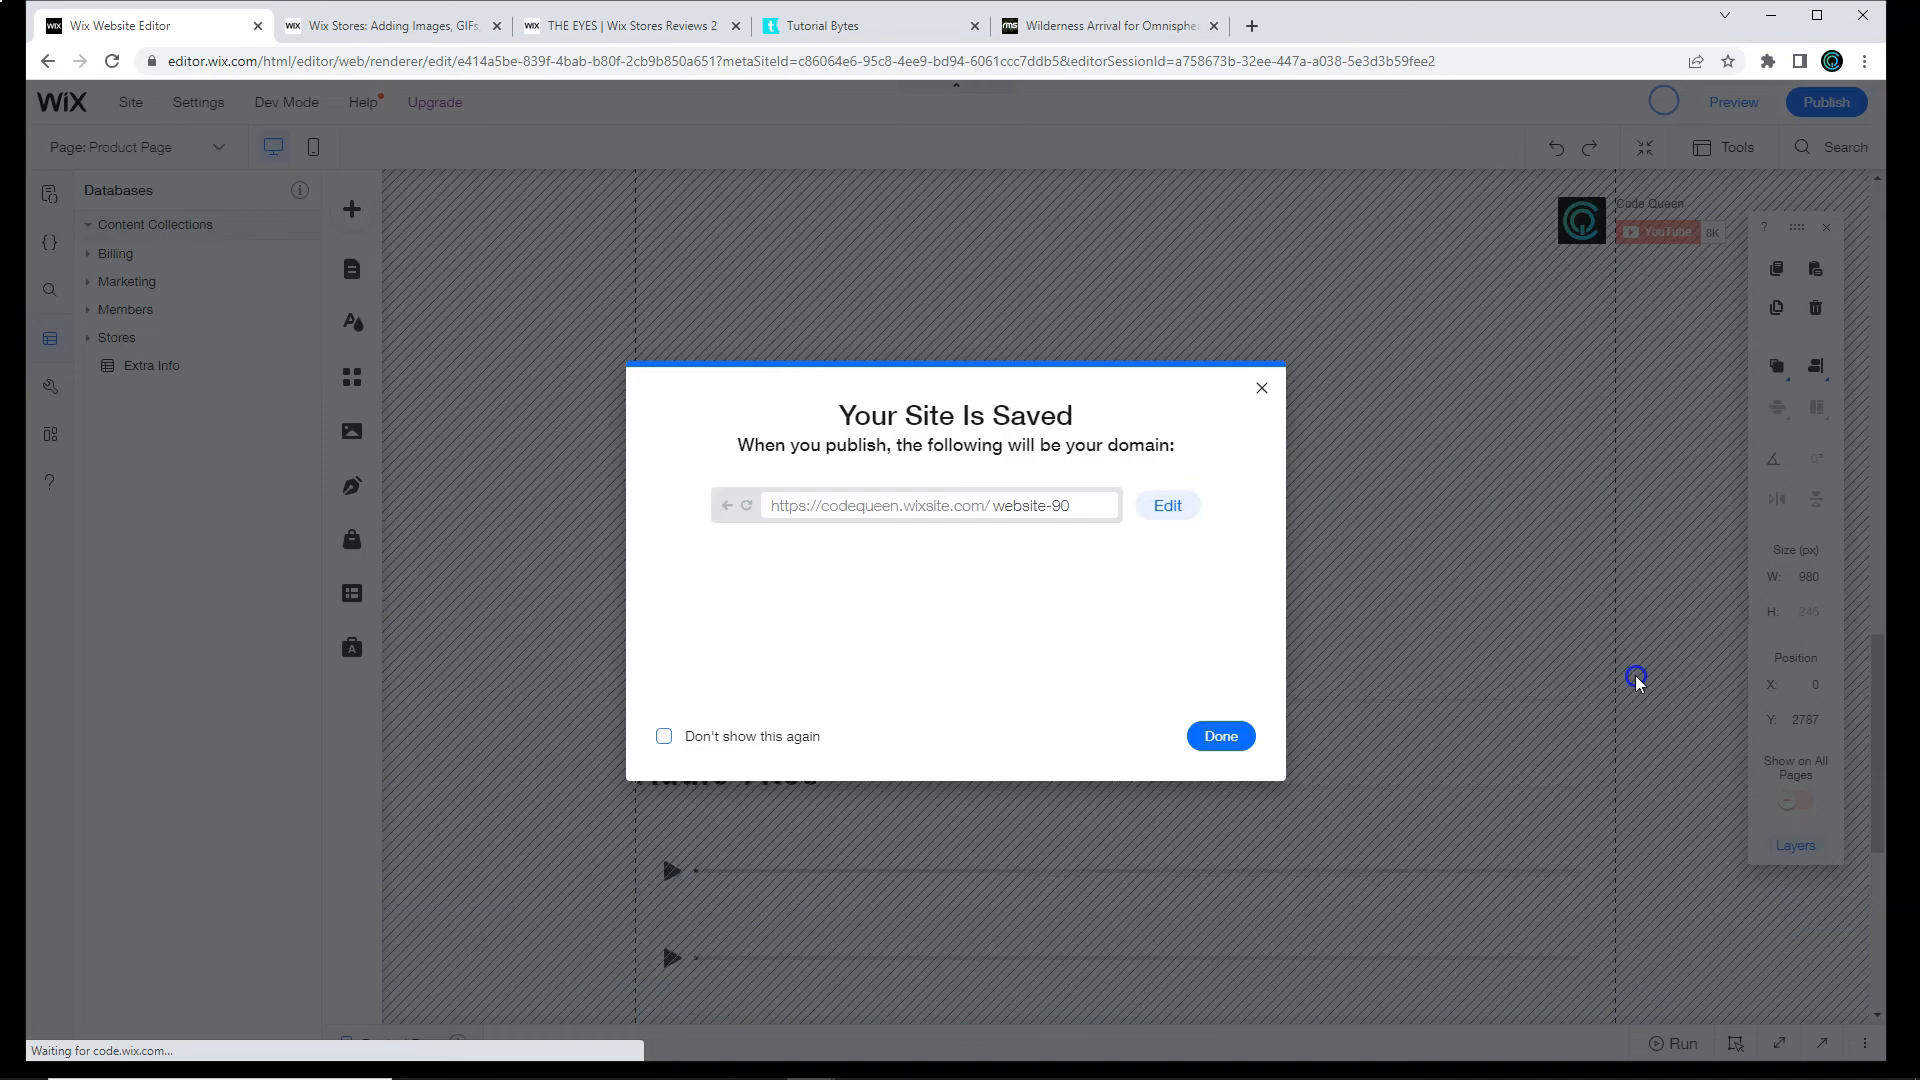
pyautogui.click(1220, 736)
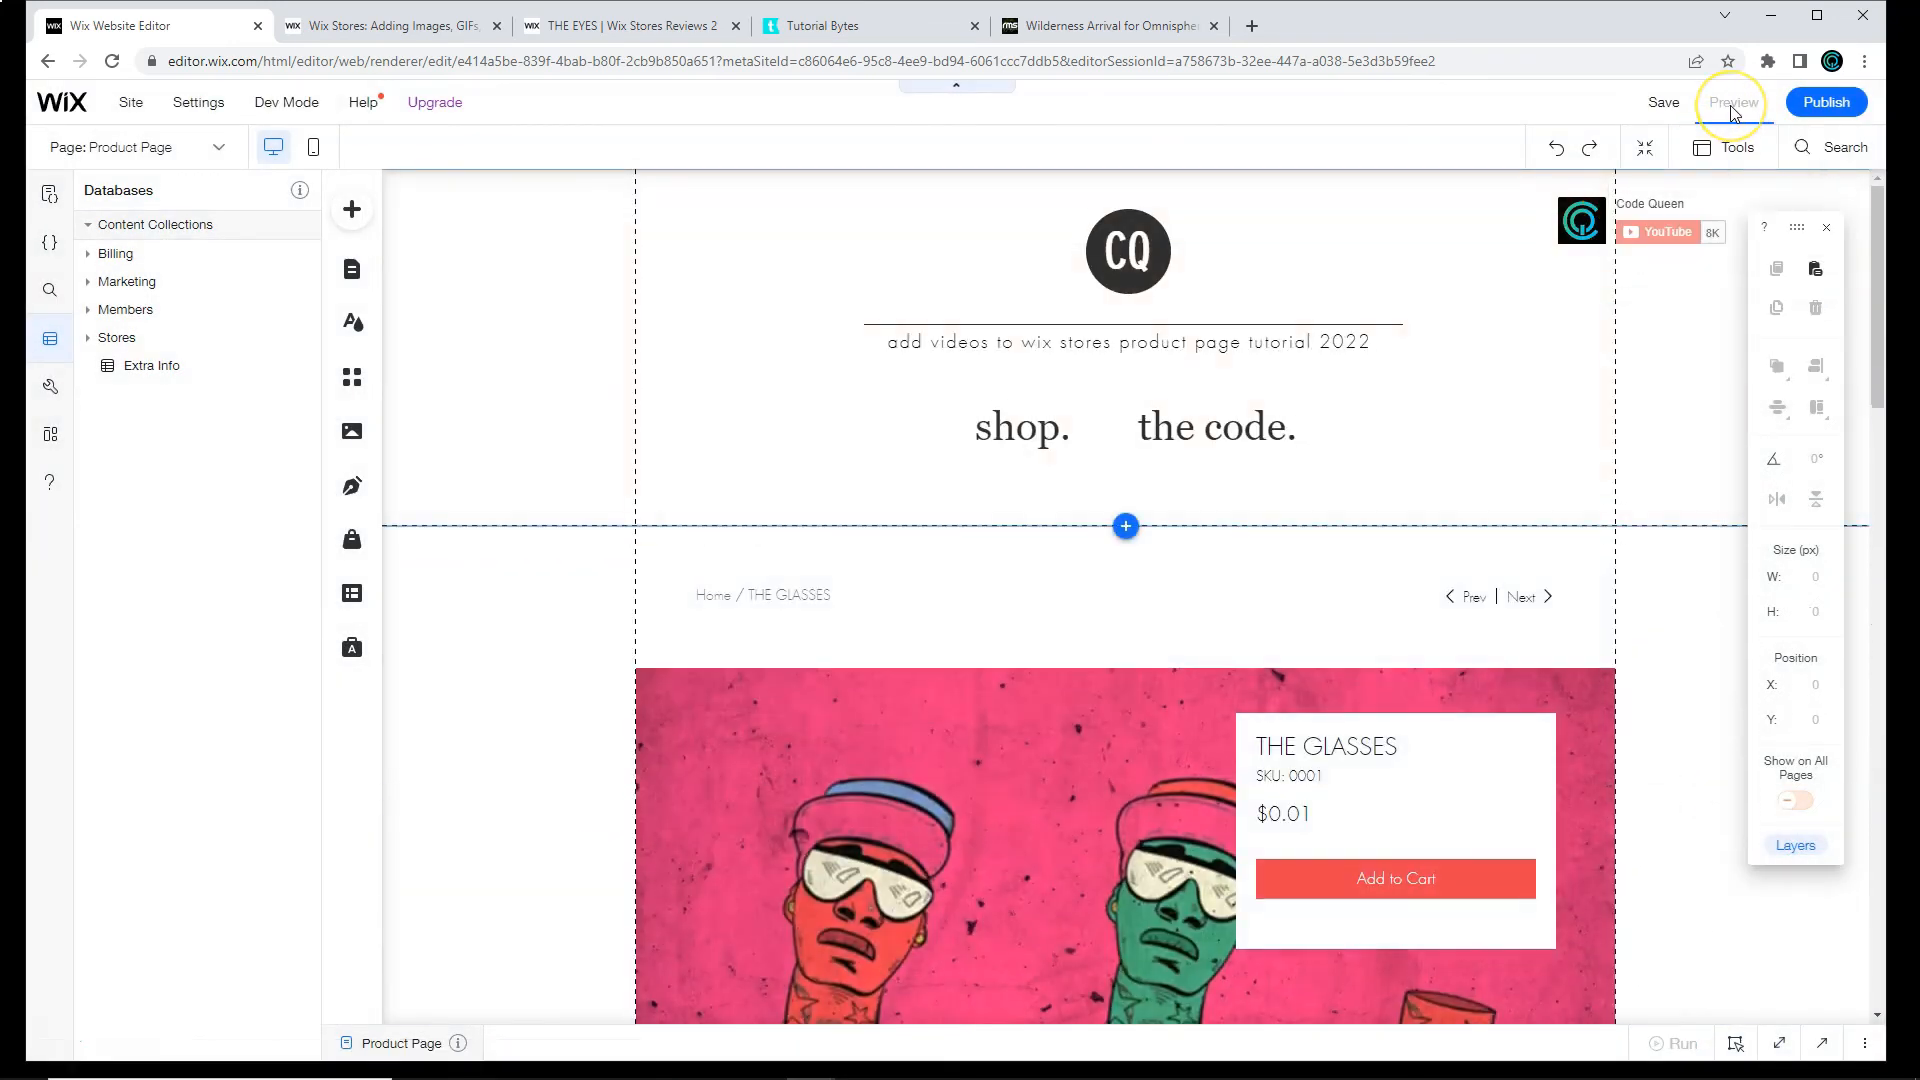
pyautogui.click(1732, 102)
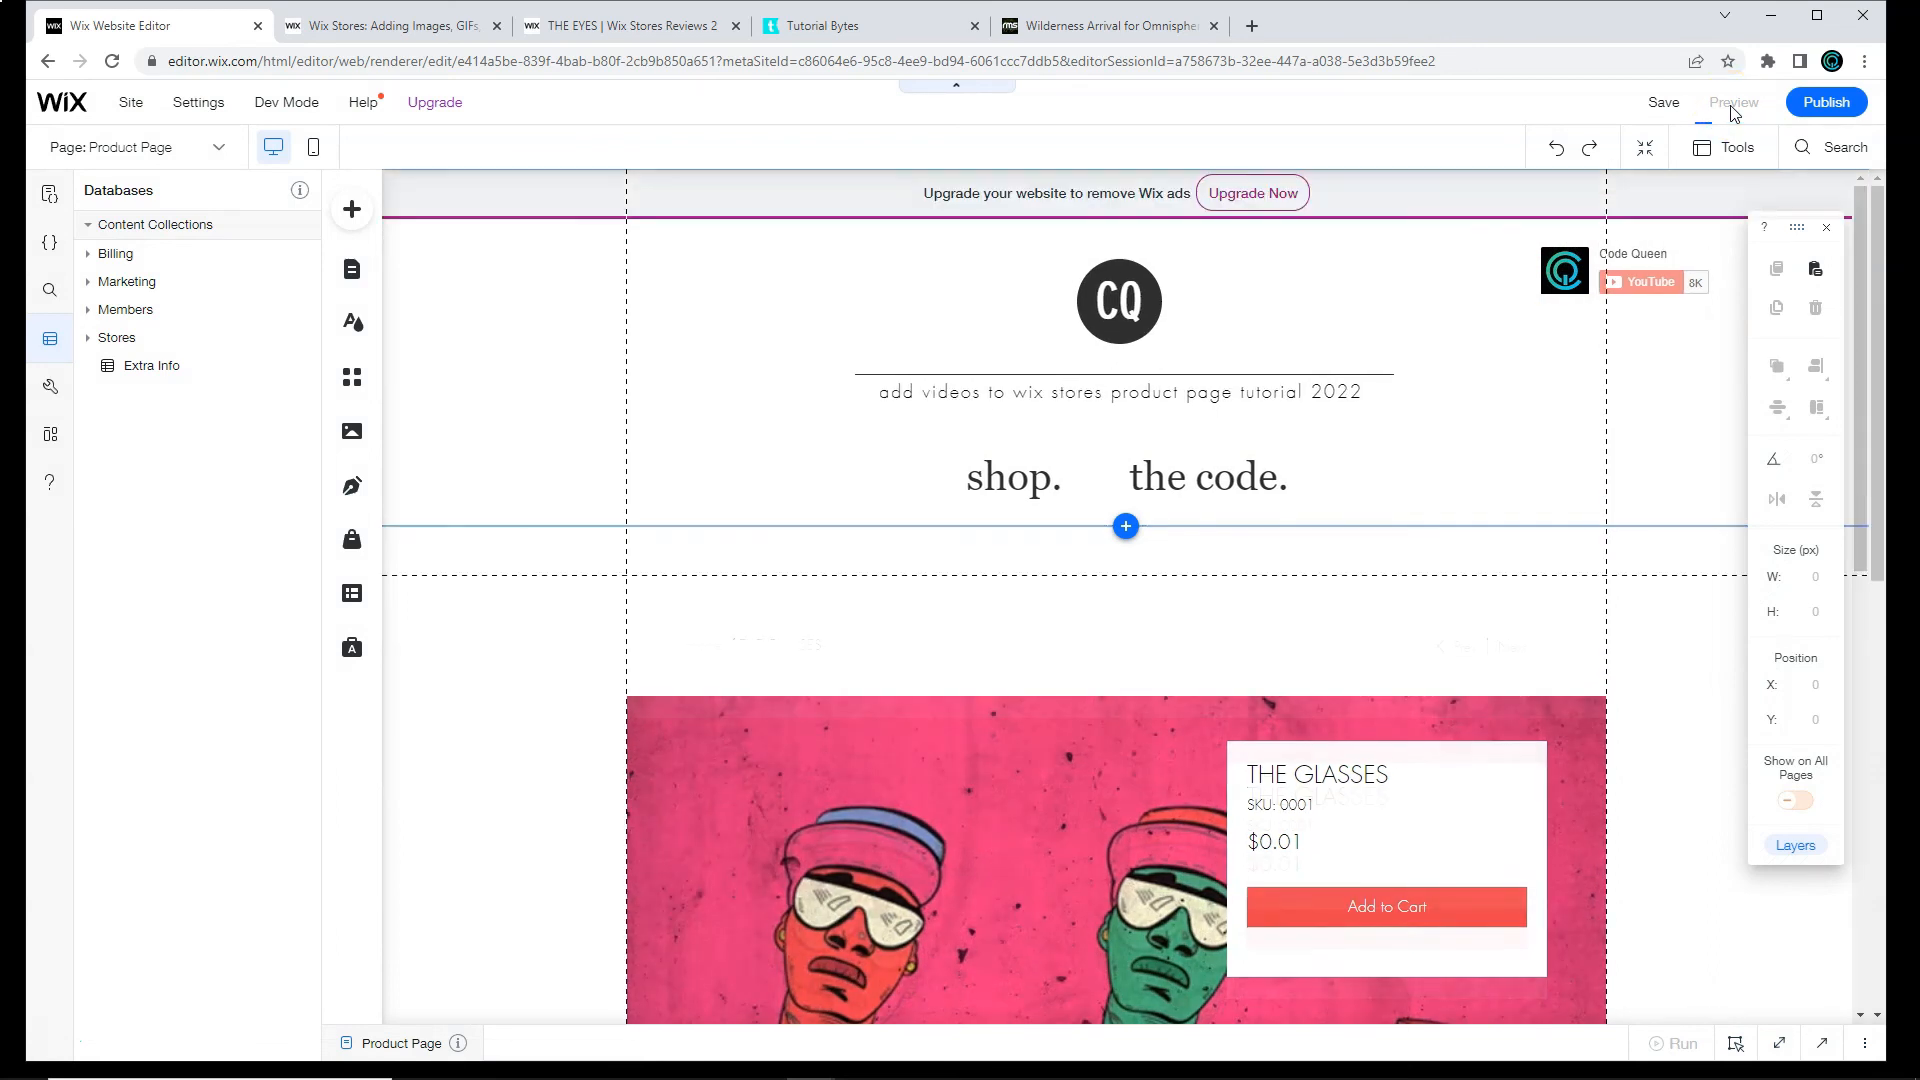
# Step: Minimize the Developer Console and scroll THE GLASSES page, which shows no media strips
pyautogui.click(1732, 102)
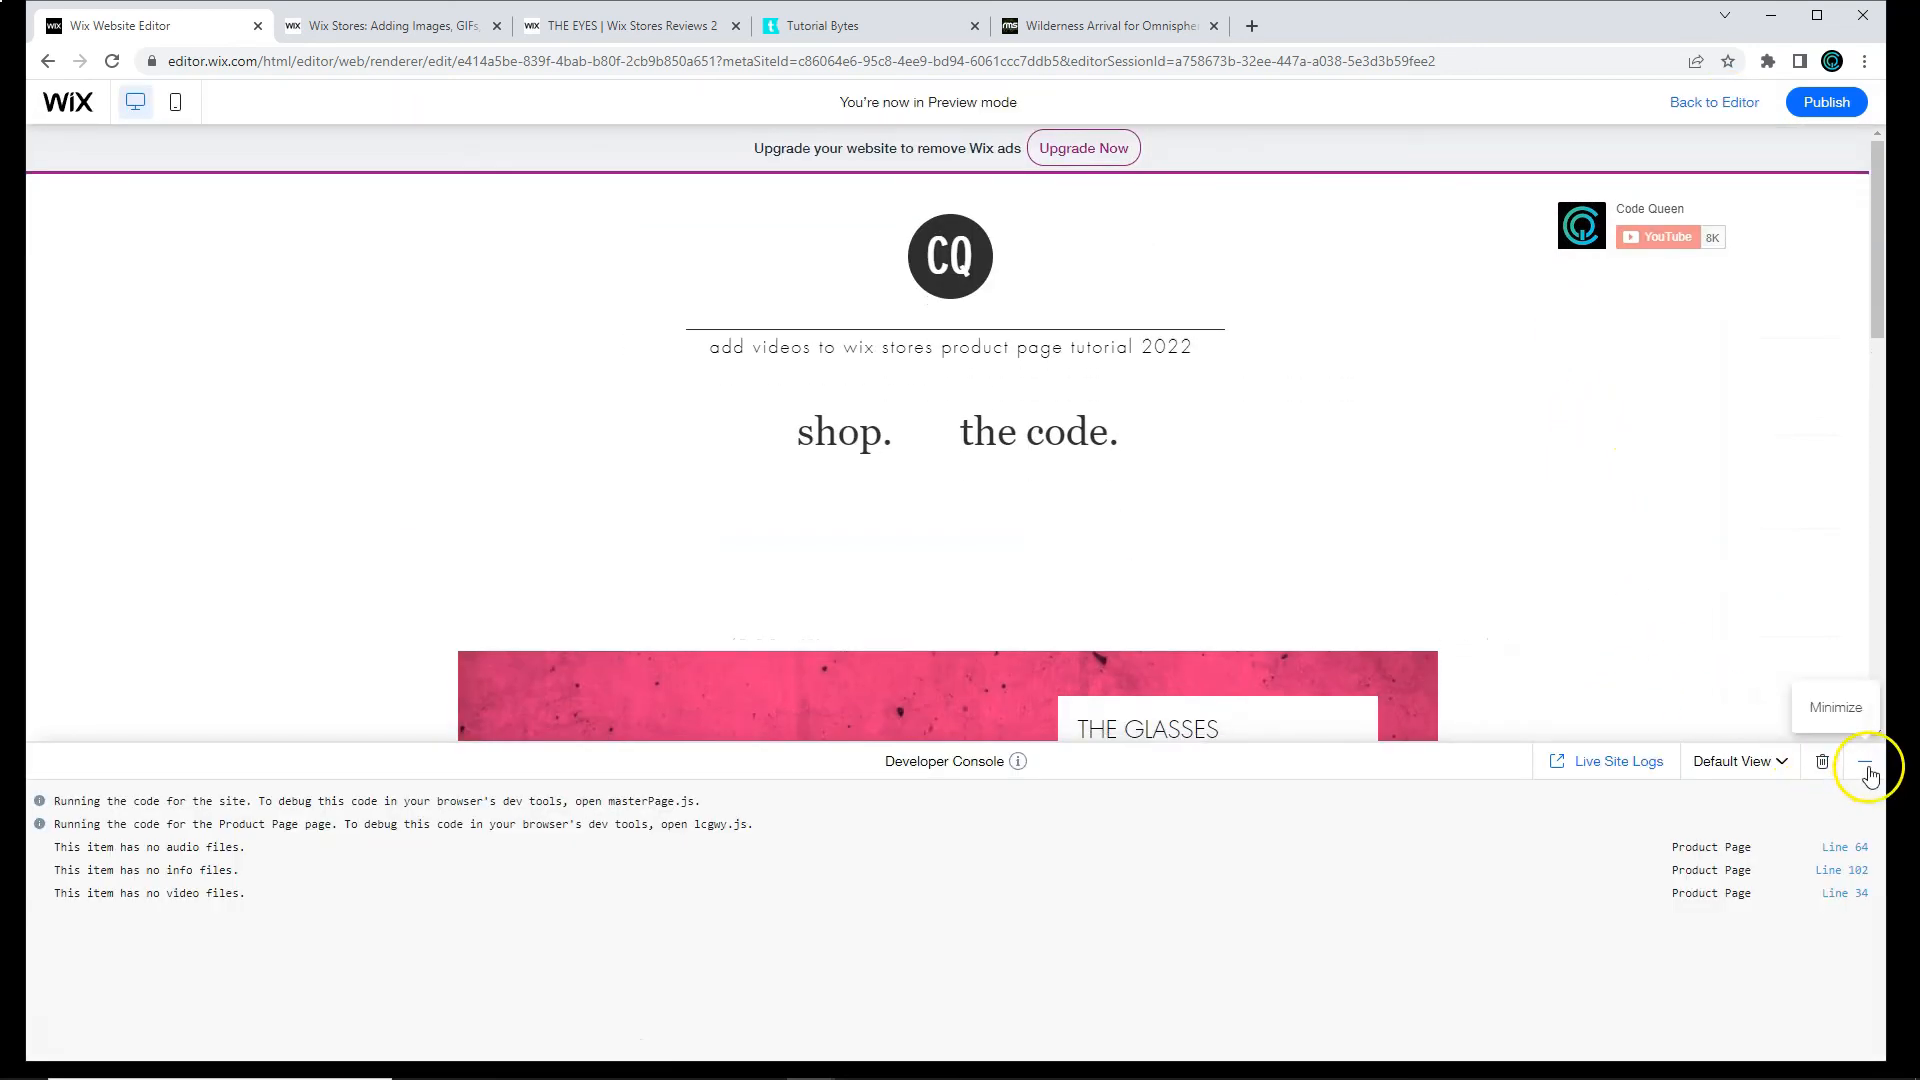
pyautogui.click(1865, 760)
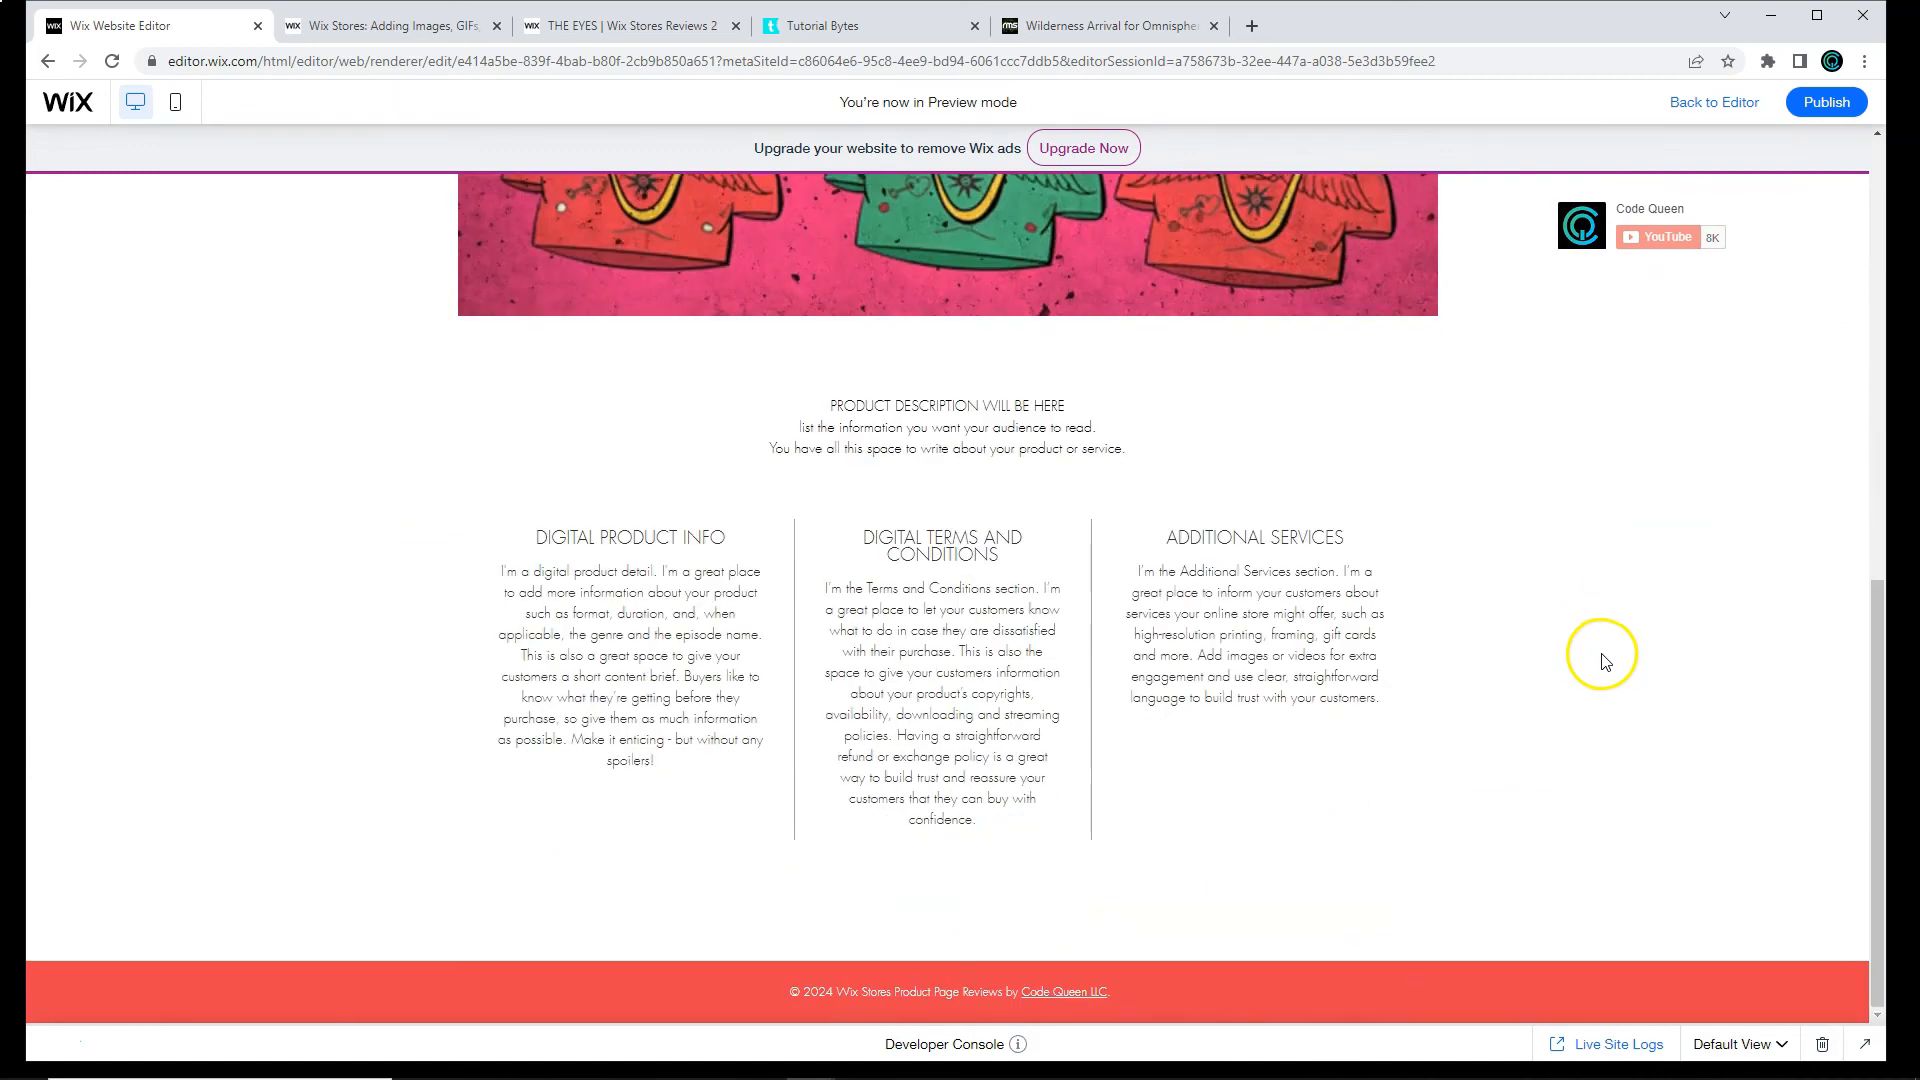
pyautogui.moveTo(1068, 854)
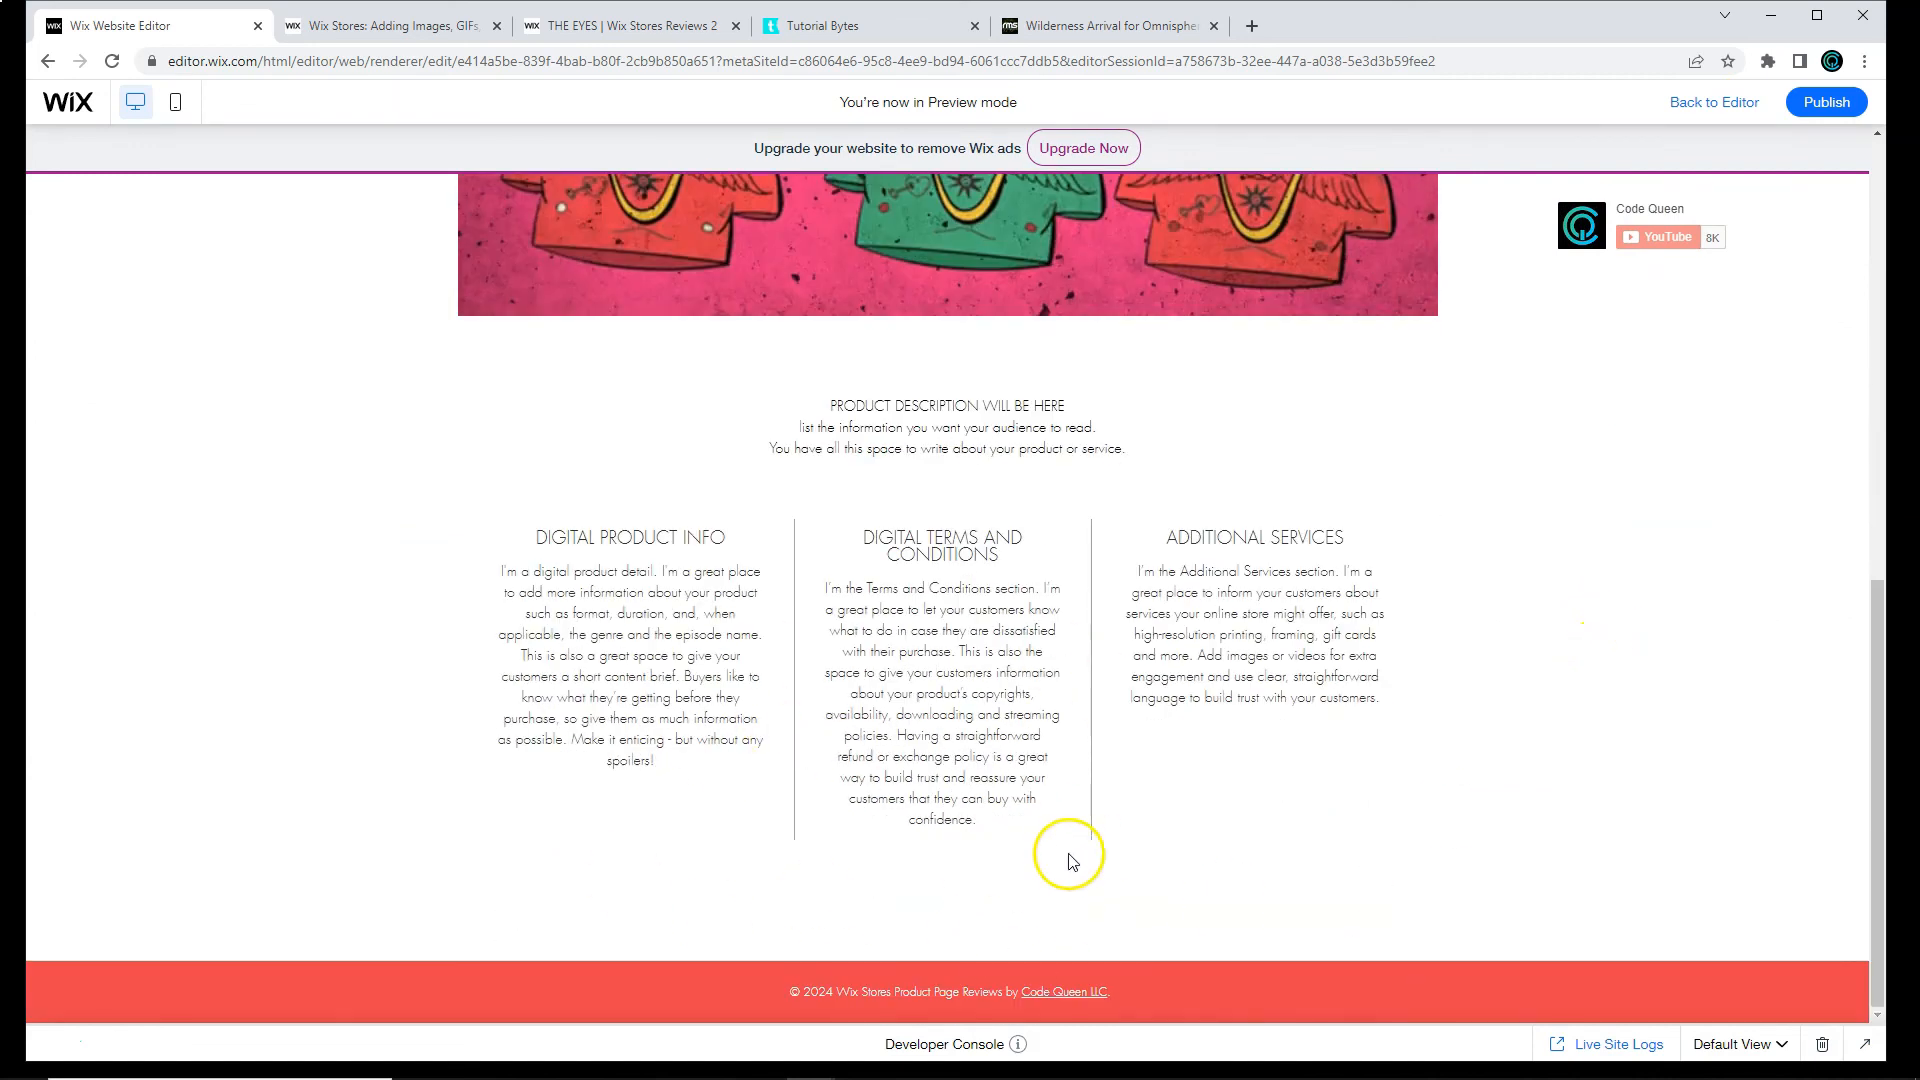
pyautogui.scroll(3)
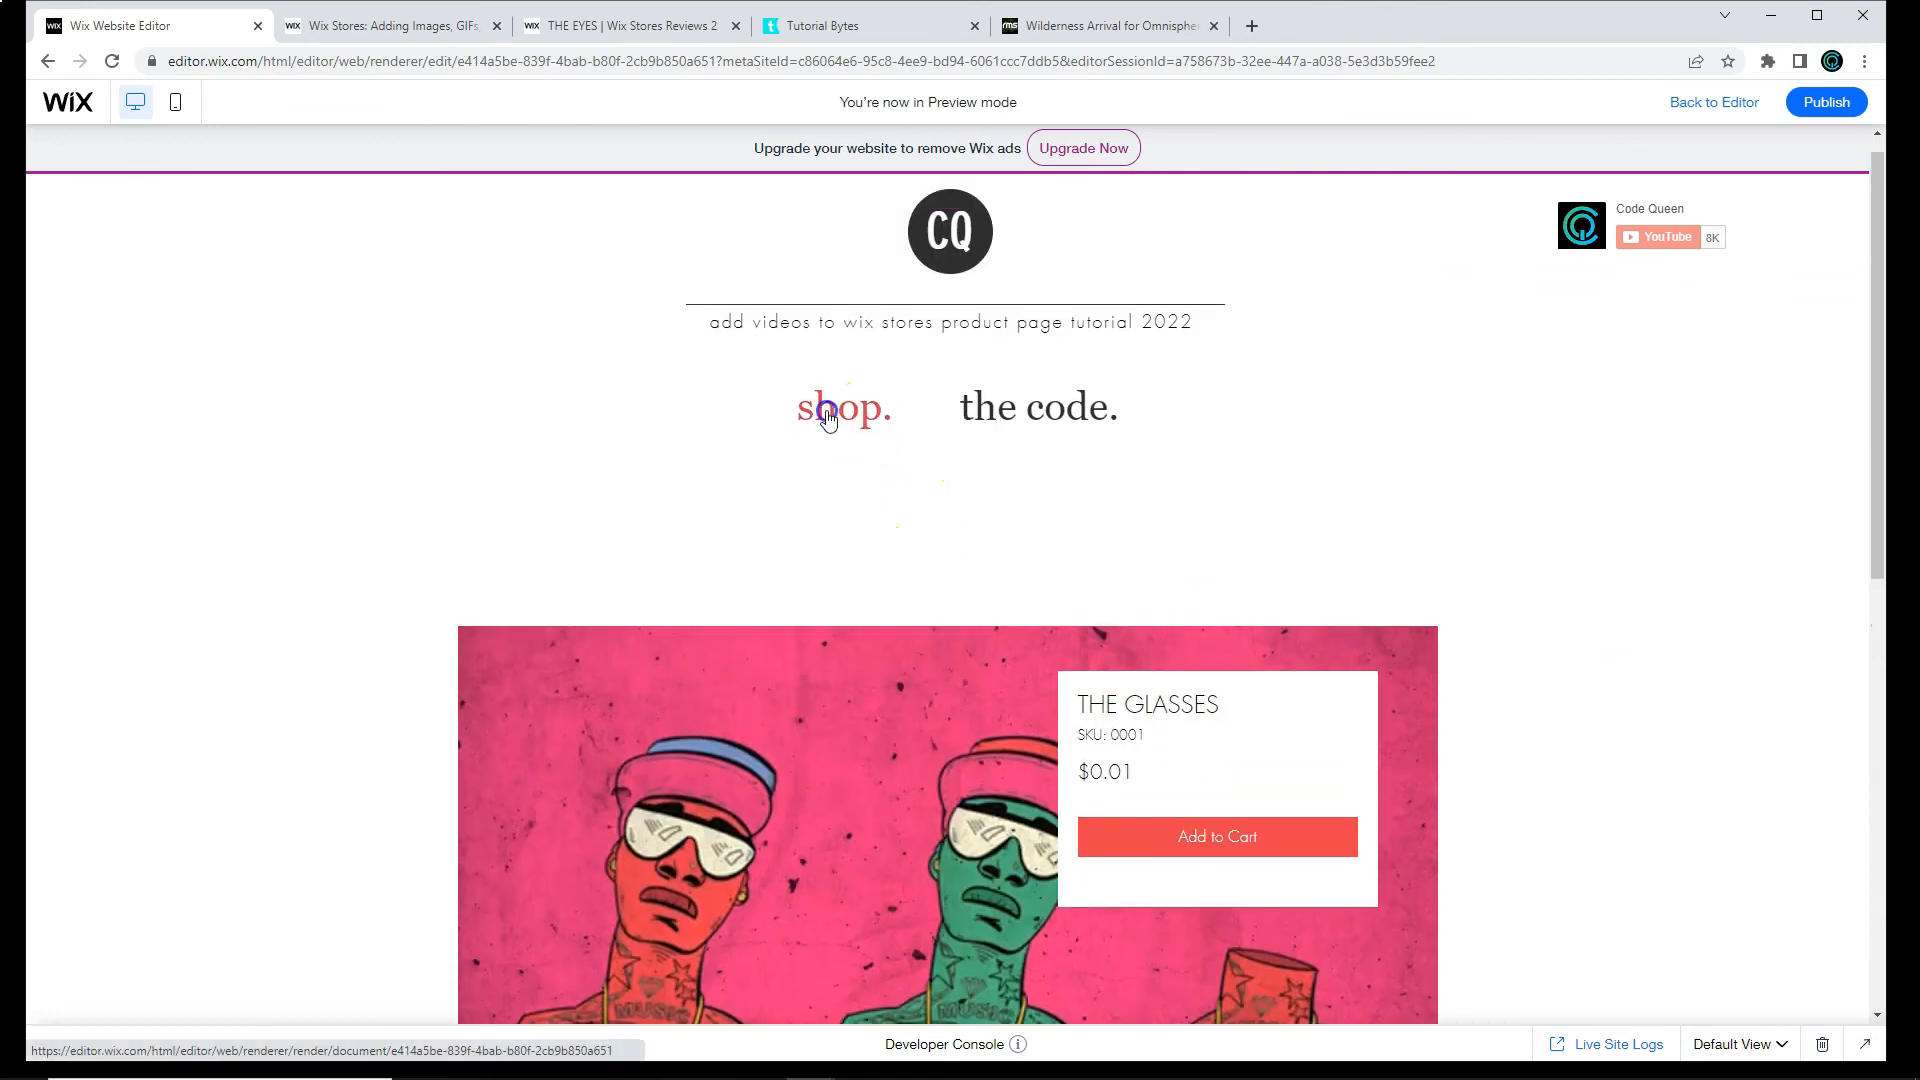
# Step: Open THE EYES from the shop gallery and scroll to its Videos strip, then return to the editor
pyautogui.click(842, 406)
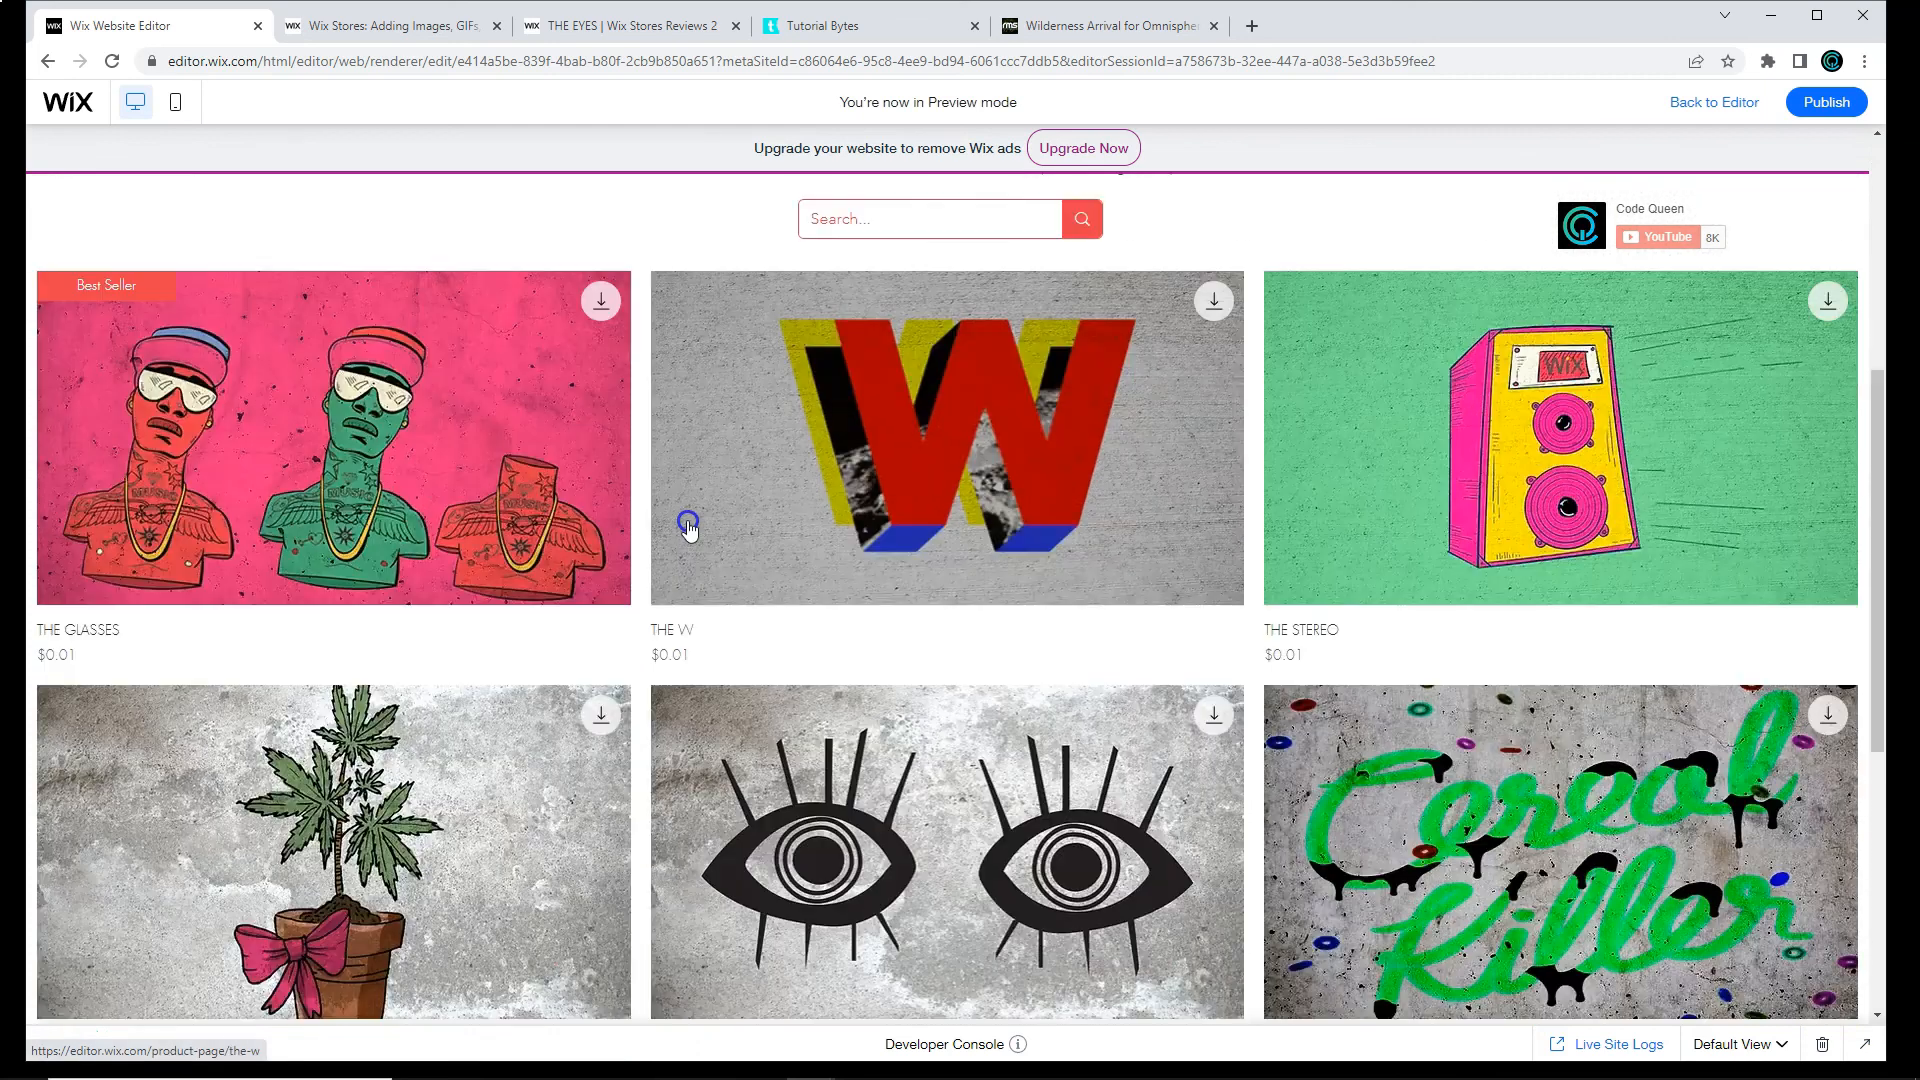
pyautogui.scroll(-3)
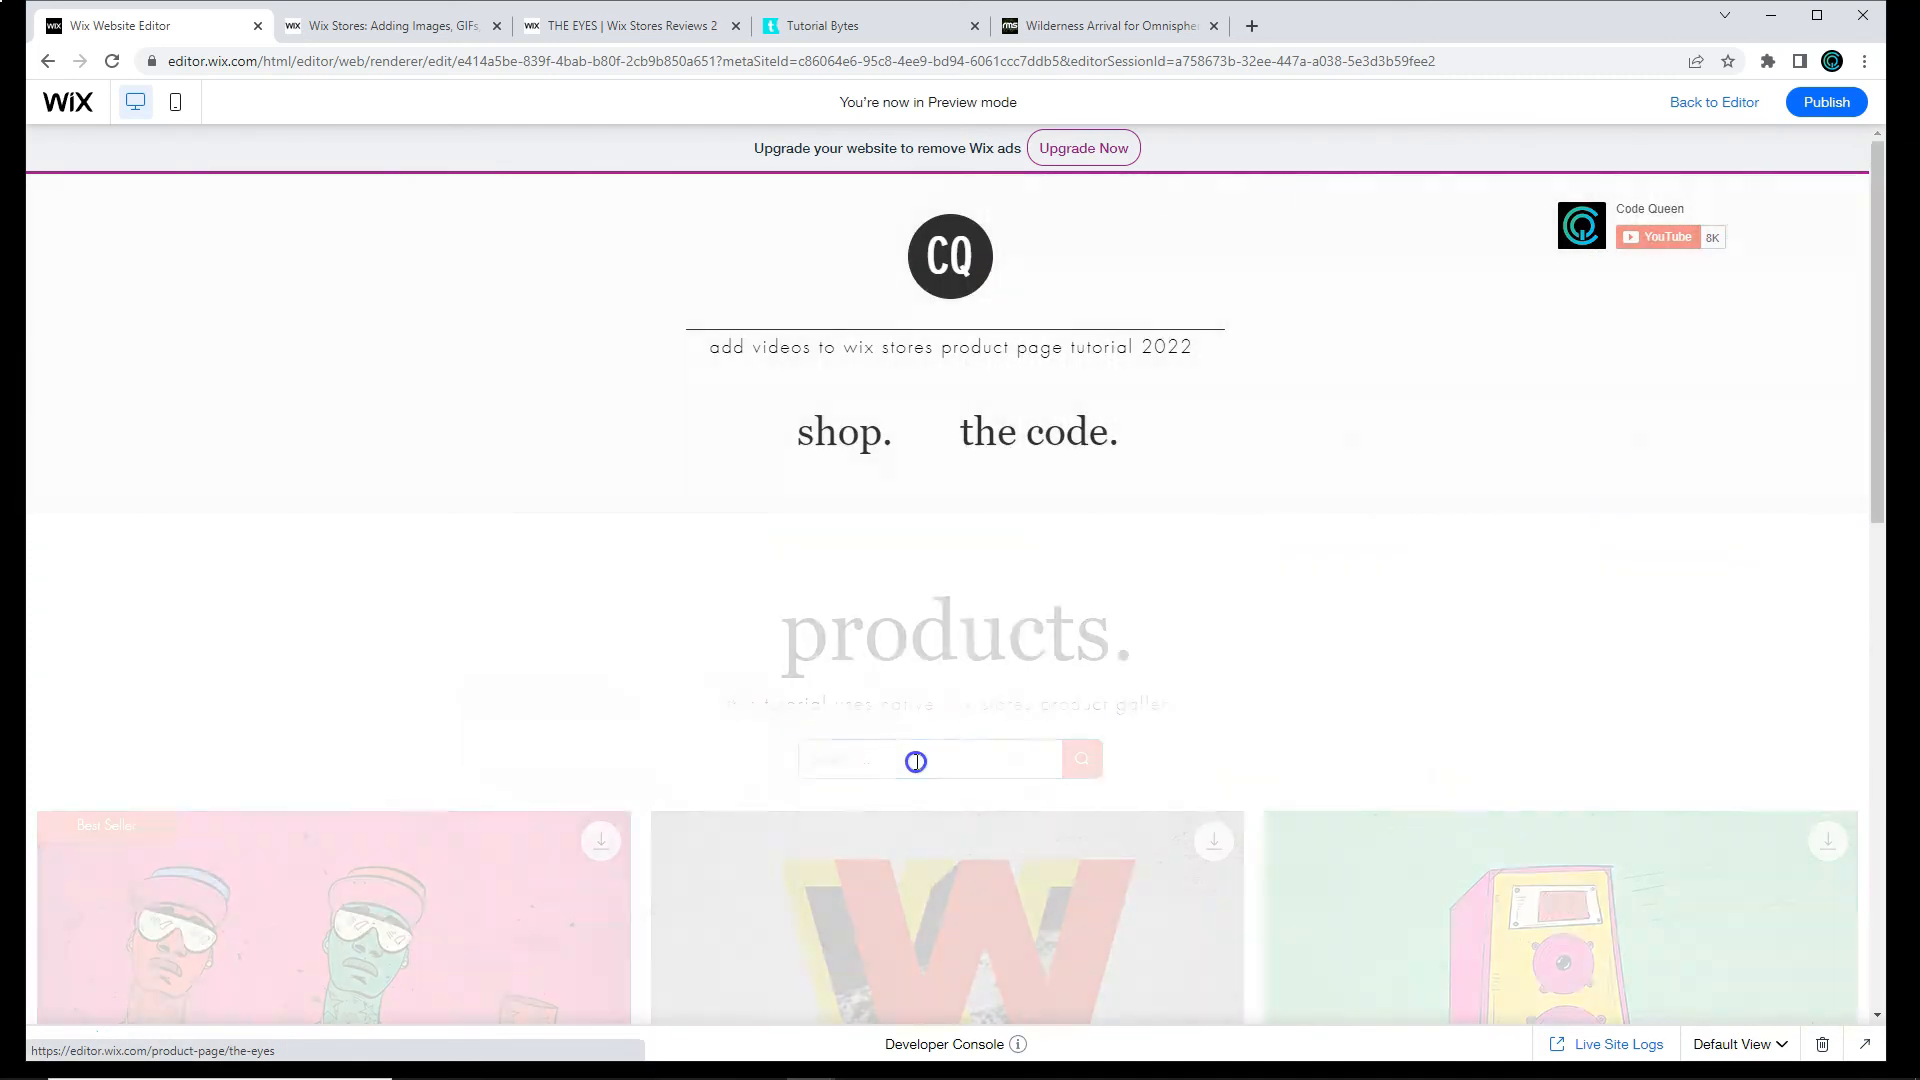
pyautogui.scroll(-3)
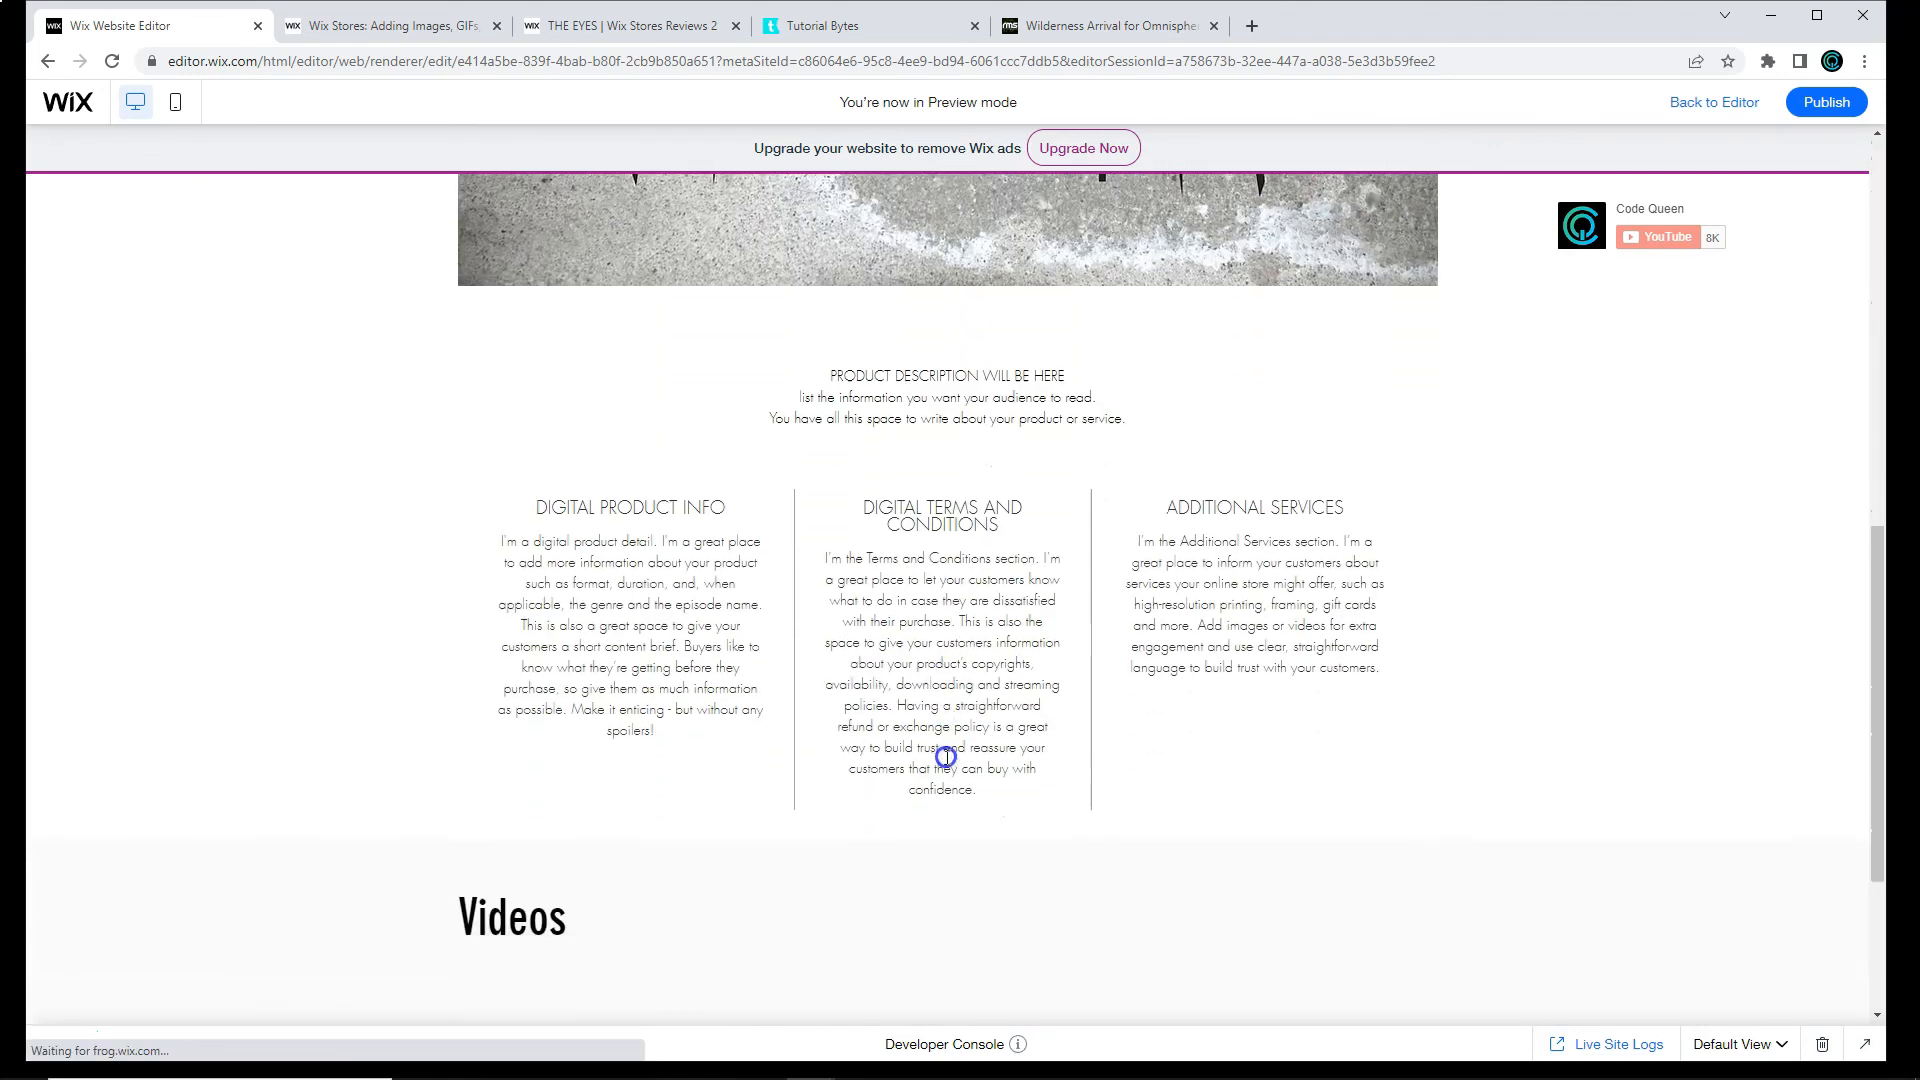
pyautogui.scroll(-3)
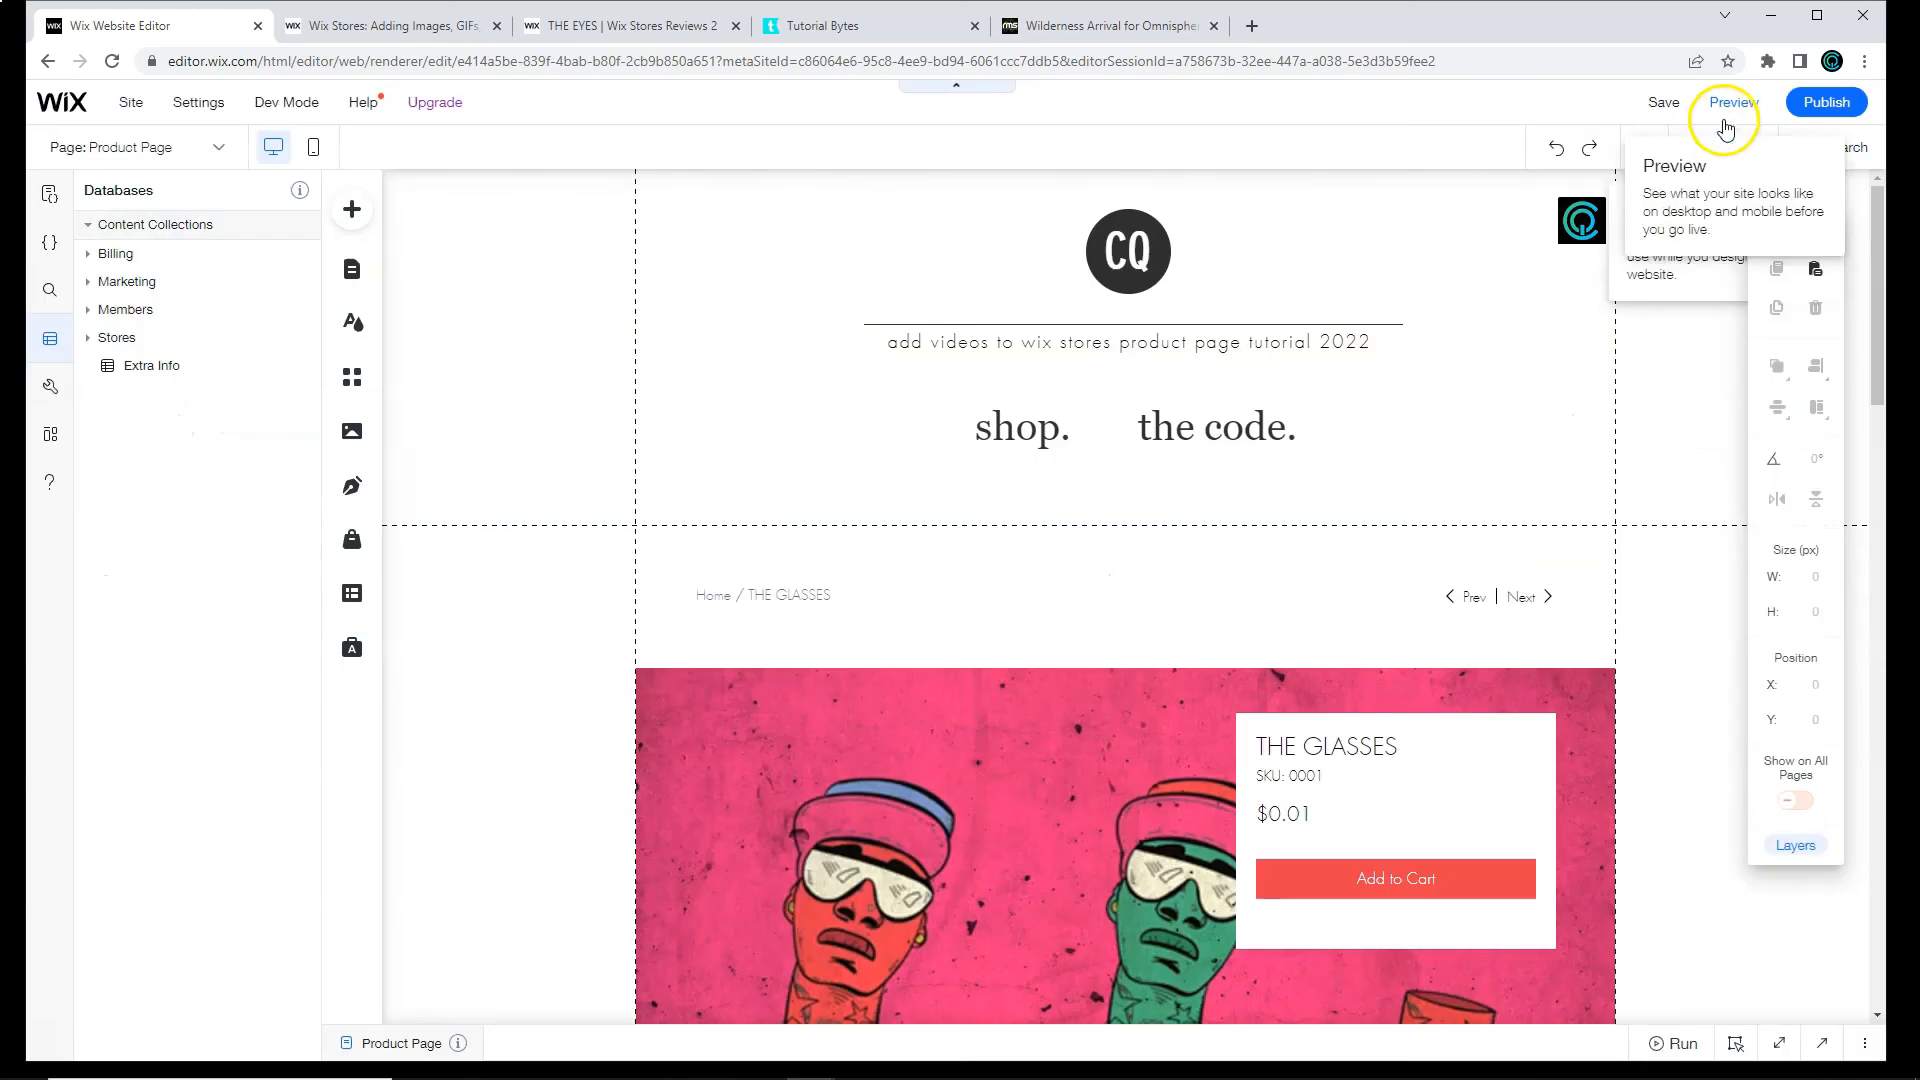
# Step: Preview THE FOOD product page and scroll to its Videos strip showing one YouTube video
pyautogui.click(1732, 102)
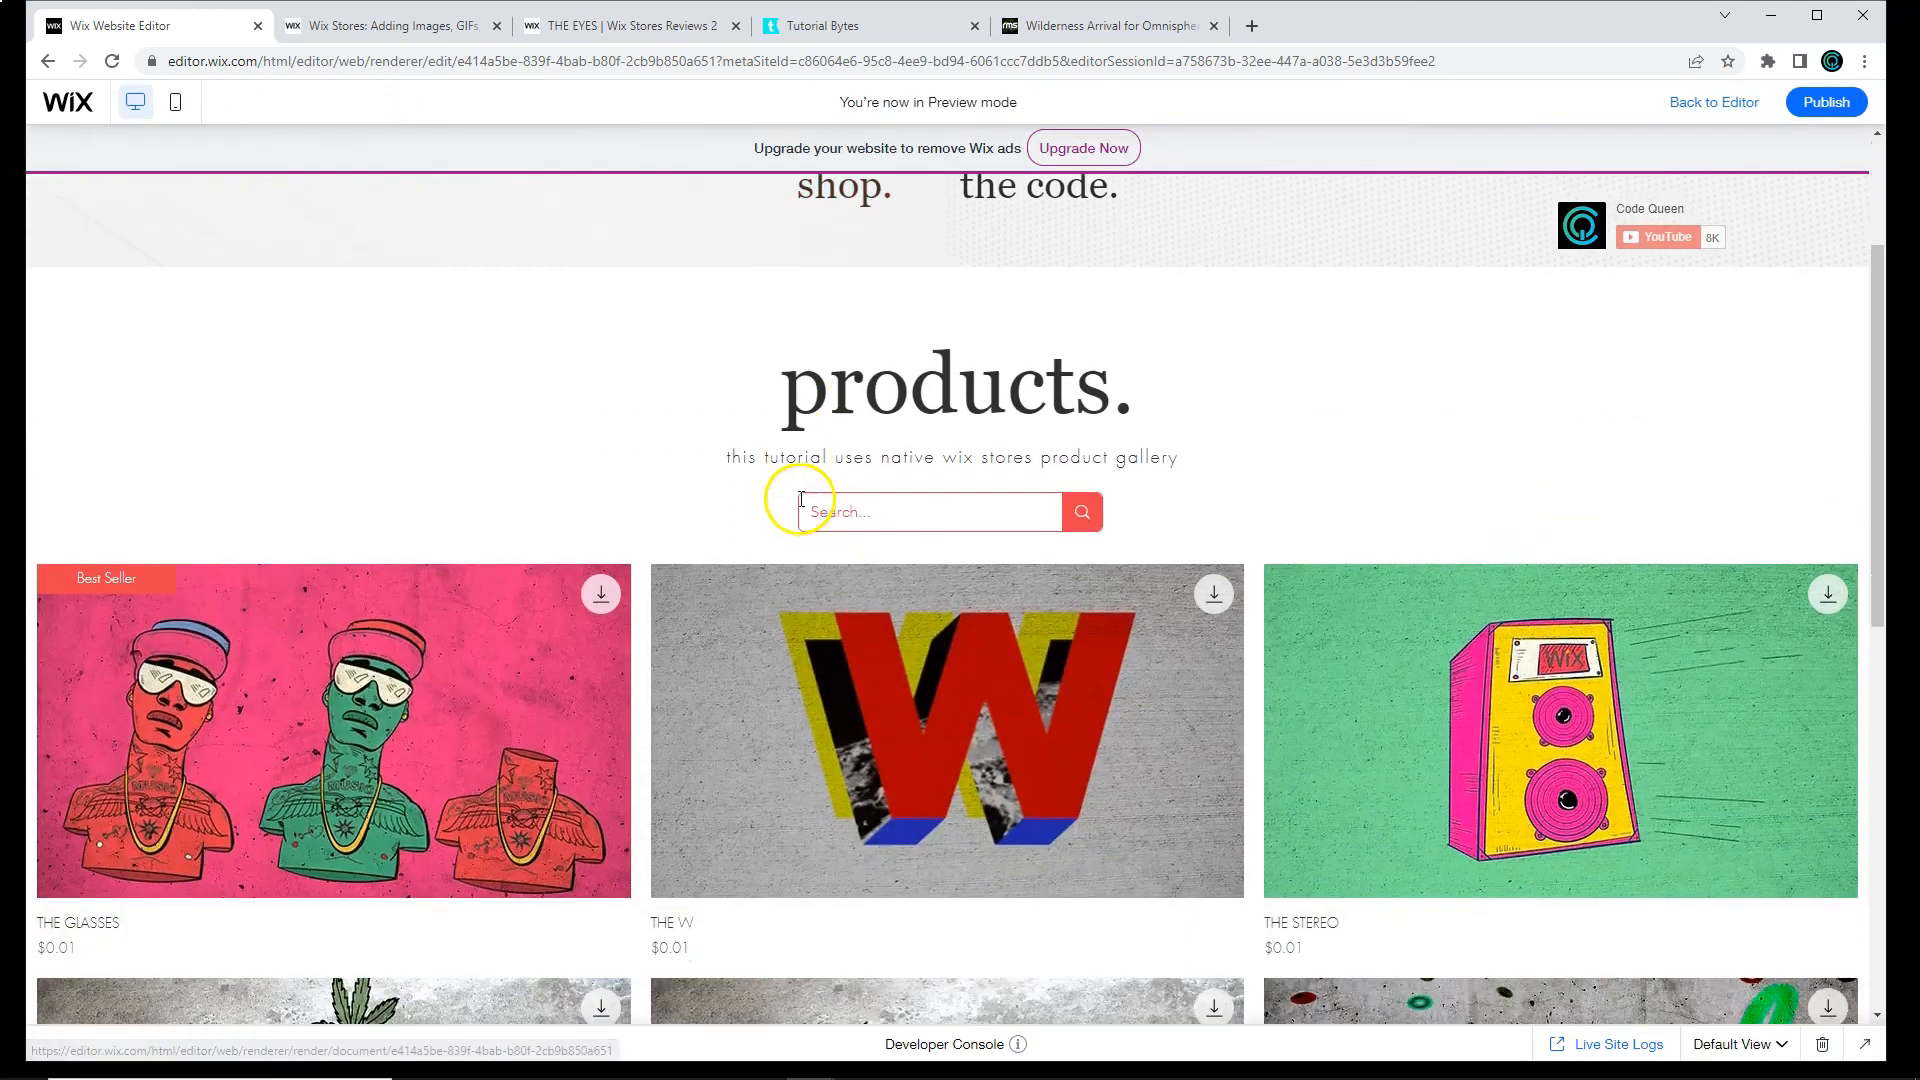
pyautogui.scroll(-3)
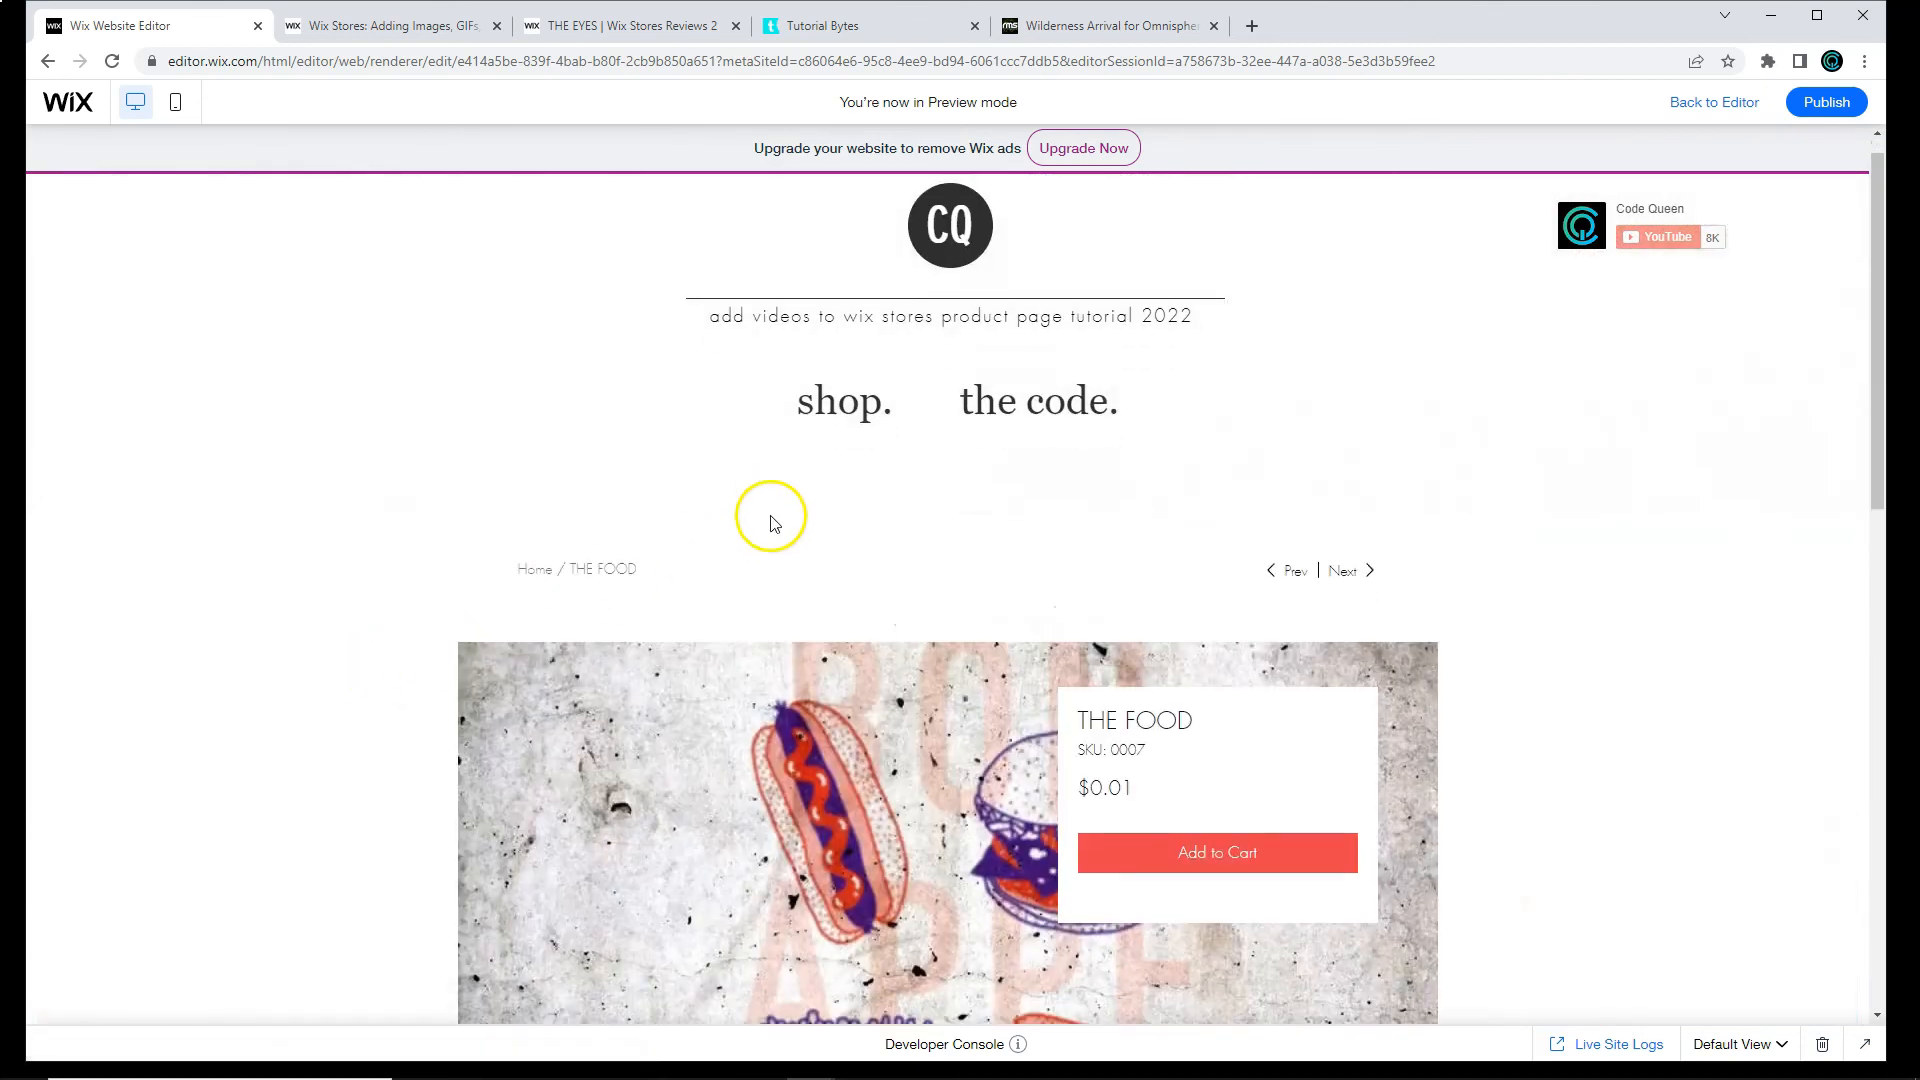
pyautogui.scroll(-3)
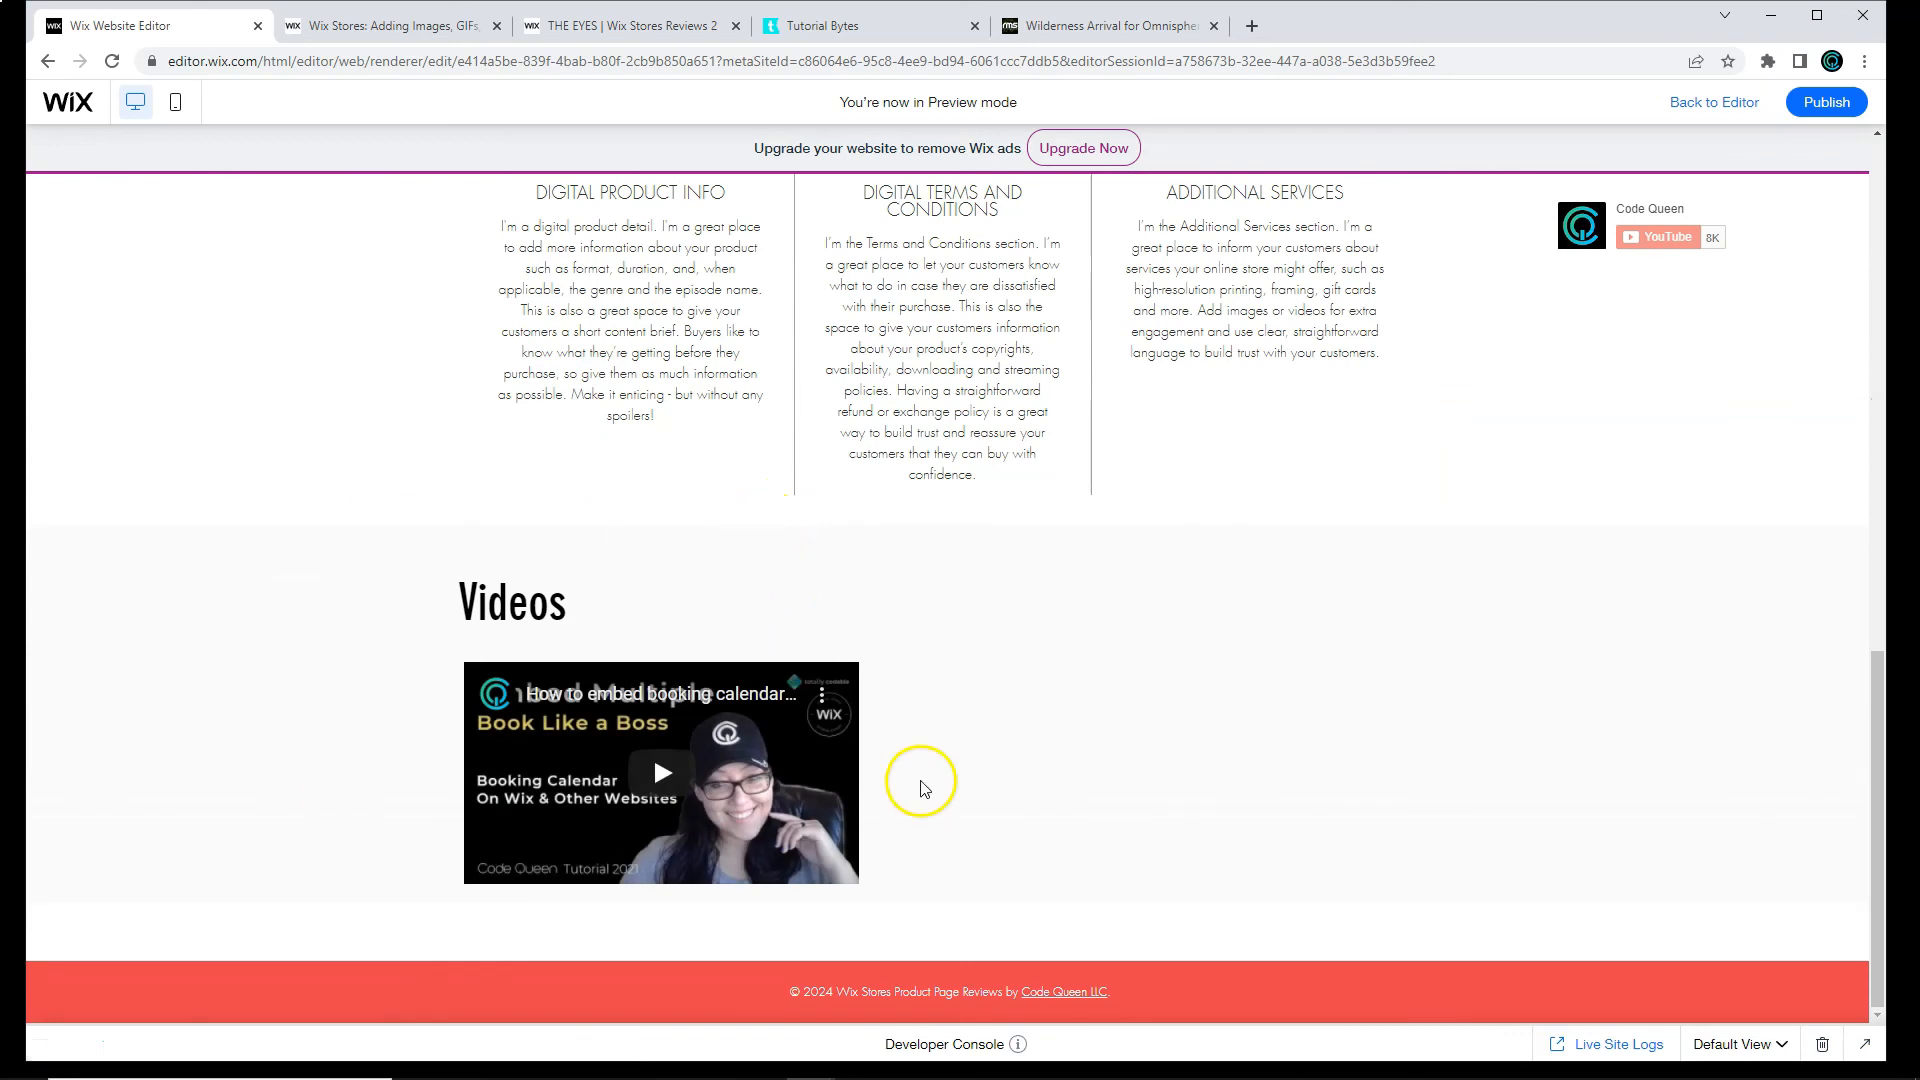
pyautogui.moveTo(993, 667)
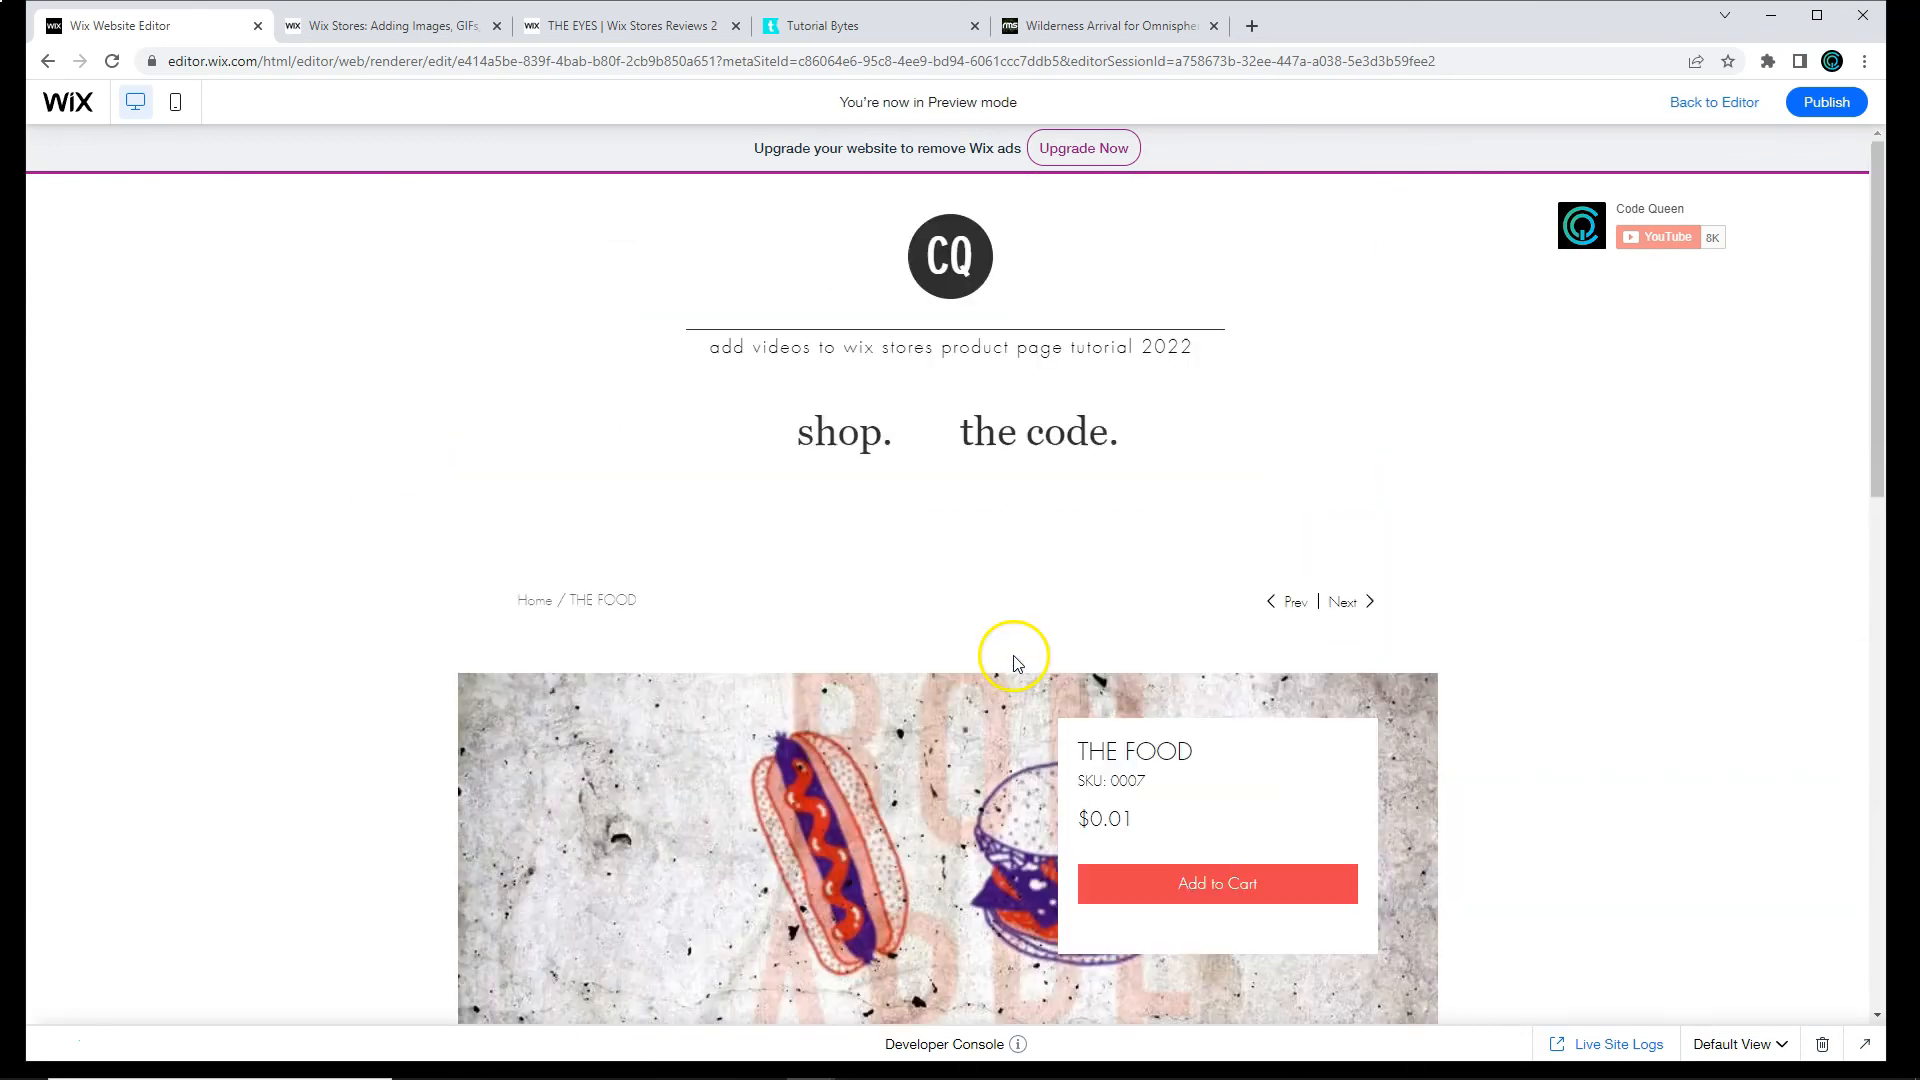
pyautogui.scroll(-3)
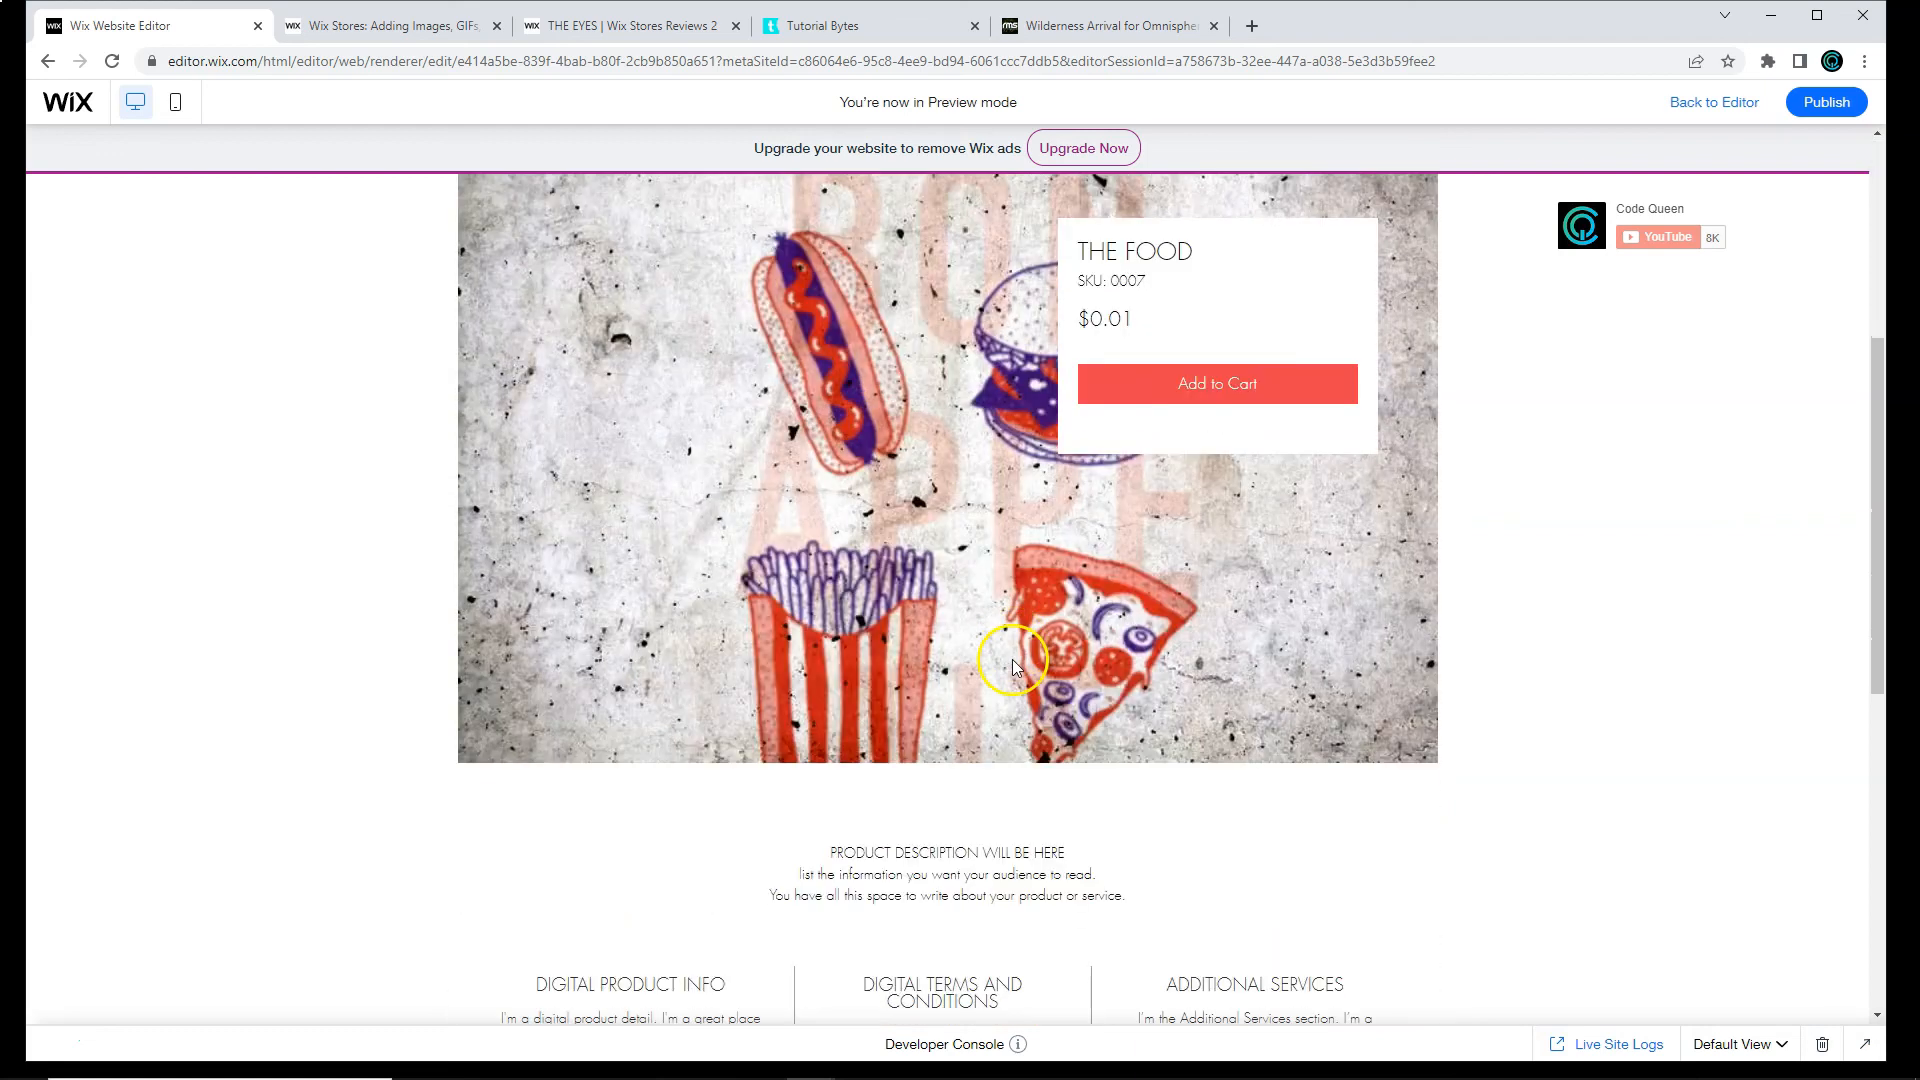
pyautogui.scroll(-3)
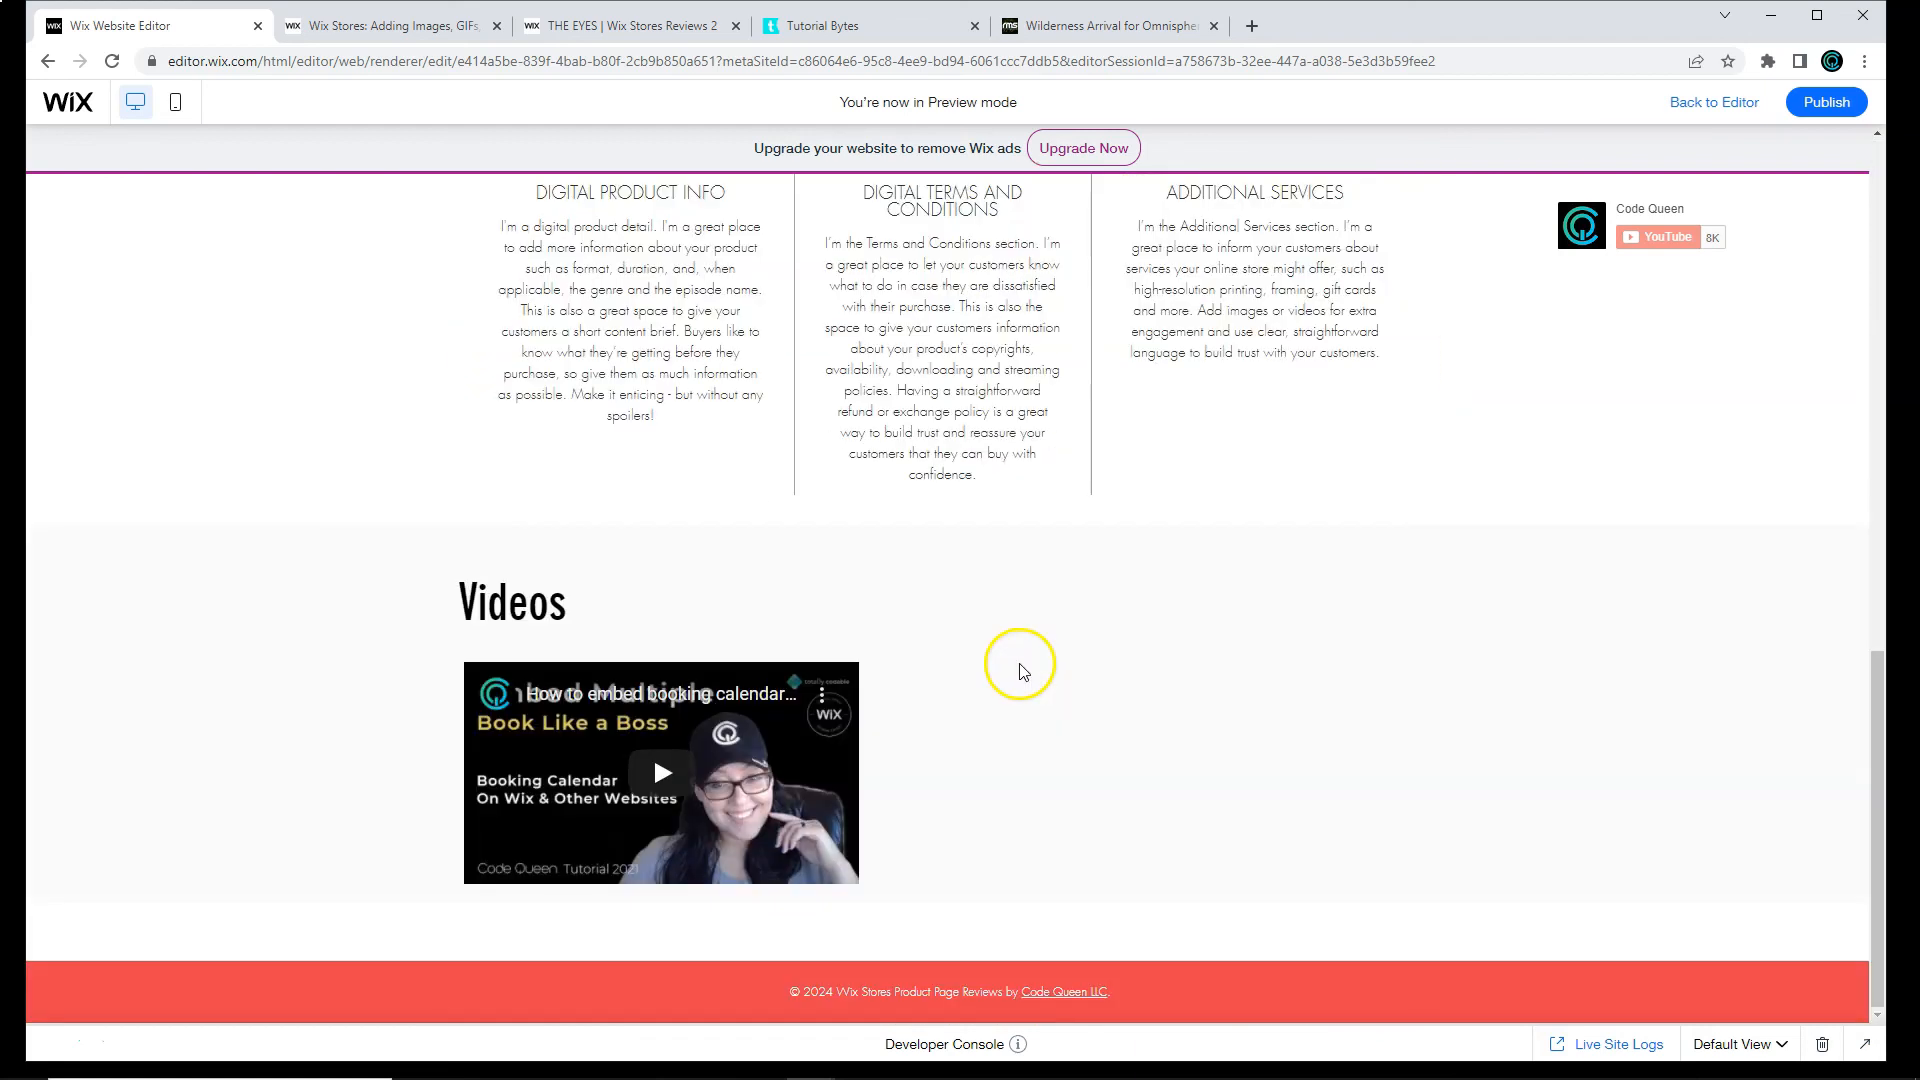